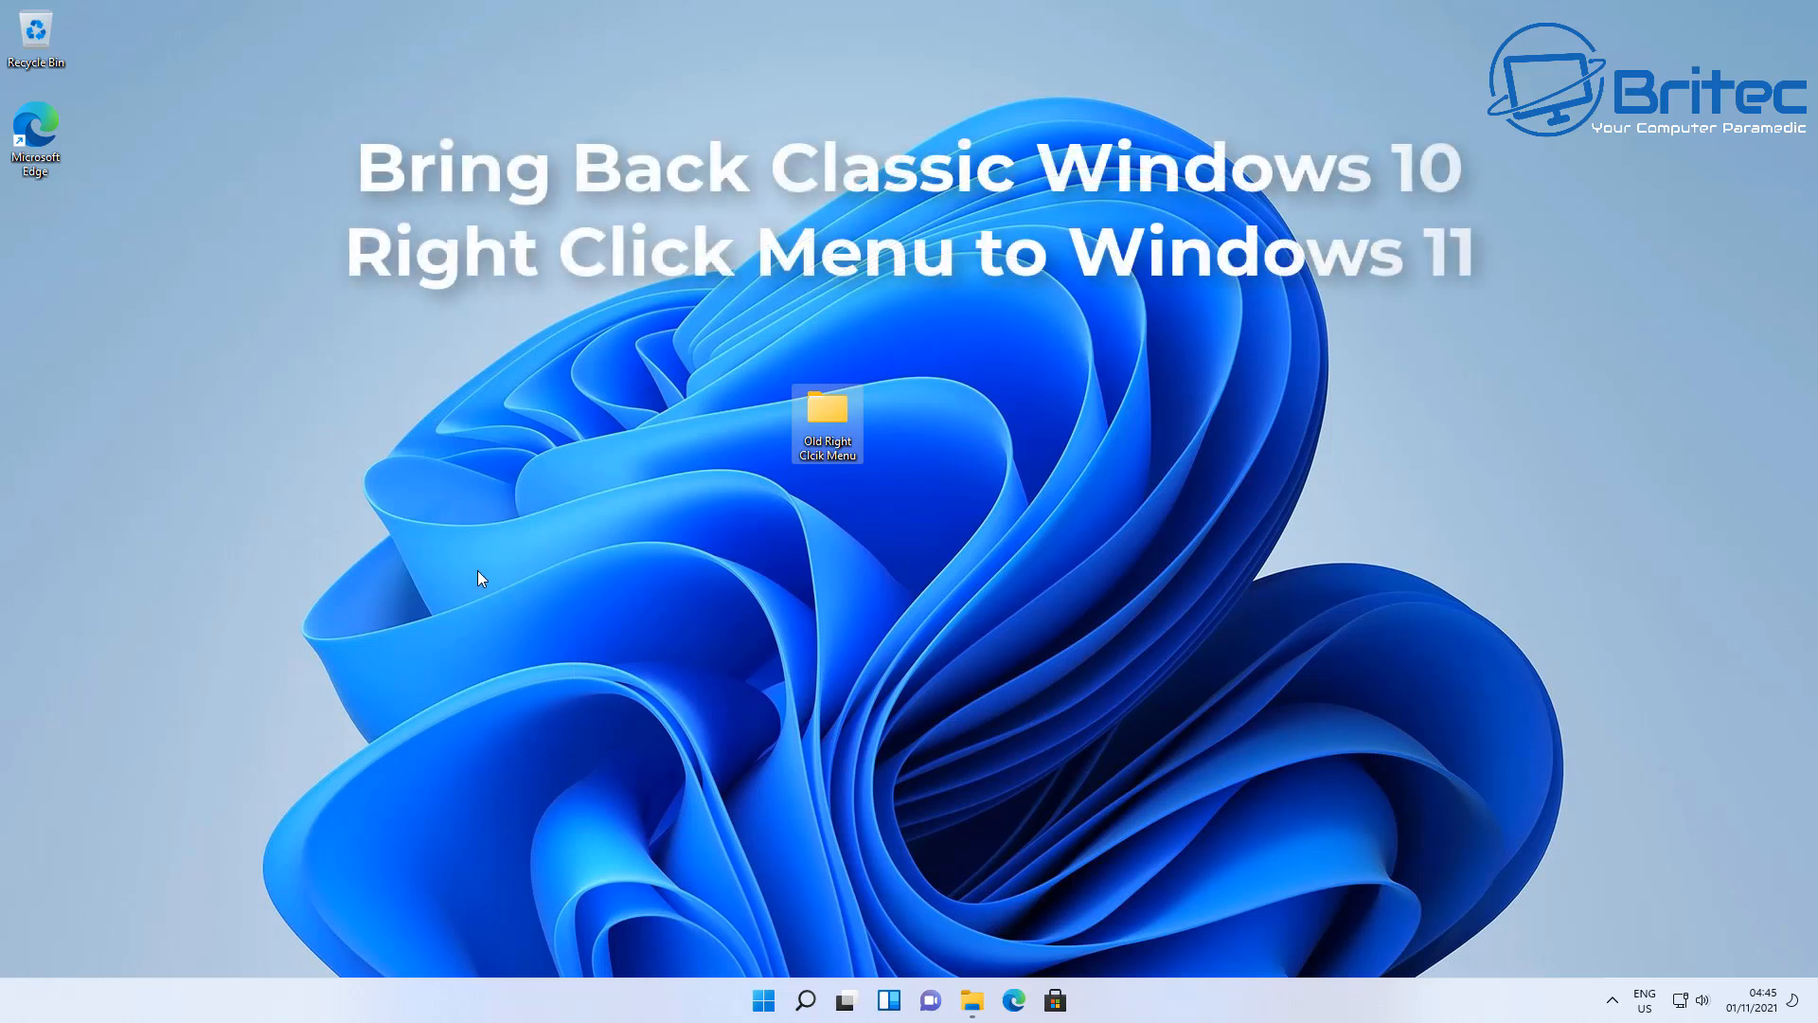
Step: Inspect the compact Windows 11 right-click menus on the desktop and folder
right_click(452, 389)
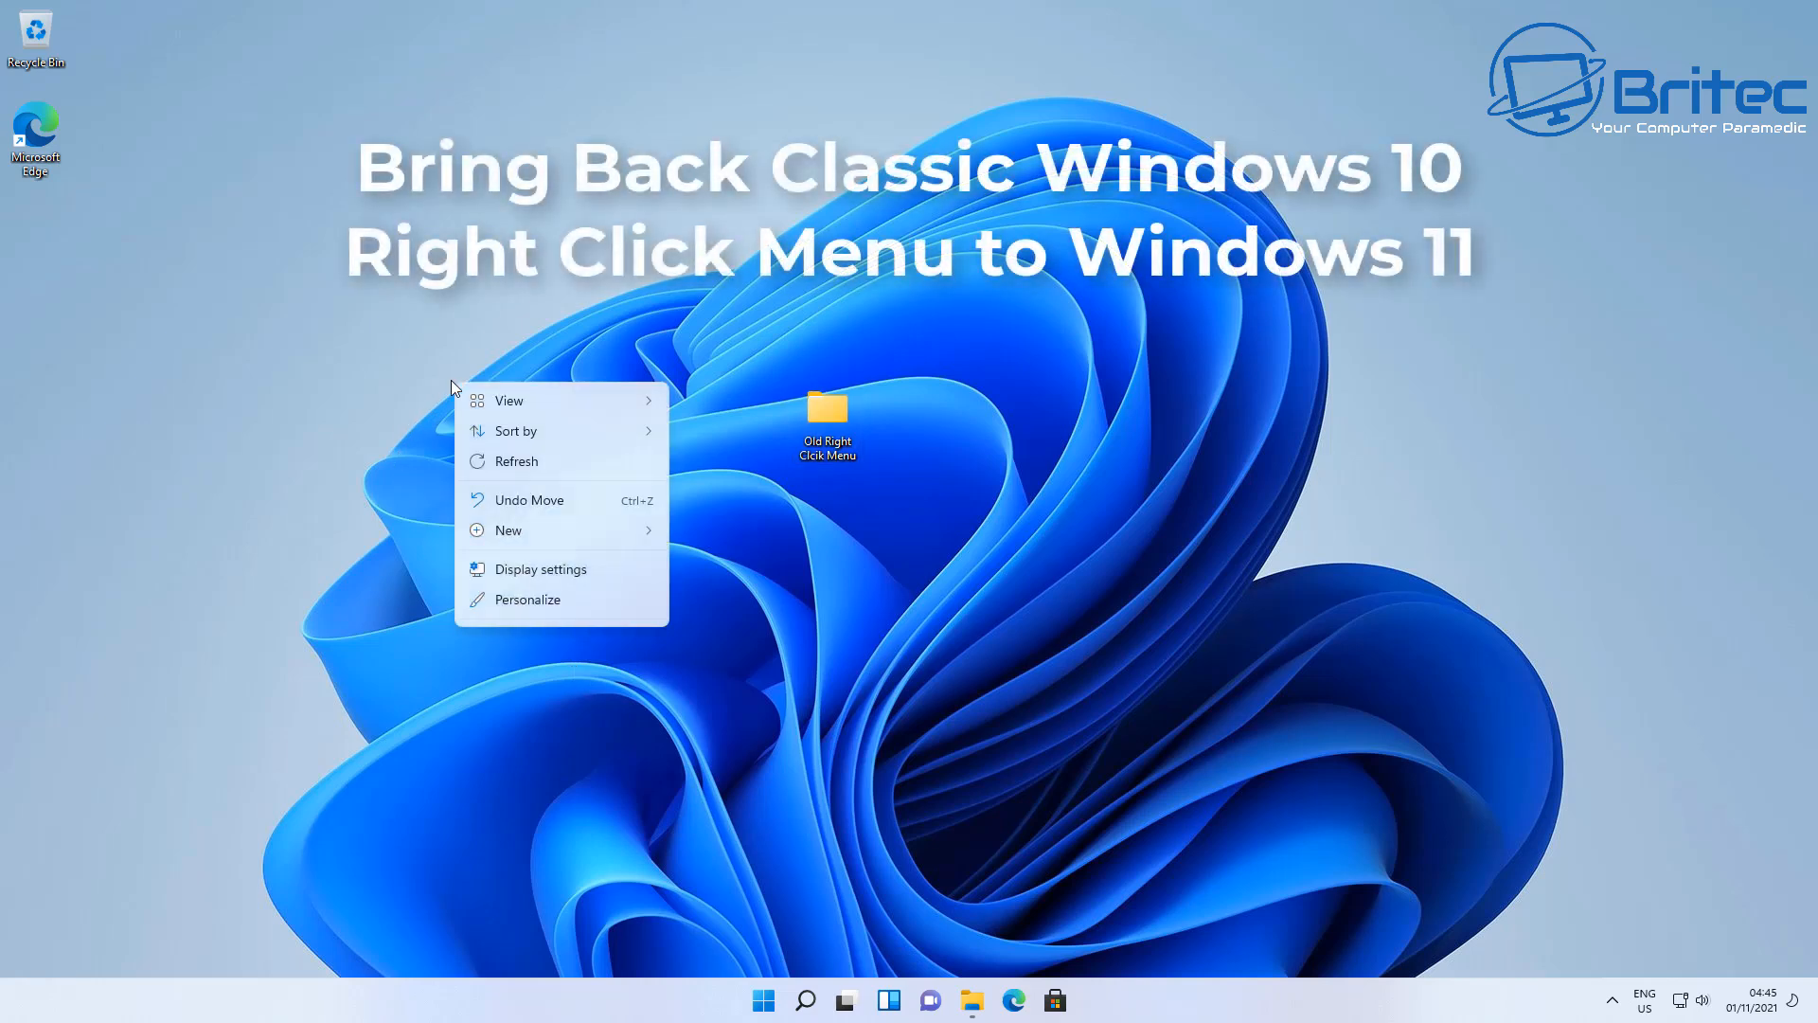
mouse_move(562, 400)
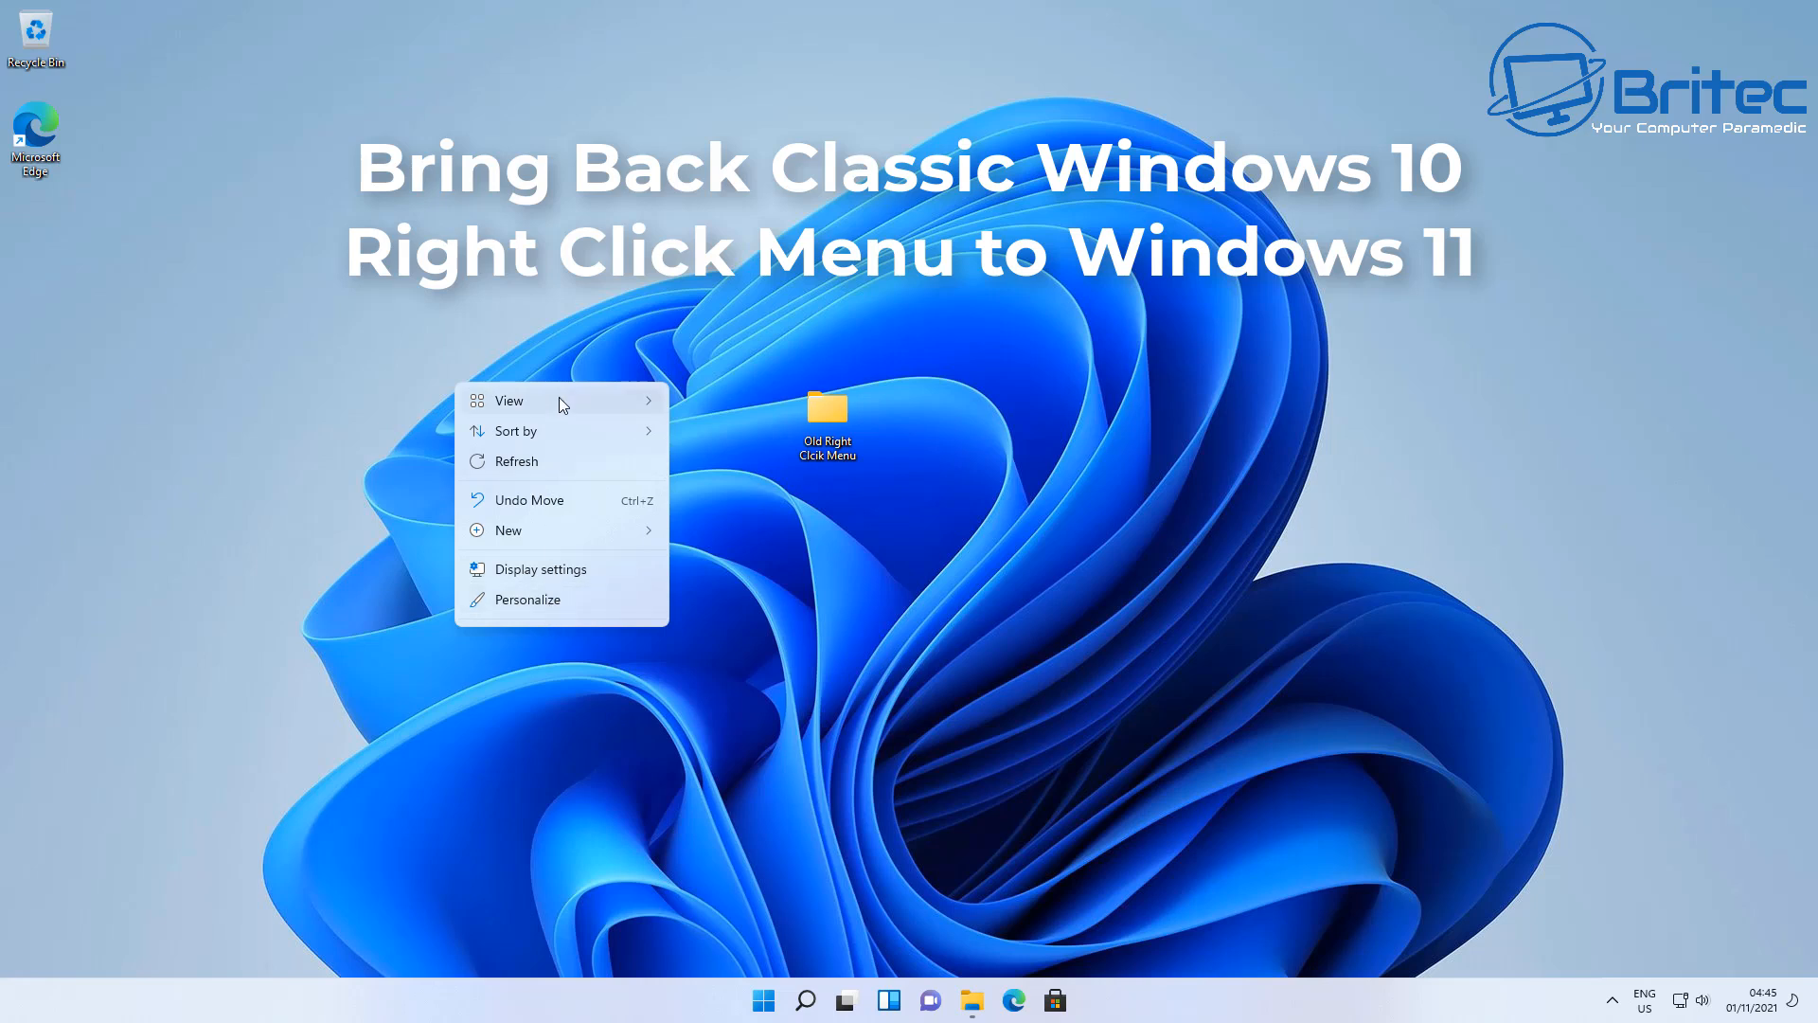
mouse_move(548, 532)
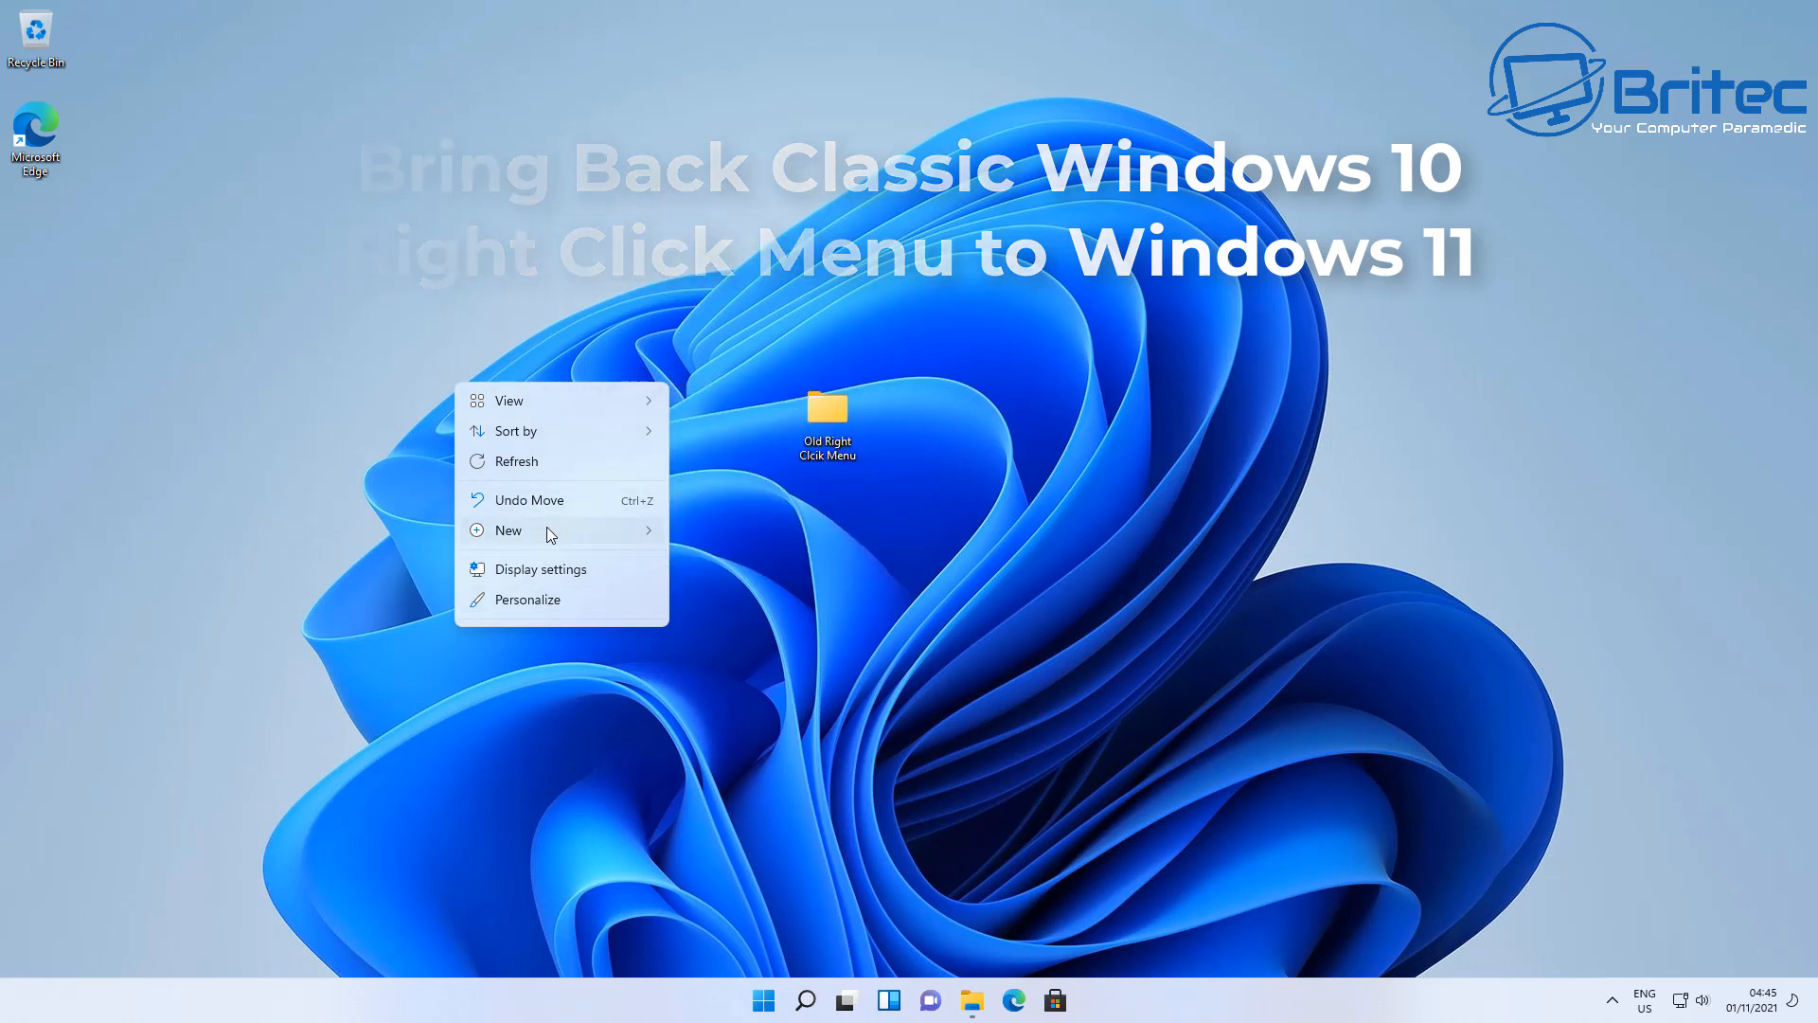
mouse_move(615, 703)
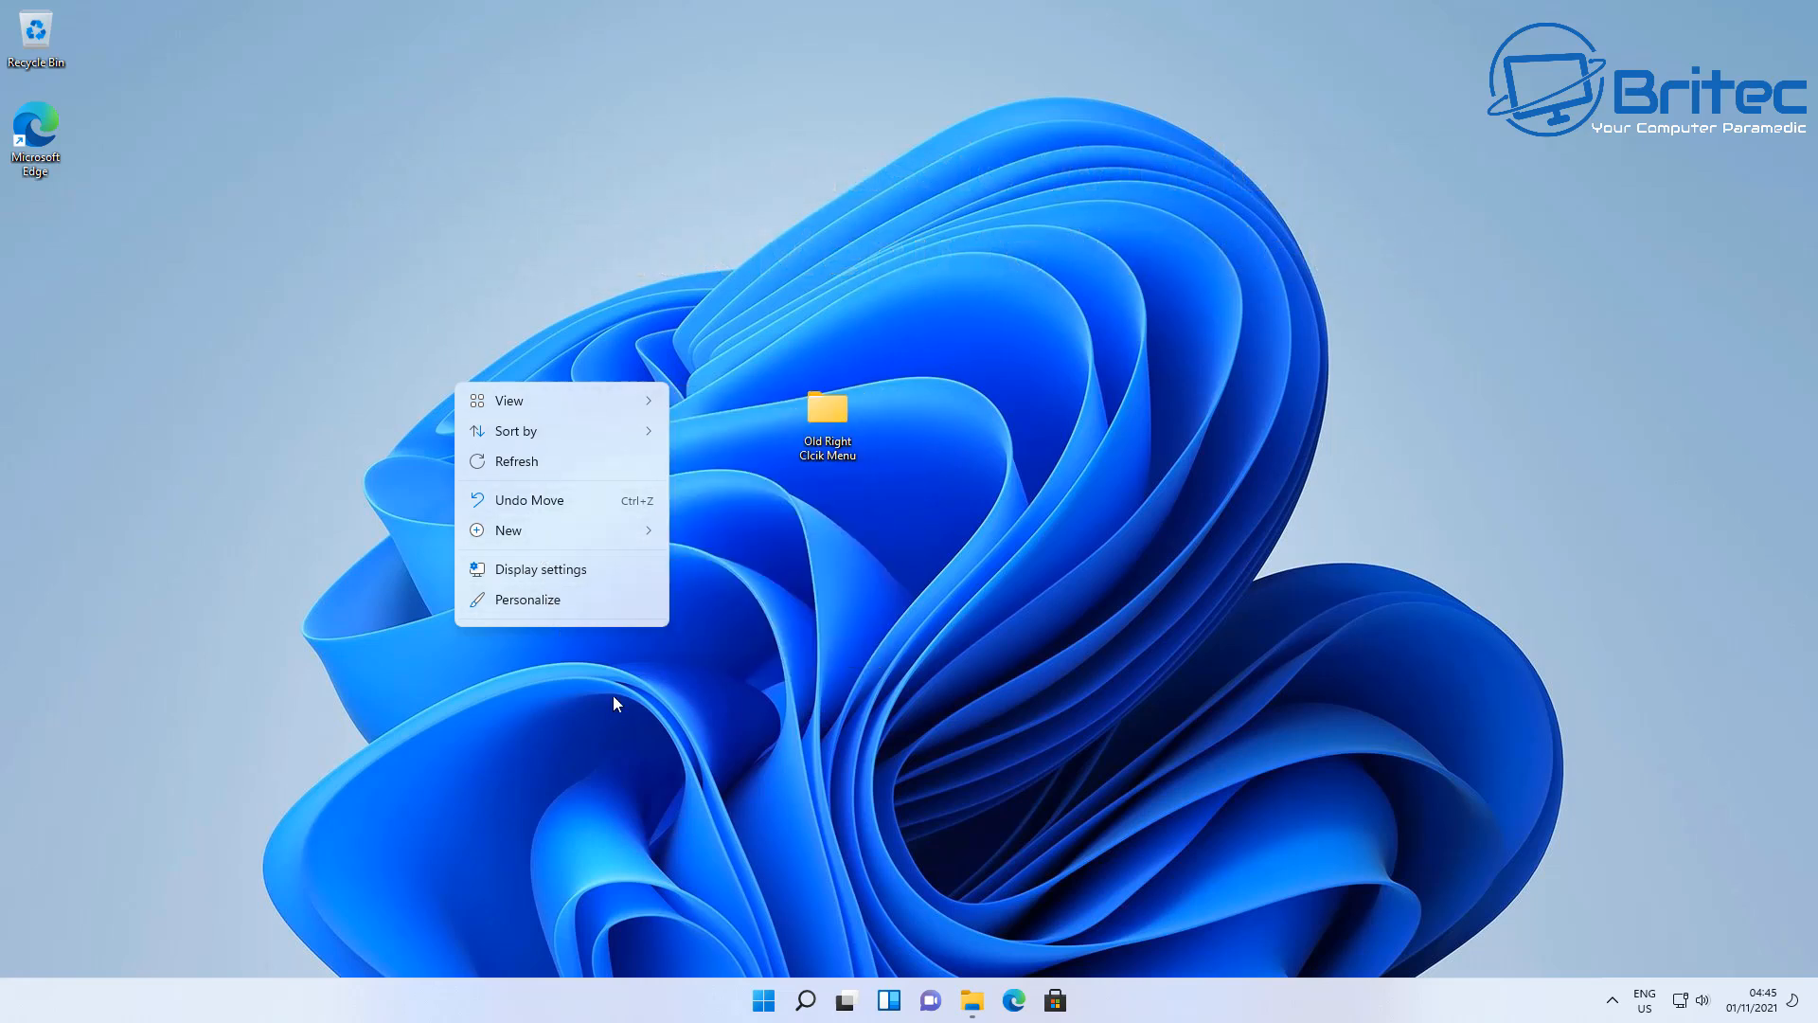
right_click(825, 418)
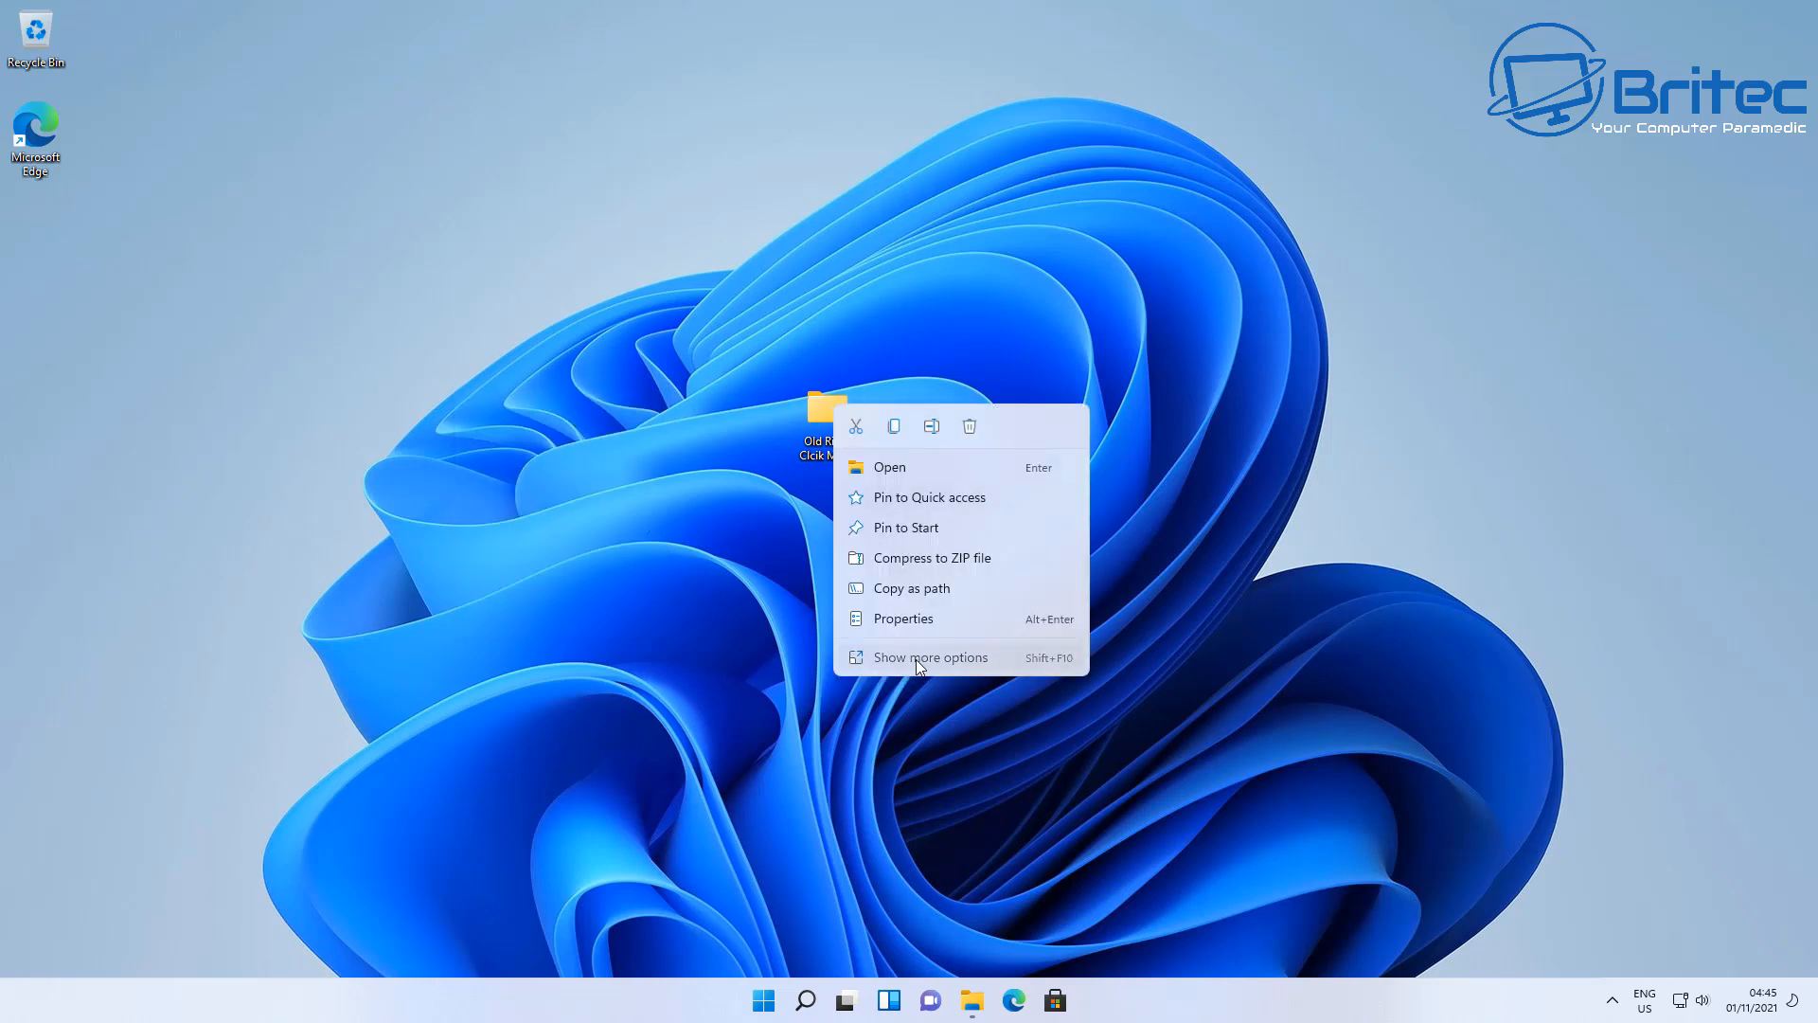
click(929, 657)
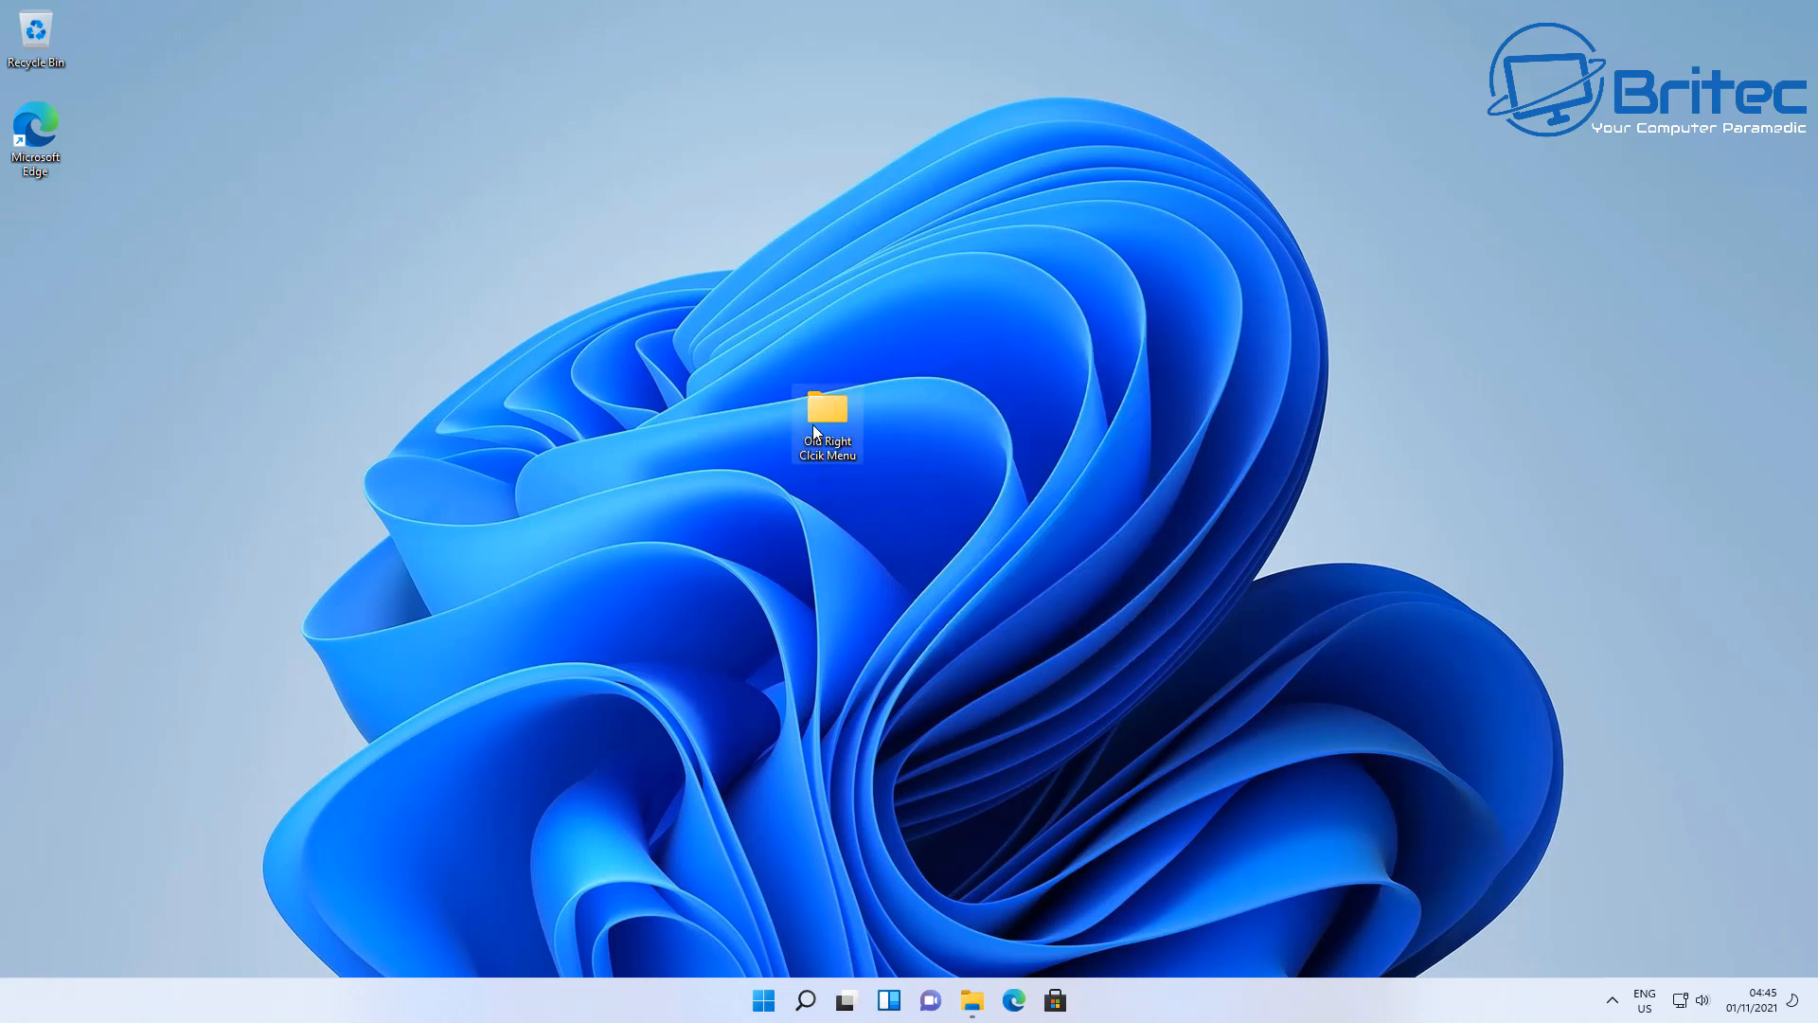
right_click(826, 420)
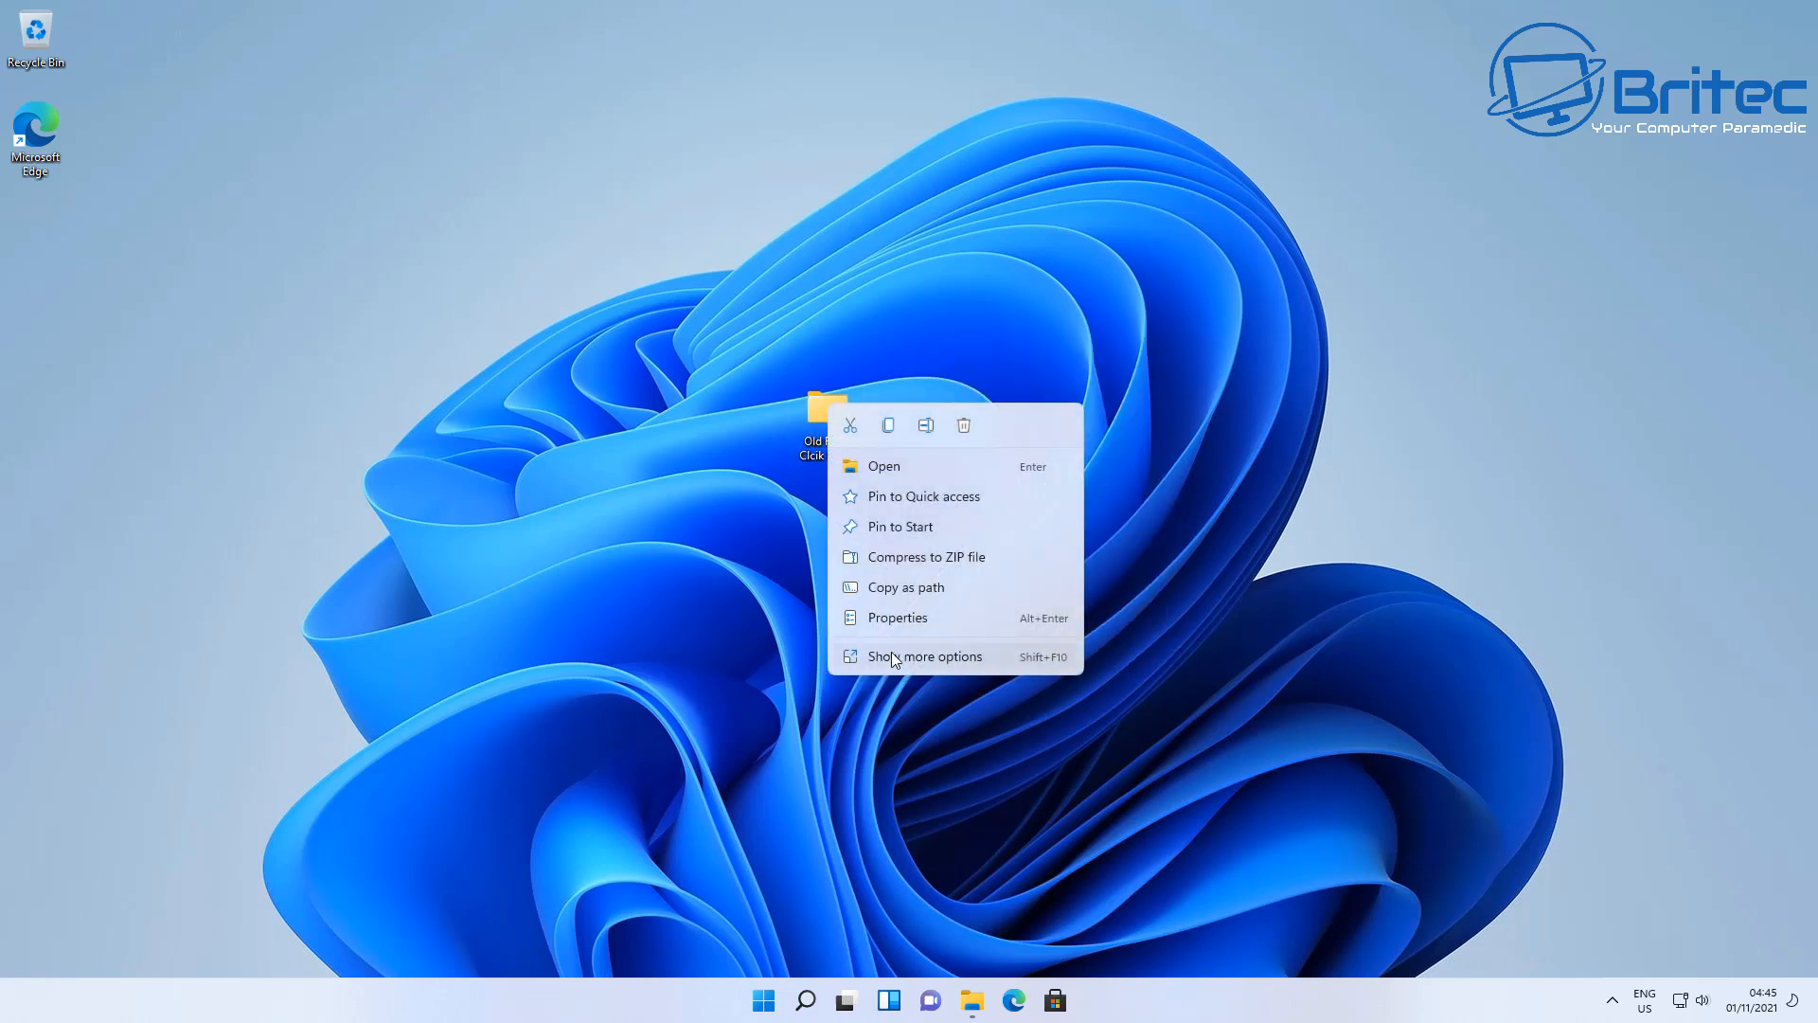
click(924, 656)
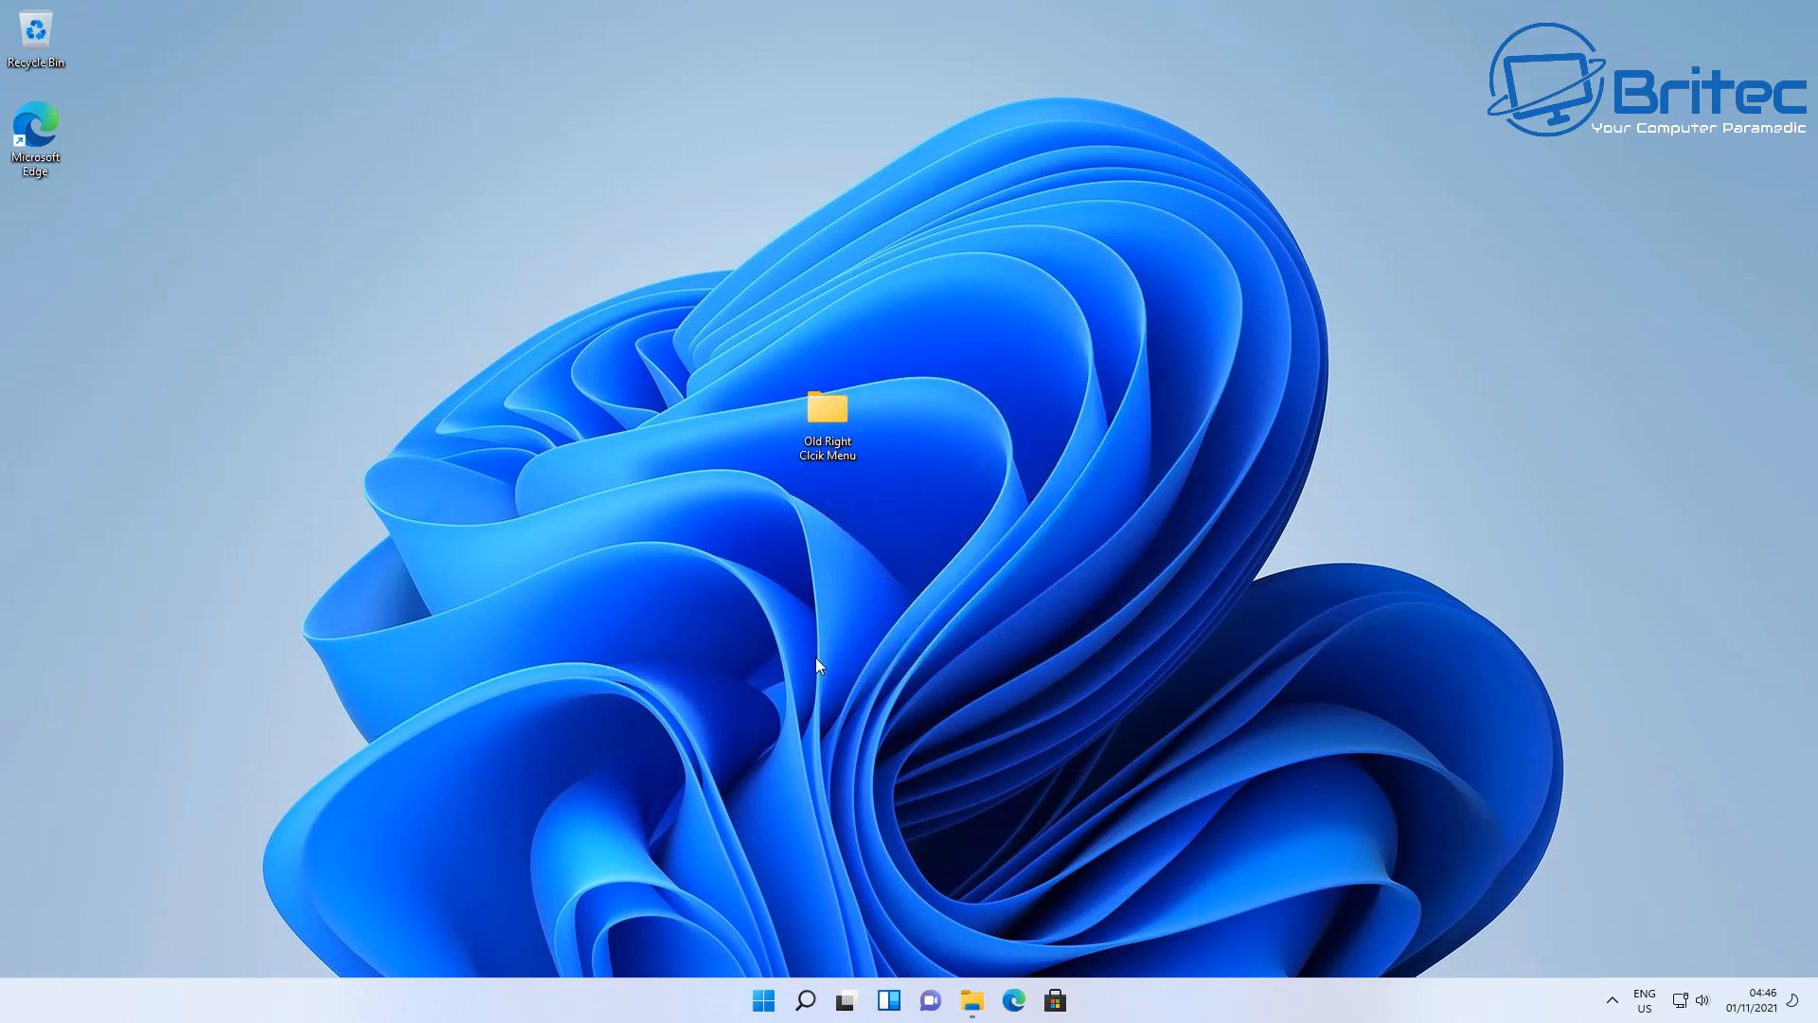
mouse_move(924, 568)
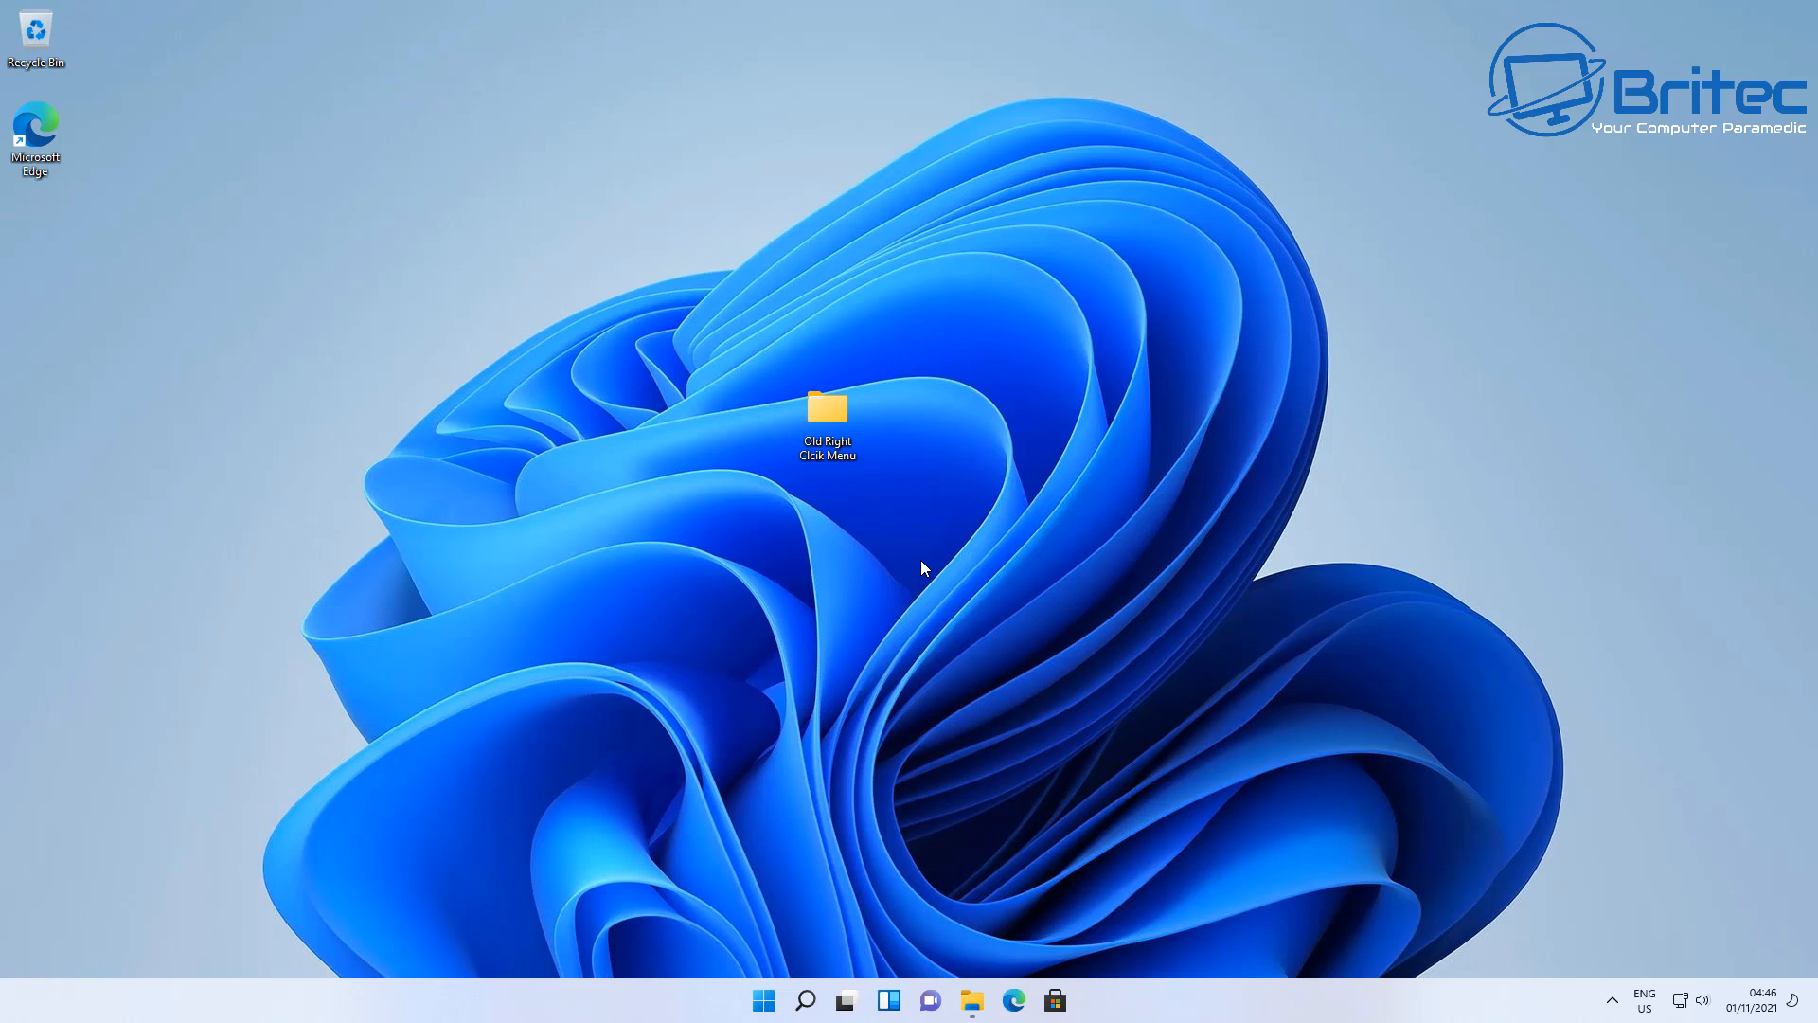
mouse_move(916, 562)
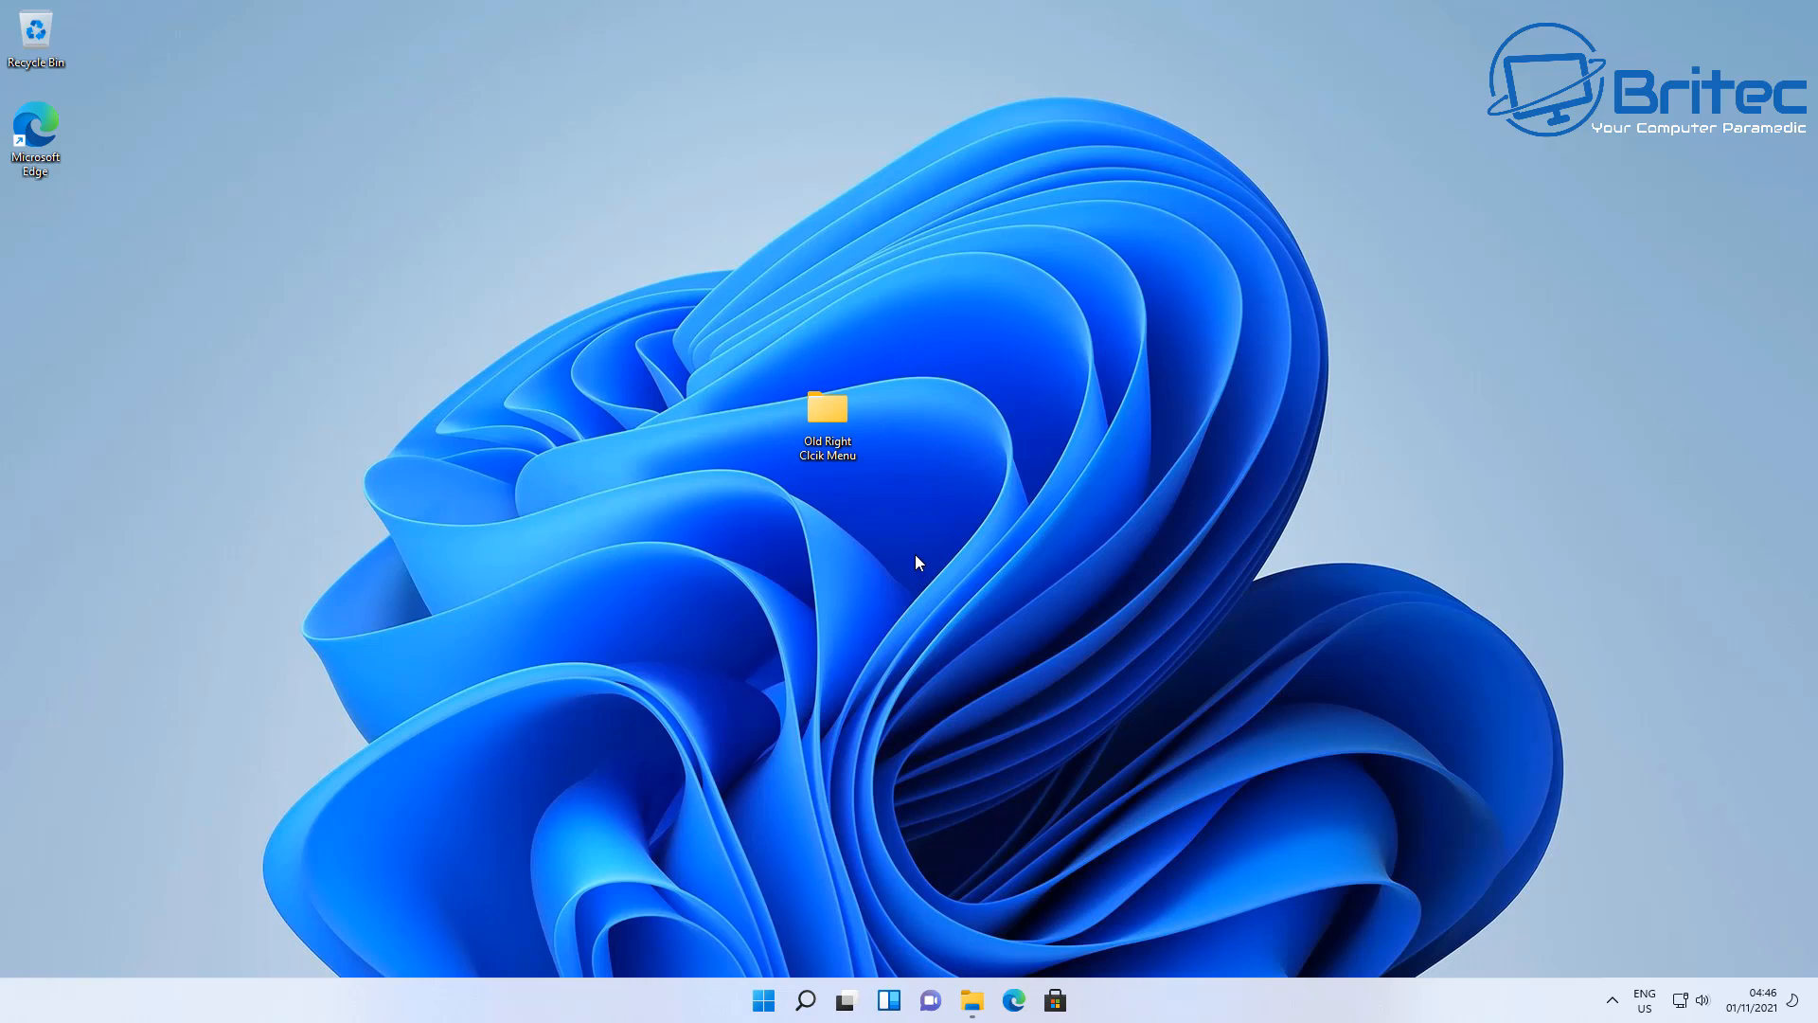
right_click(827, 417)
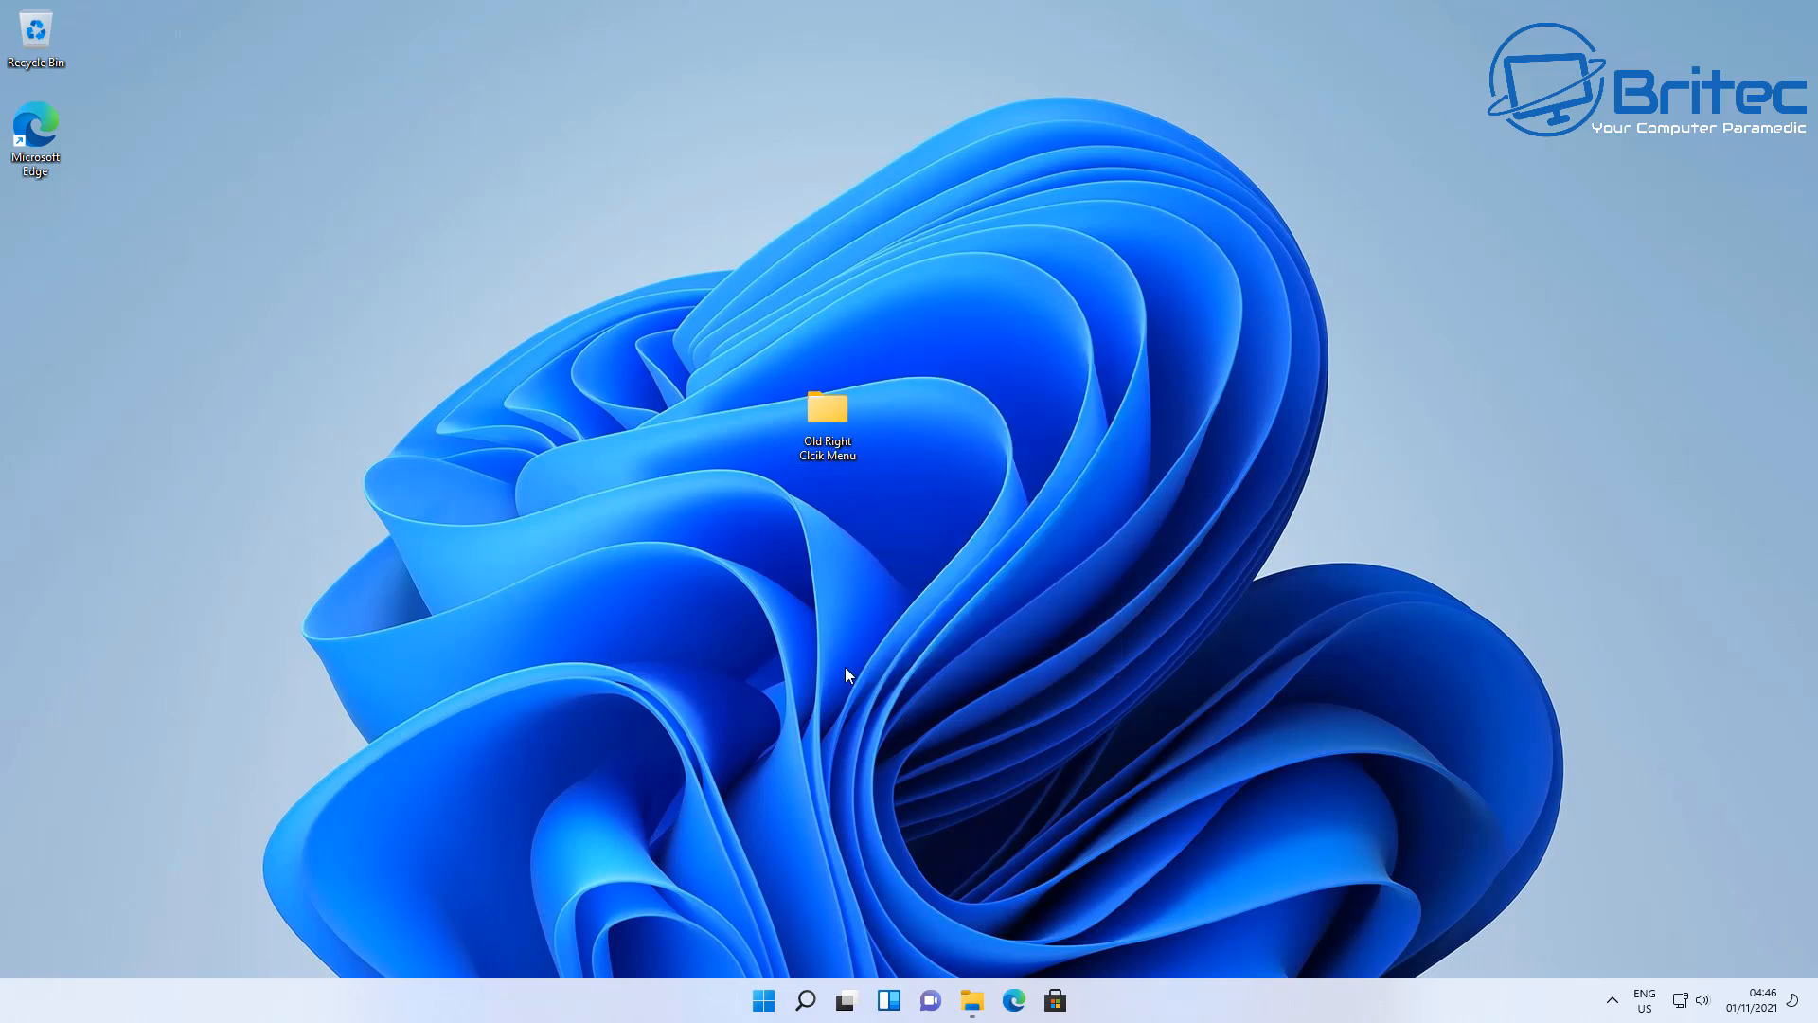
mouse_move(780, 956)
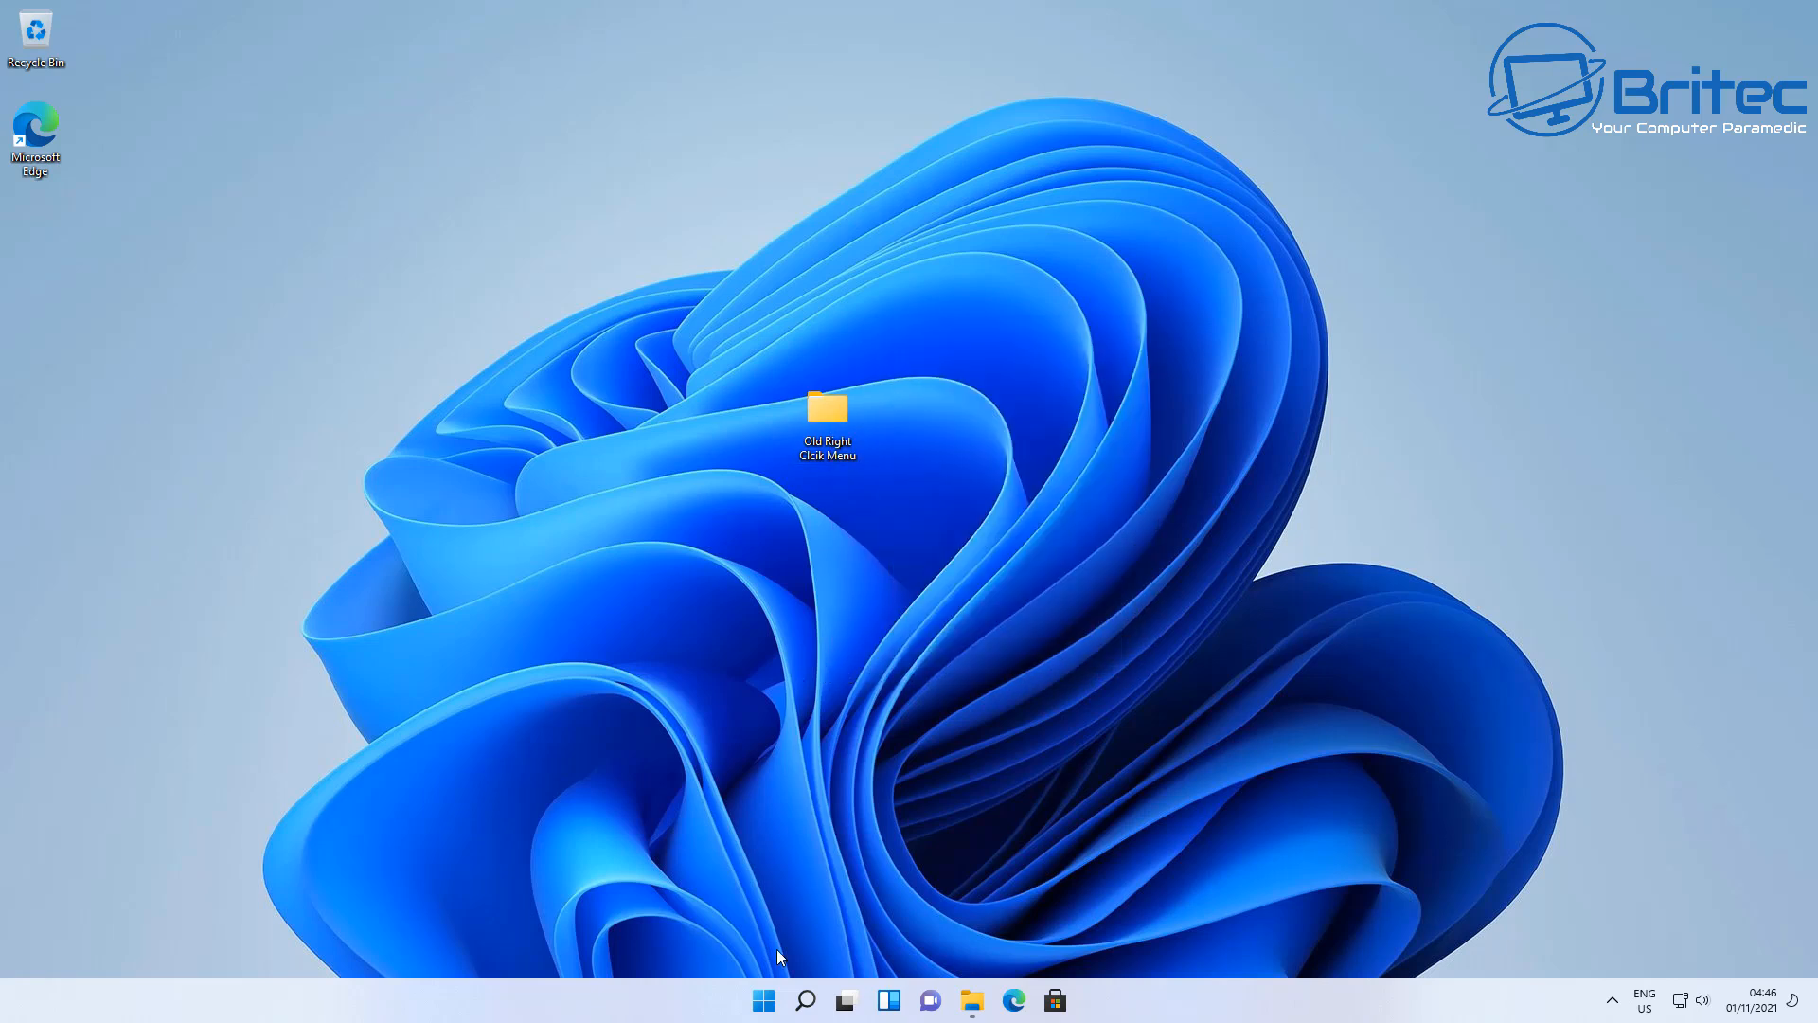
Step: Launch Registry Editor from Windows Search and approve the UAC prompt
click(805, 1000)
text(regedit)
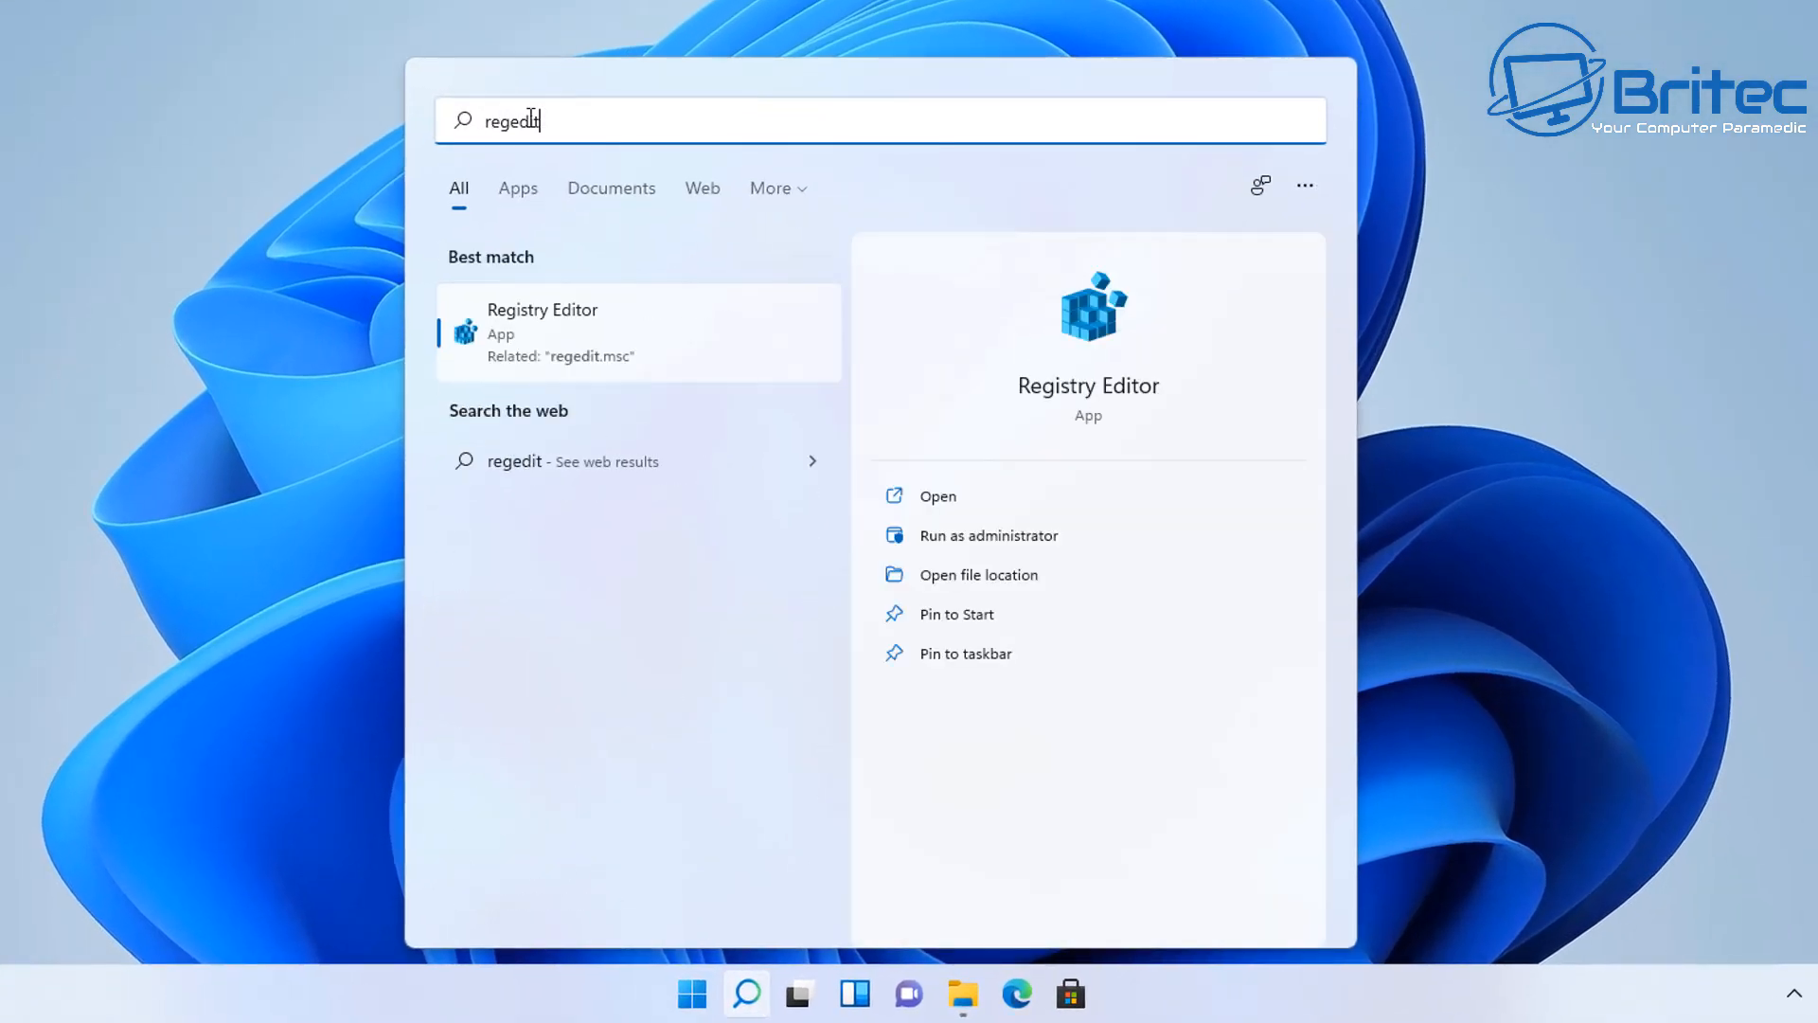
click(988, 535)
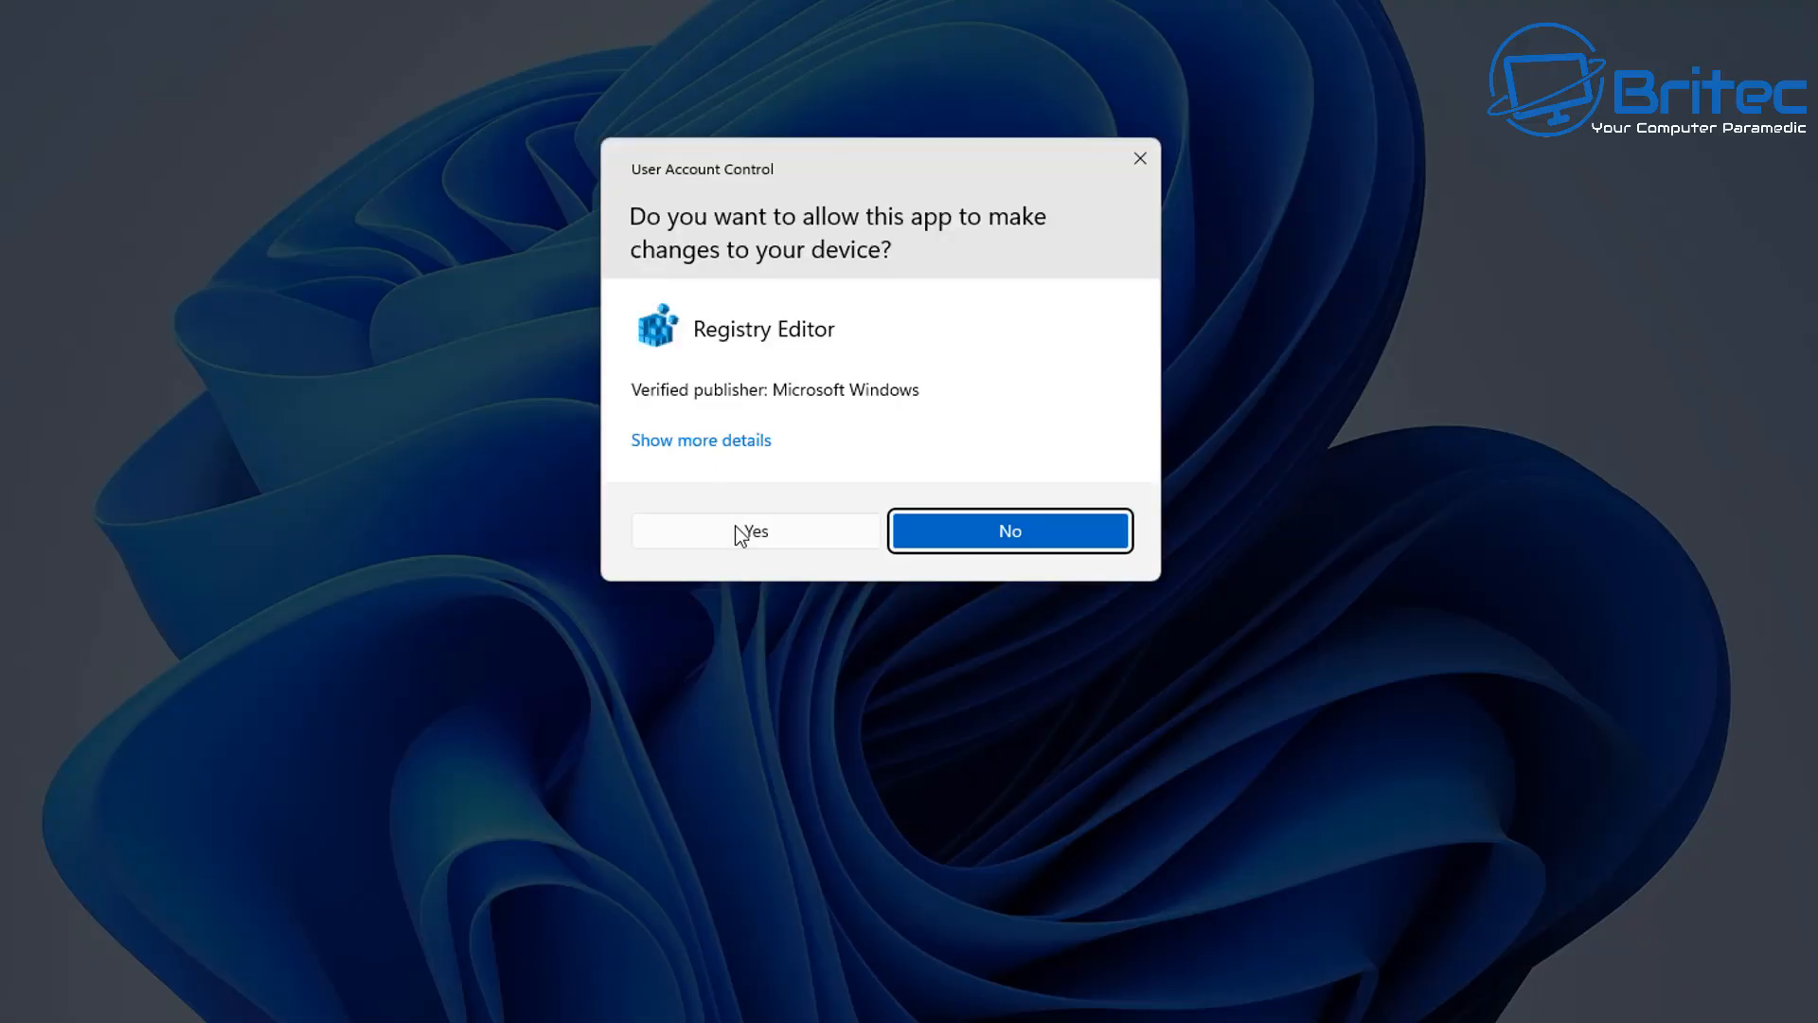
click(754, 530)
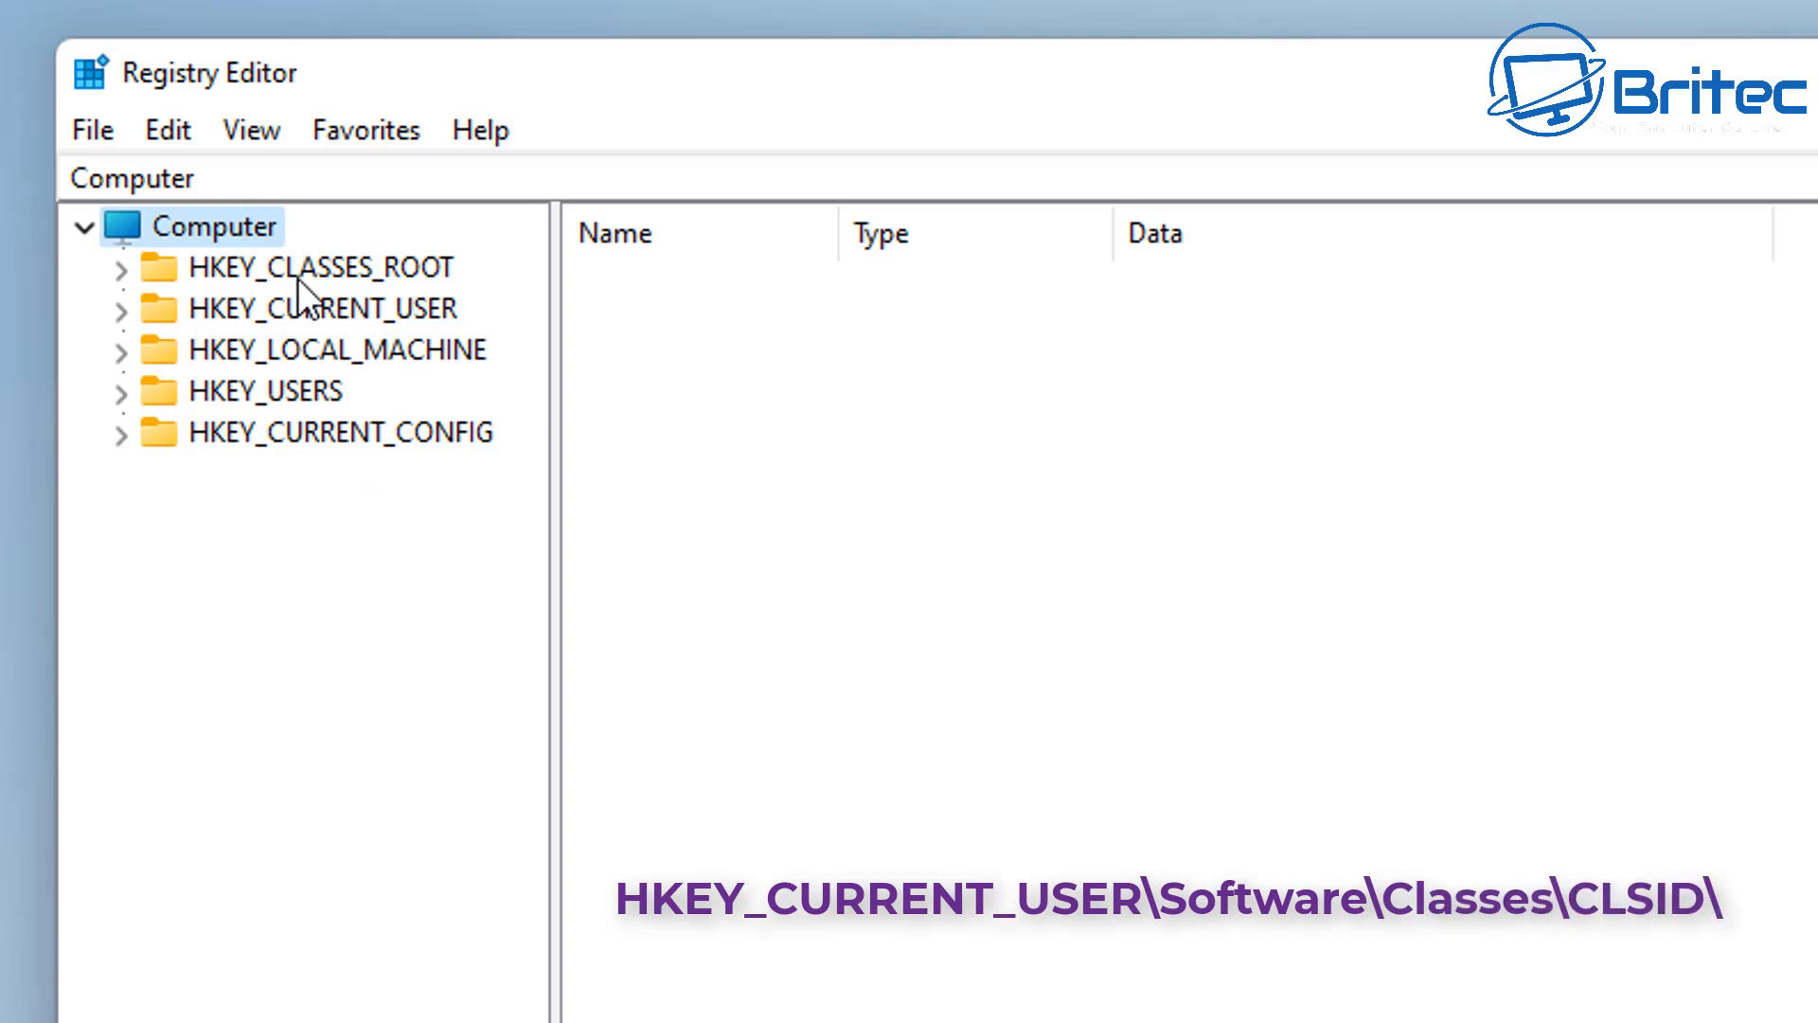
mouse_move(306, 313)
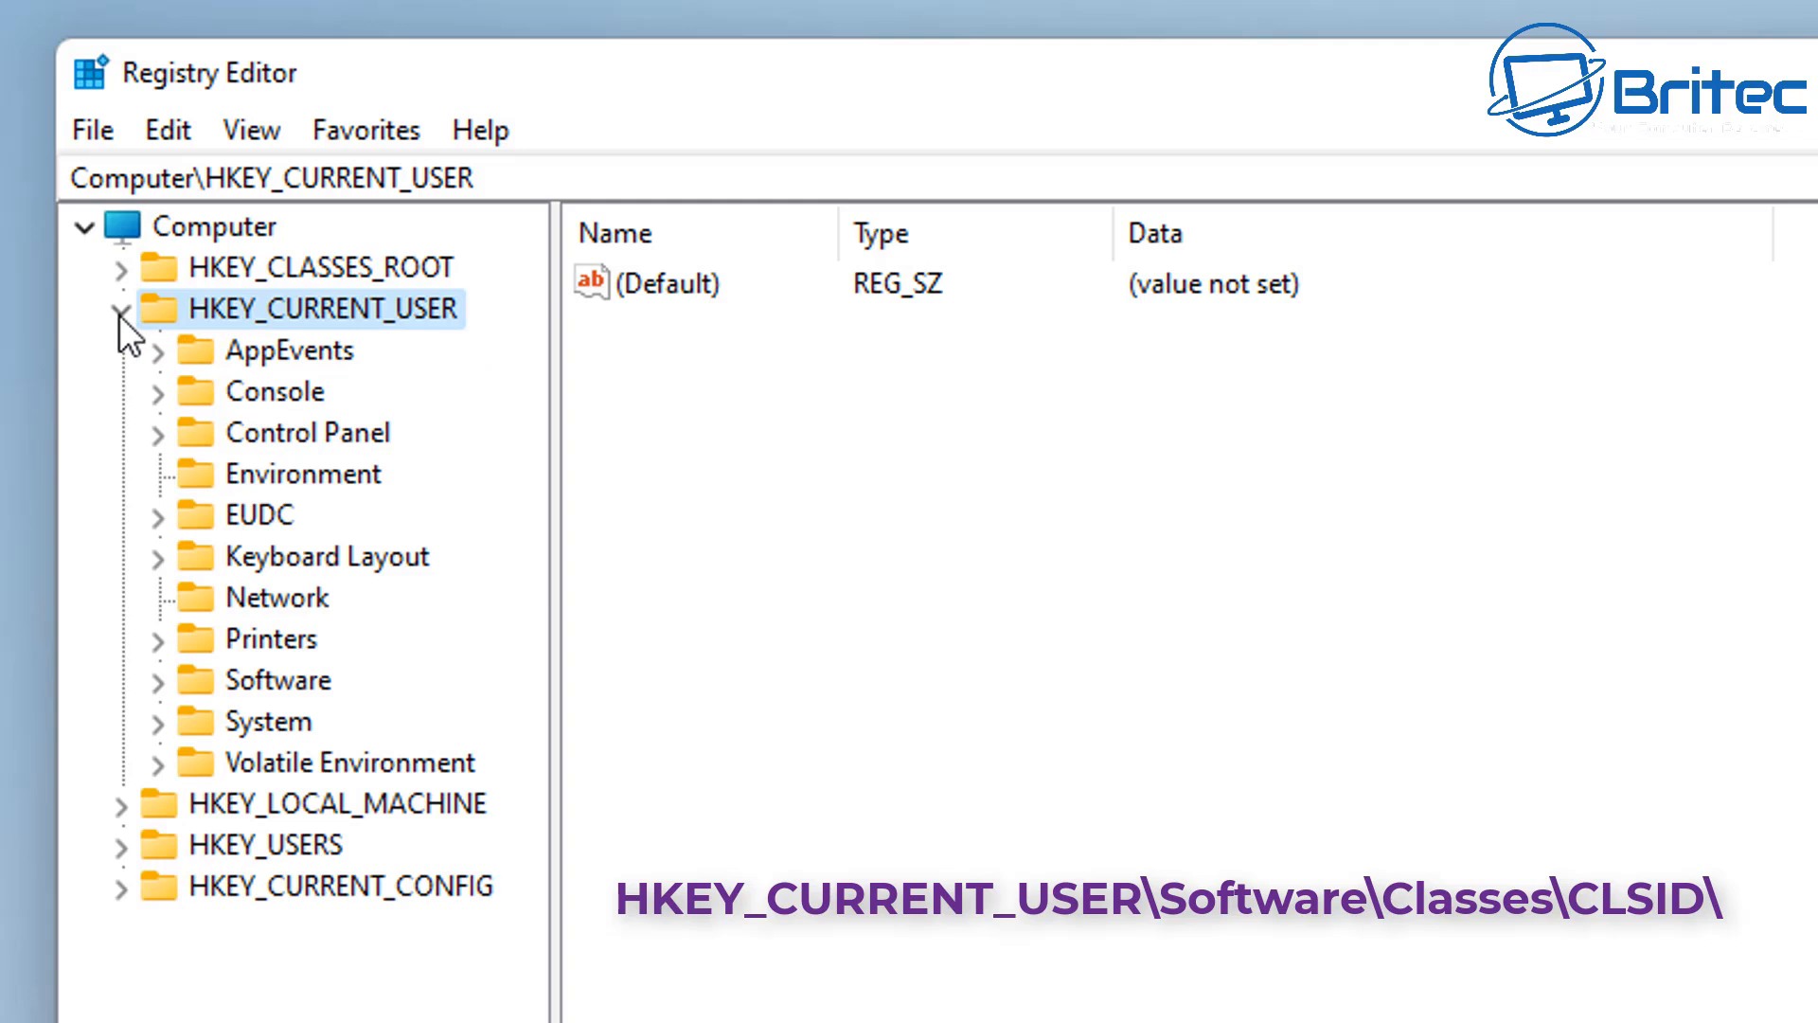
mouse_move(304, 691)
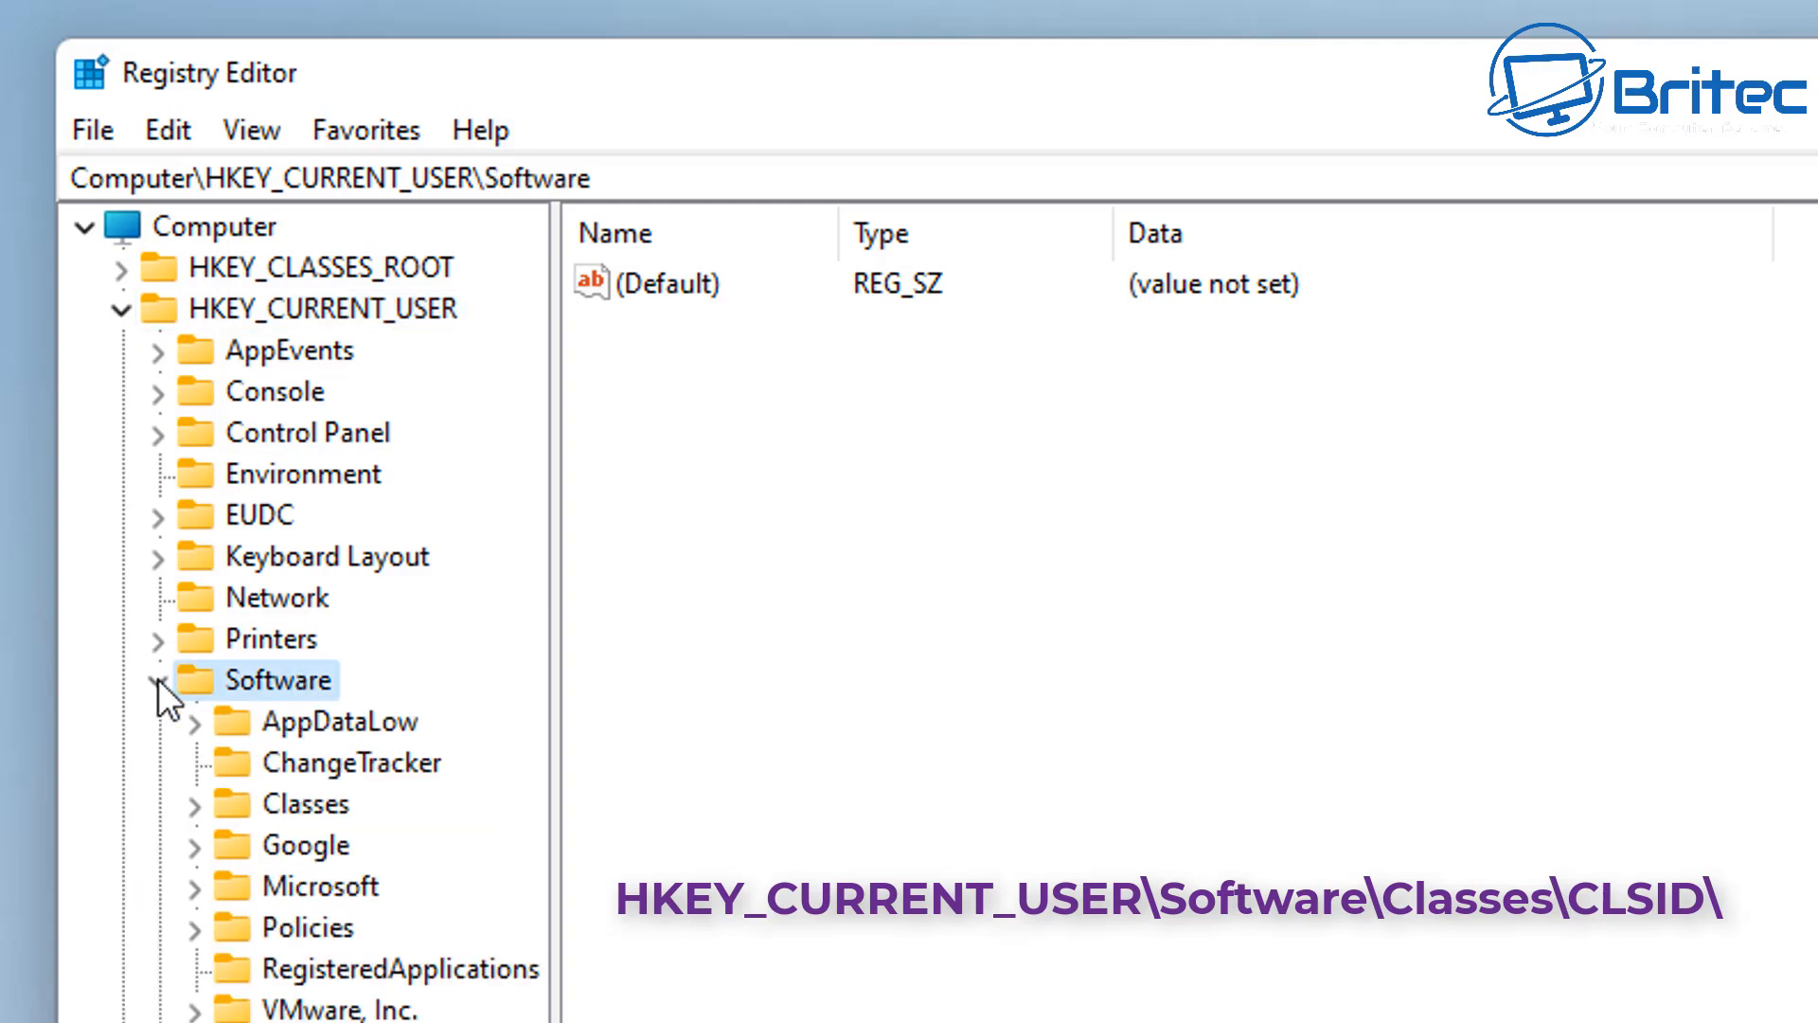
mouse_move(335, 826)
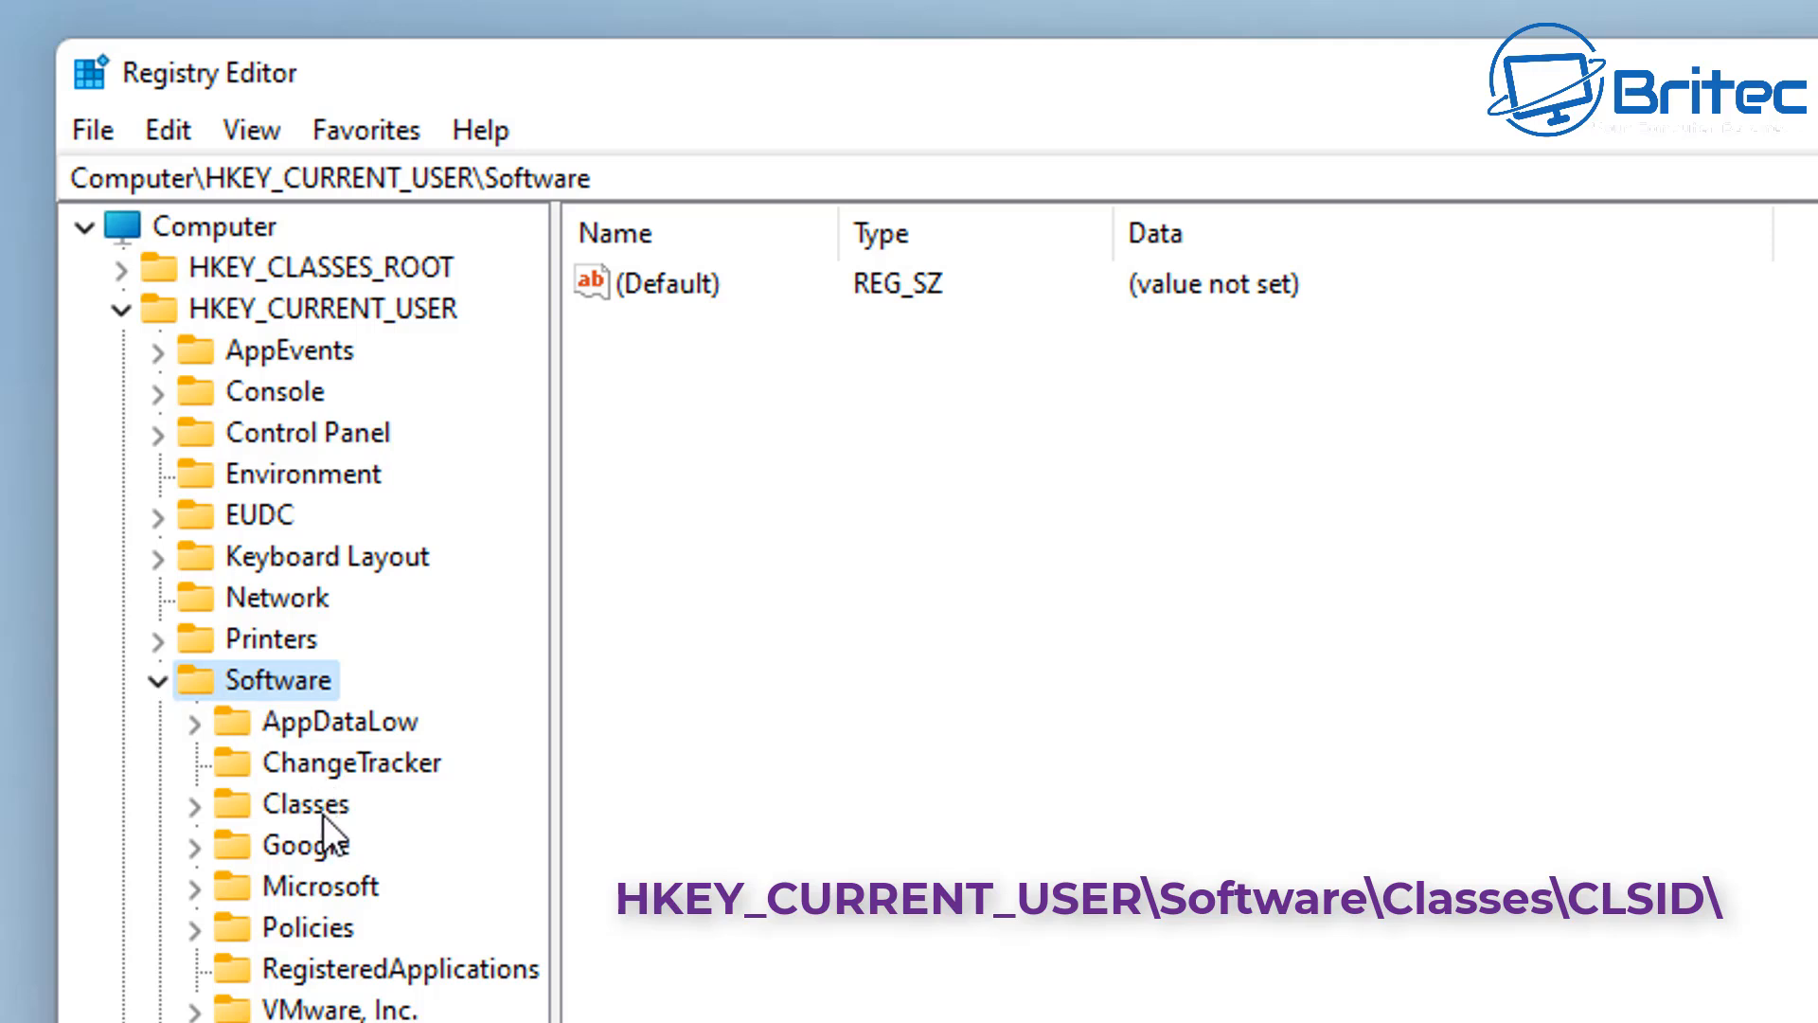
Step: Expand HKEY_CURRENT_USER\Software\Classes\CLSID to reveal its GUID subkeys
click(307, 802)
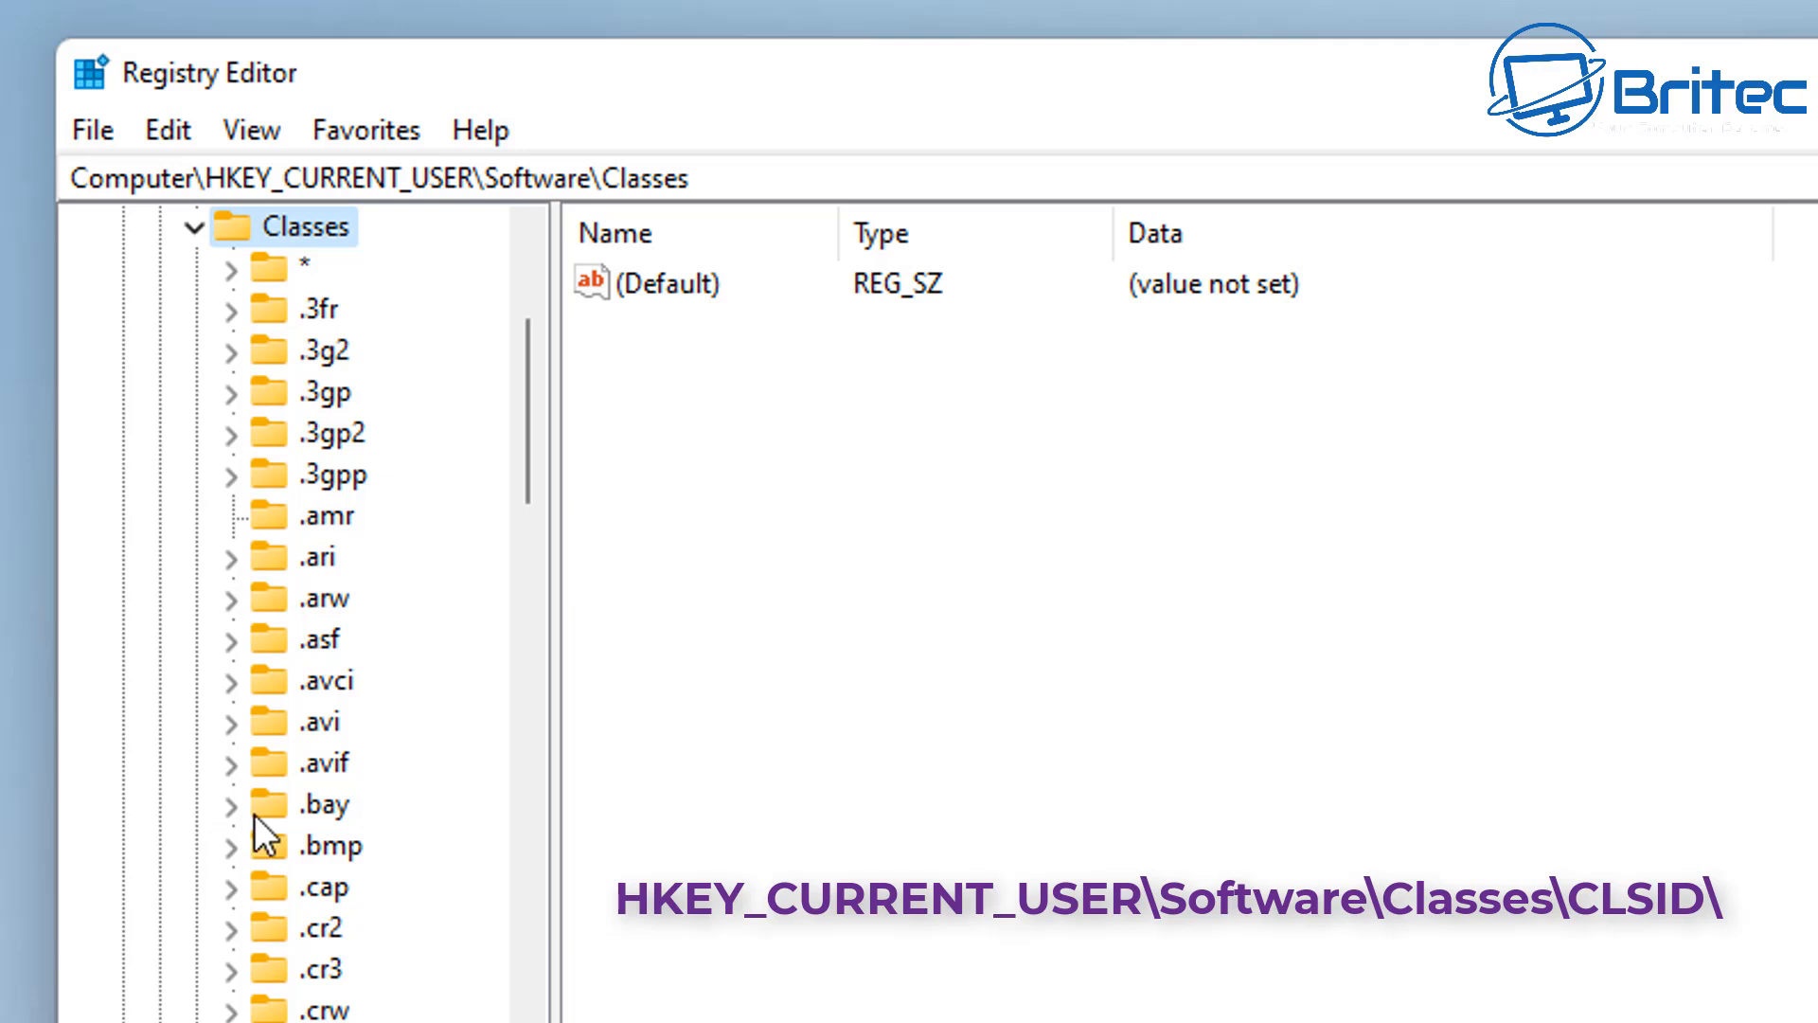
mouse_move(265, 841)
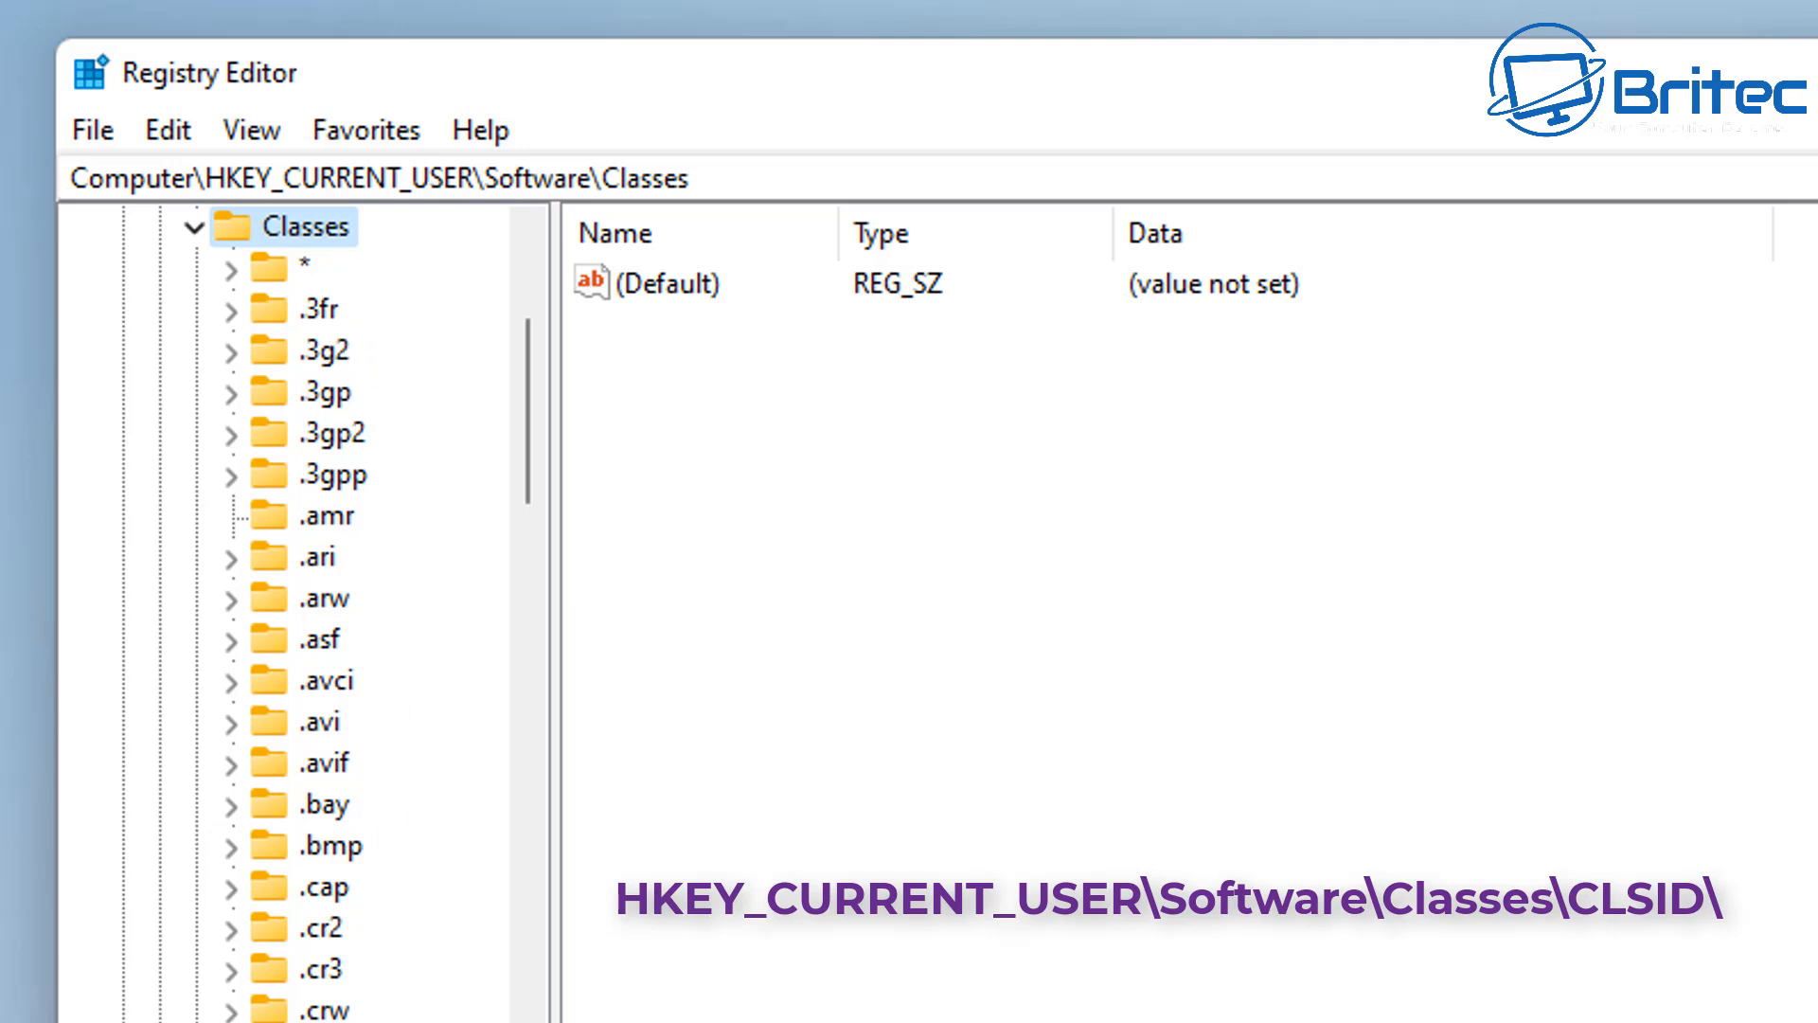
scroll(down, 3)
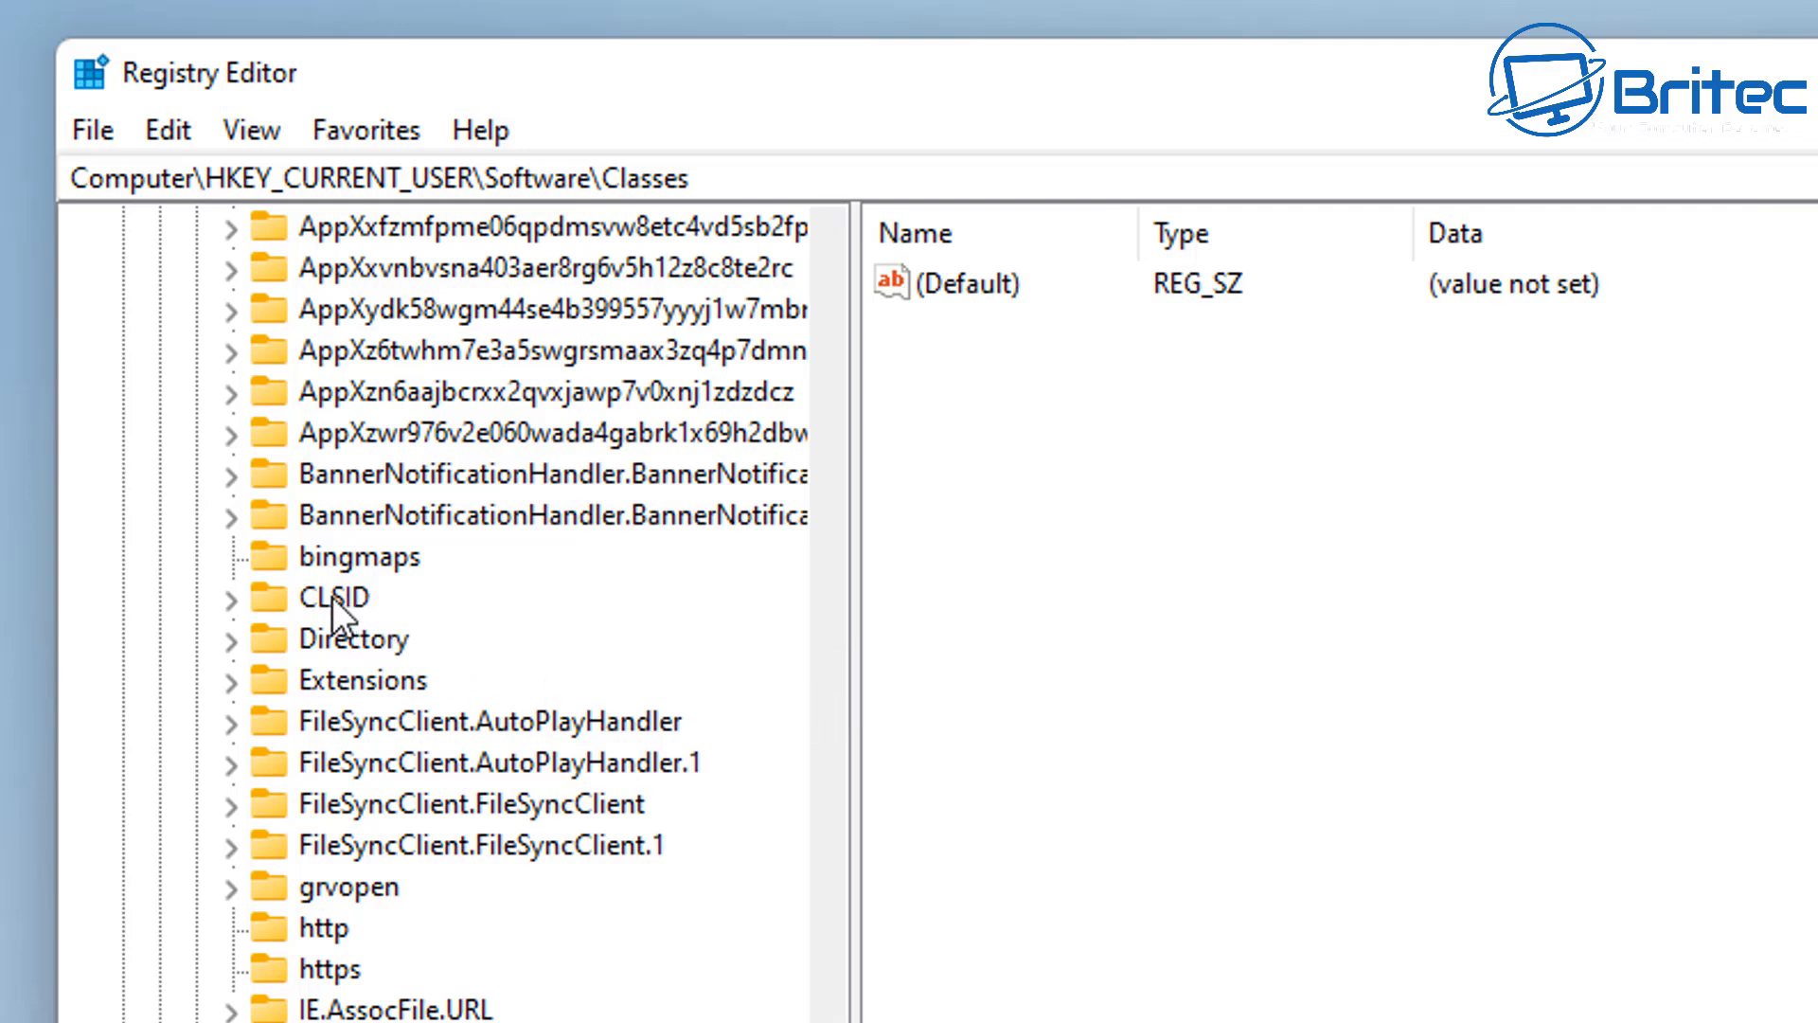
click(338, 595)
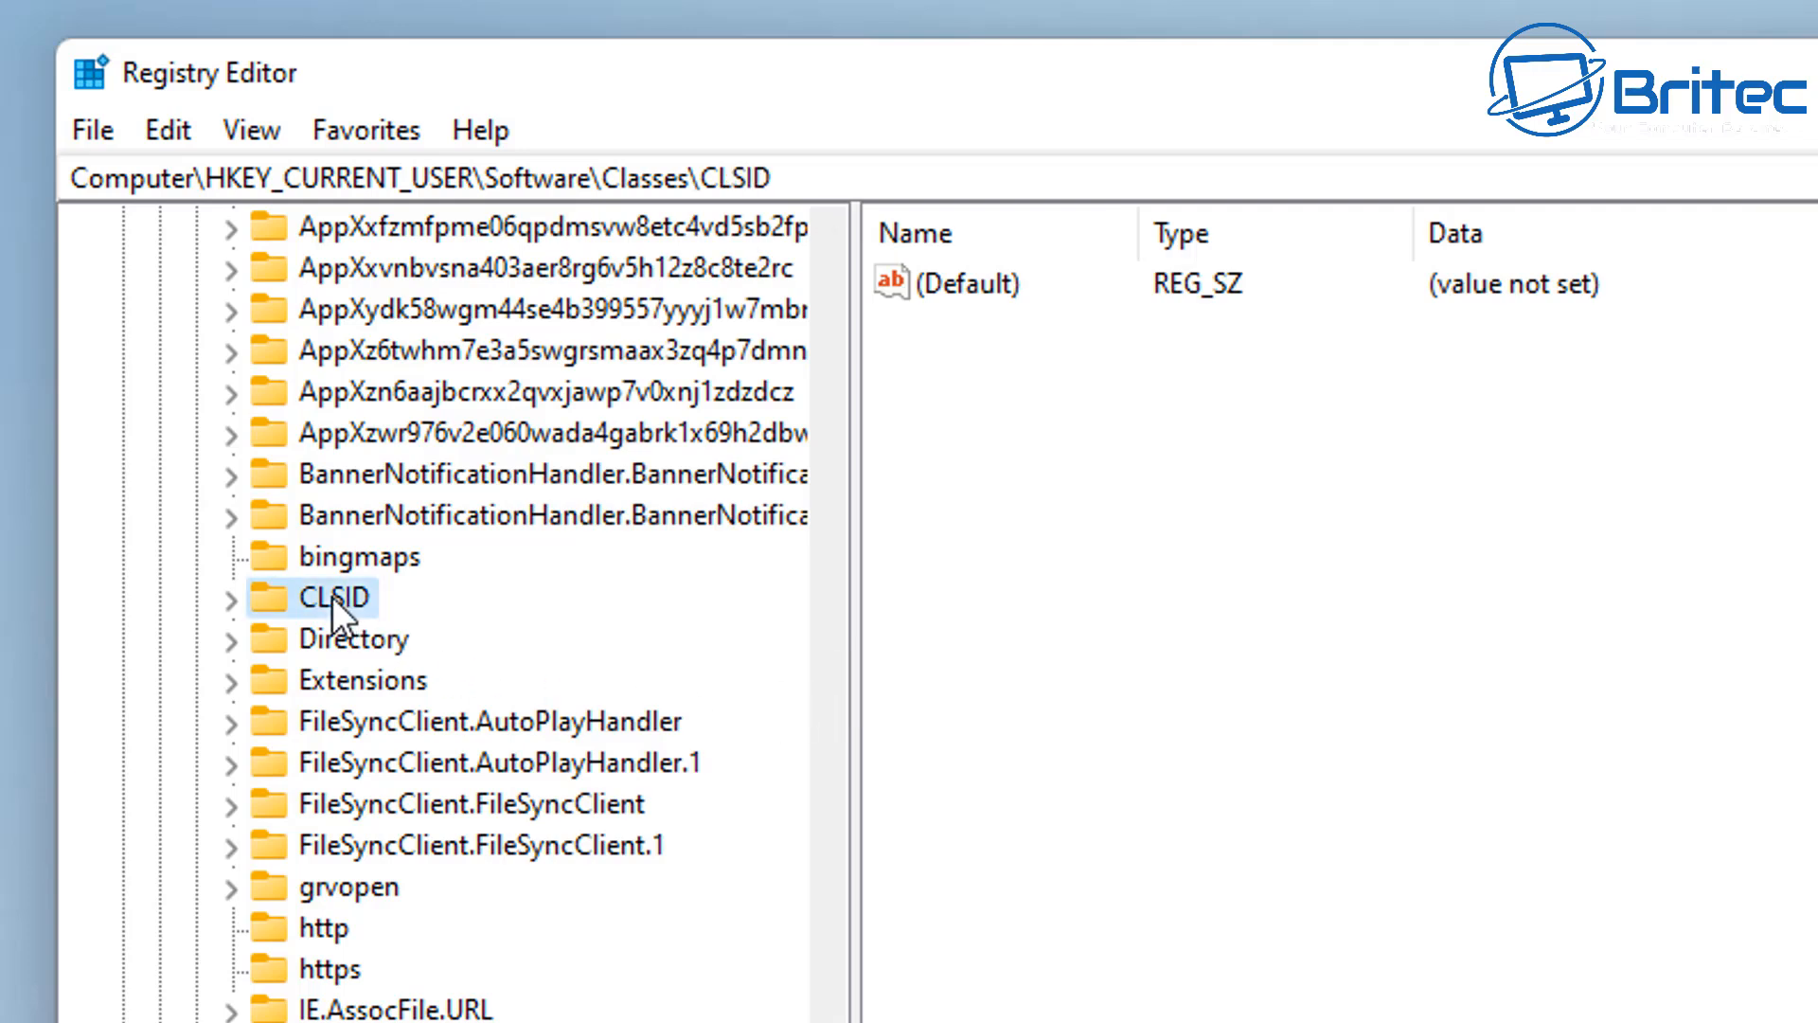
click(231, 598)
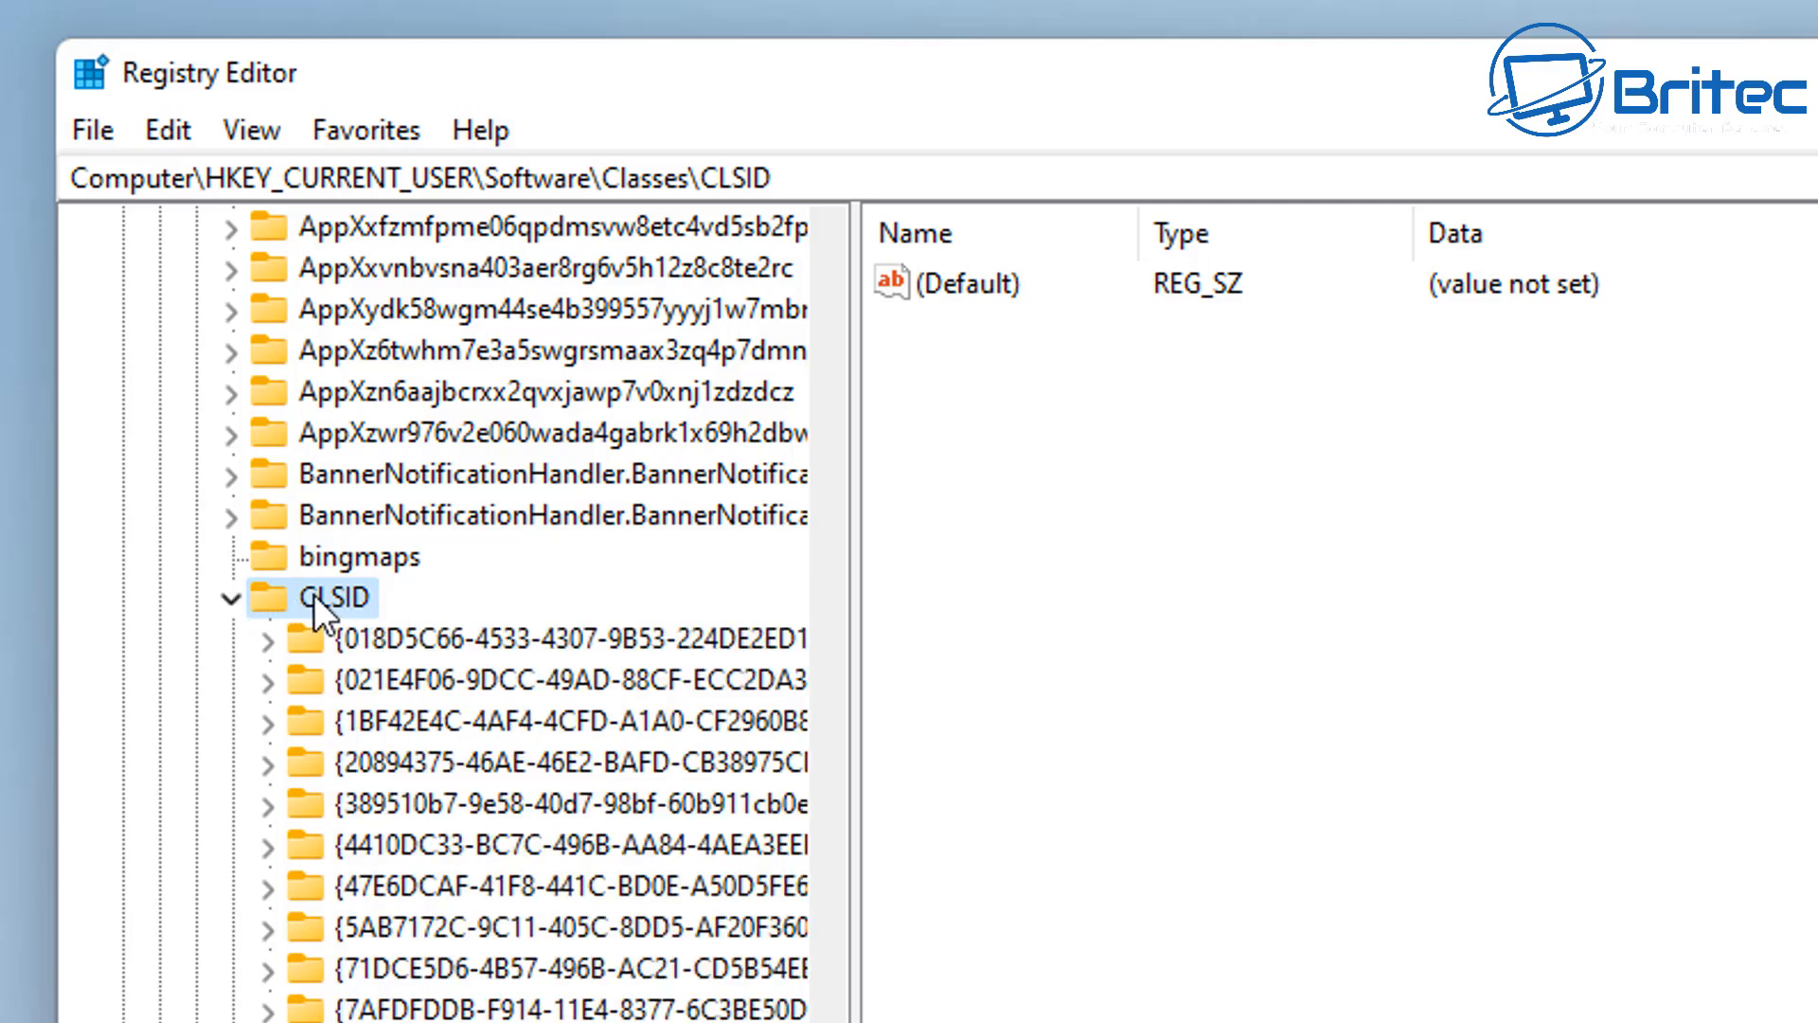
mouse_move(321, 615)
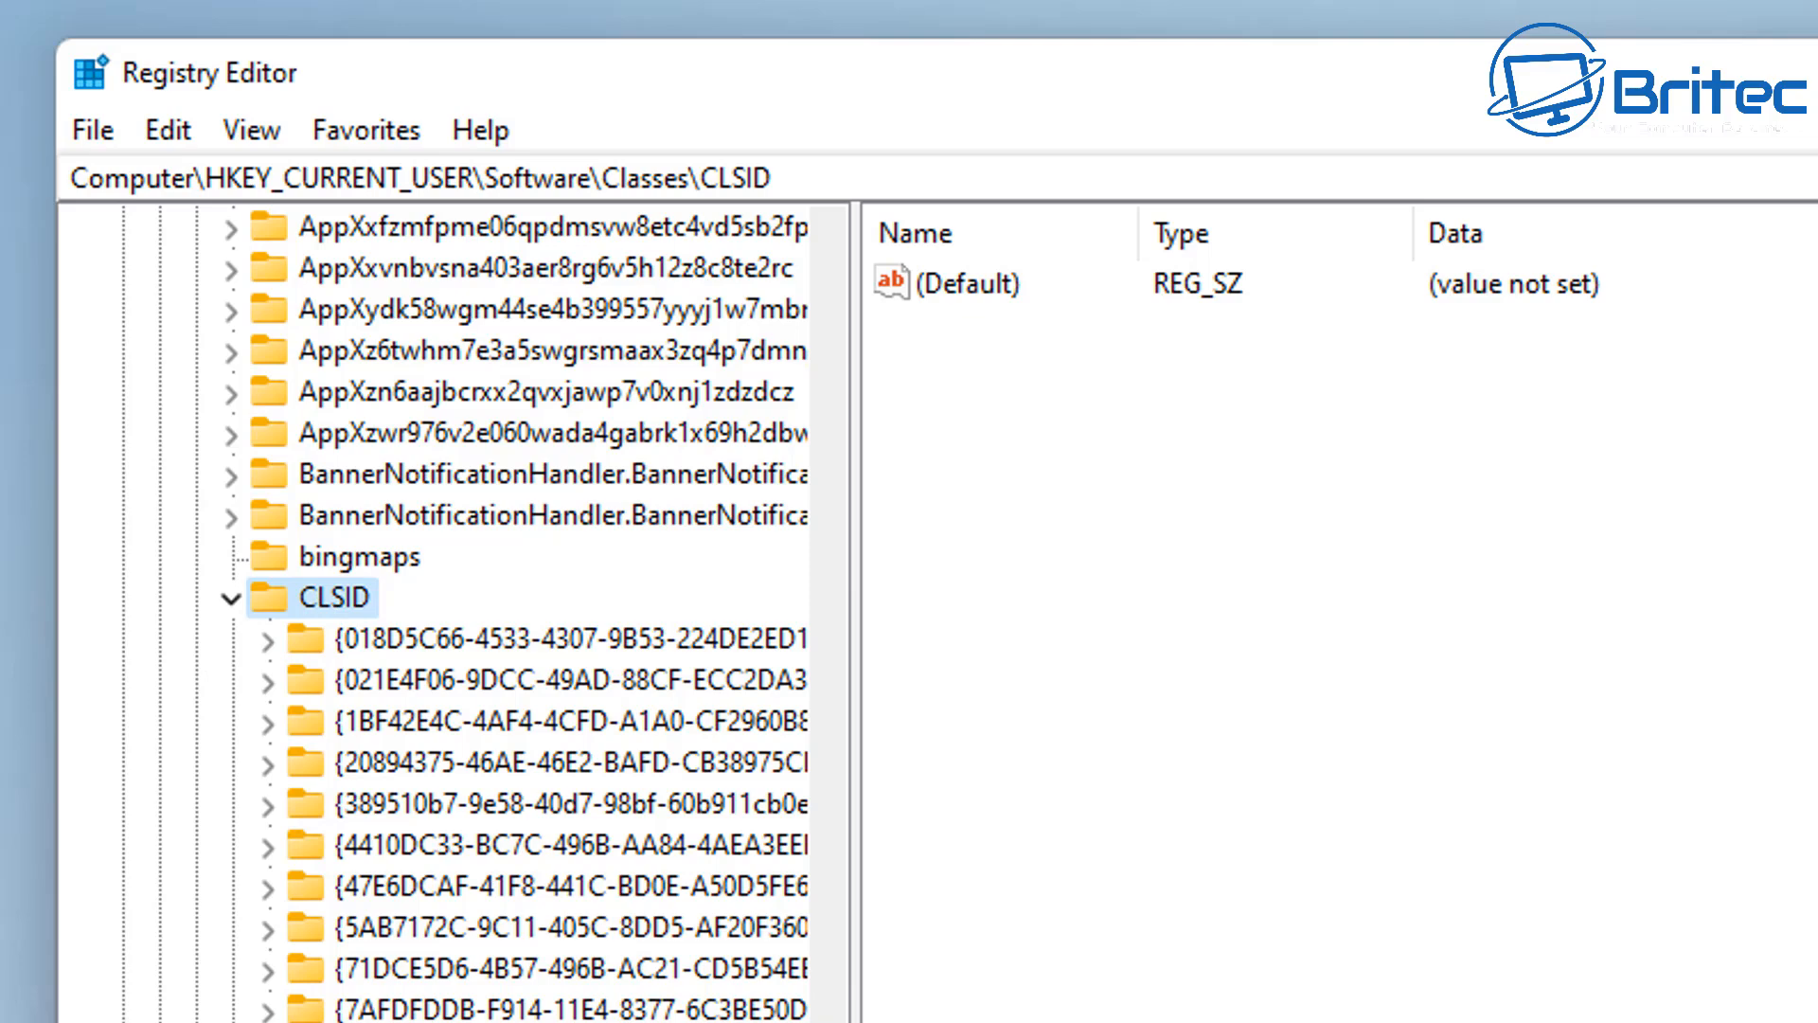
mouse_move(339, 618)
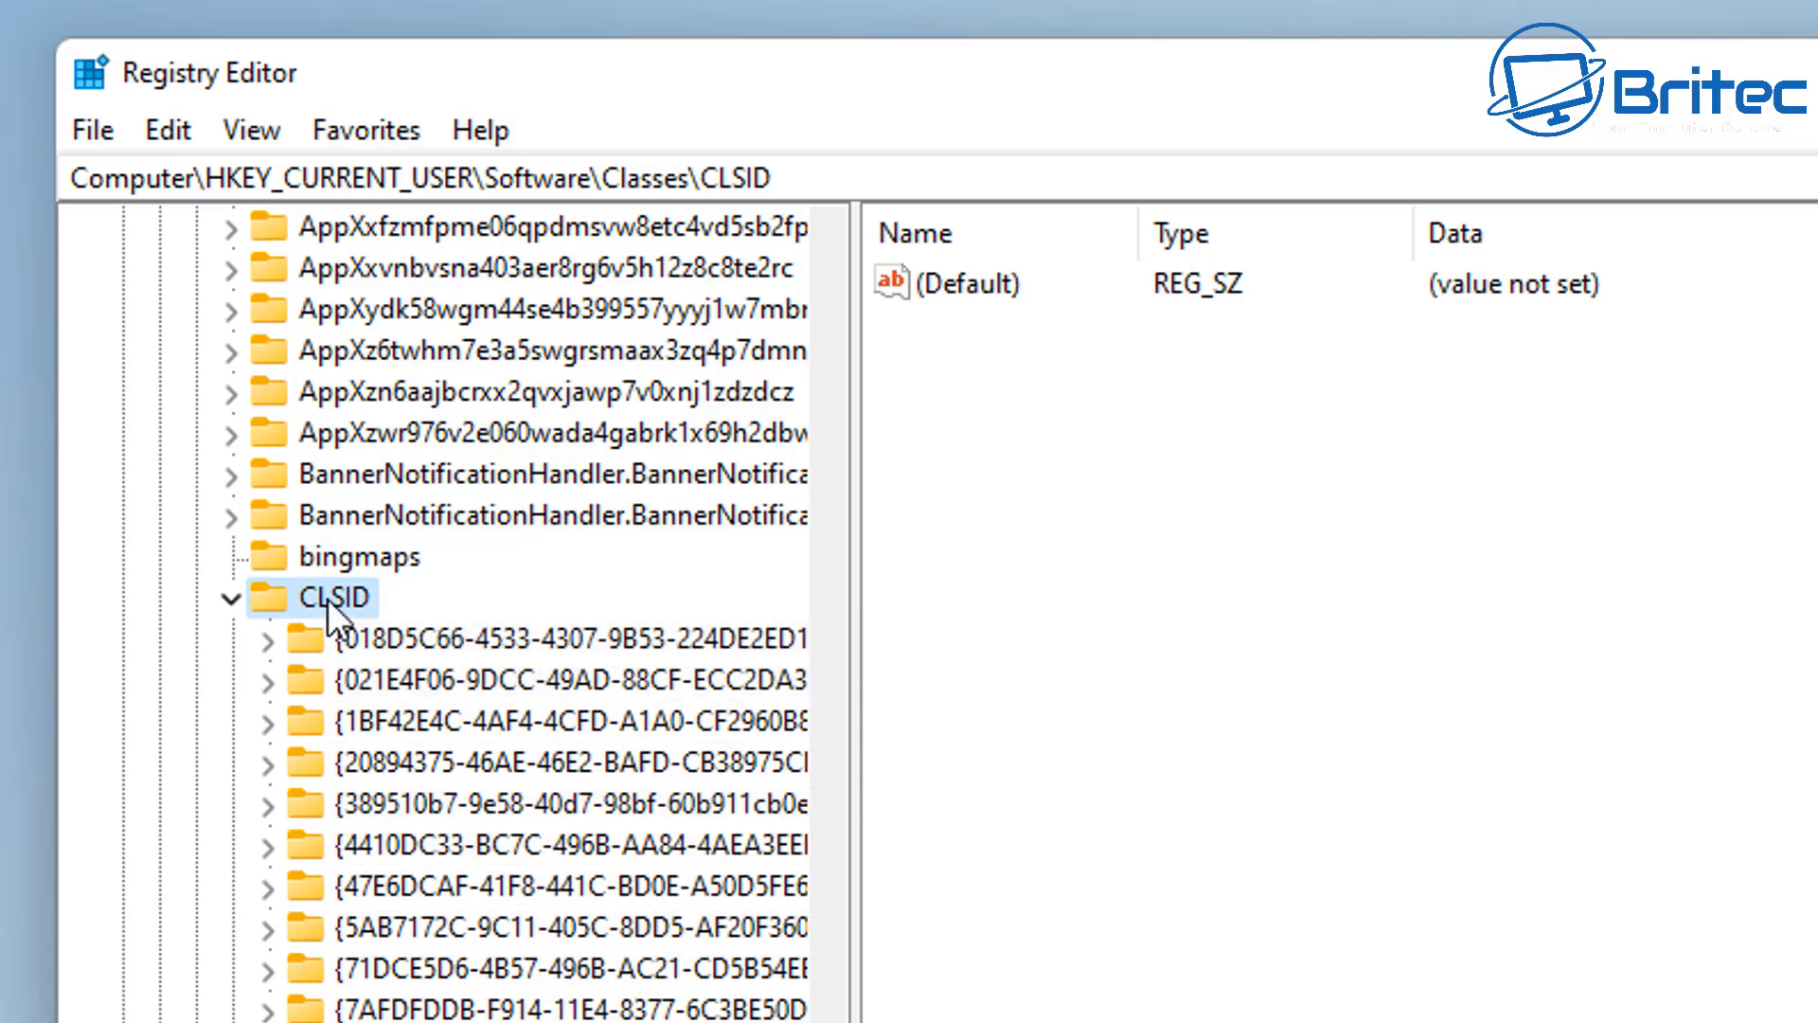
Step: Create a CLSID subkey named {86ca1aa0-34aa-4e8b-a509-50c905bae2a2}
right_click(335, 597)
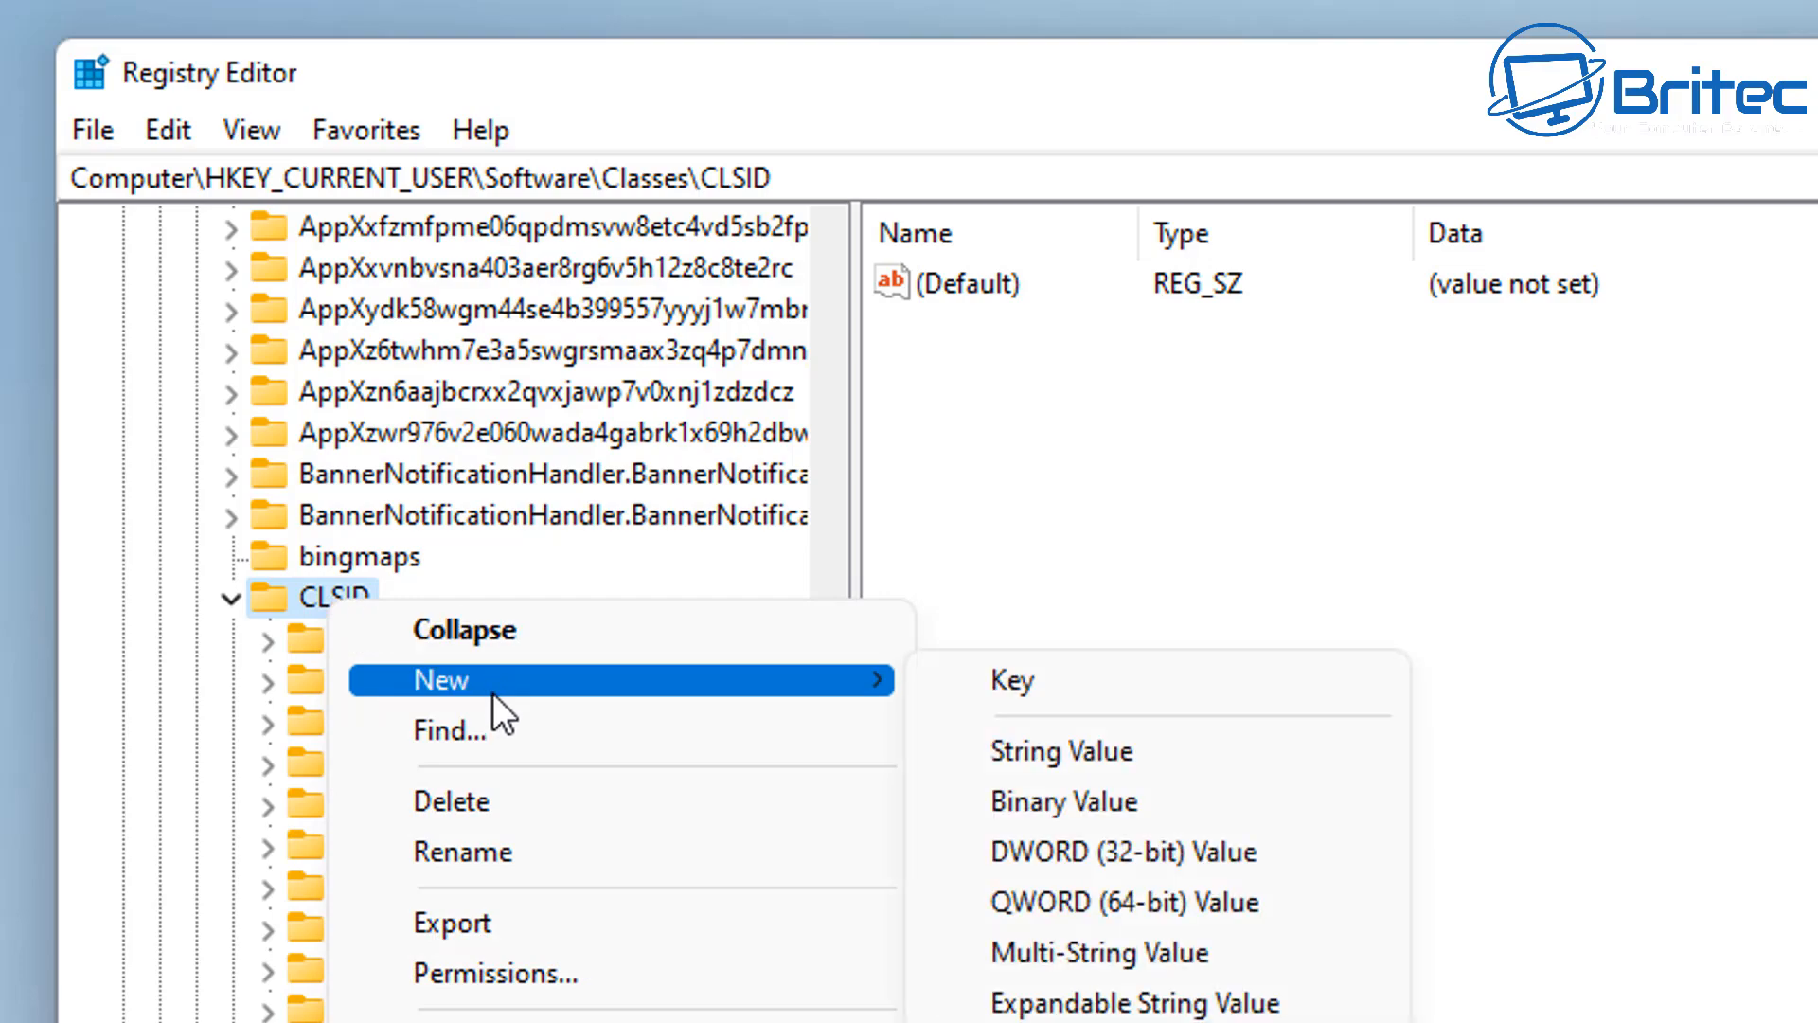
mouse_move(1012, 680)
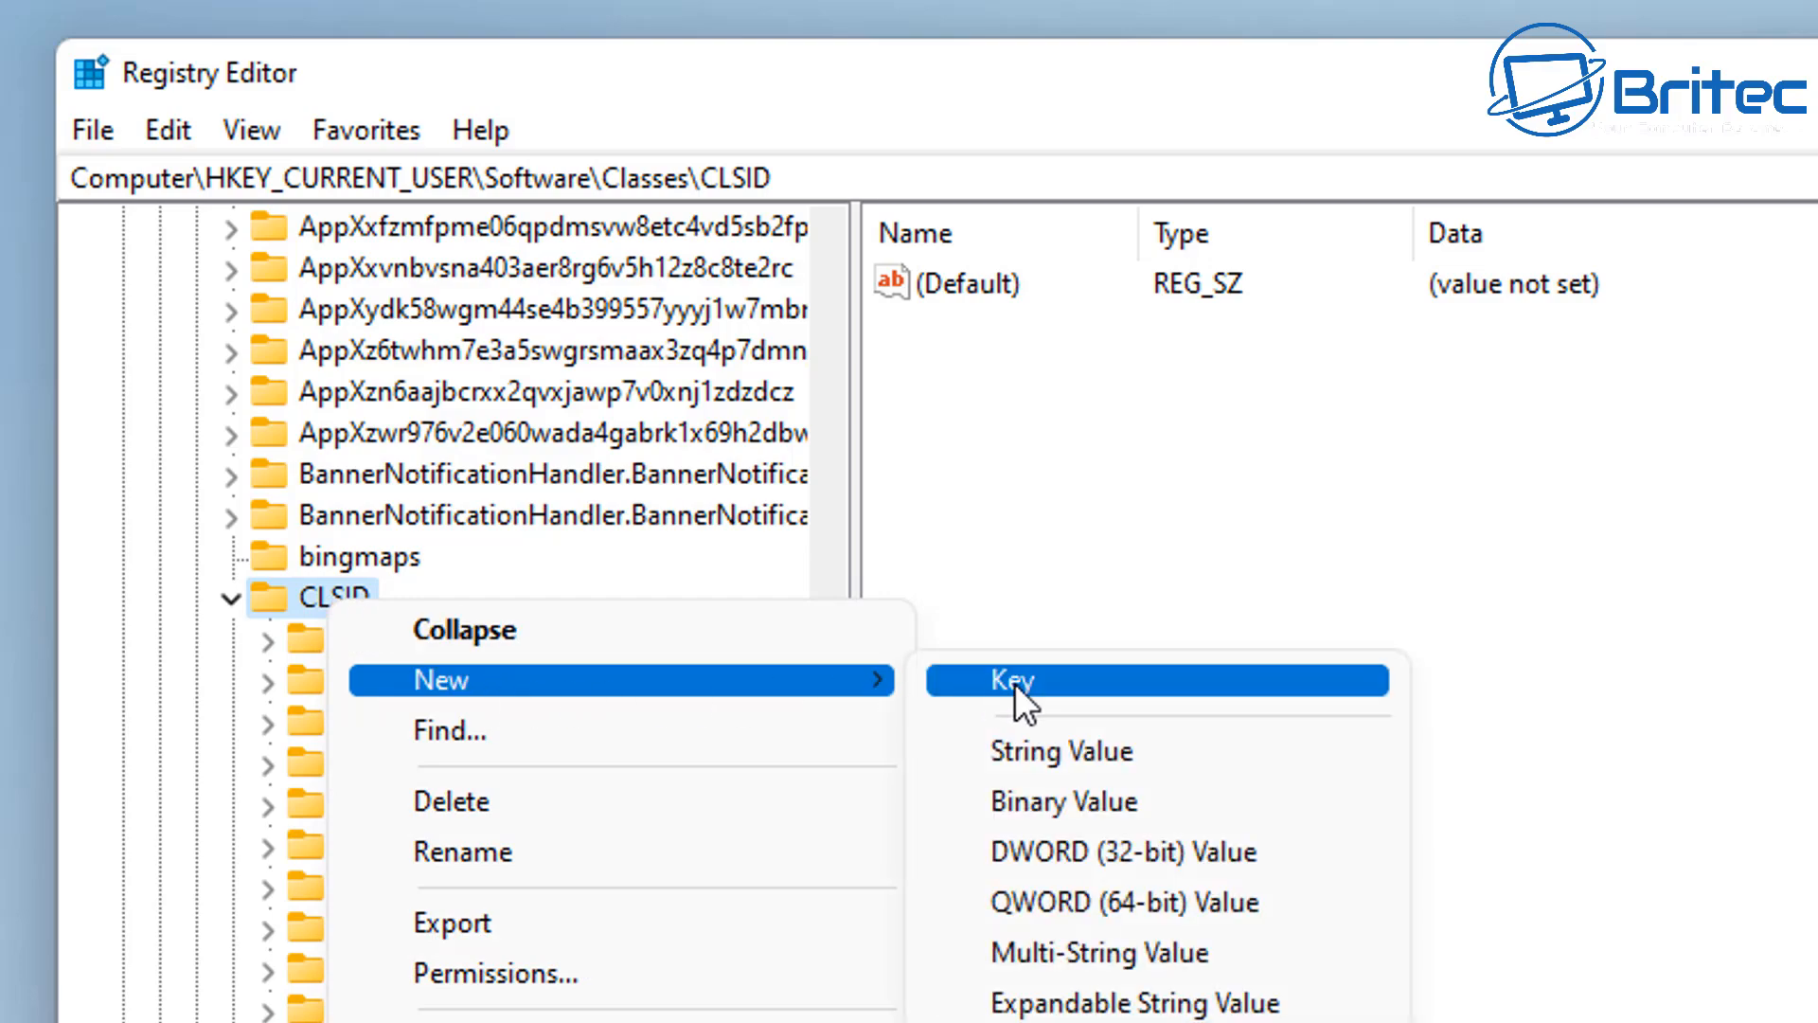
click(1012, 680)
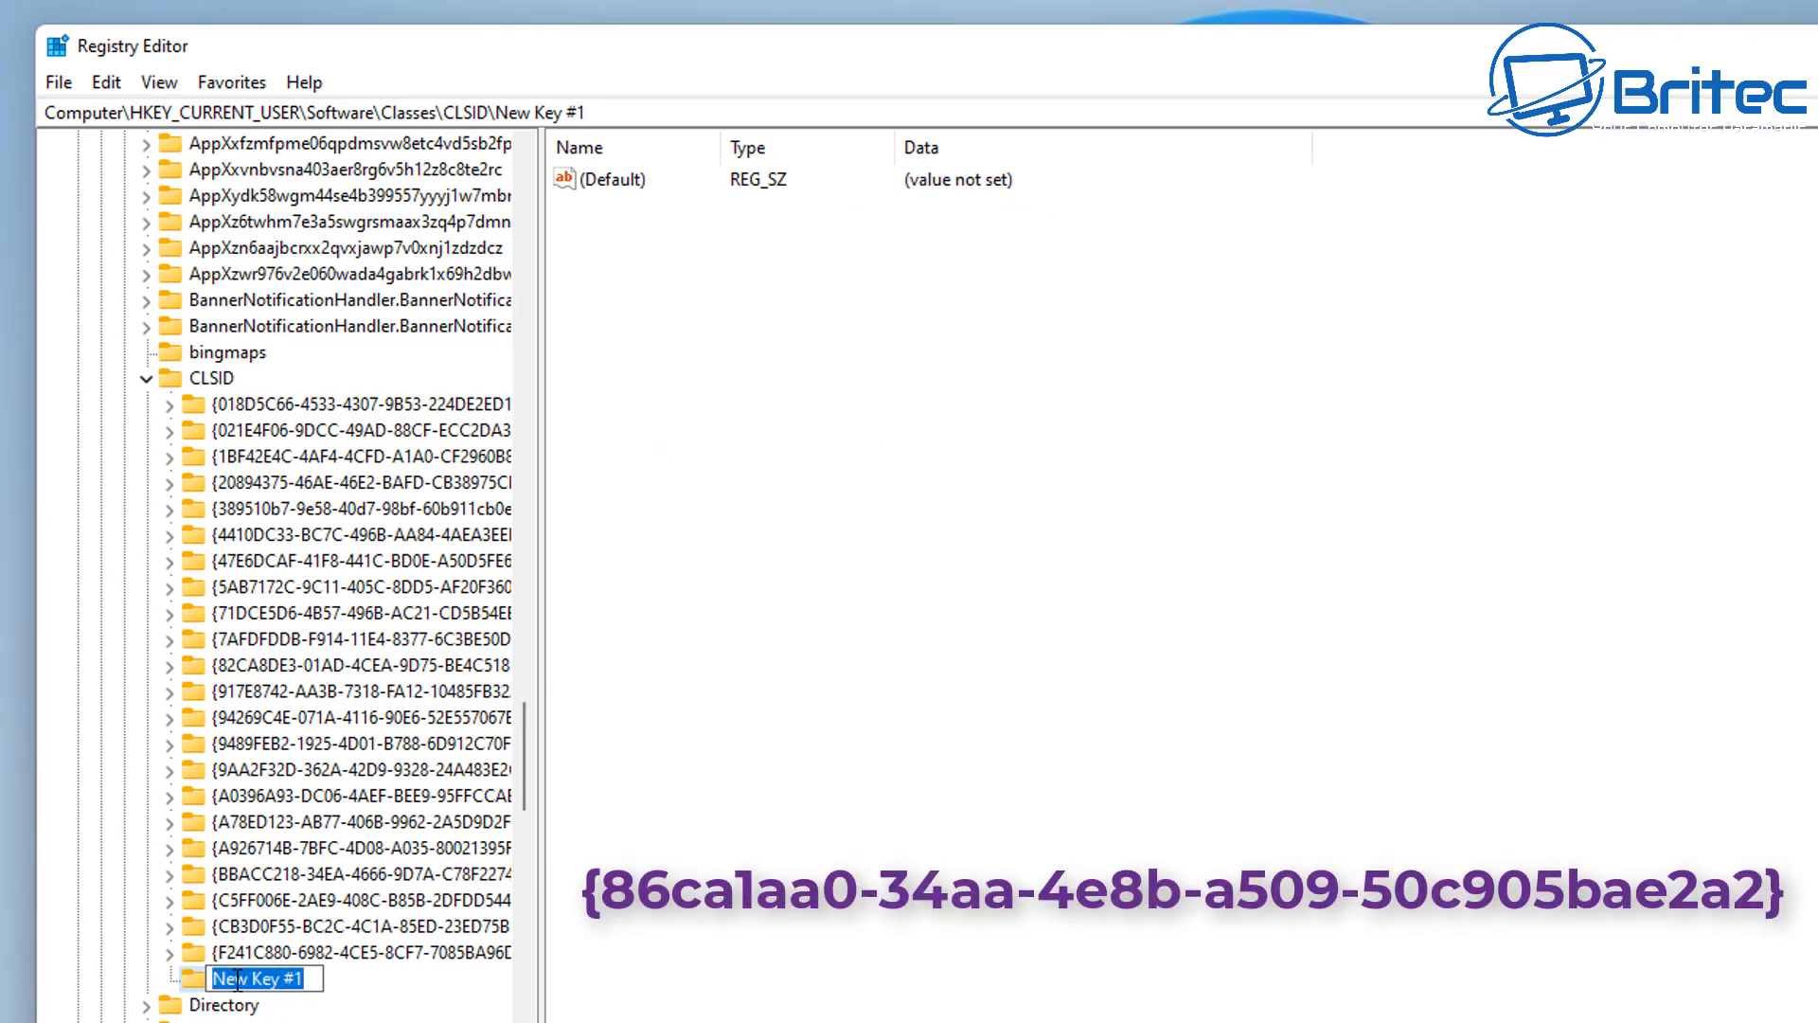
text(ca1aa0-34aa-4e8b-a509-50c905bae2a2})
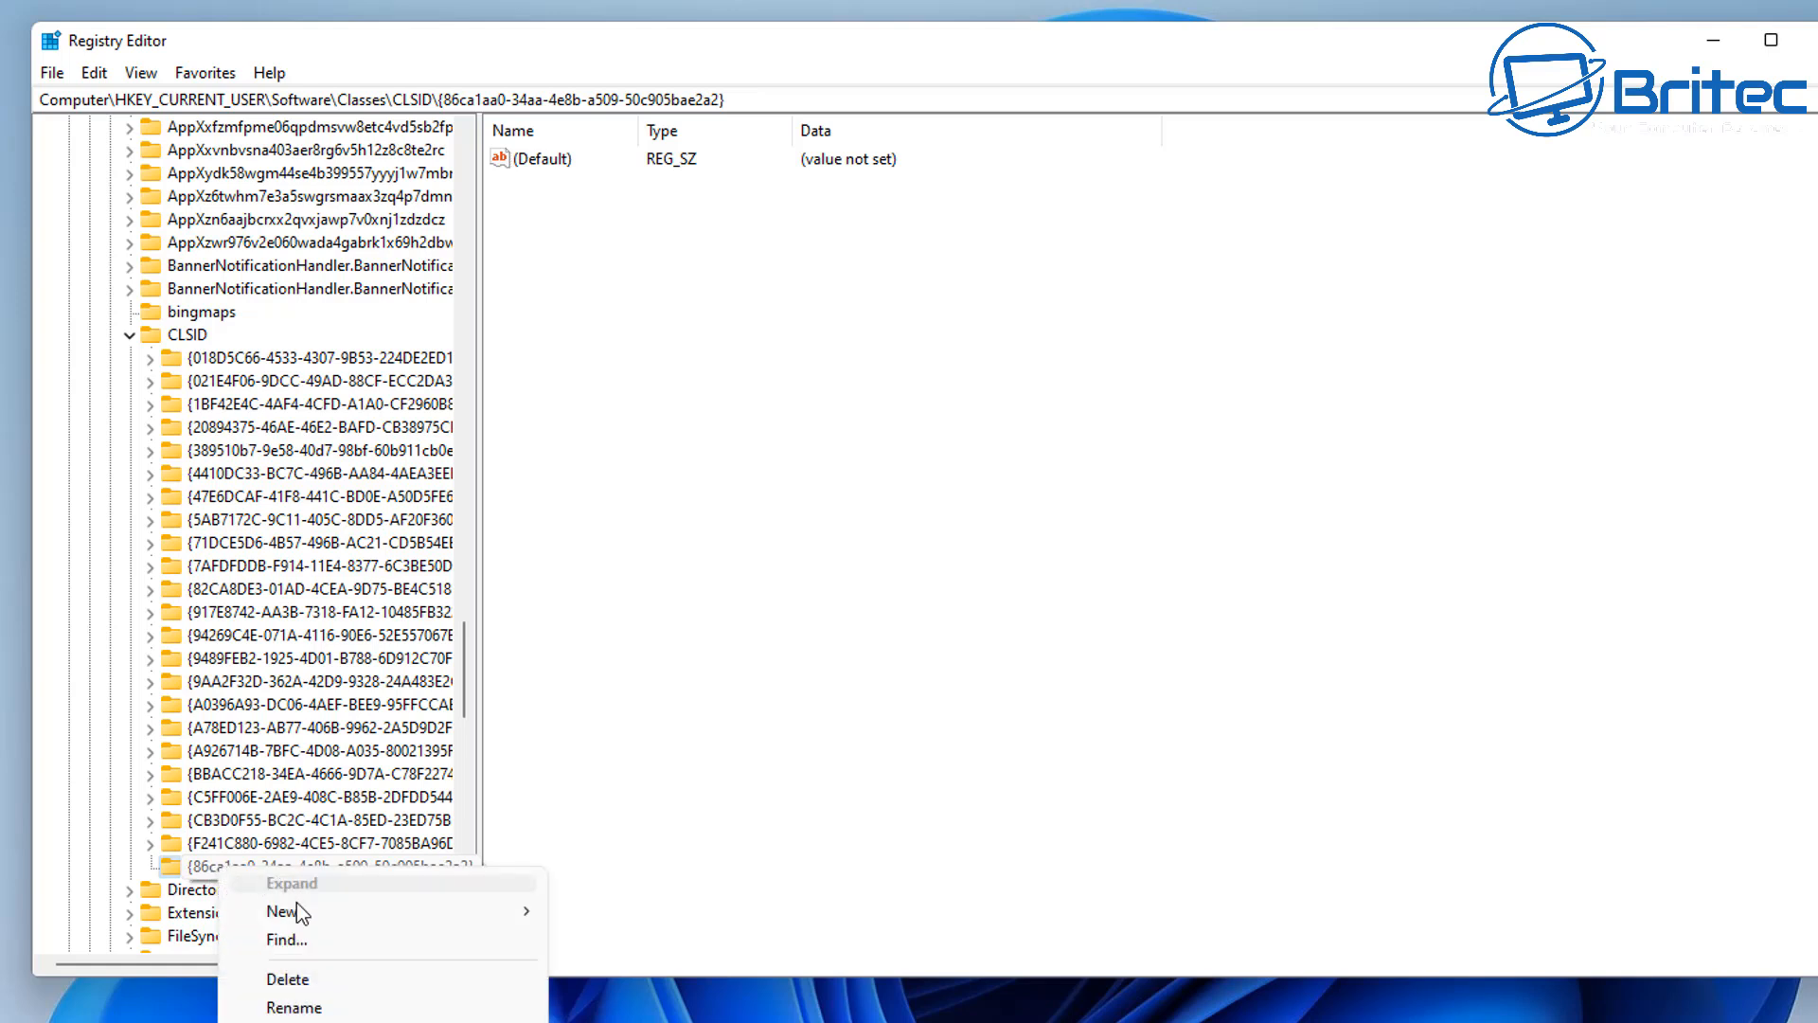
mouse_move(278, 910)
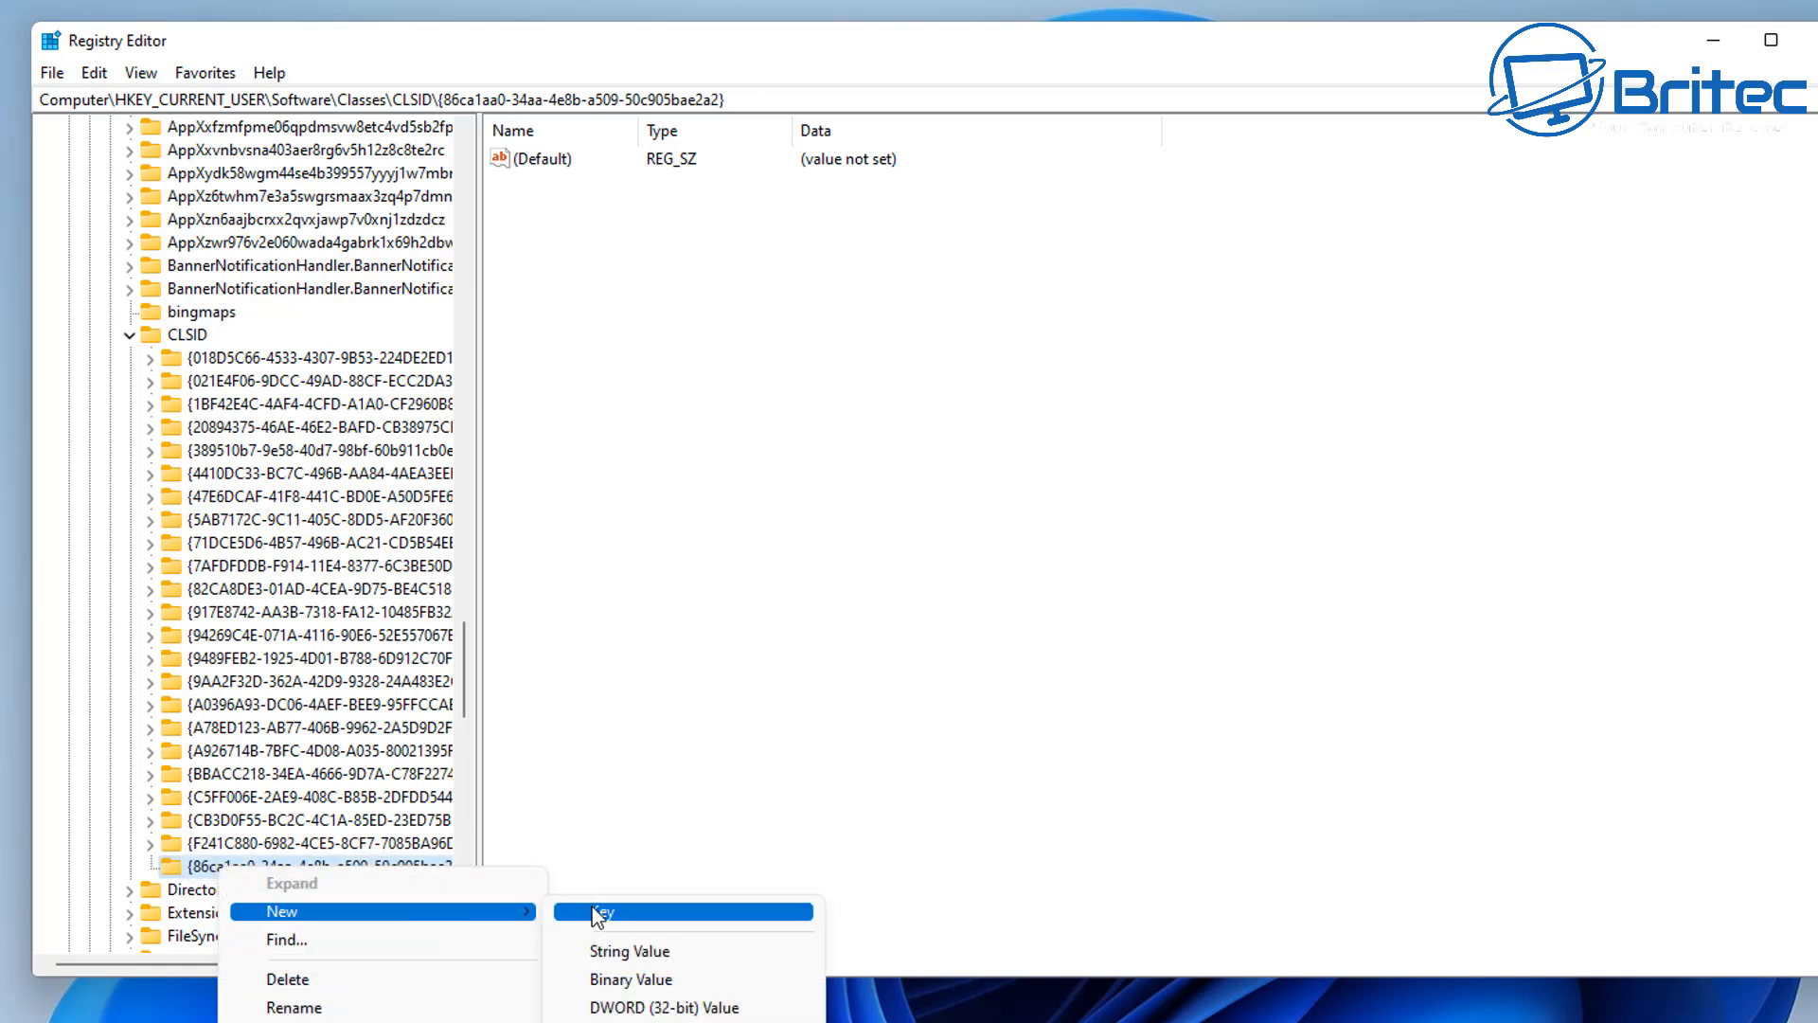
Step: Add an InprocServer32 subkey under the {86ca1aa0-34aa-4e8b-a509-50c905bae2a2} key and select it
click(599, 911)
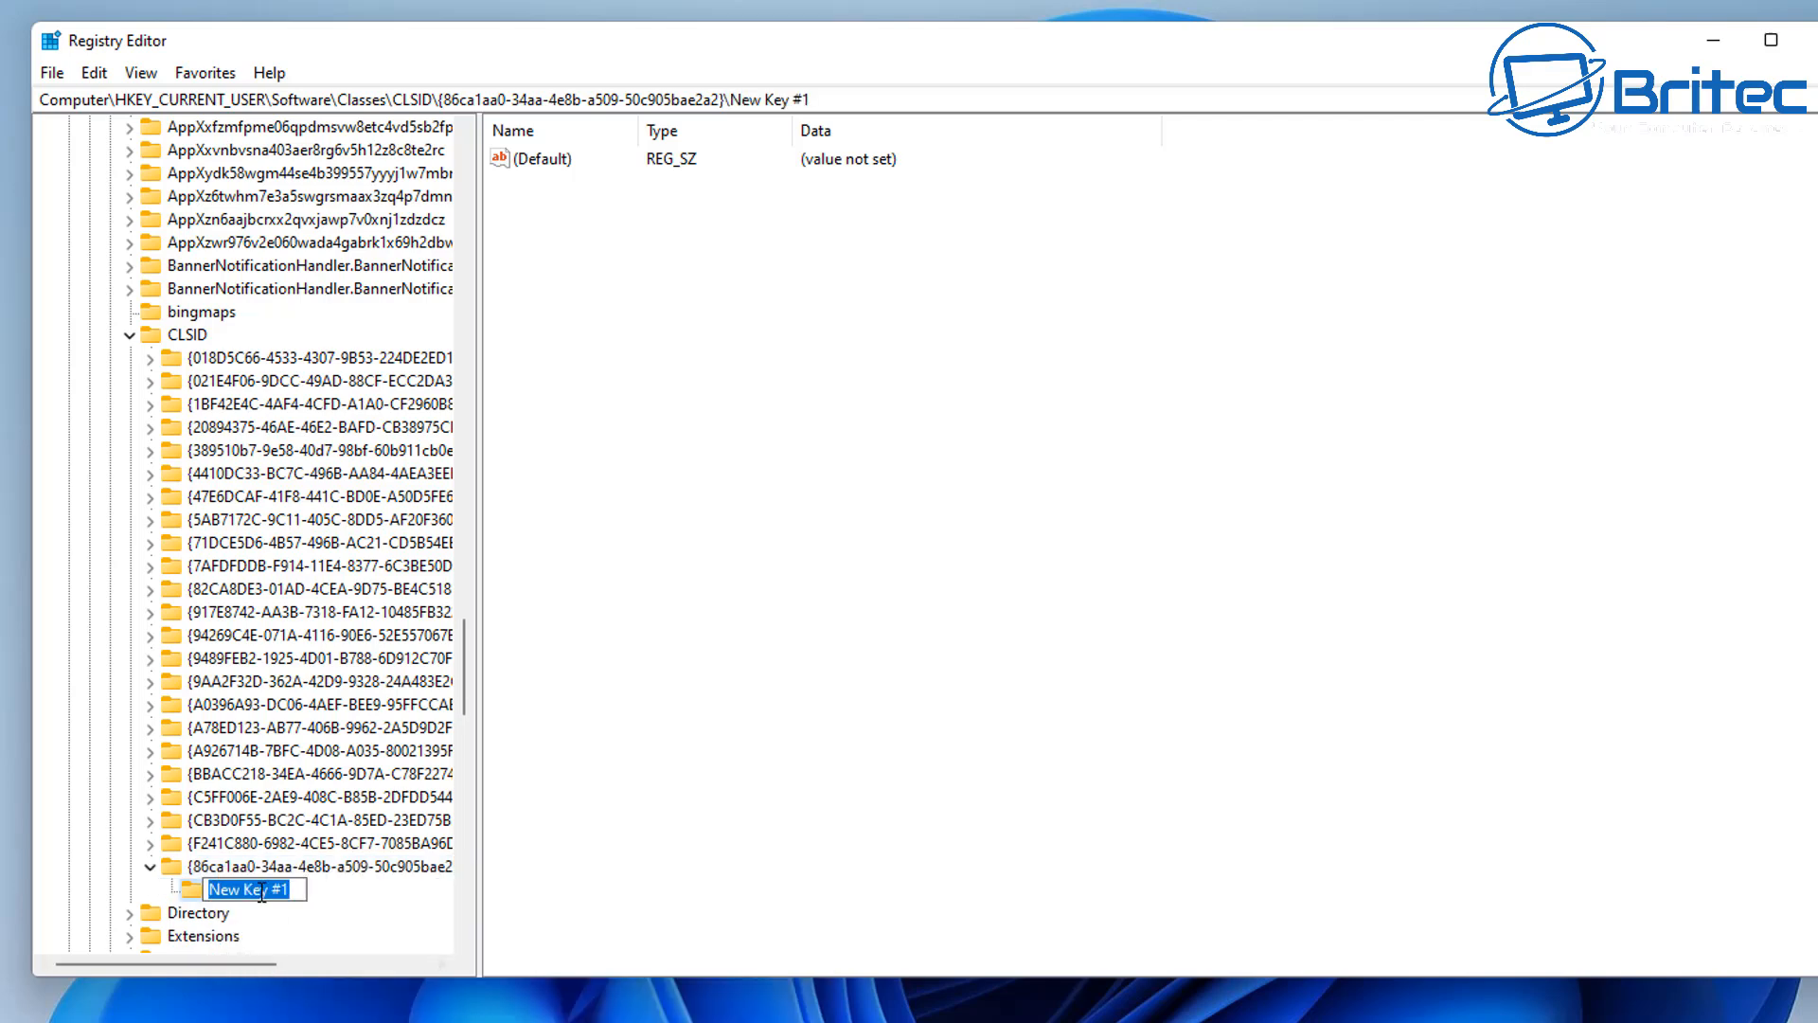
text(InprocServer32)
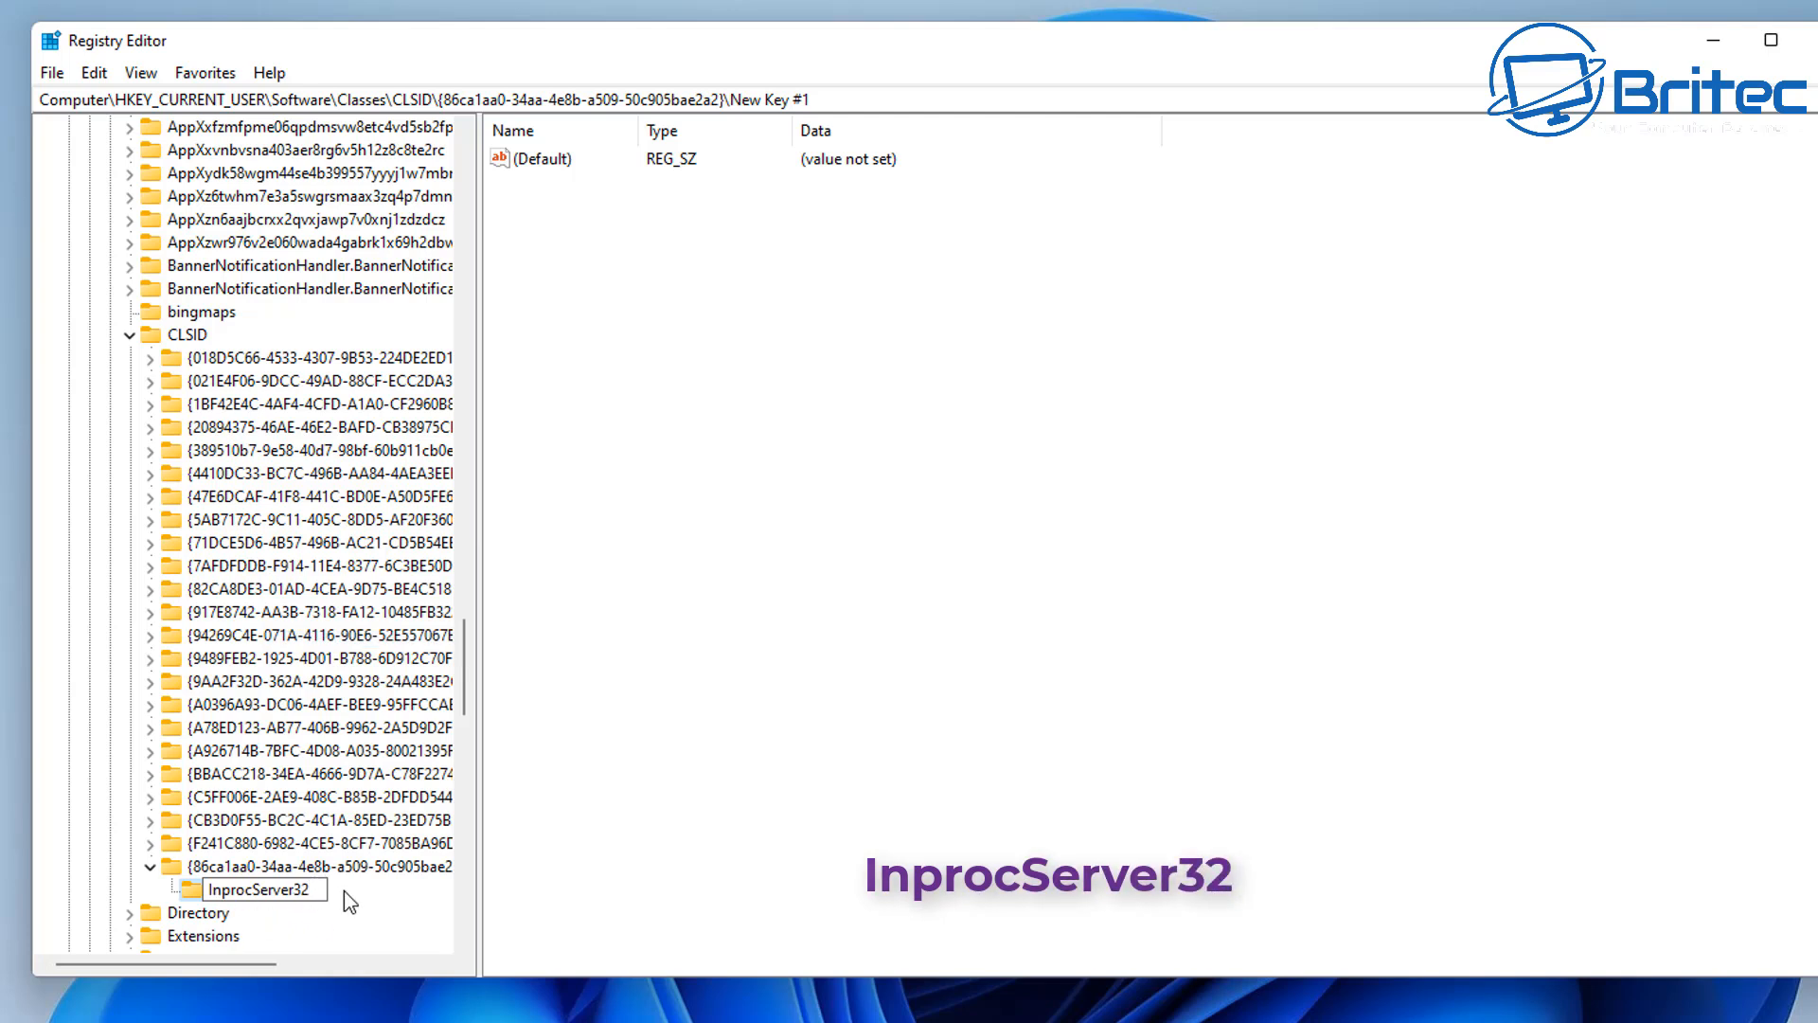
click(263, 889)
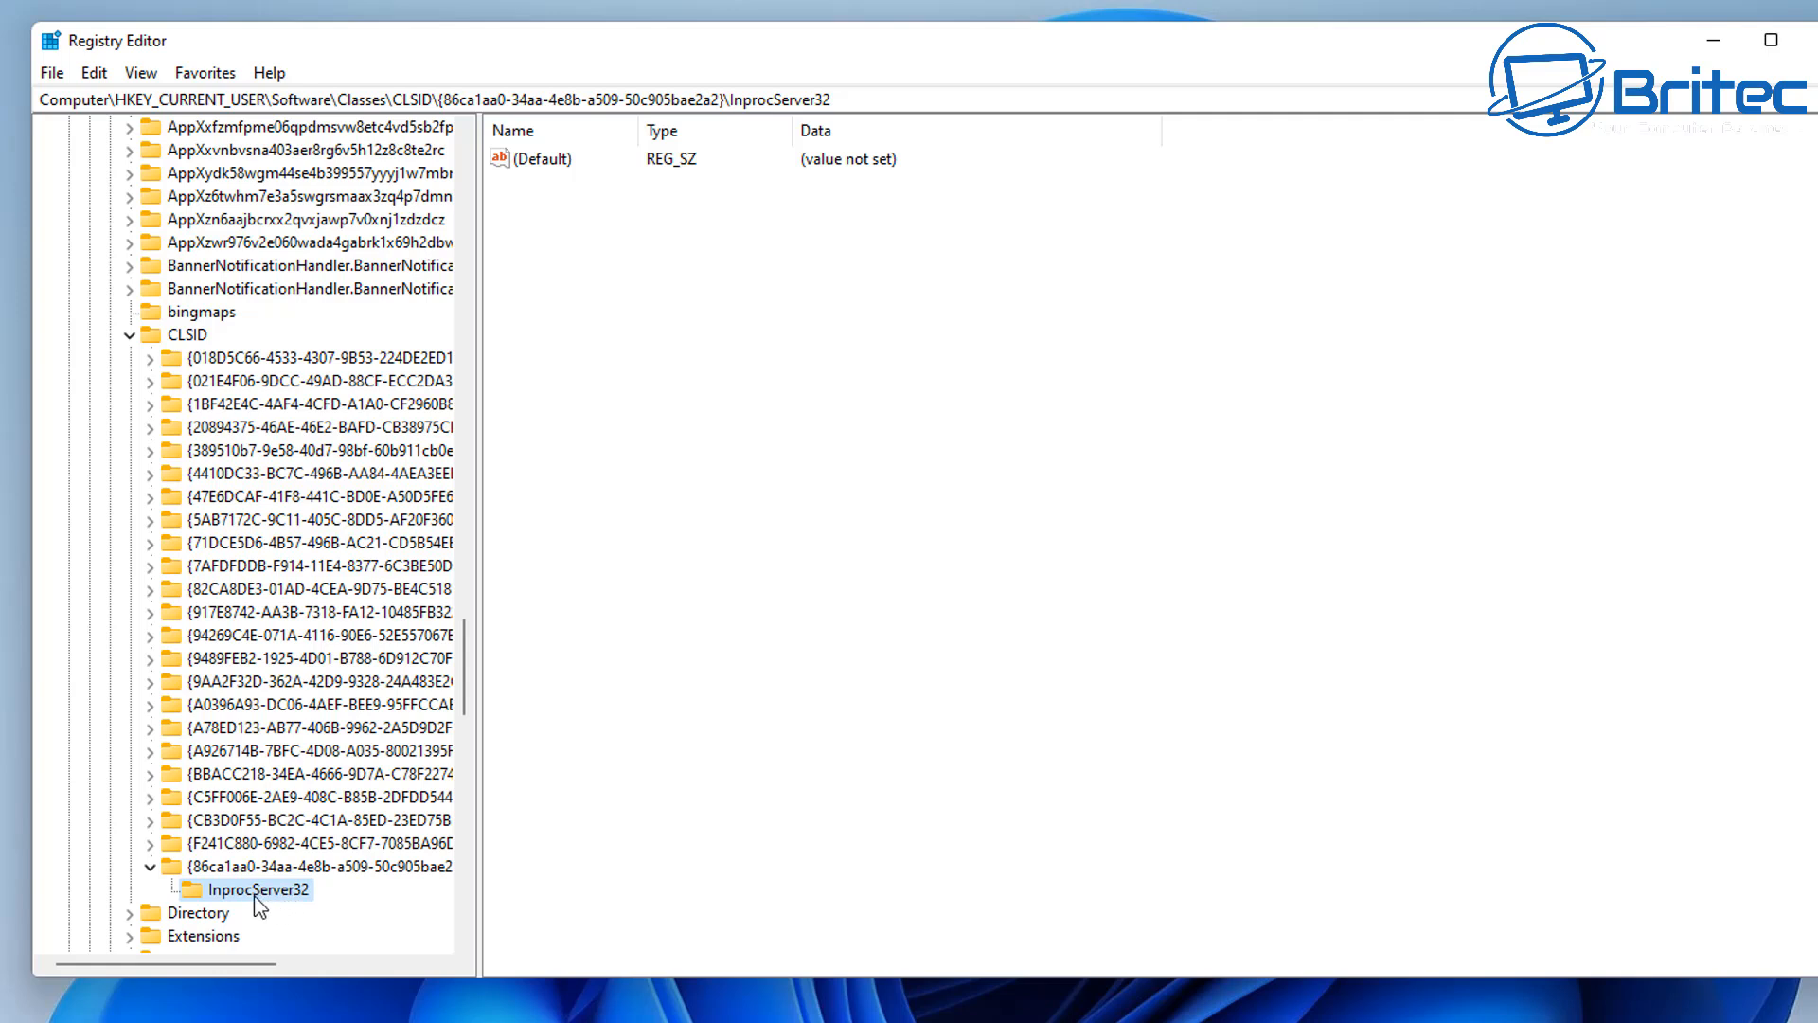
click(295, 864)
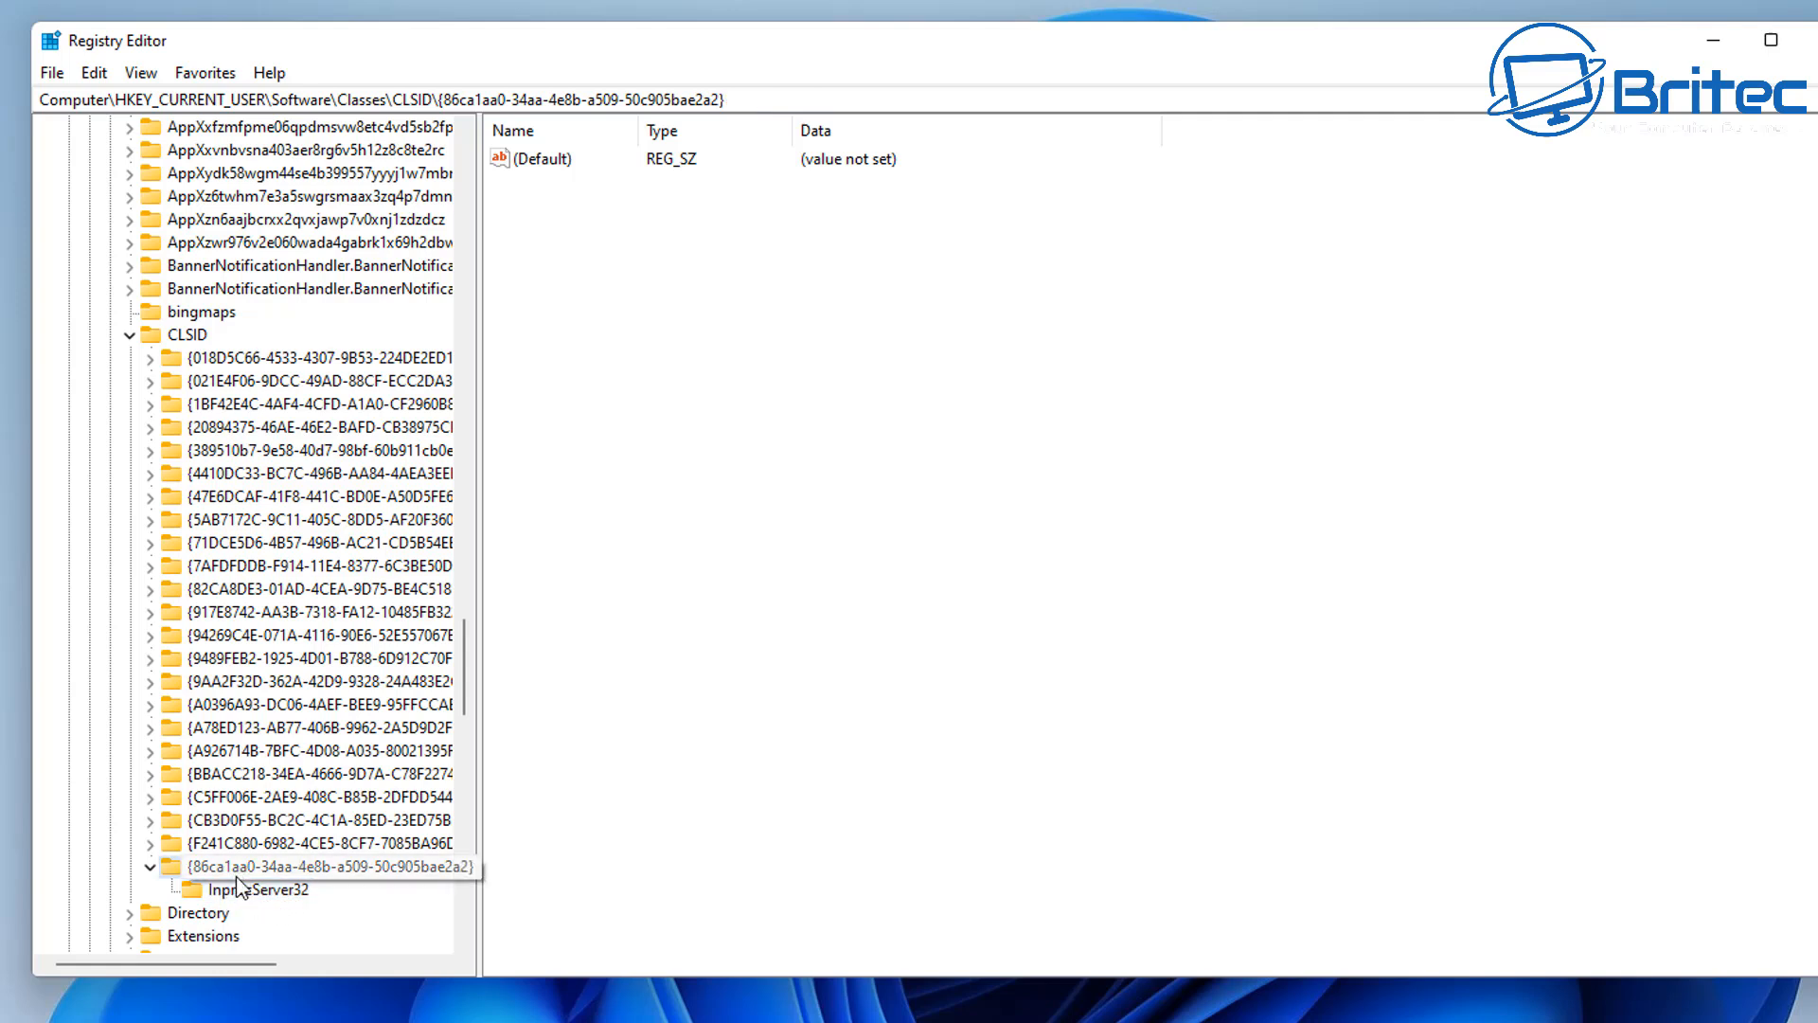
click(260, 889)
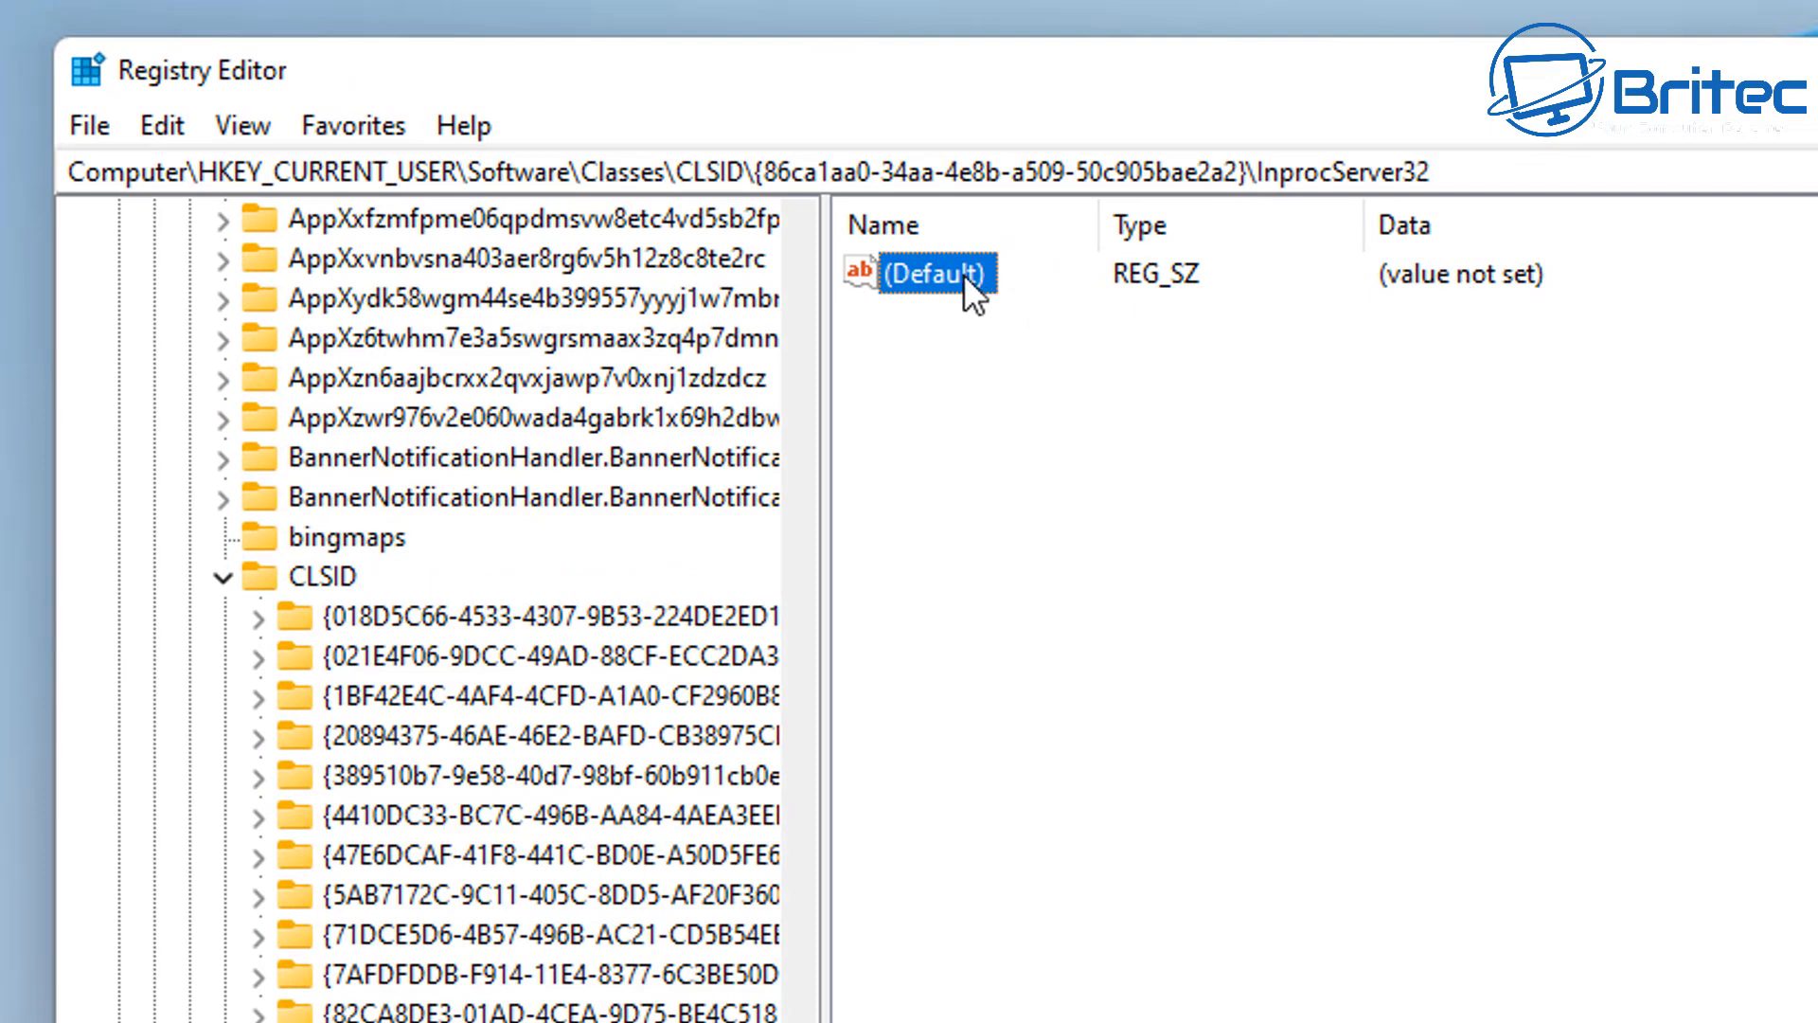
Step: Save InprocServer32's (Default) value with blank value data
double_click(926, 275)
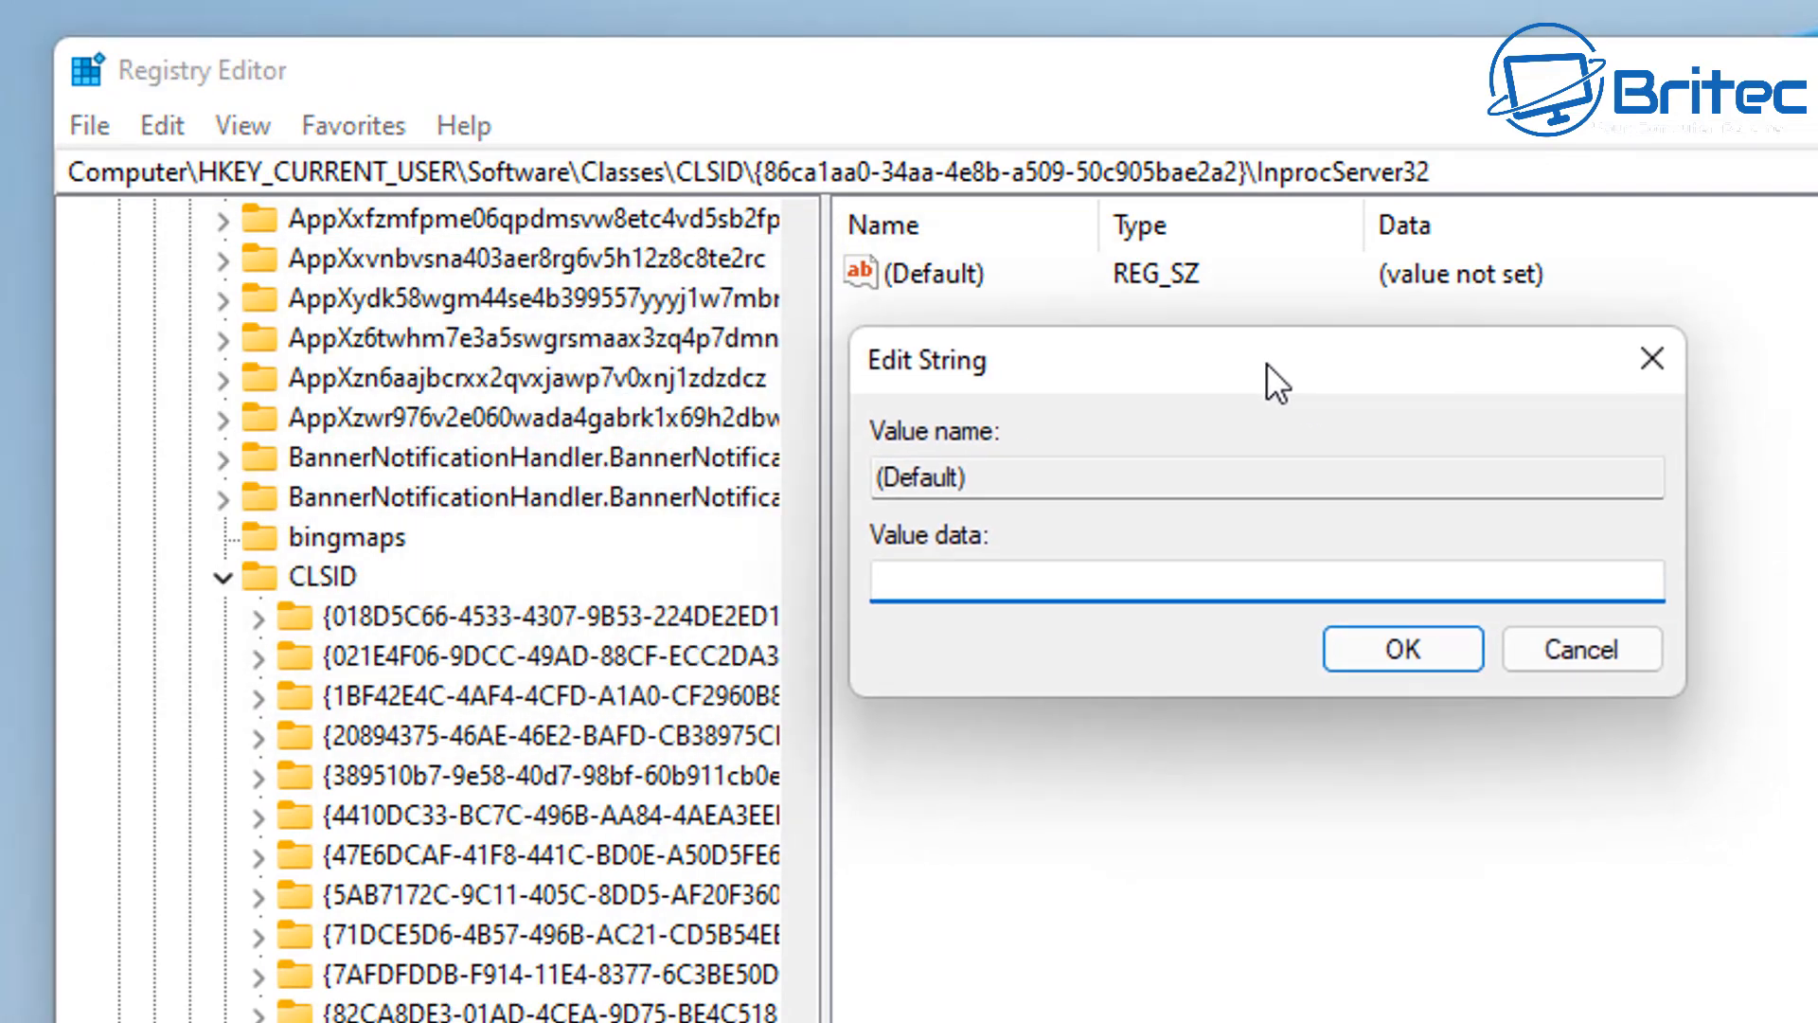
mouse_move(1401, 667)
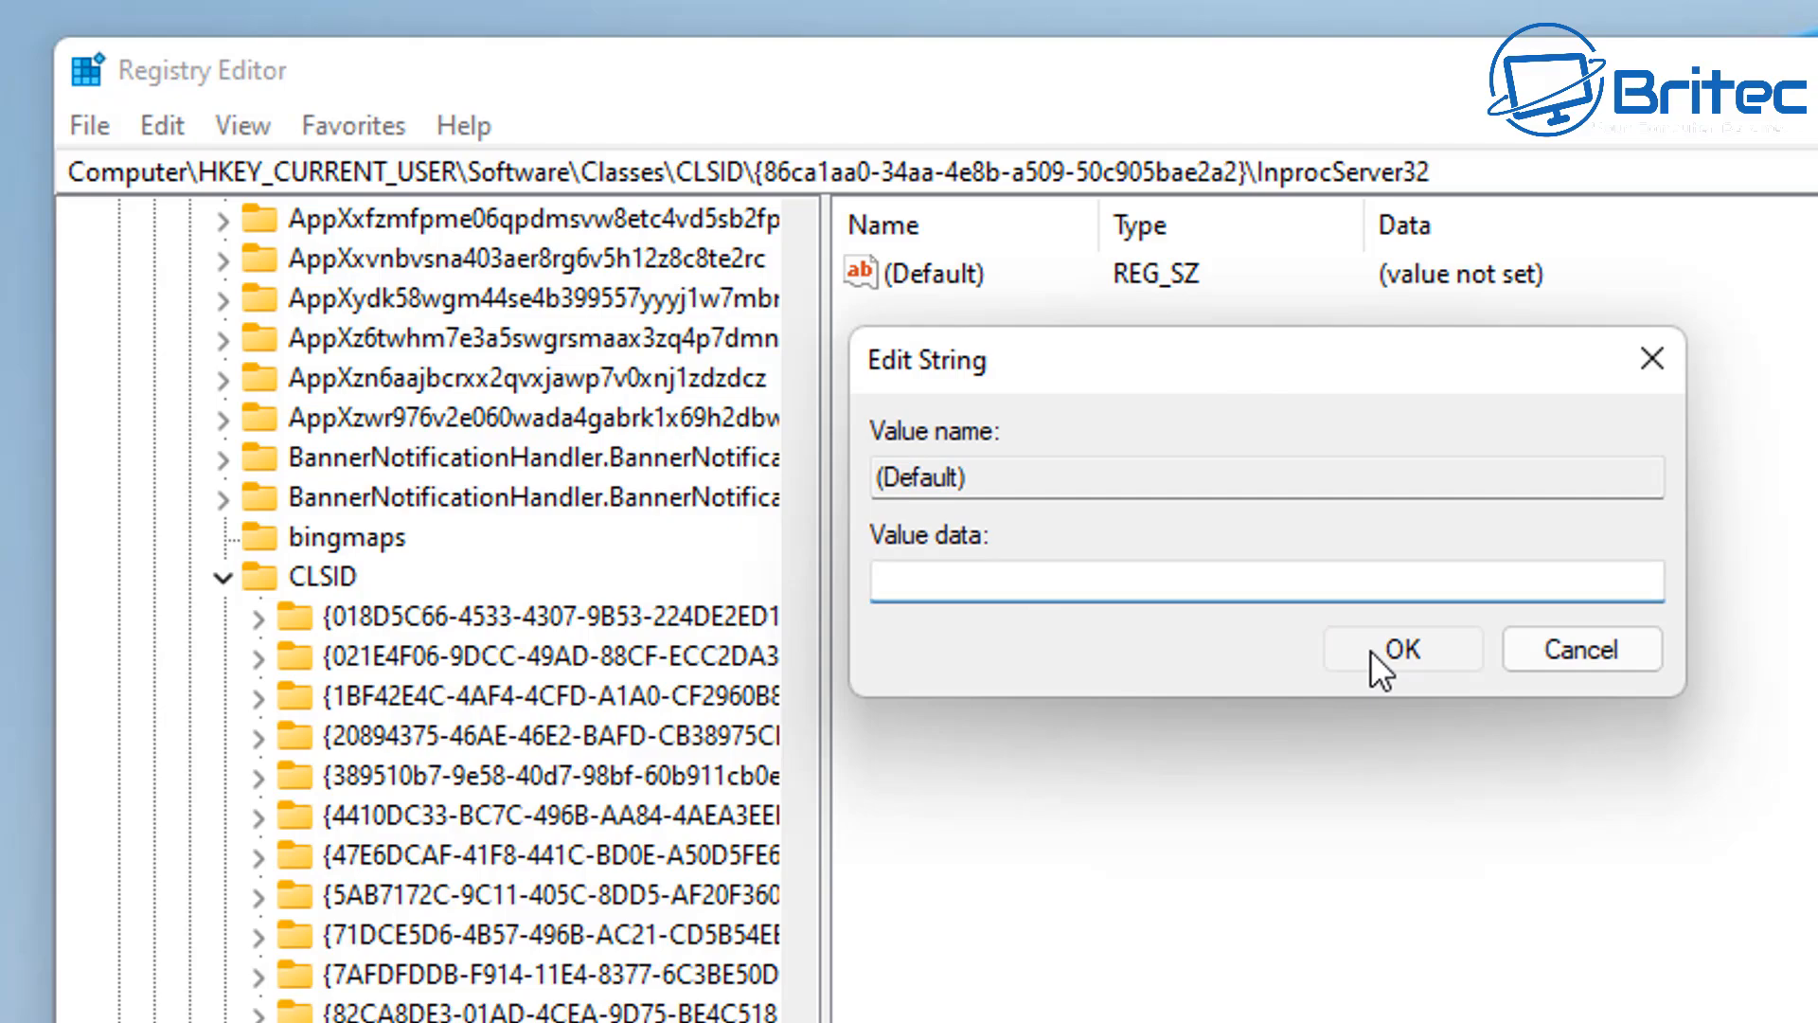
click(1401, 648)
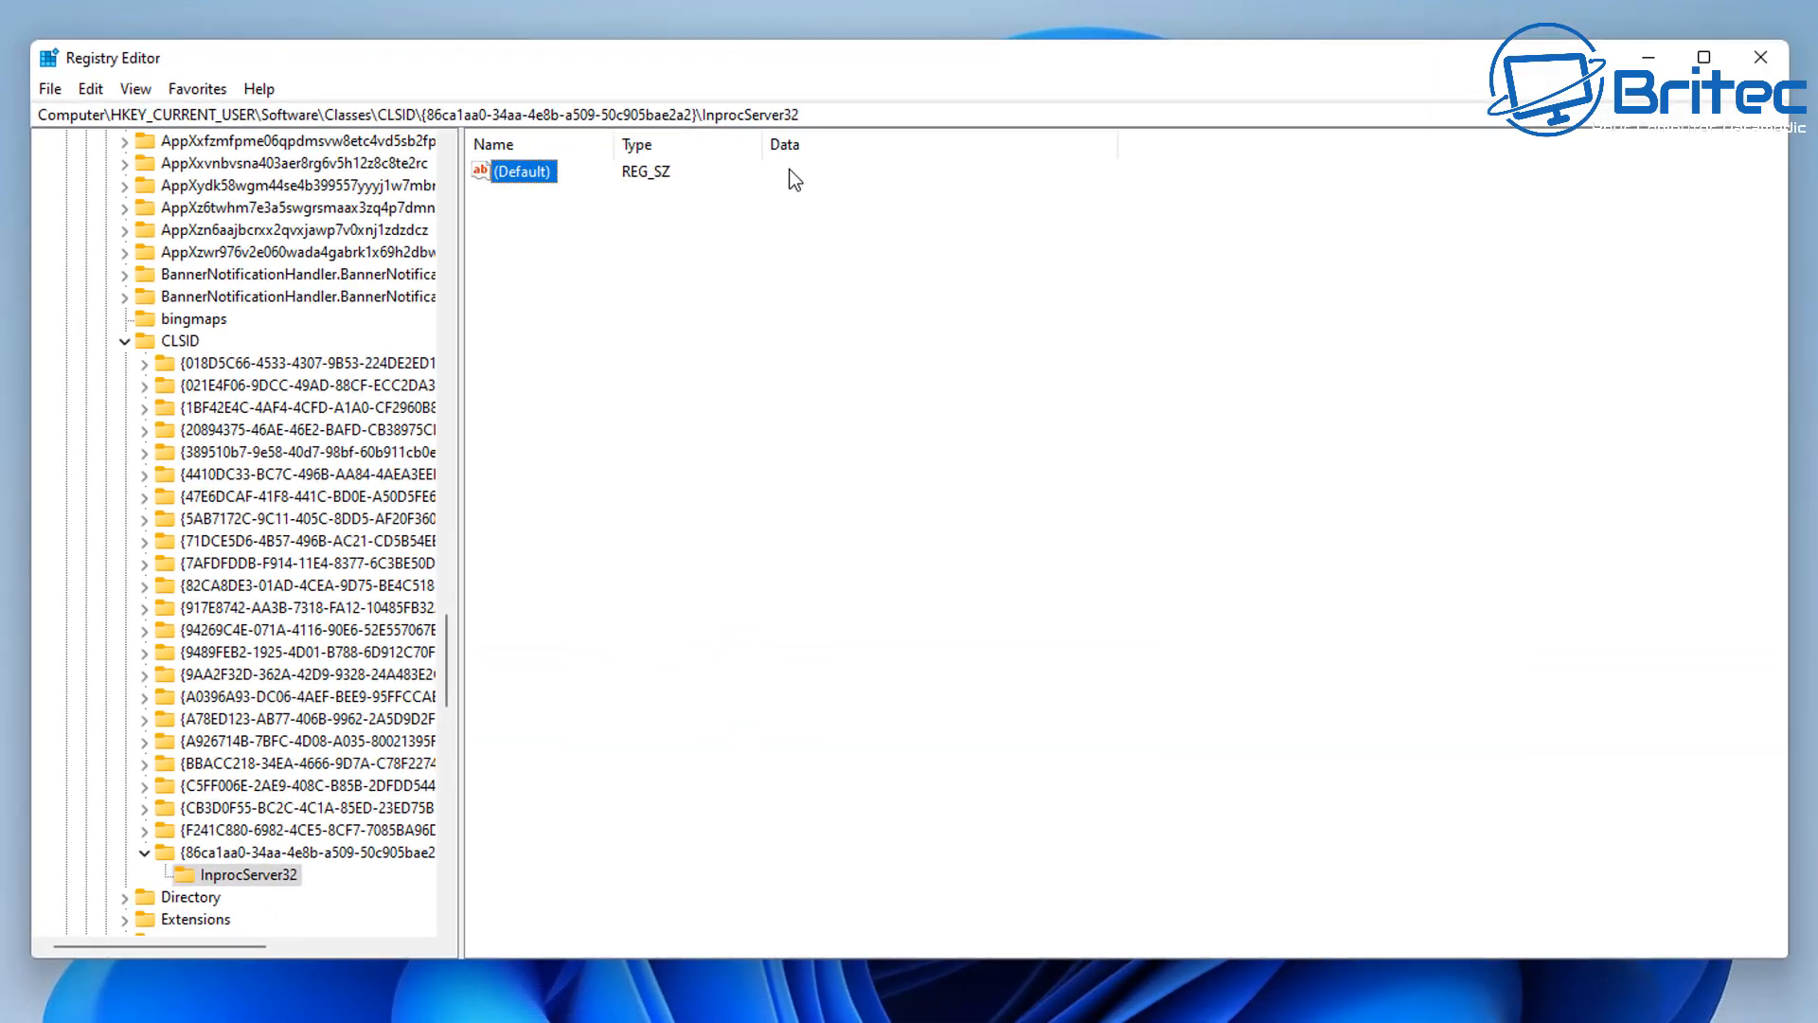
mouse_move(856, 249)
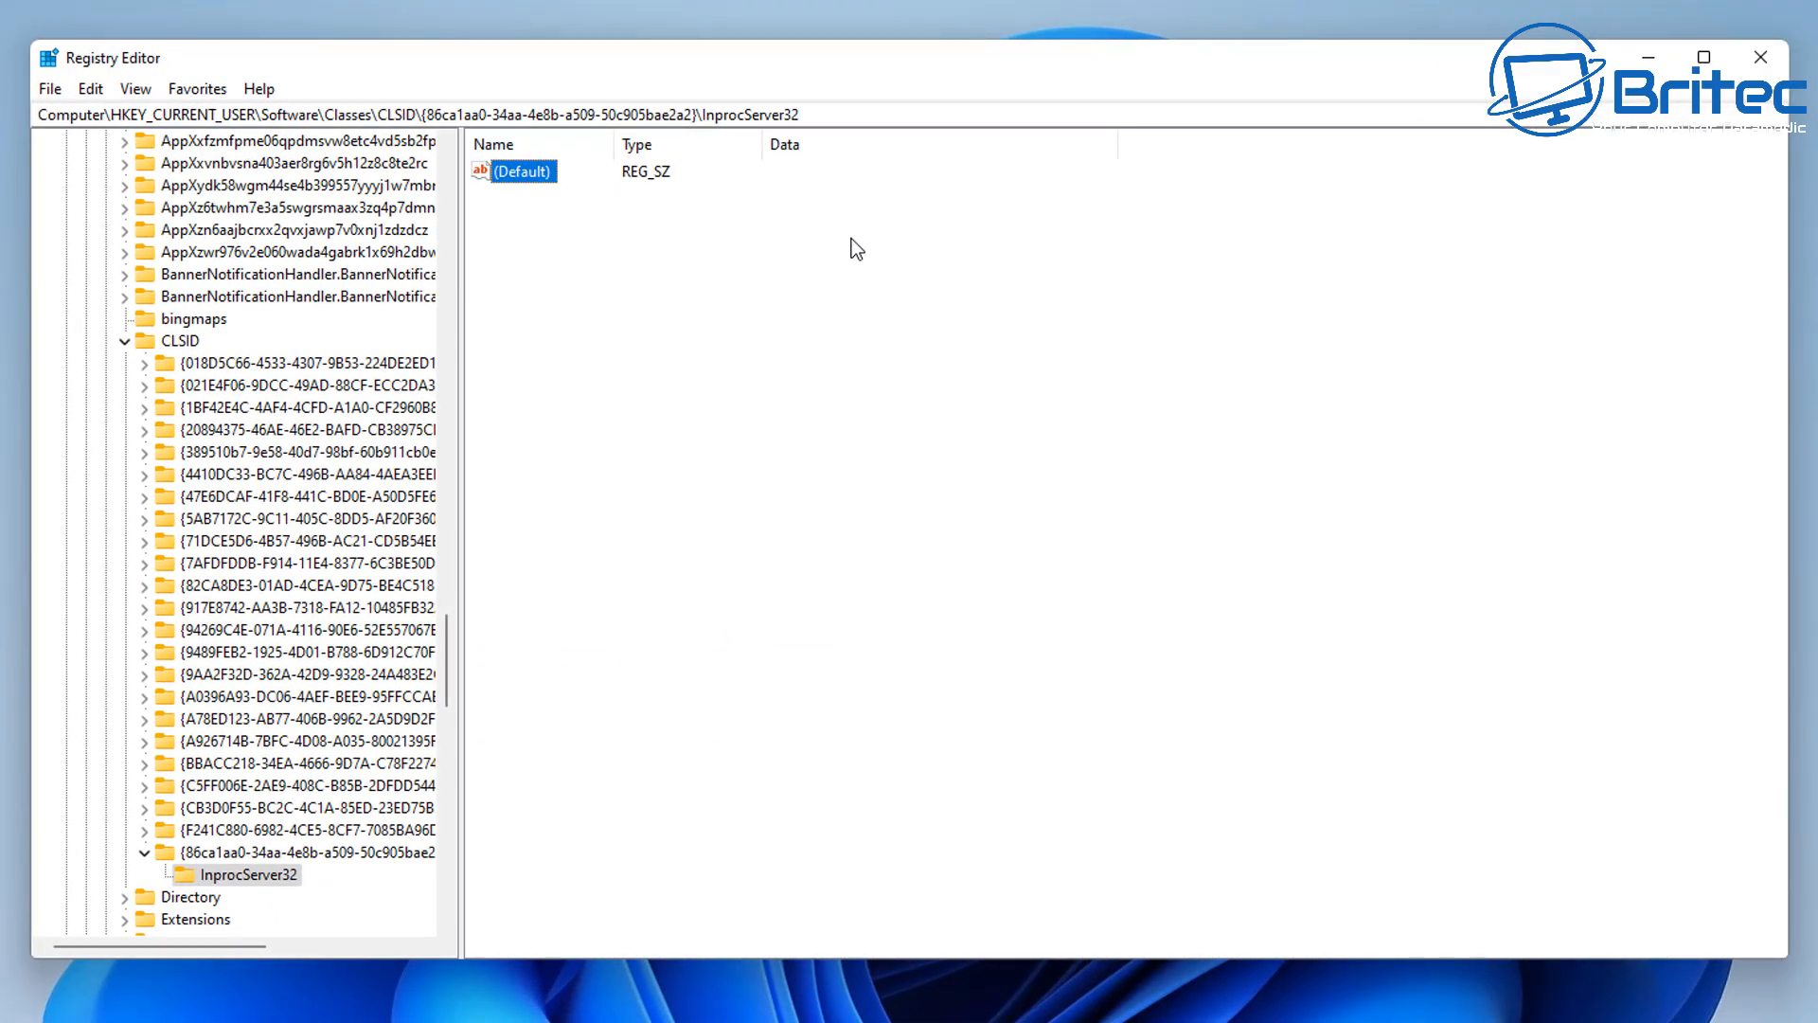
mouse_move(843, 256)
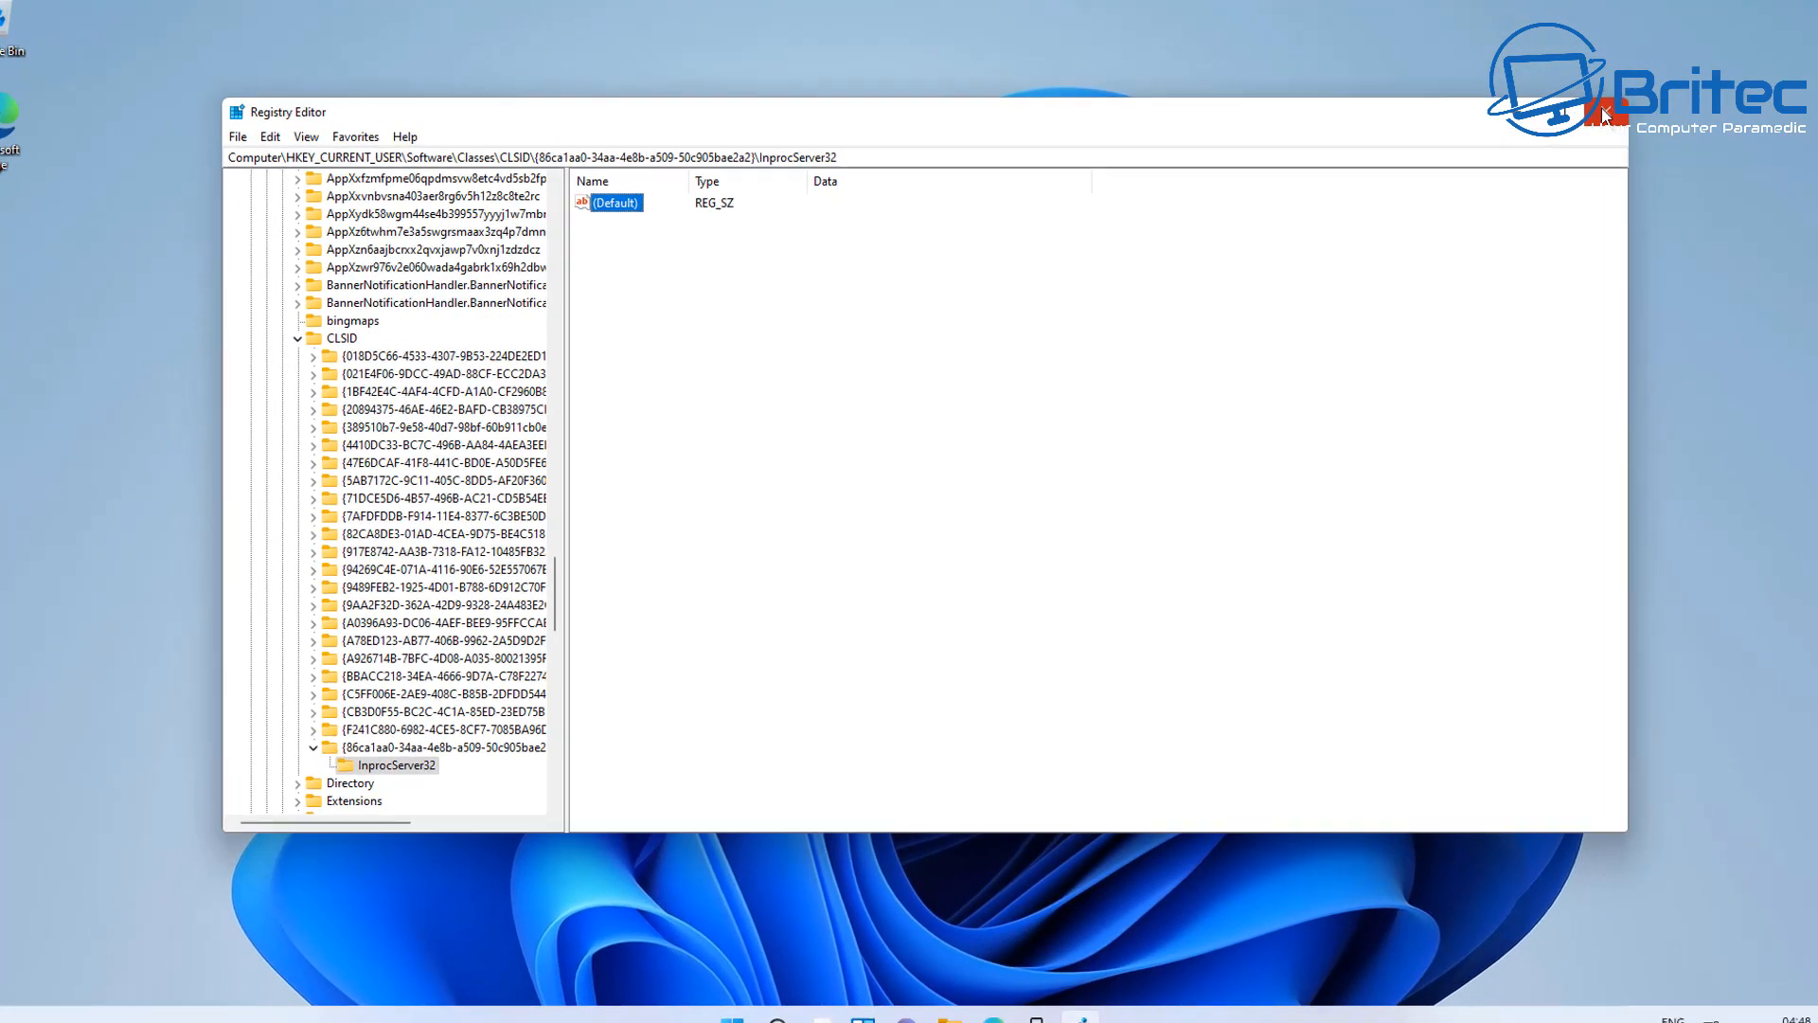
Step: Close Registry Editor, then restart Windows Explorer via Task Manager
click(1611, 112)
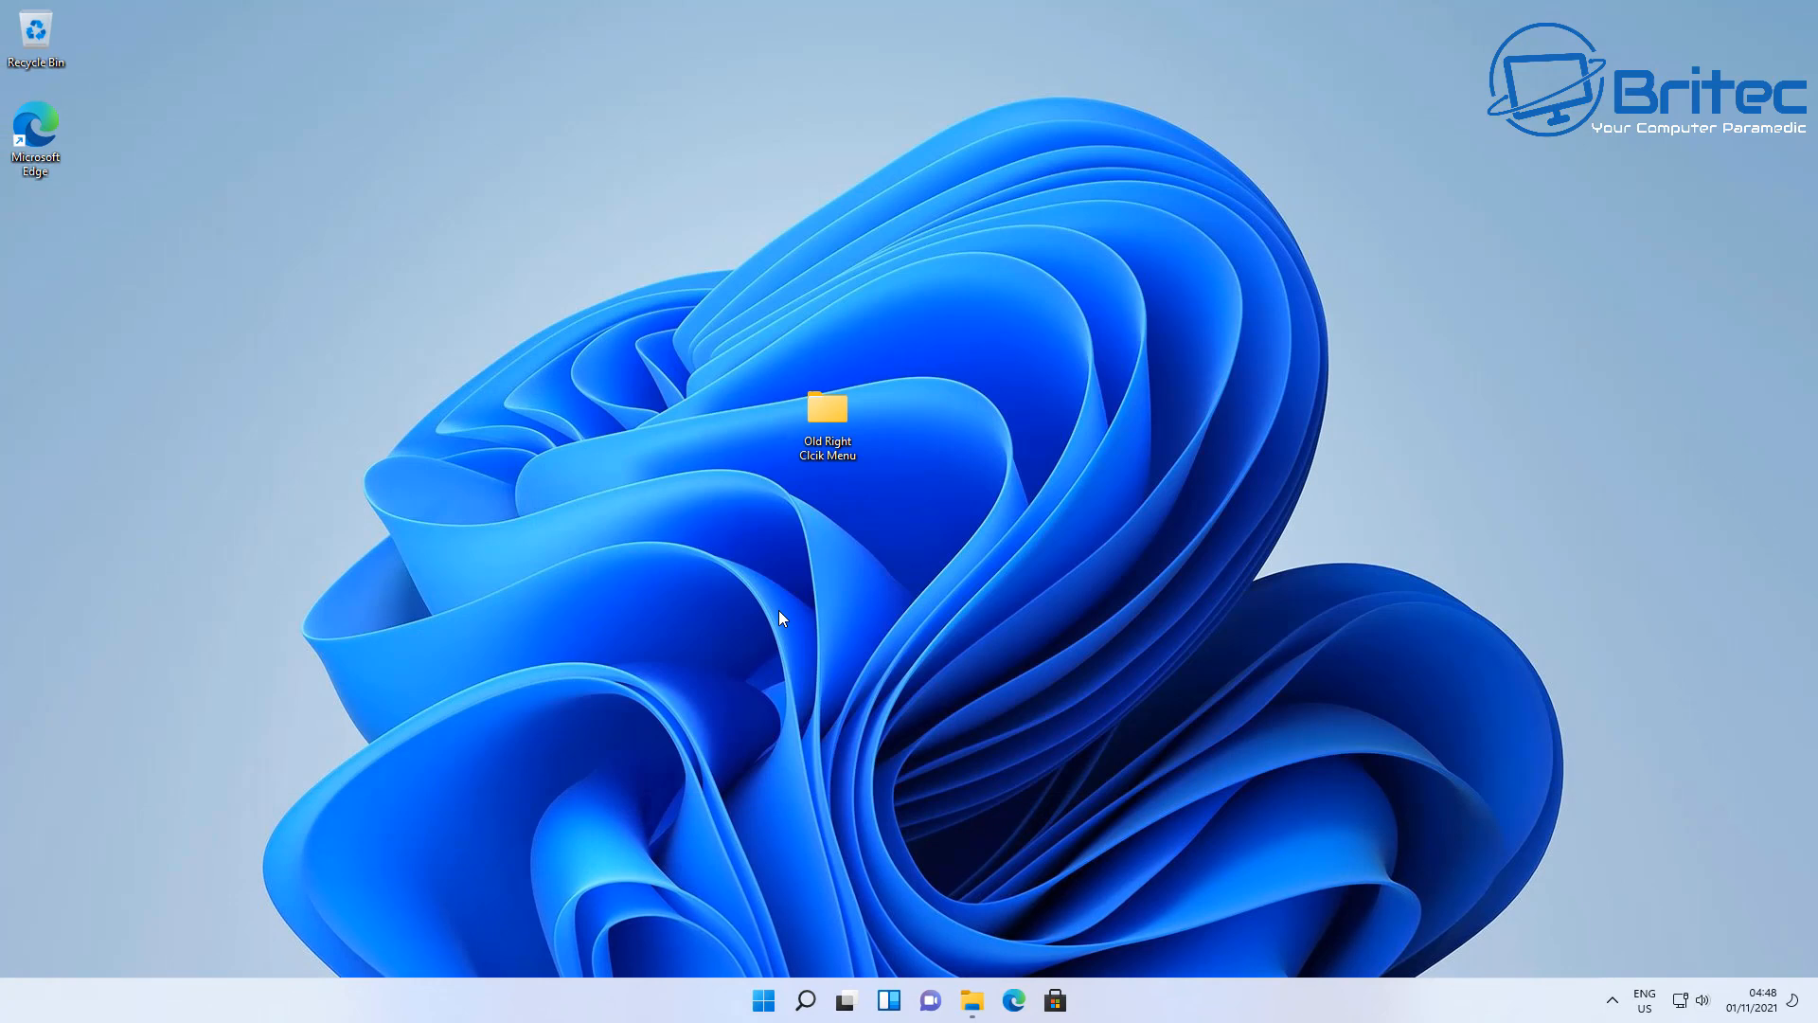
mouse_move(791, 618)
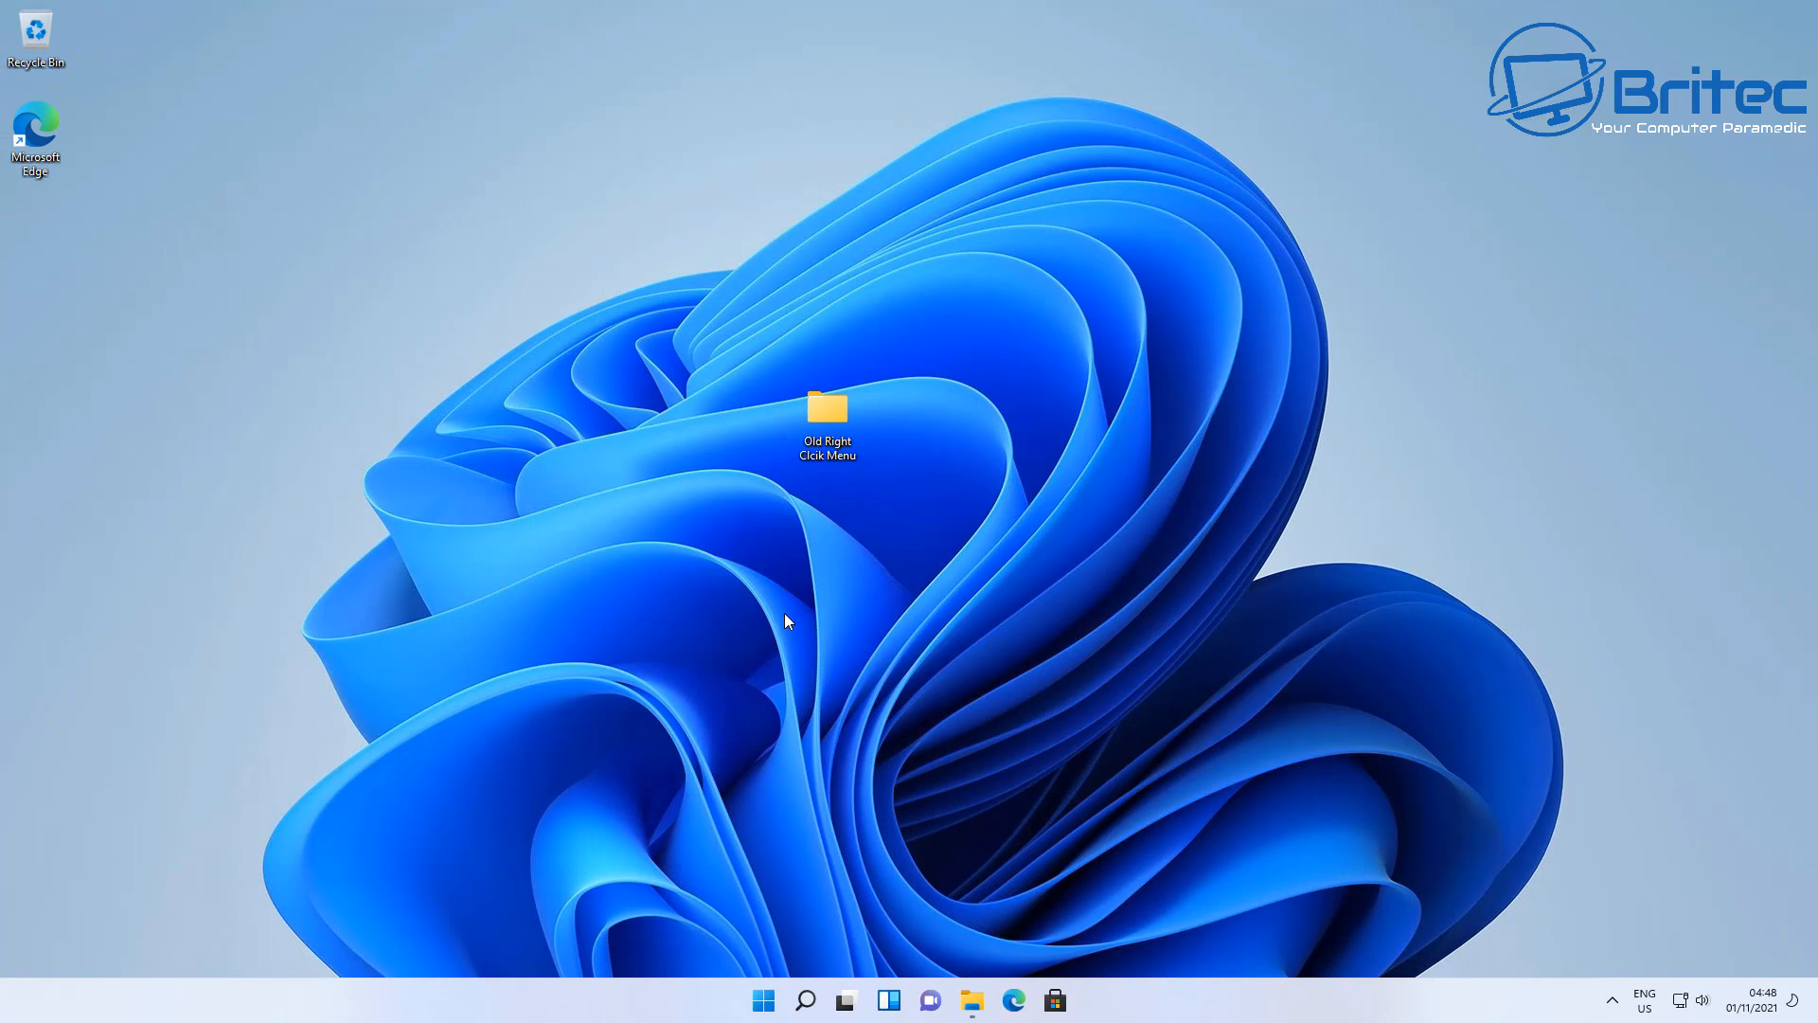
mouse_move(805, 1000)
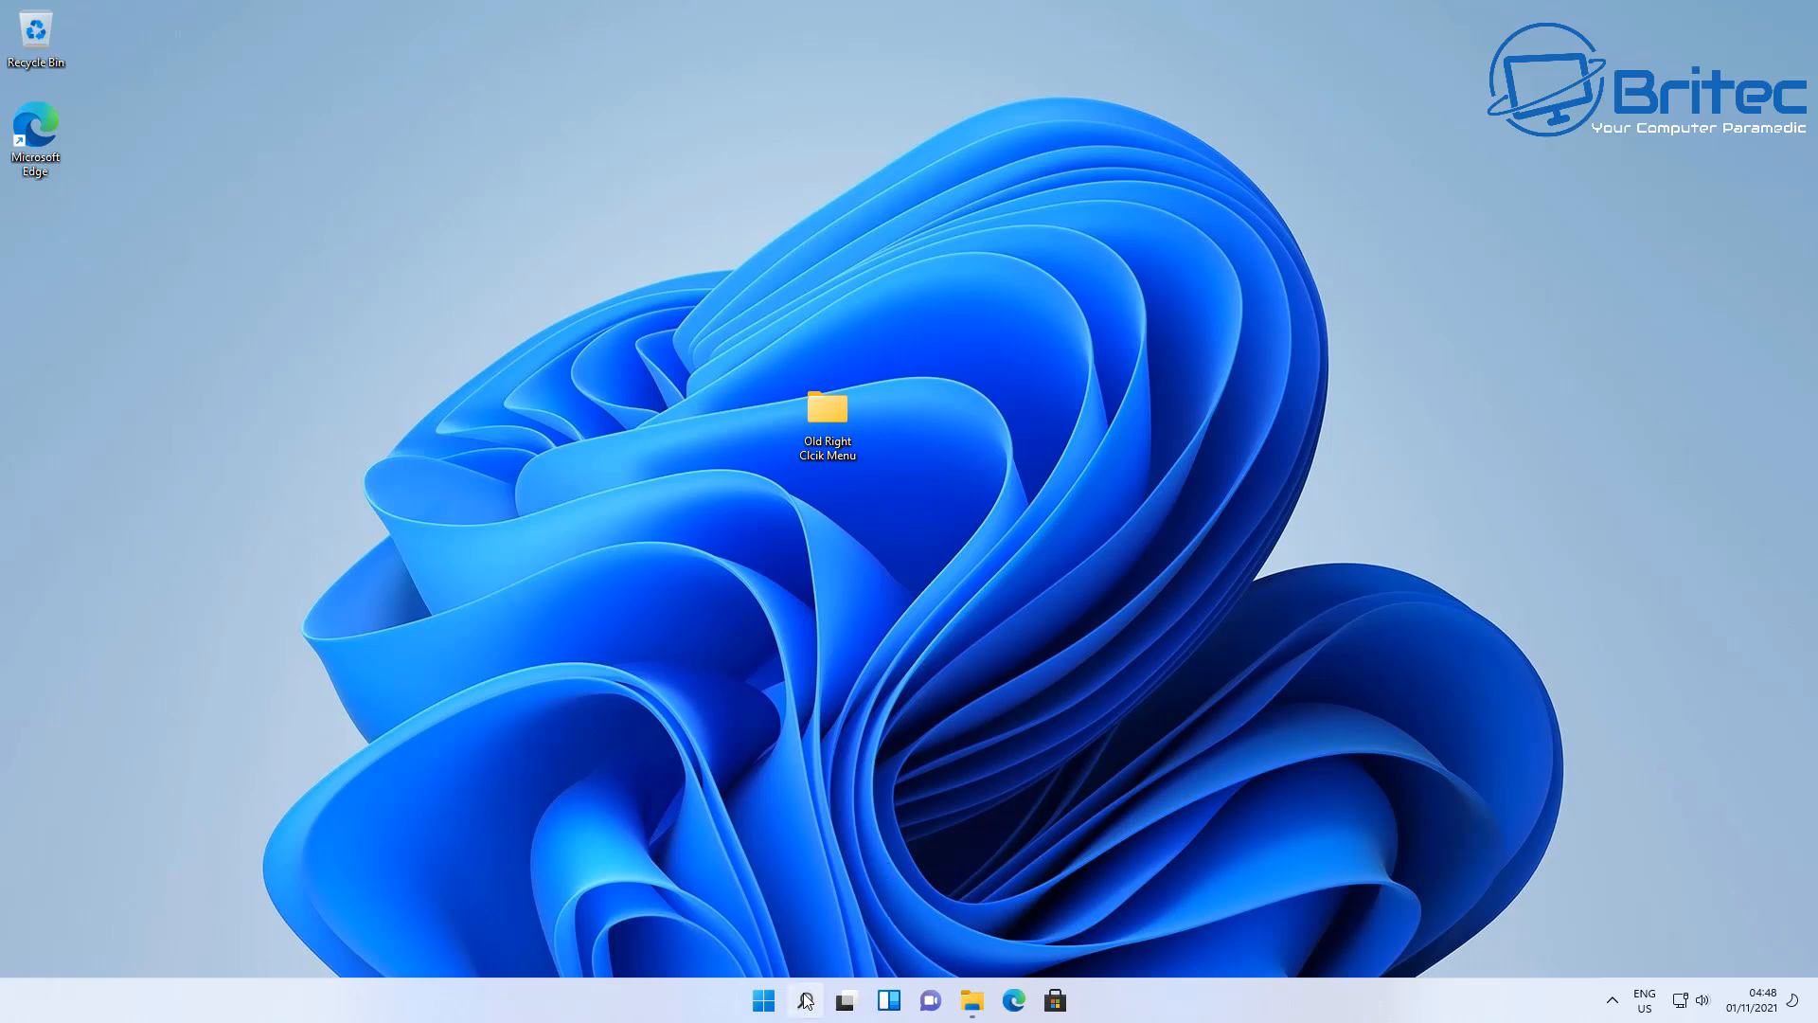
click(804, 1000)
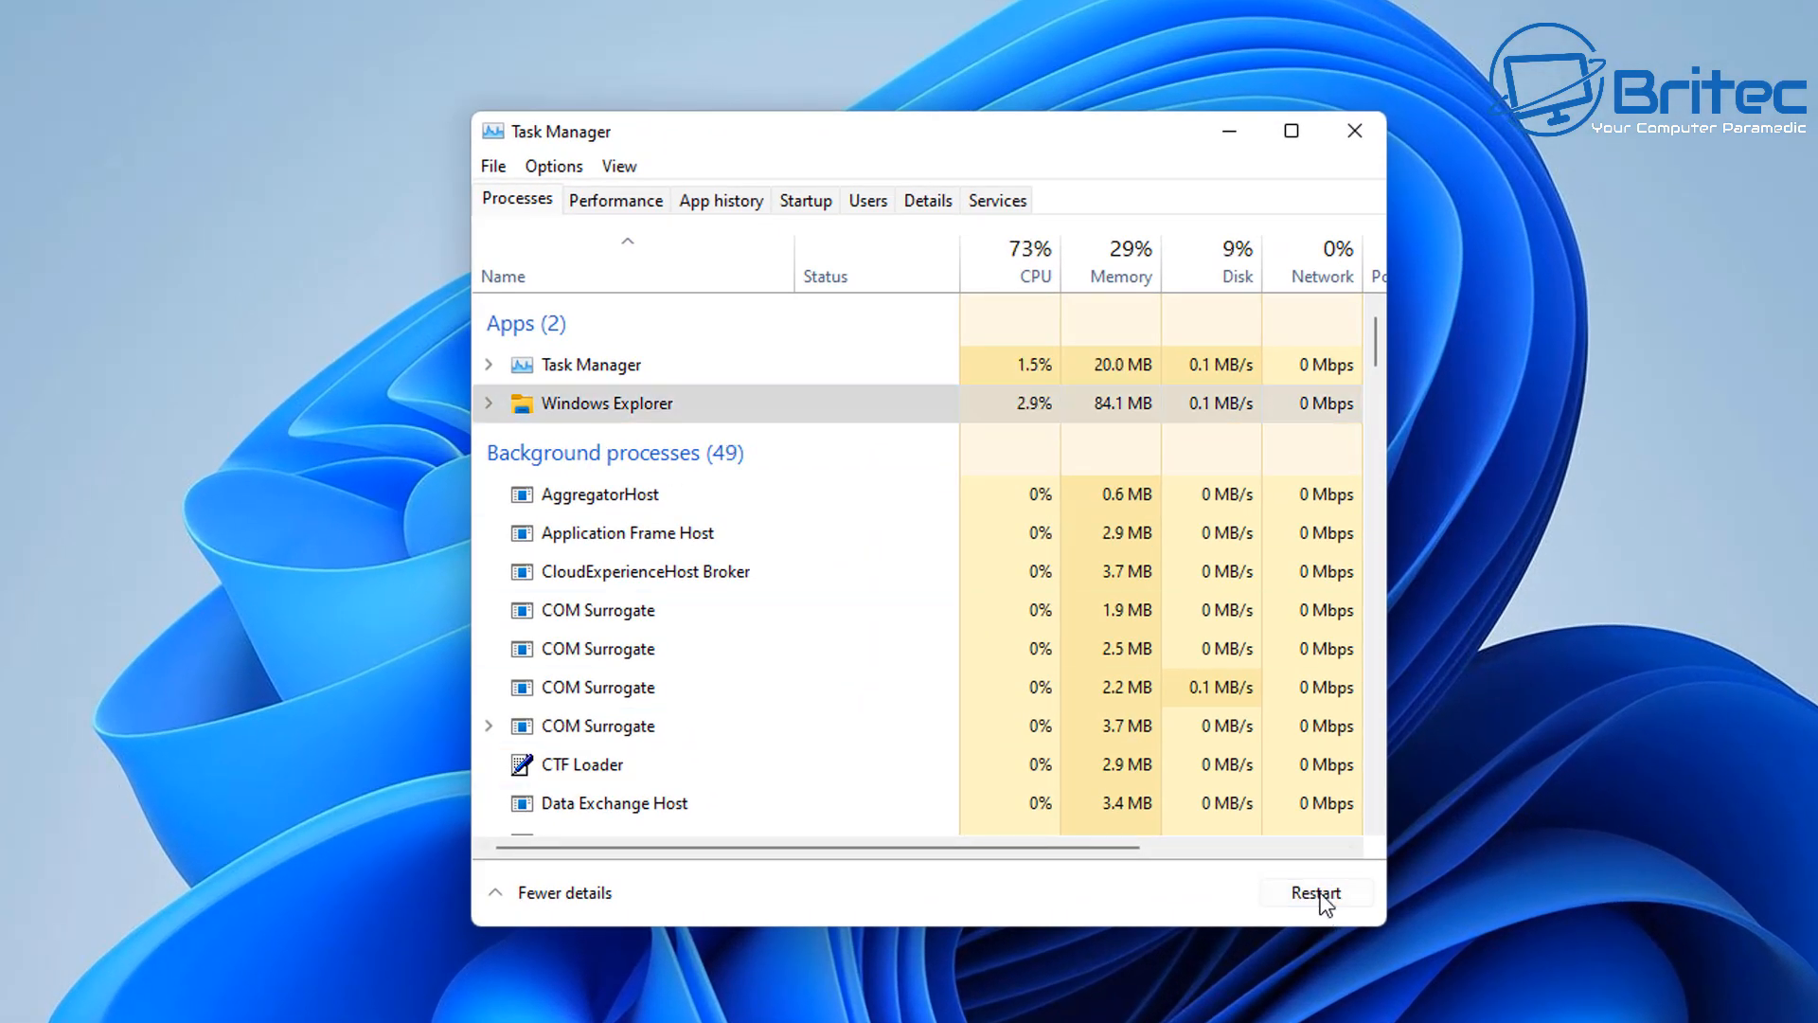
click(1315, 892)
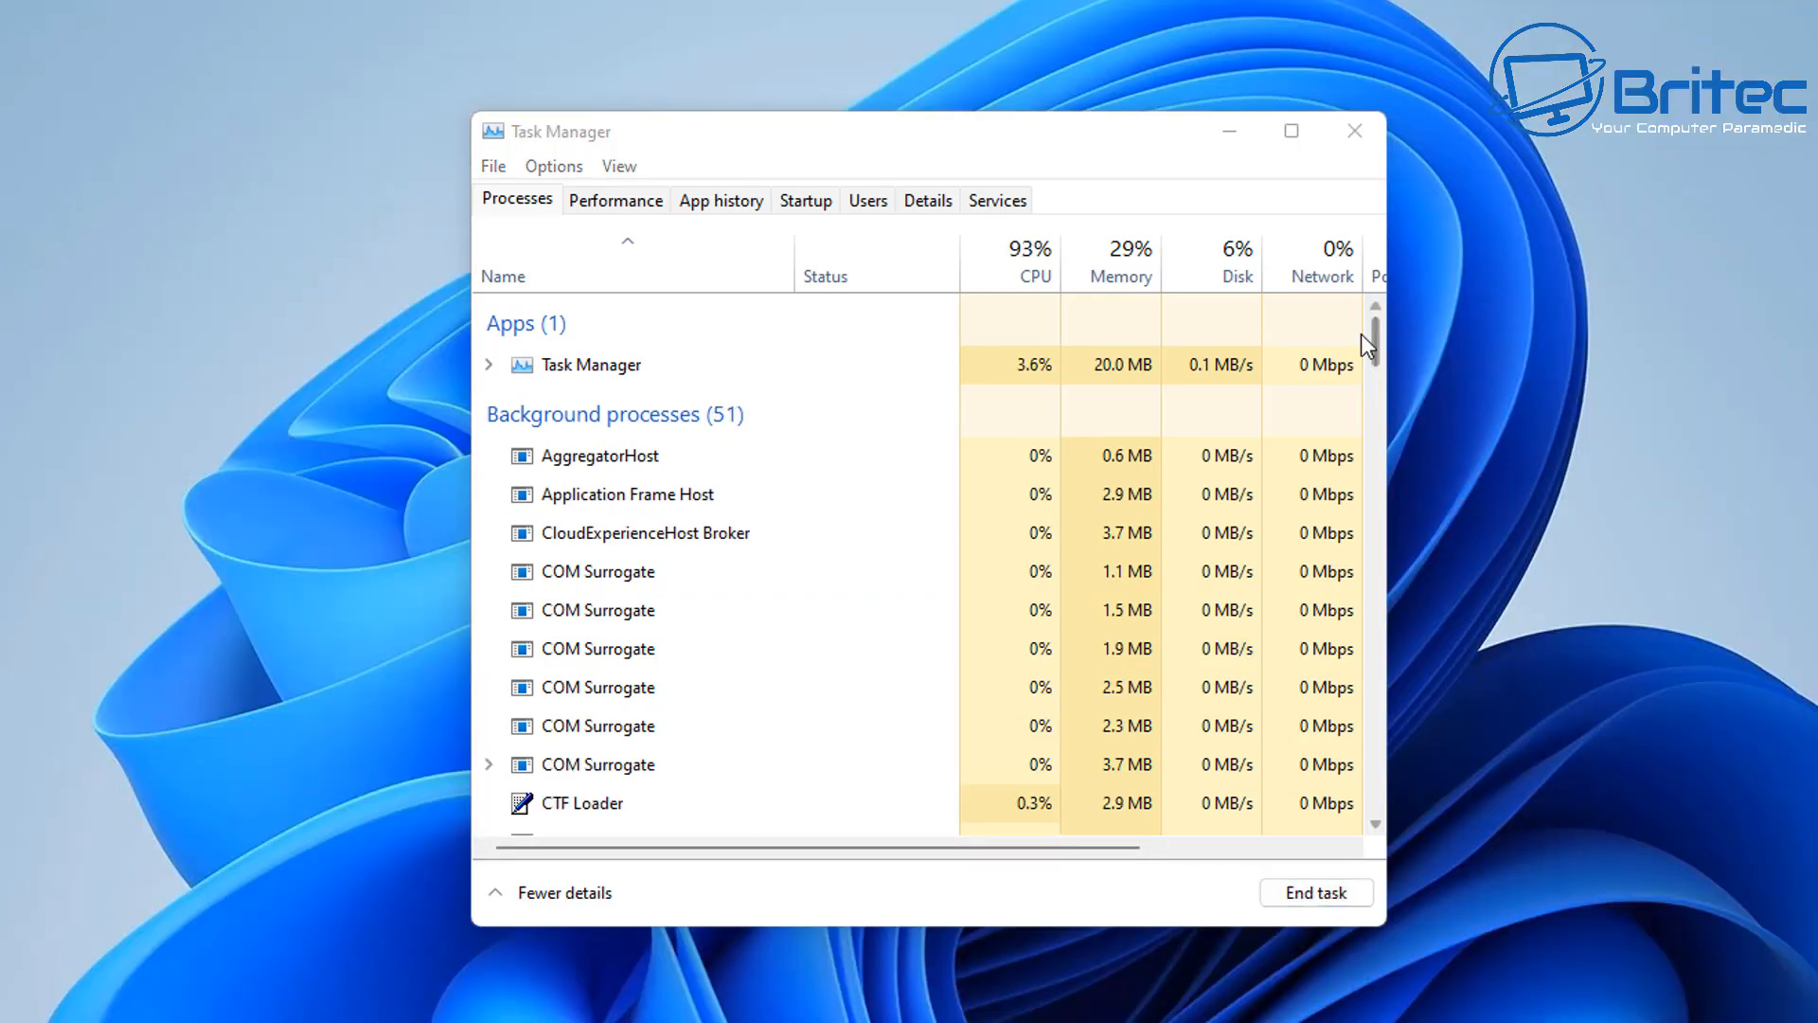
mouse_move(1353, 130)
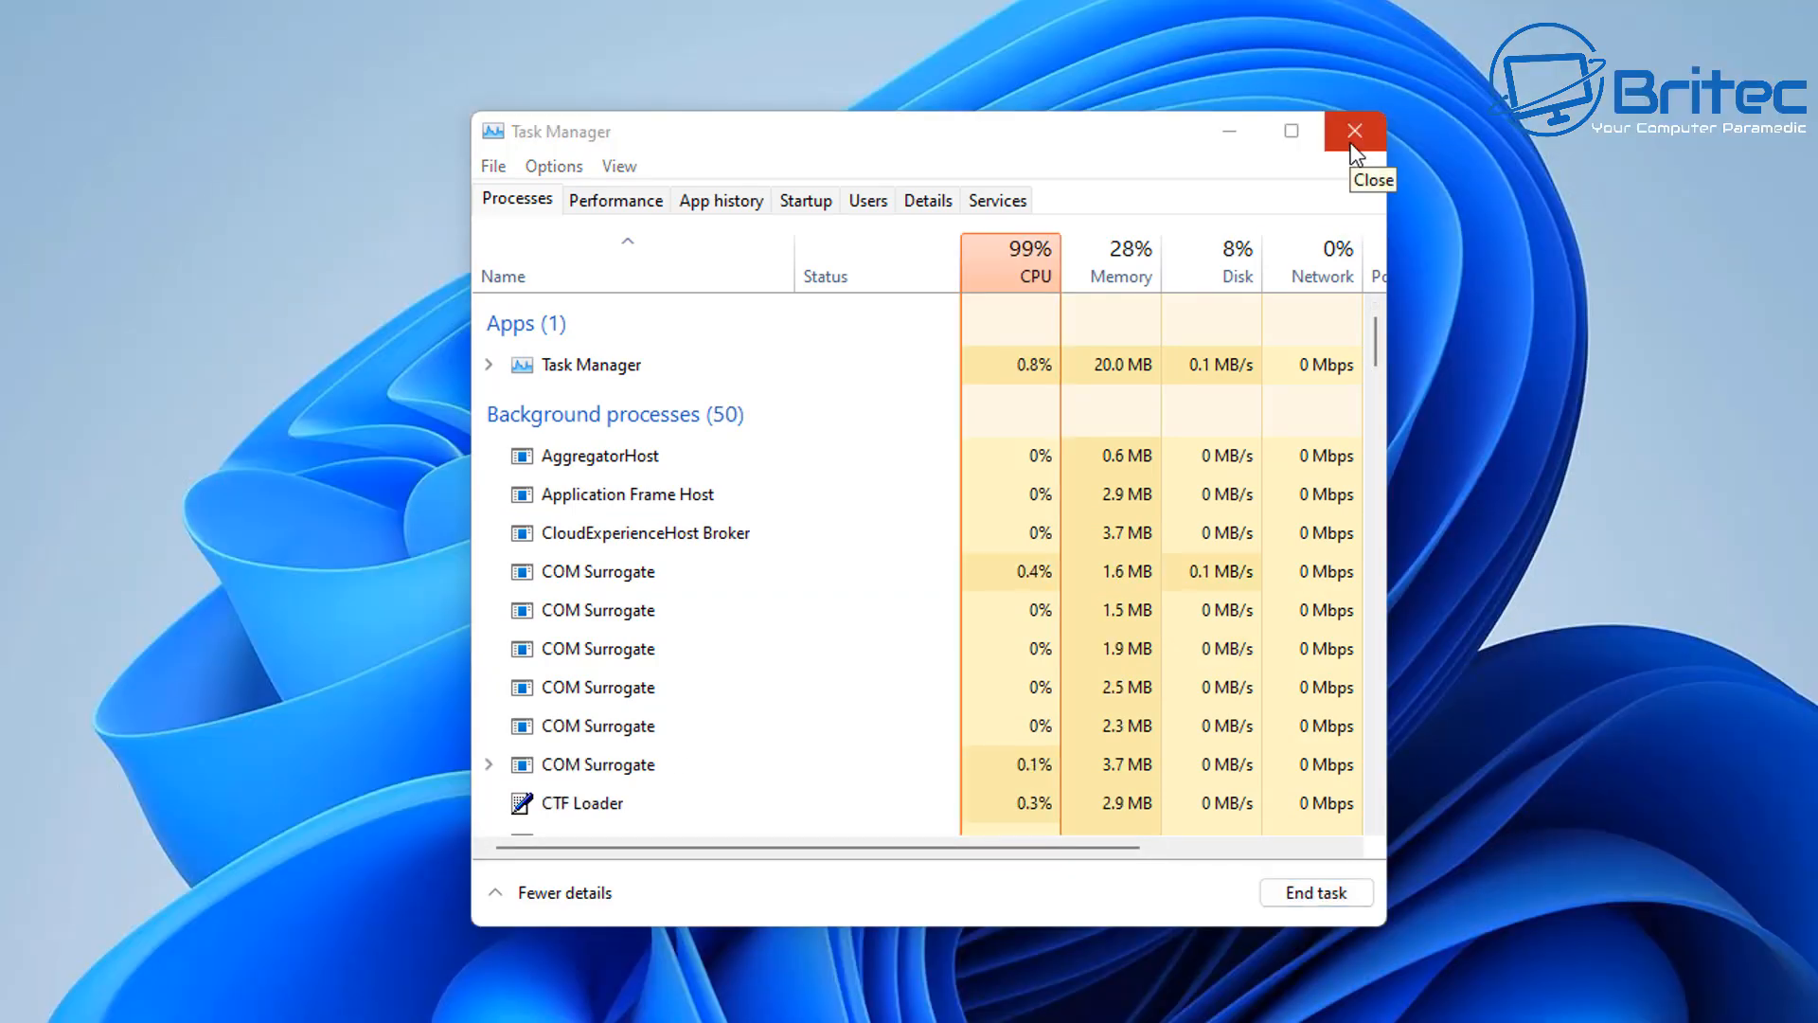
Step: Close Task Manager and verify the desktop folder shows the classic full context menu
click(1353, 130)
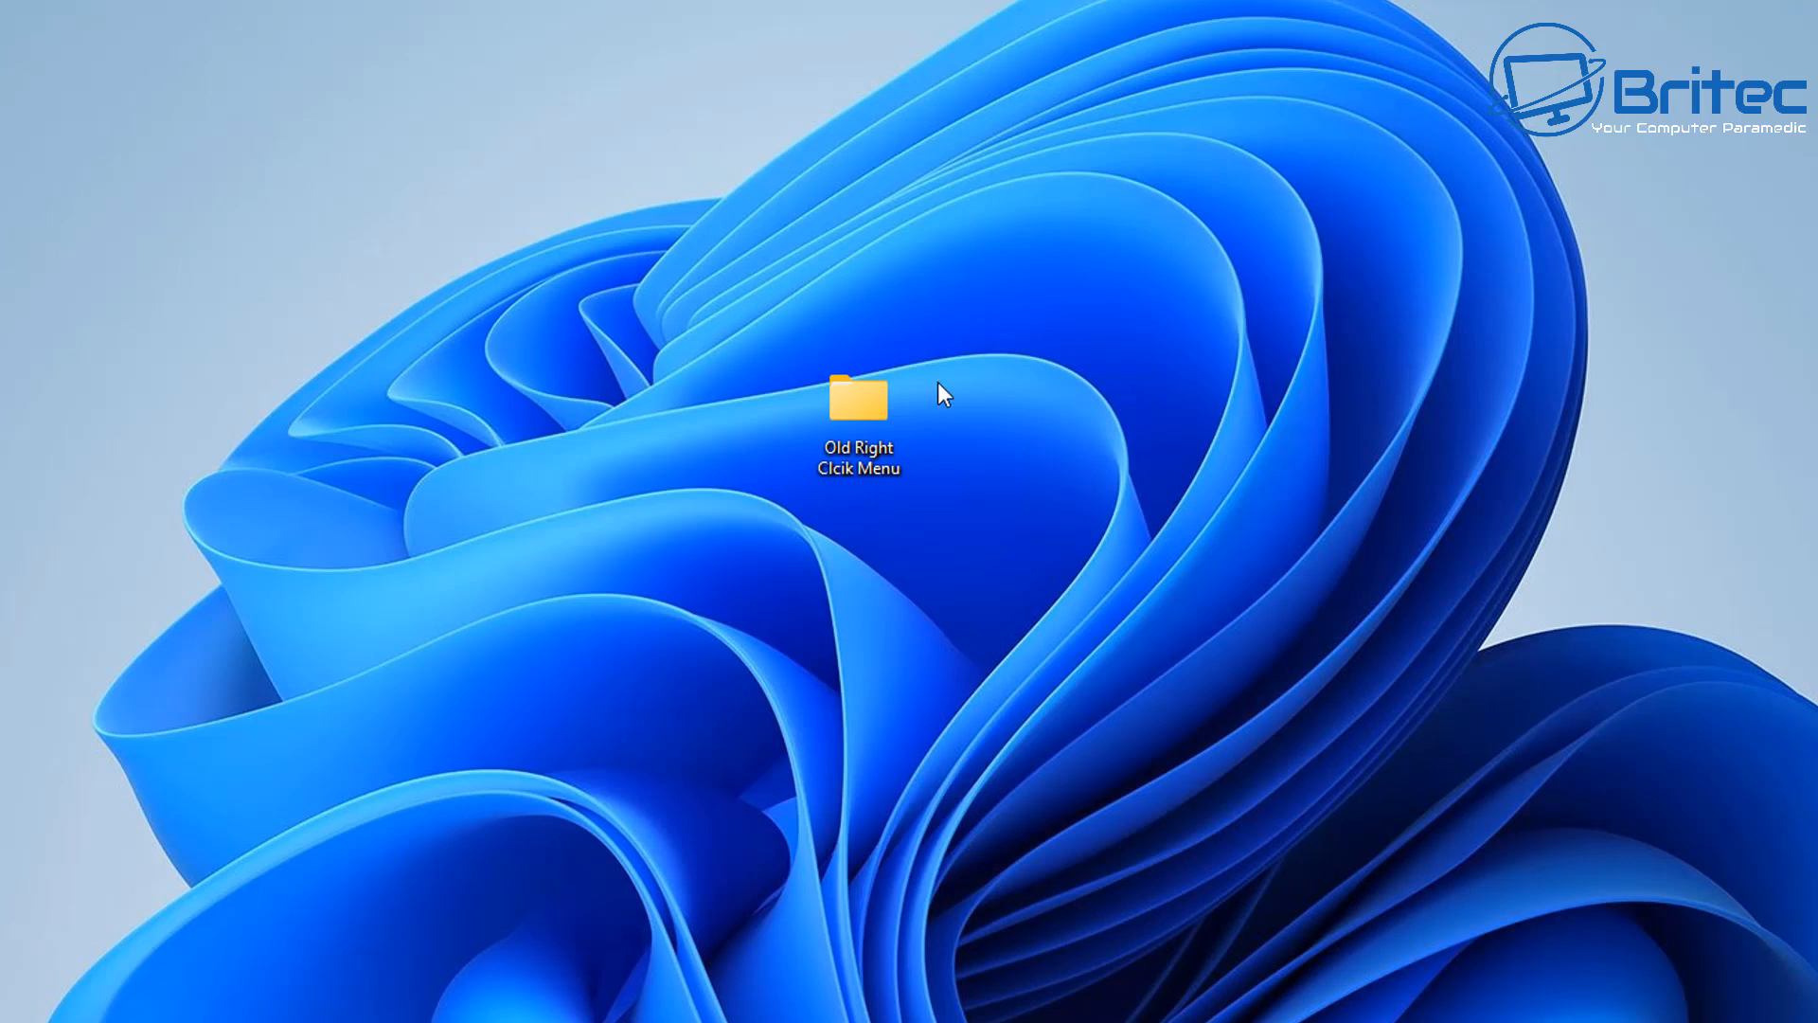
right_click(857, 398)
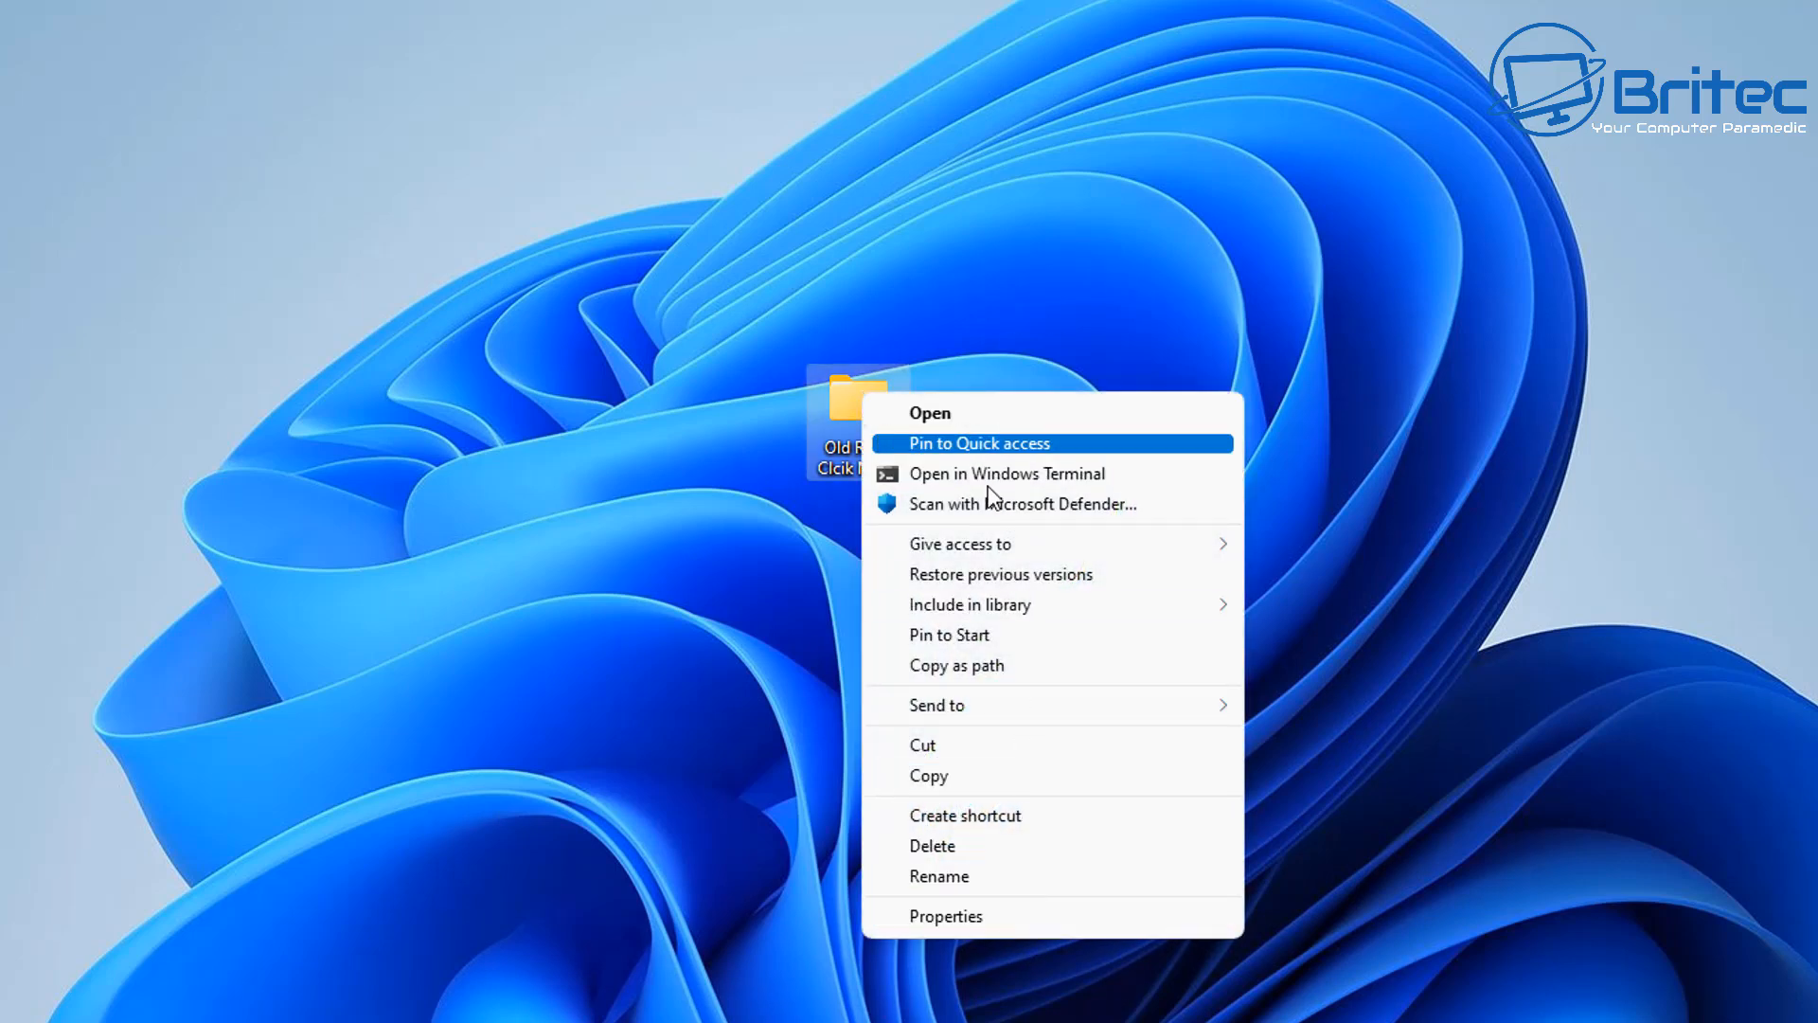
mouse_move(1043, 916)
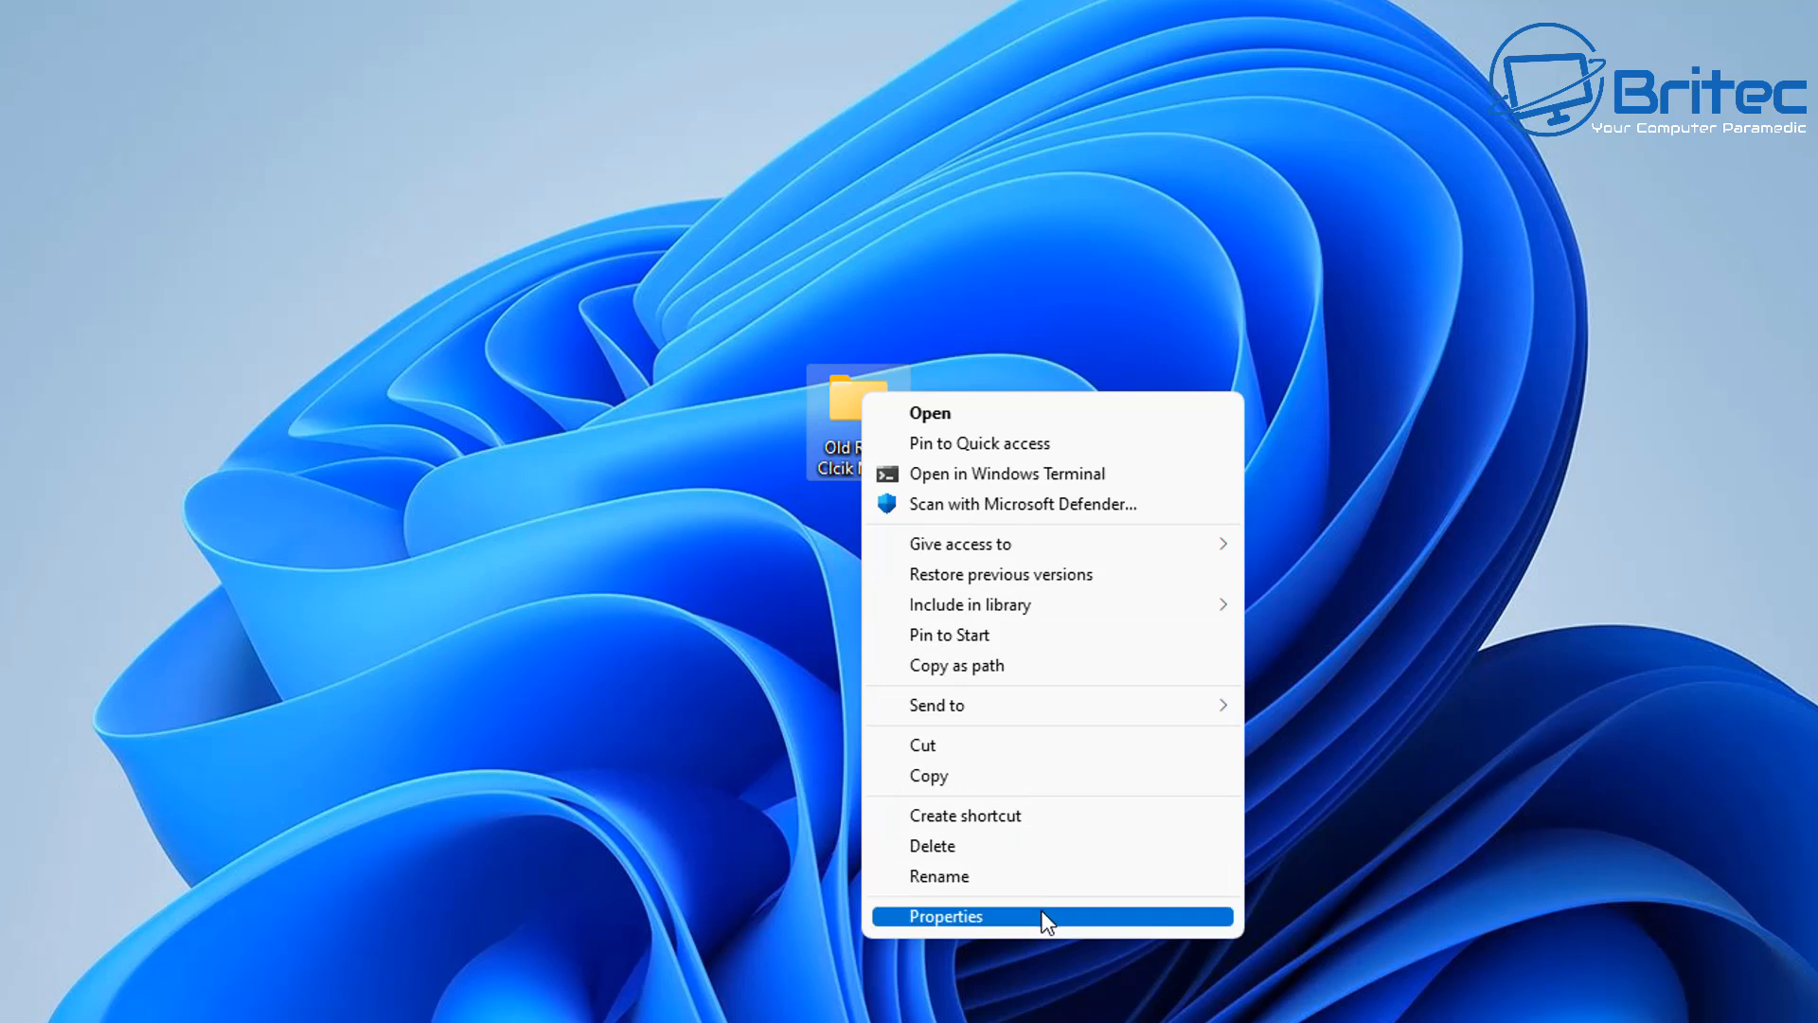
mouse_move(1035, 875)
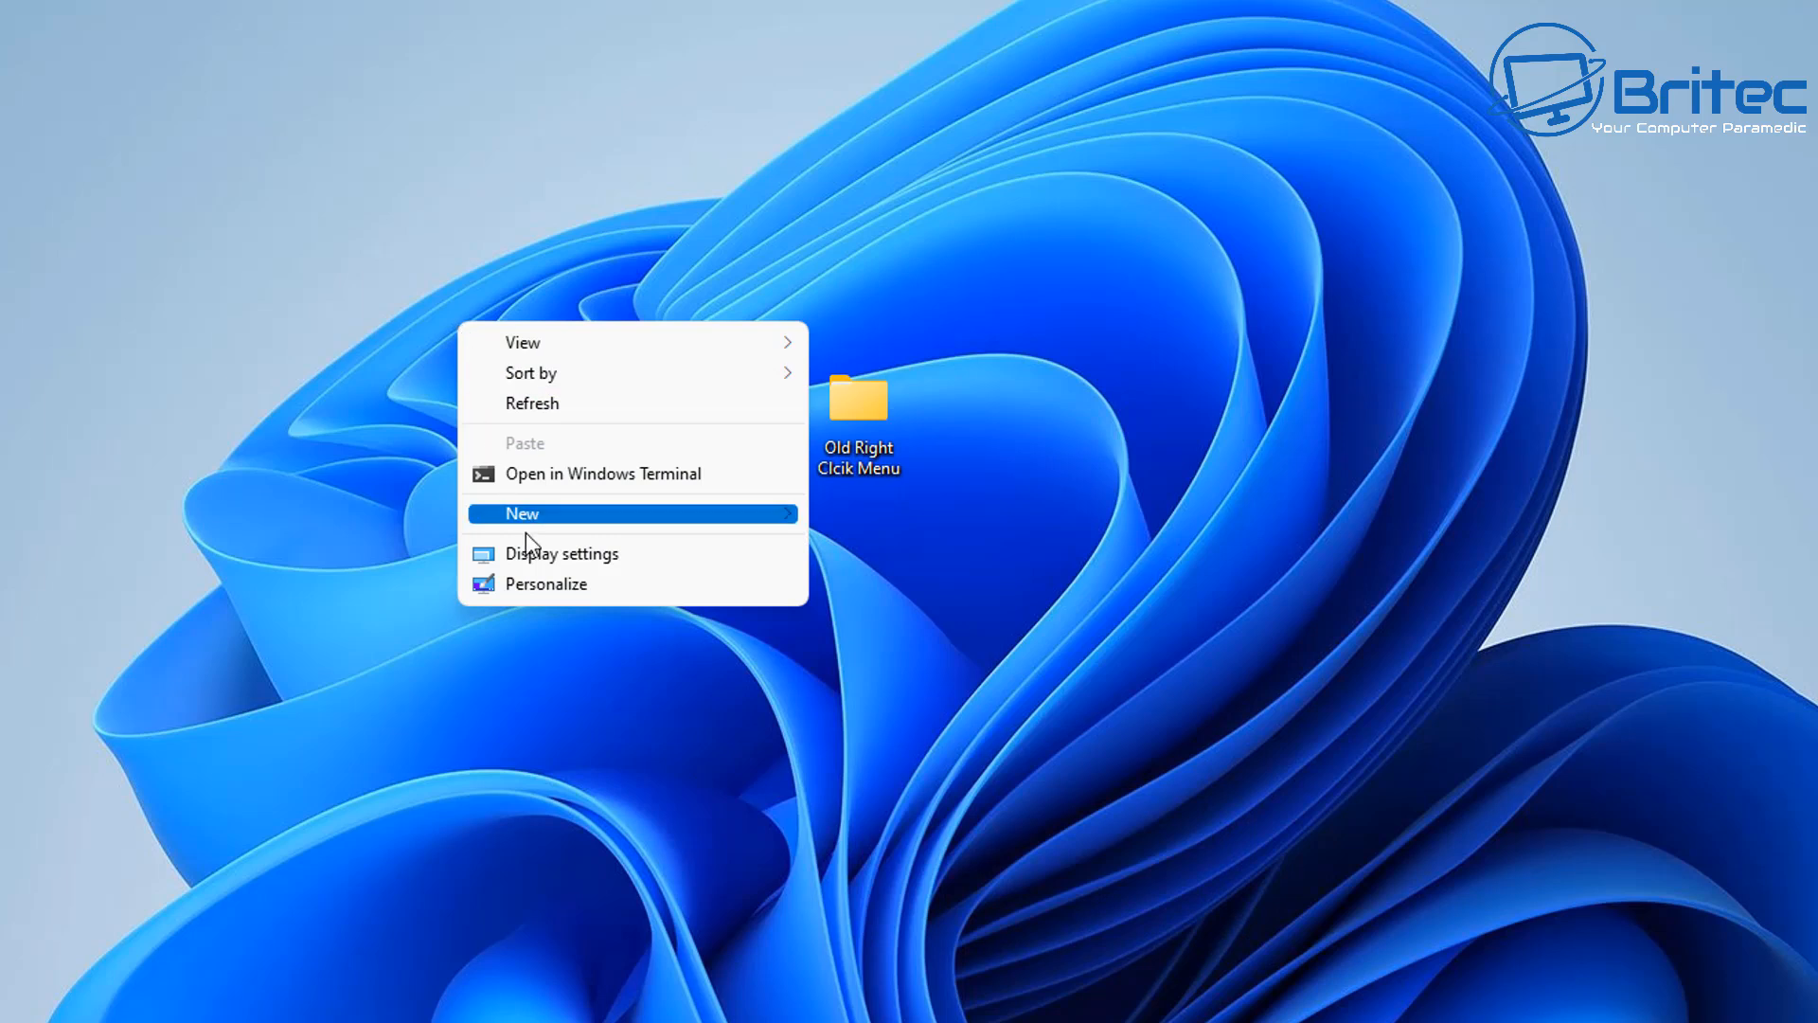
mouse_move(985, 771)
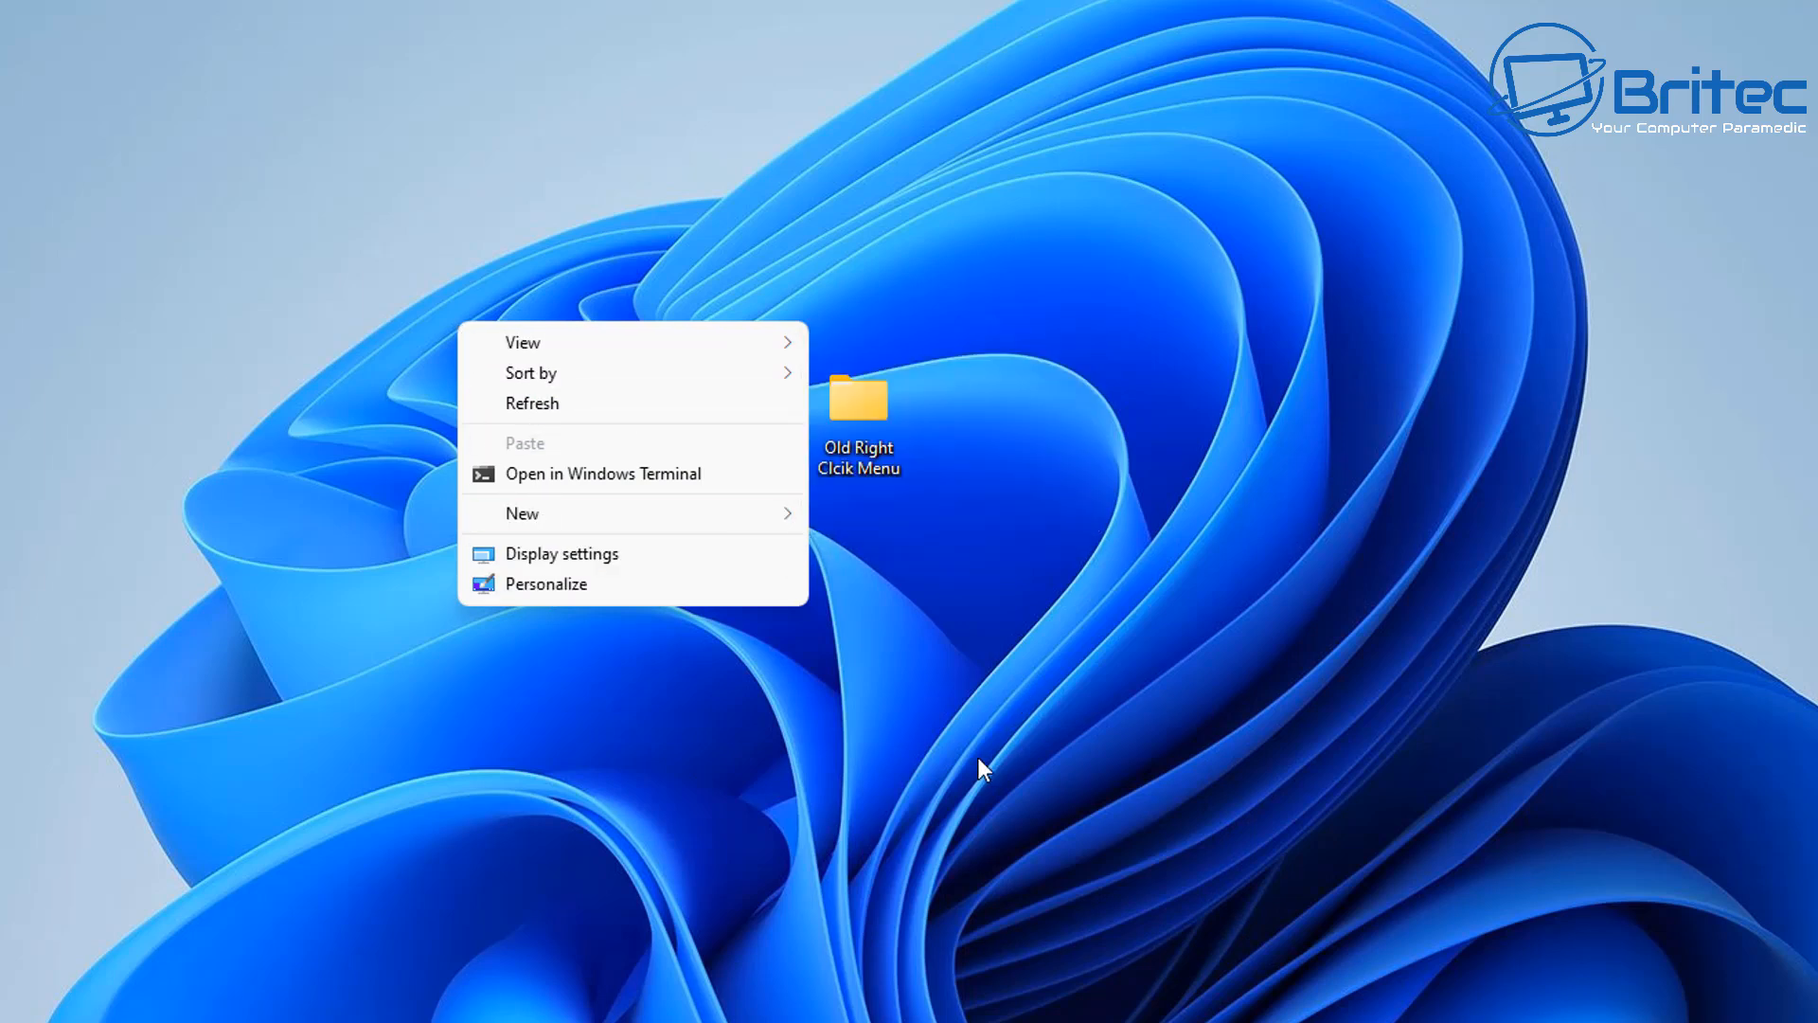
right_click(856, 402)
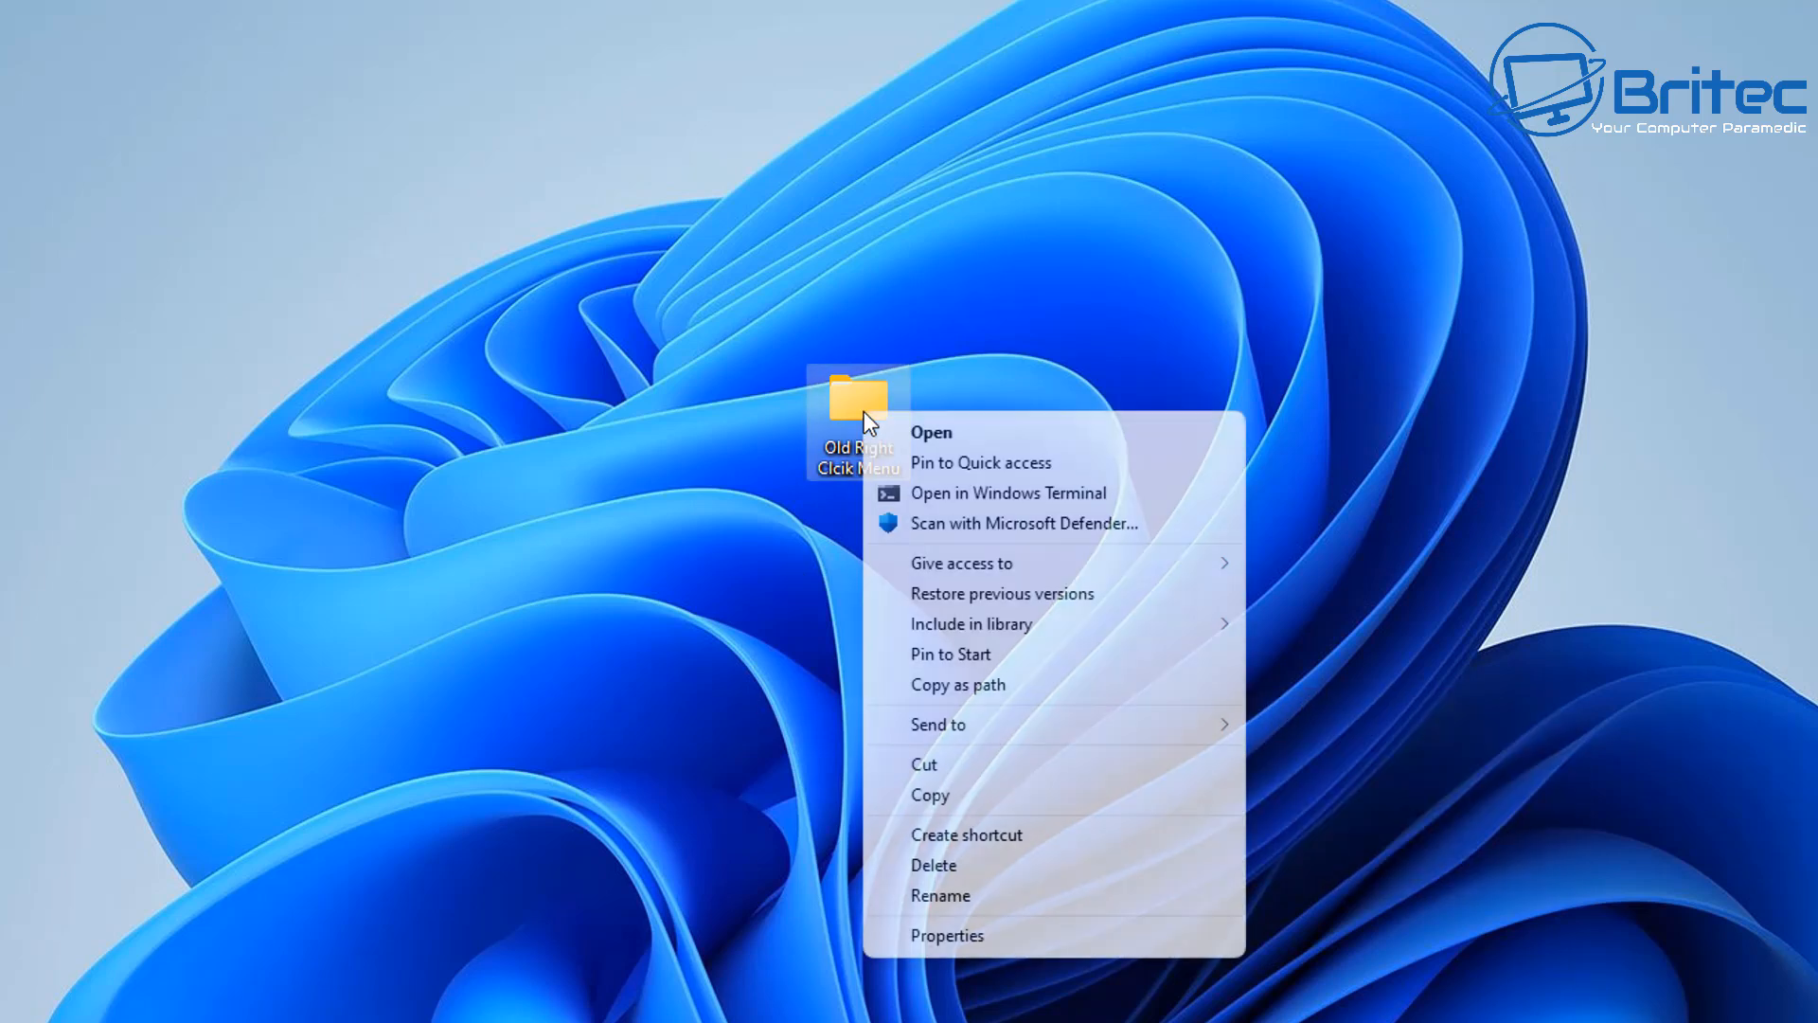
mouse_move(1020, 684)
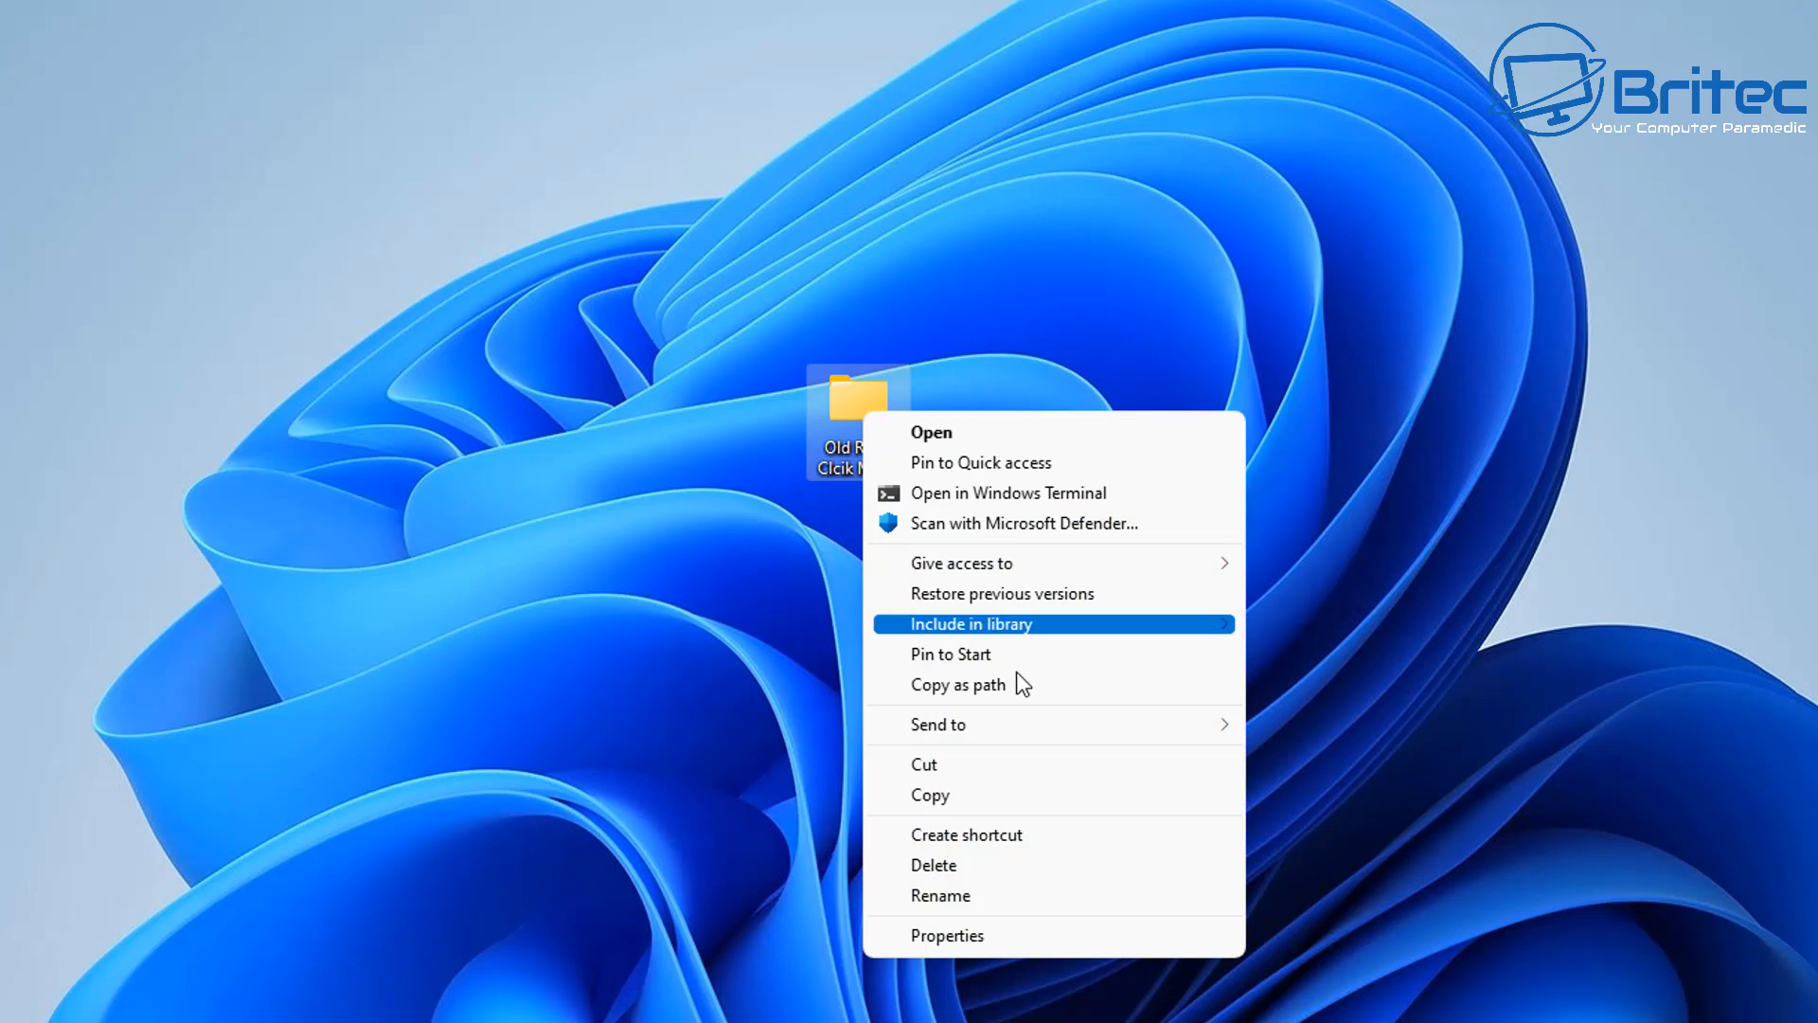
click(771, 724)
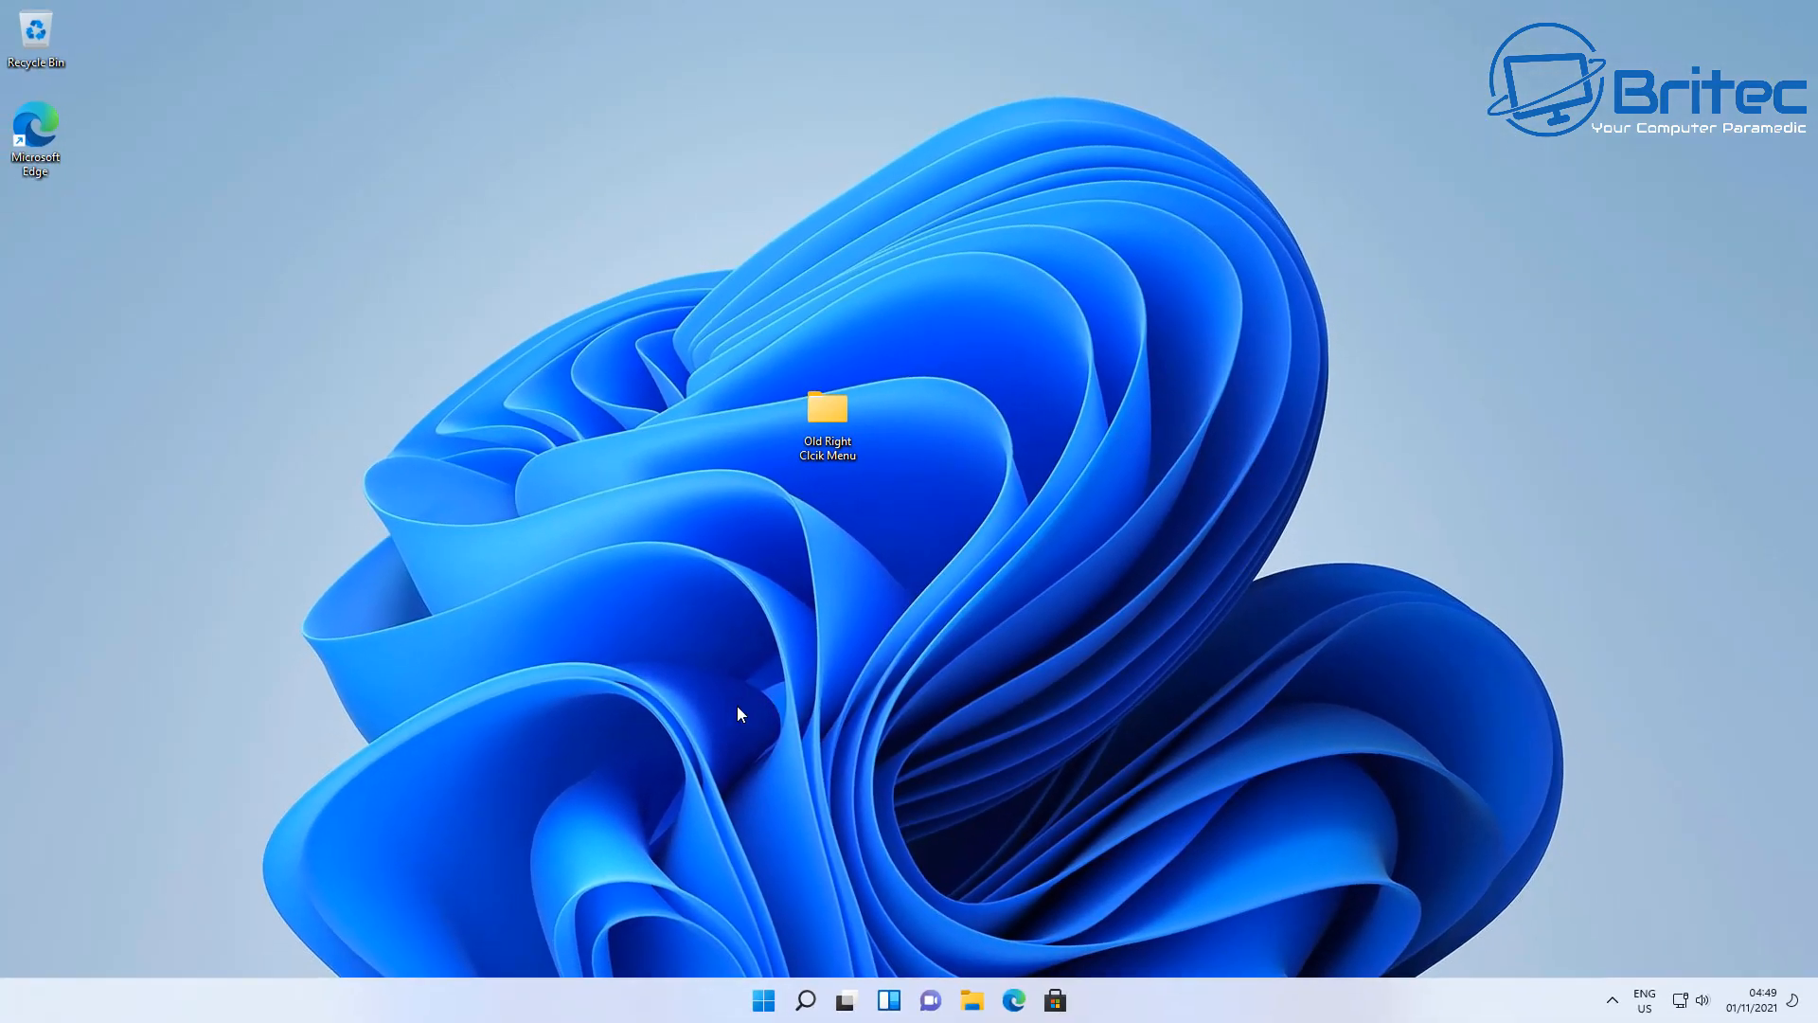
Step: Reopen Registry Editor from Search and approve the UAC prompt
click(805, 1000)
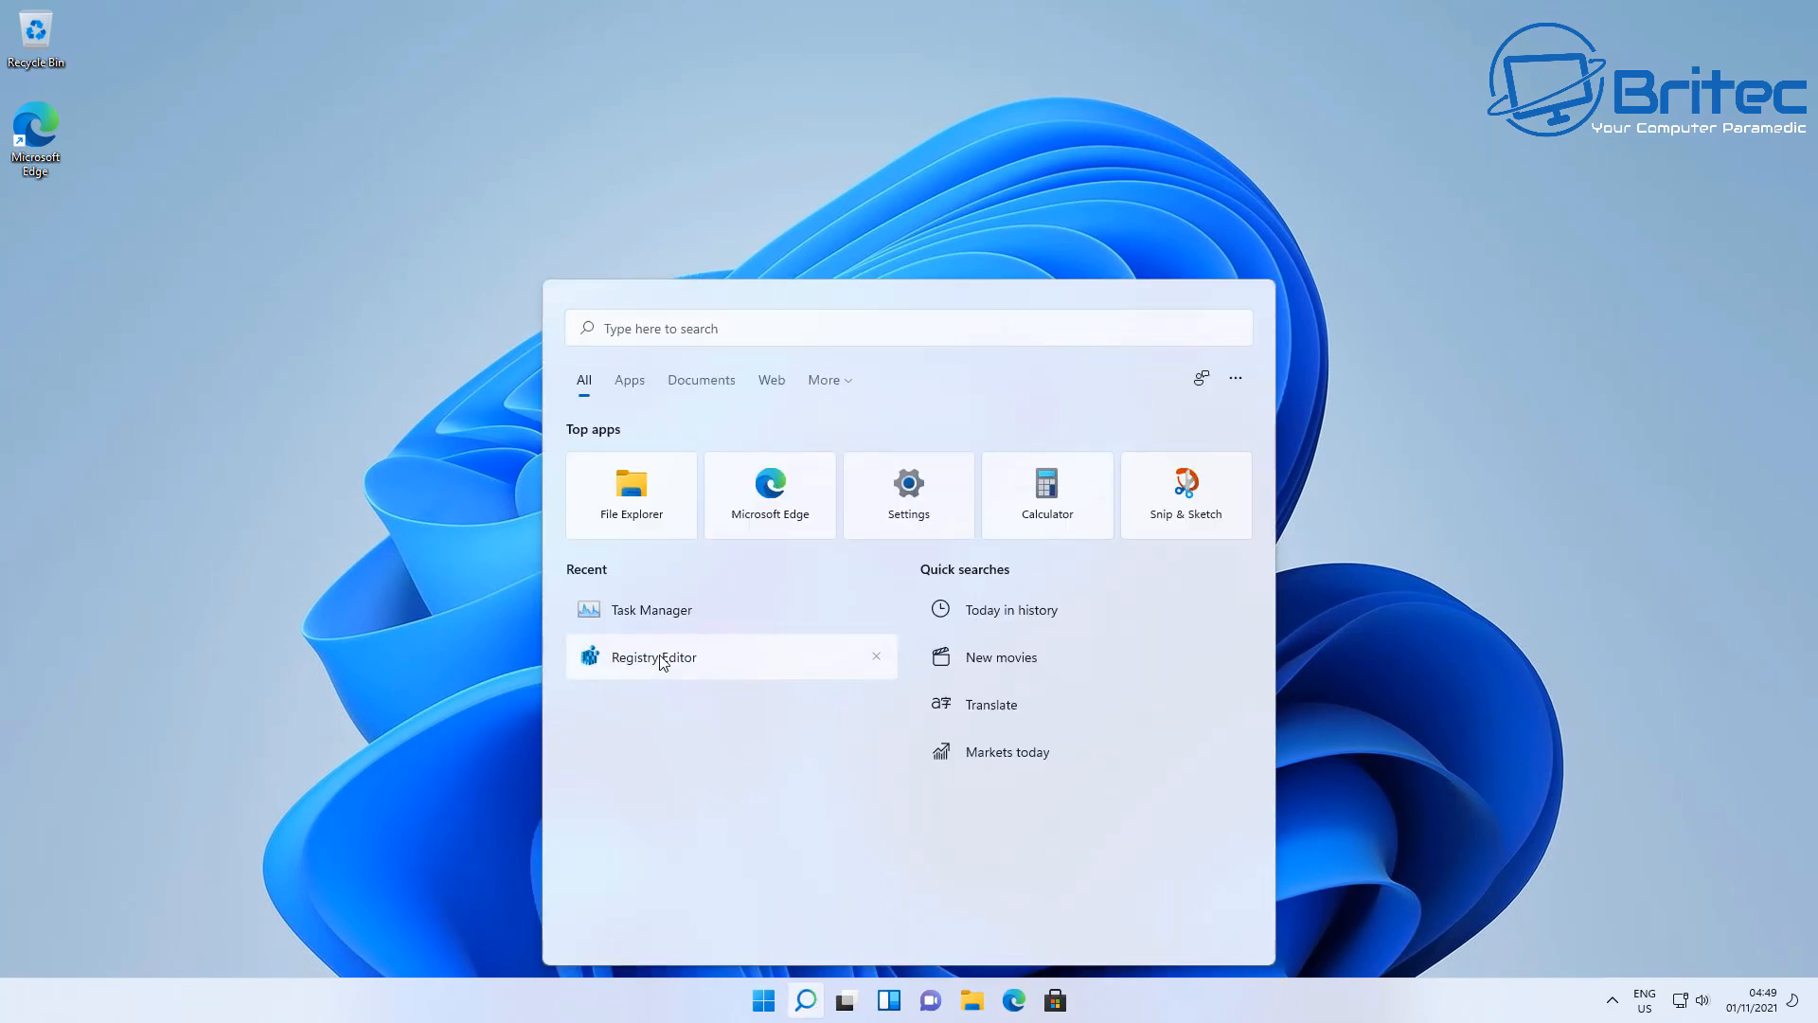
click(653, 656)
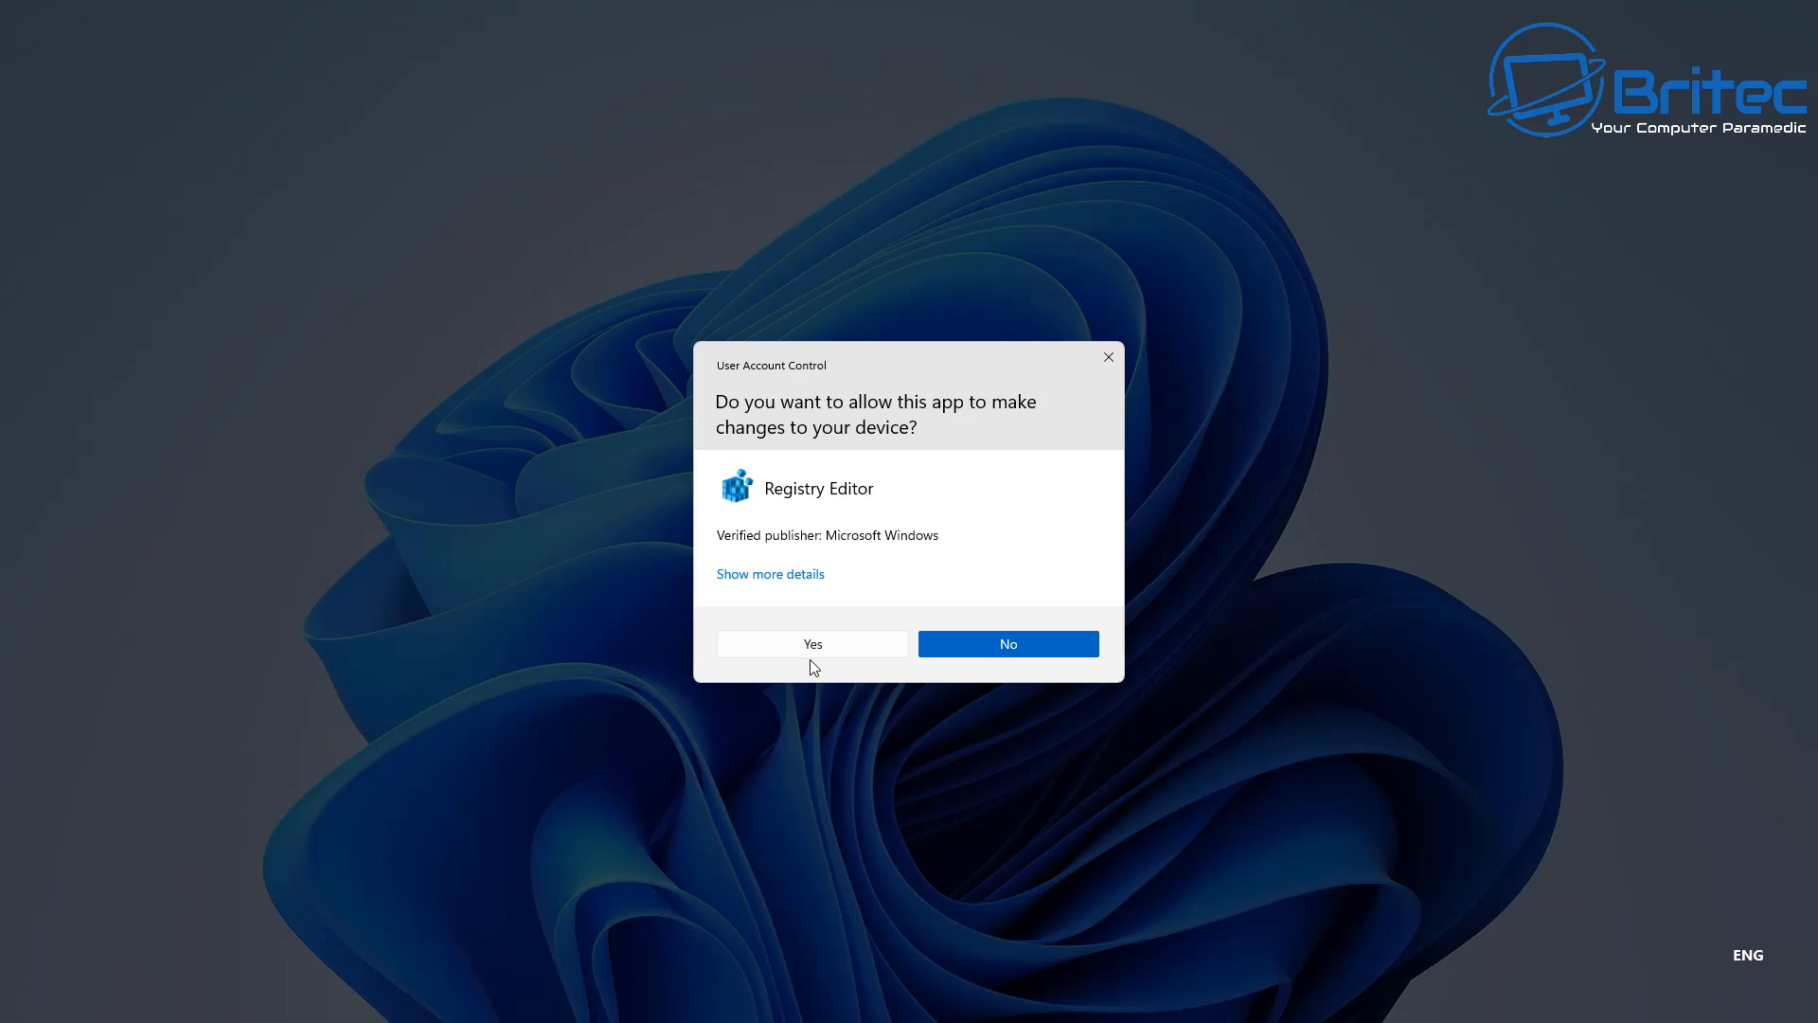
click(810, 644)
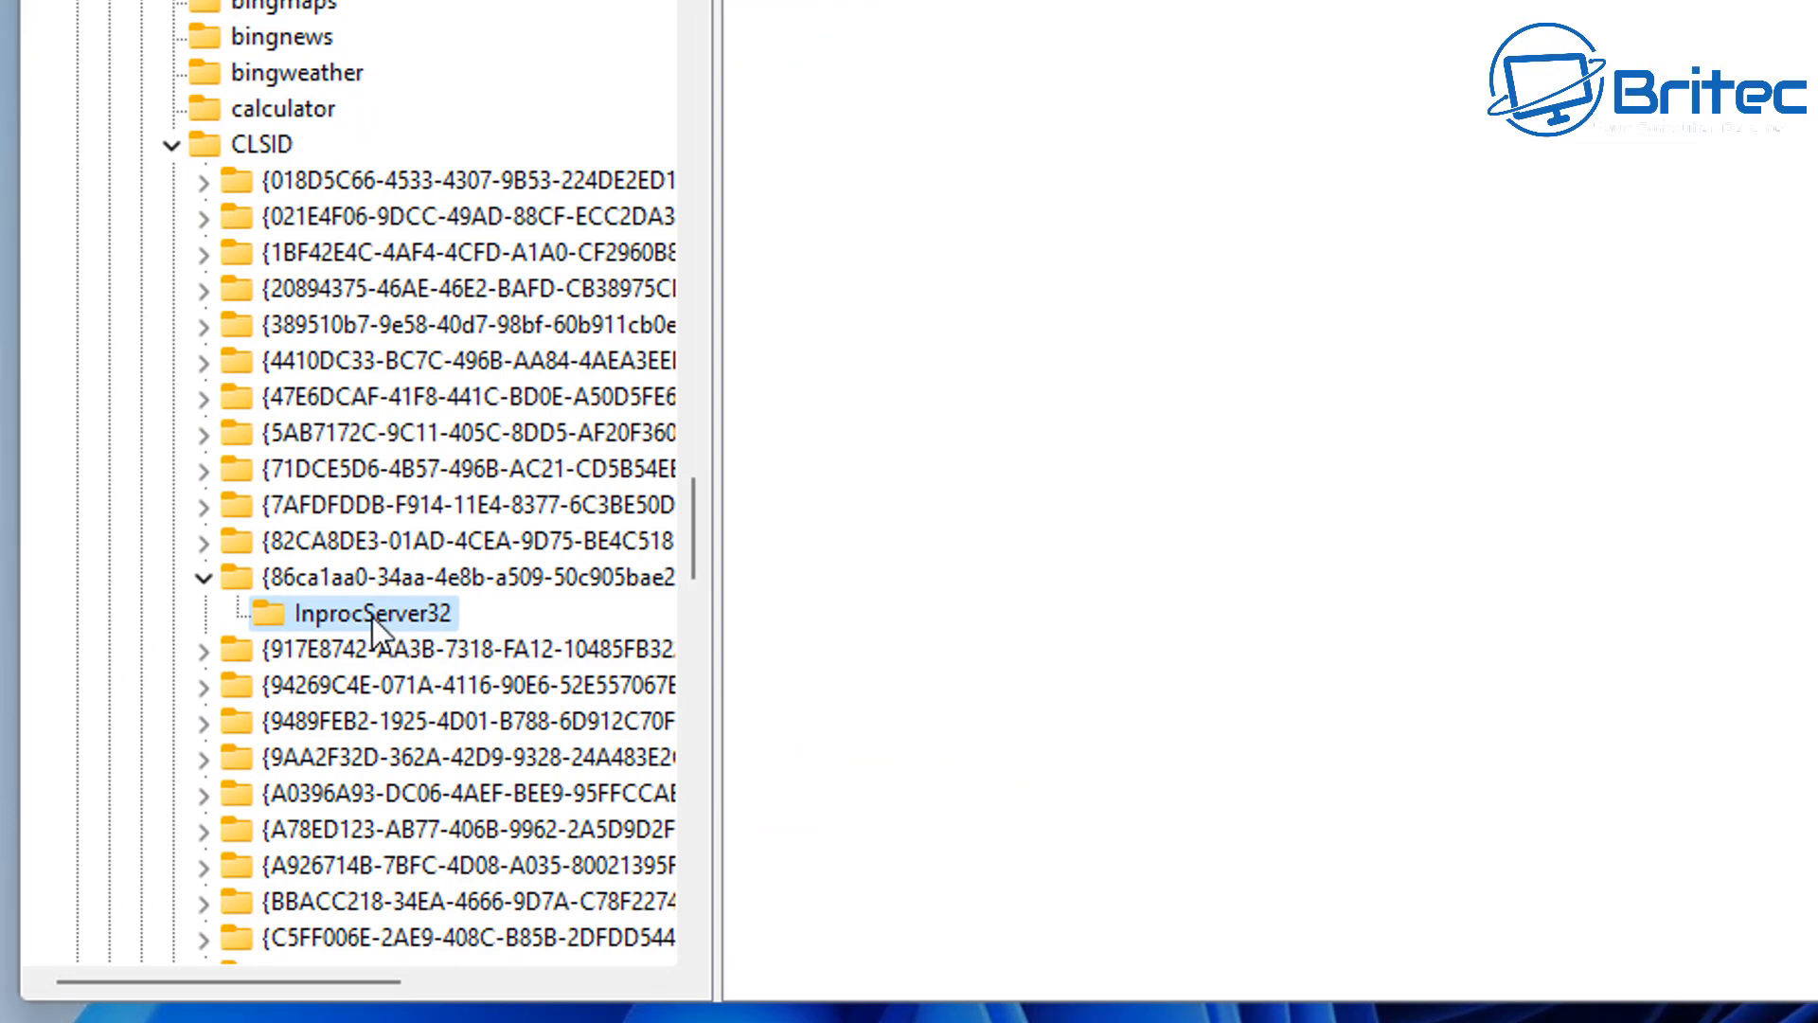
Step: Delete the InprocServer32 subkey and bring up options for its {86ca1aa0-34aa-4e8b-a509-50c905bae2a2} parent
right_click(373, 612)
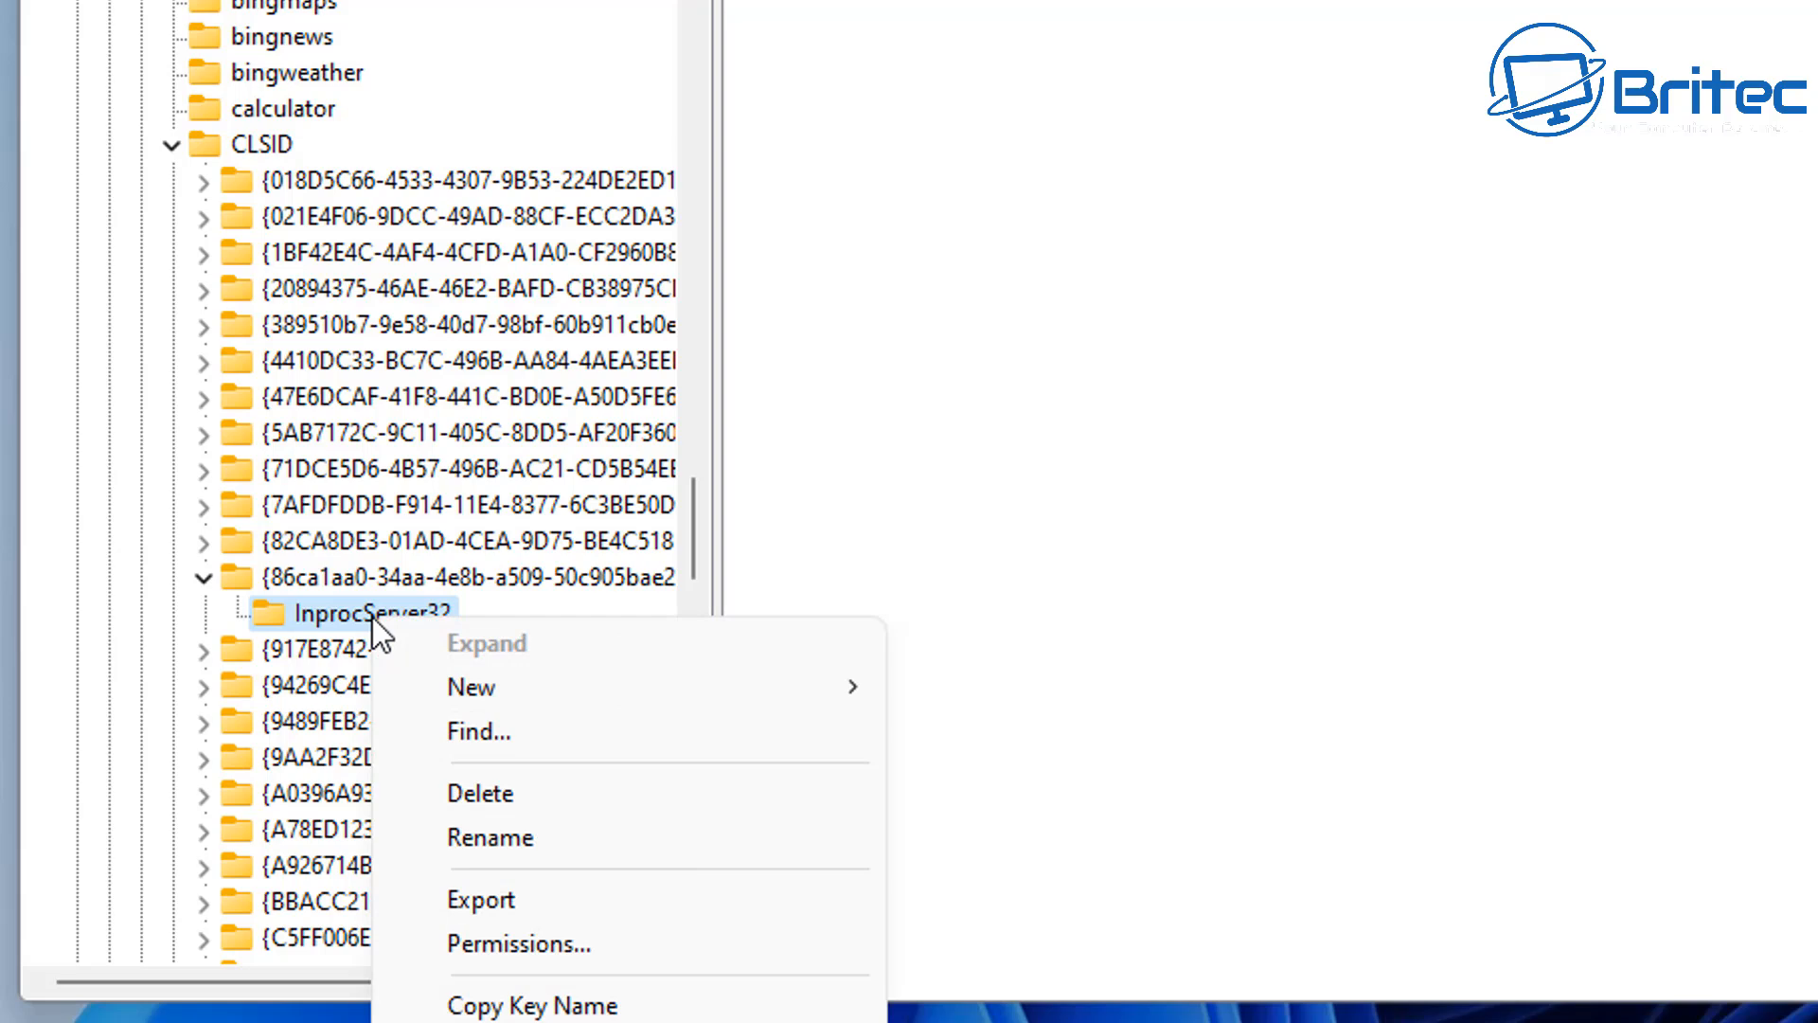
mouse_move(523, 800)
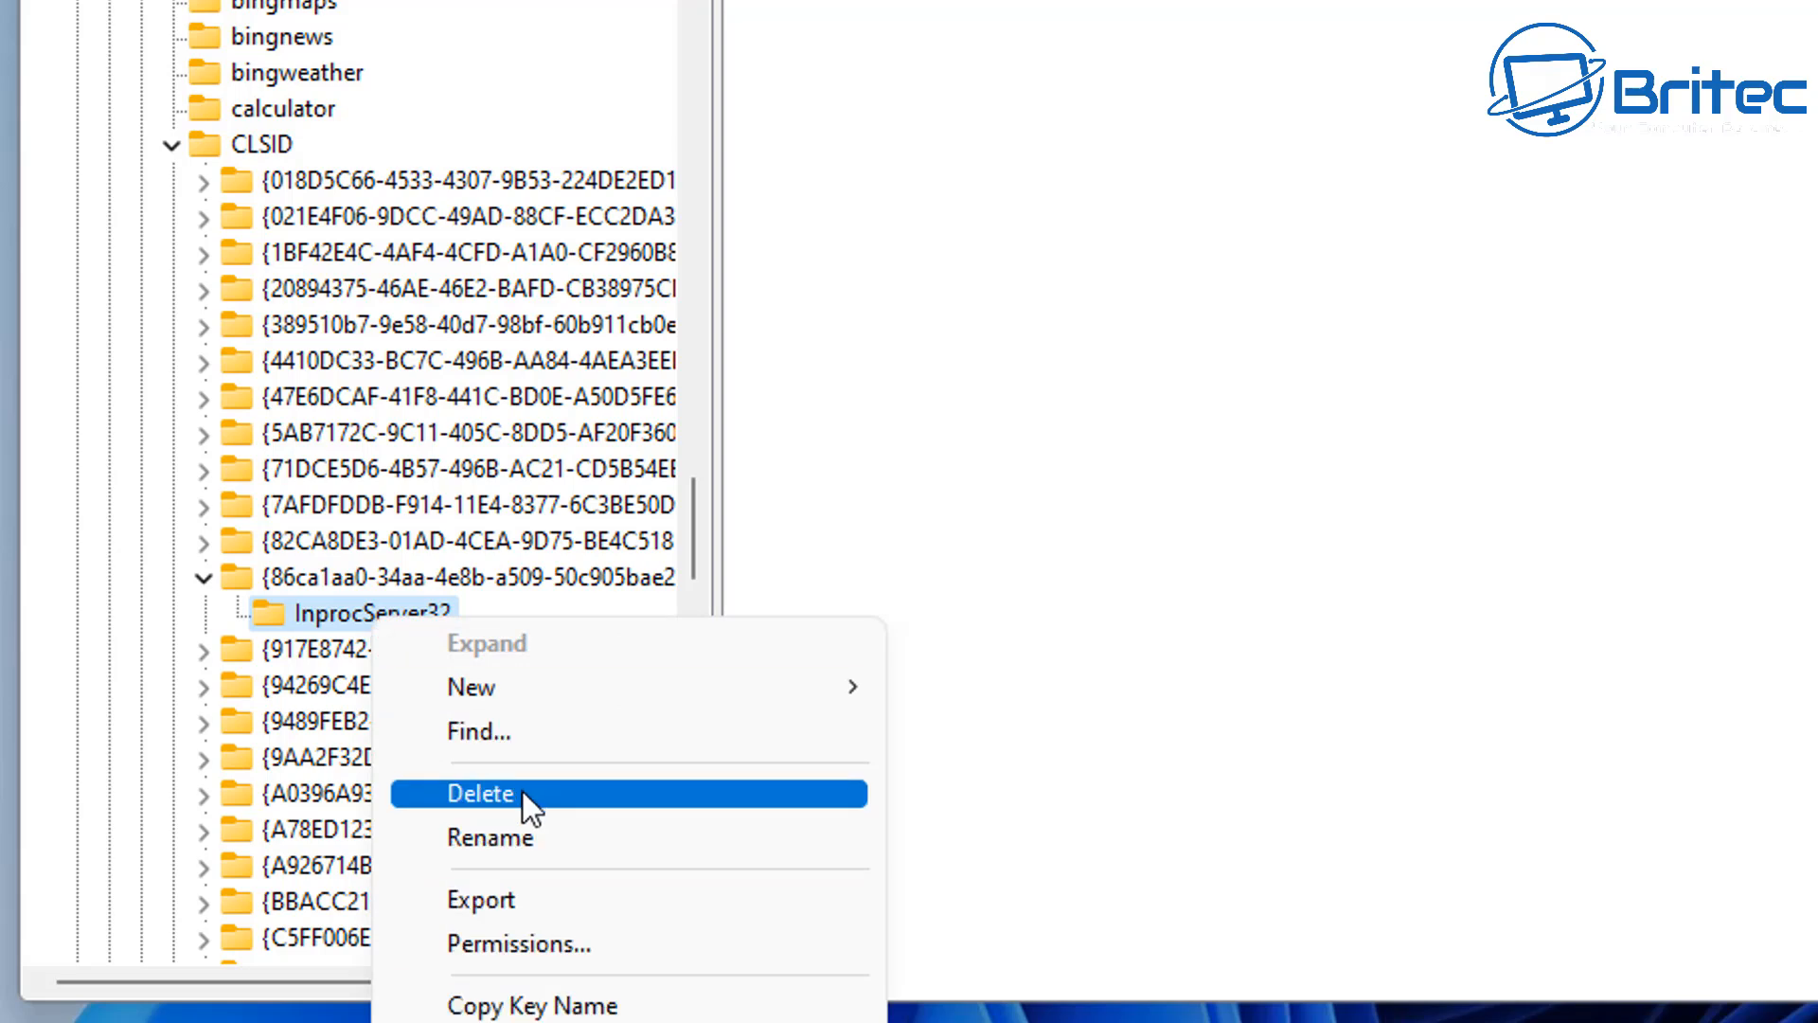
click(480, 794)
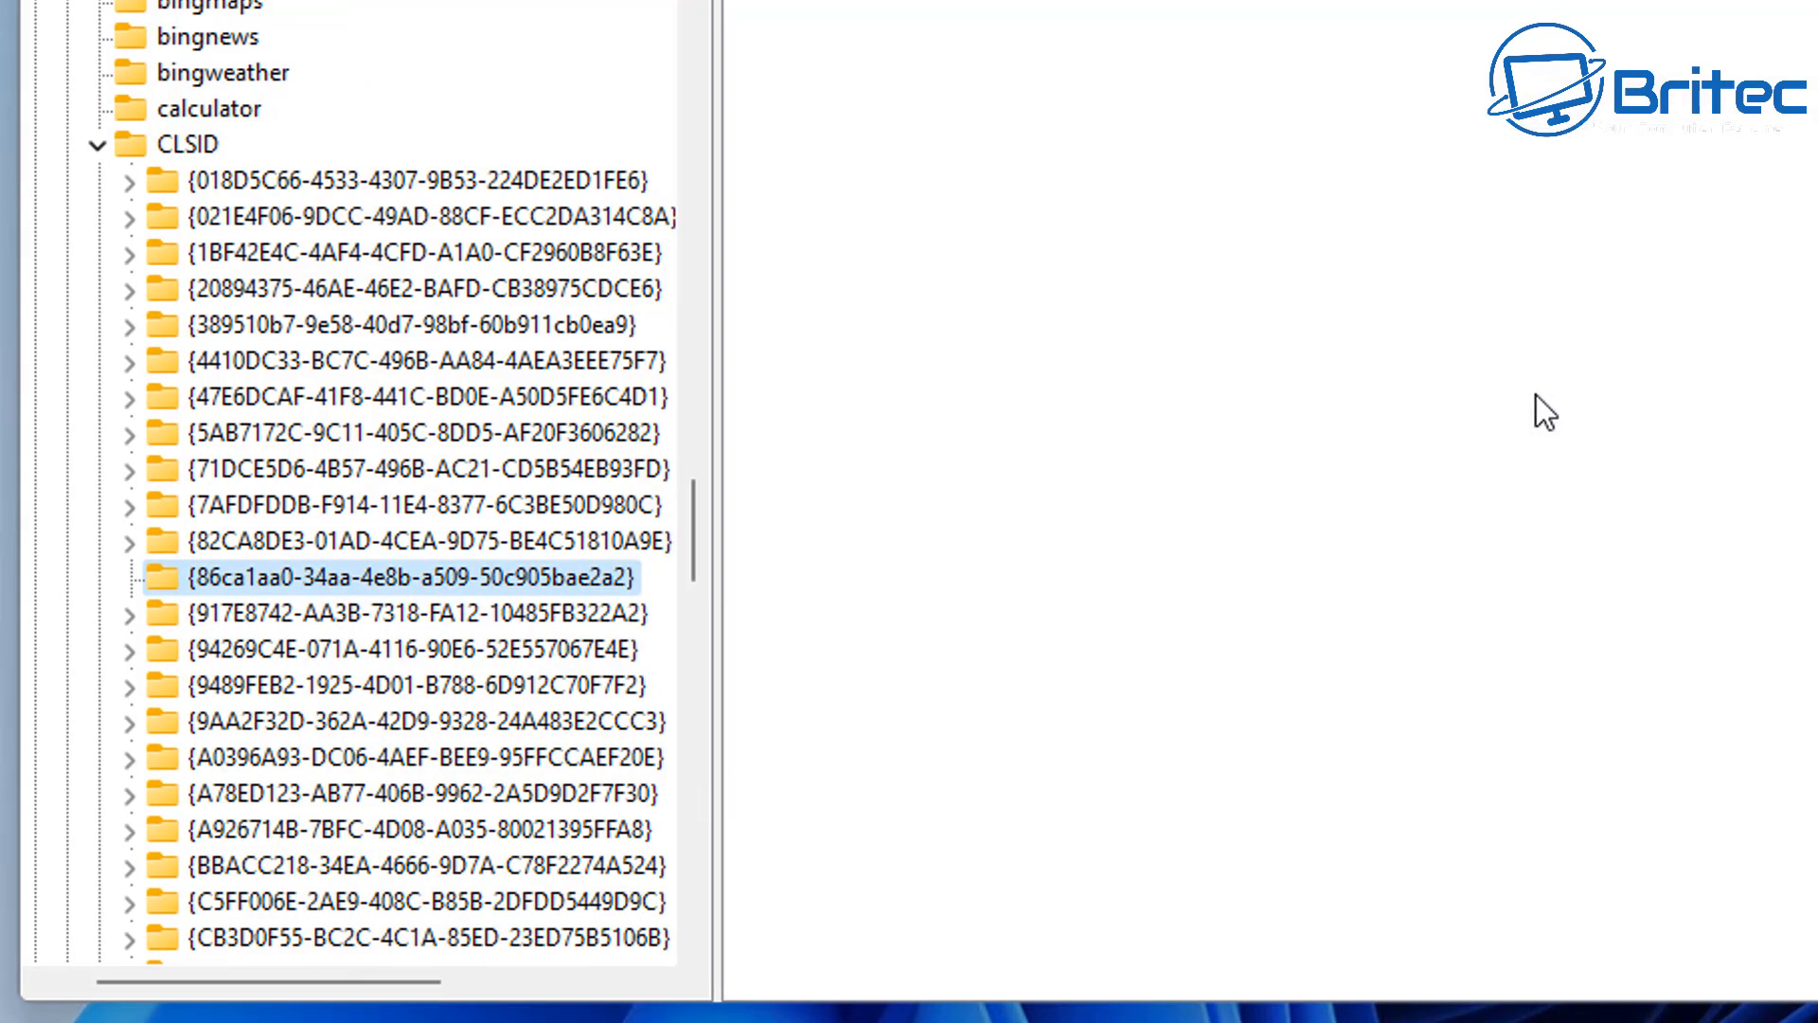
right_click(406, 578)
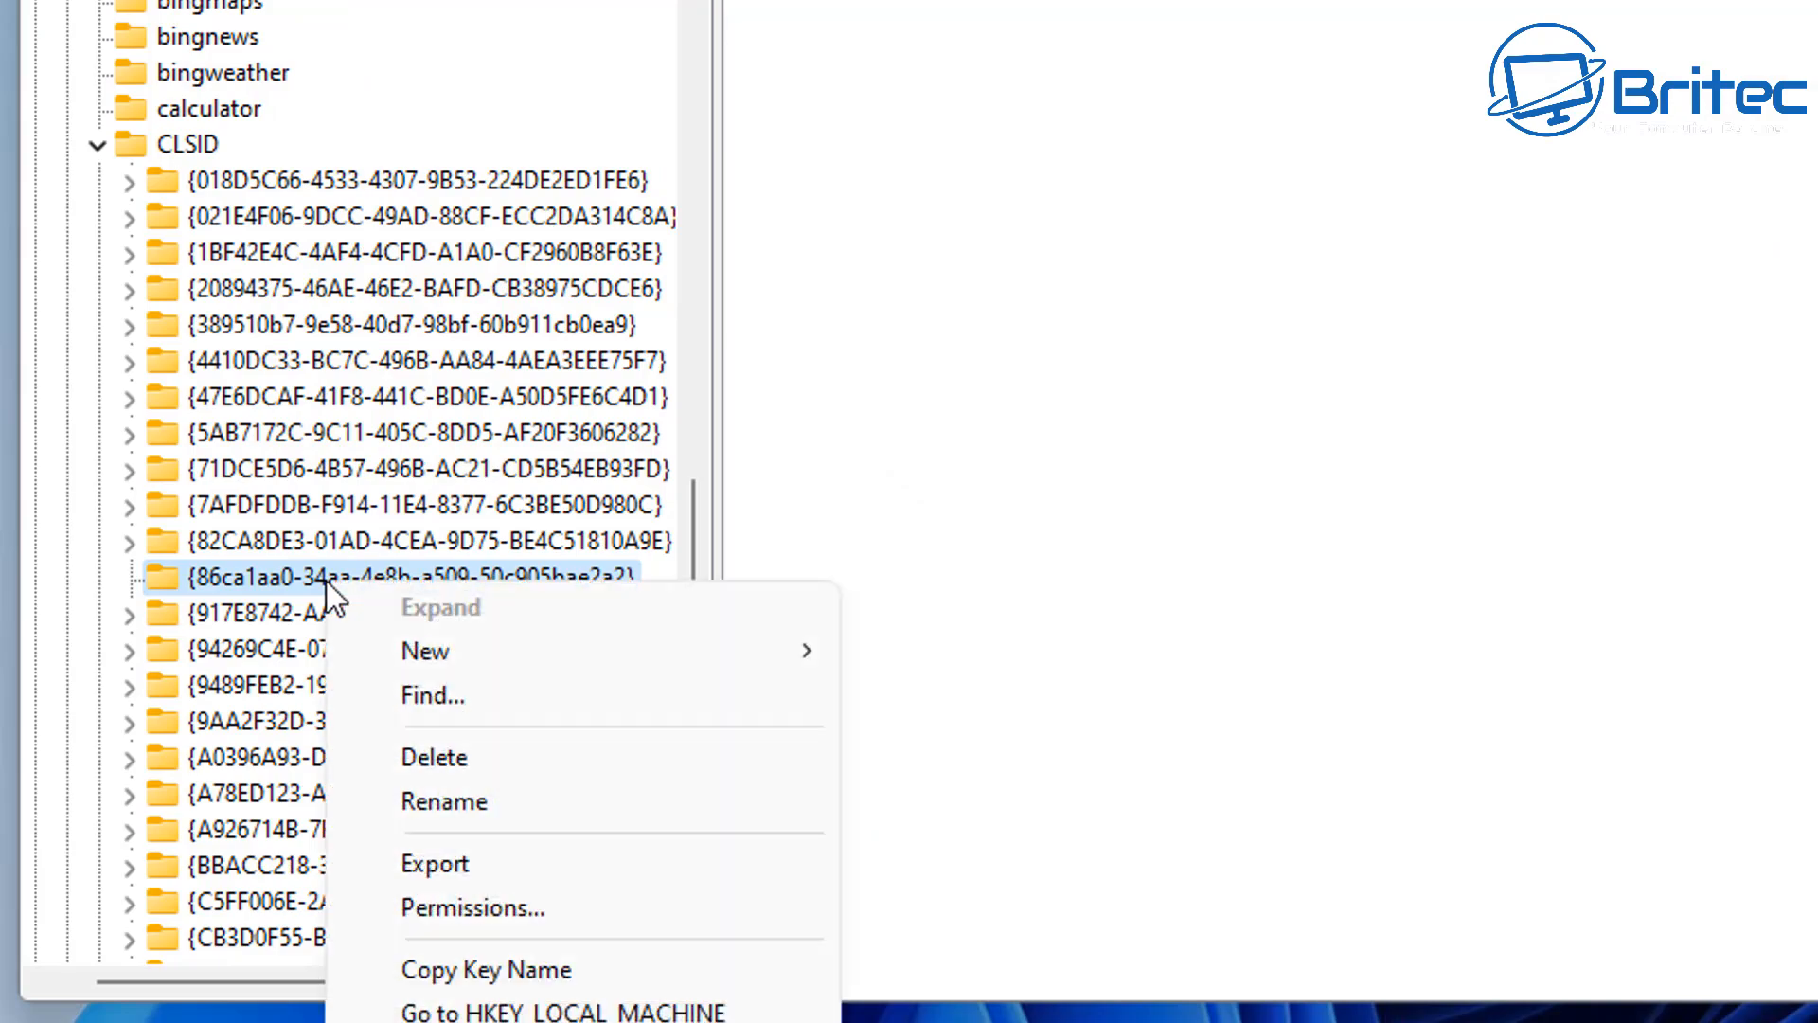
mouse_move(481, 758)
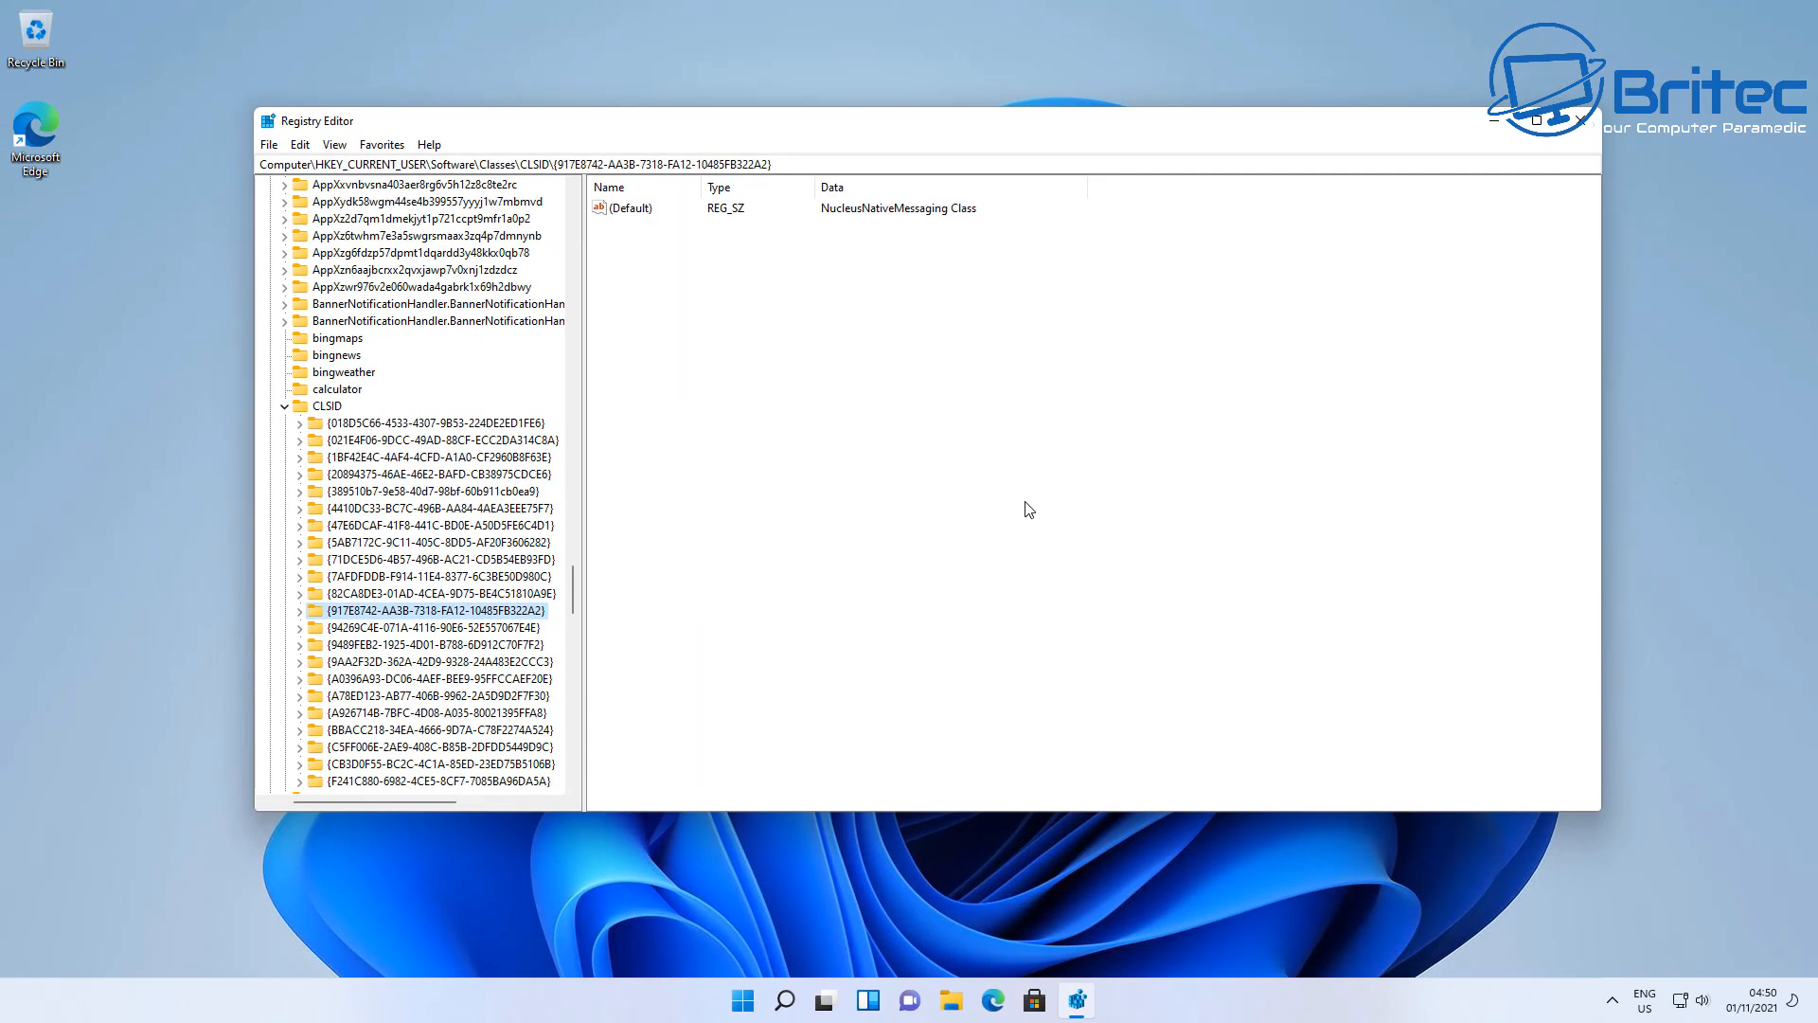
mouse_move(1580, 119)
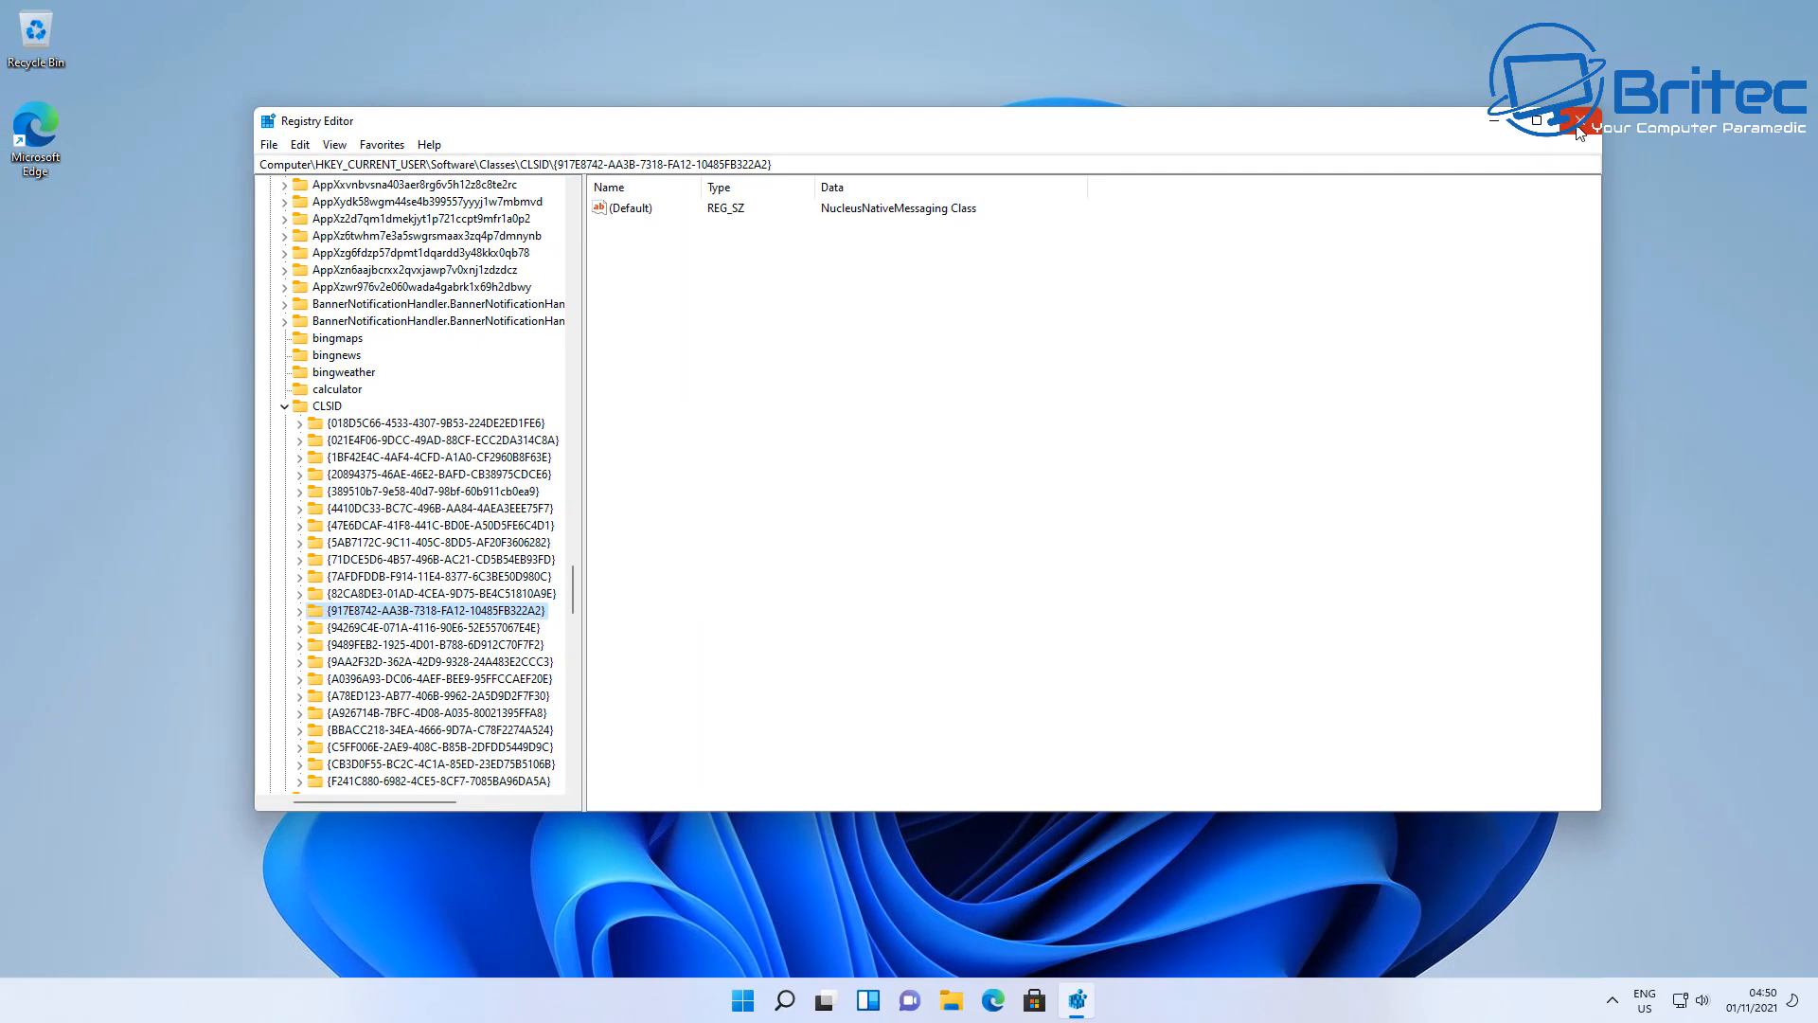
Step: Close Registry Editor and restart the Windows Explorer process in Task Manager
click(1576, 119)
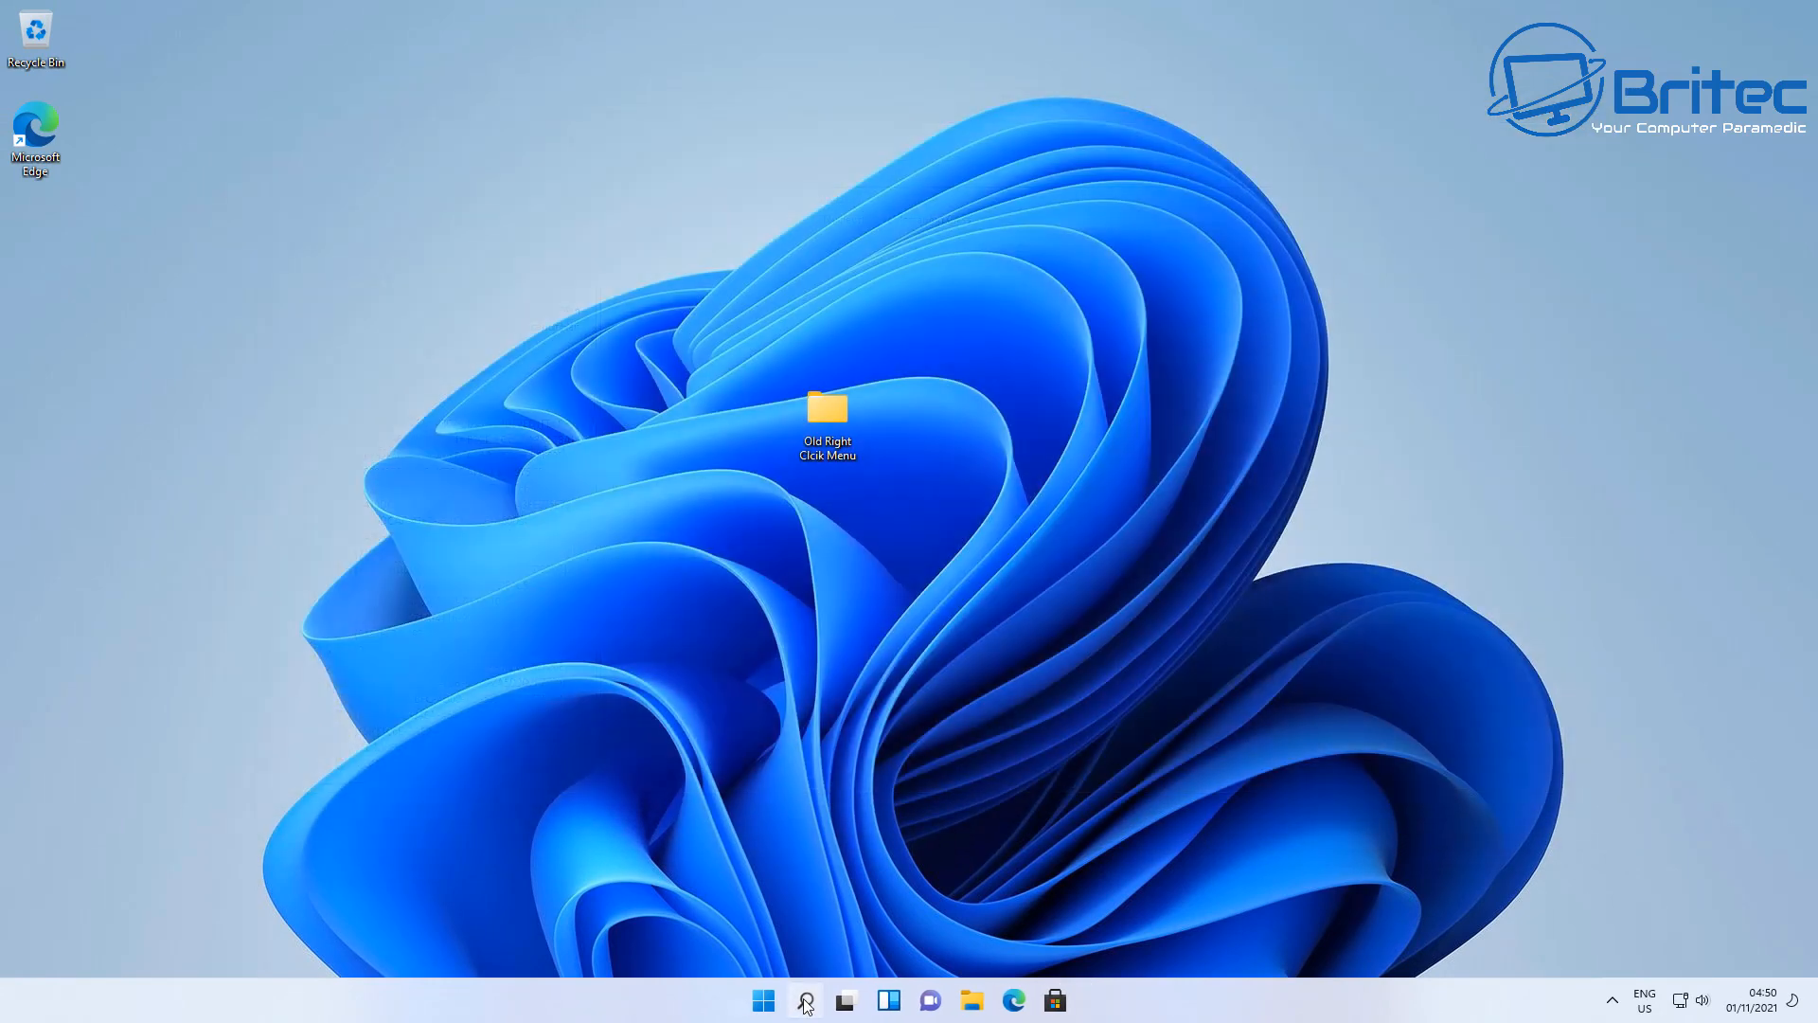
click(804, 1000)
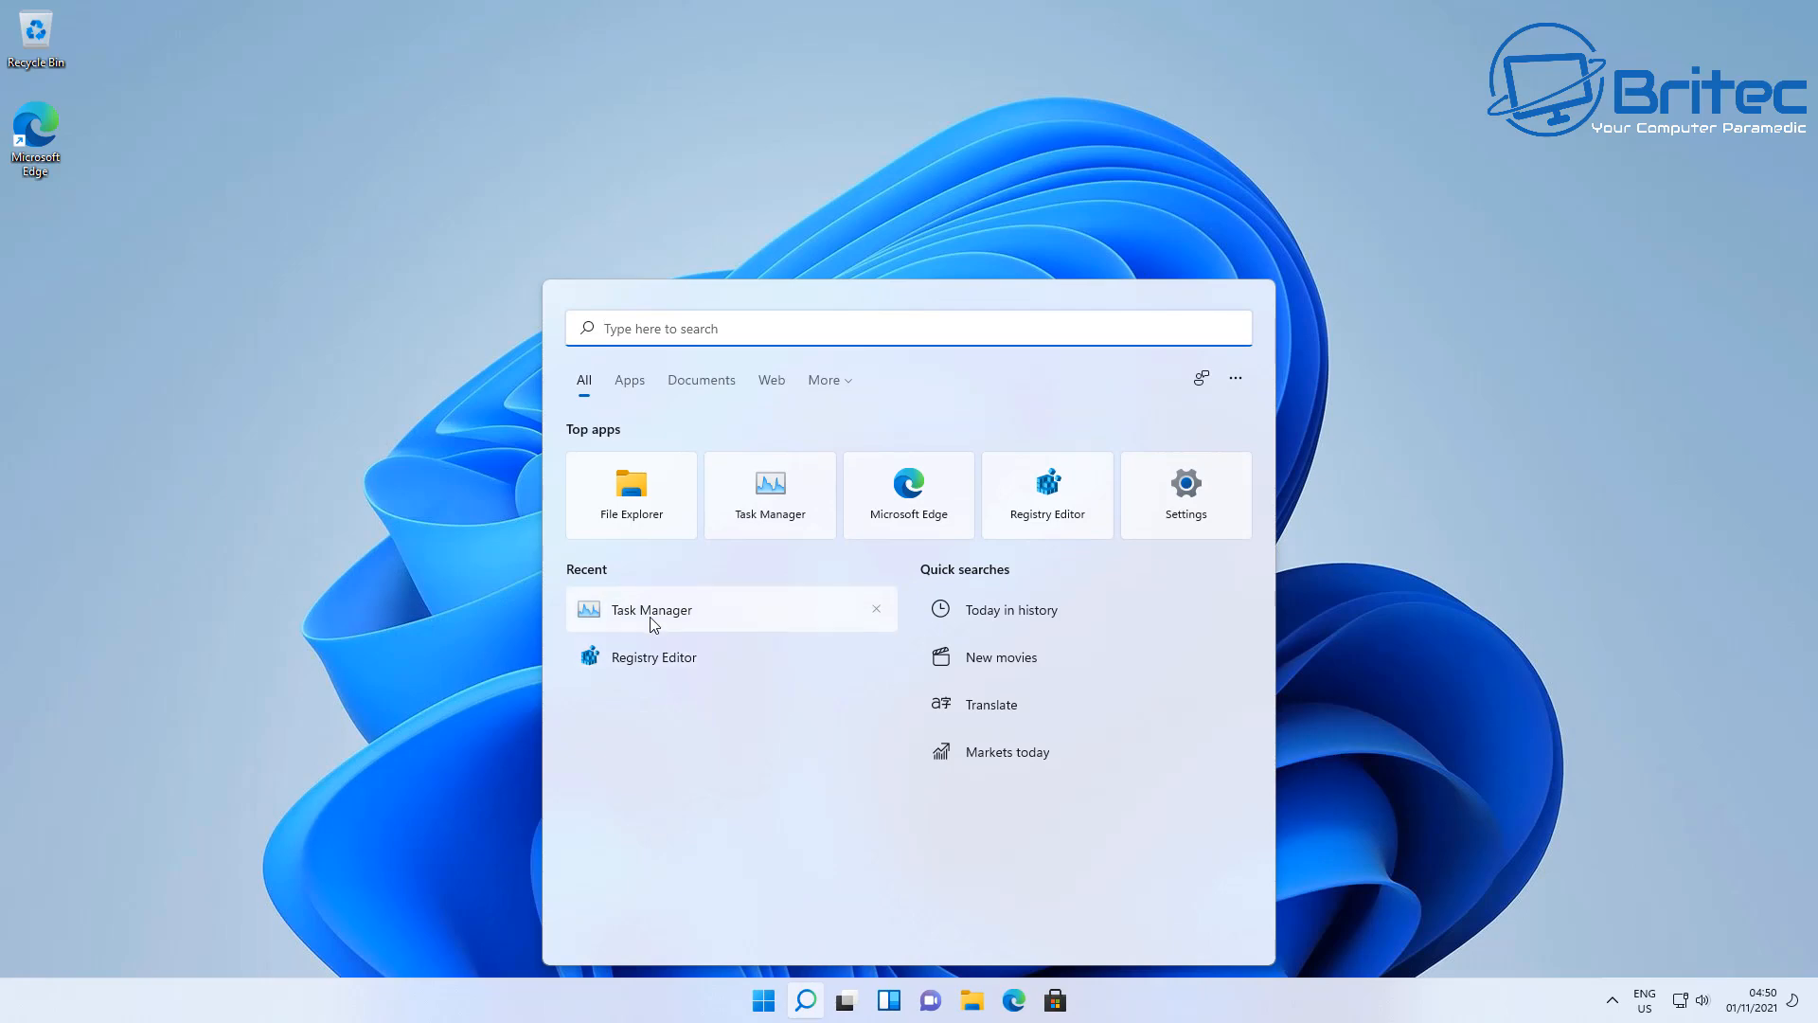
click(650, 609)
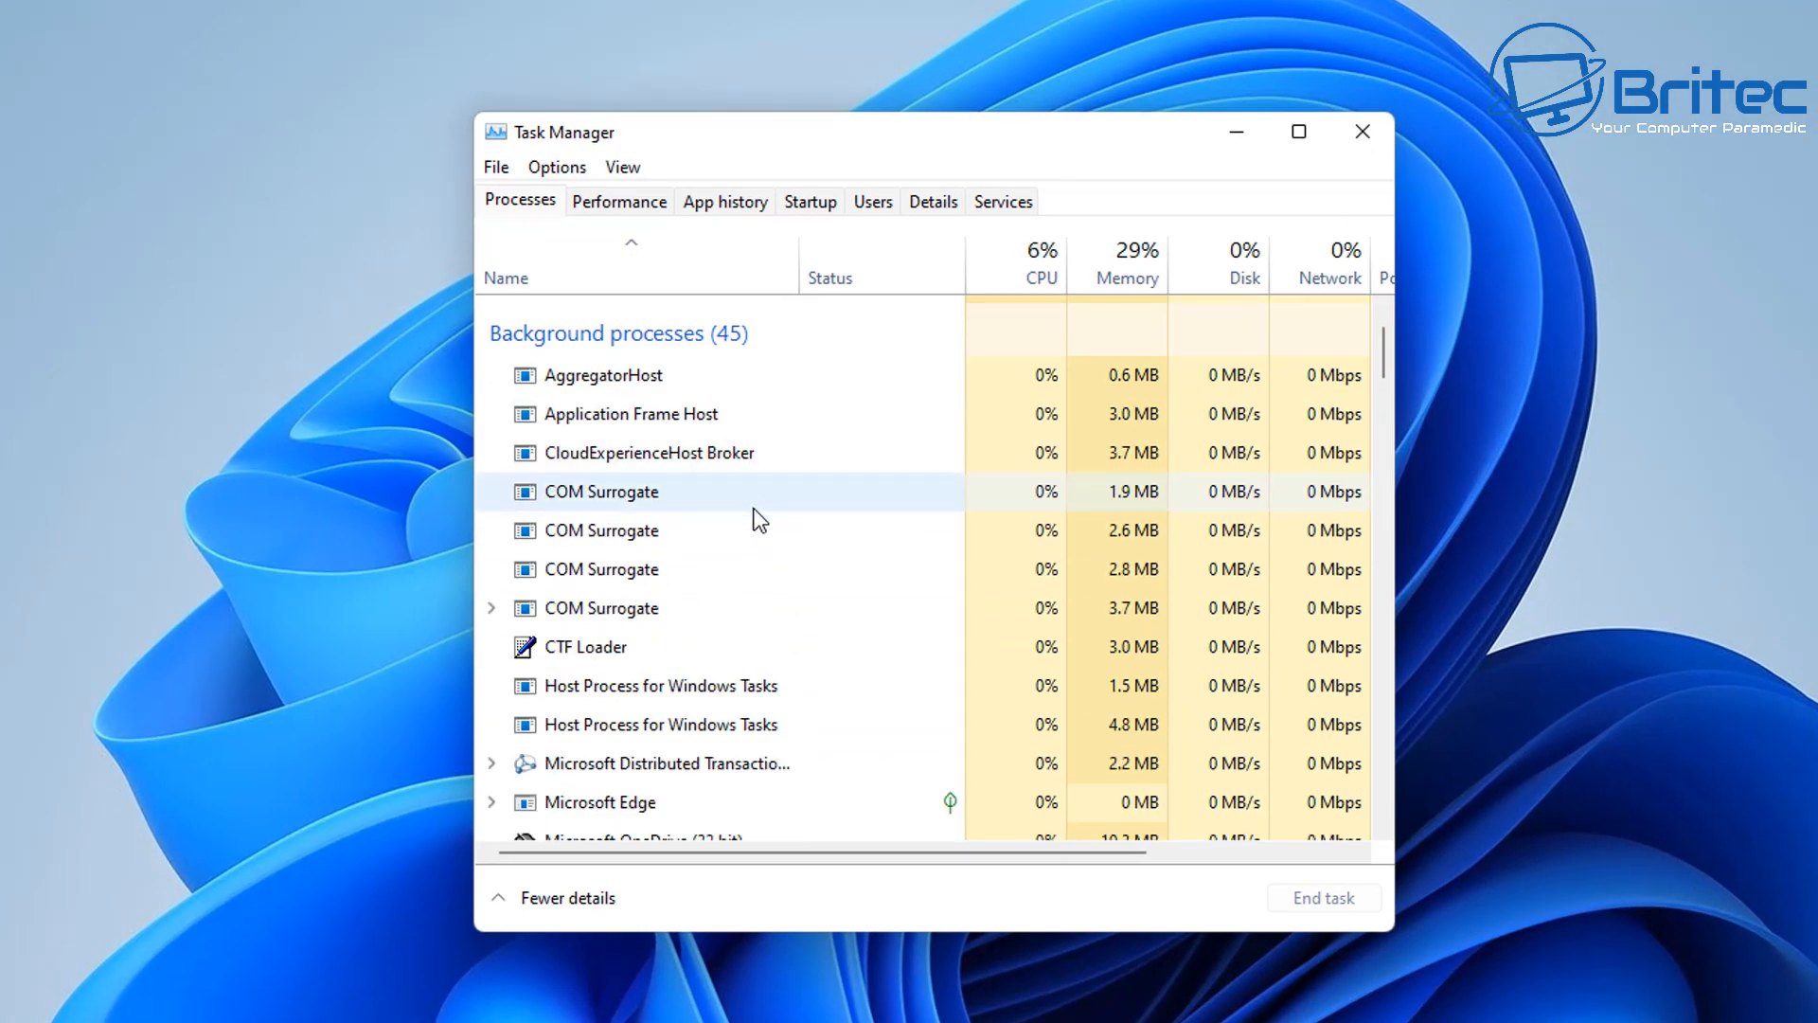
scroll(down, 3)
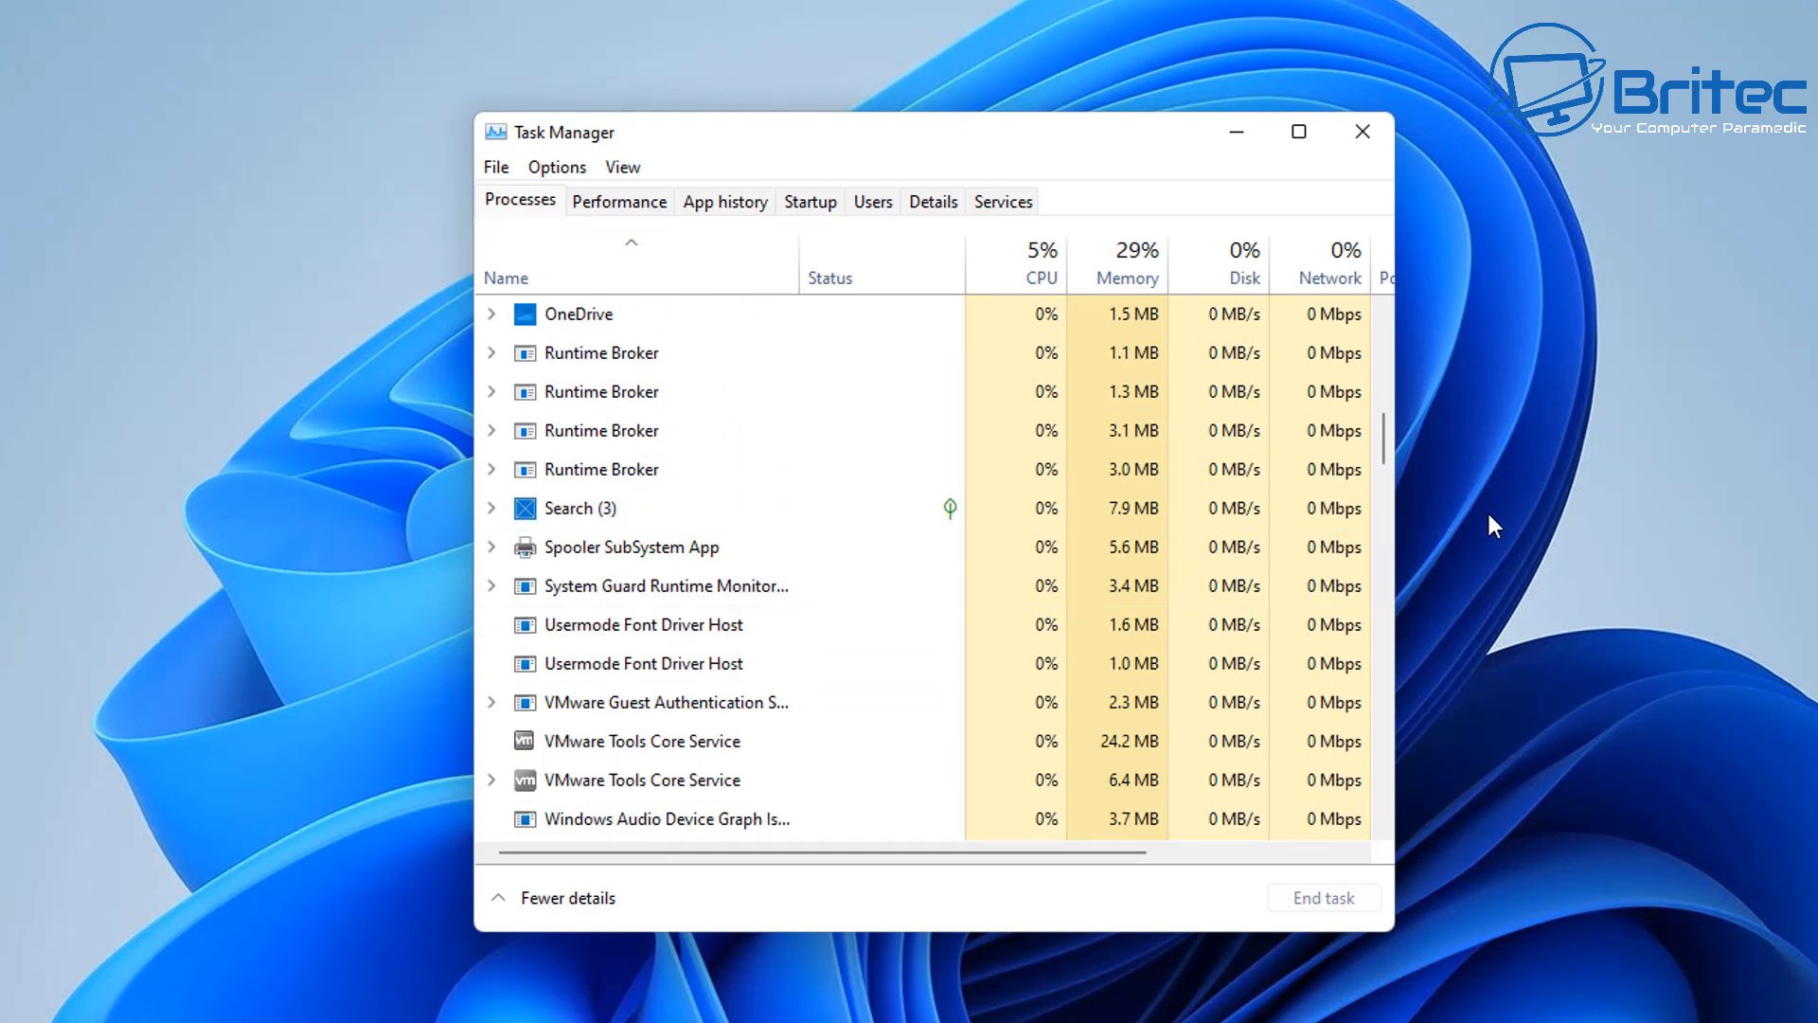
scroll(down, 3)
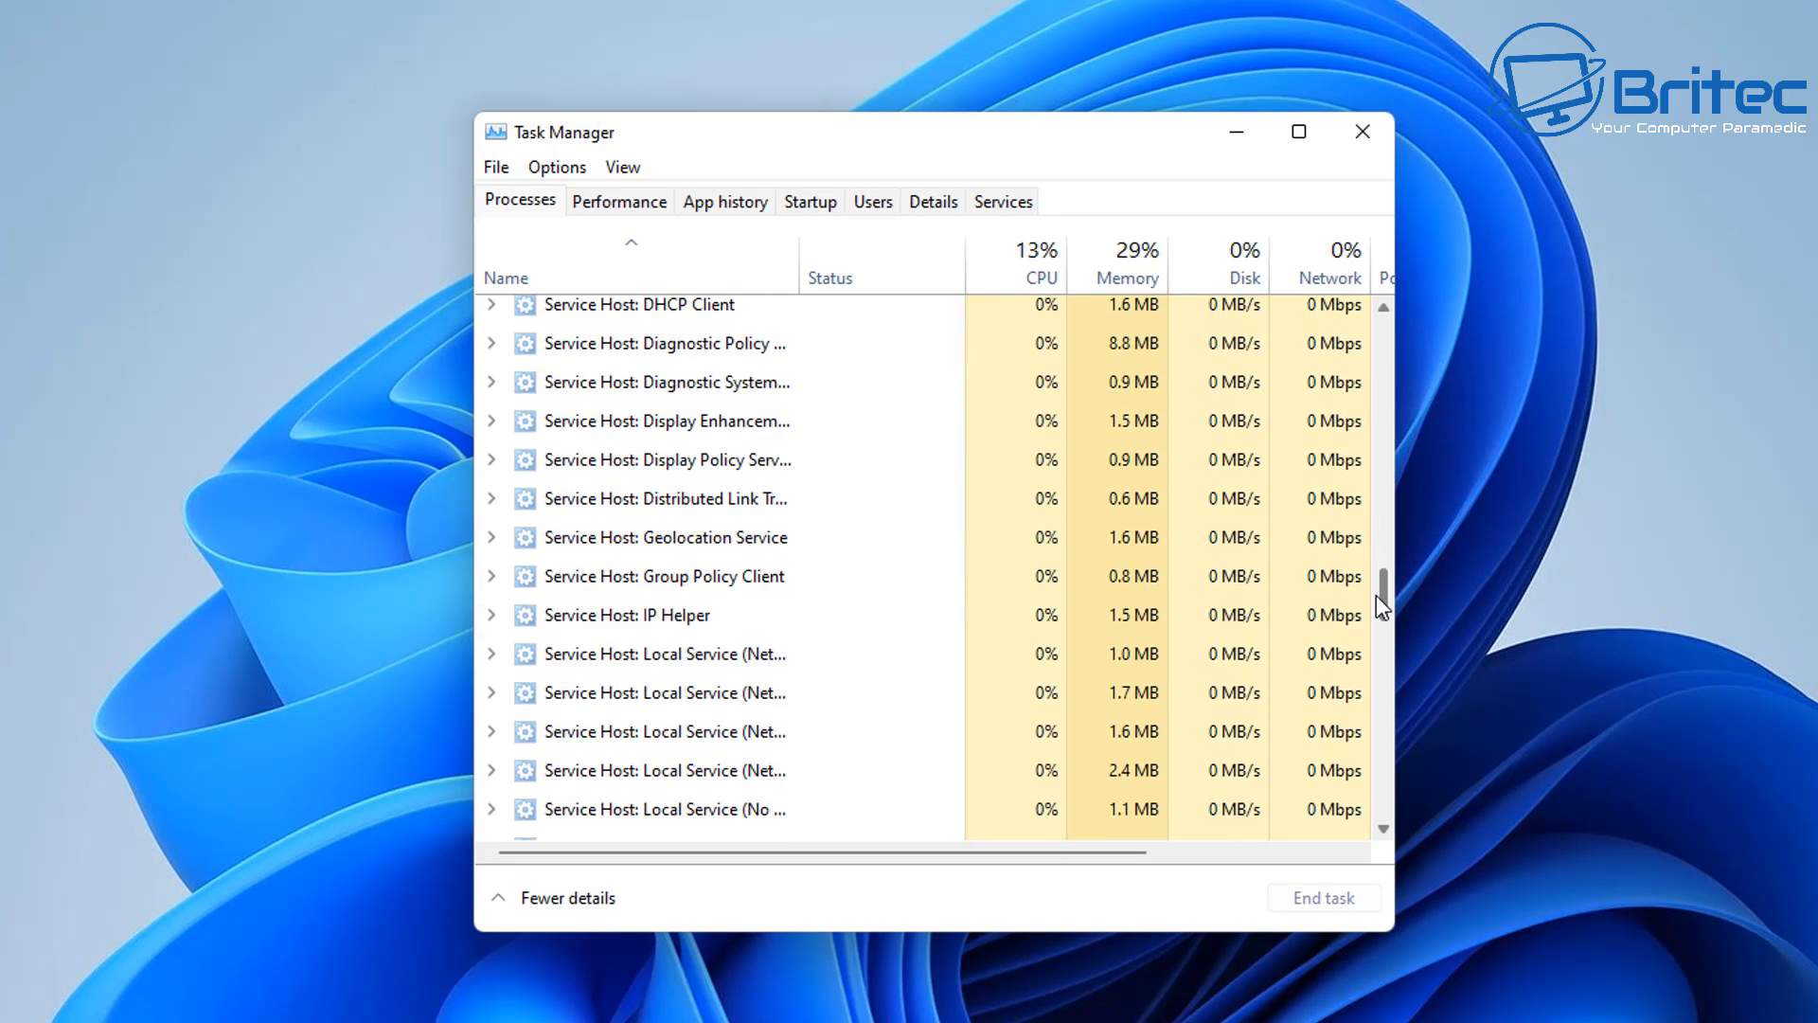
scroll(down, 3)
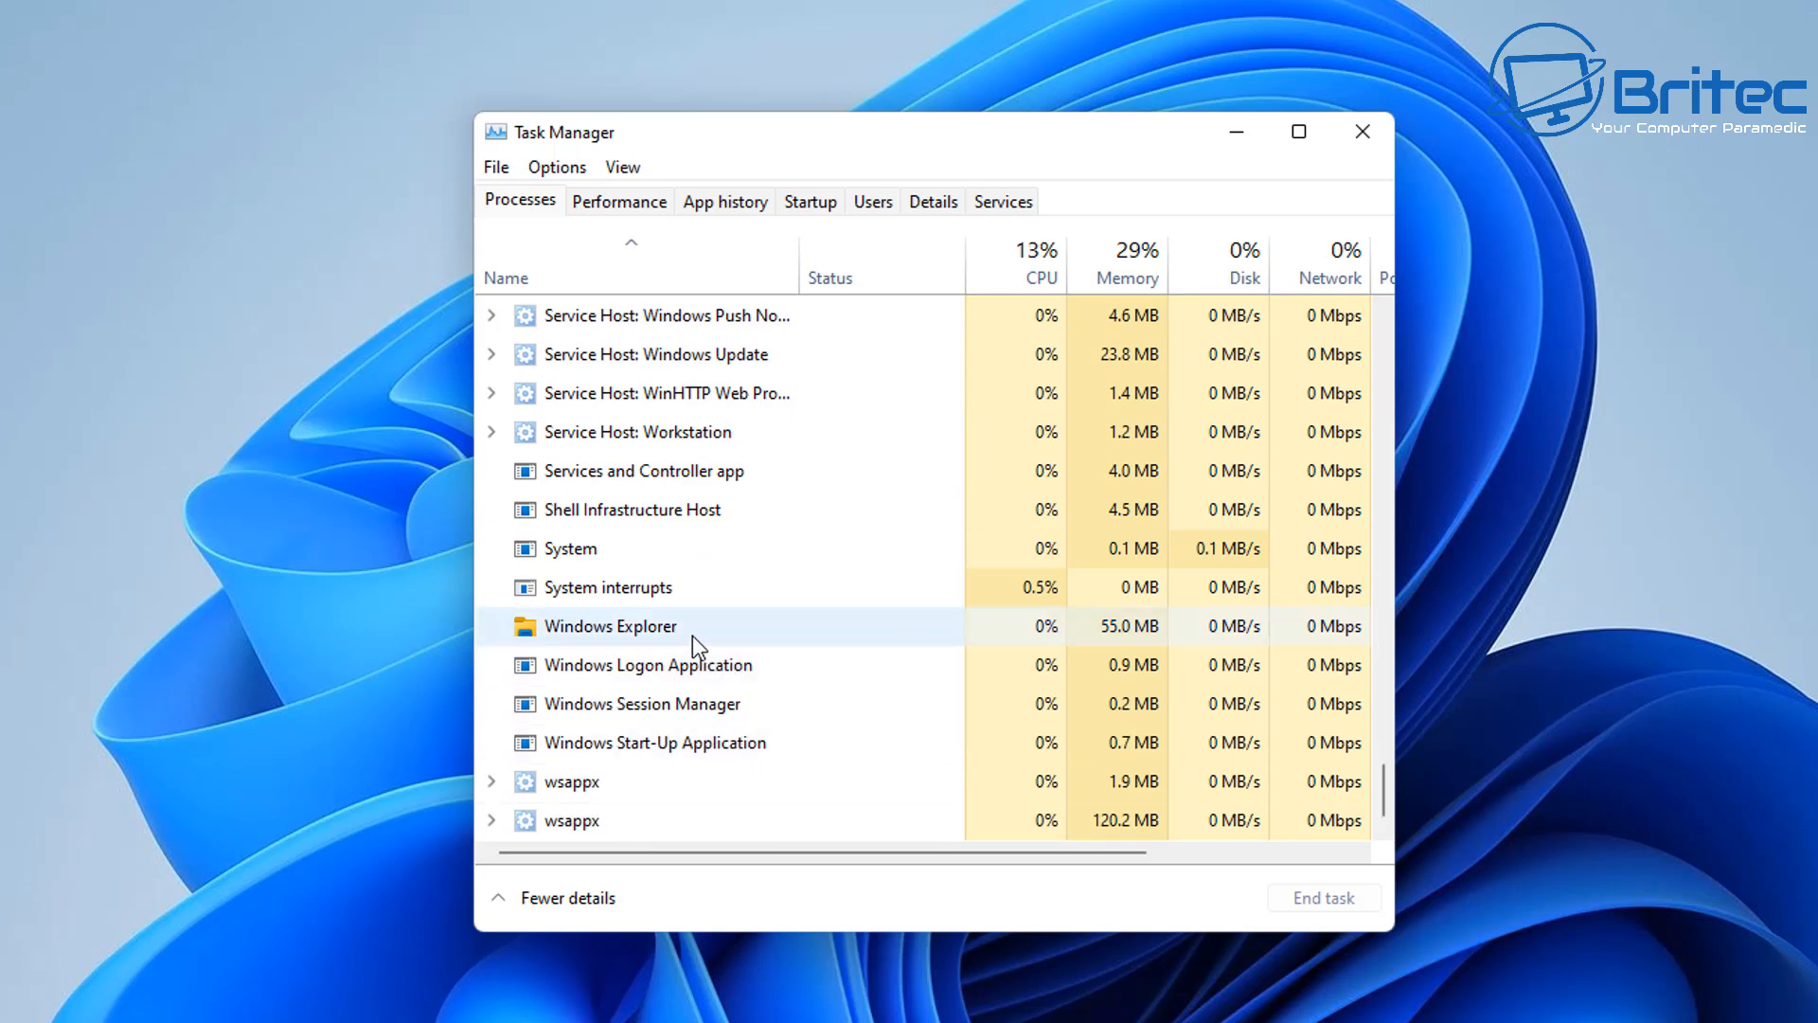
click(1323, 896)
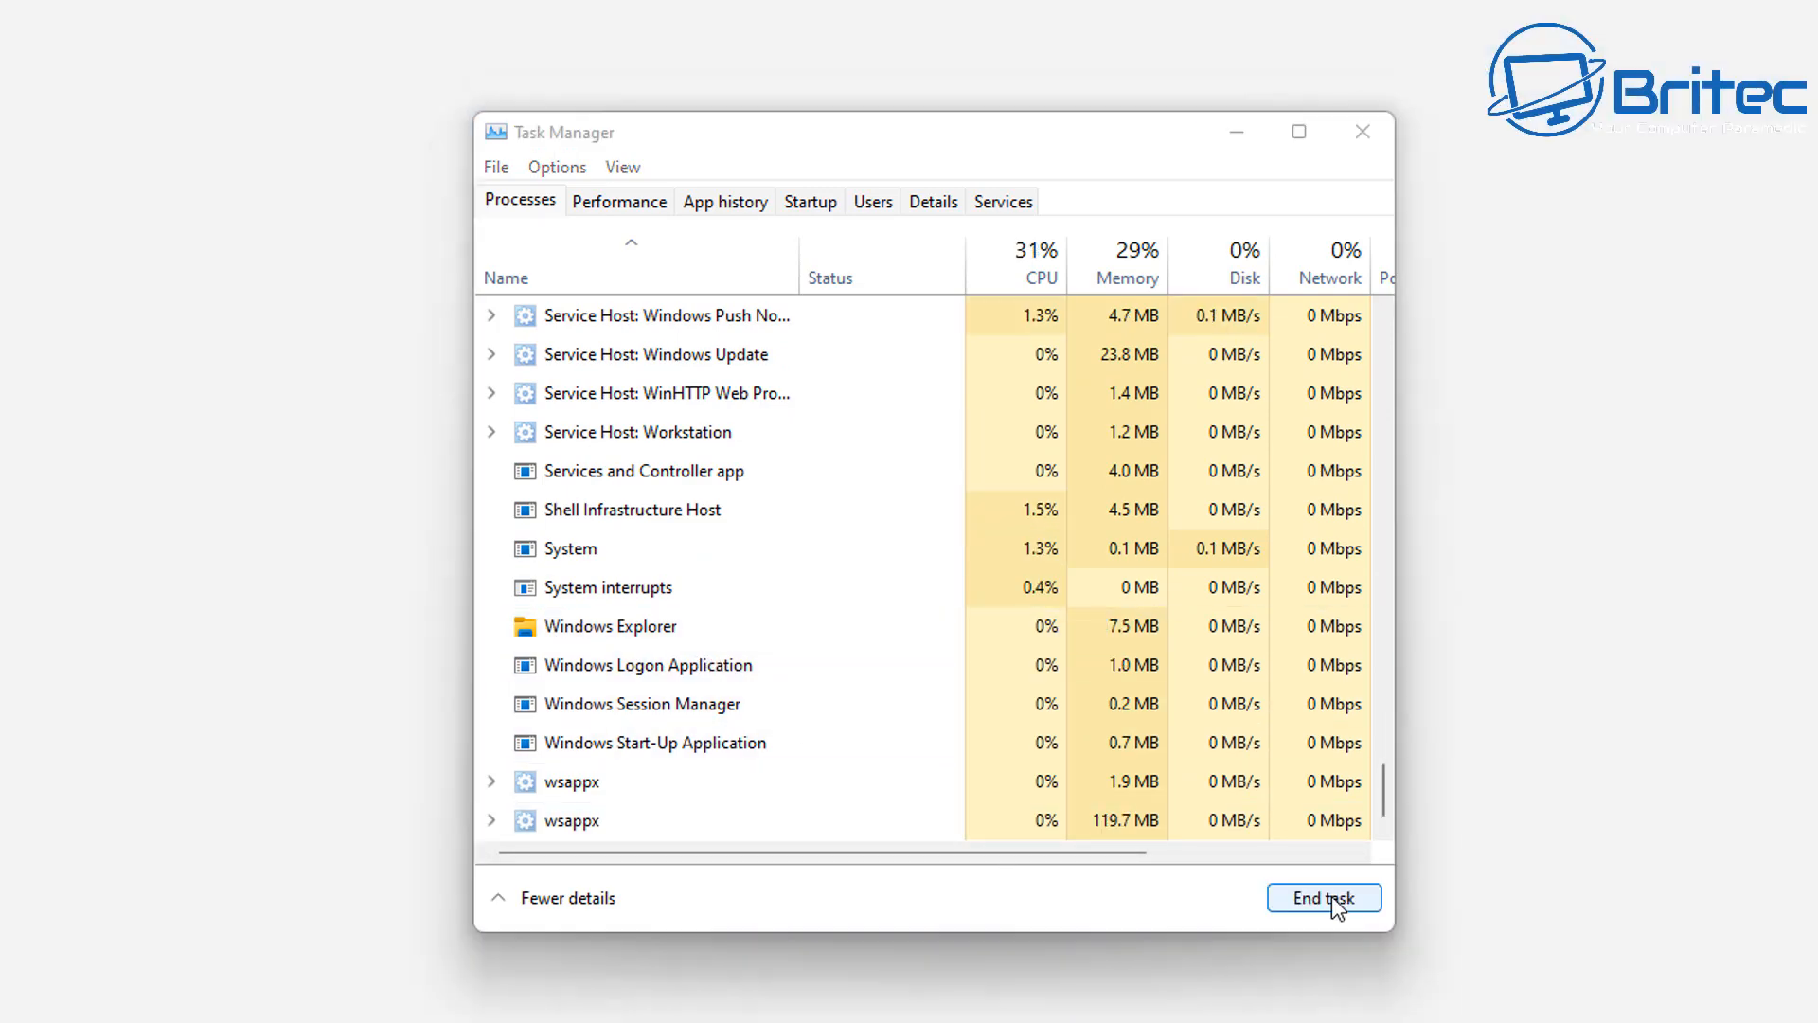
click(1323, 897)
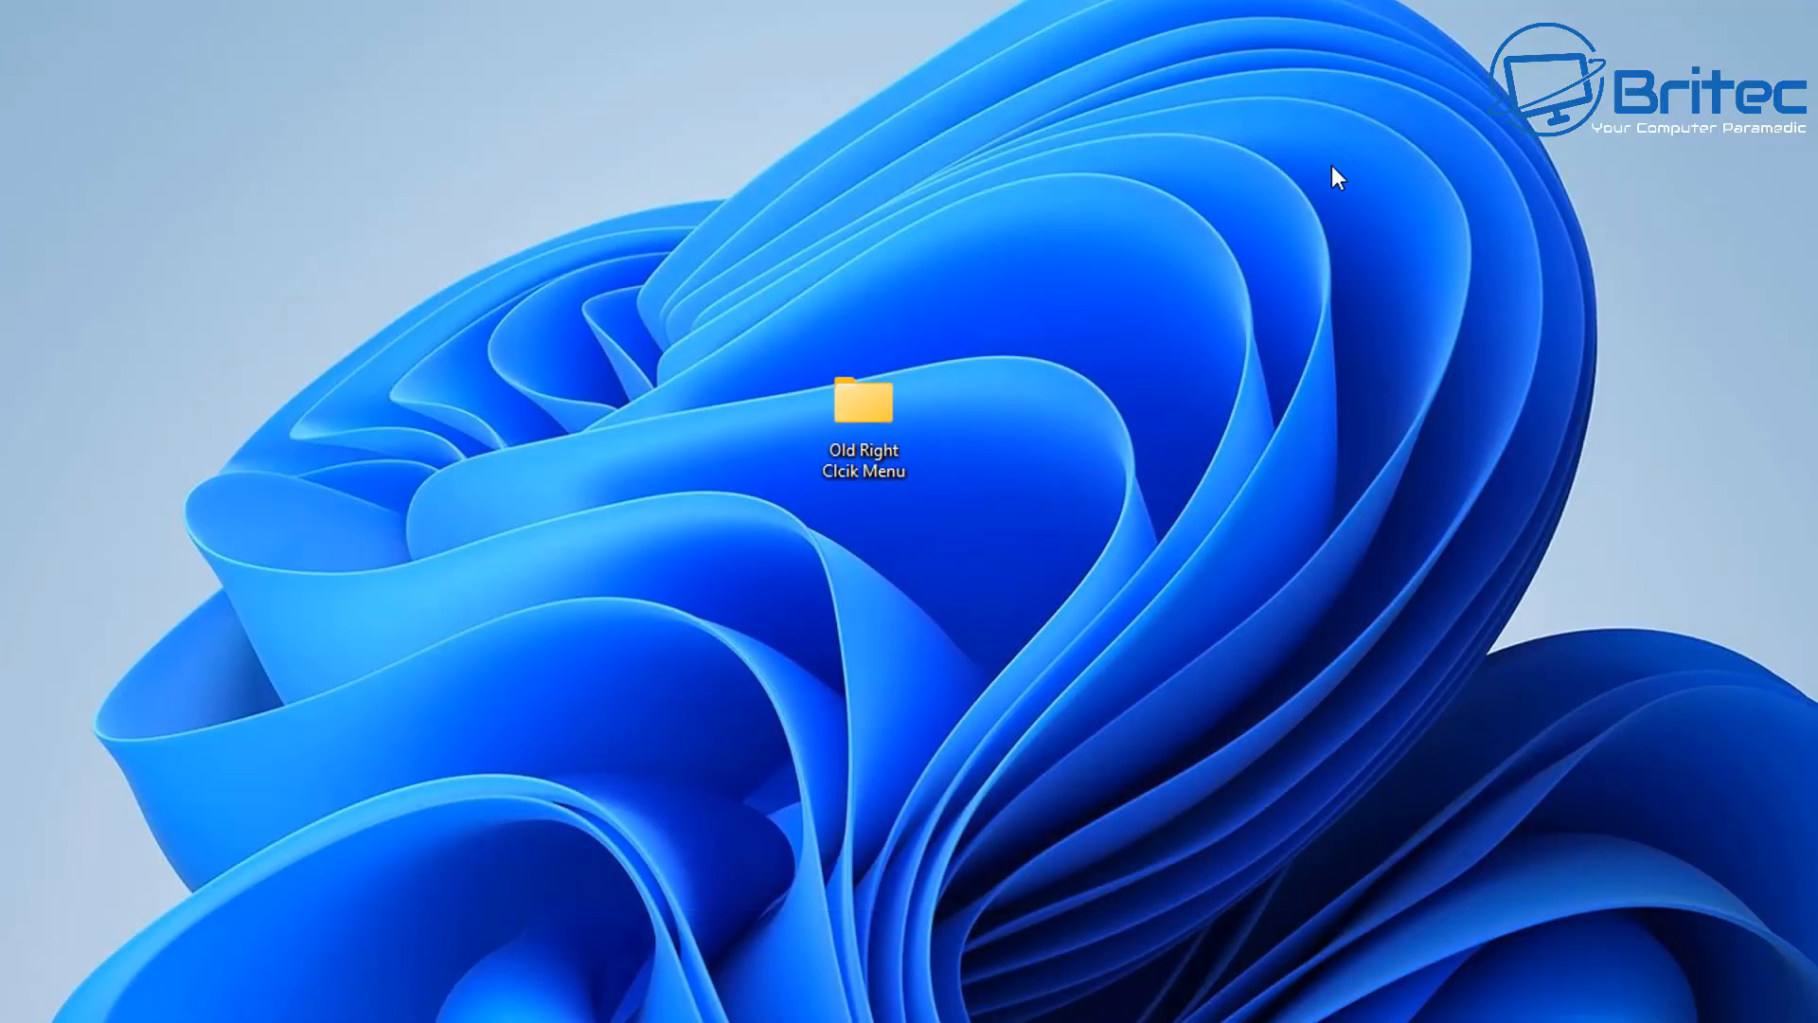
Step: Check the folder's compact right-click menu, expand Show more options, then dismiss it
right_click(863, 406)
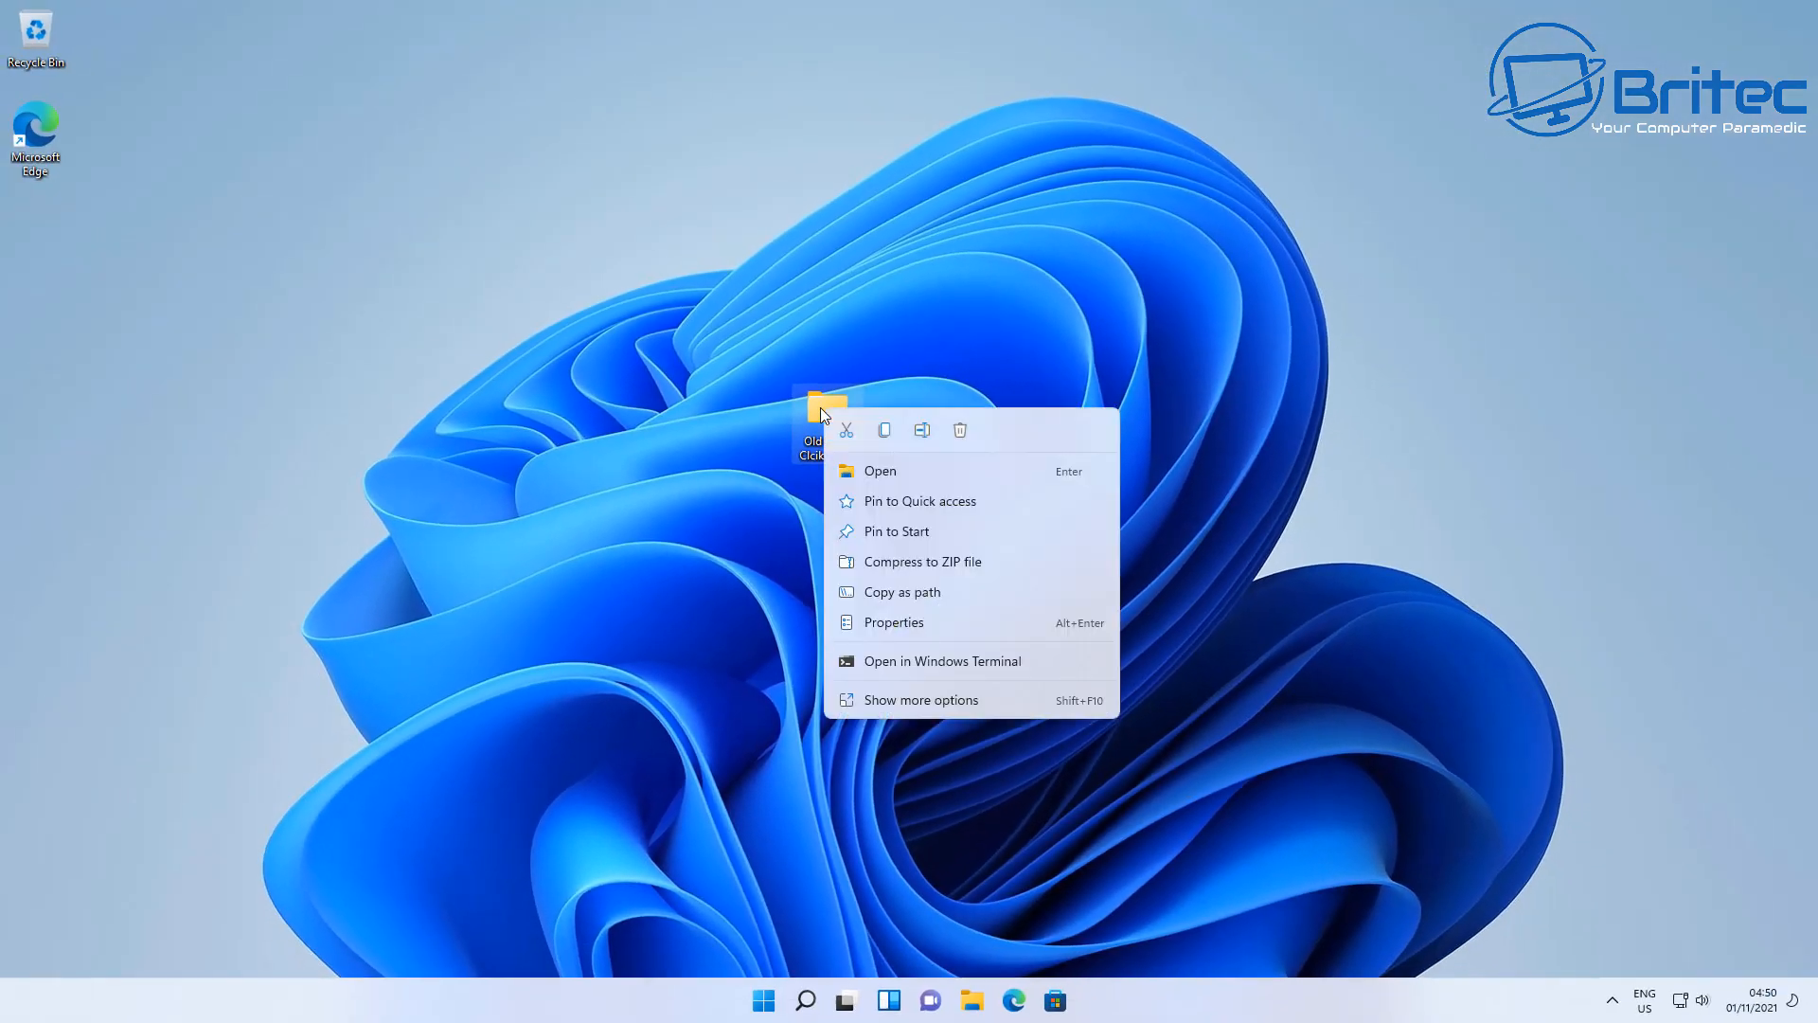
click(920, 699)
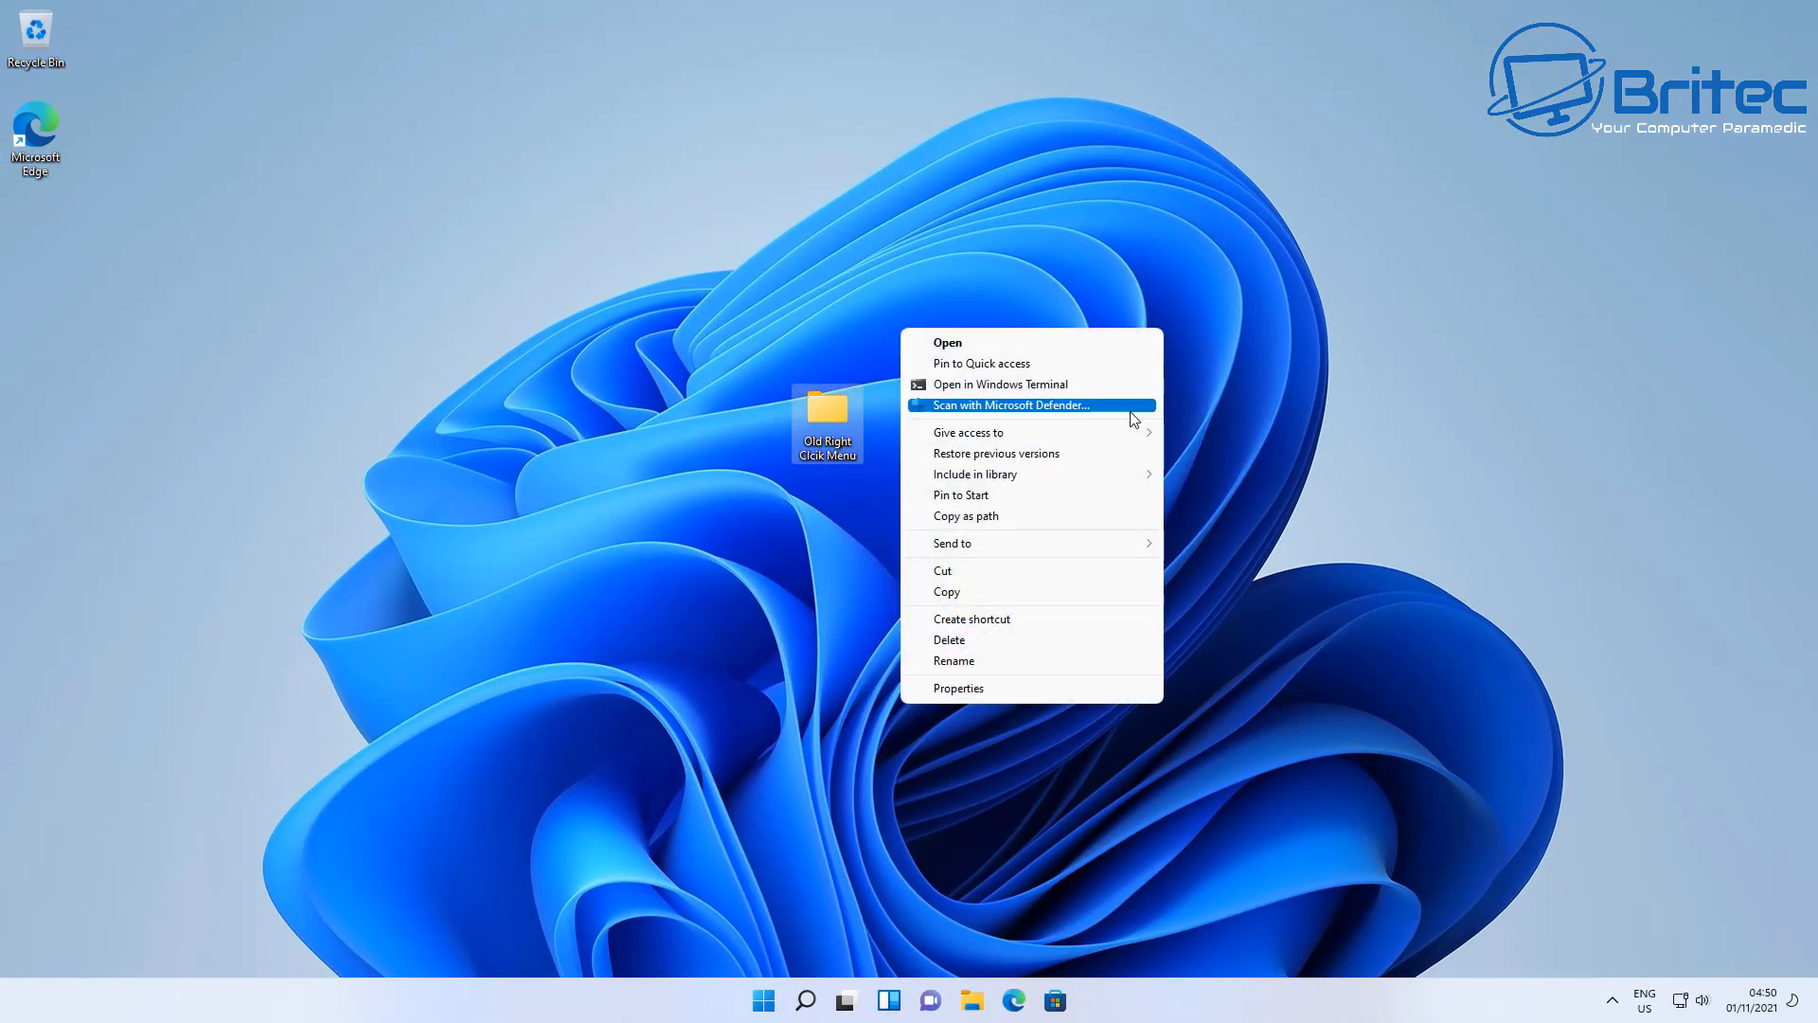
click(30, 779)
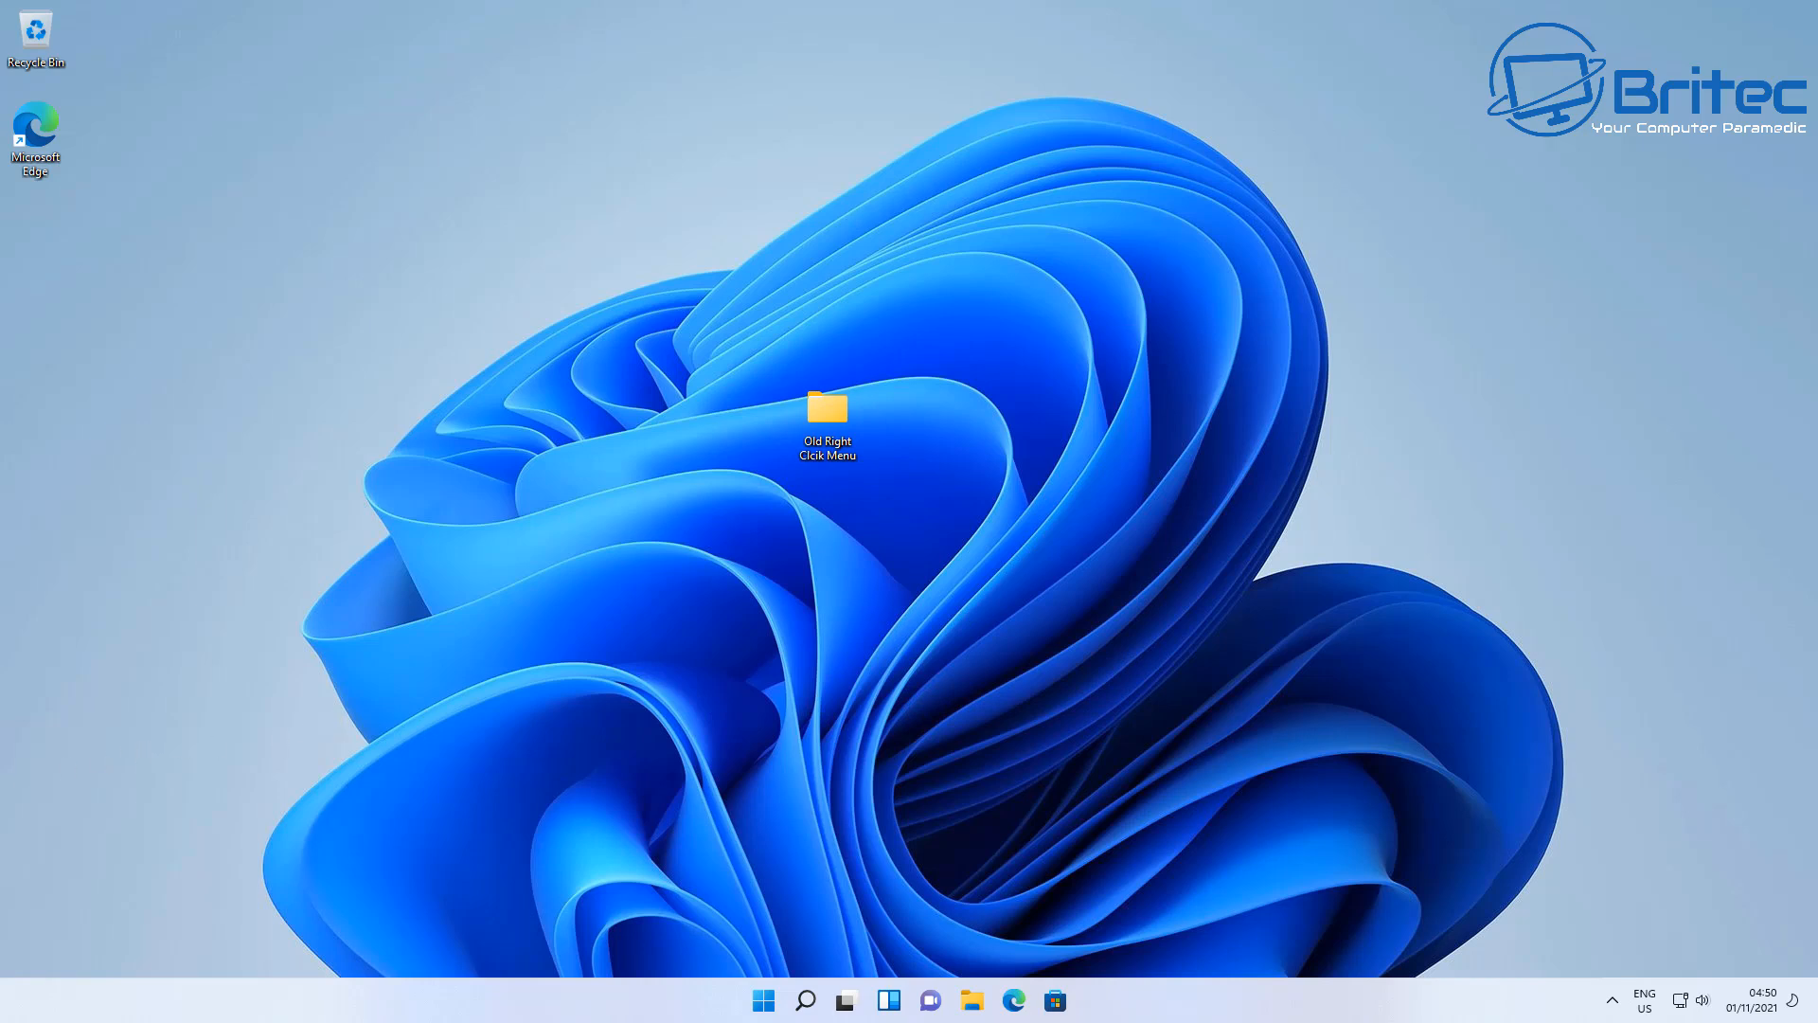
mouse_move(854, 676)
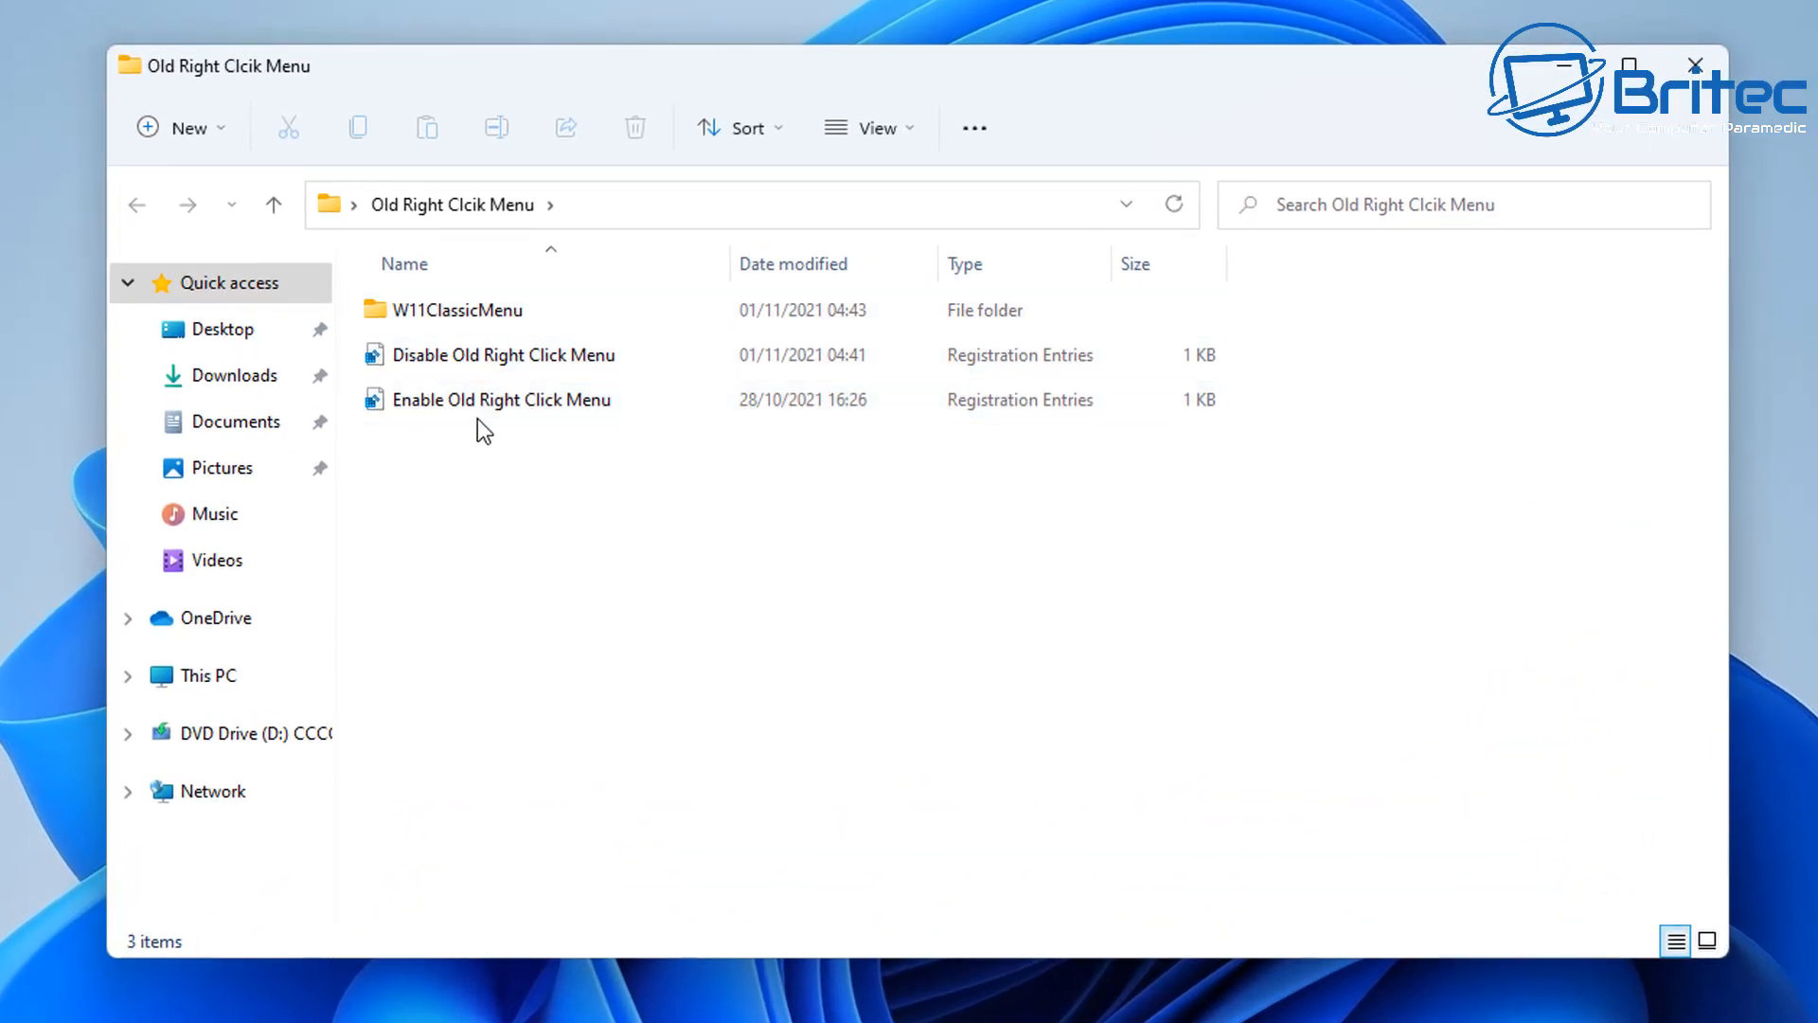
mouse_move(501, 399)
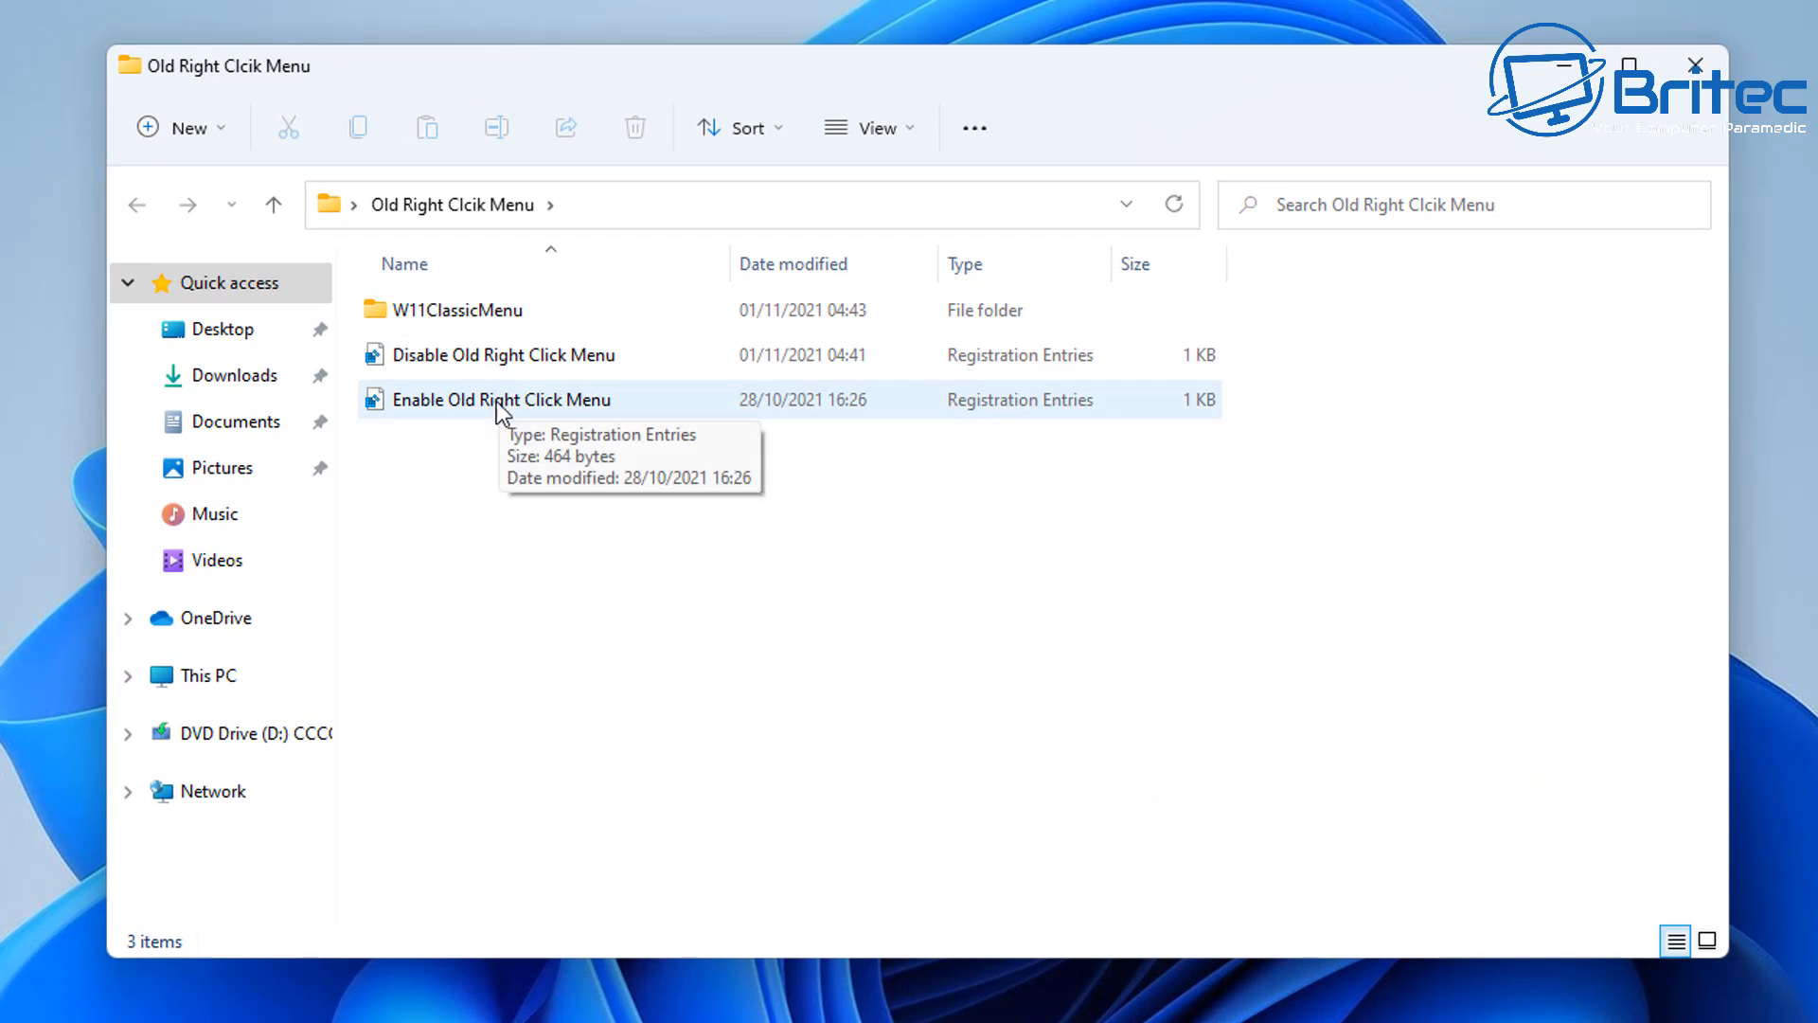
mouse_move(567, 418)
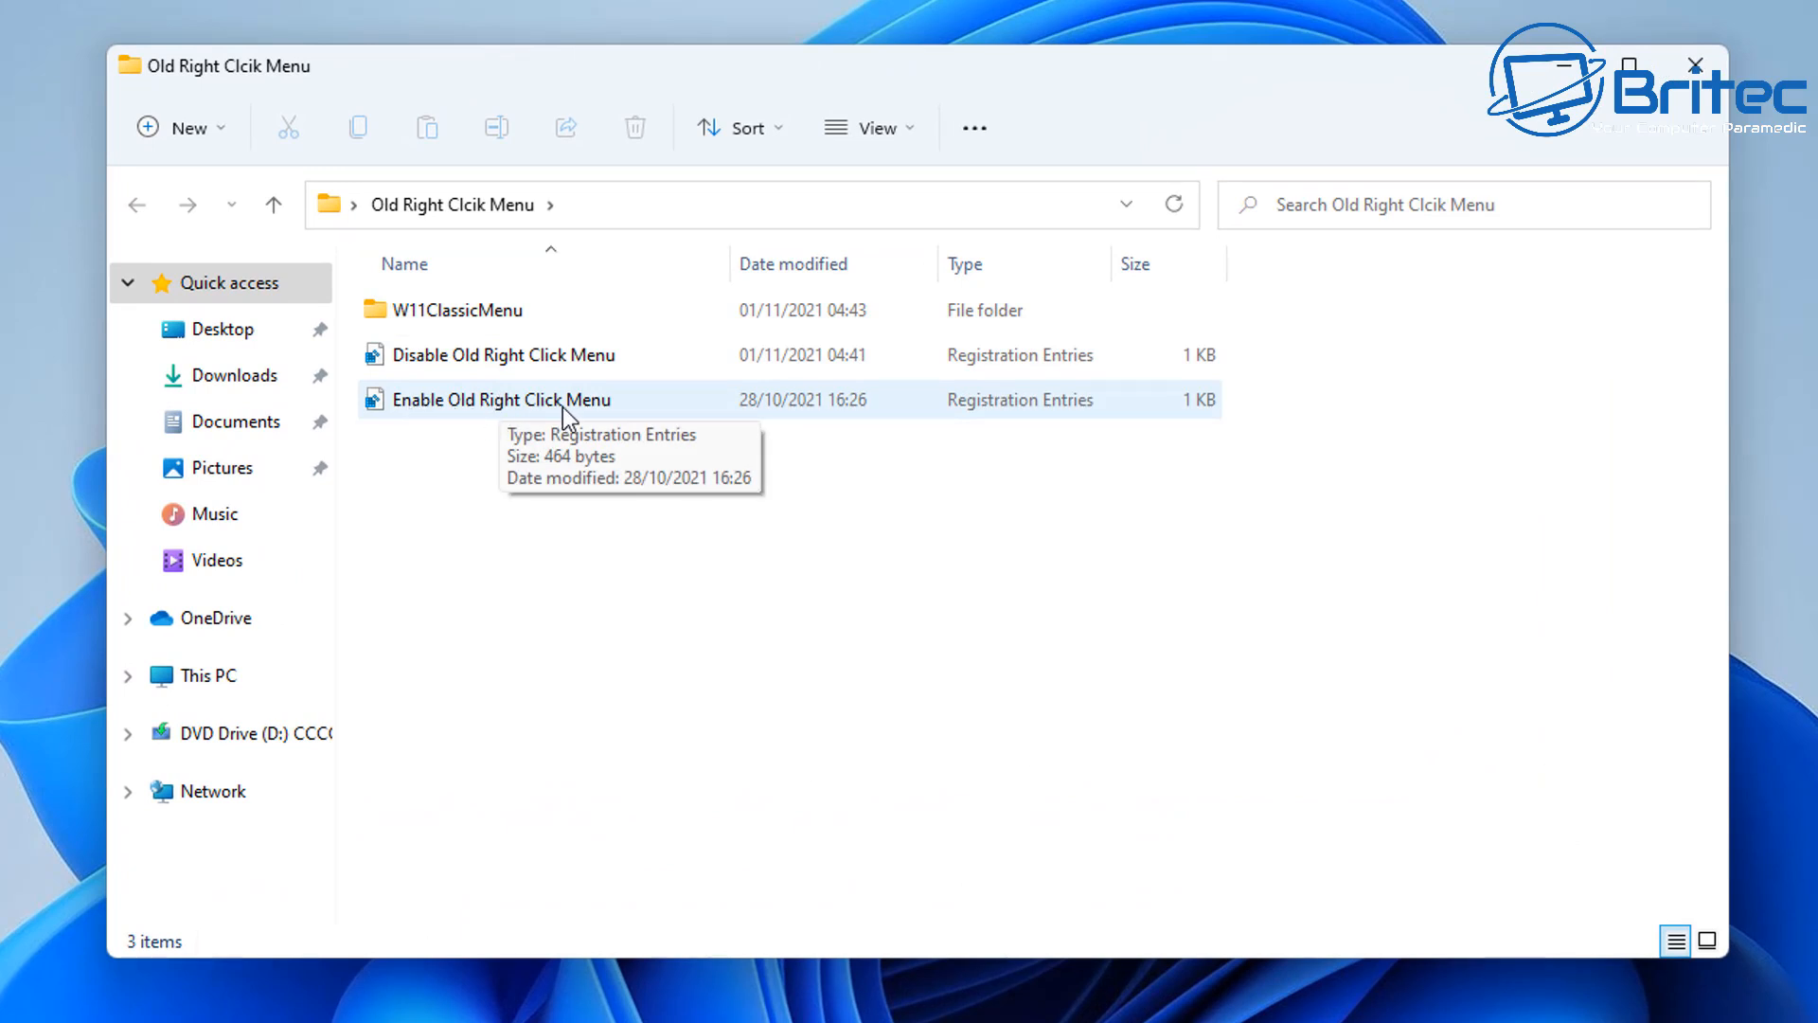
Step: Merge Enable Old Right Click Menu.reg into the registry and acknowledge the success message
click(500, 398)
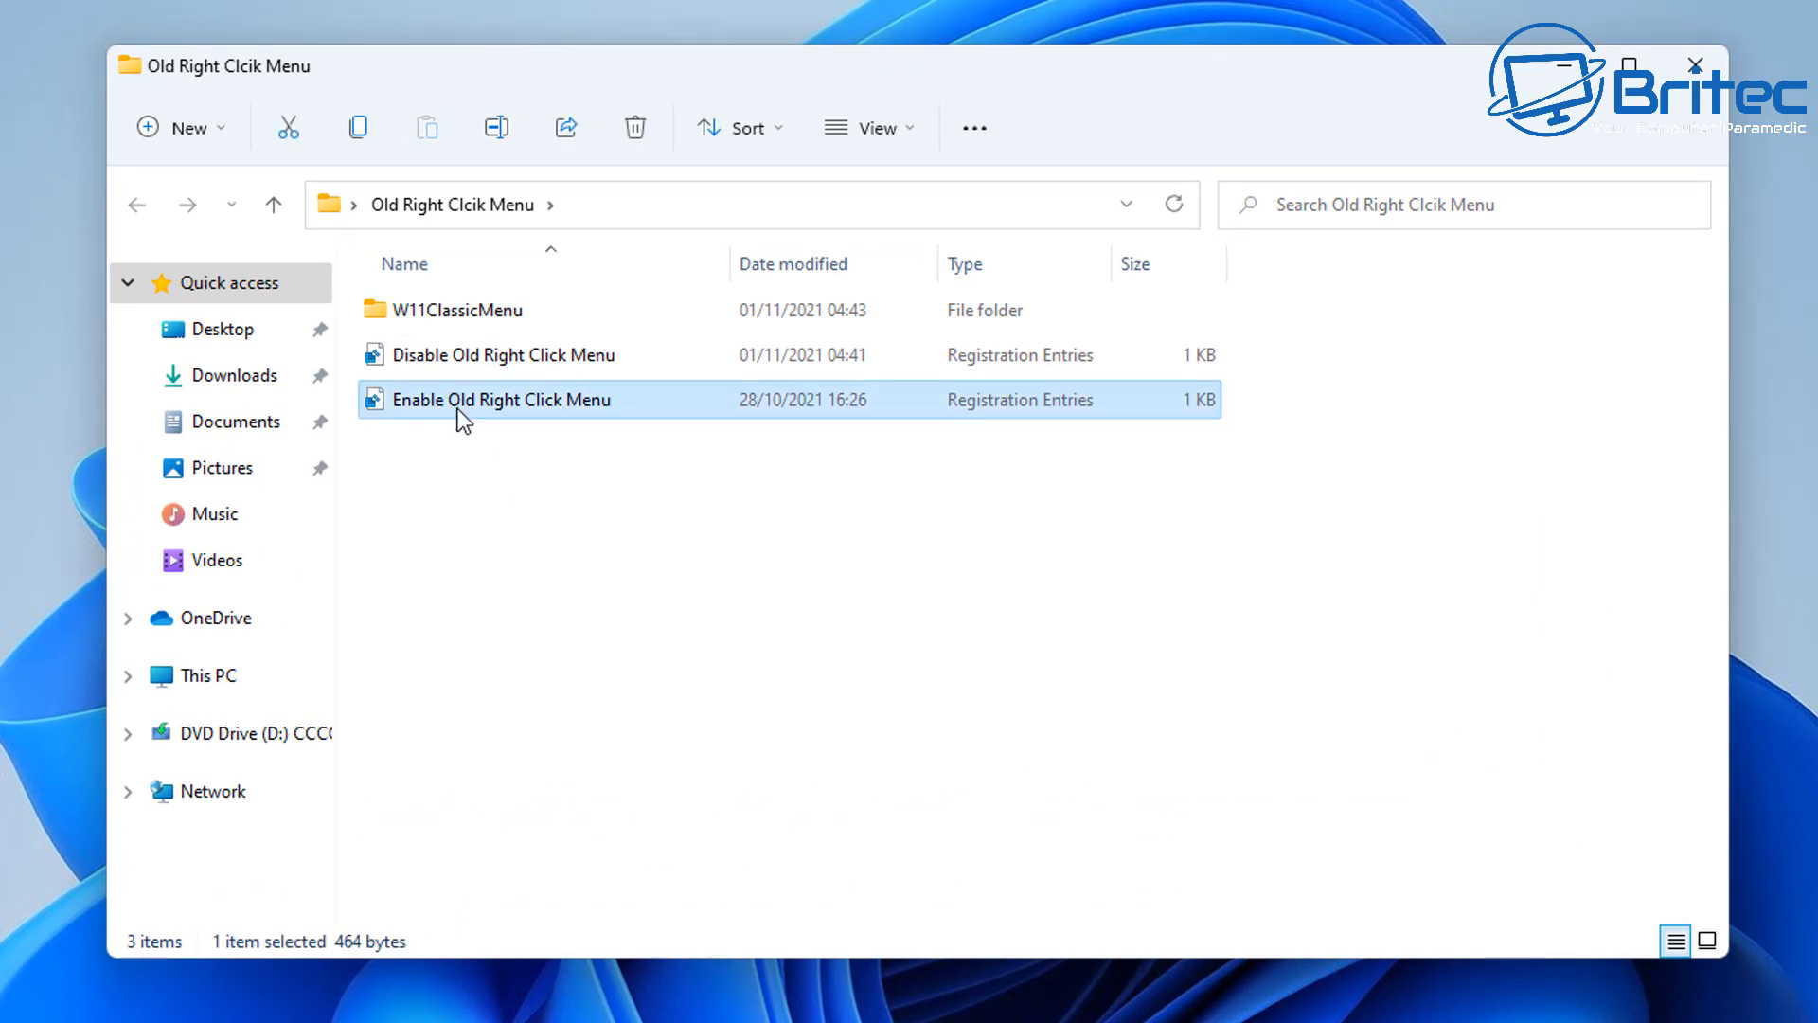
mouse_move(531, 412)
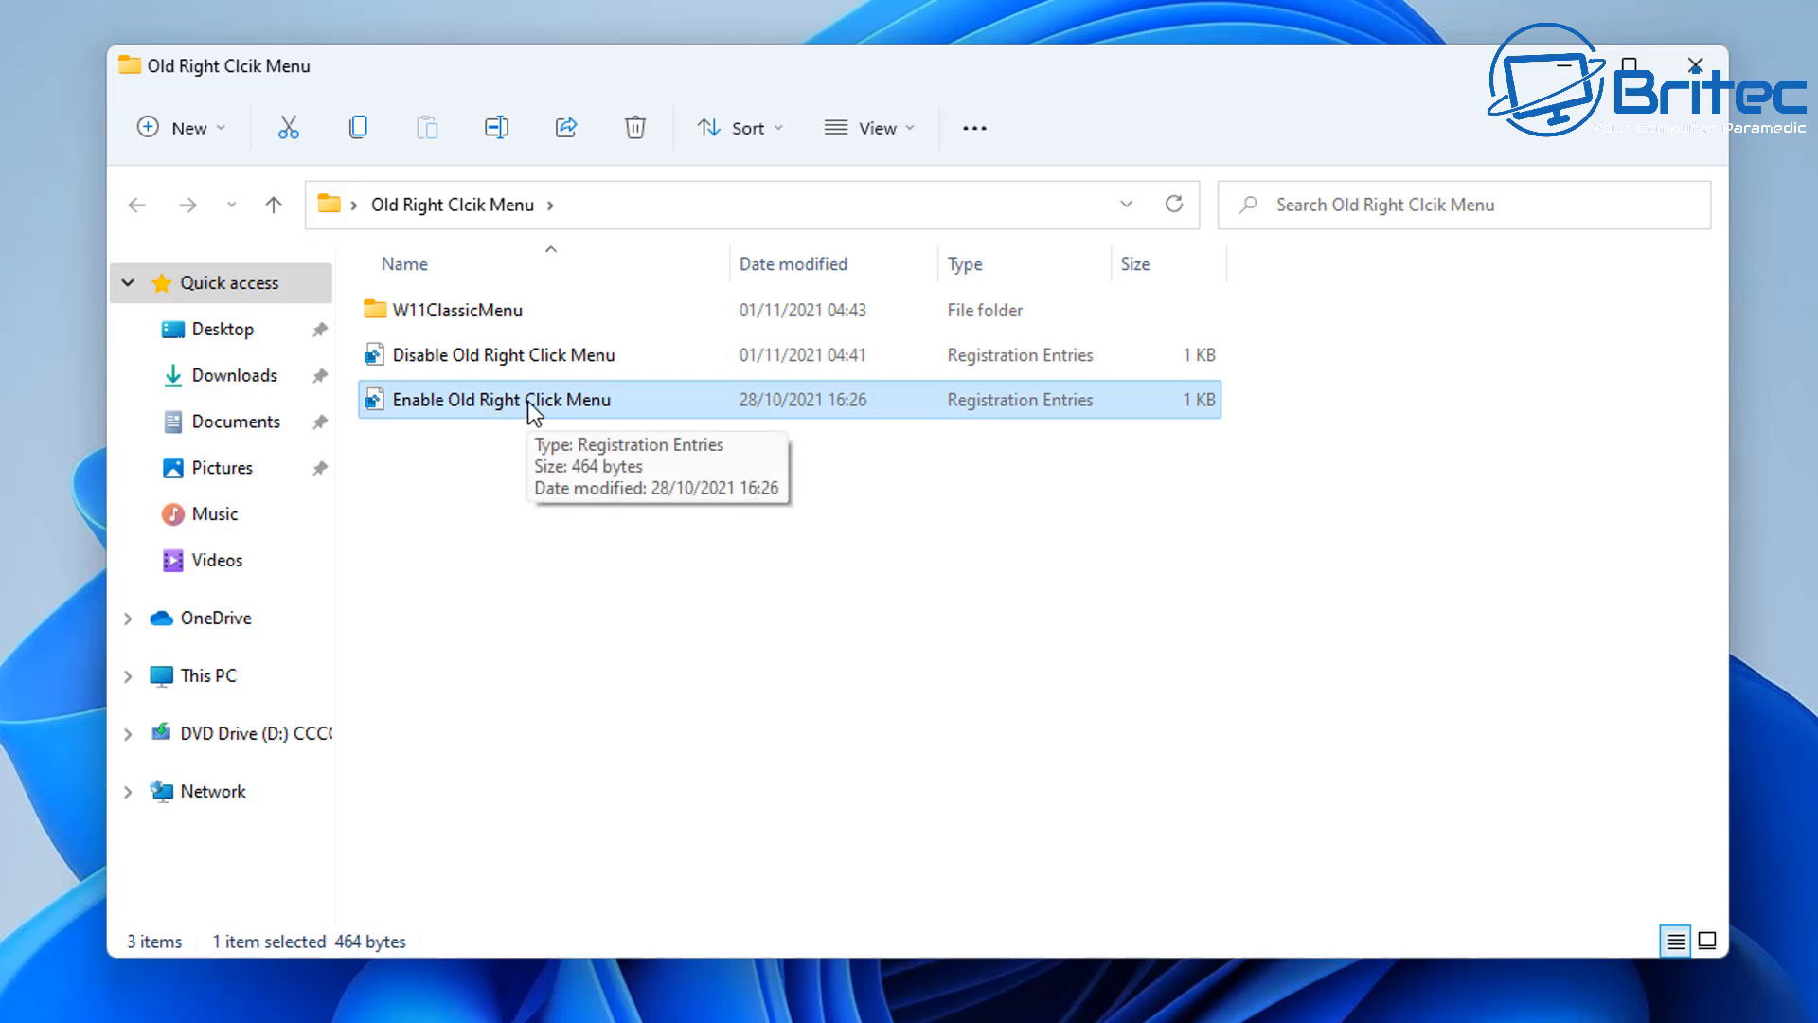
double_click(499, 399)
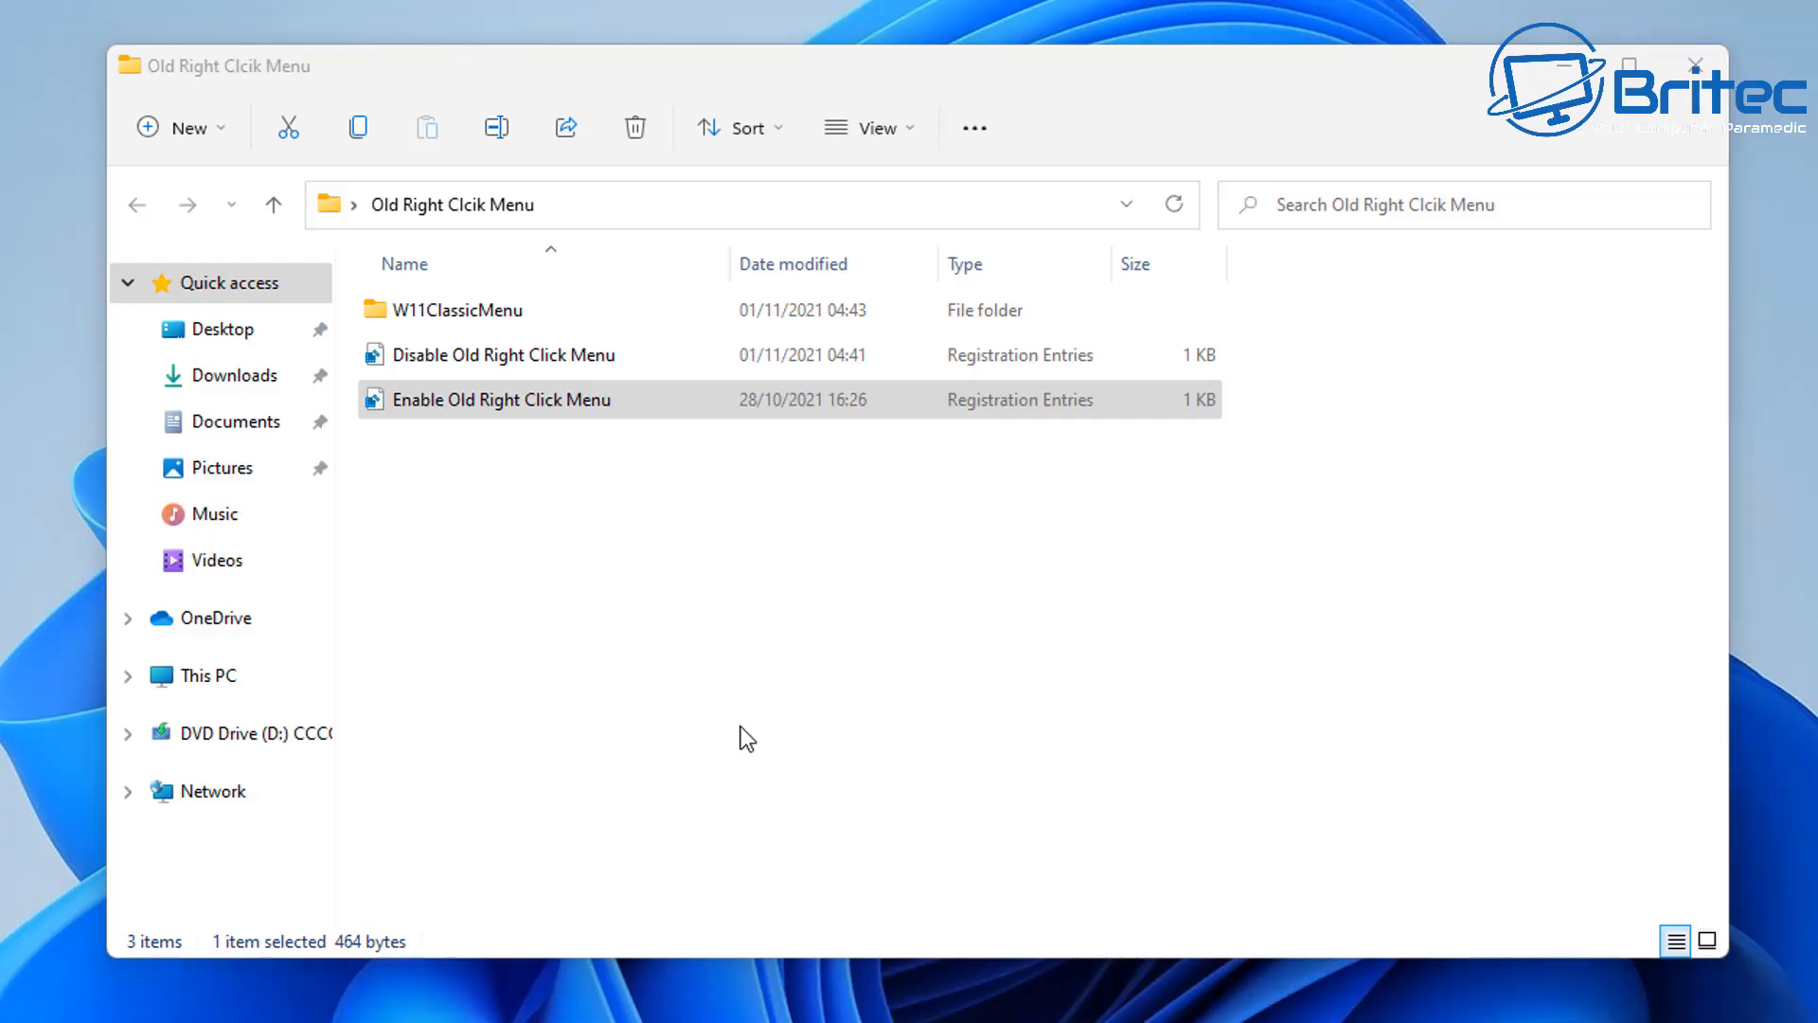
mouse_move(1562, 67)
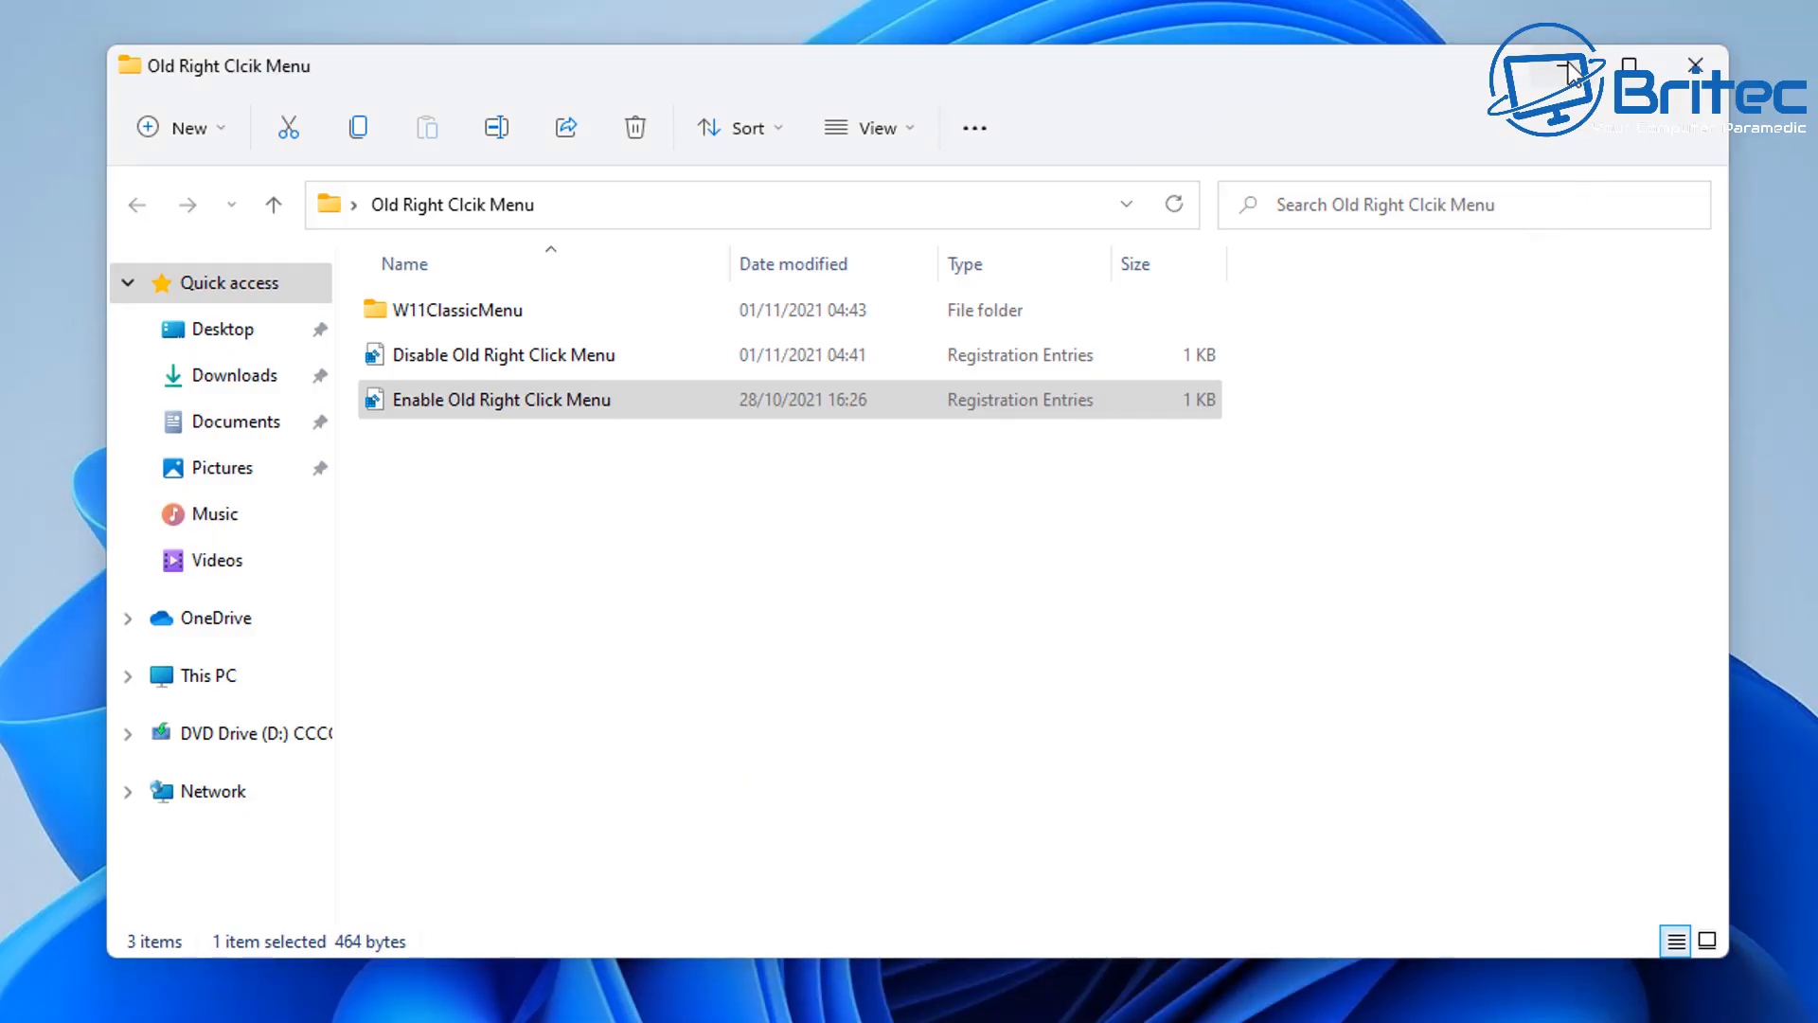
double_click(501, 398)
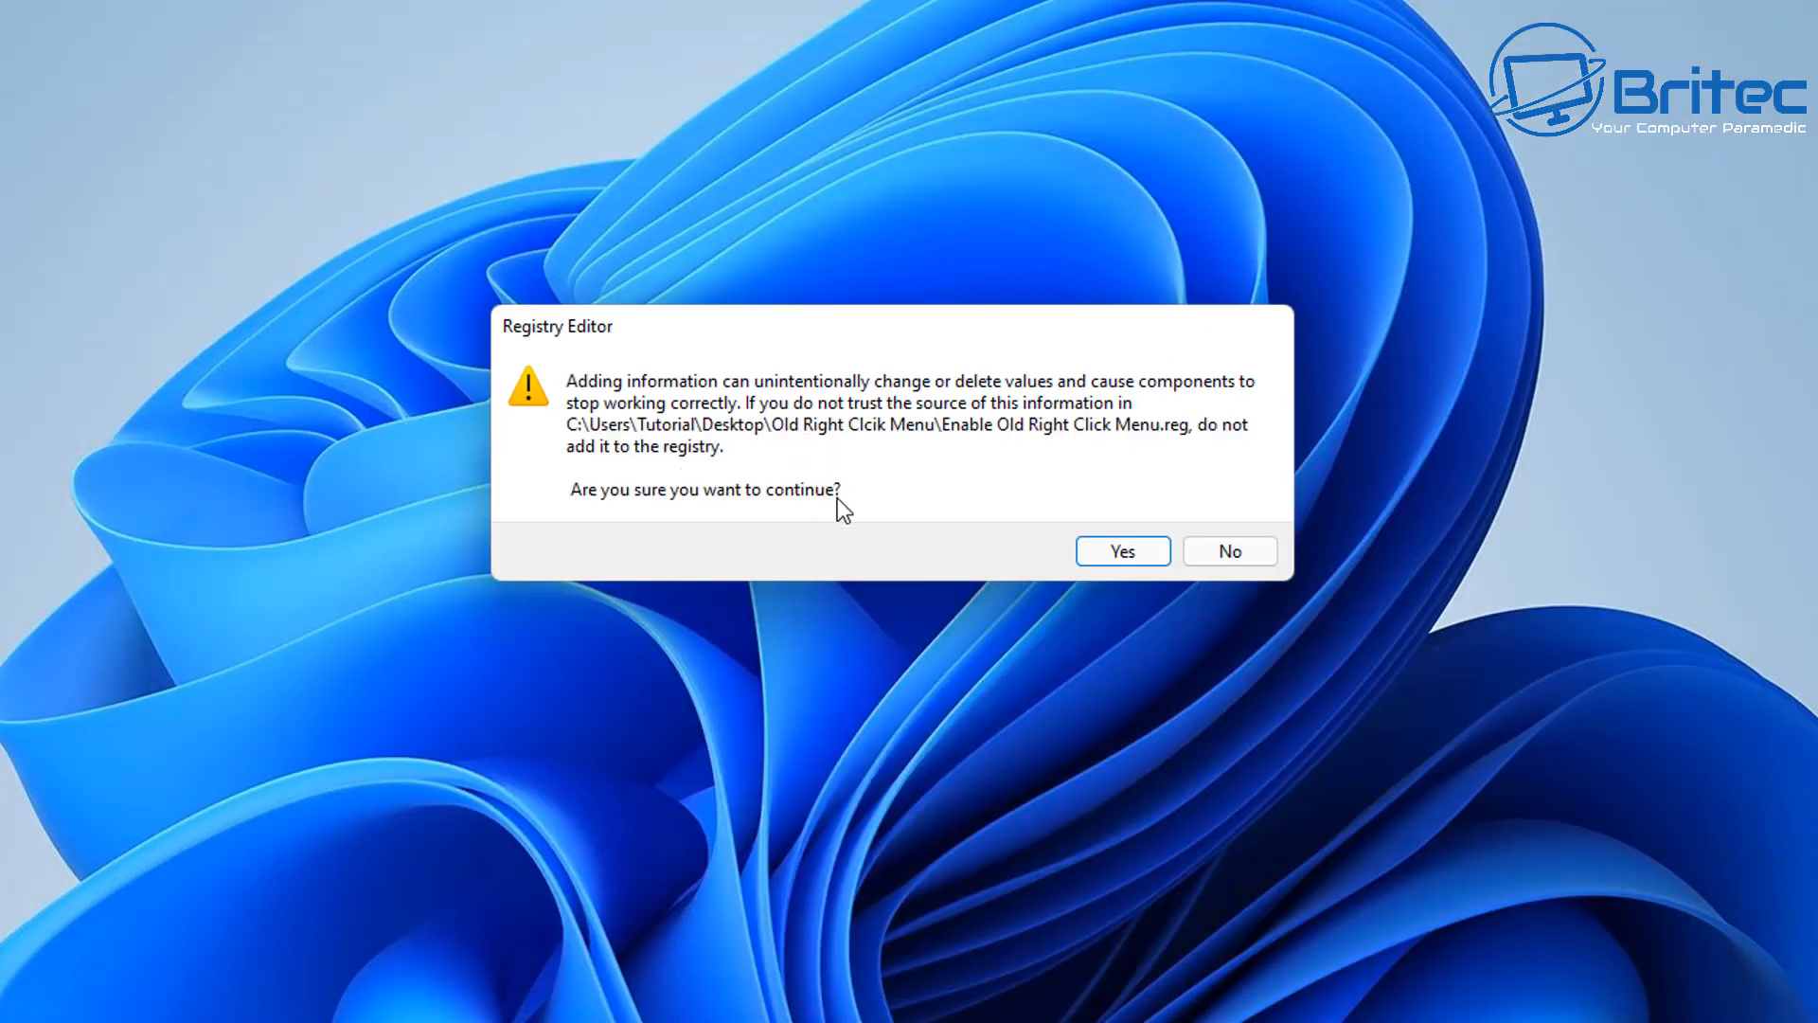
mouse_move(1121, 549)
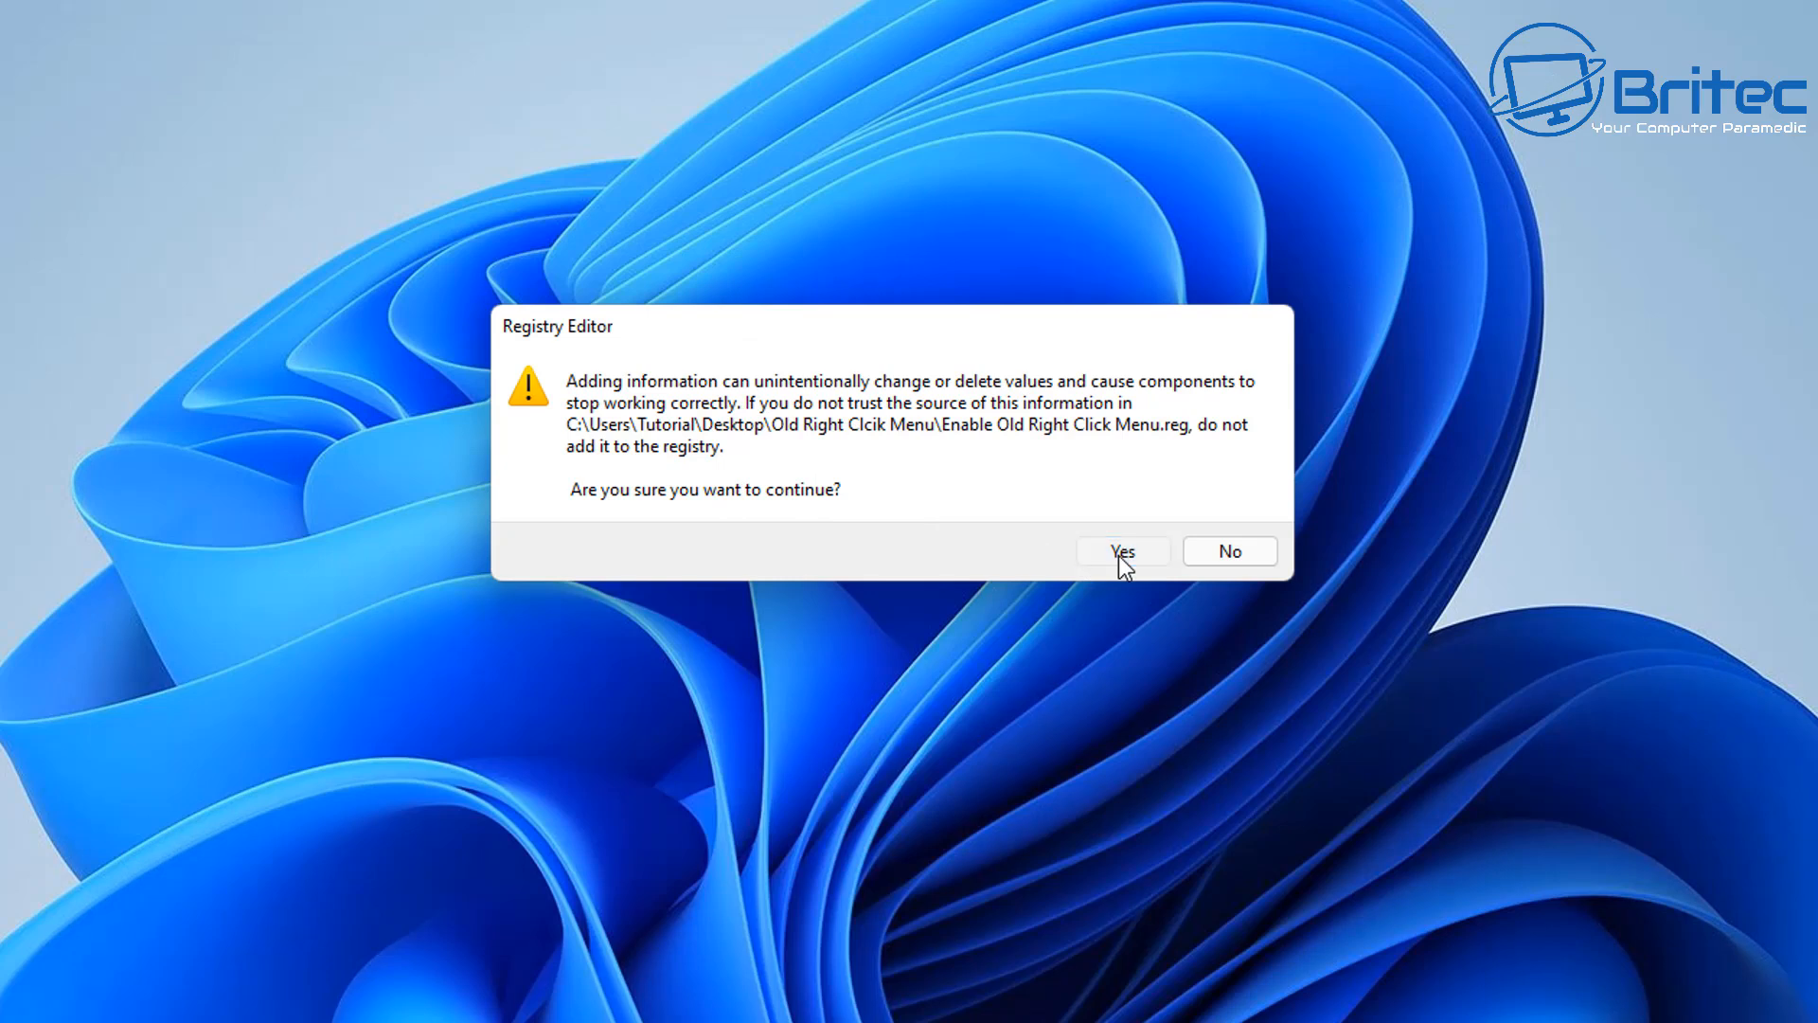
click(1120, 549)
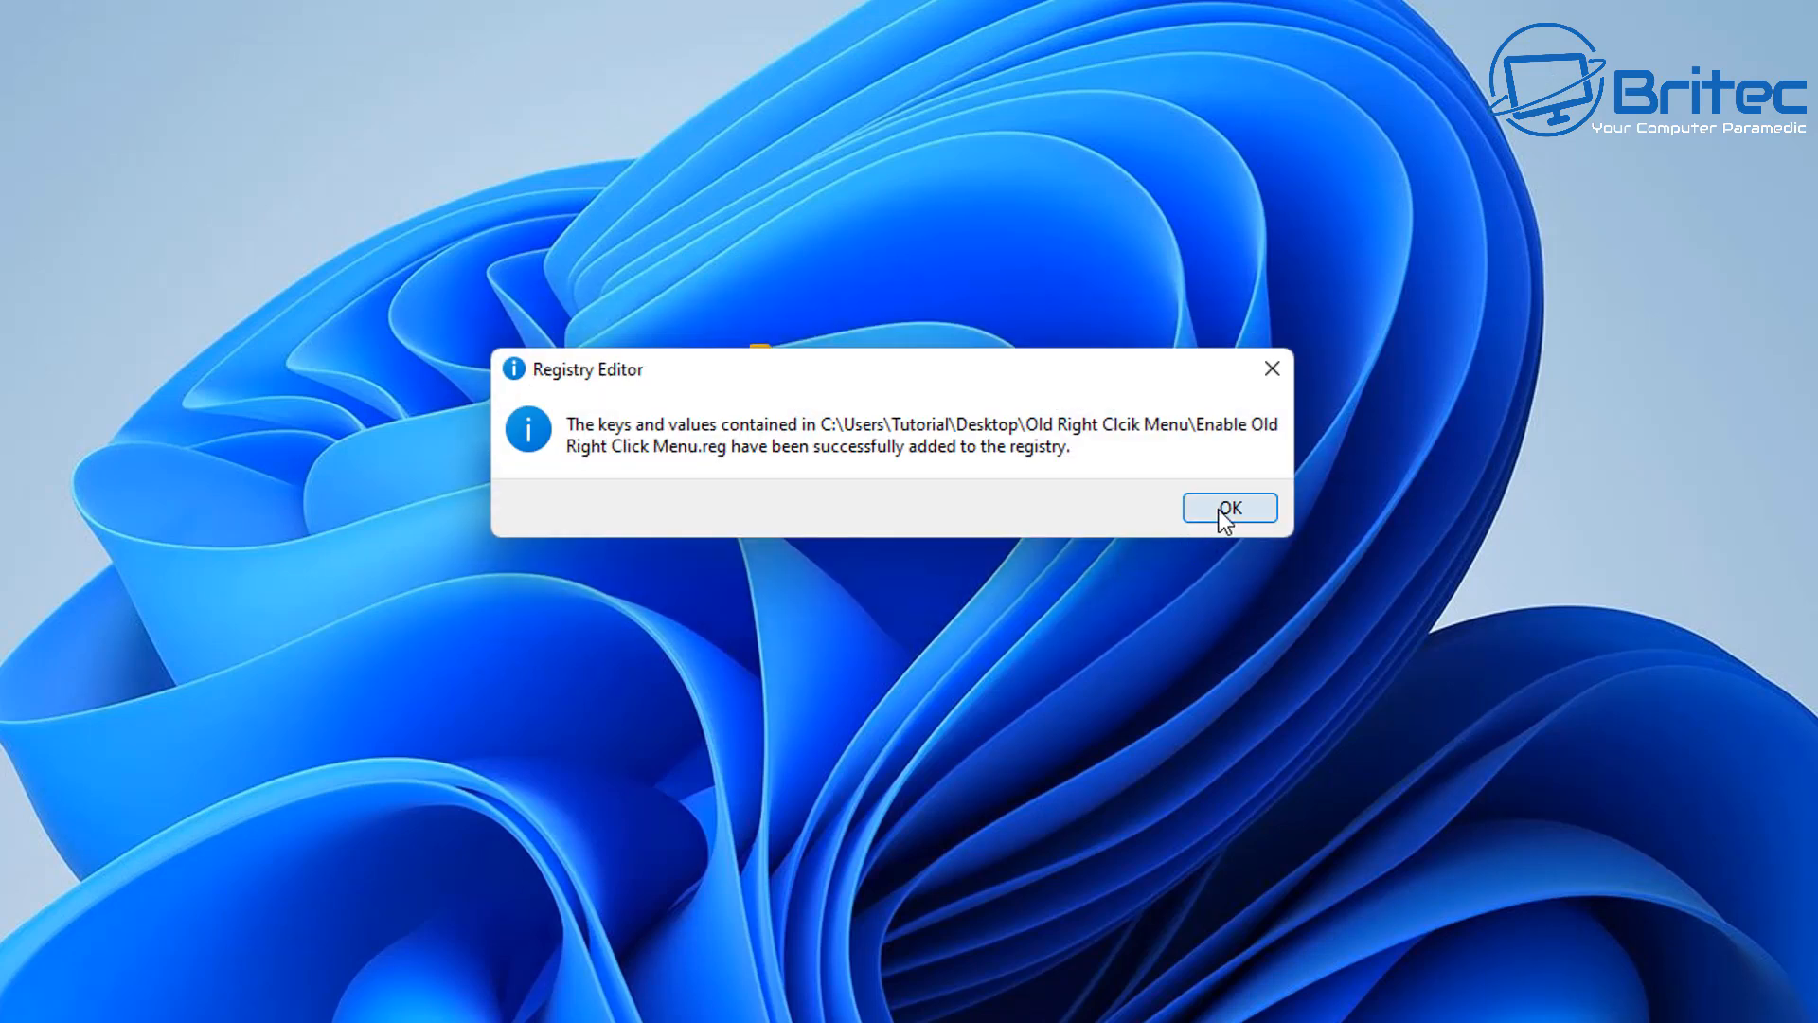
click(1228, 508)
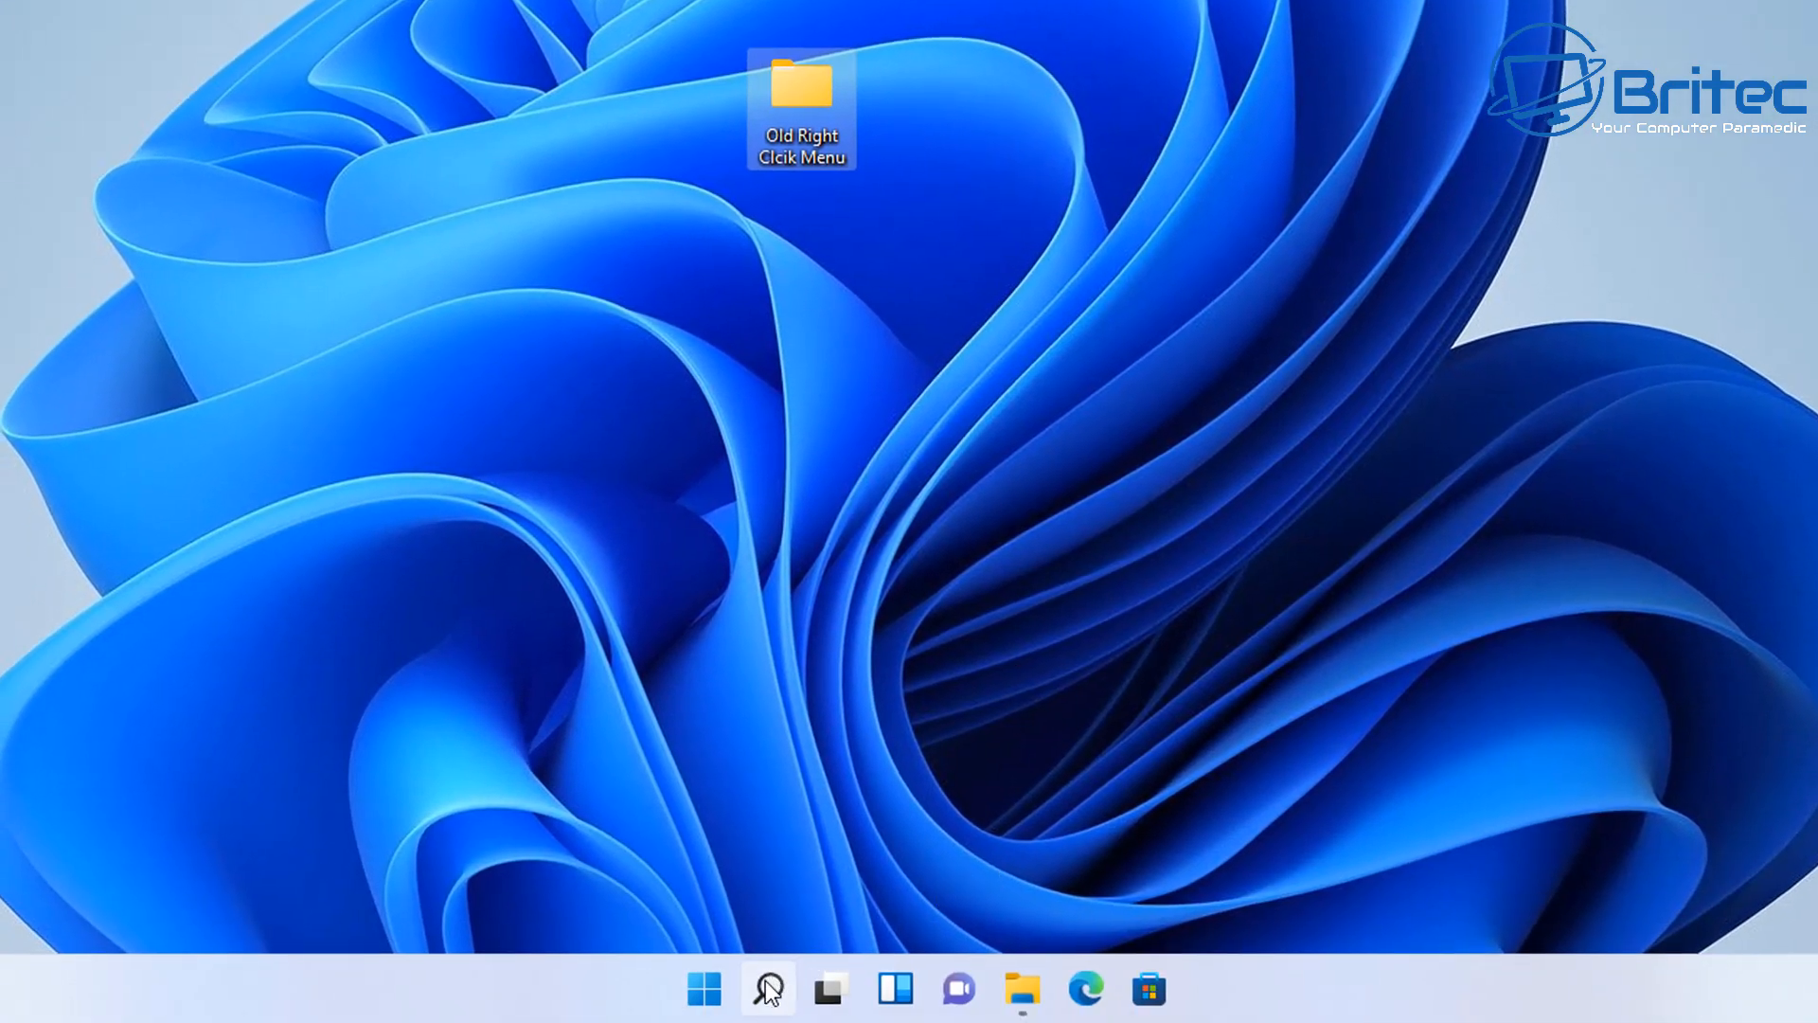
Step: Restart Windows Explorer from Task Manager and confirm the folder shows the classic full right-click menu
click(768, 988)
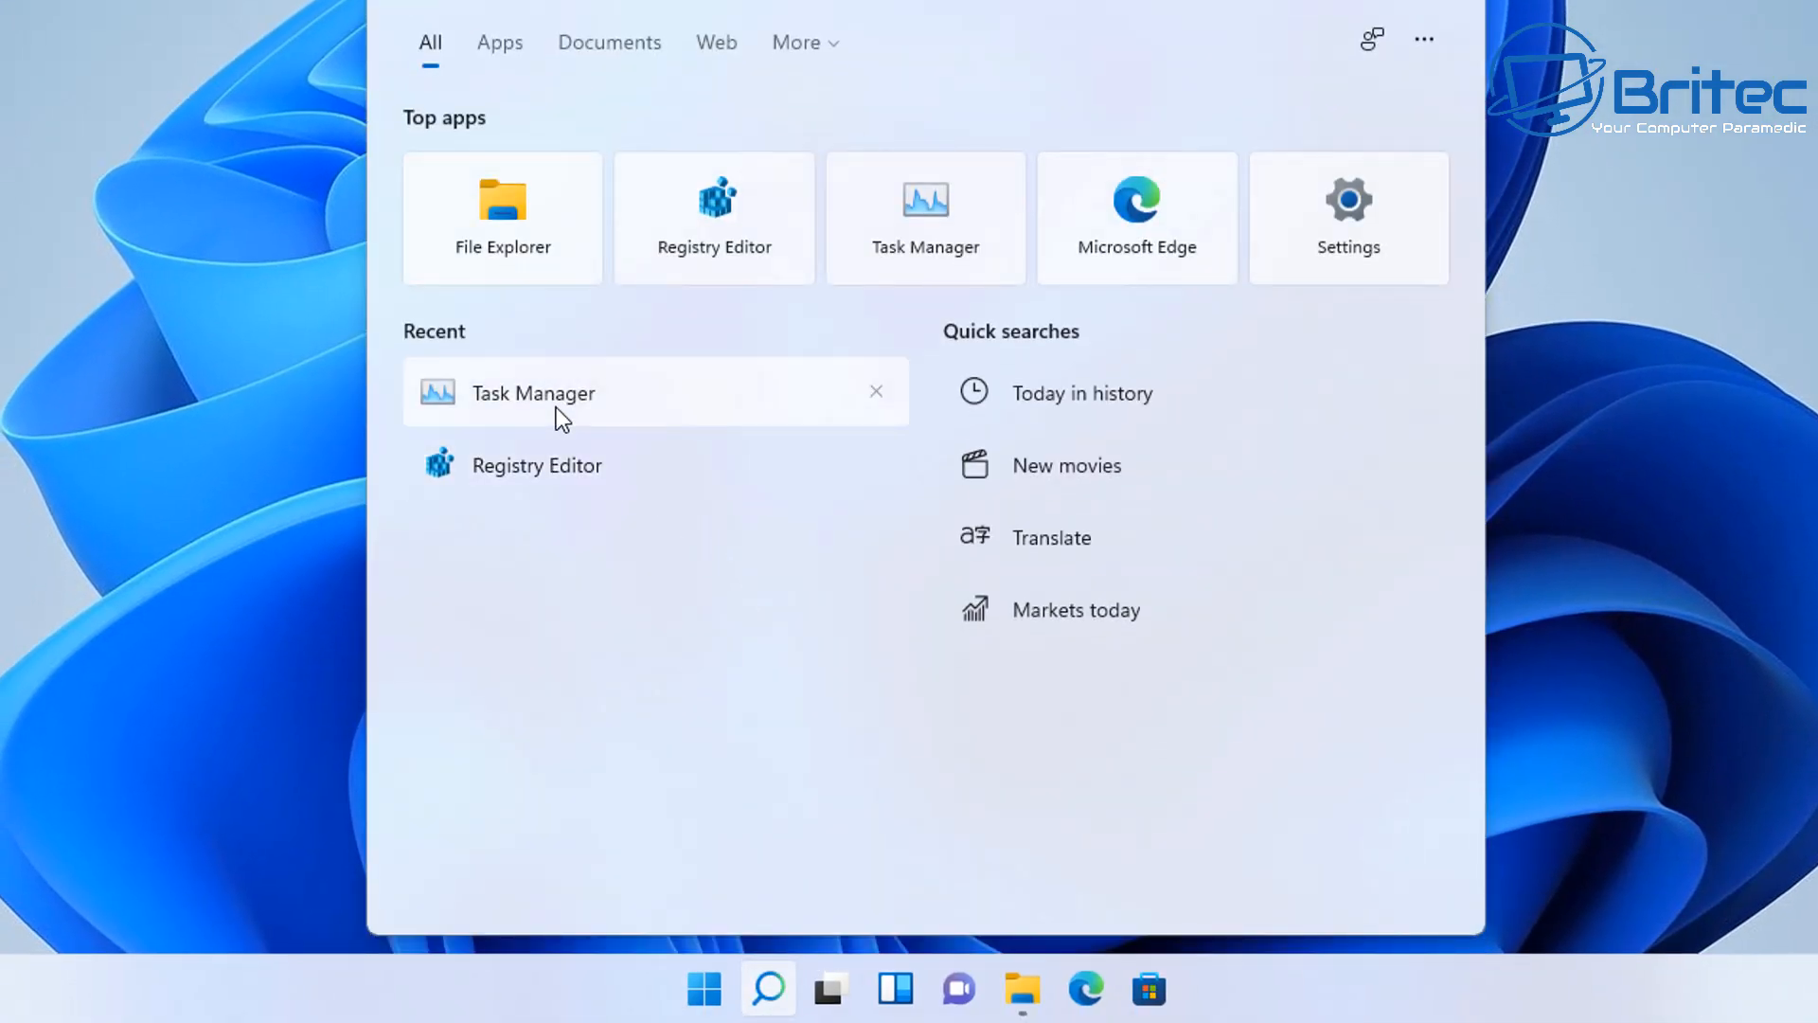
click(533, 392)
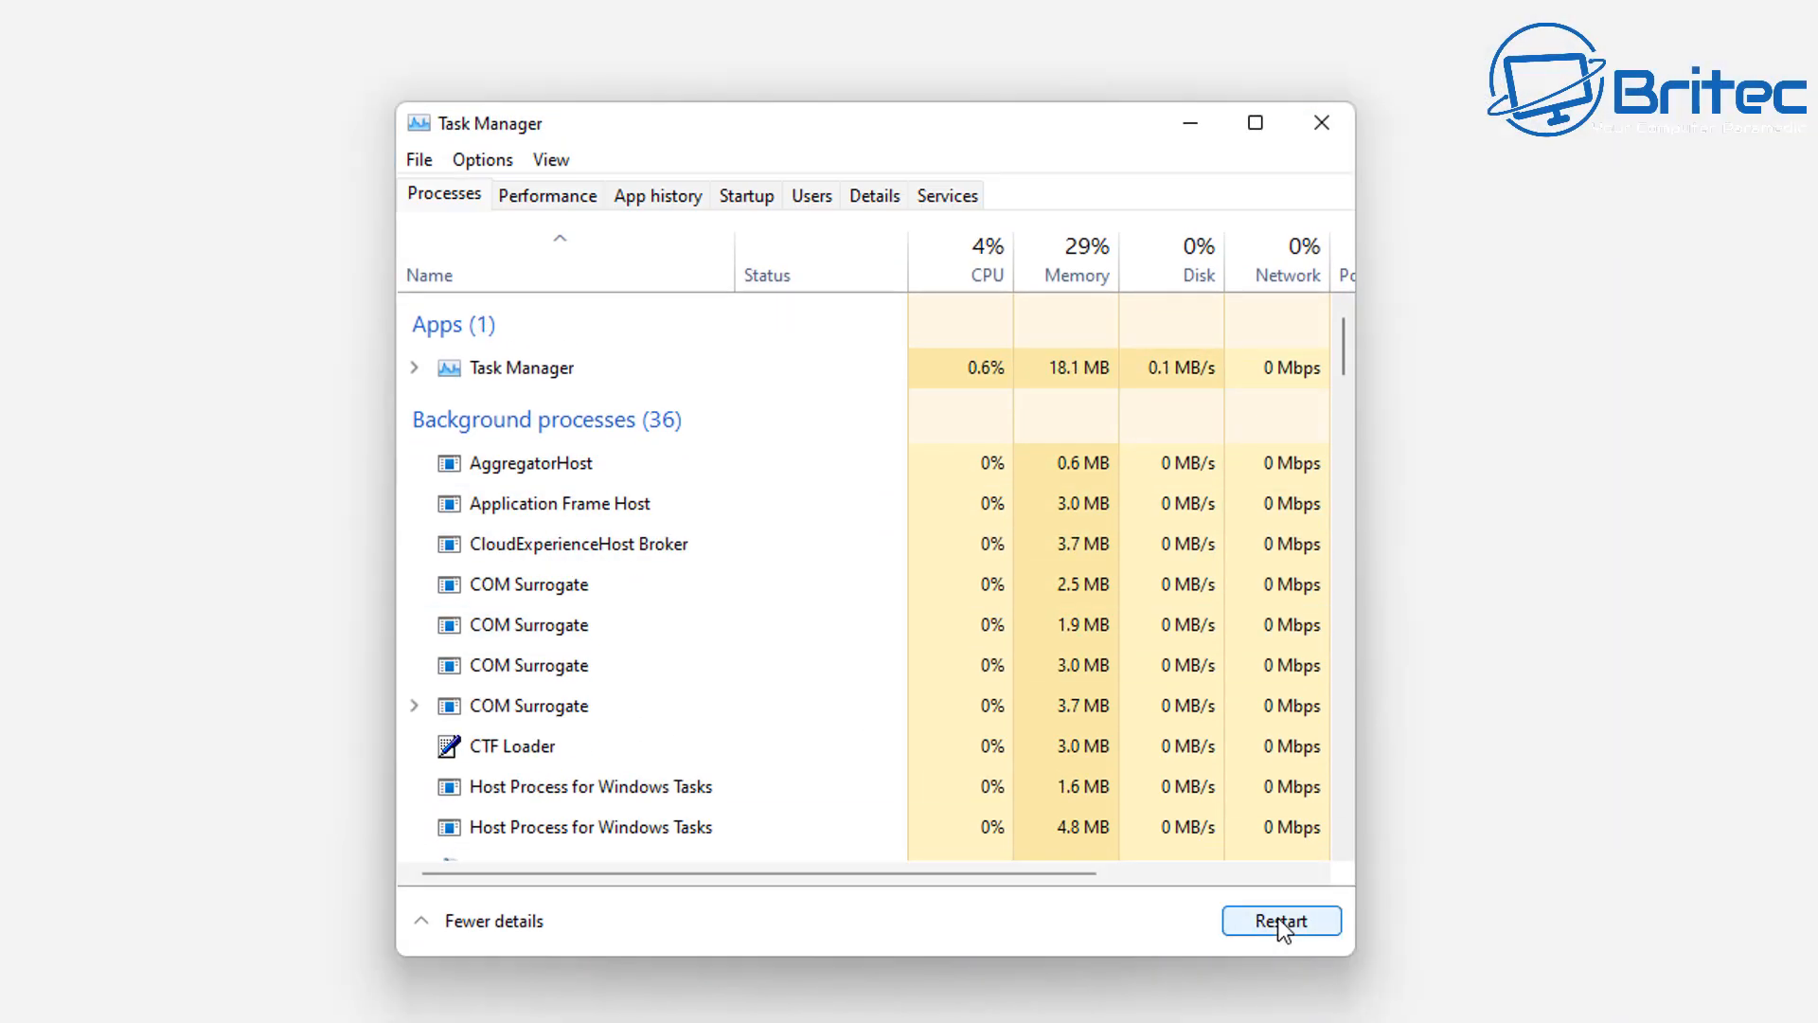
click(1280, 919)
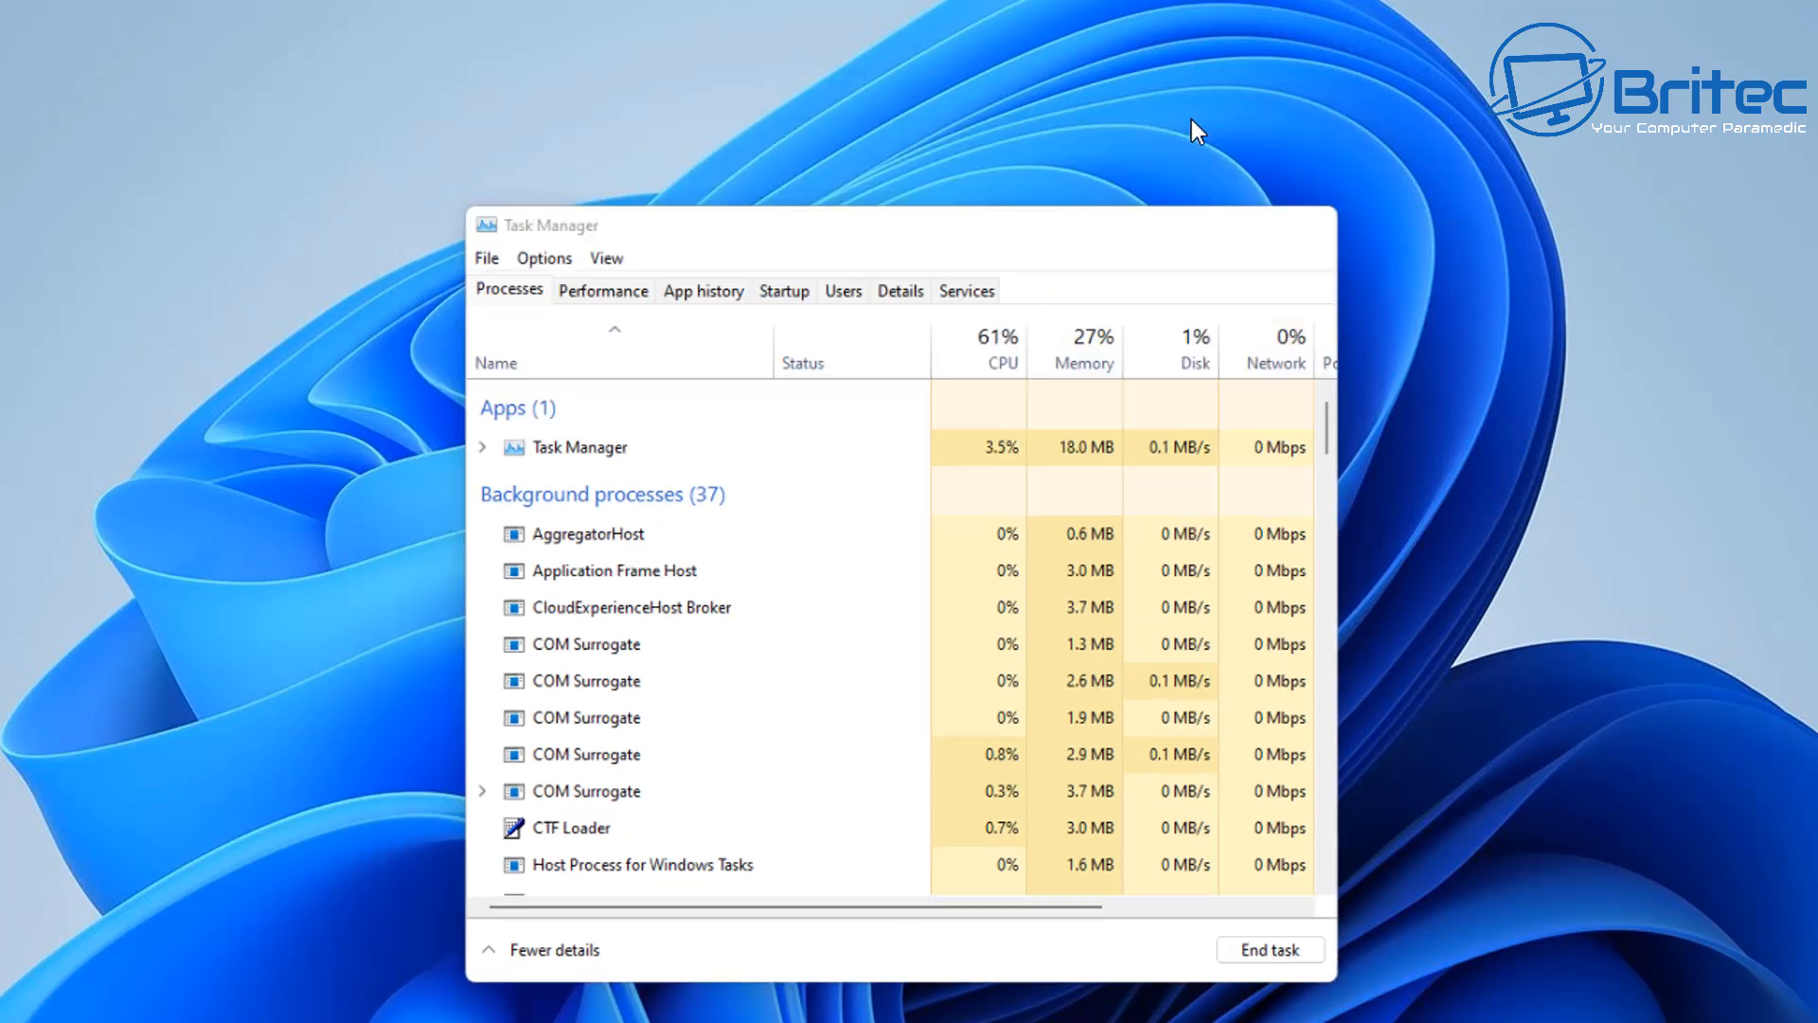
right_click(801, 417)
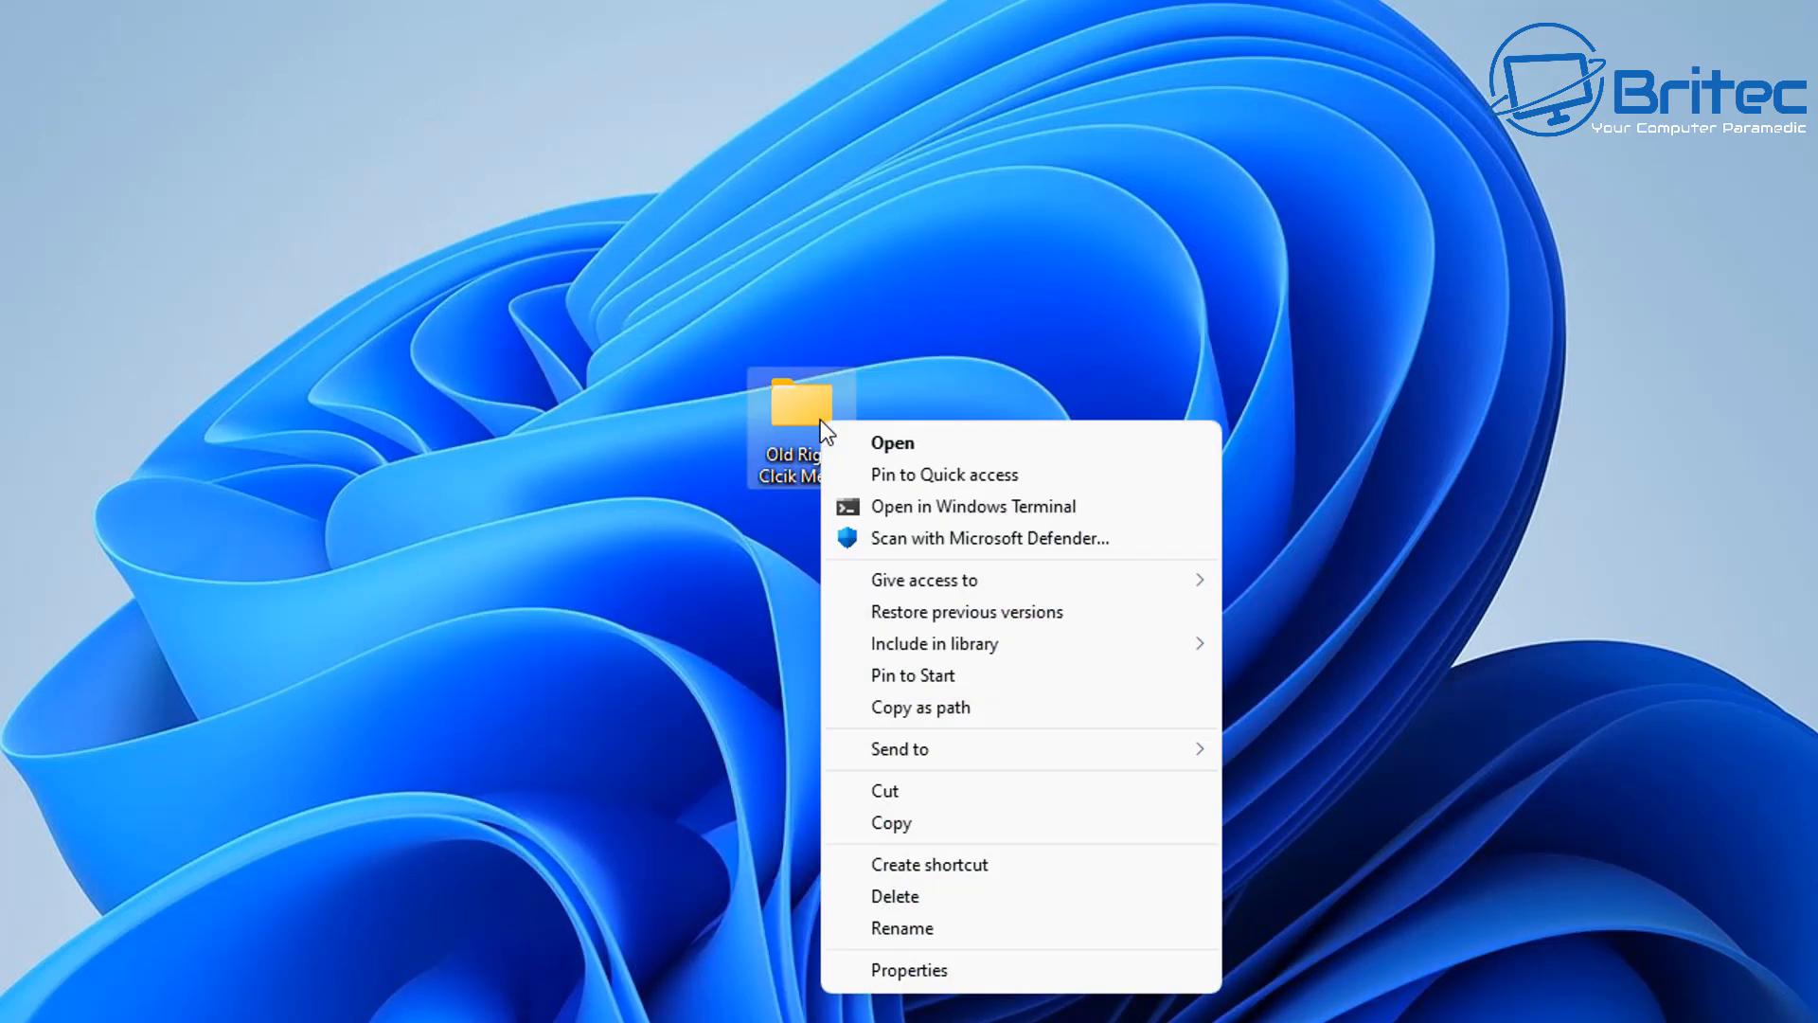
right_click(475, 492)
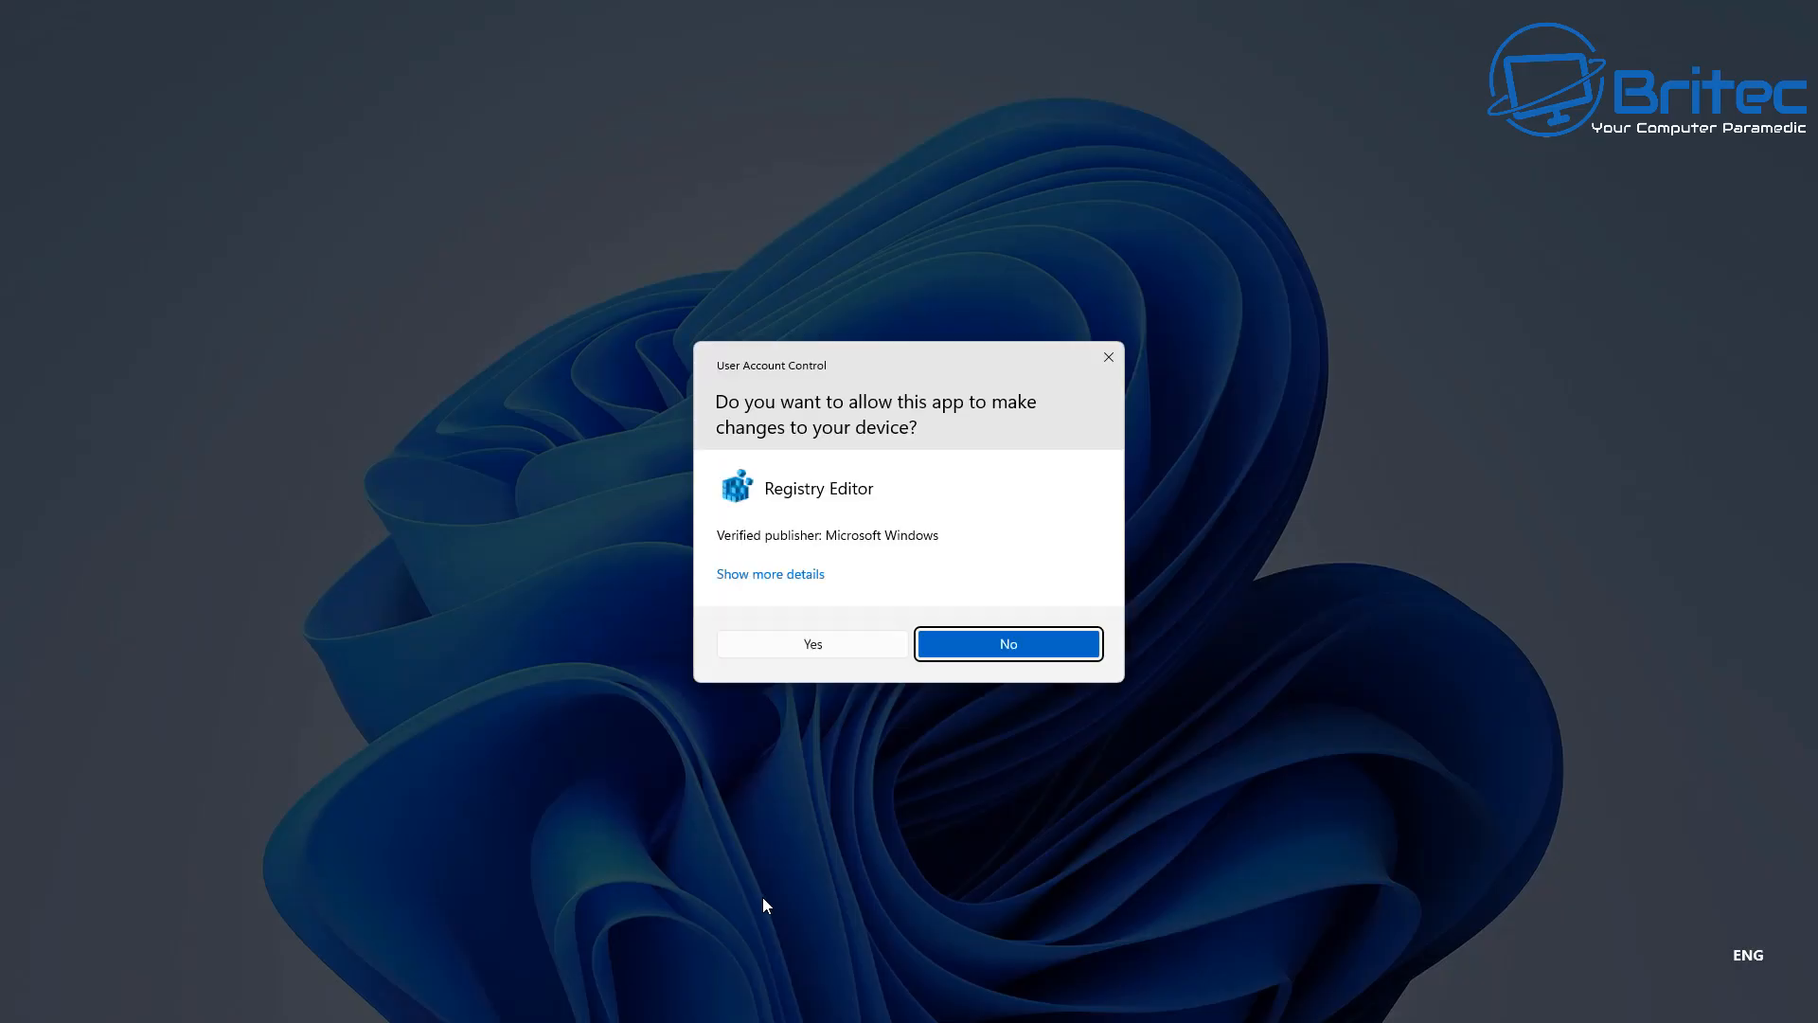
Step: Approve Registry Editor and expand the {86ca1aa0-34aa-4e8b-a509-50c905bae2a2} key to view InprocServer32
click(812, 644)
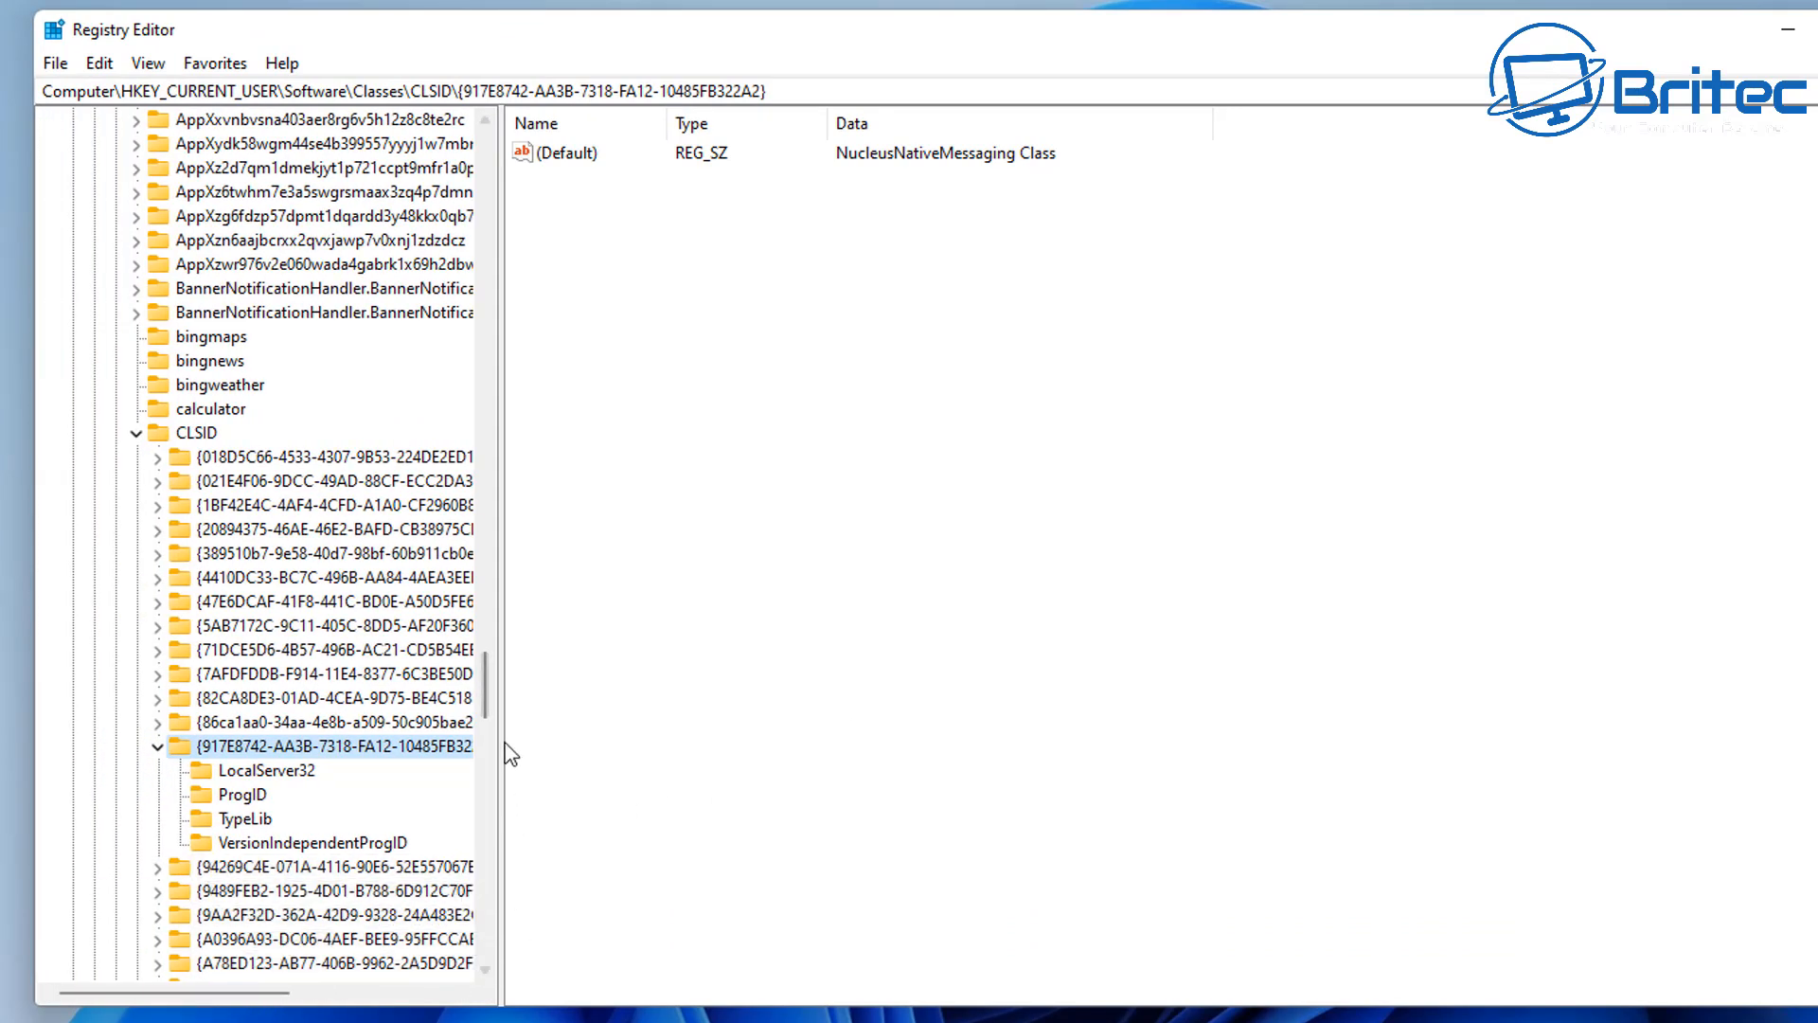
mouse_move(336, 737)
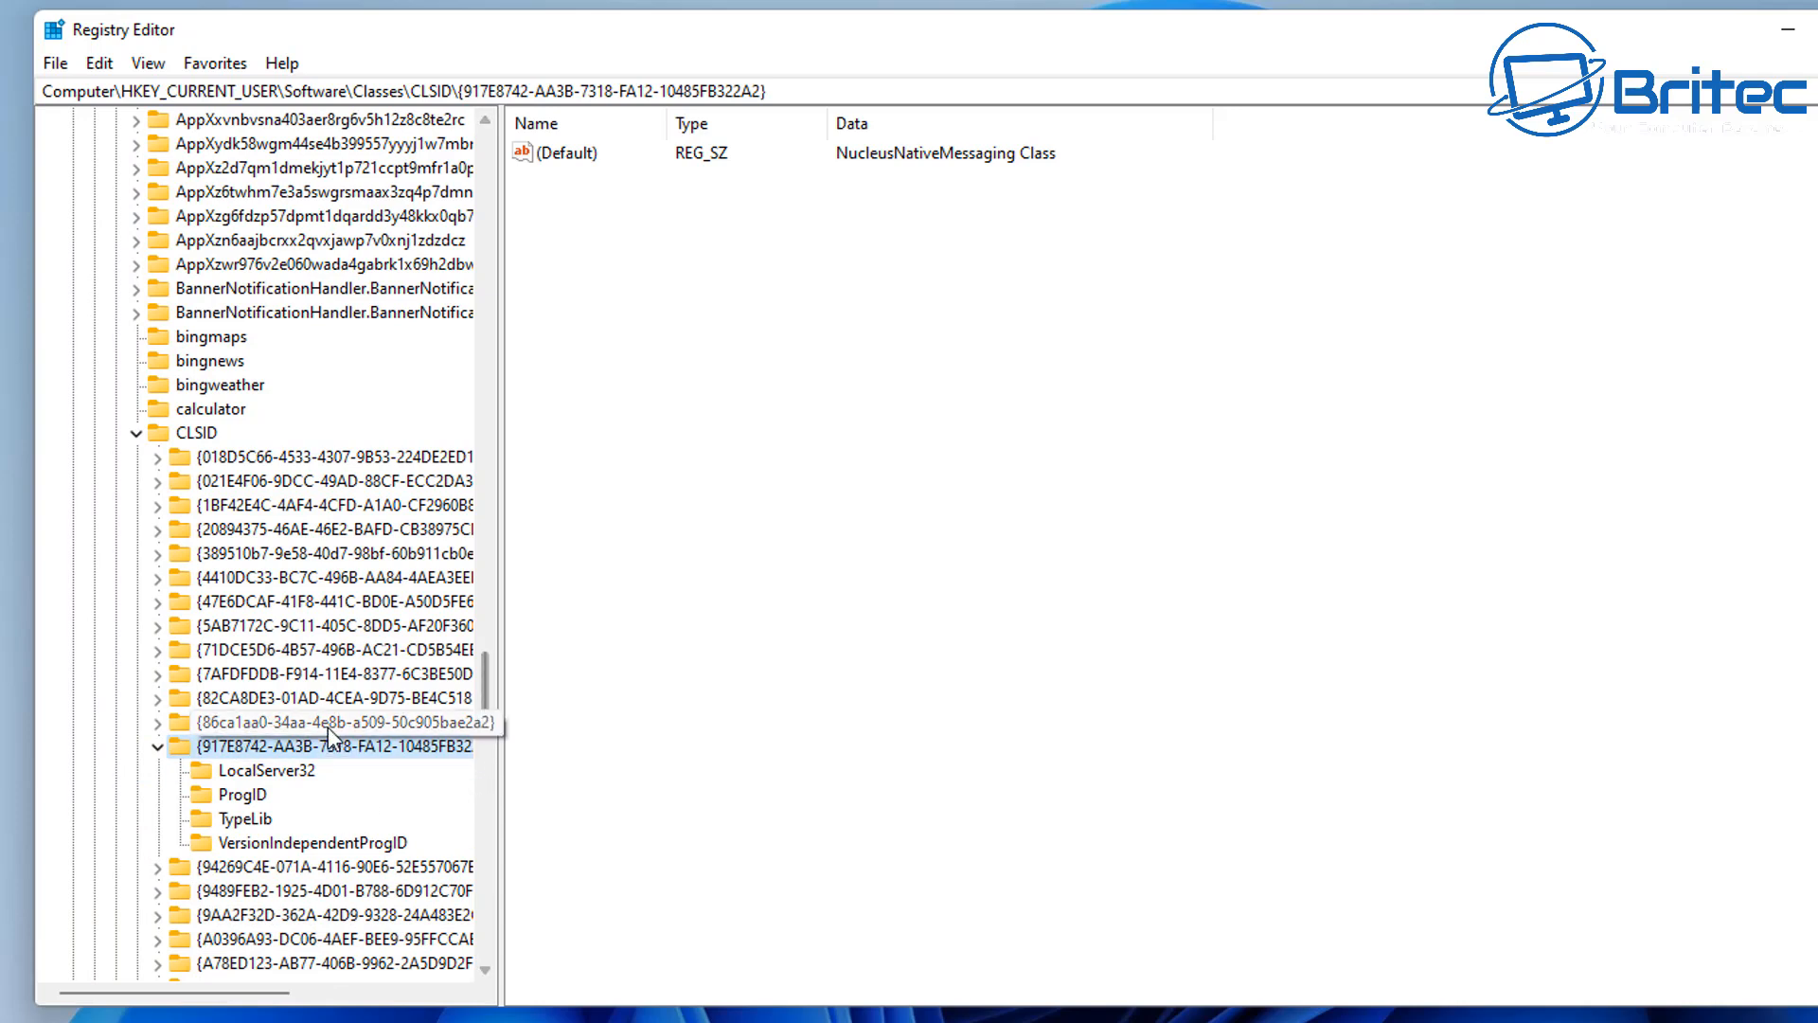
click(336, 722)
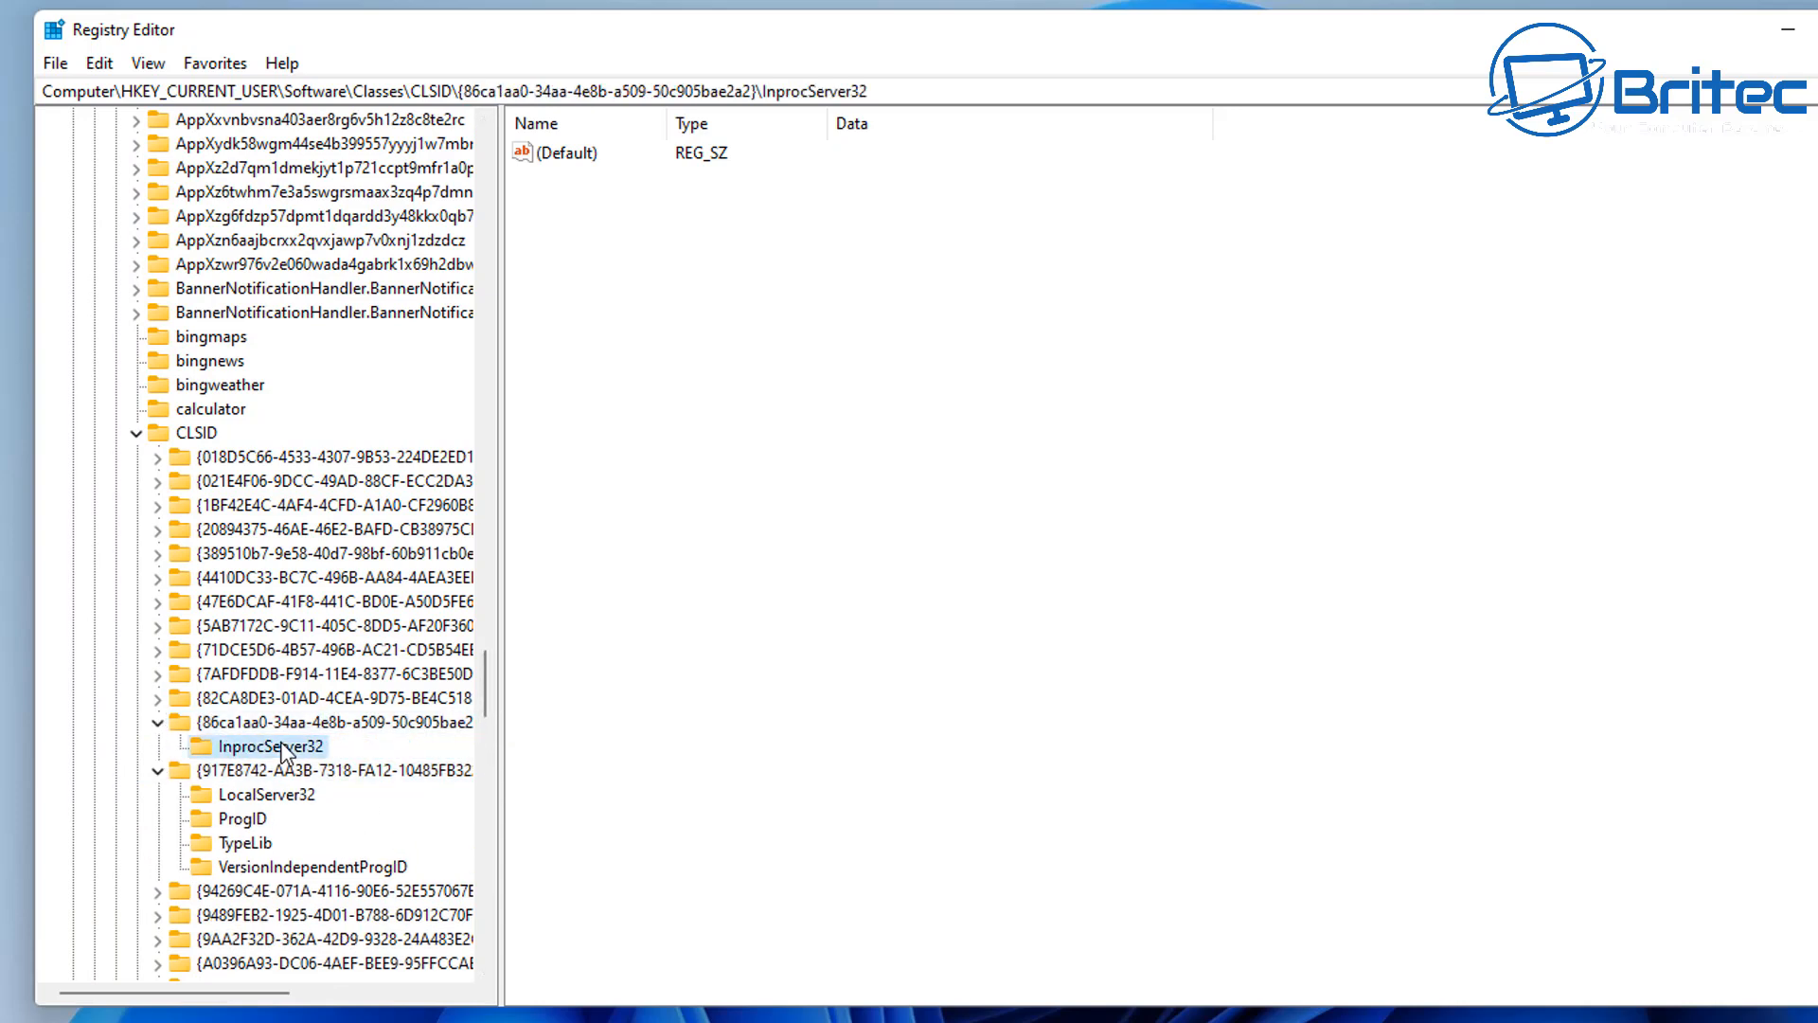
click(315, 721)
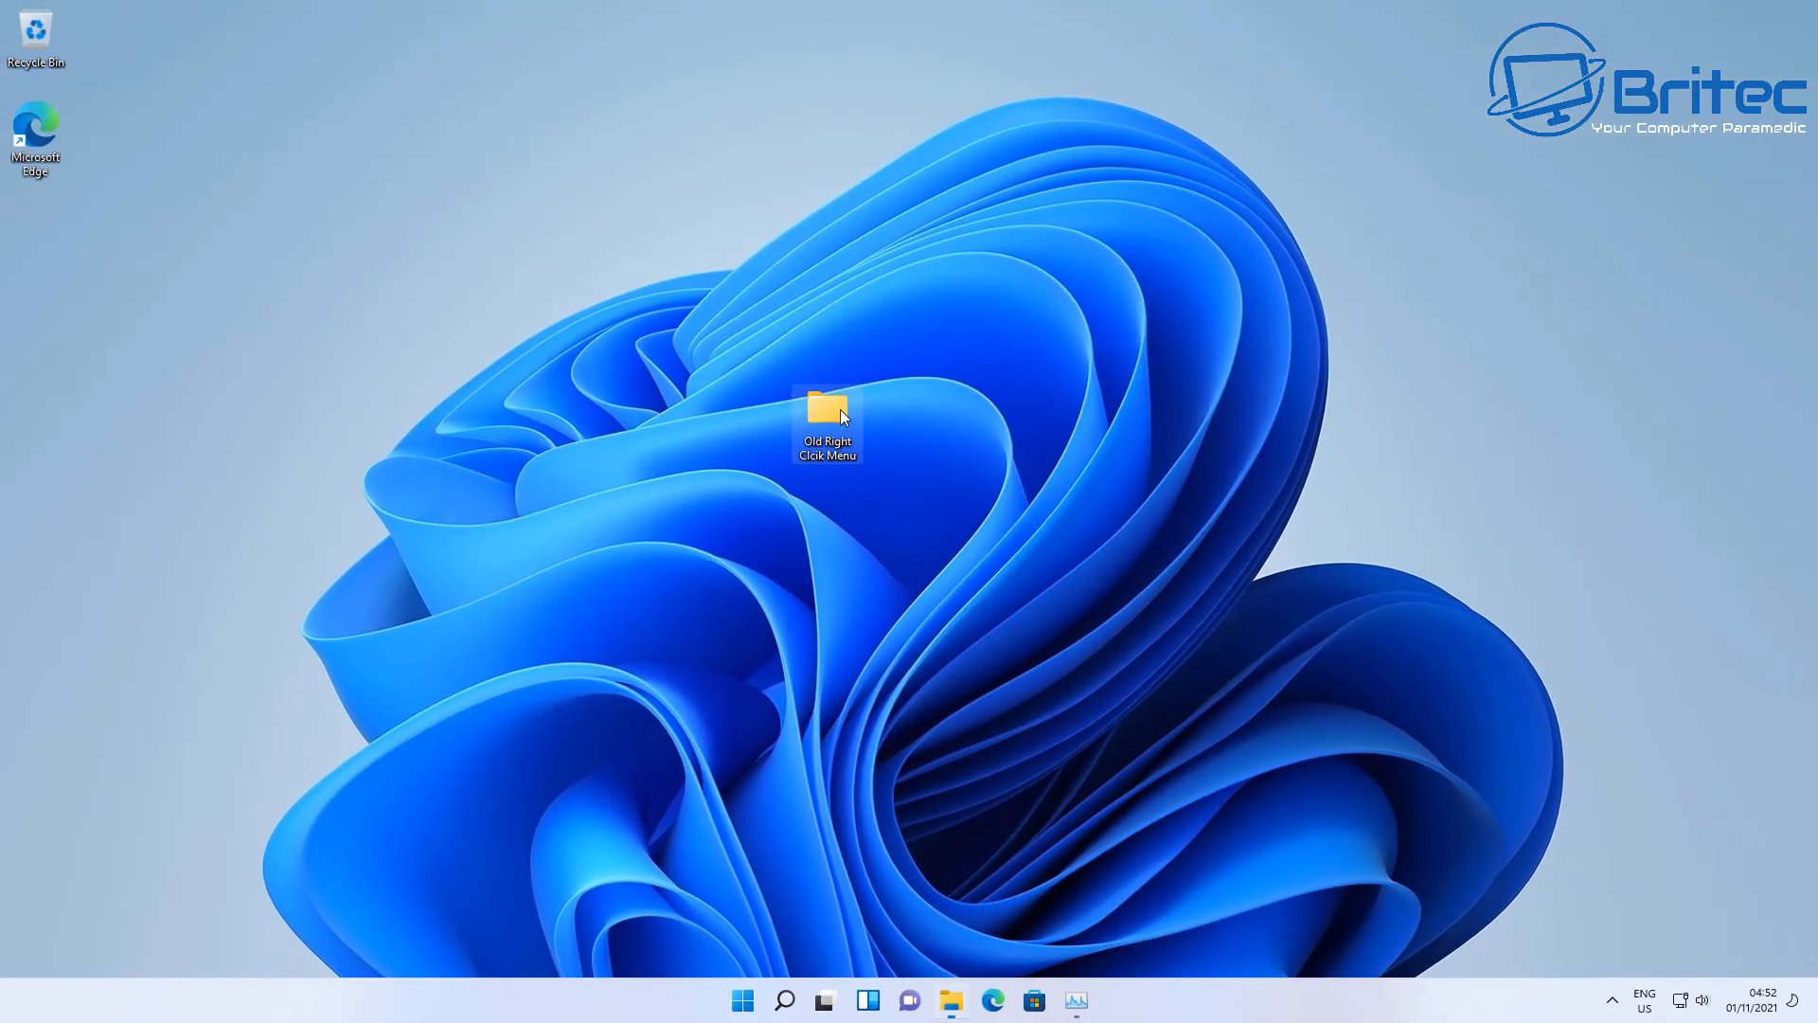
Step: Merge 'Disable Old Right Click Menu.reg' from the Old Right Click Menu folder, confirming success
double_click(827, 417)
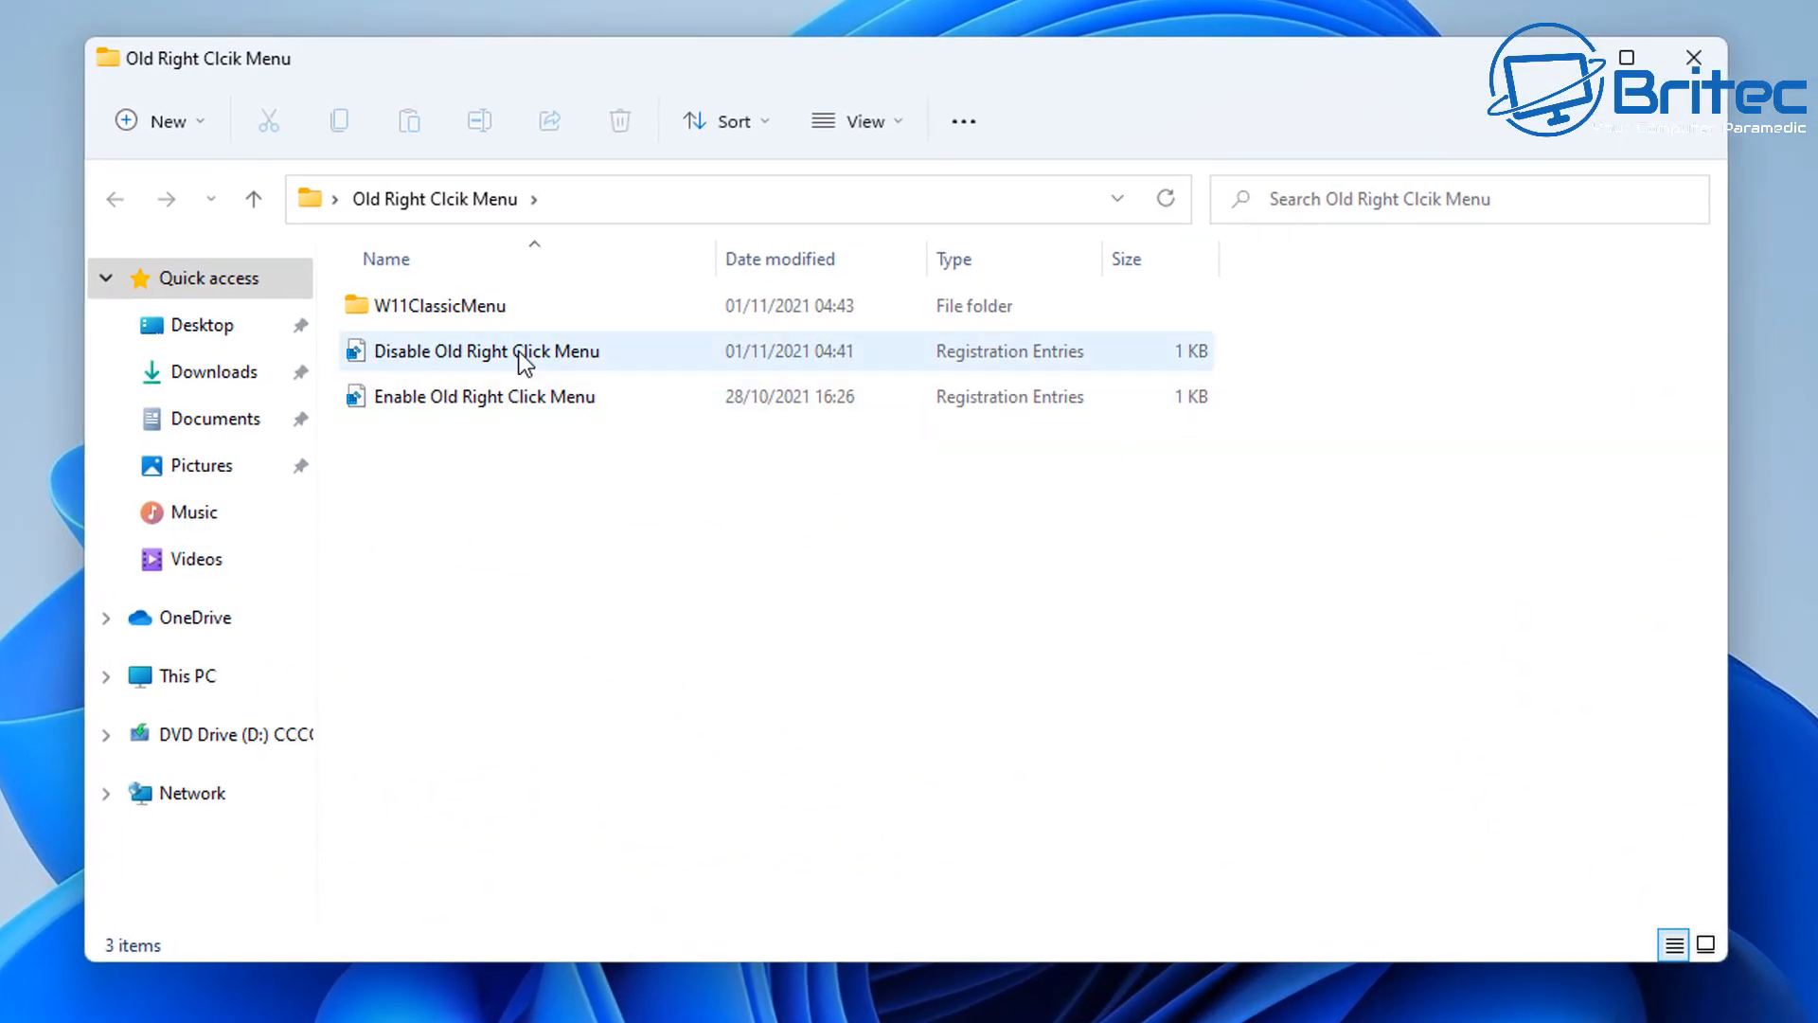
click(486, 351)
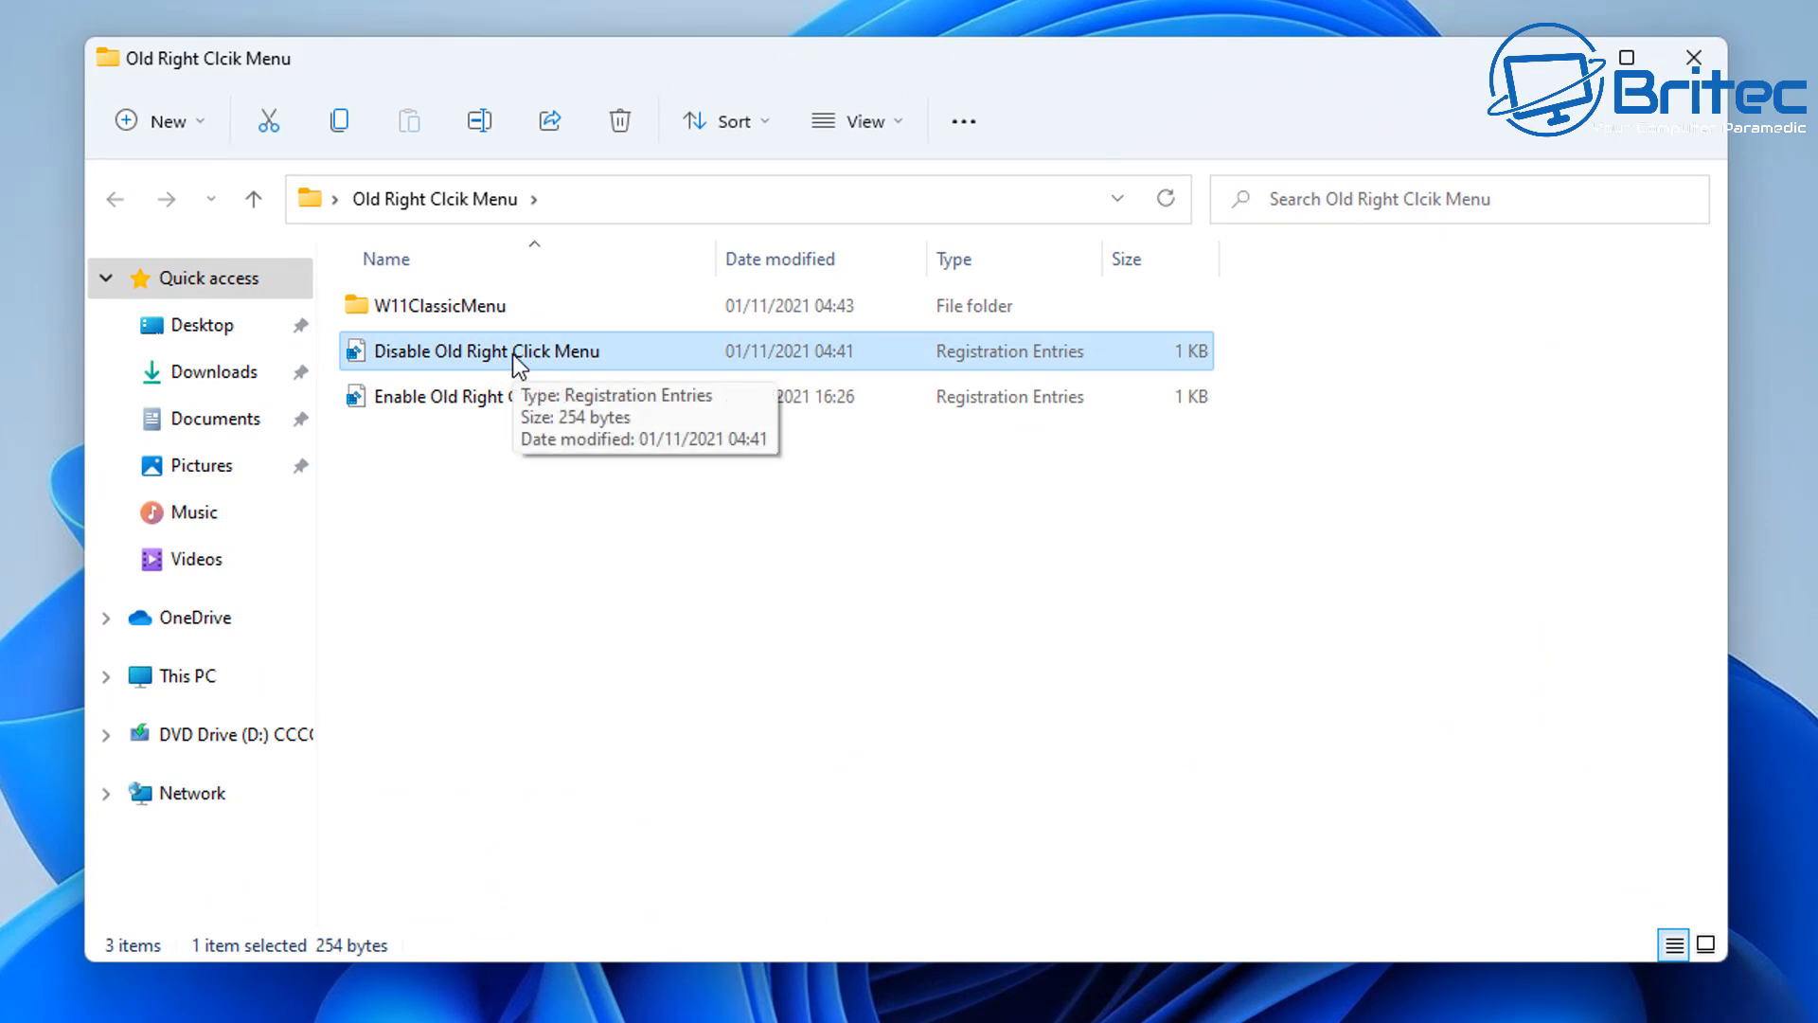
mouse_move(754, 744)
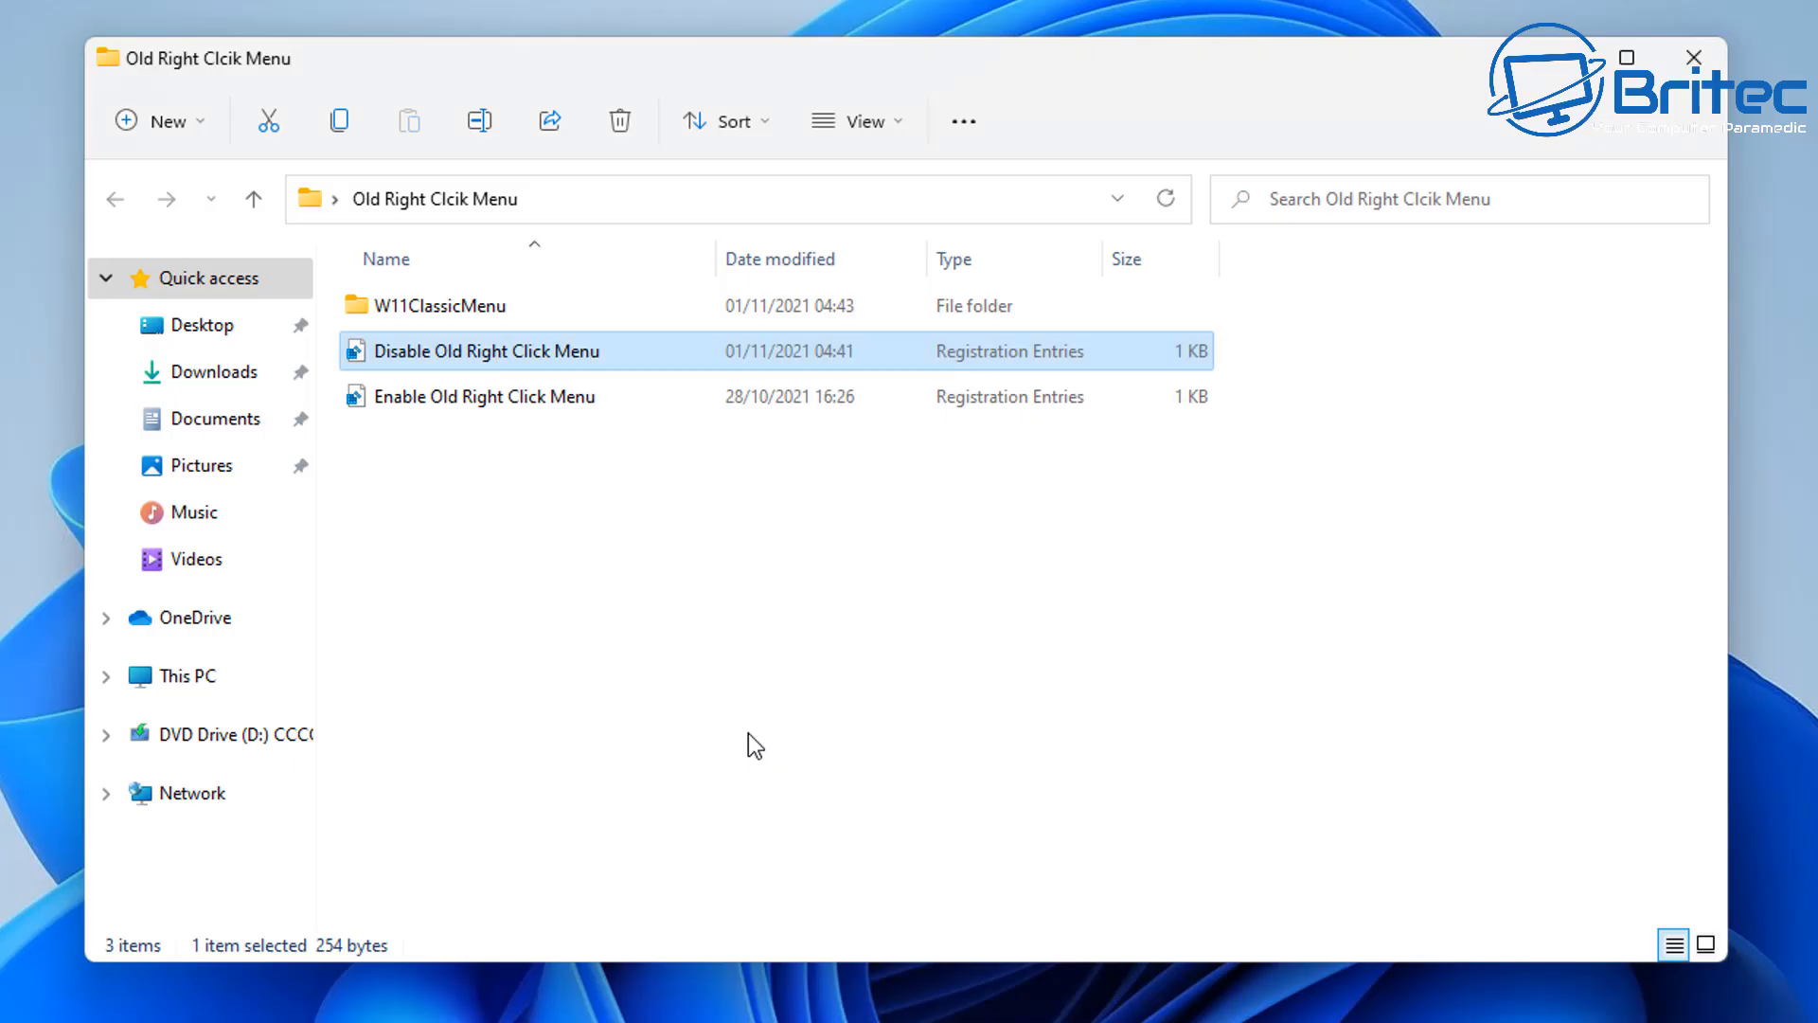
double_click(485, 350)
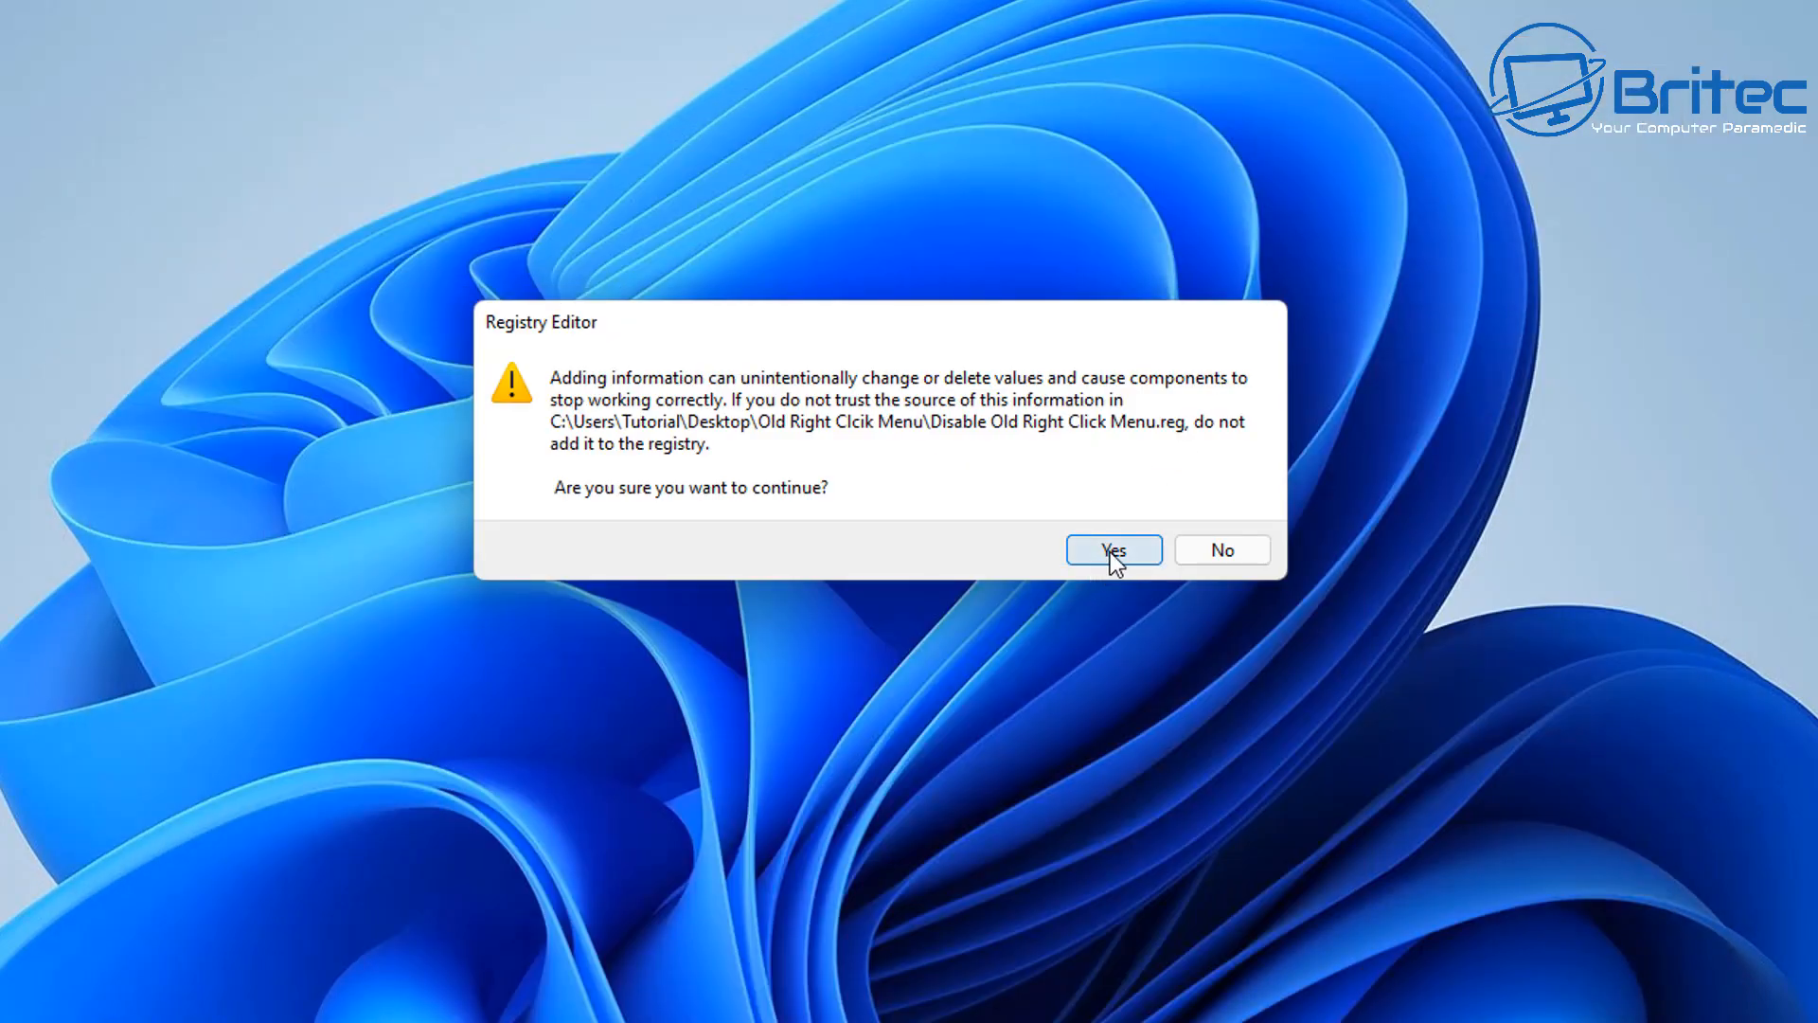
click(1112, 548)
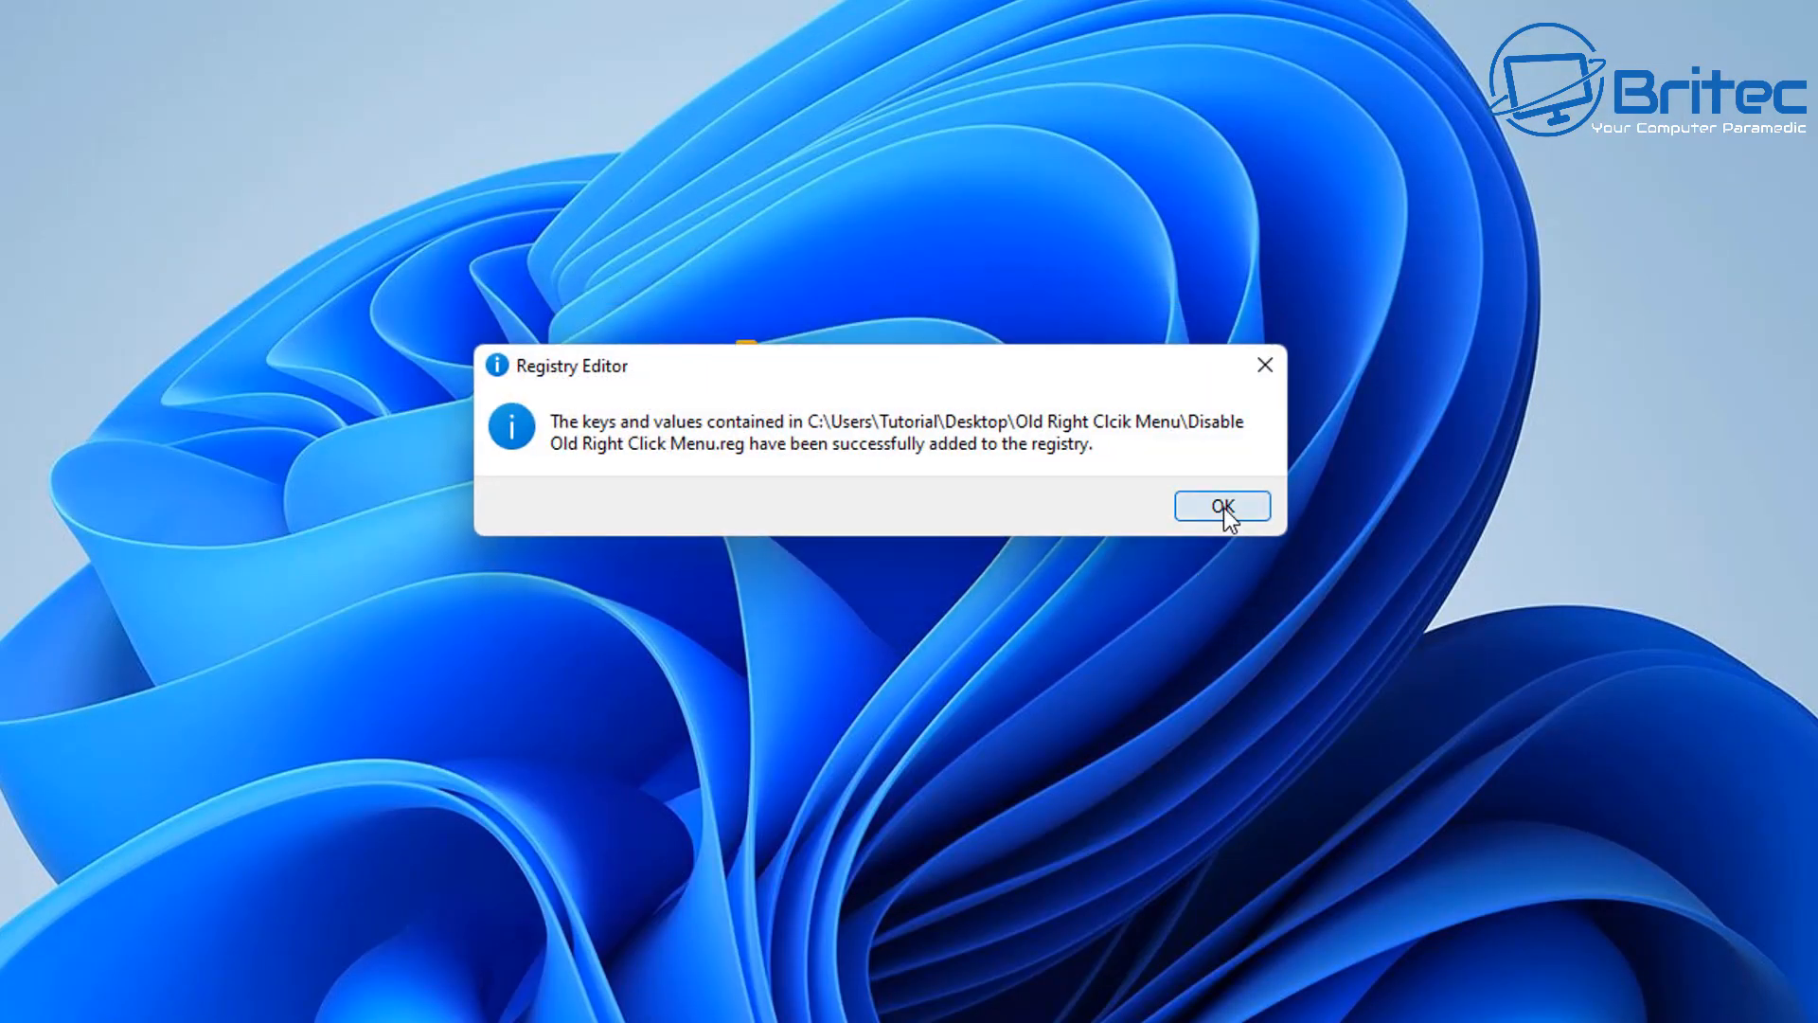
click(1219, 506)
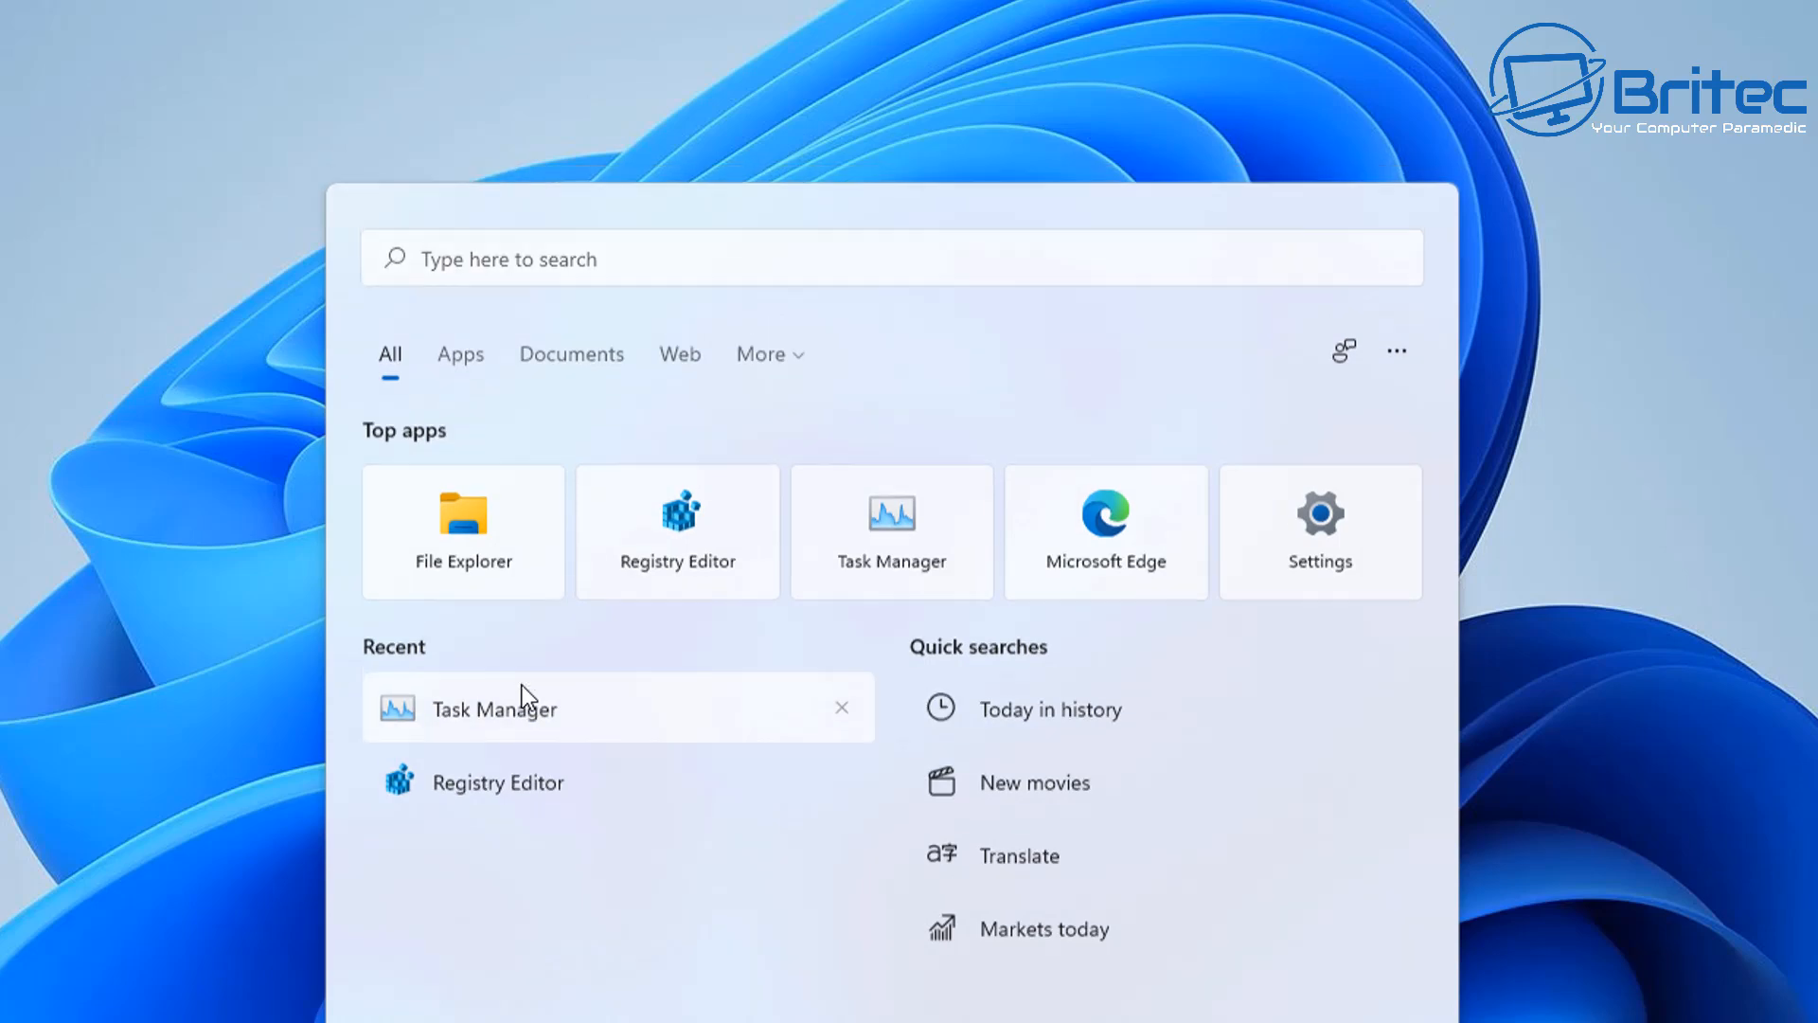
Step: Restart Windows Explorer in Task Manager and test the desktop right-click menu
click(494, 708)
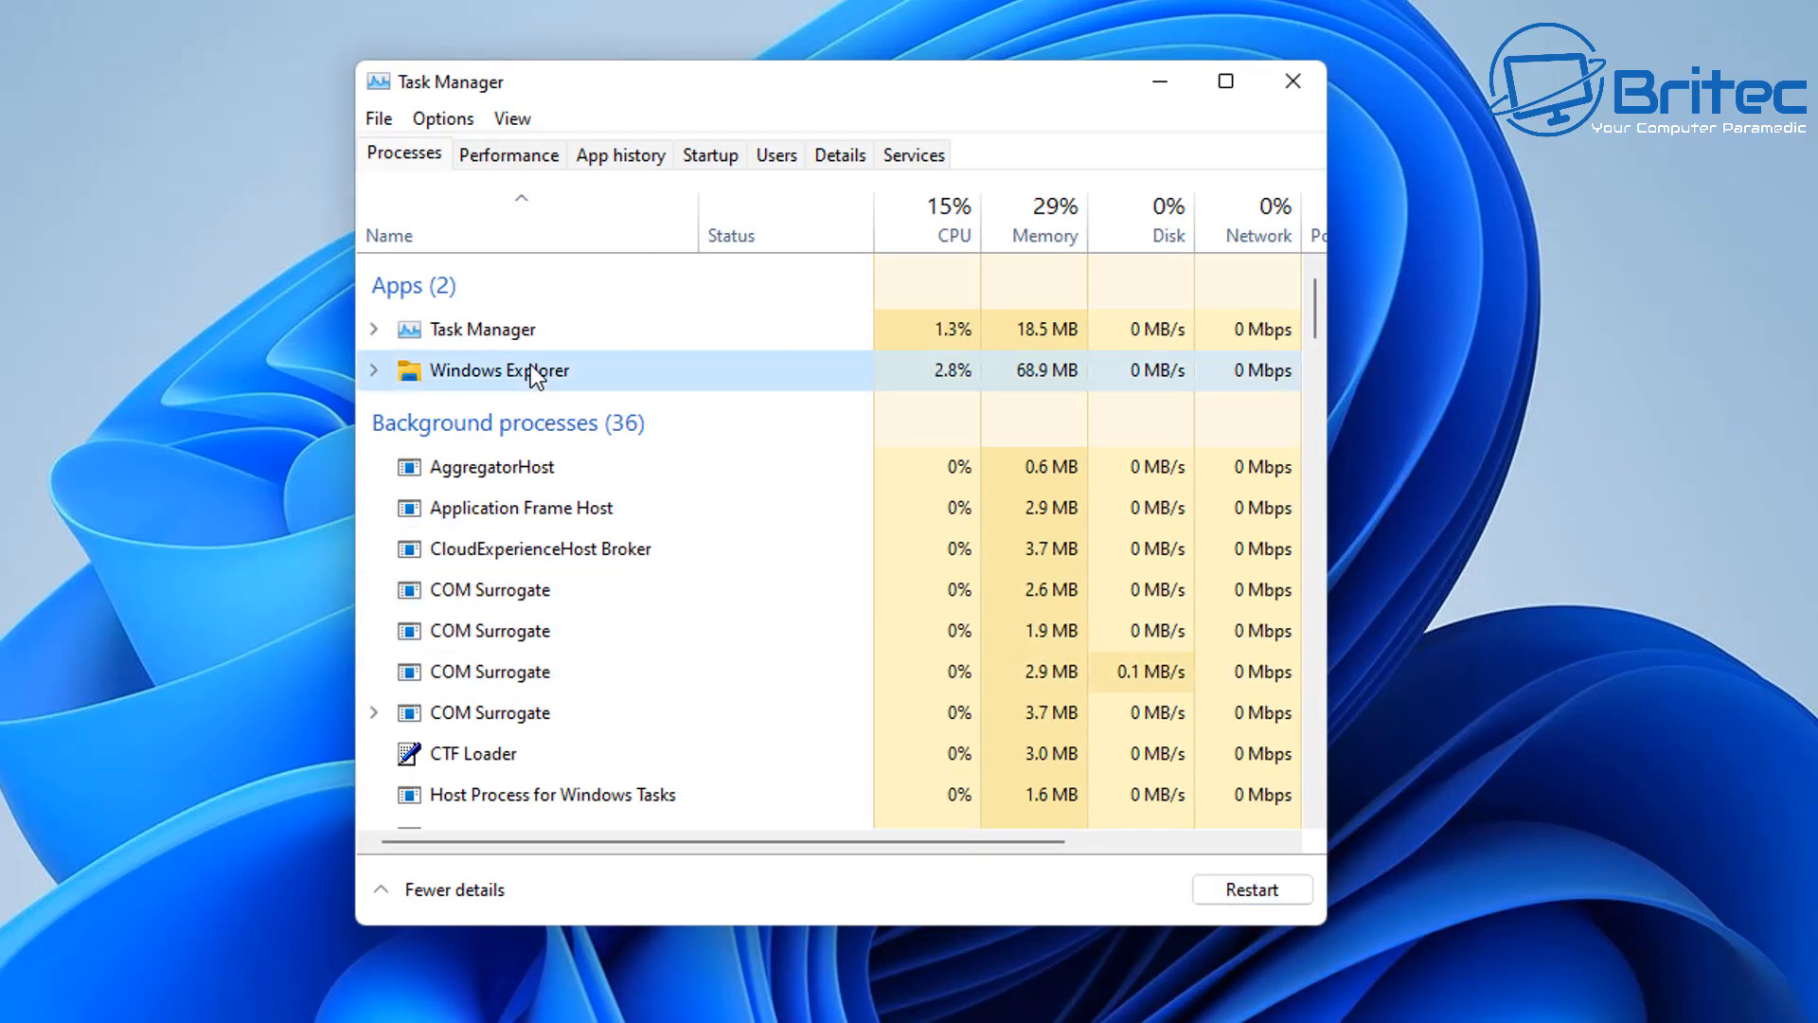
click(1251, 889)
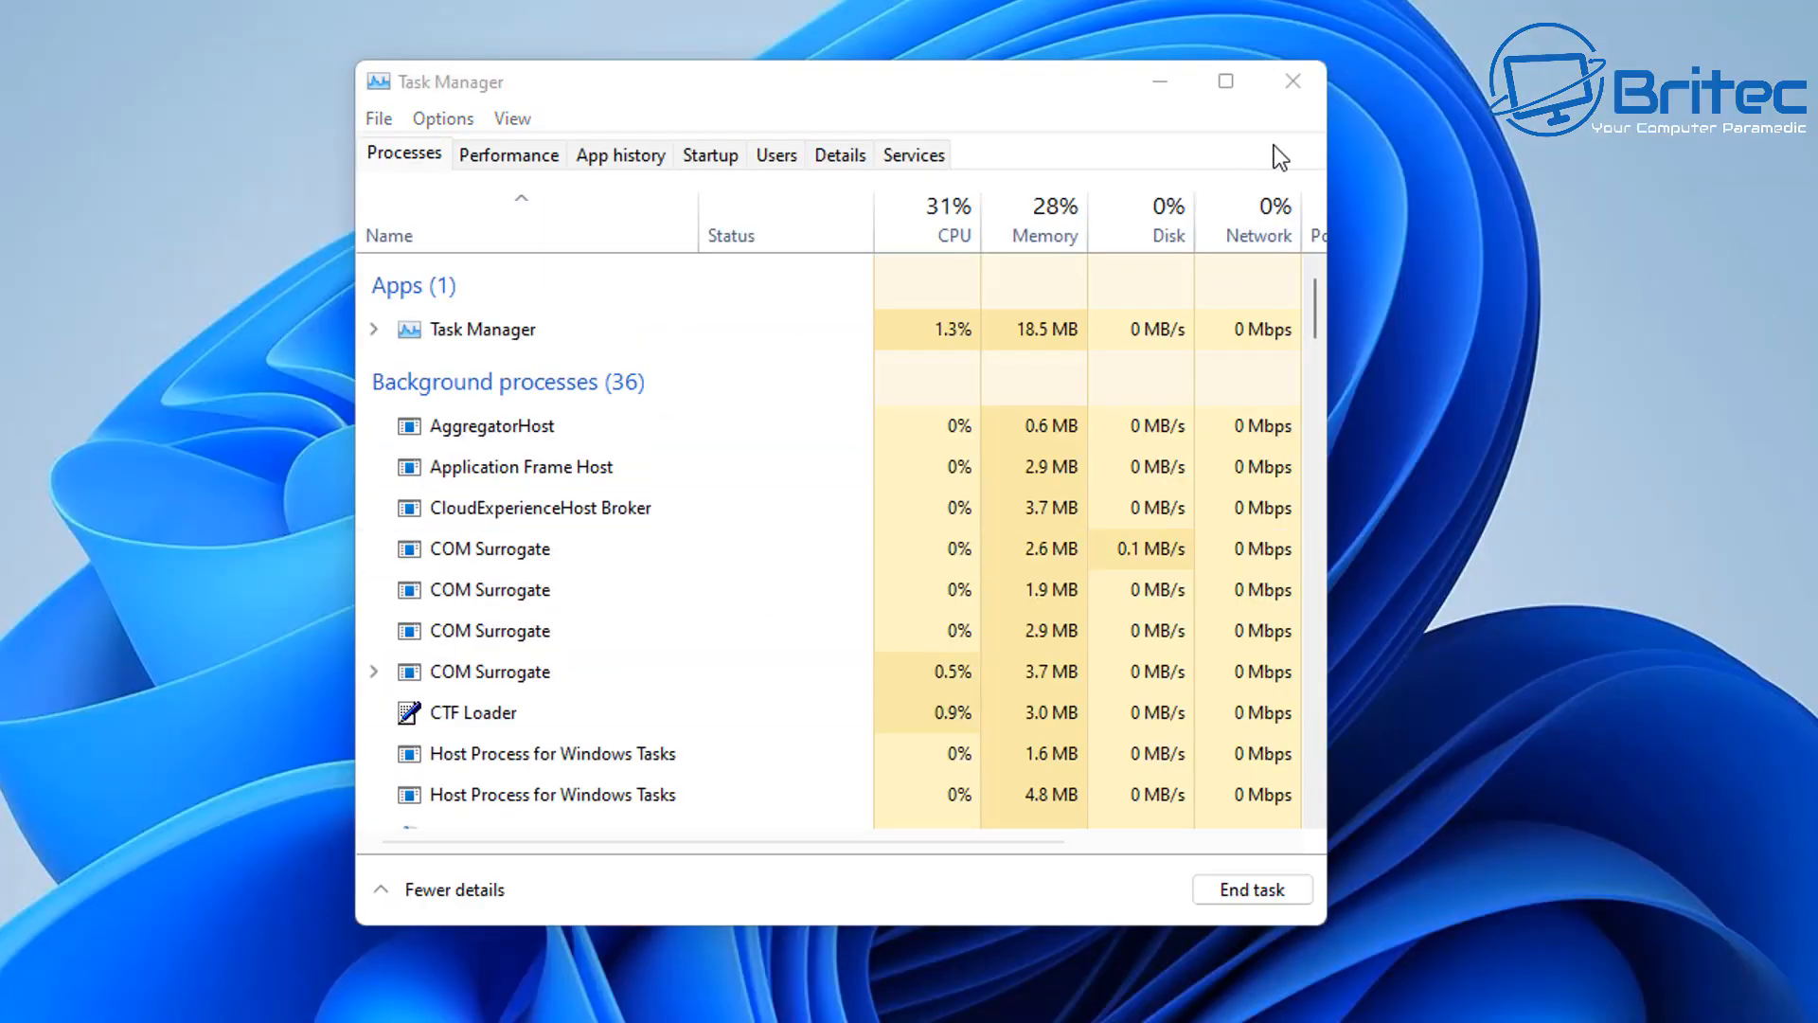
right_click(765, 365)
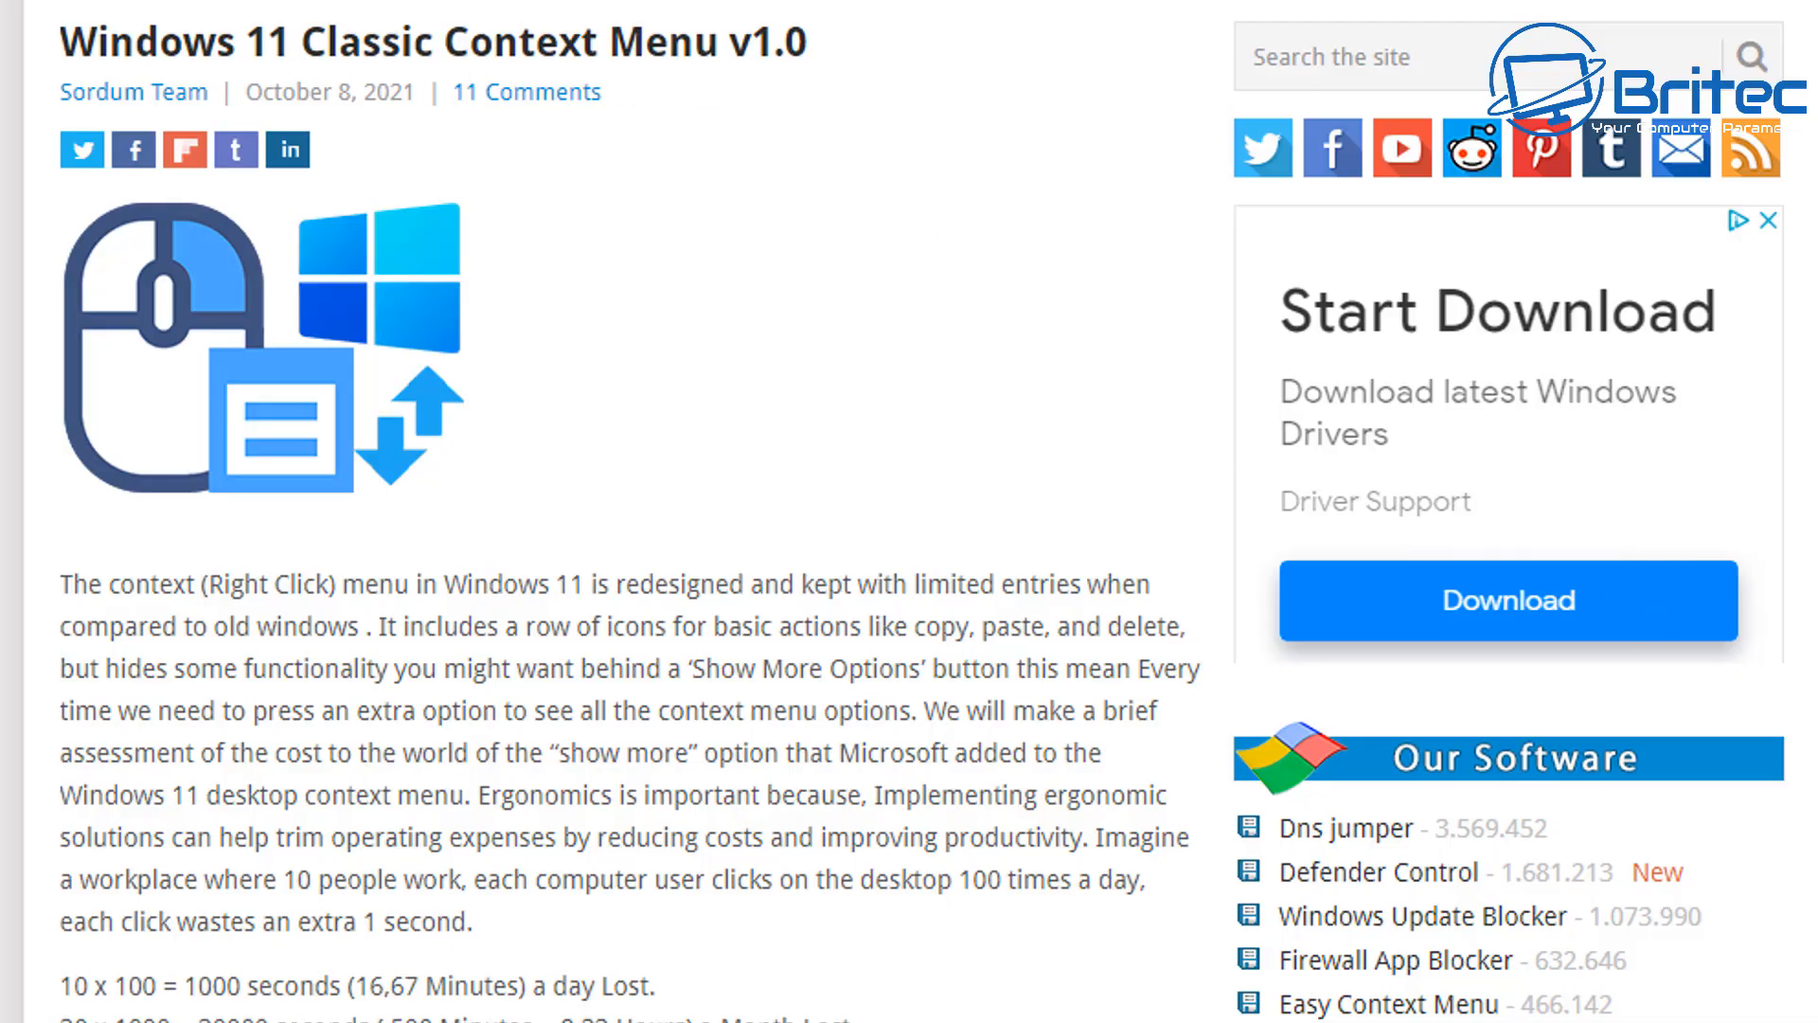
Step: Scroll through the Sordum page's registry and Cmd instructions for the classic context menu
scroll(down, 3)
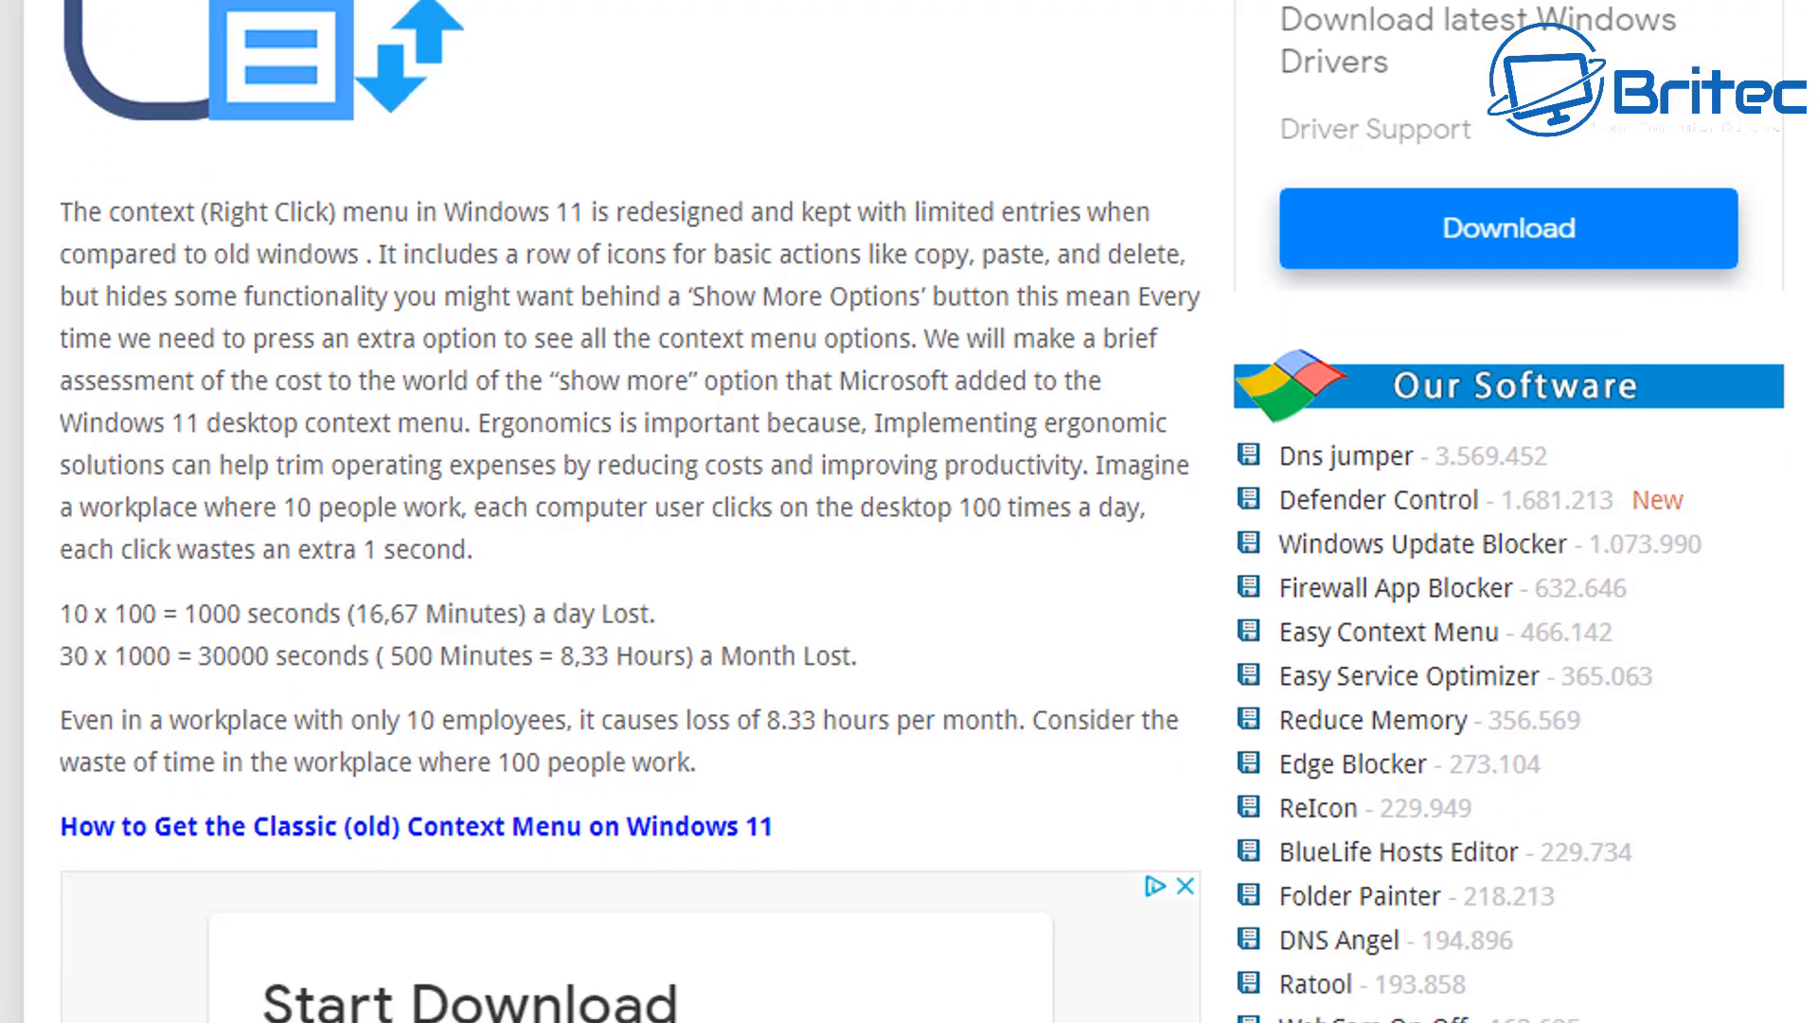
scroll(down, 3)
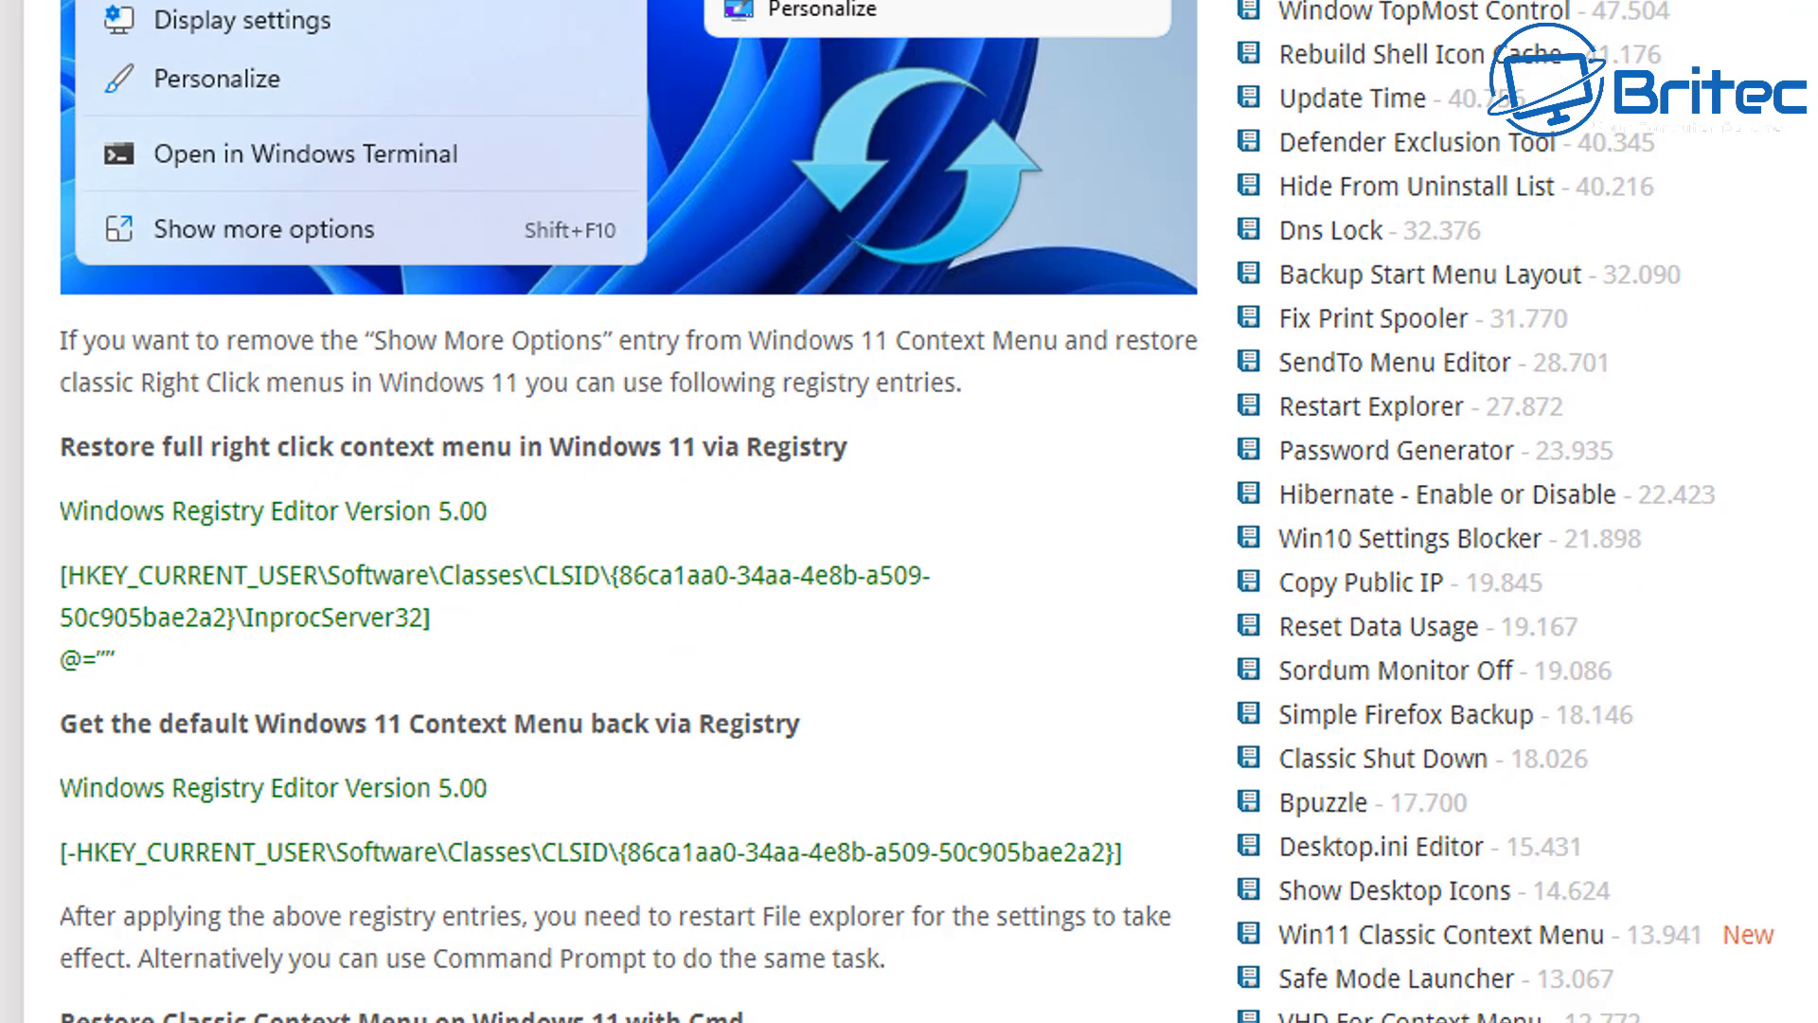
scroll(down, 3)
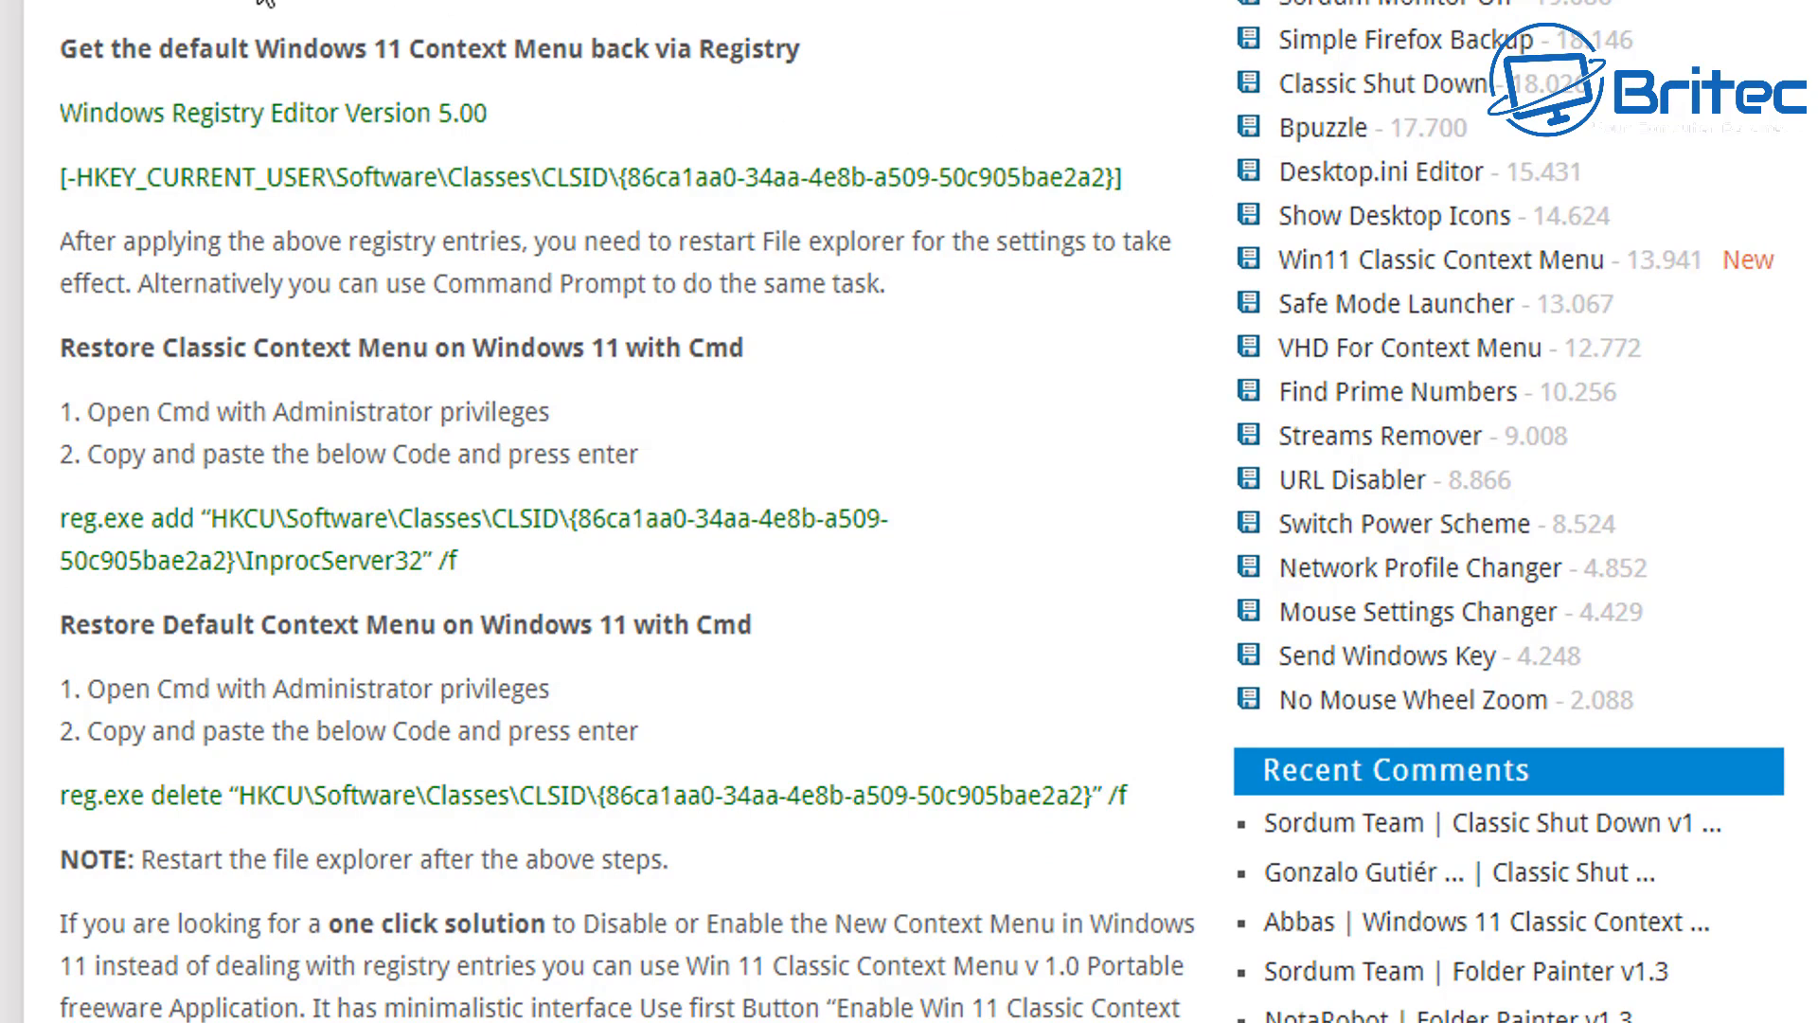
mouse_move(476, 678)
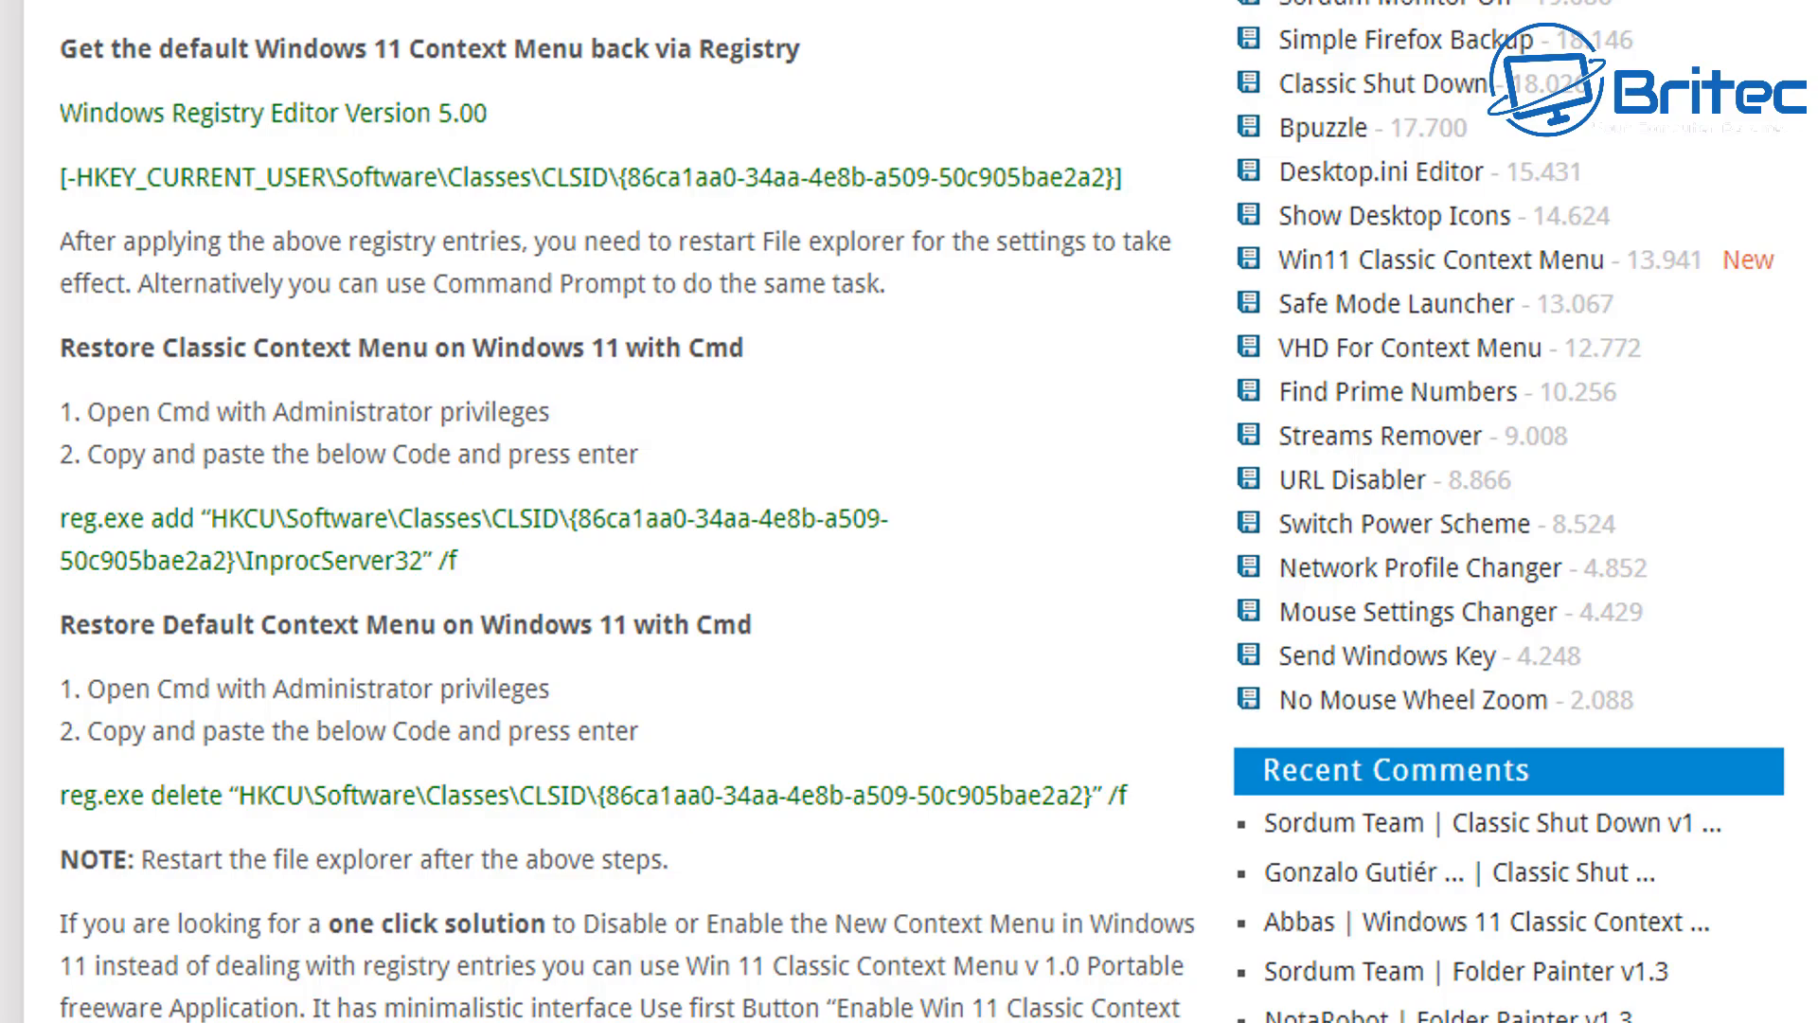
scroll(down, 3)
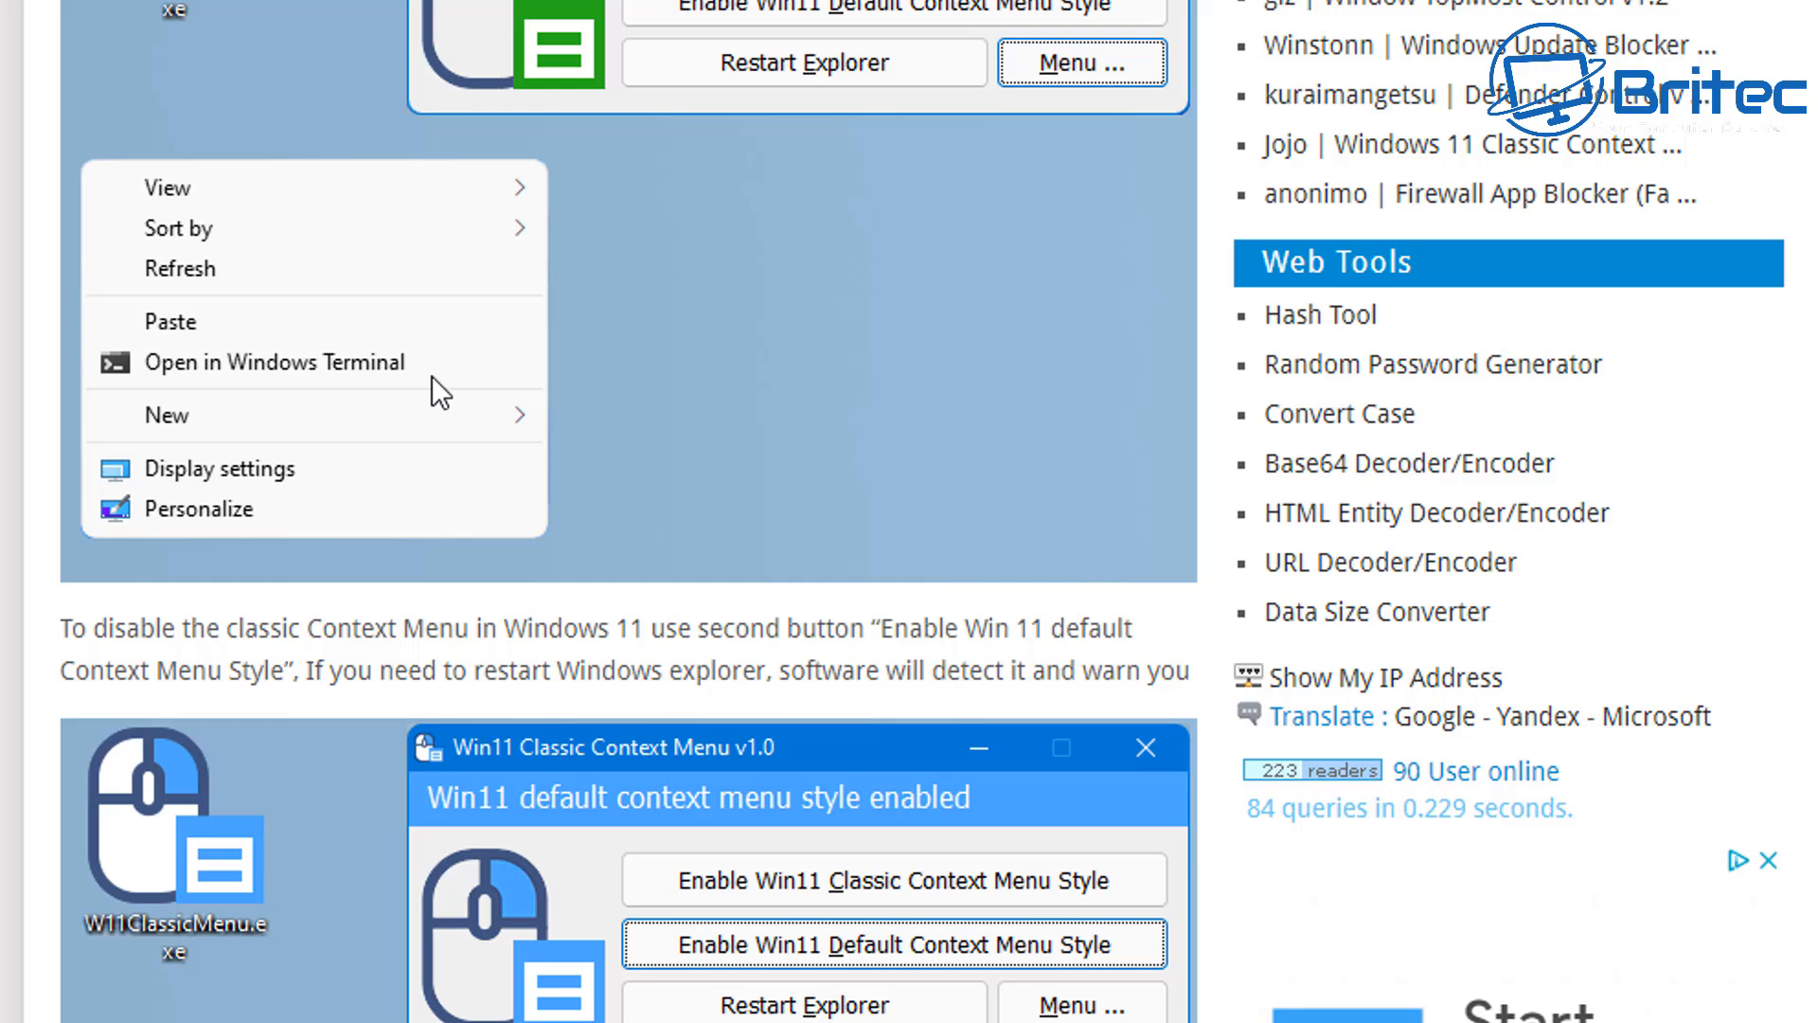
mouse_move(827, 52)
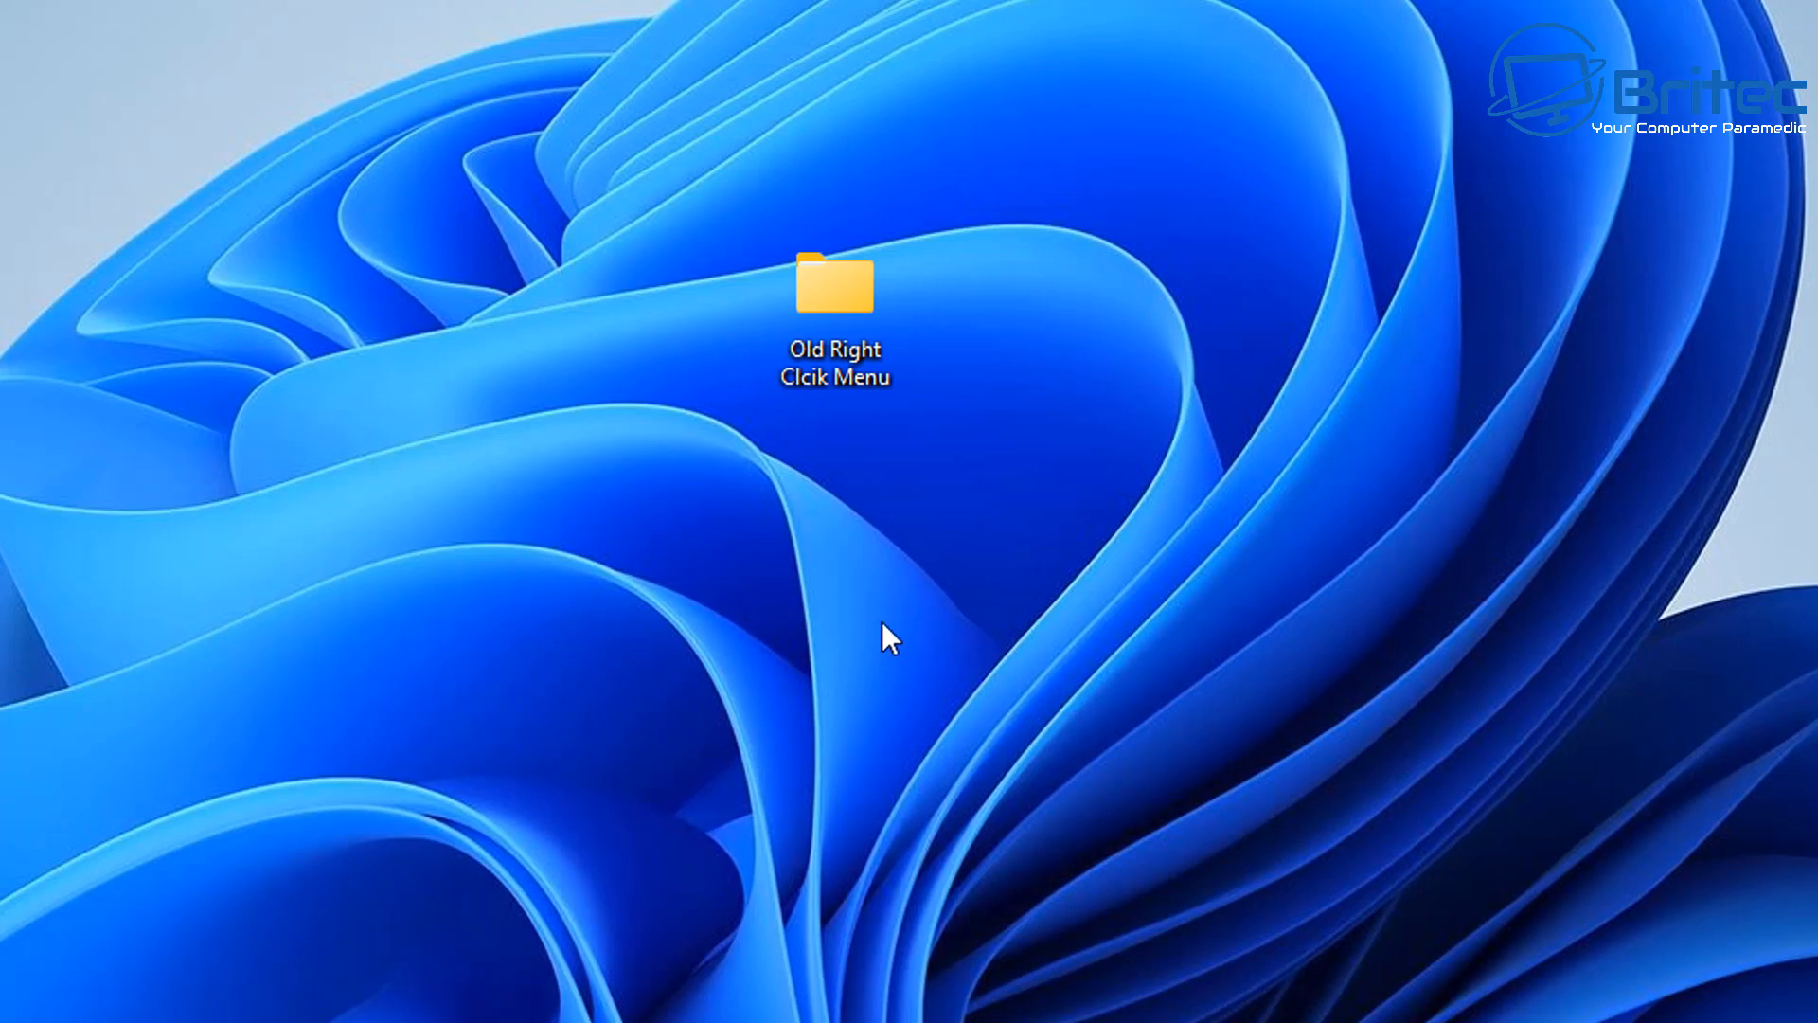
Step: Launch W11ClassicMenu.exe from the Old Right Click Menu\W11ClassicMenu folder
click(833, 284)
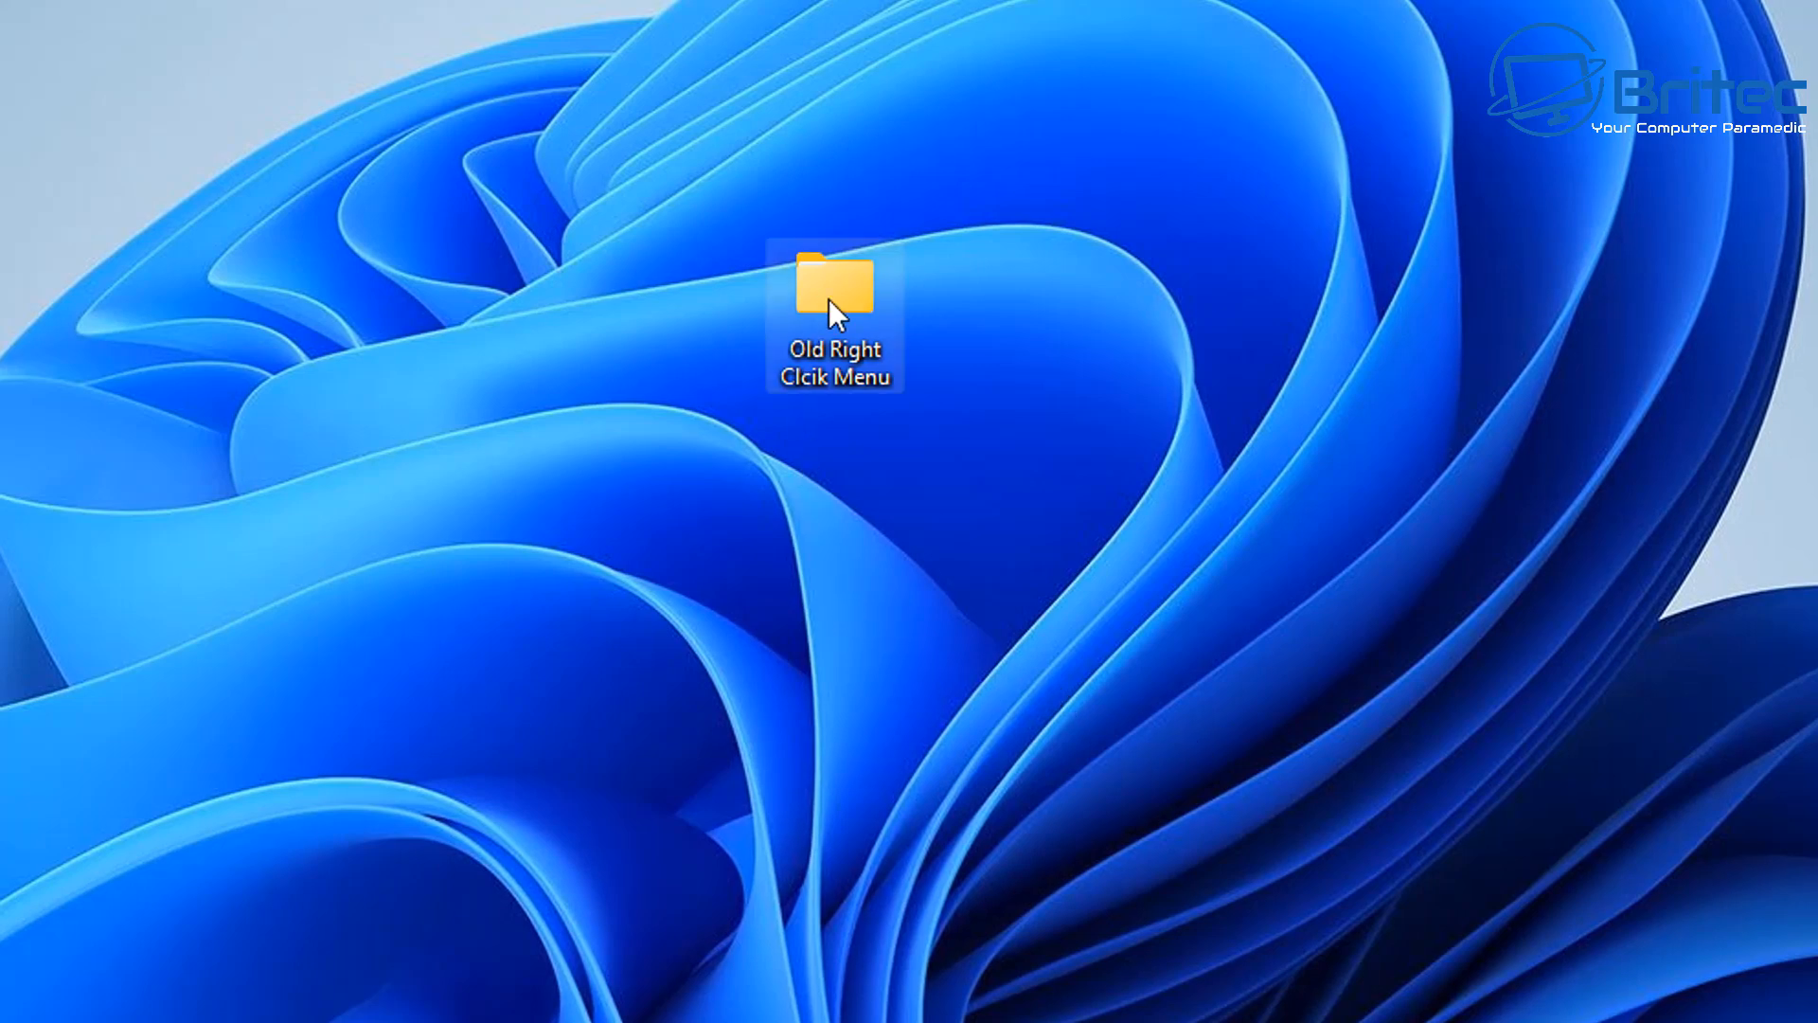
double_click(833, 284)
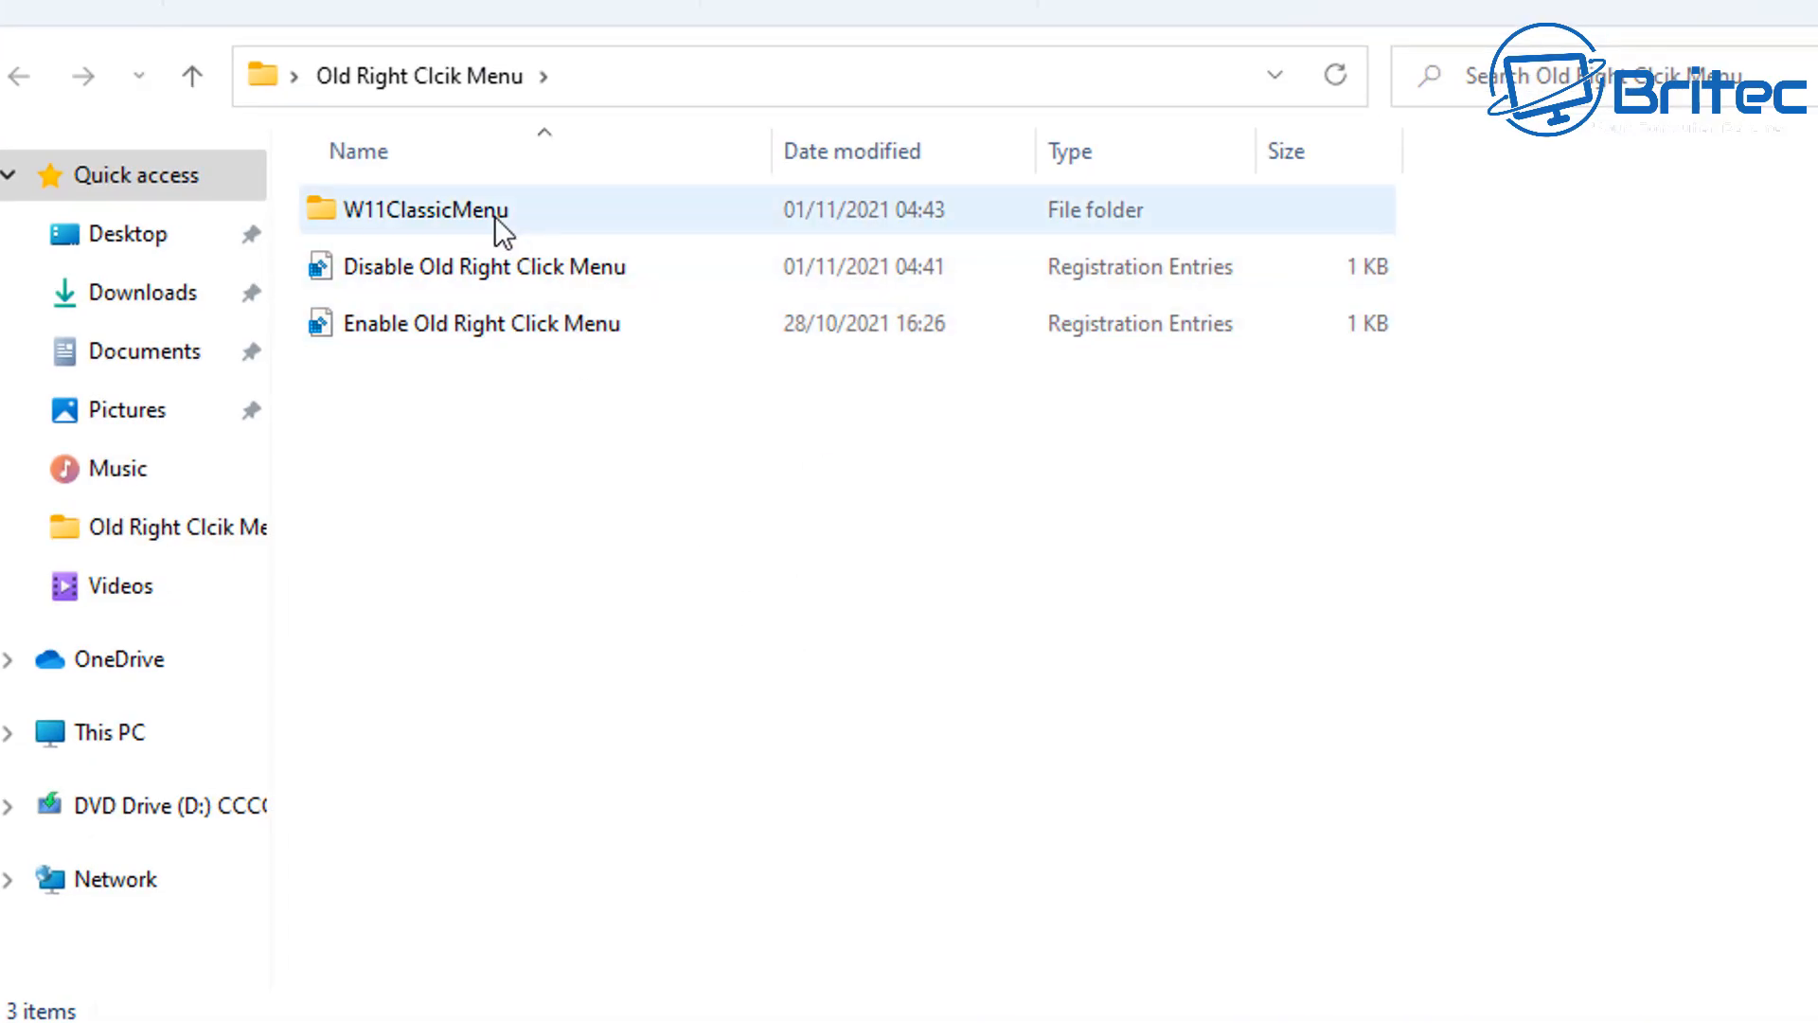
double_click(429, 208)
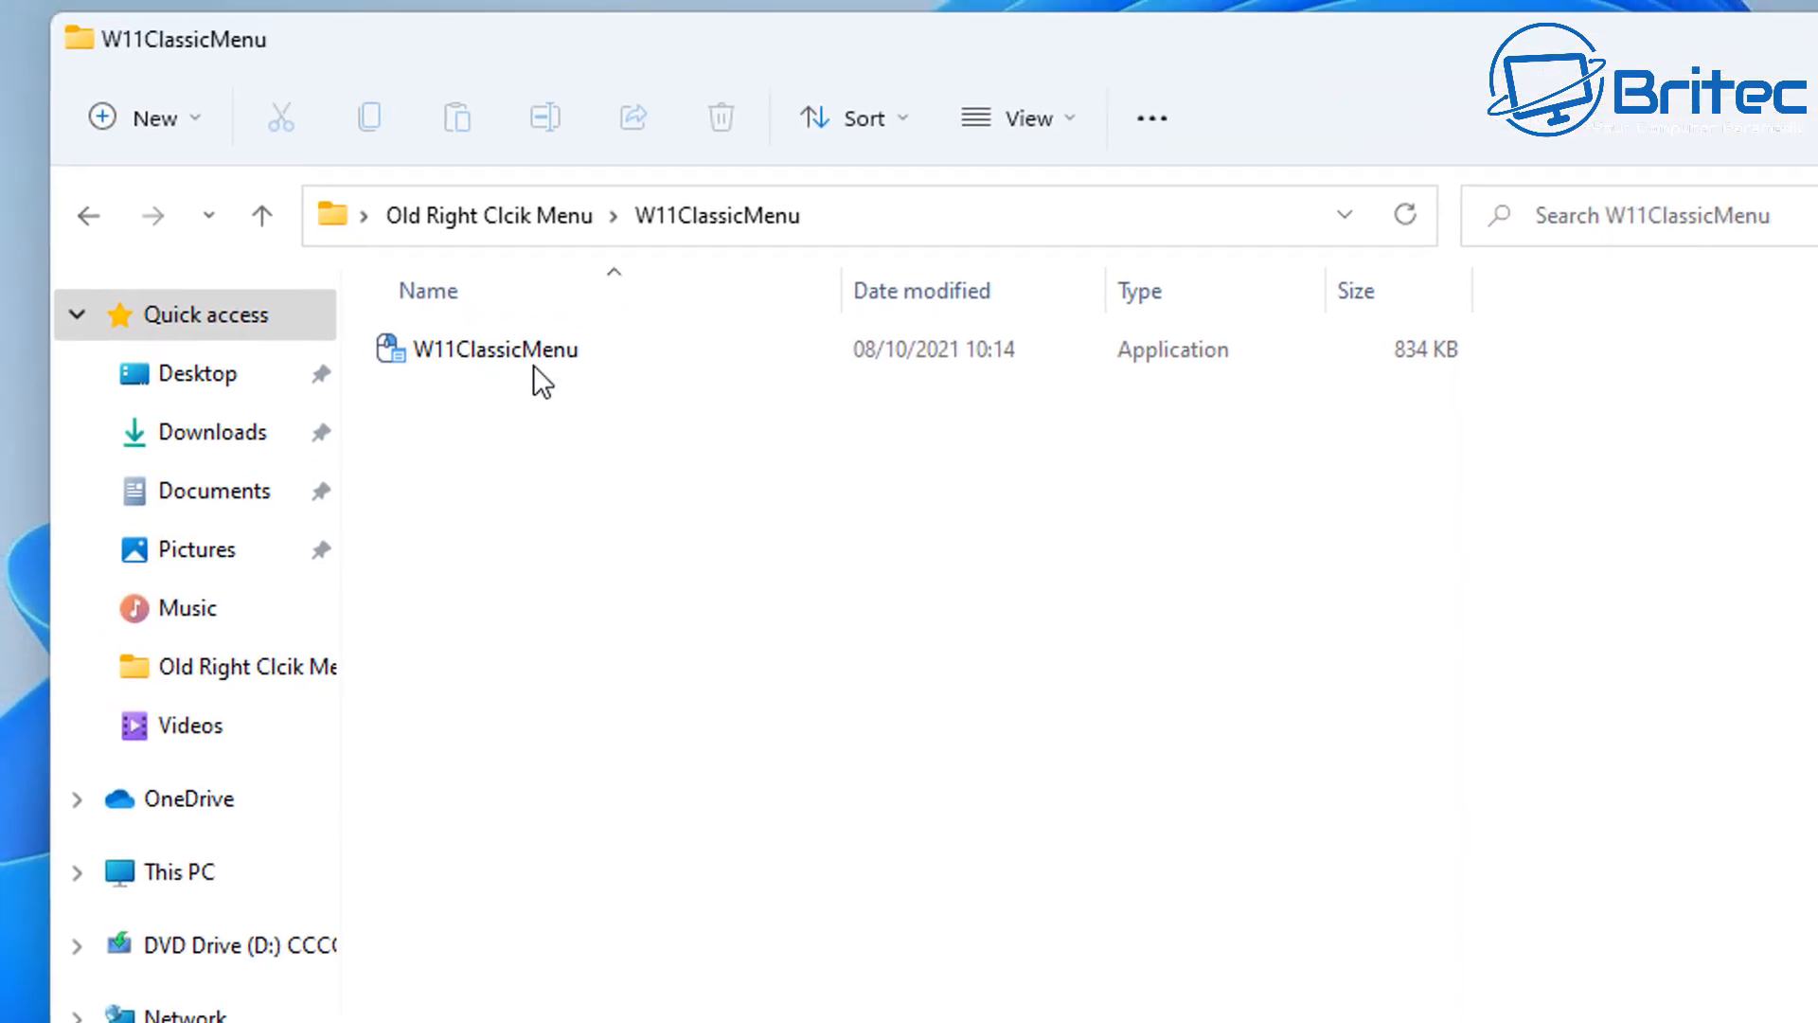
double_click(496, 349)
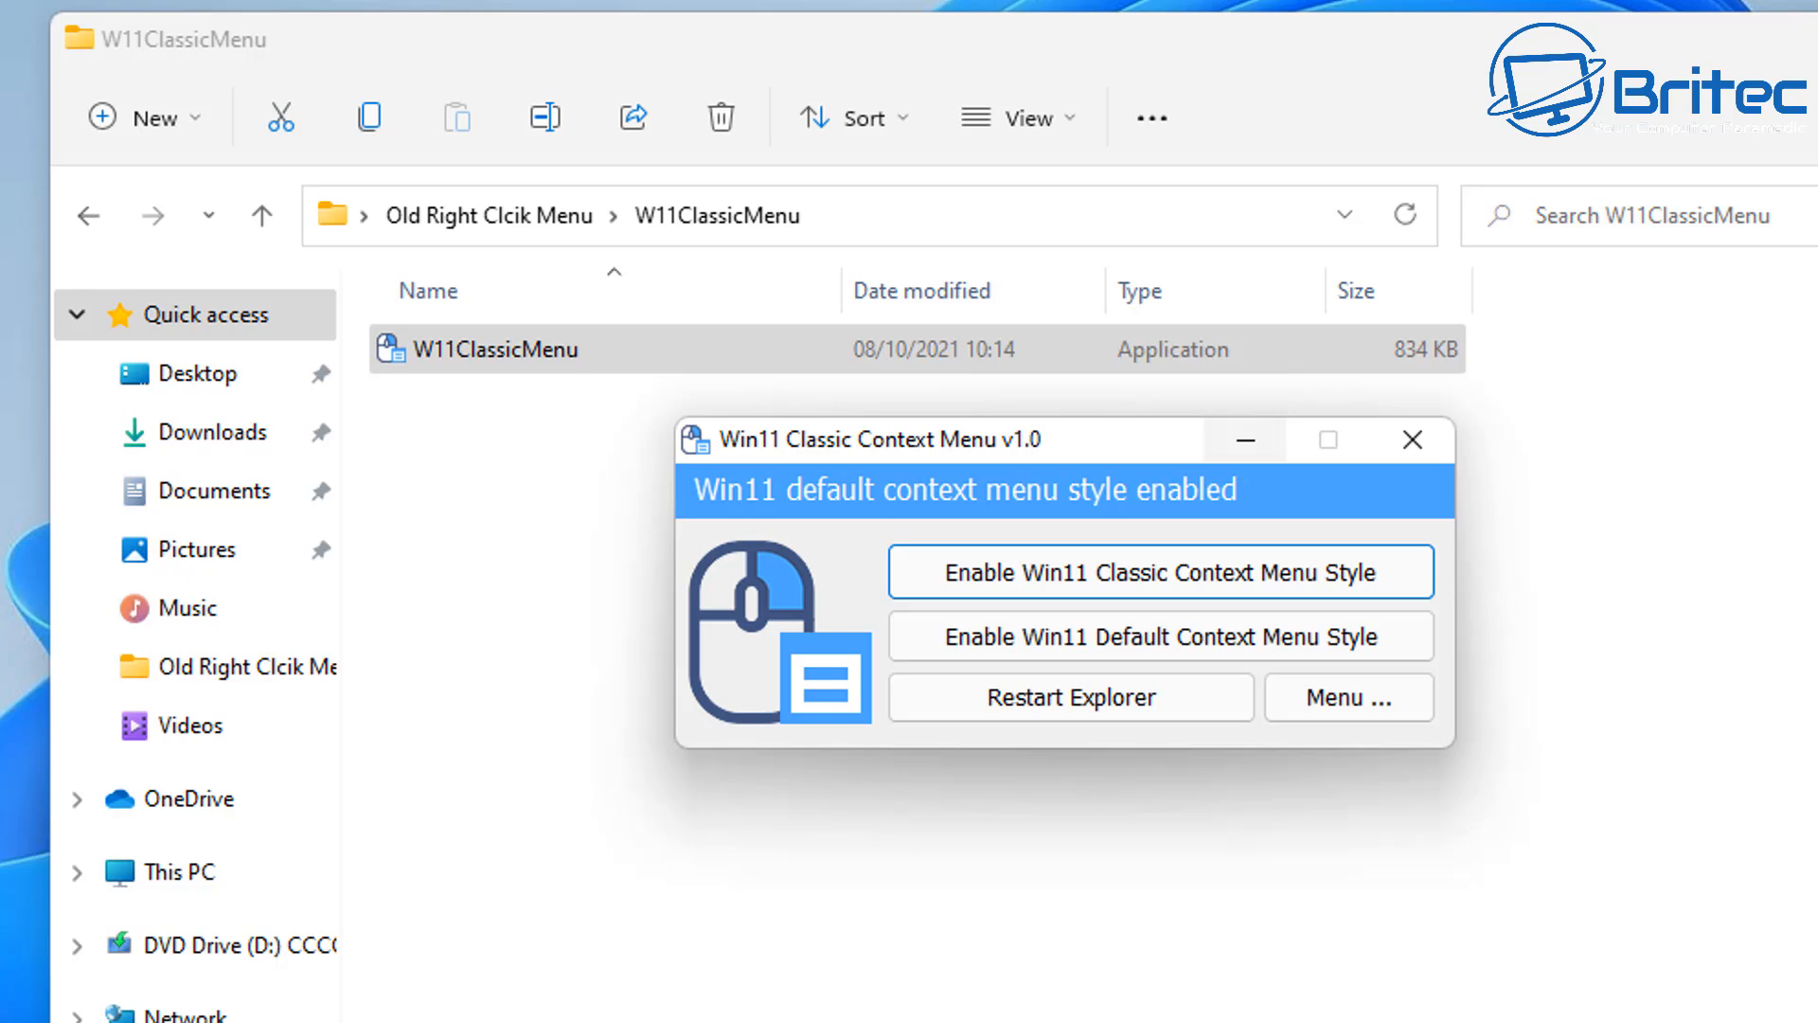
Step: Enable the classic context menu style, restart Explorer, and check the desktop menu
click(1068, 697)
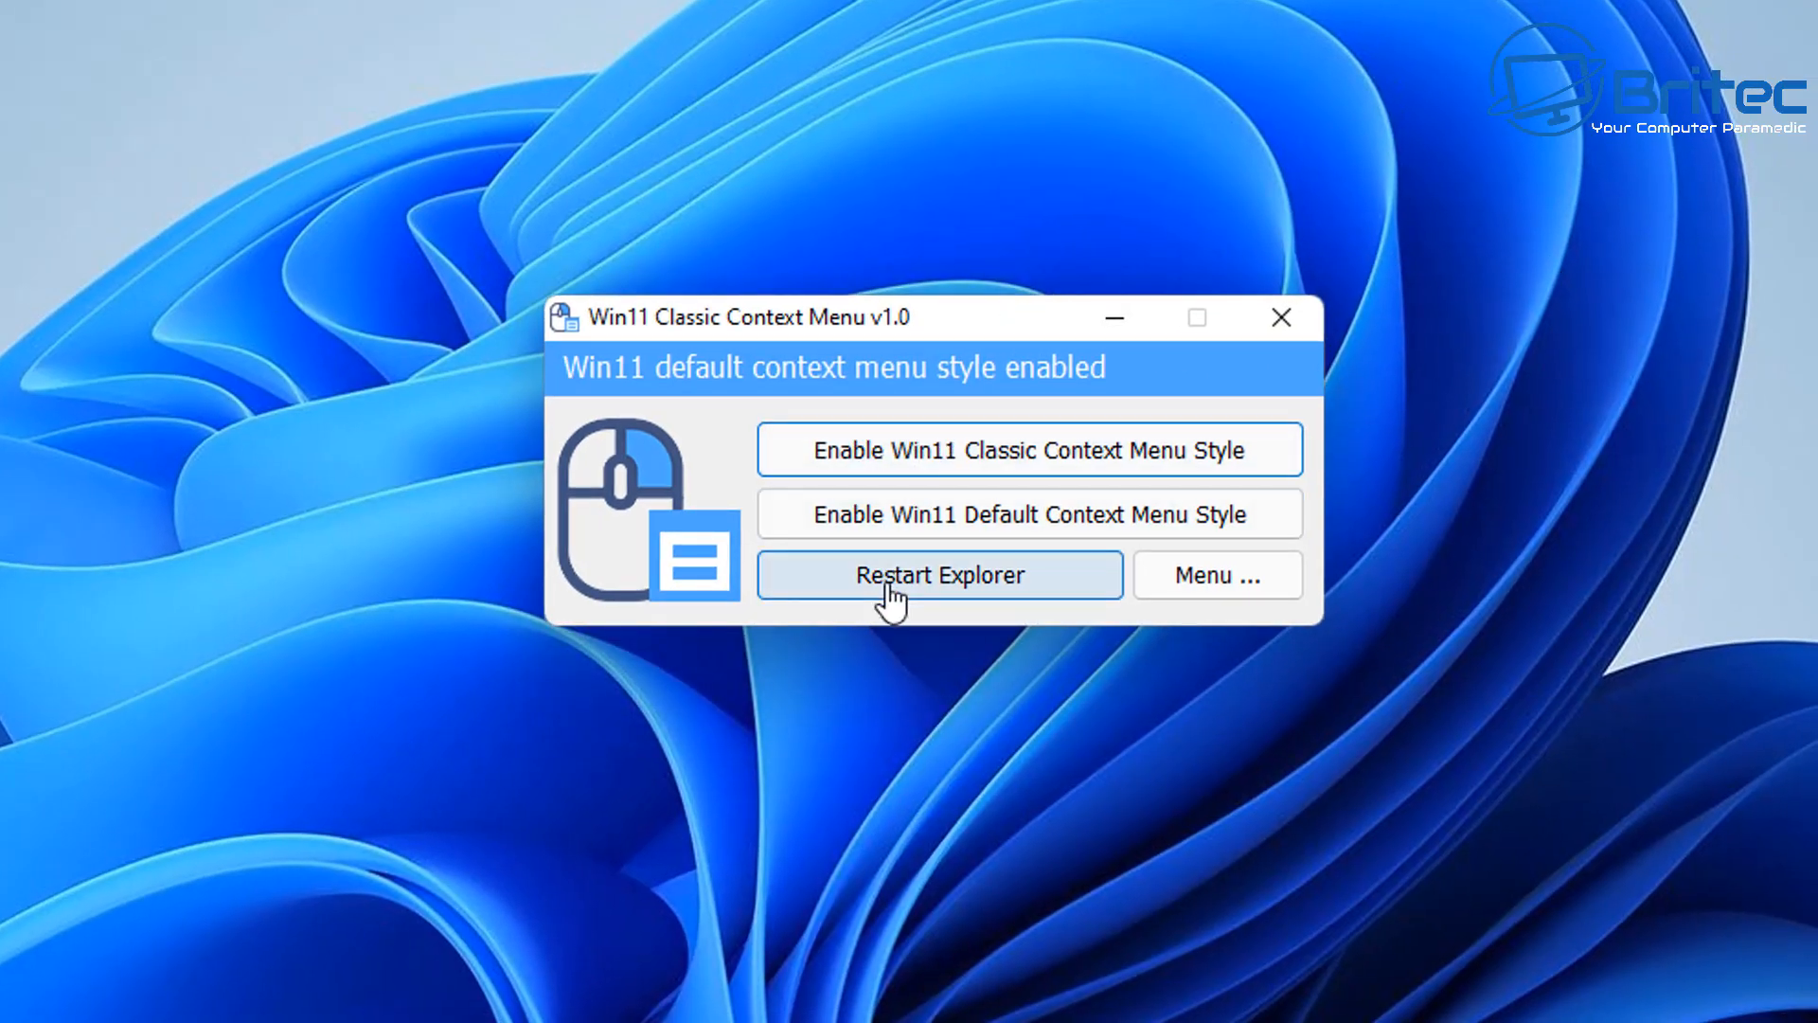
mouse_move(992, 554)
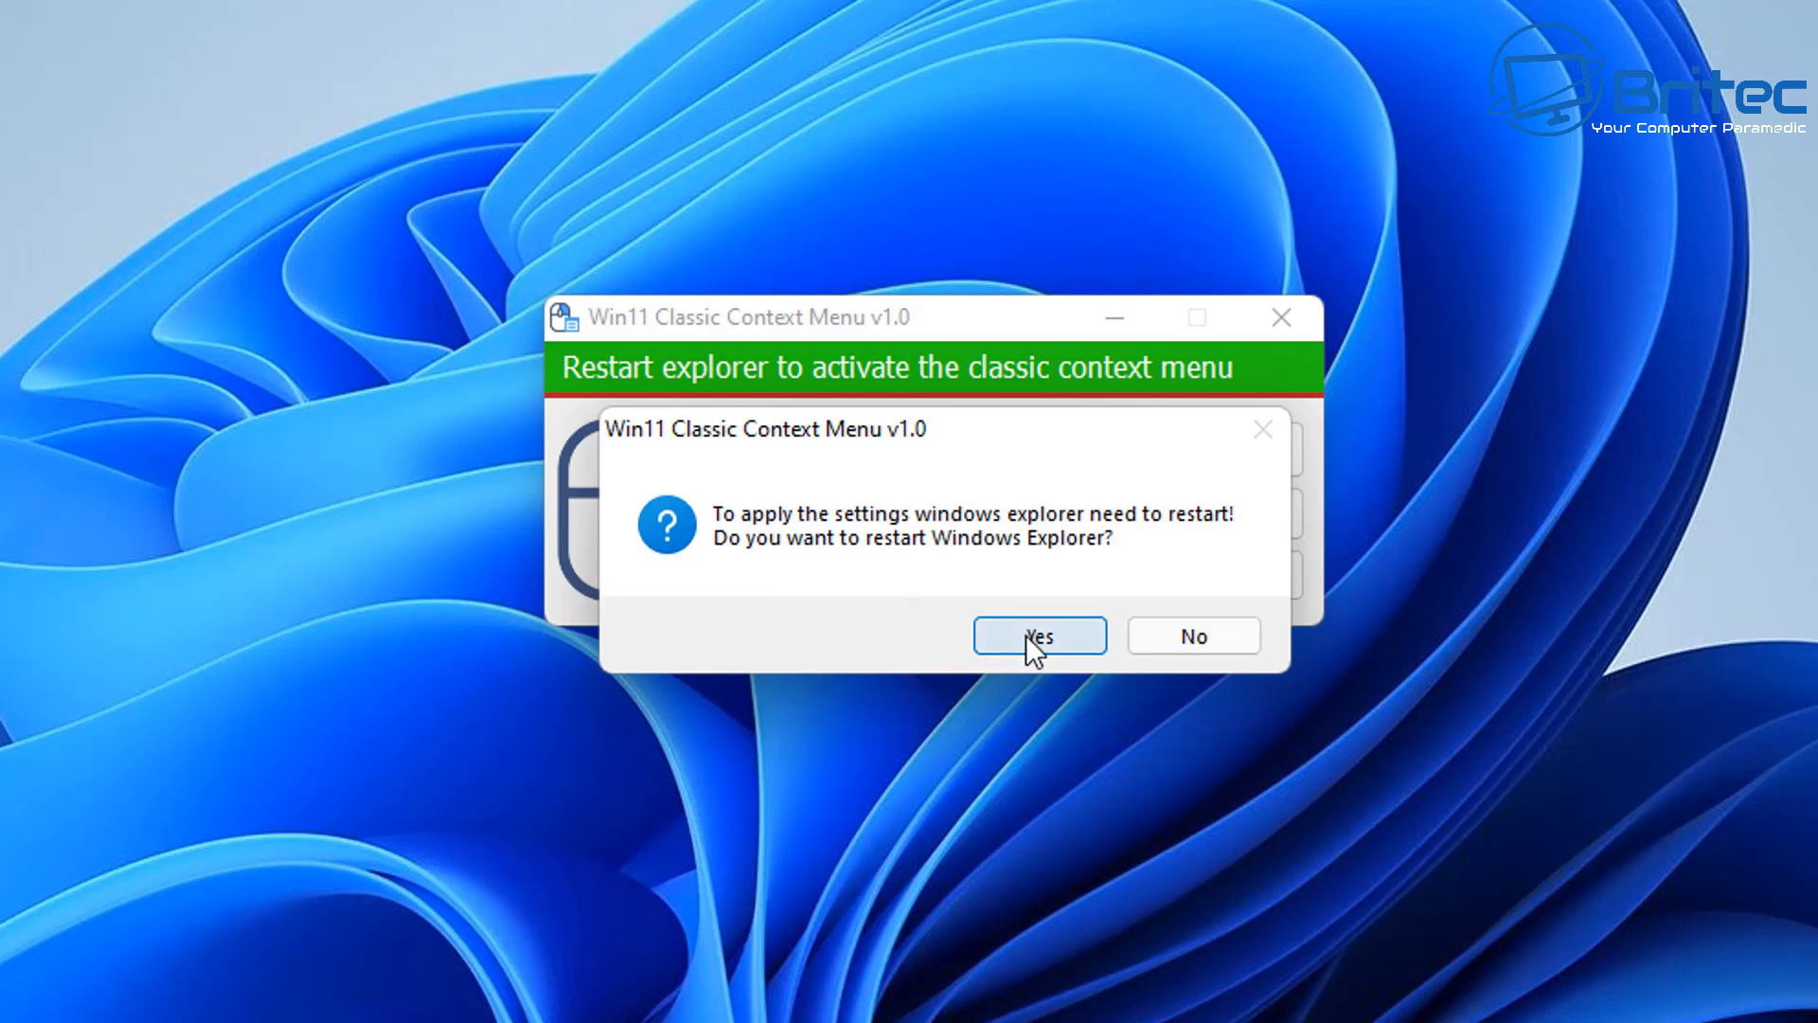
click(1037, 635)
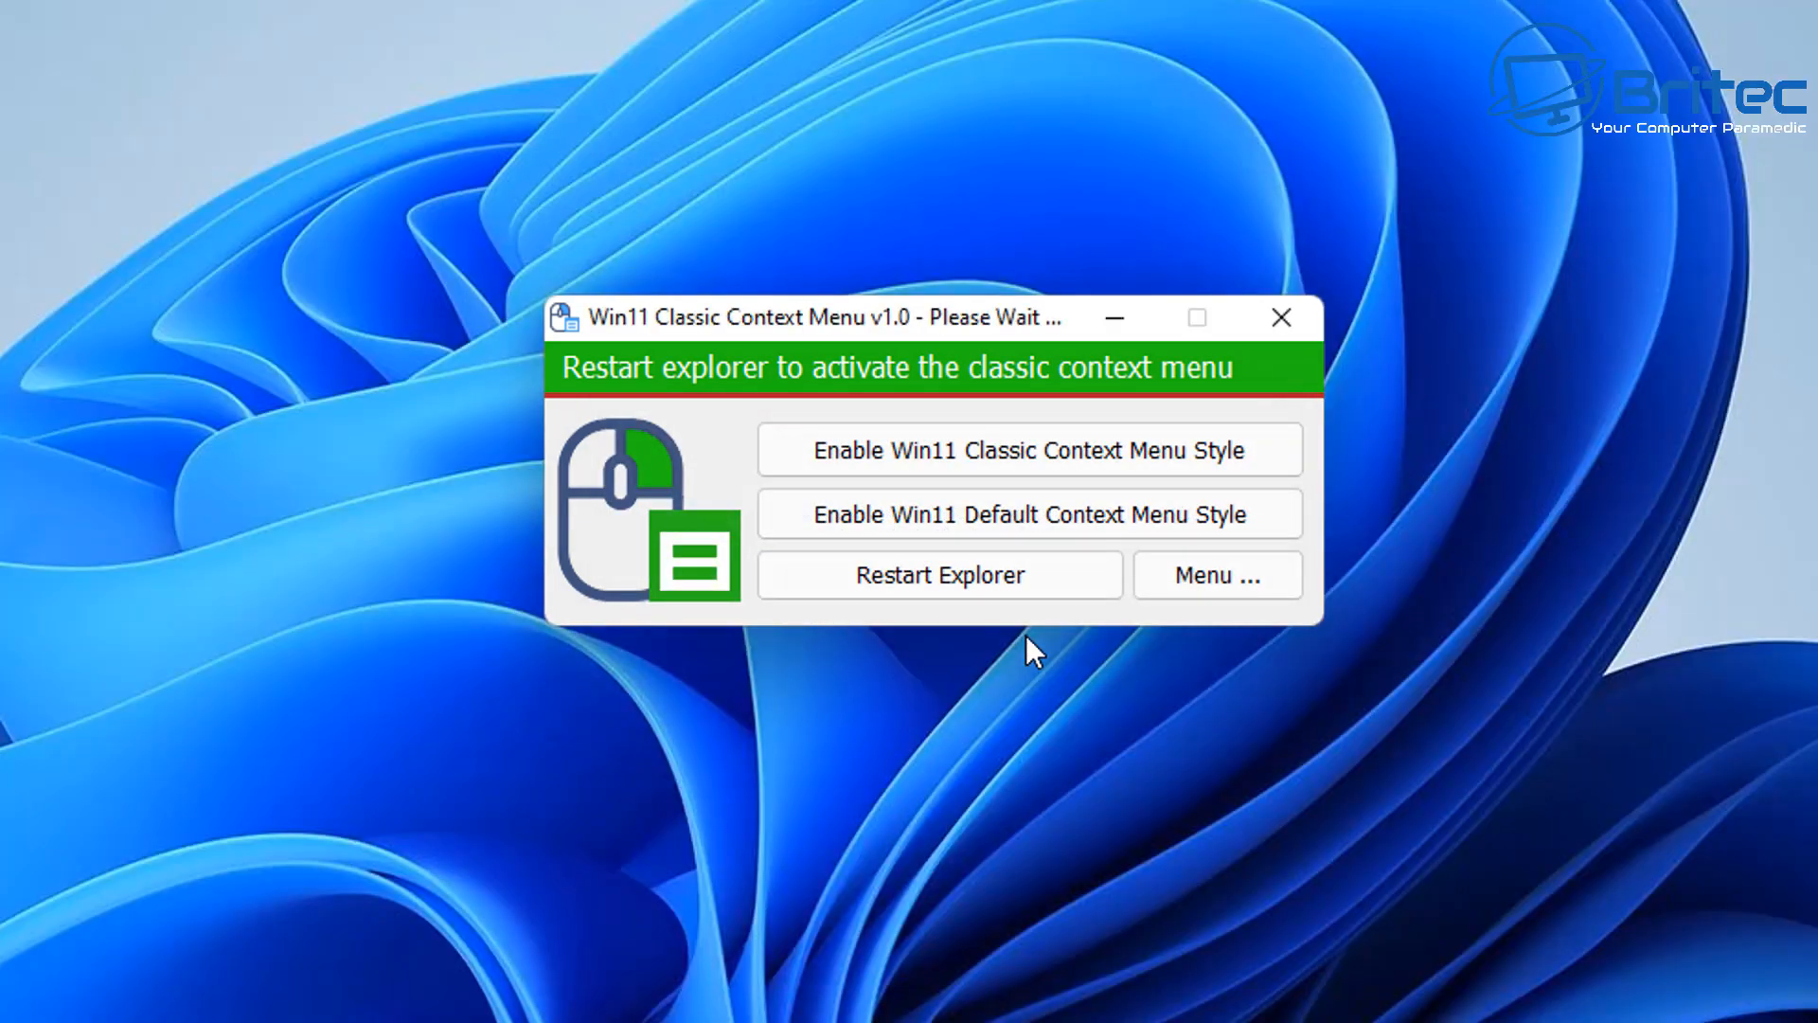
click(1027, 450)
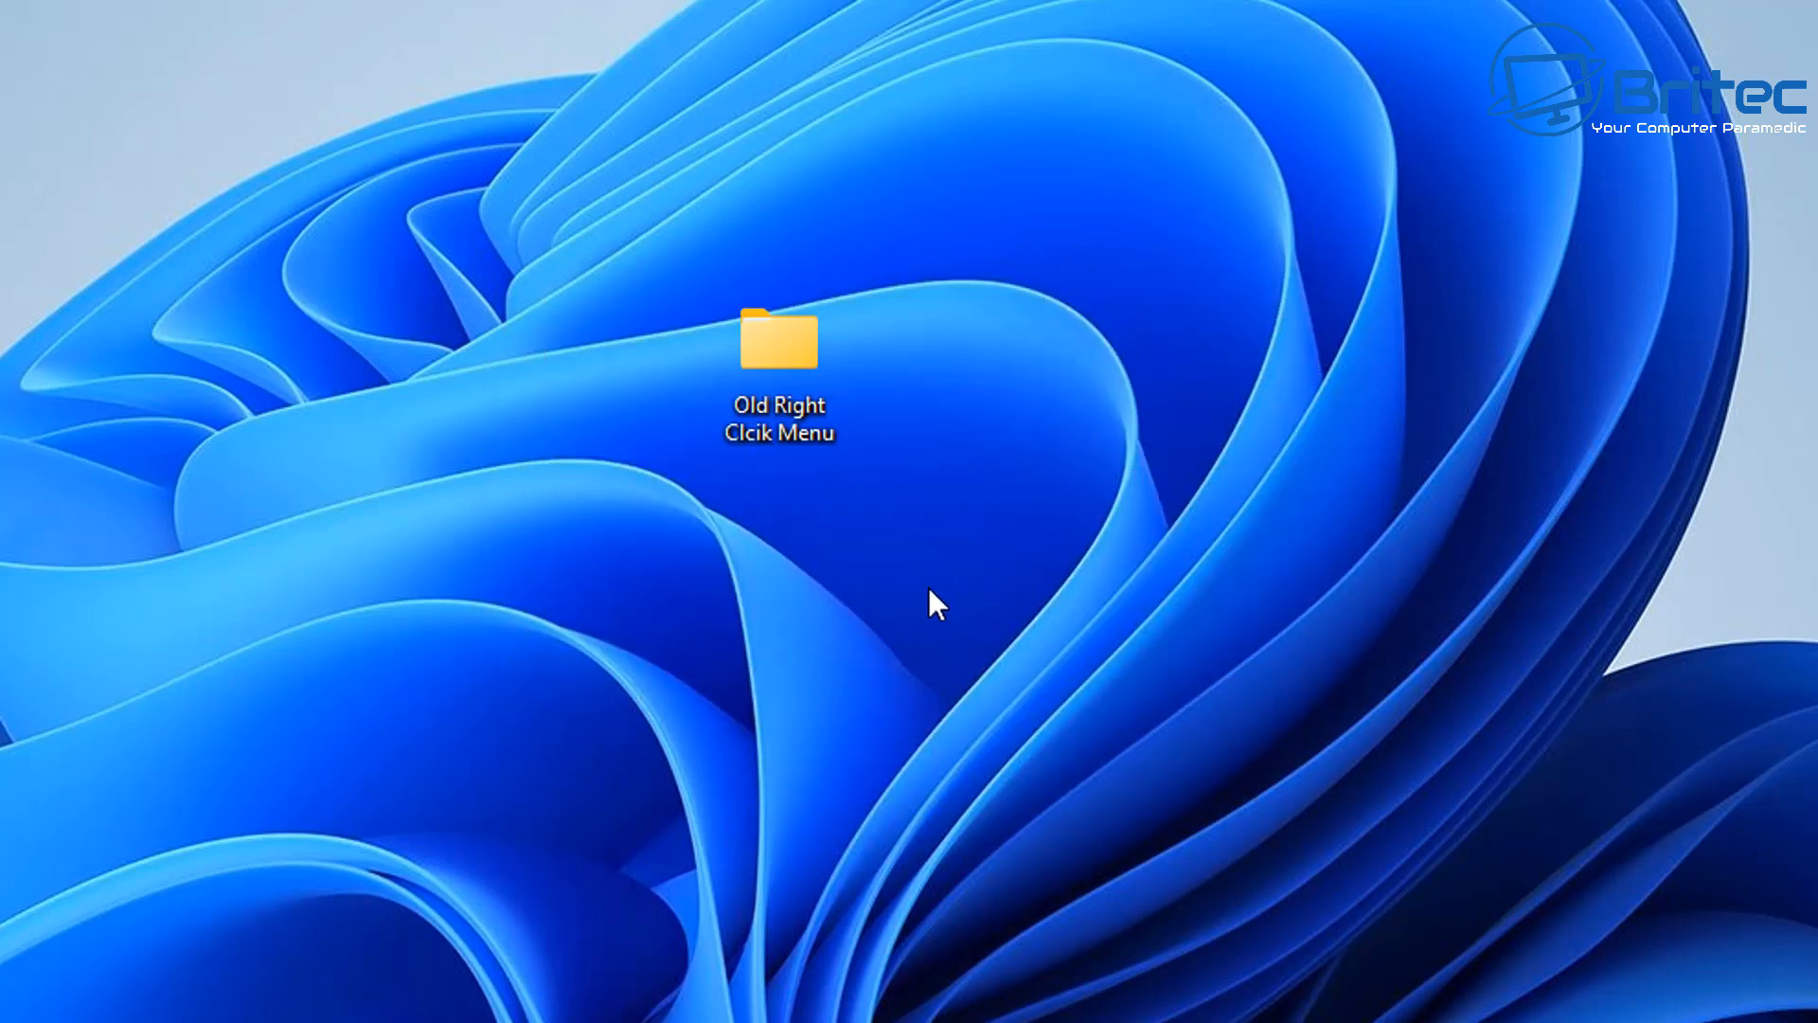
right_click(778, 339)
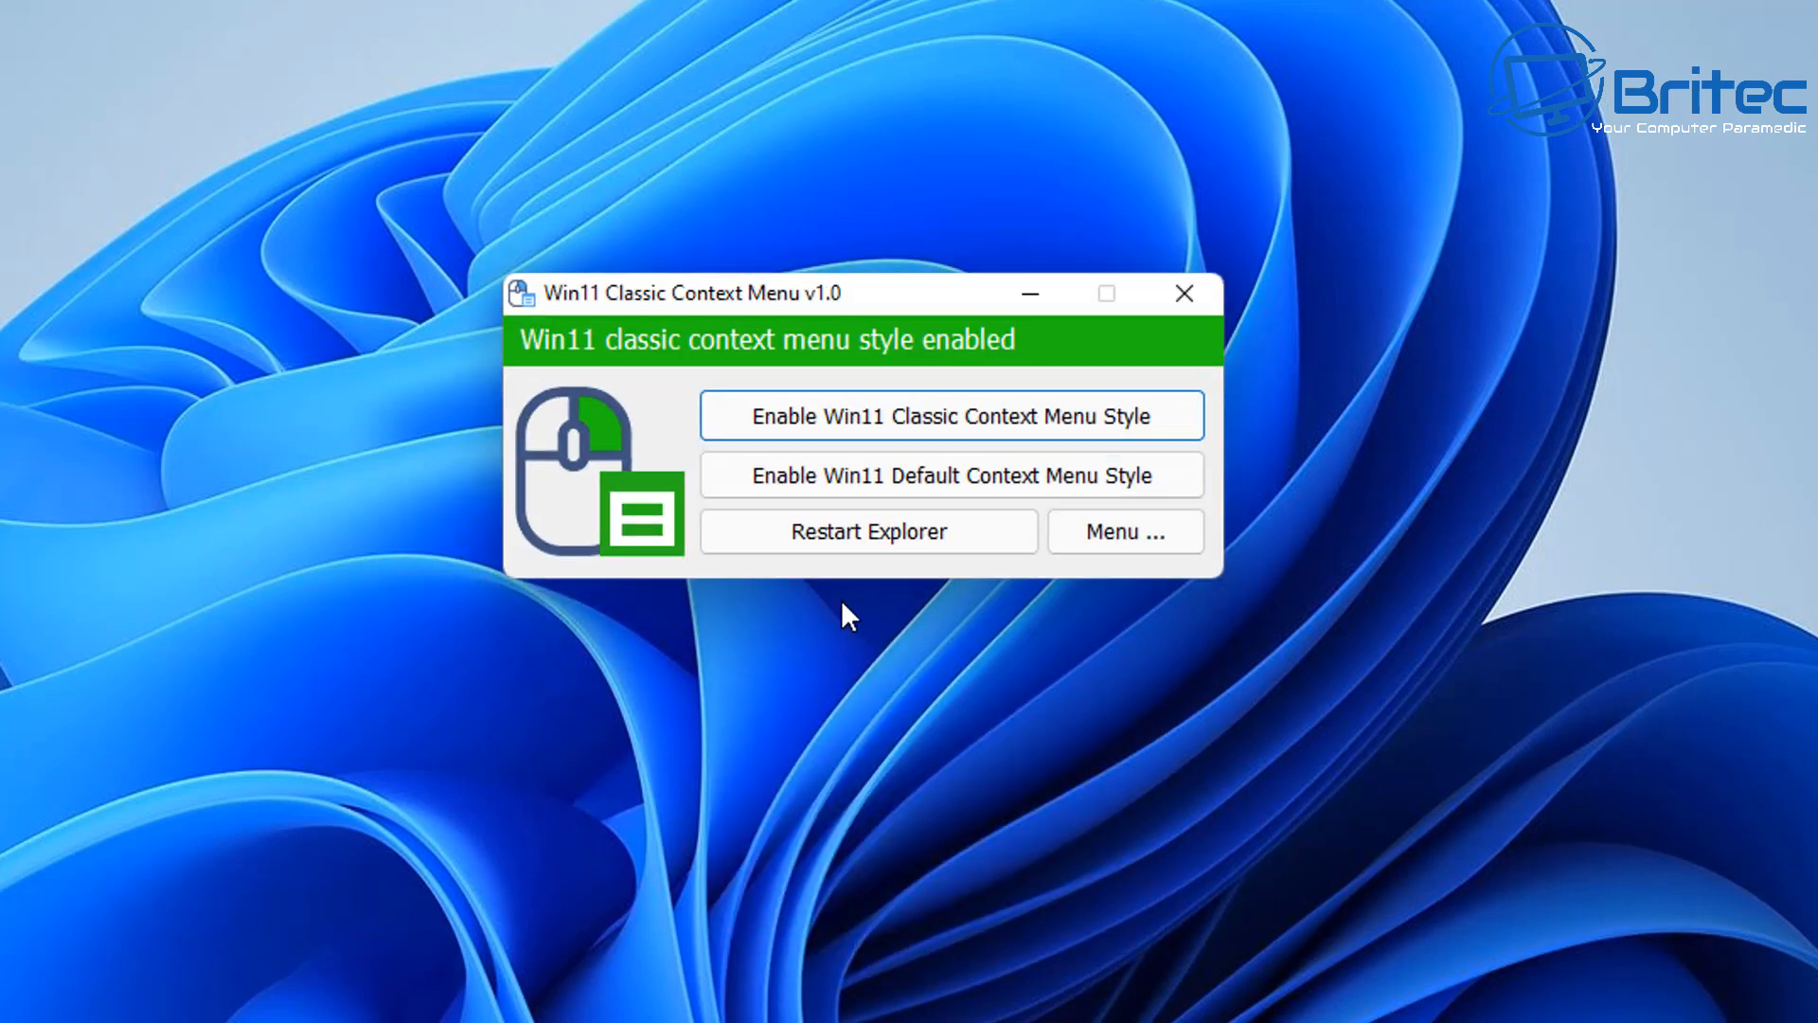
mouse_move(870, 449)
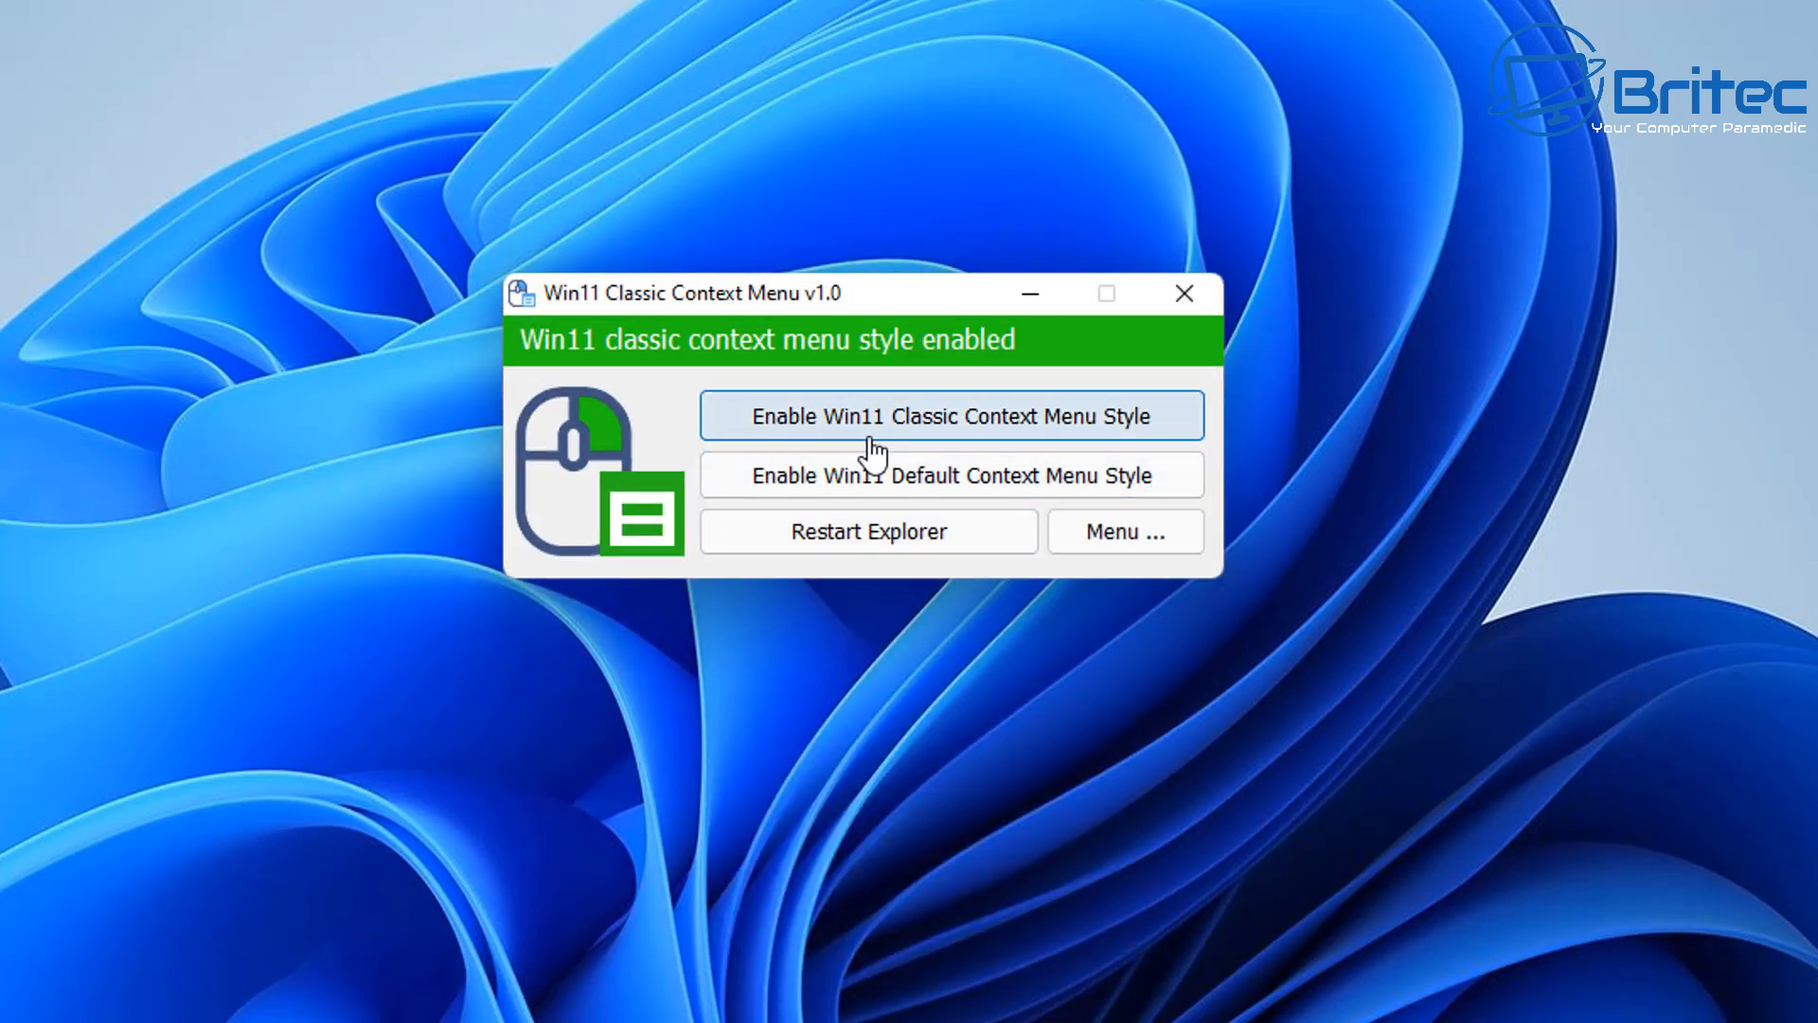
mouse_move(981, 488)
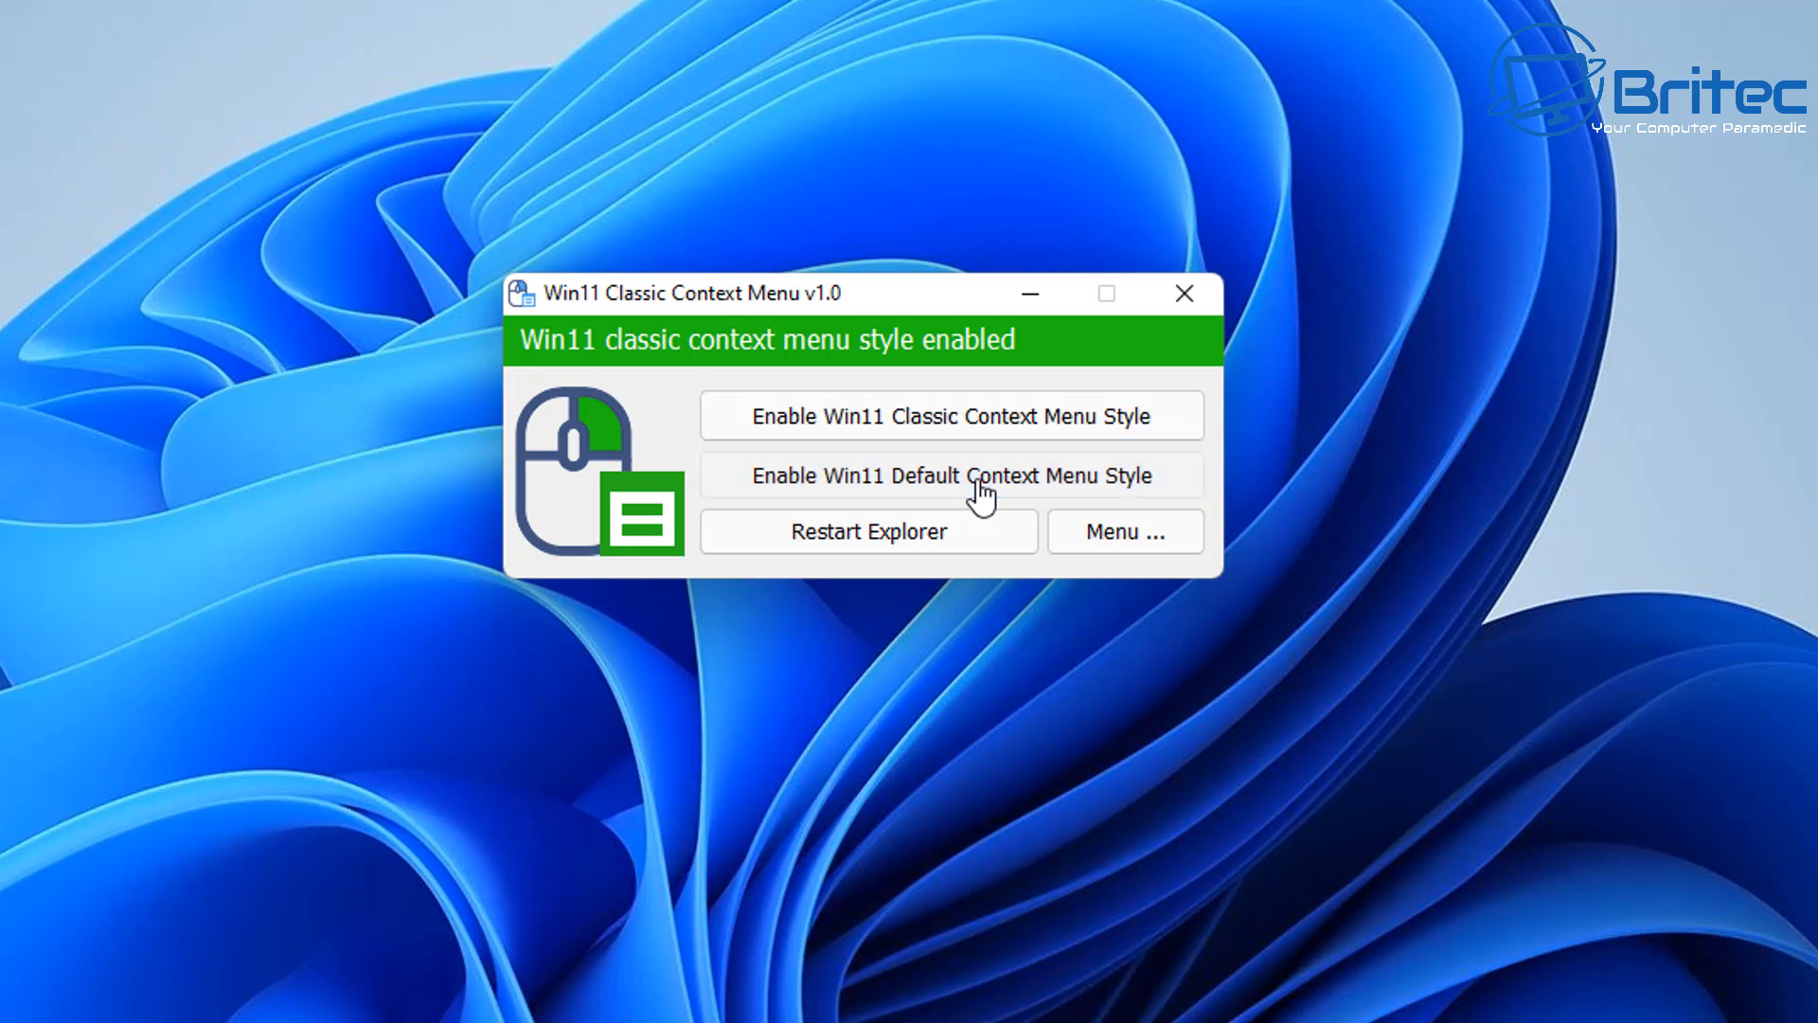
Step: Re-enable the Win11 default context menu style, restart Explorer, test it, and close the utility
click(950, 475)
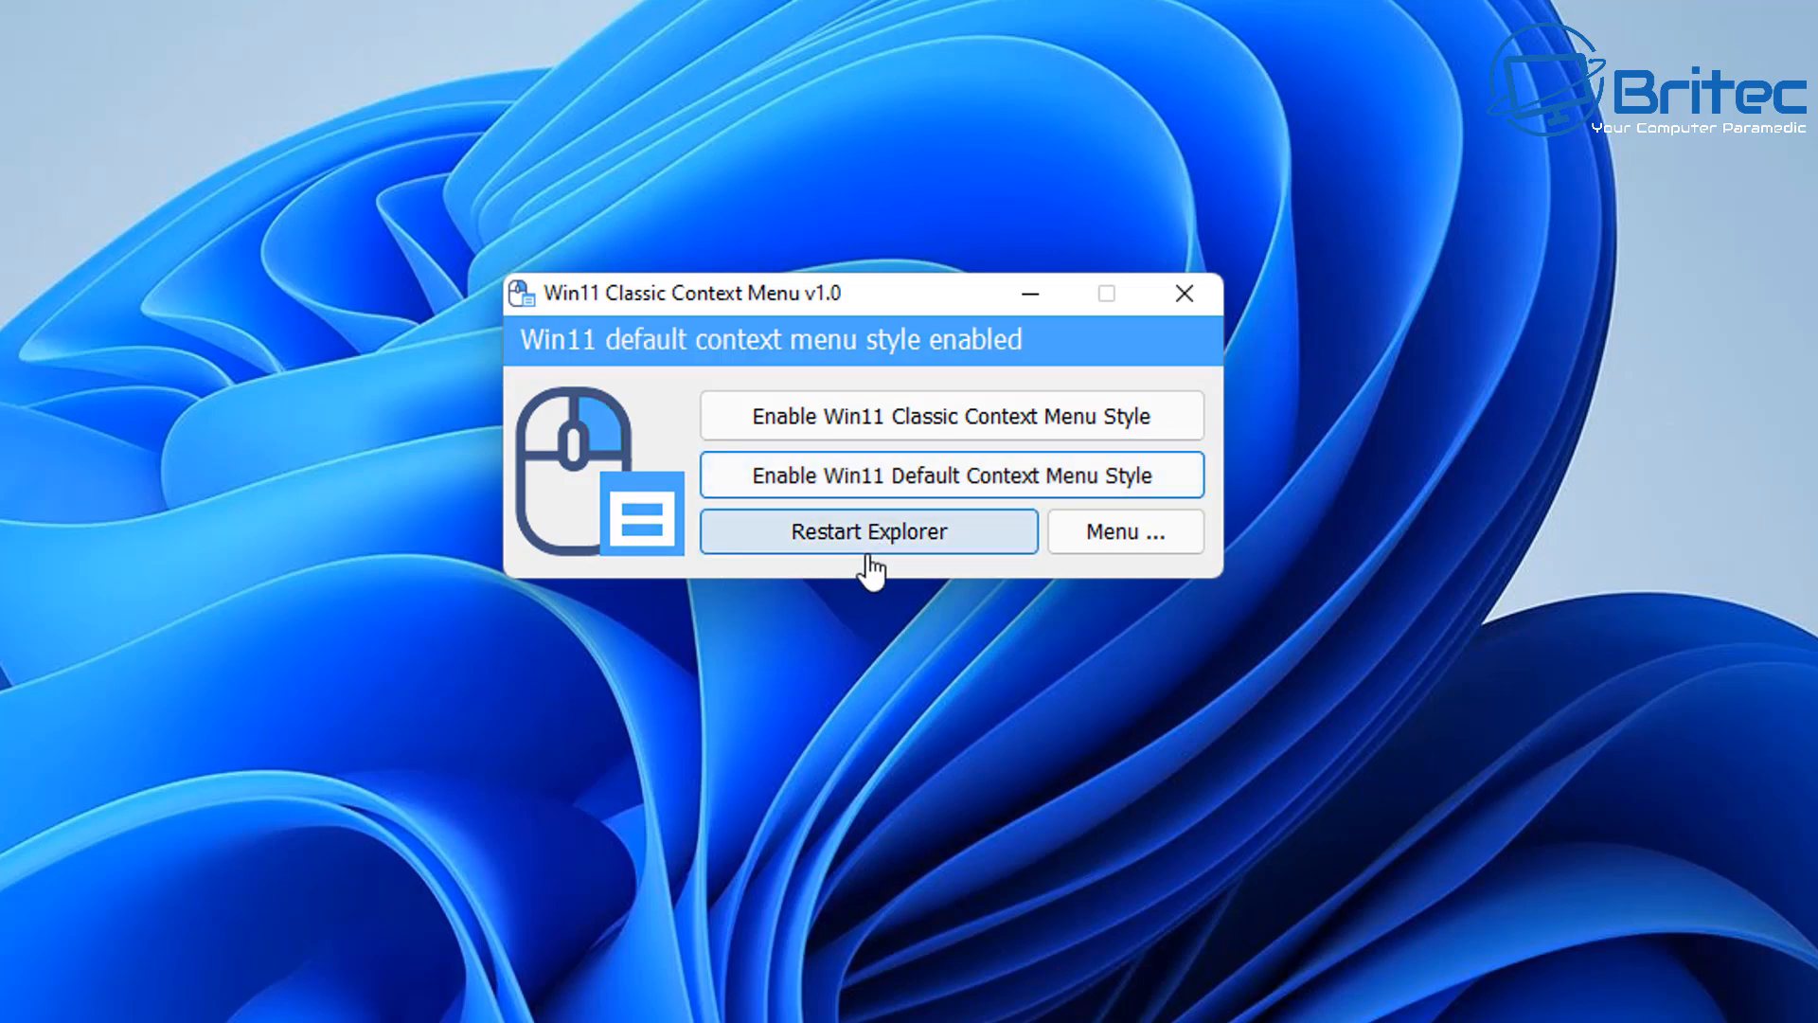
click(867, 531)
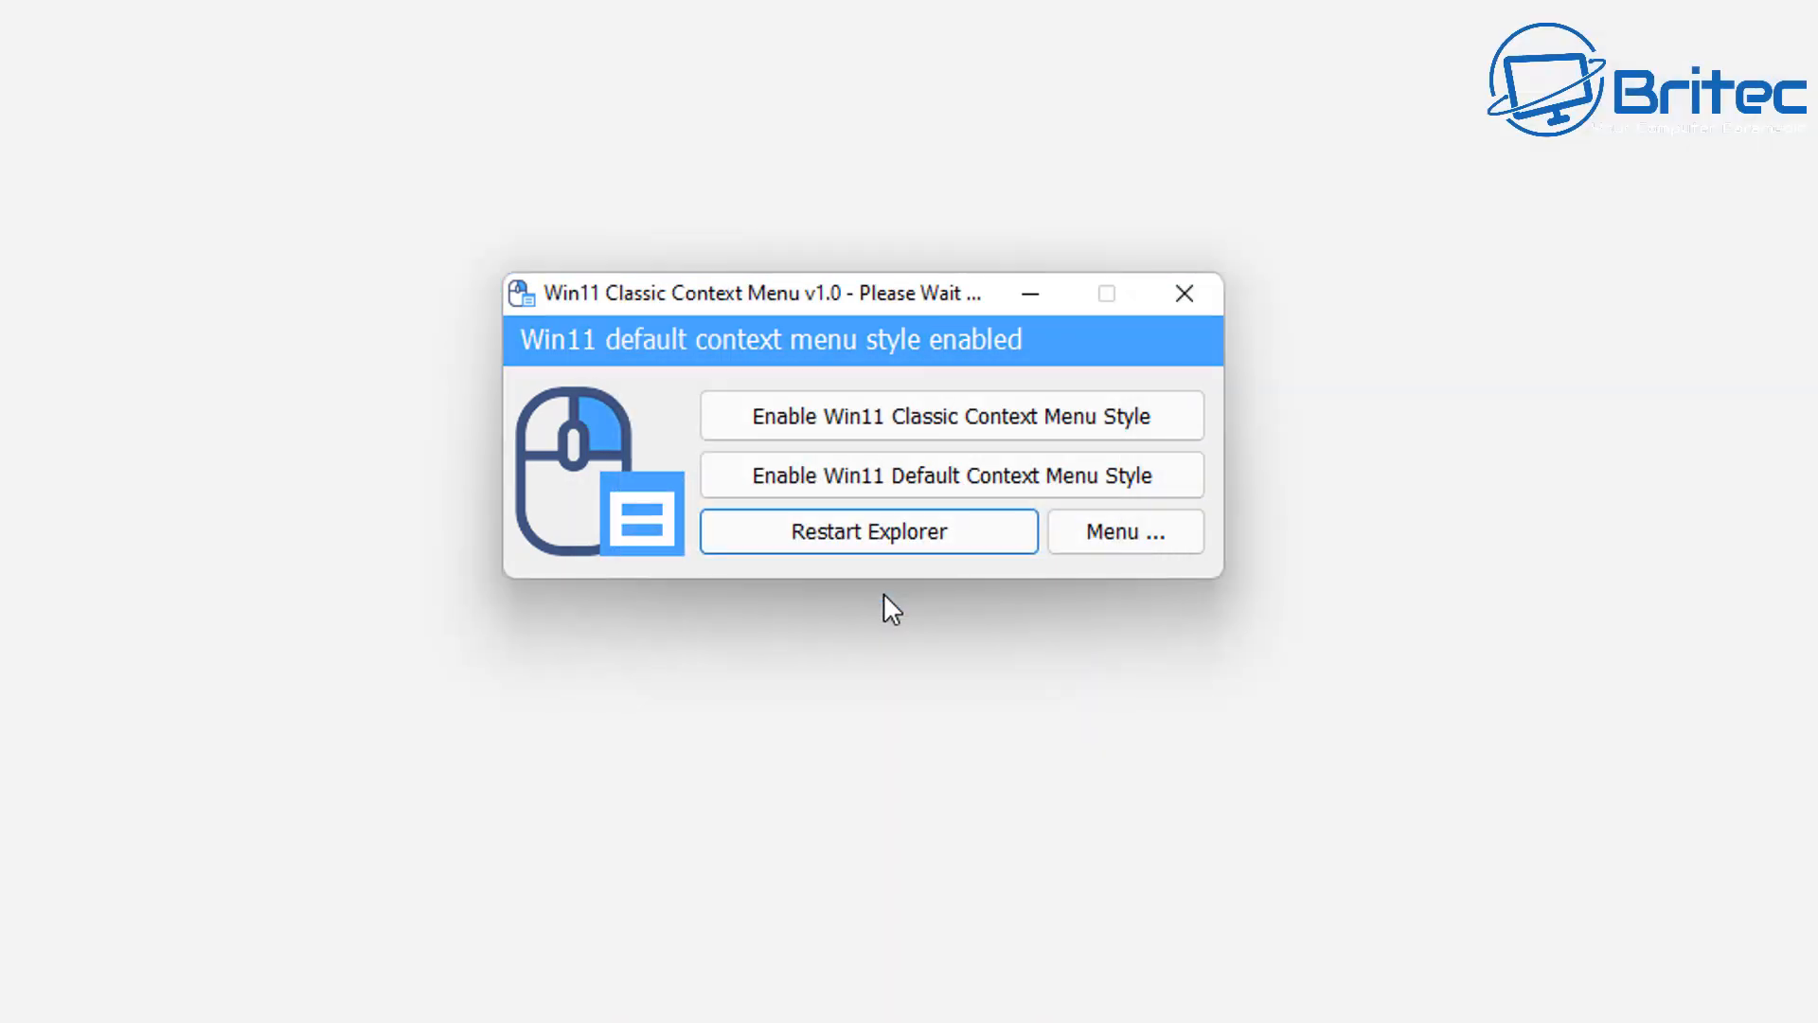
click(867, 532)
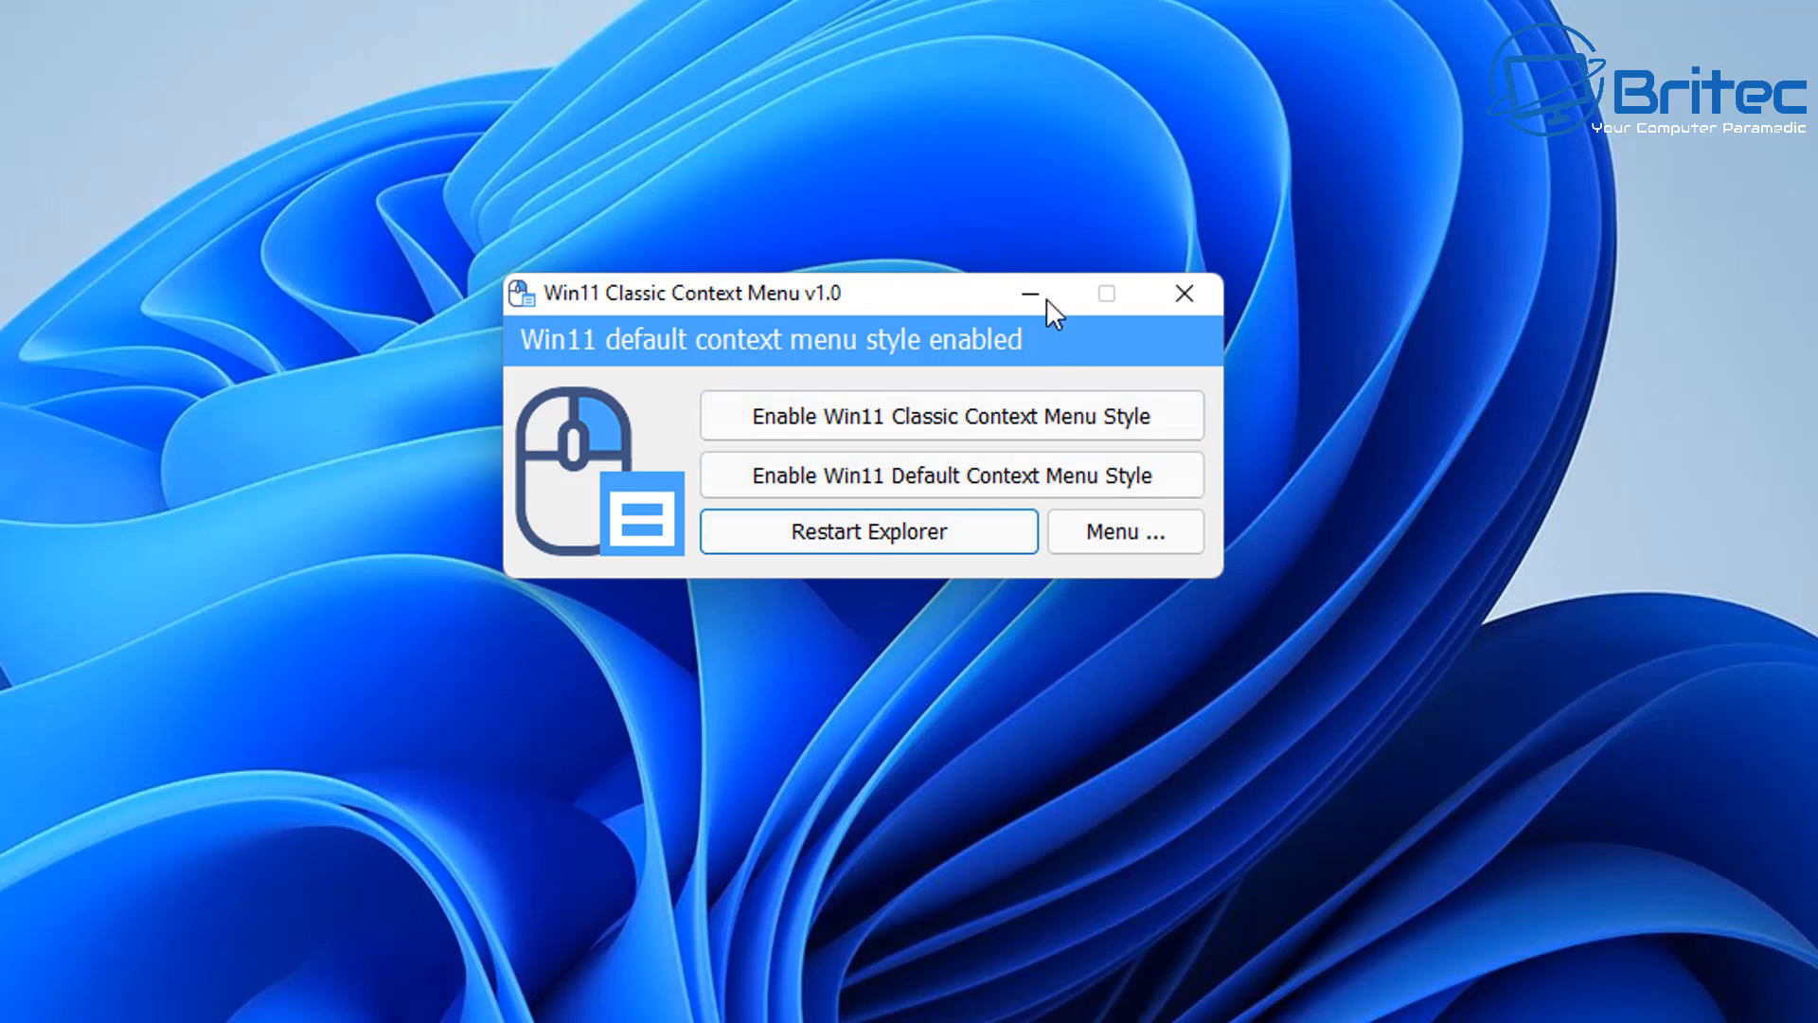
right_click(719, 336)
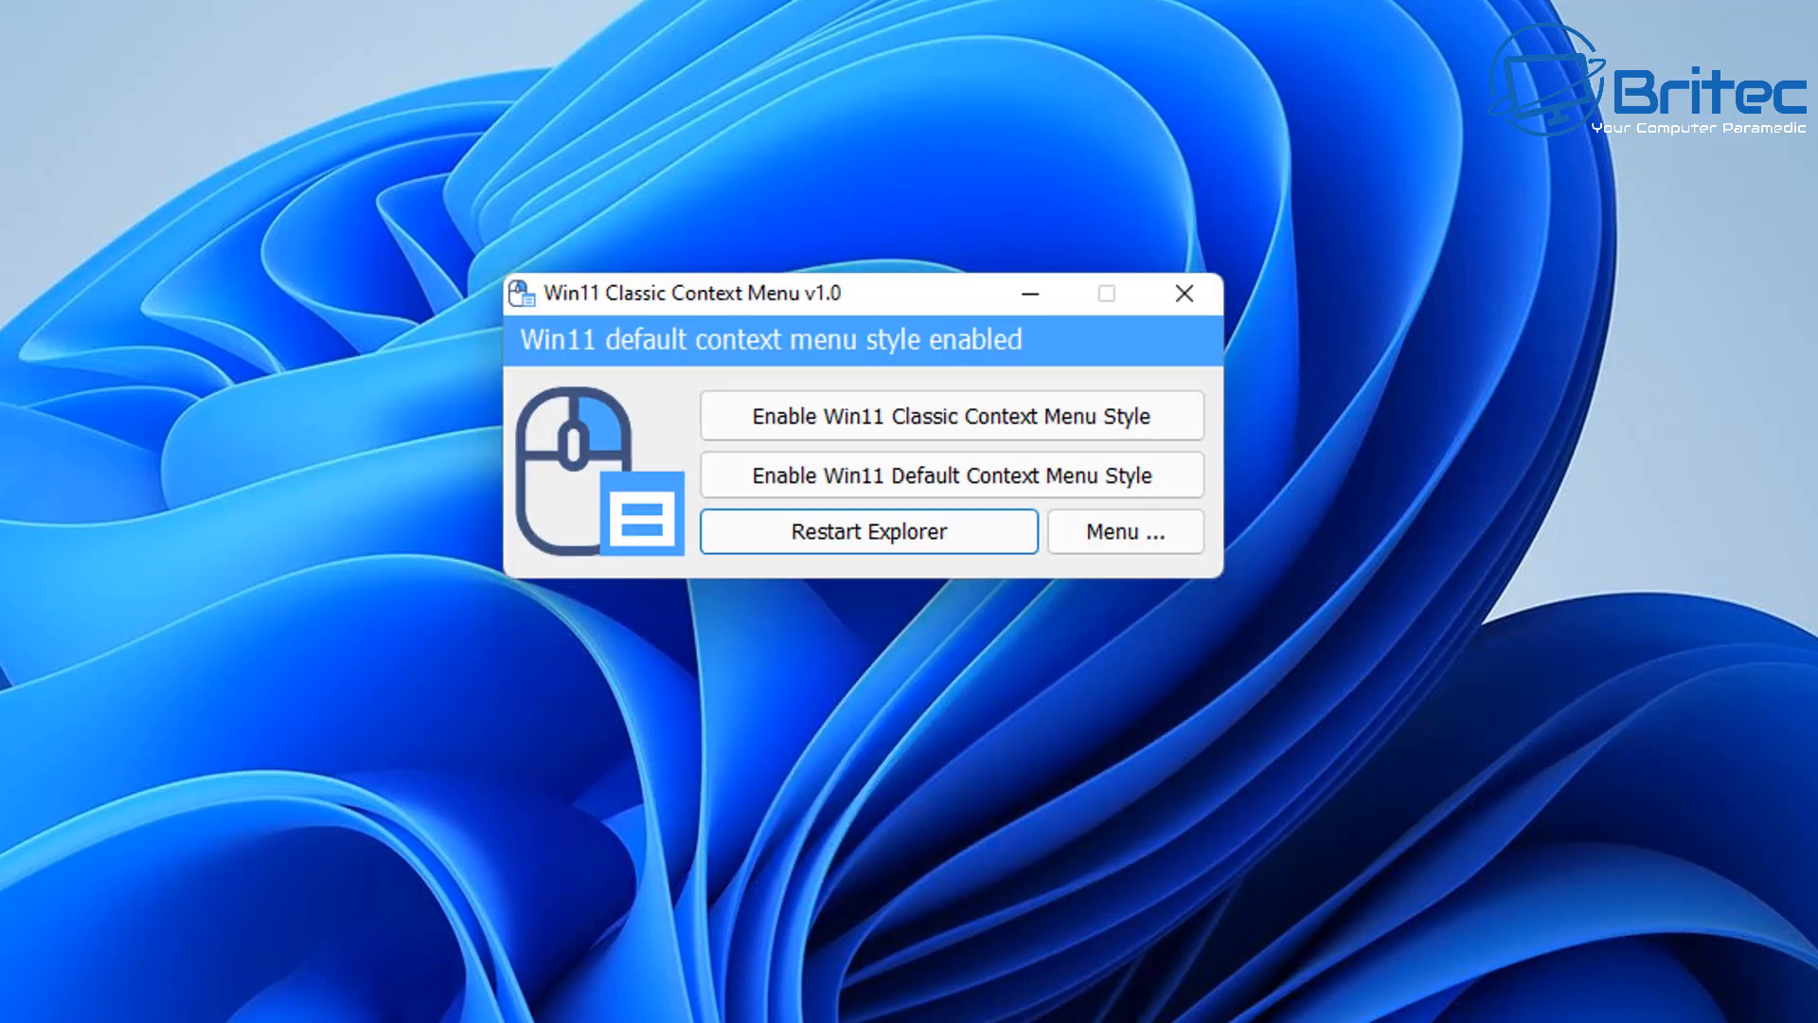
click(1124, 531)
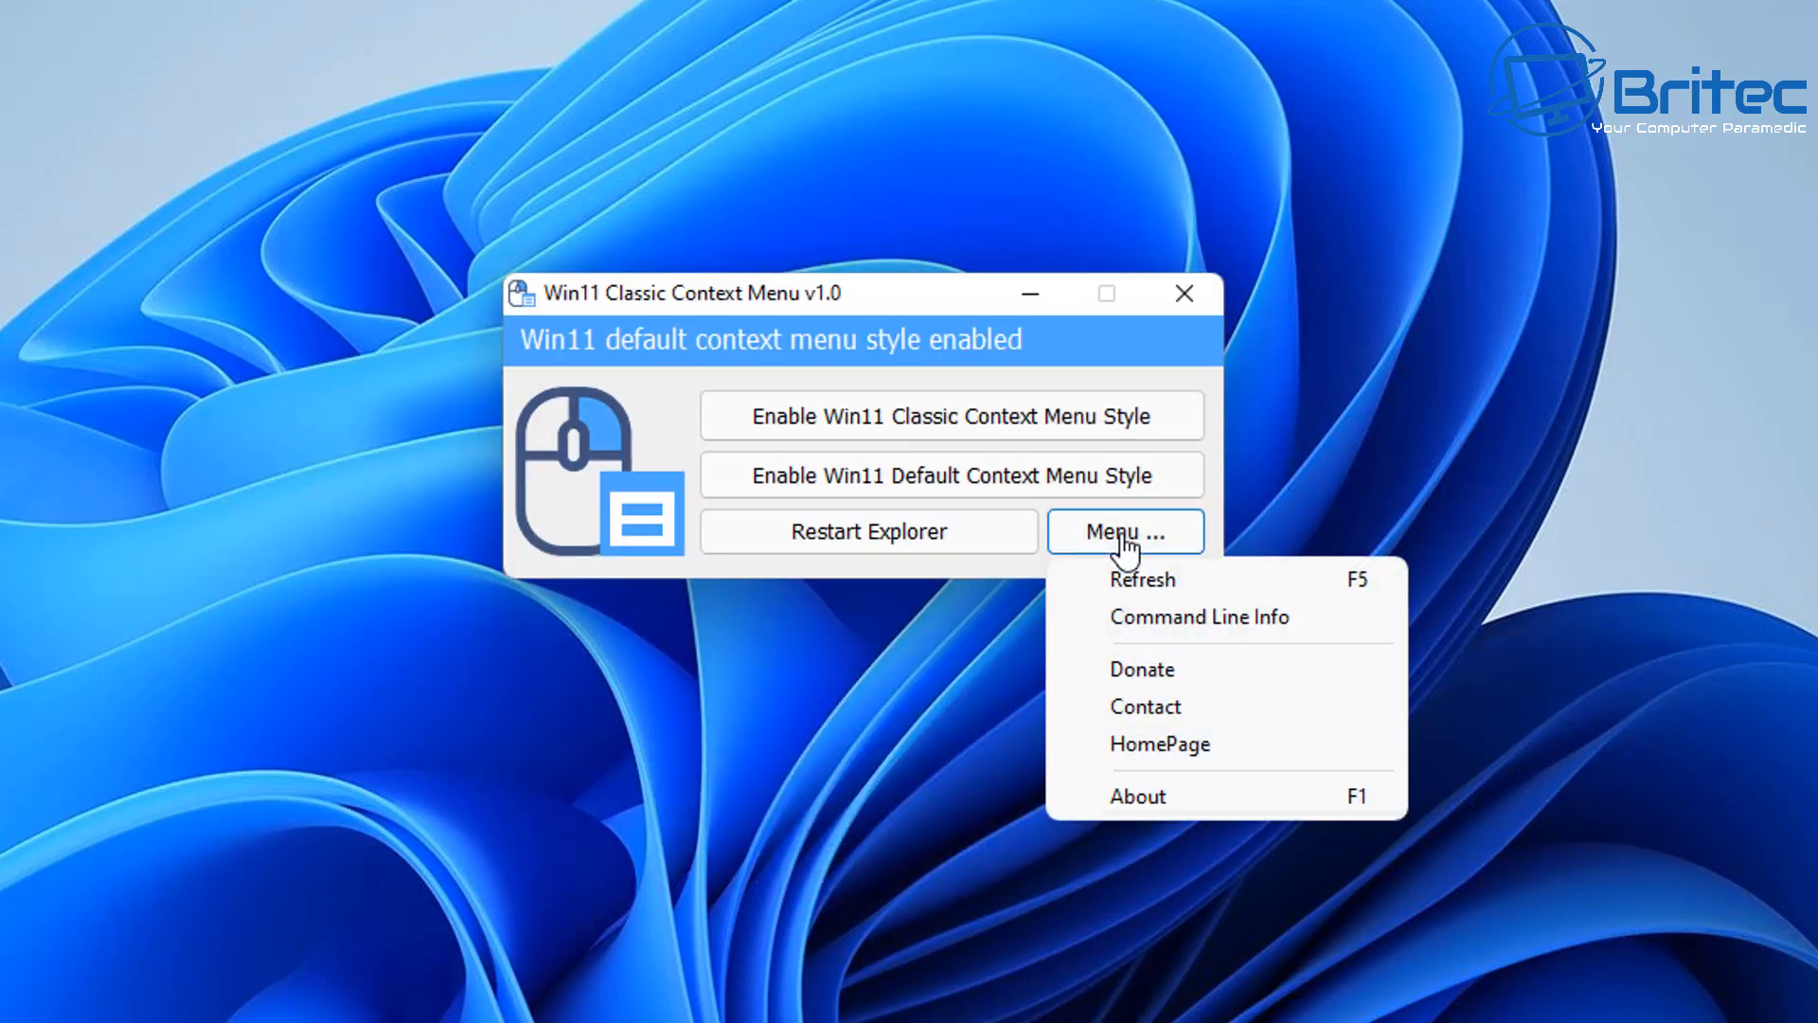
mouse_move(1183, 743)
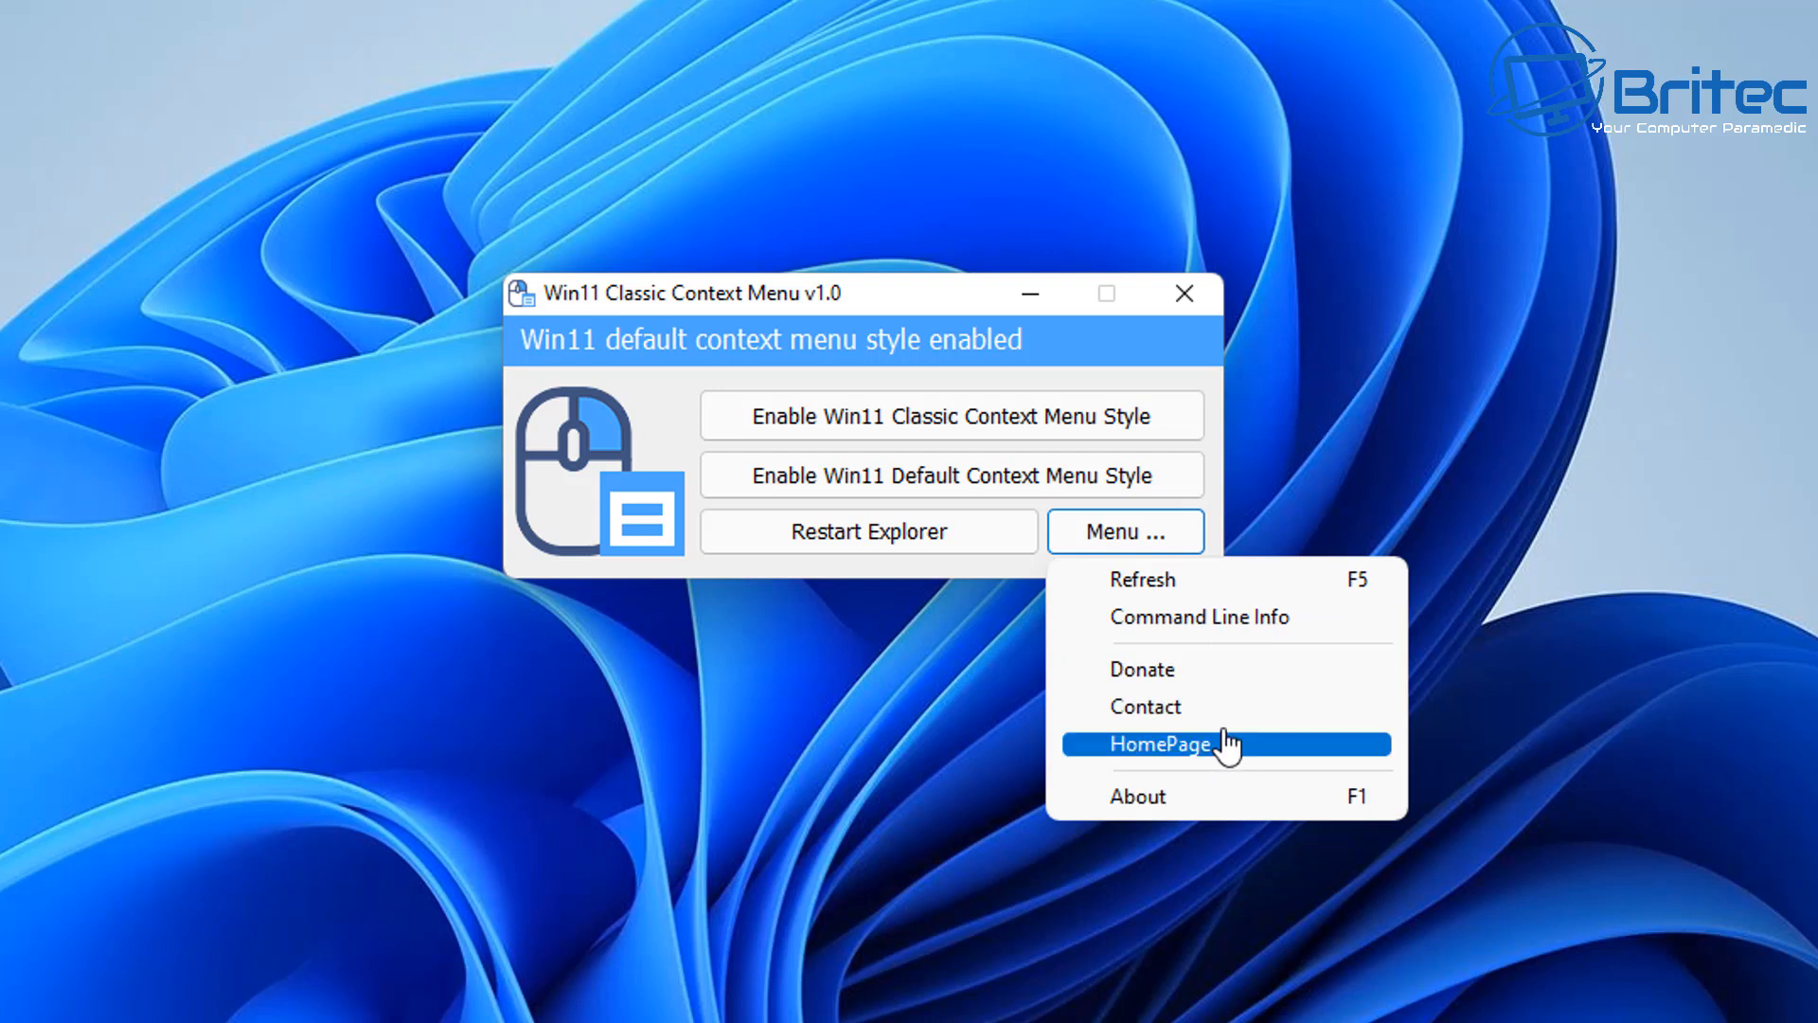
mouse_move(908, 902)
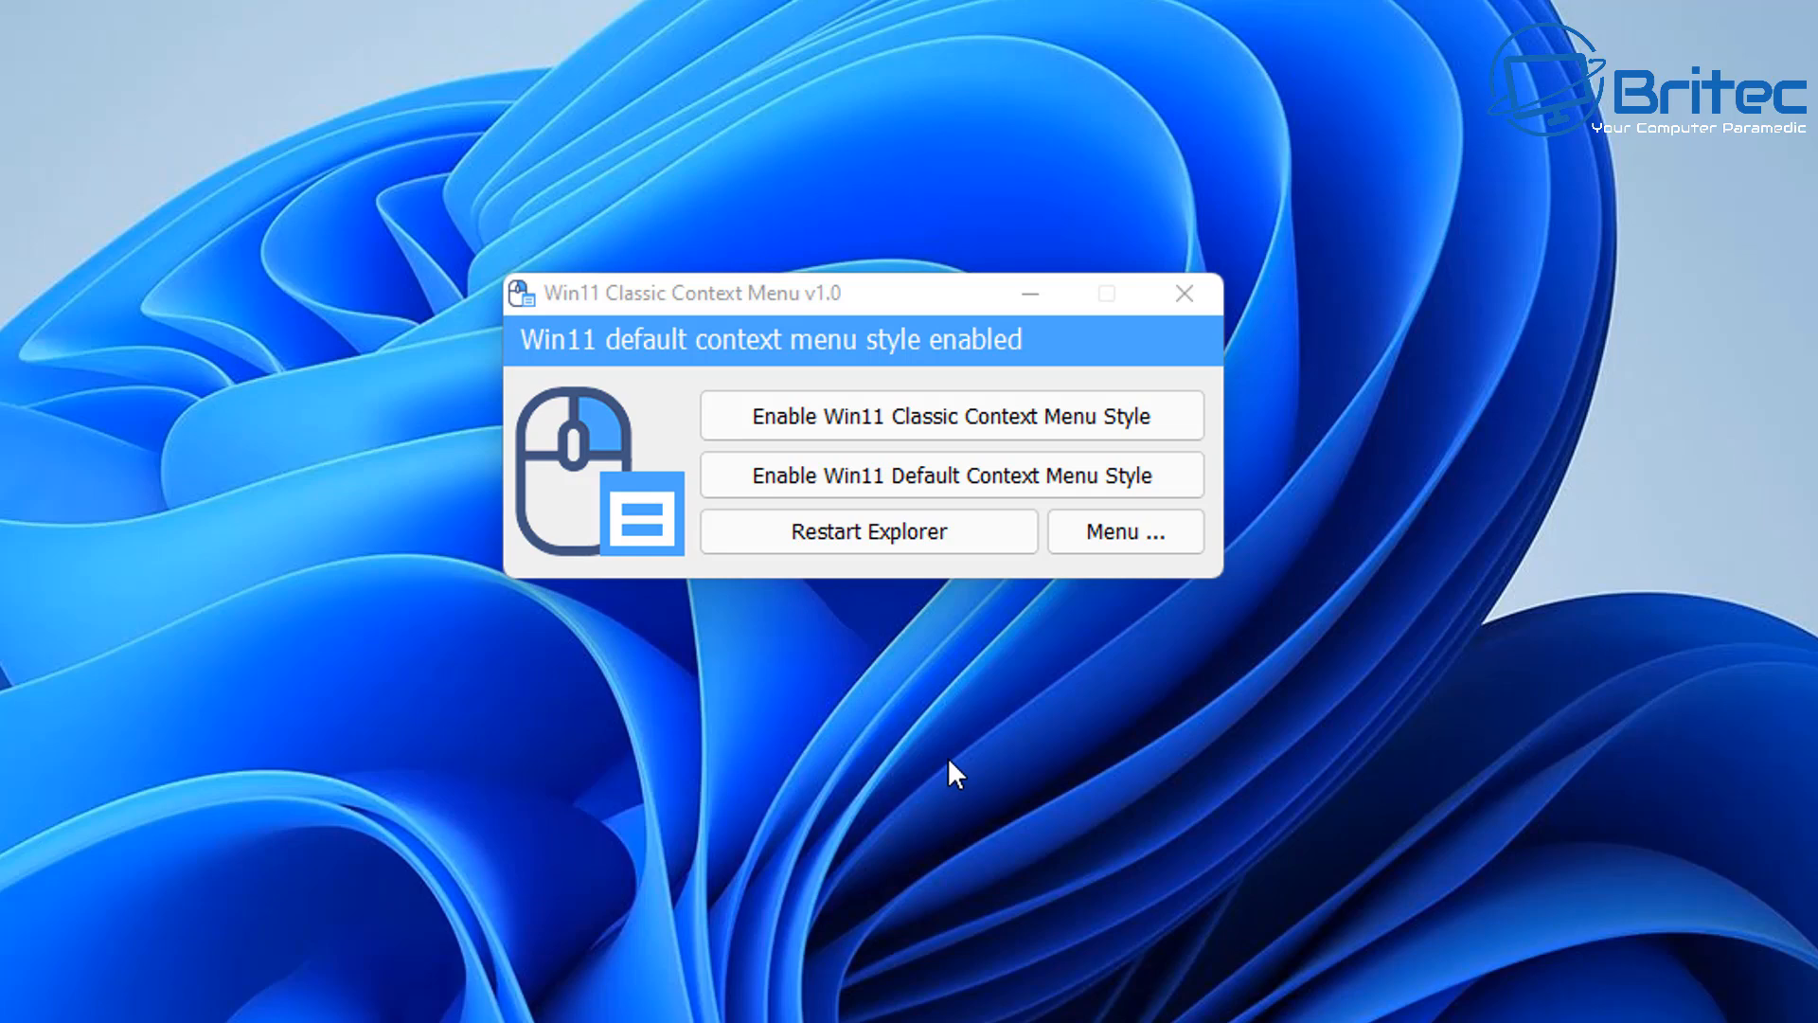
mouse_move(1184, 294)
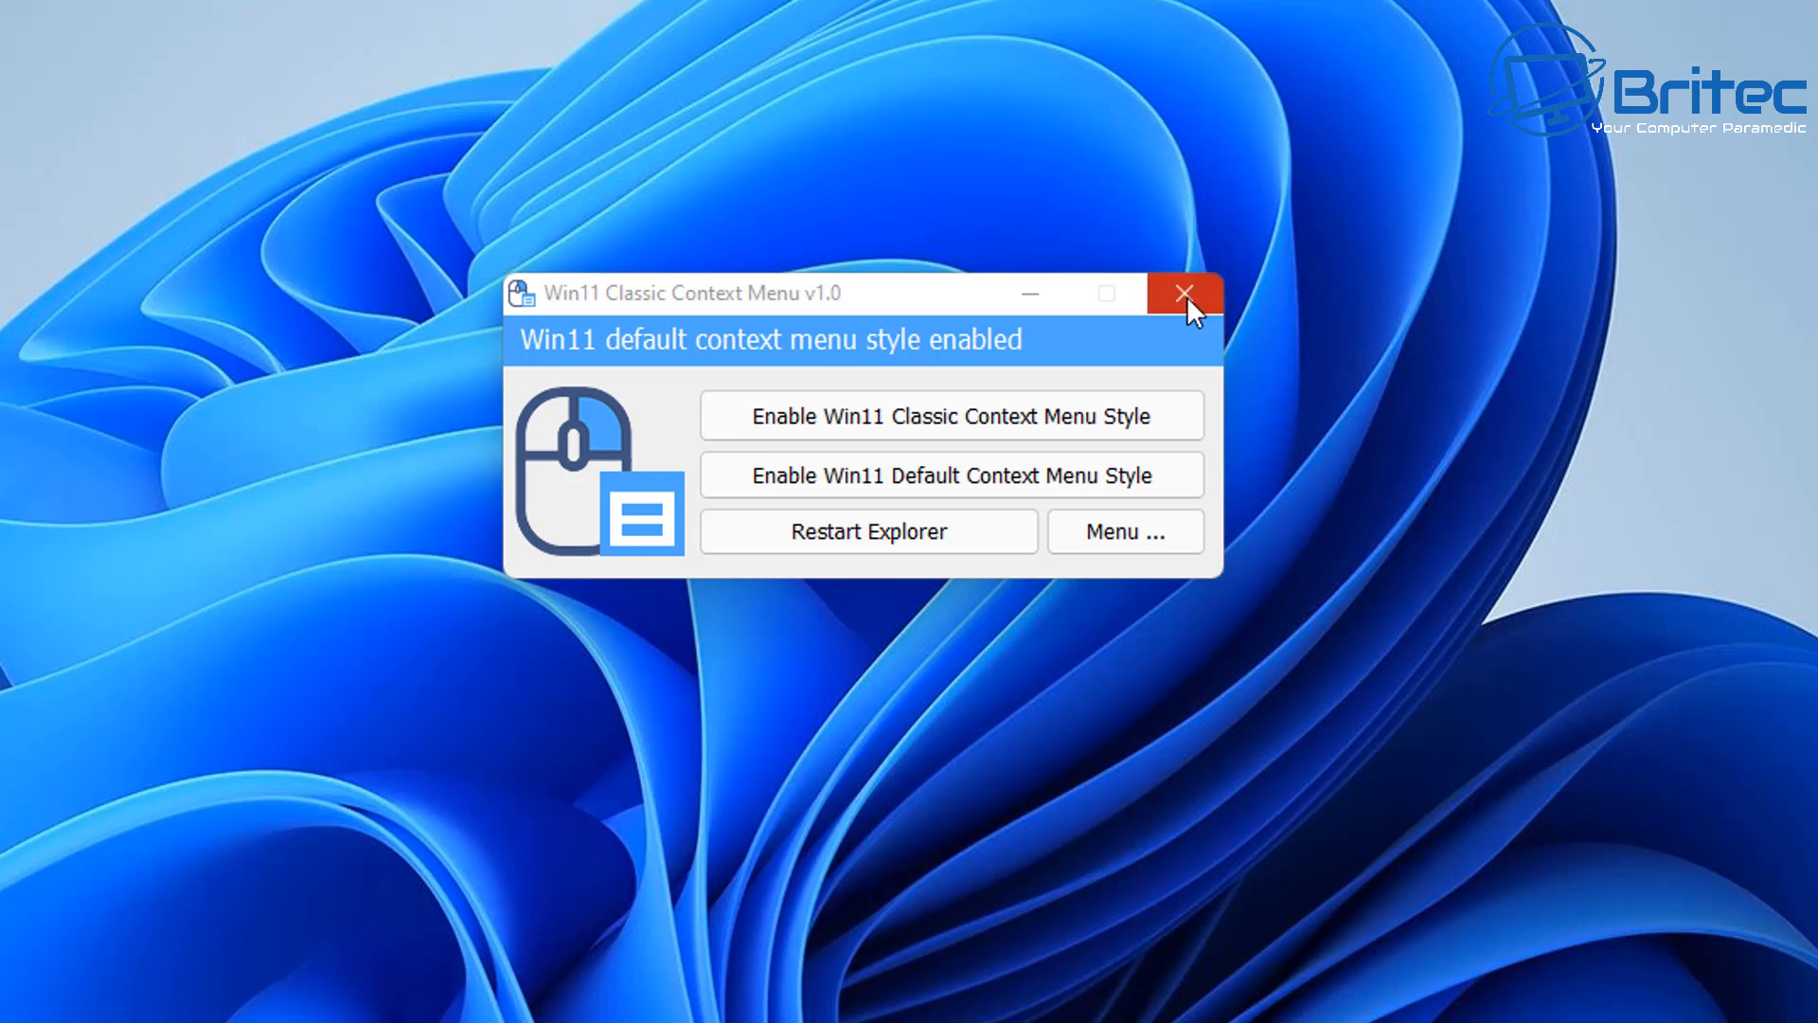
click(1184, 293)
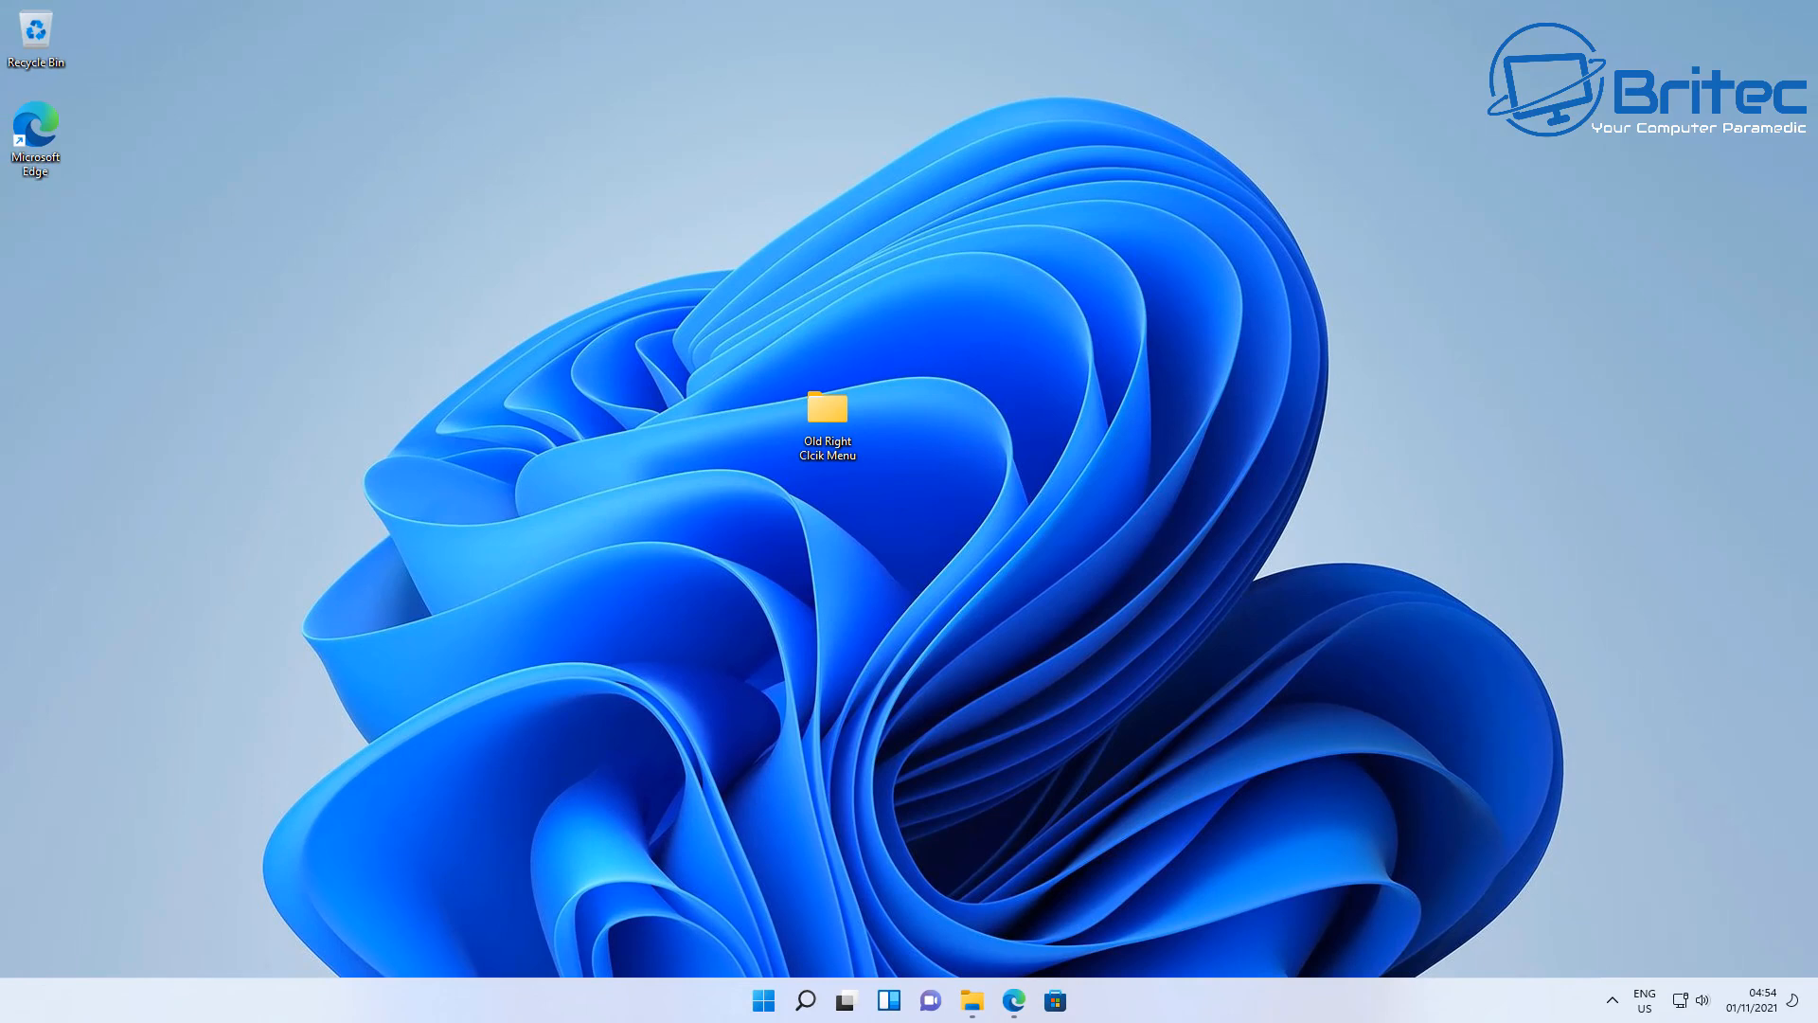
mouse_move(856, 902)
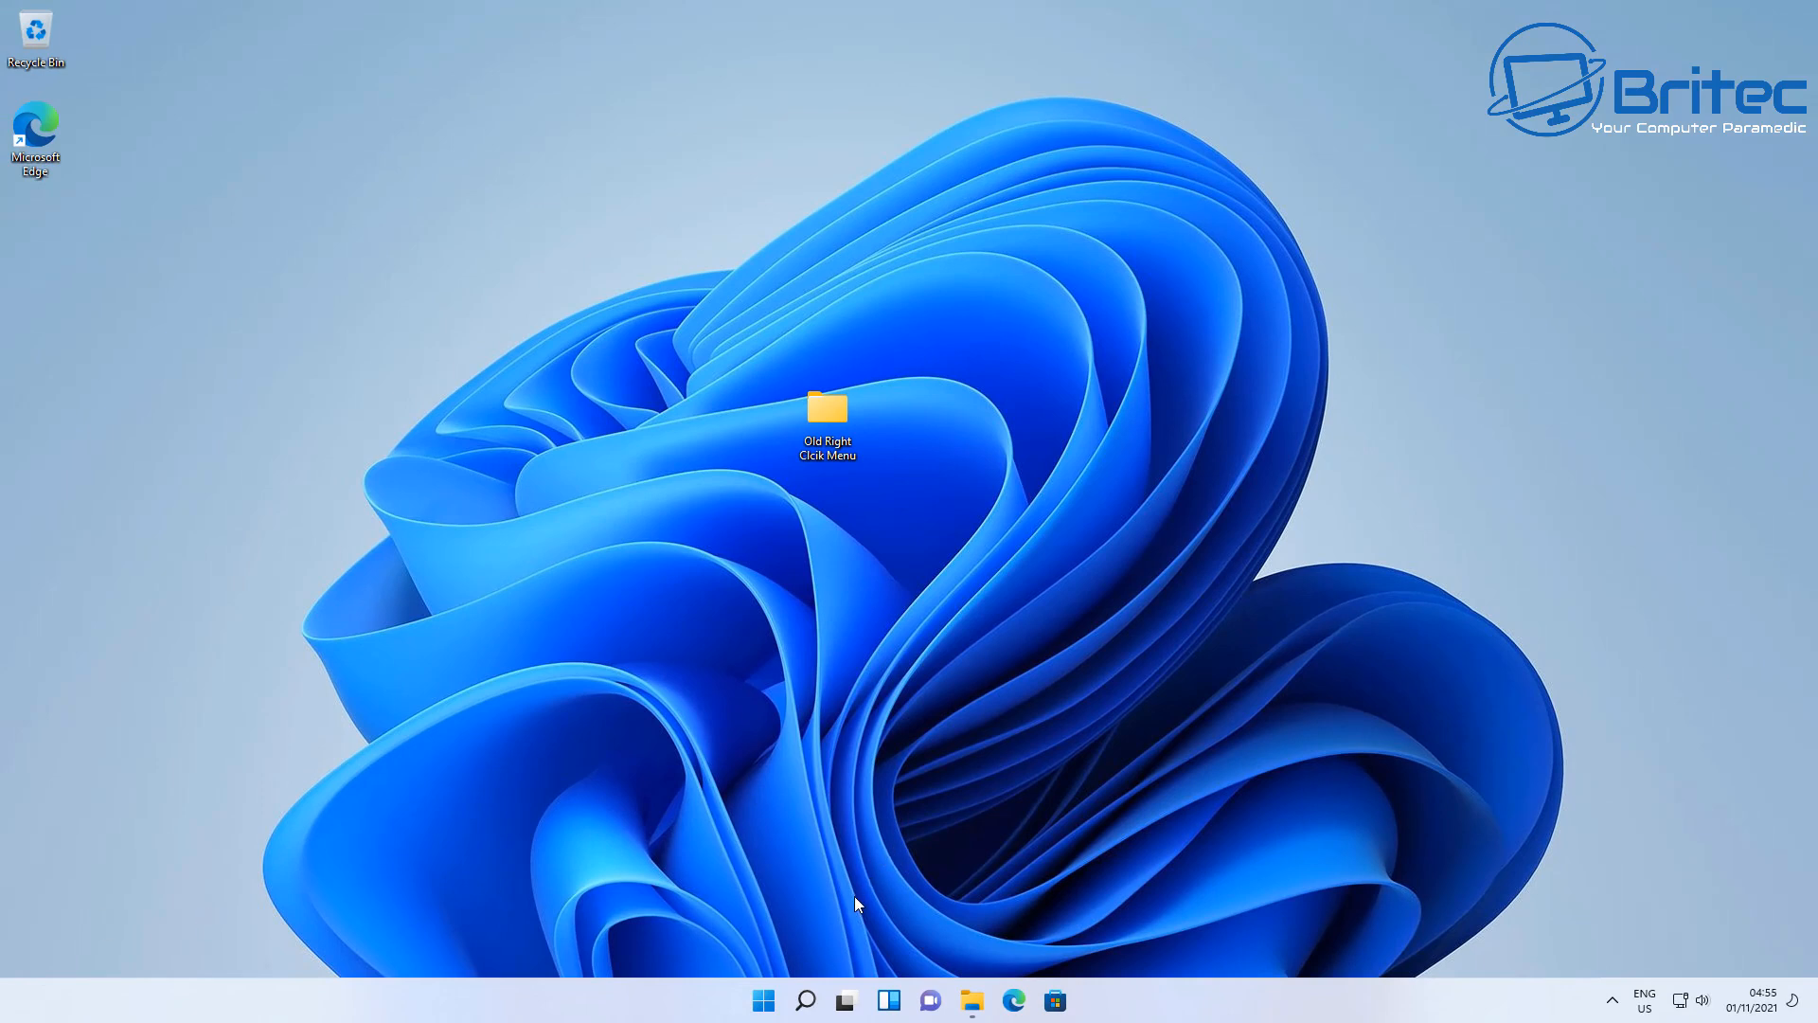
mouse_move(805, 1000)
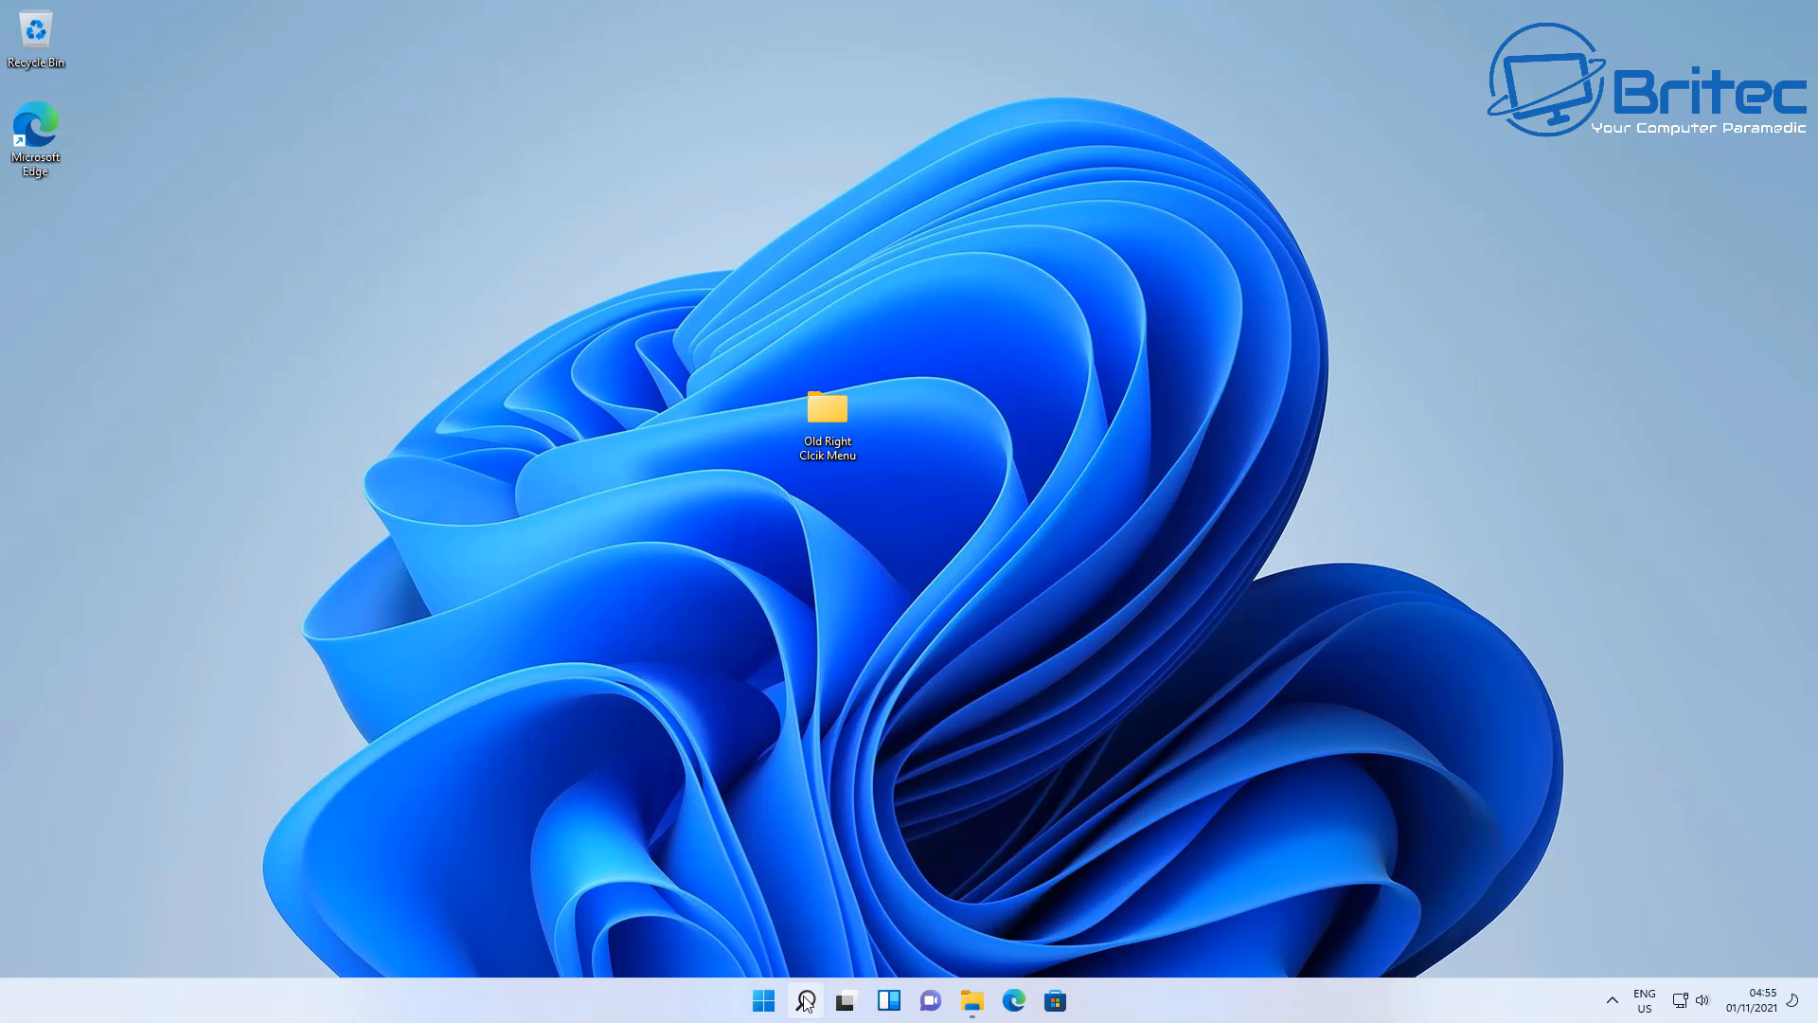
Step: Search for cmd and run Command Prompt as administrator, approving UAC
click(804, 1000)
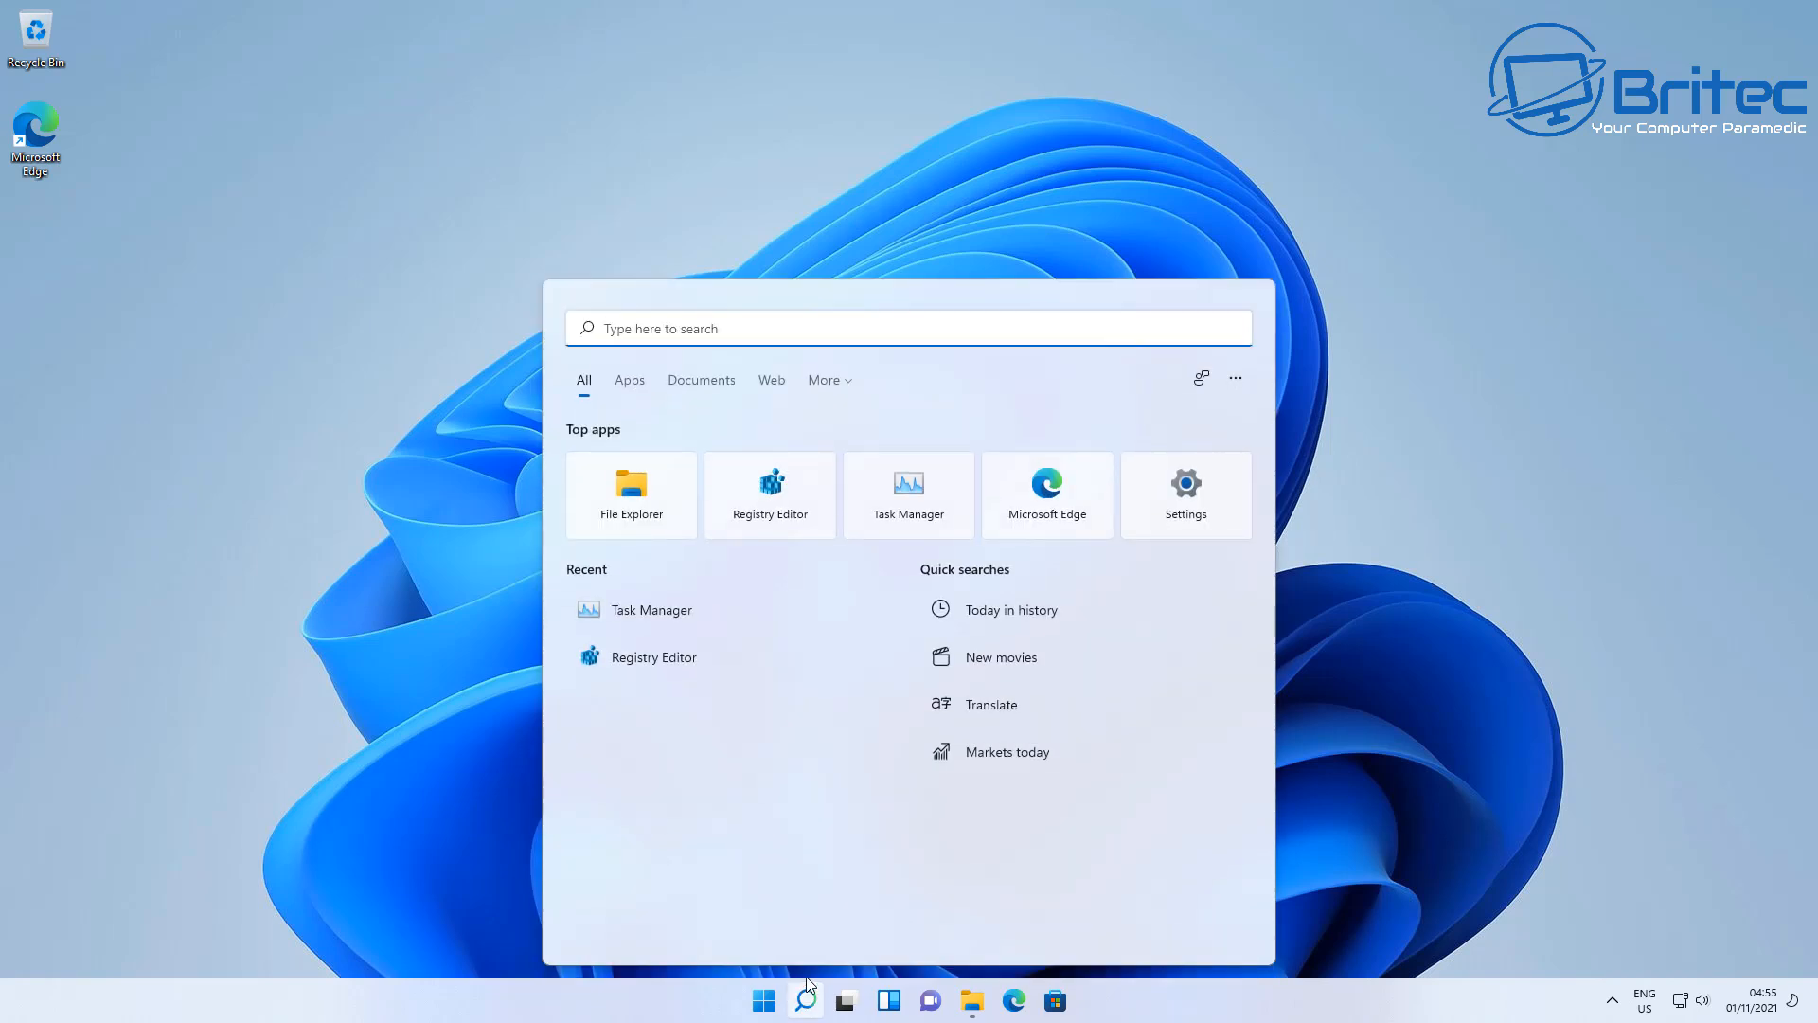
text(cmd)
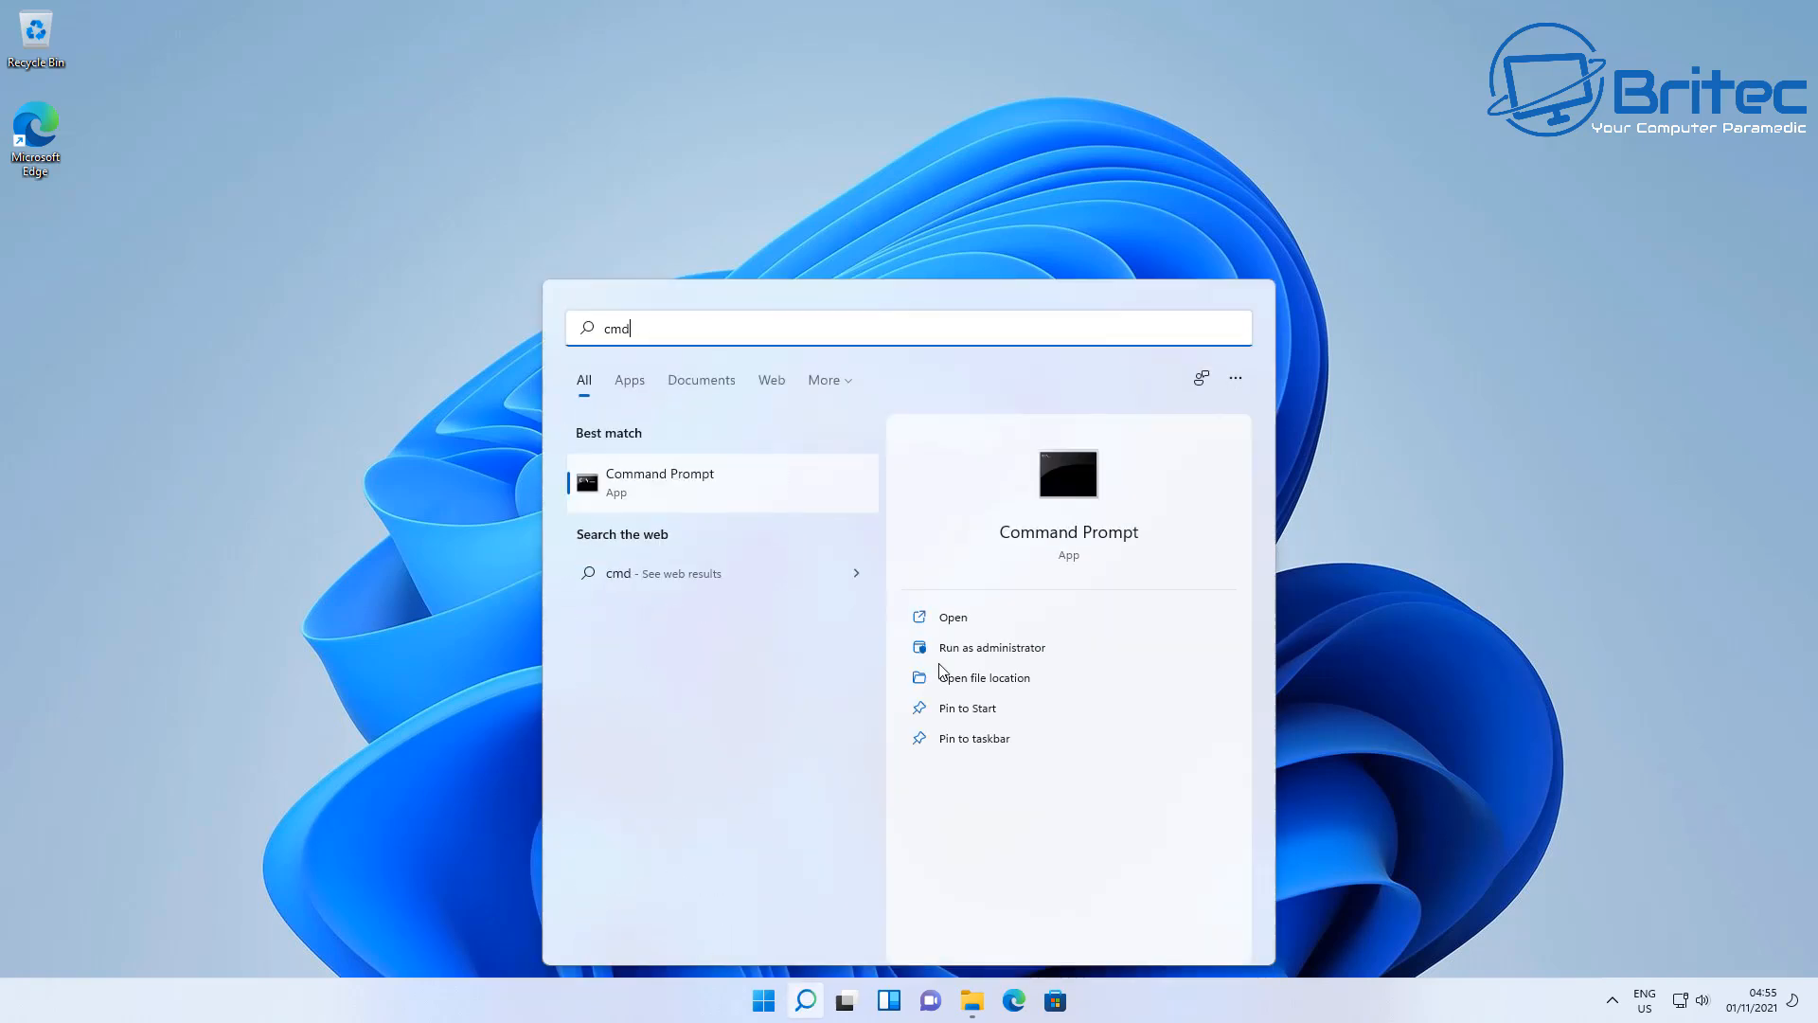
click(991, 647)
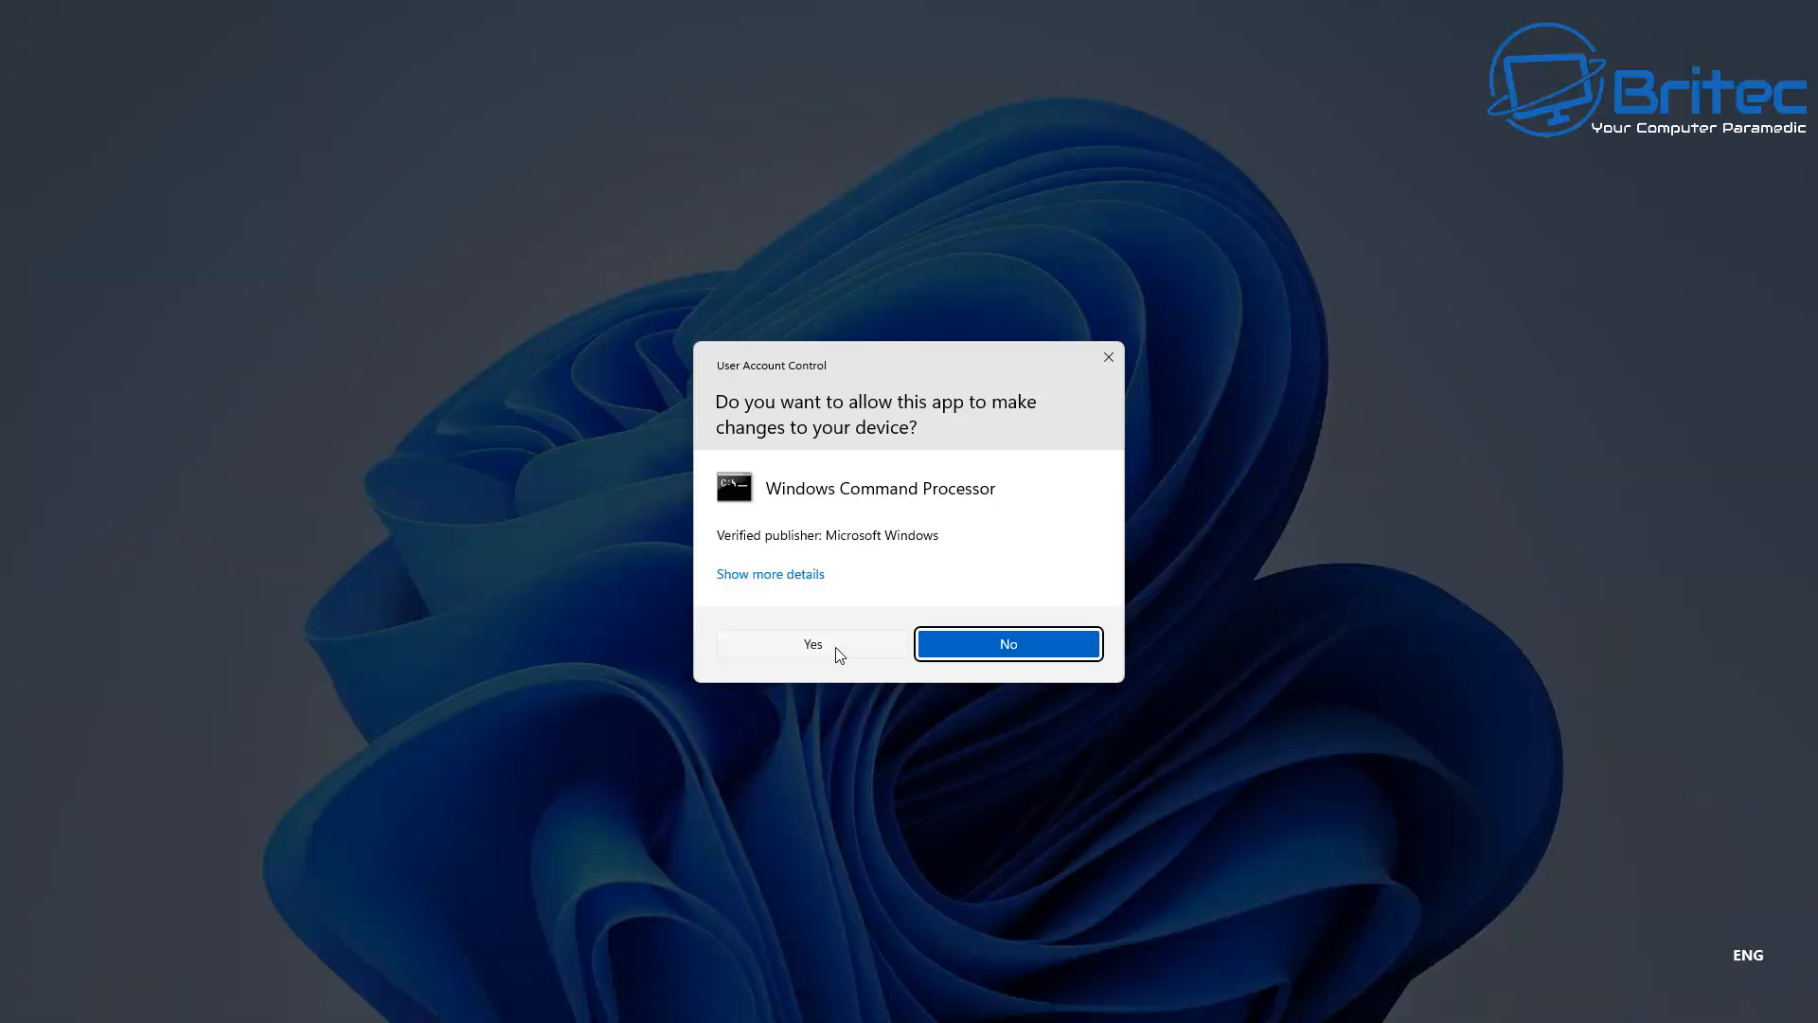
click(812, 644)
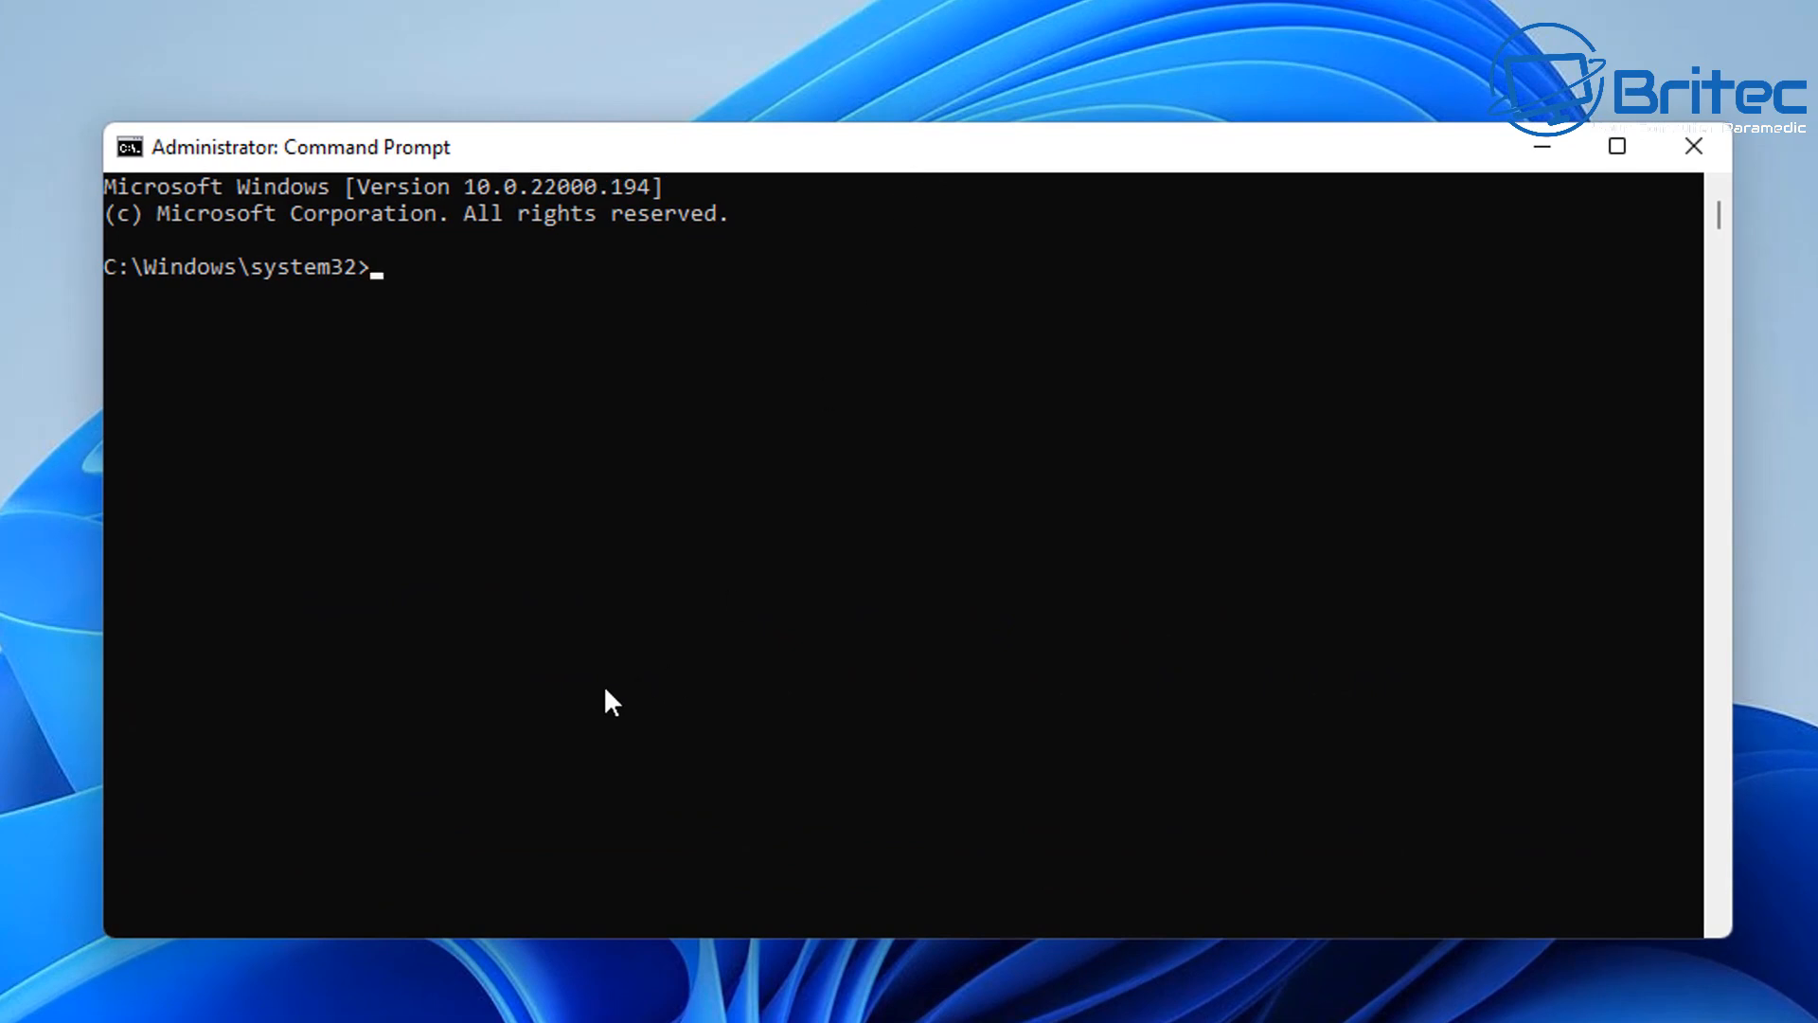
Step: Type reg.exe add for HKCU\...\CLSID\{86ca1aa0-34aa-4e8b-a509-50c905bae2a2}\InprocServer32 with /f
text(reg.exe add "HKCU\Software\Classes\CLSID\{86ca1aa0-34aa-4e8b-a509-50c905bae2a2}\InprocServer32" /f)
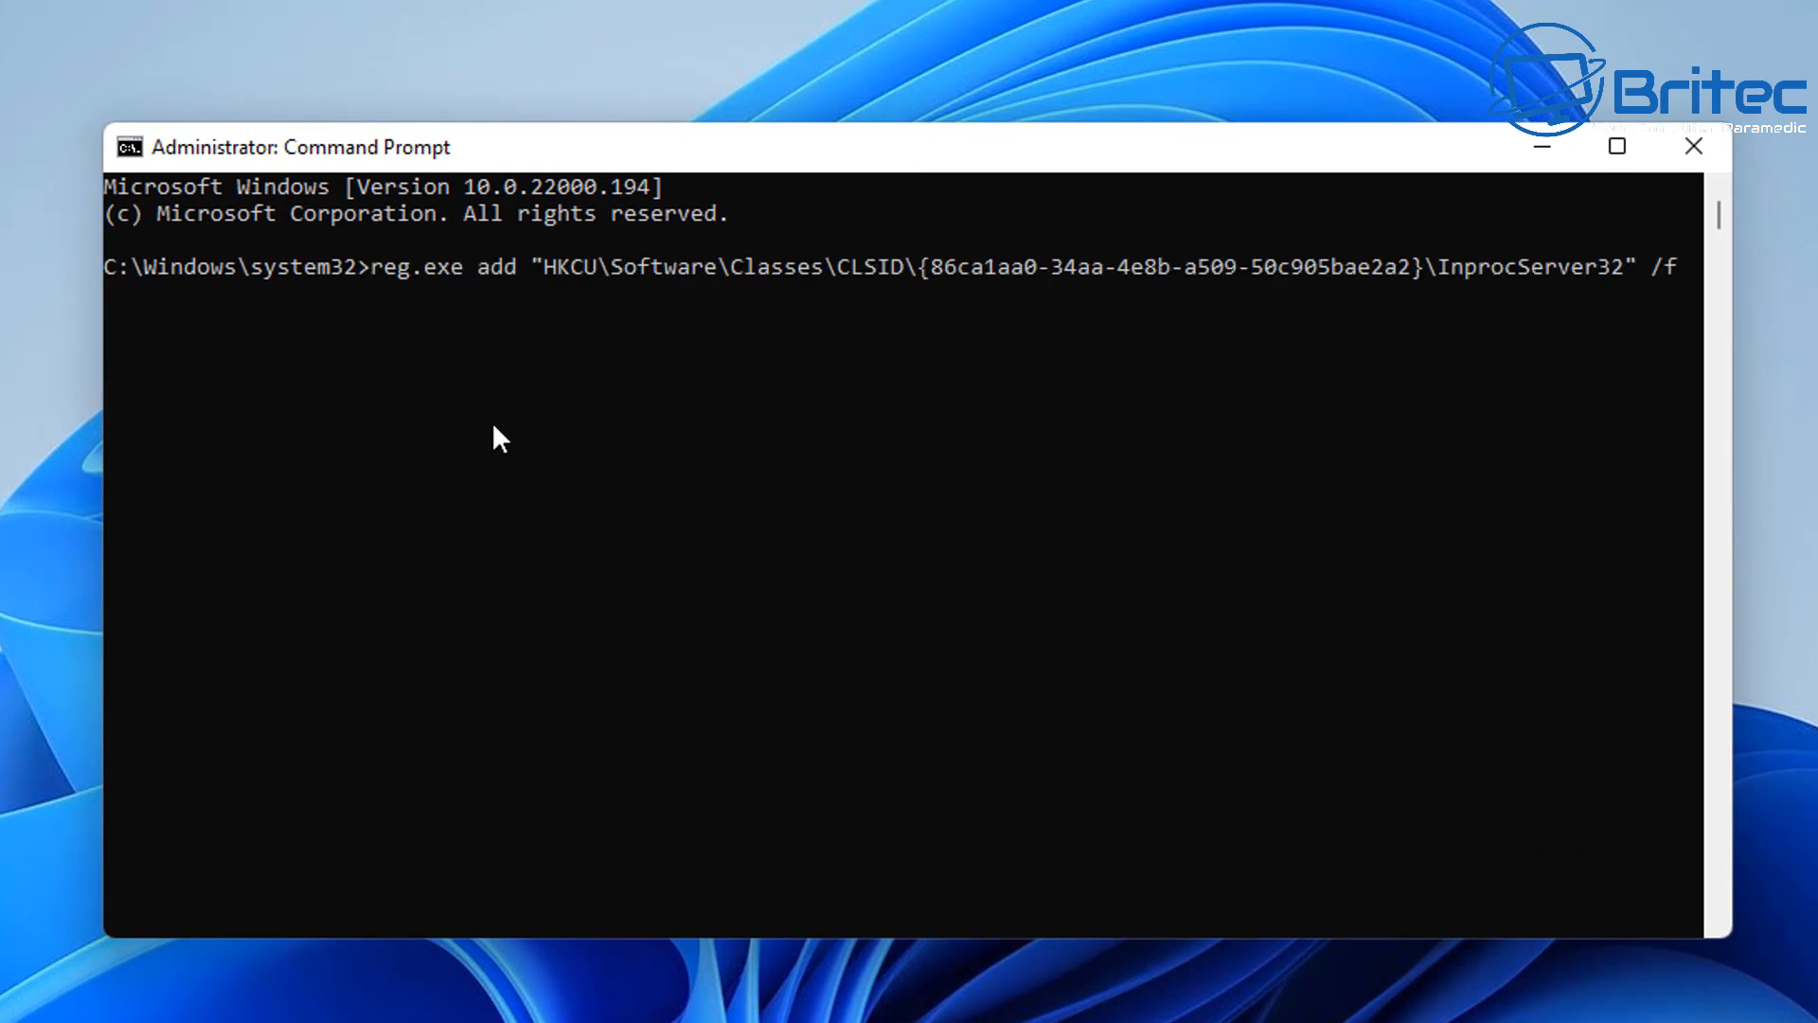
mouse_move(1316, 350)
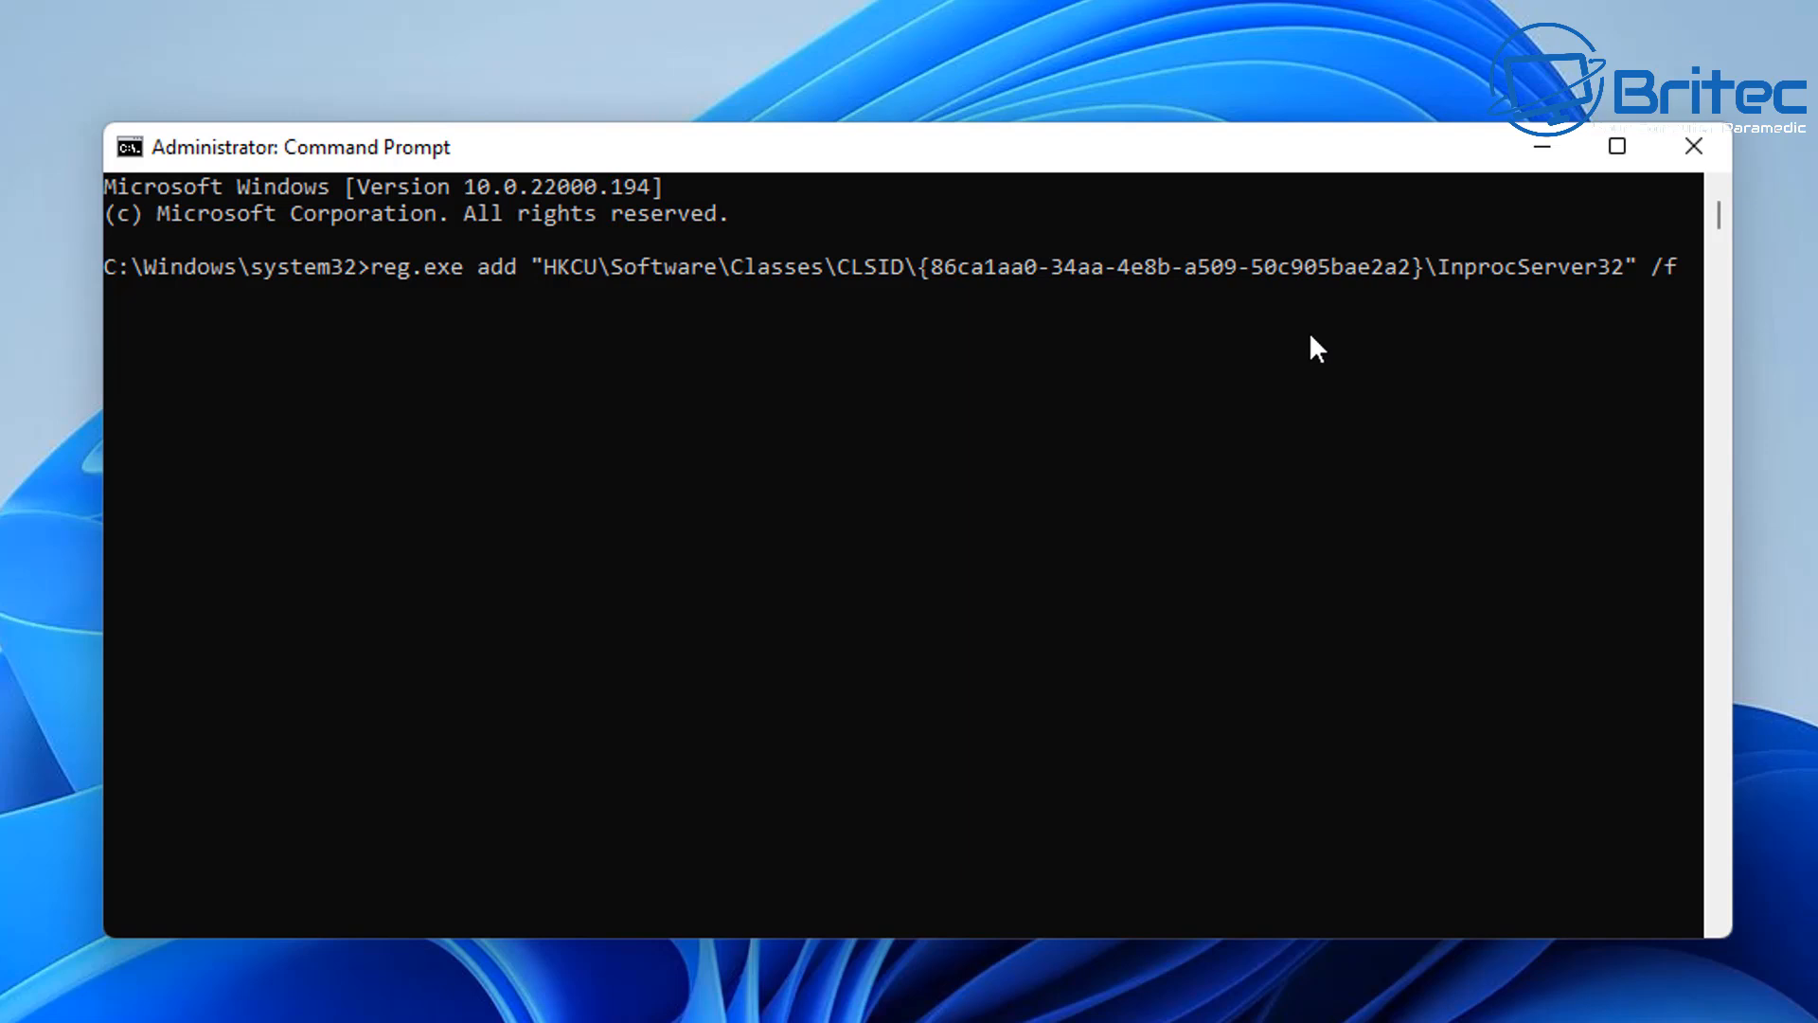
mouse_move(1195, 632)
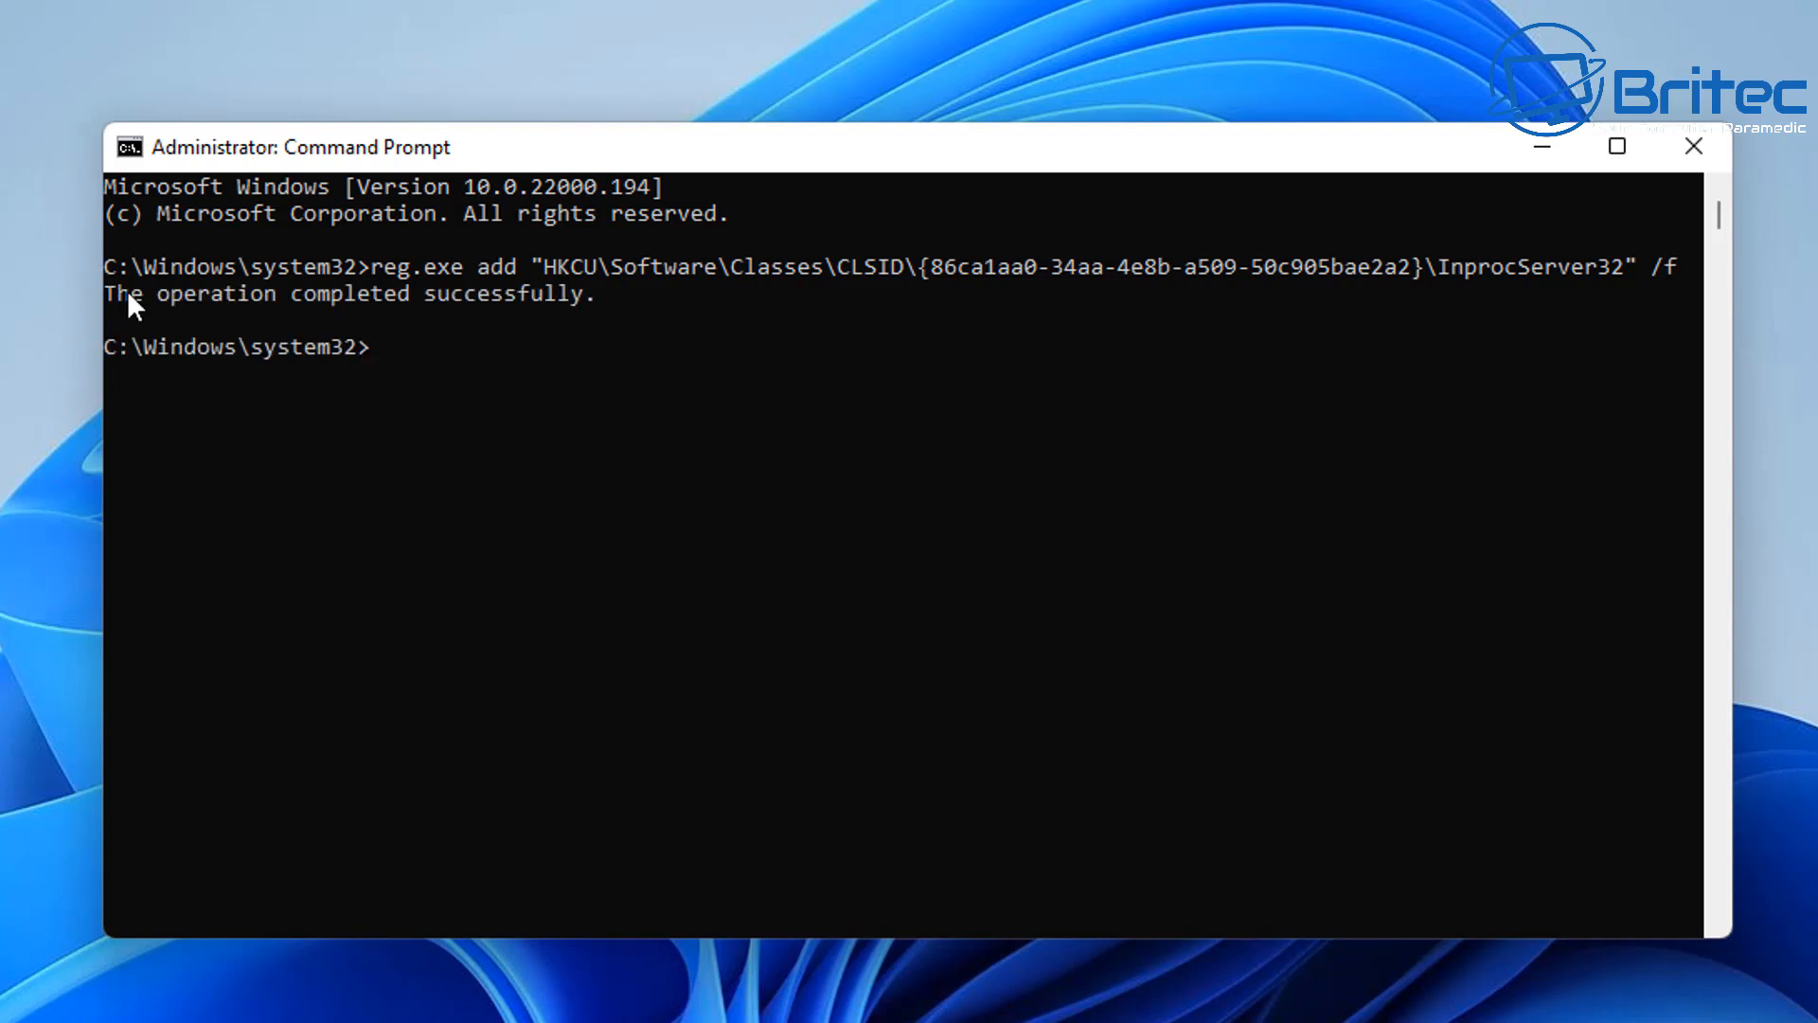
mouse_move(577, 322)
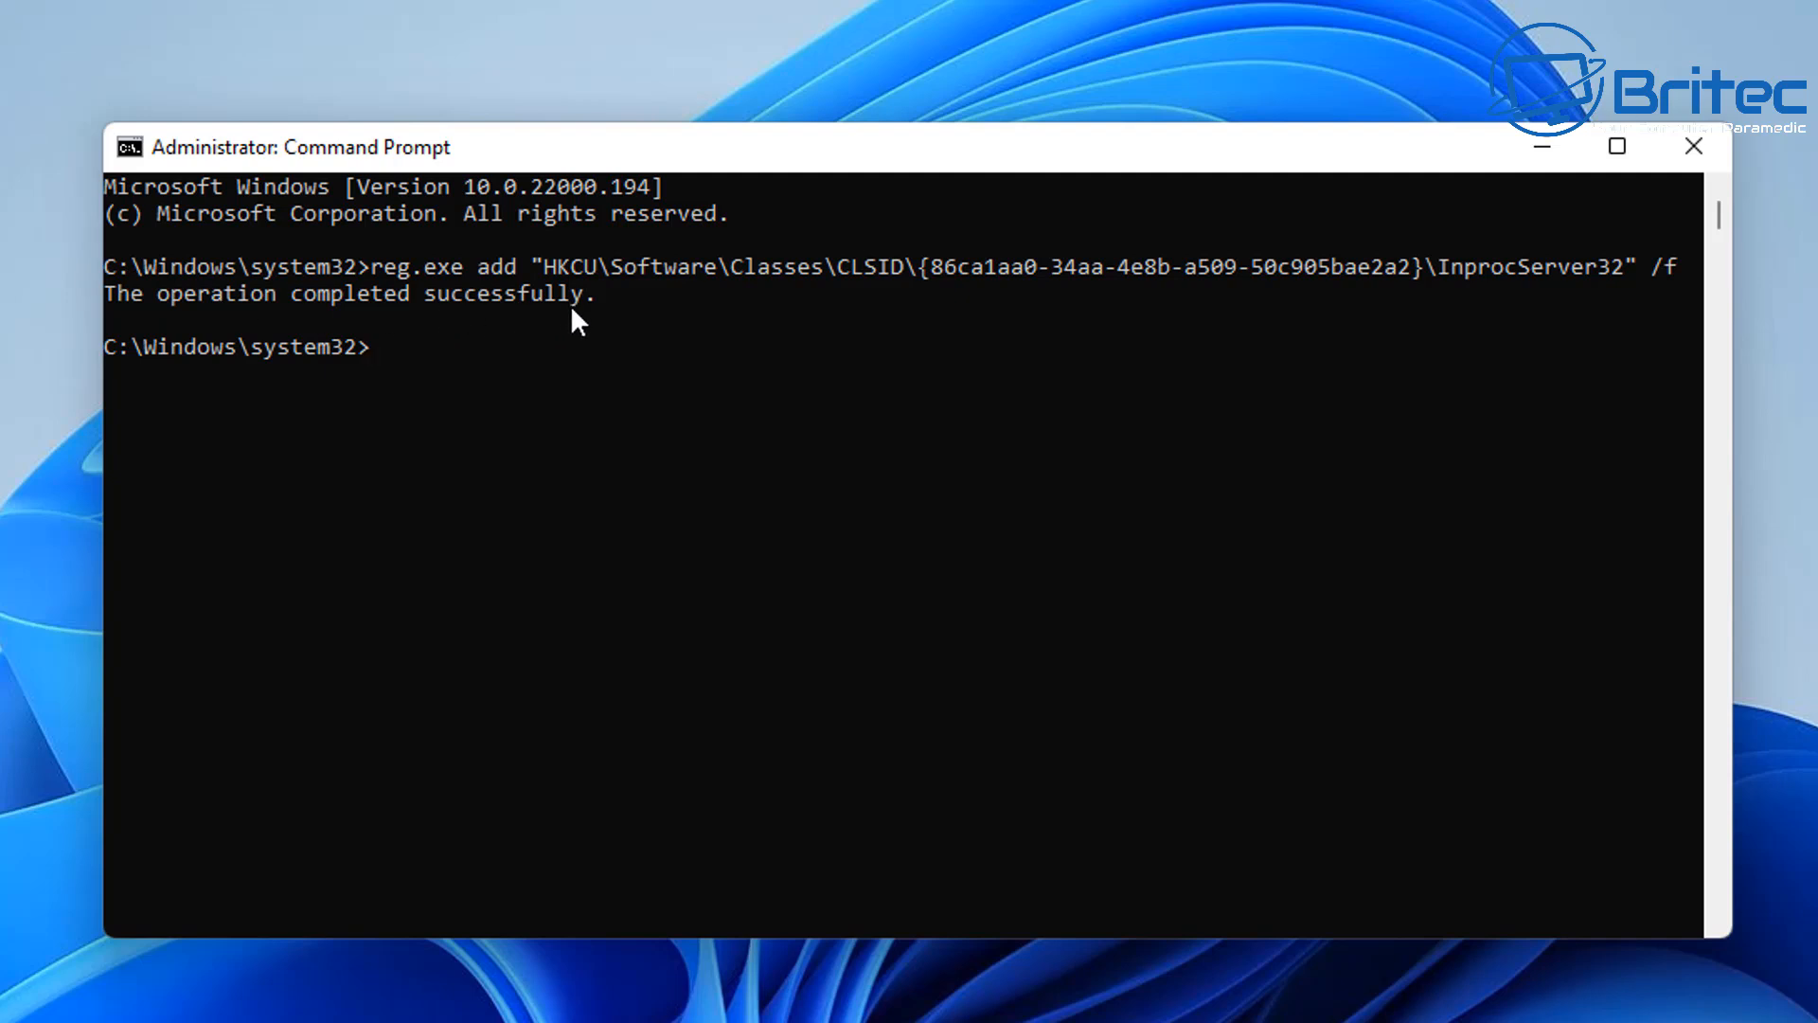
mouse_move(1509, 193)
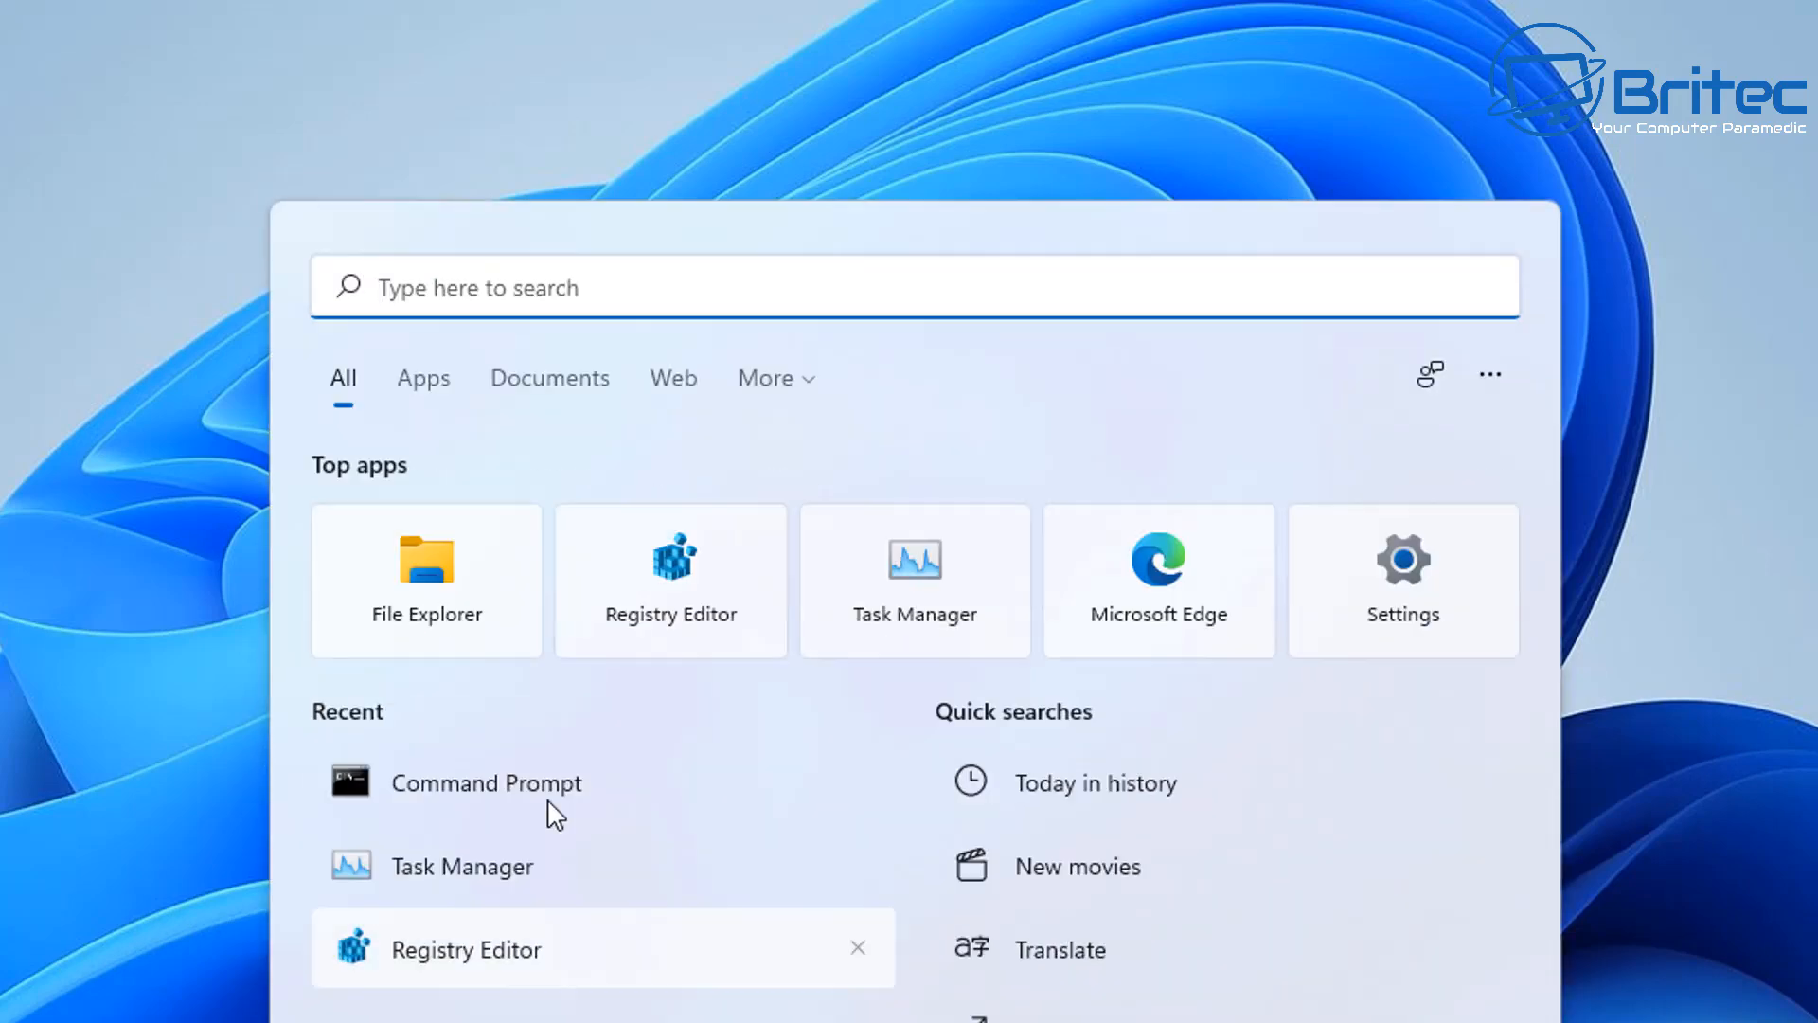
Step: Restart Windows Explorer via Task Manager and check the folder's classic full context menu
click(461, 867)
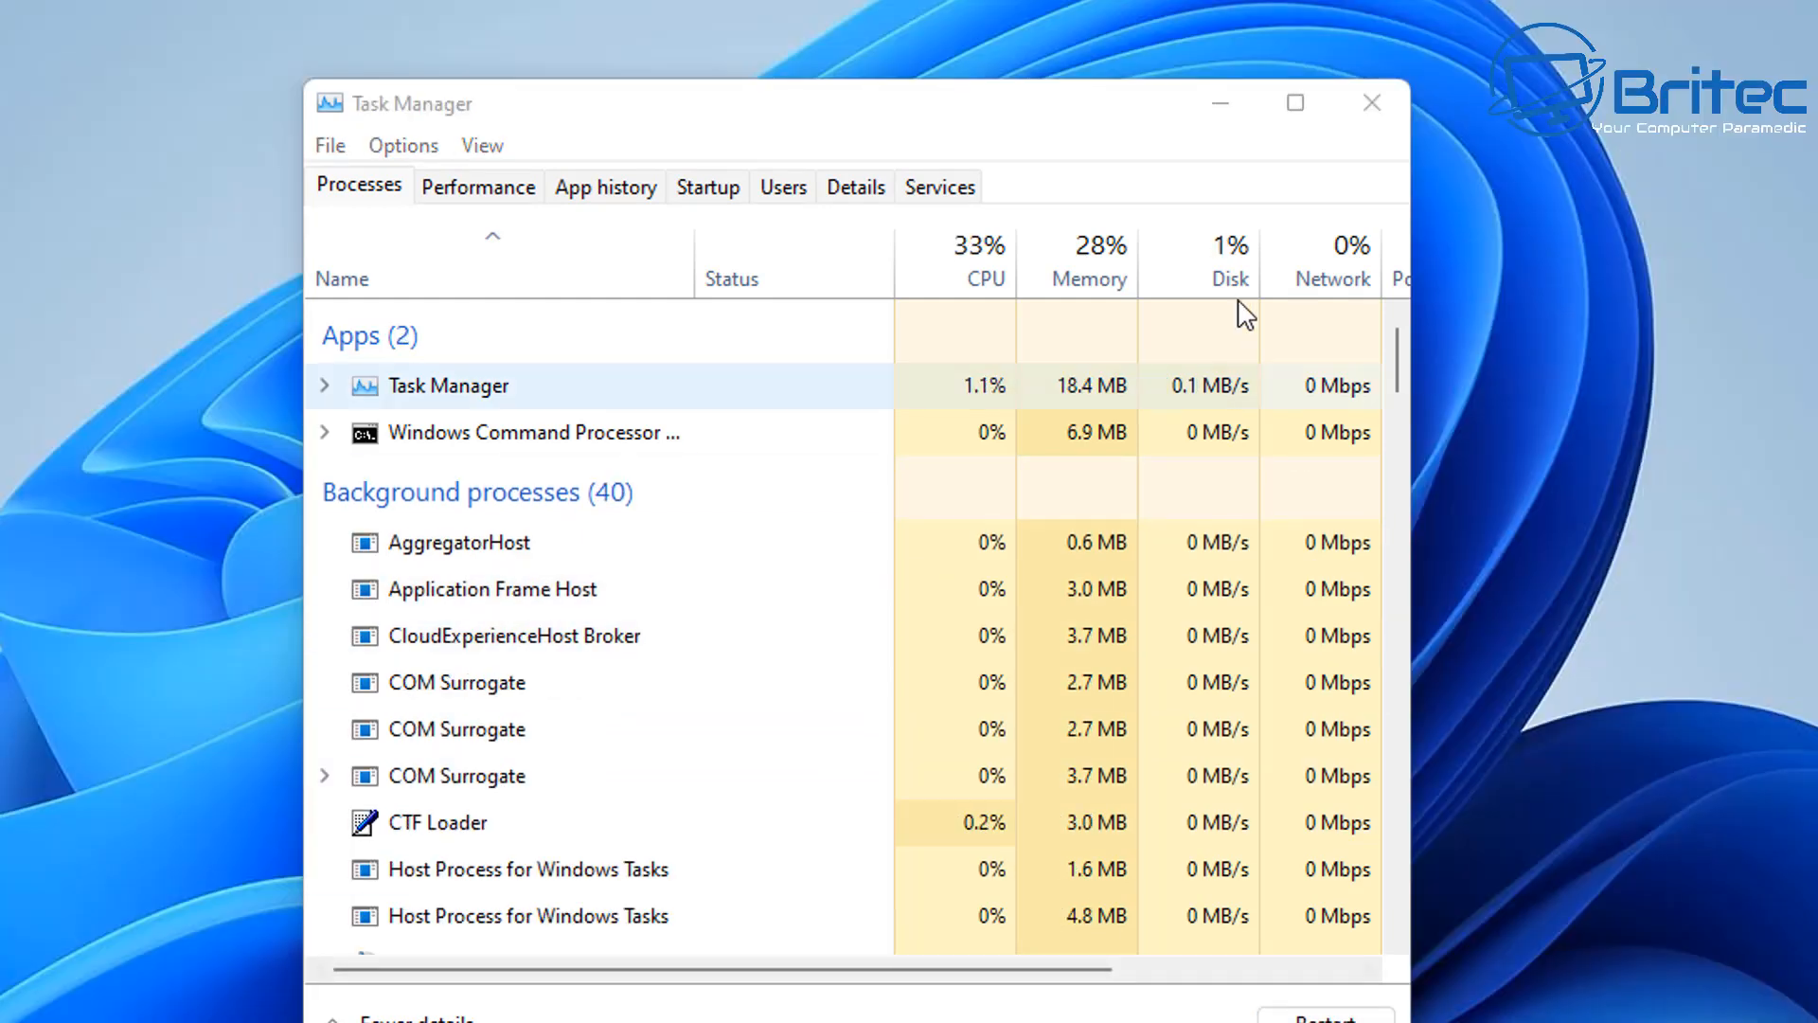
click(1372, 102)
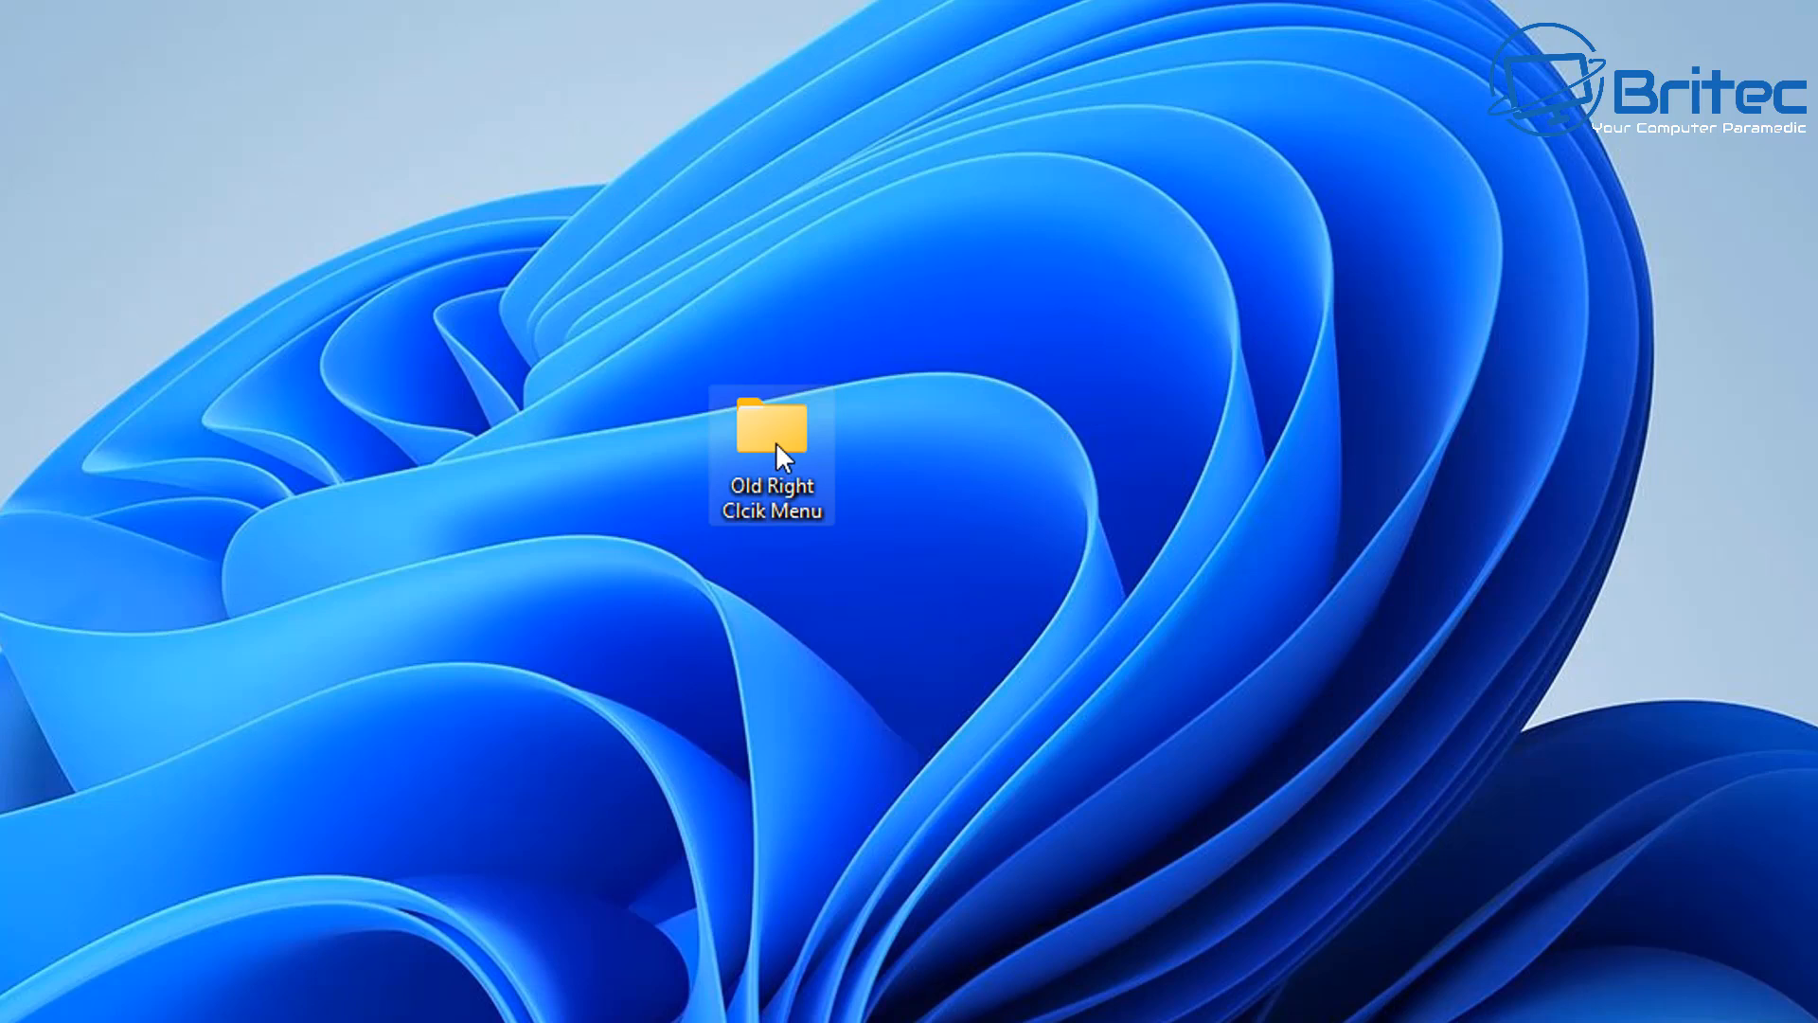
right_click(771, 427)
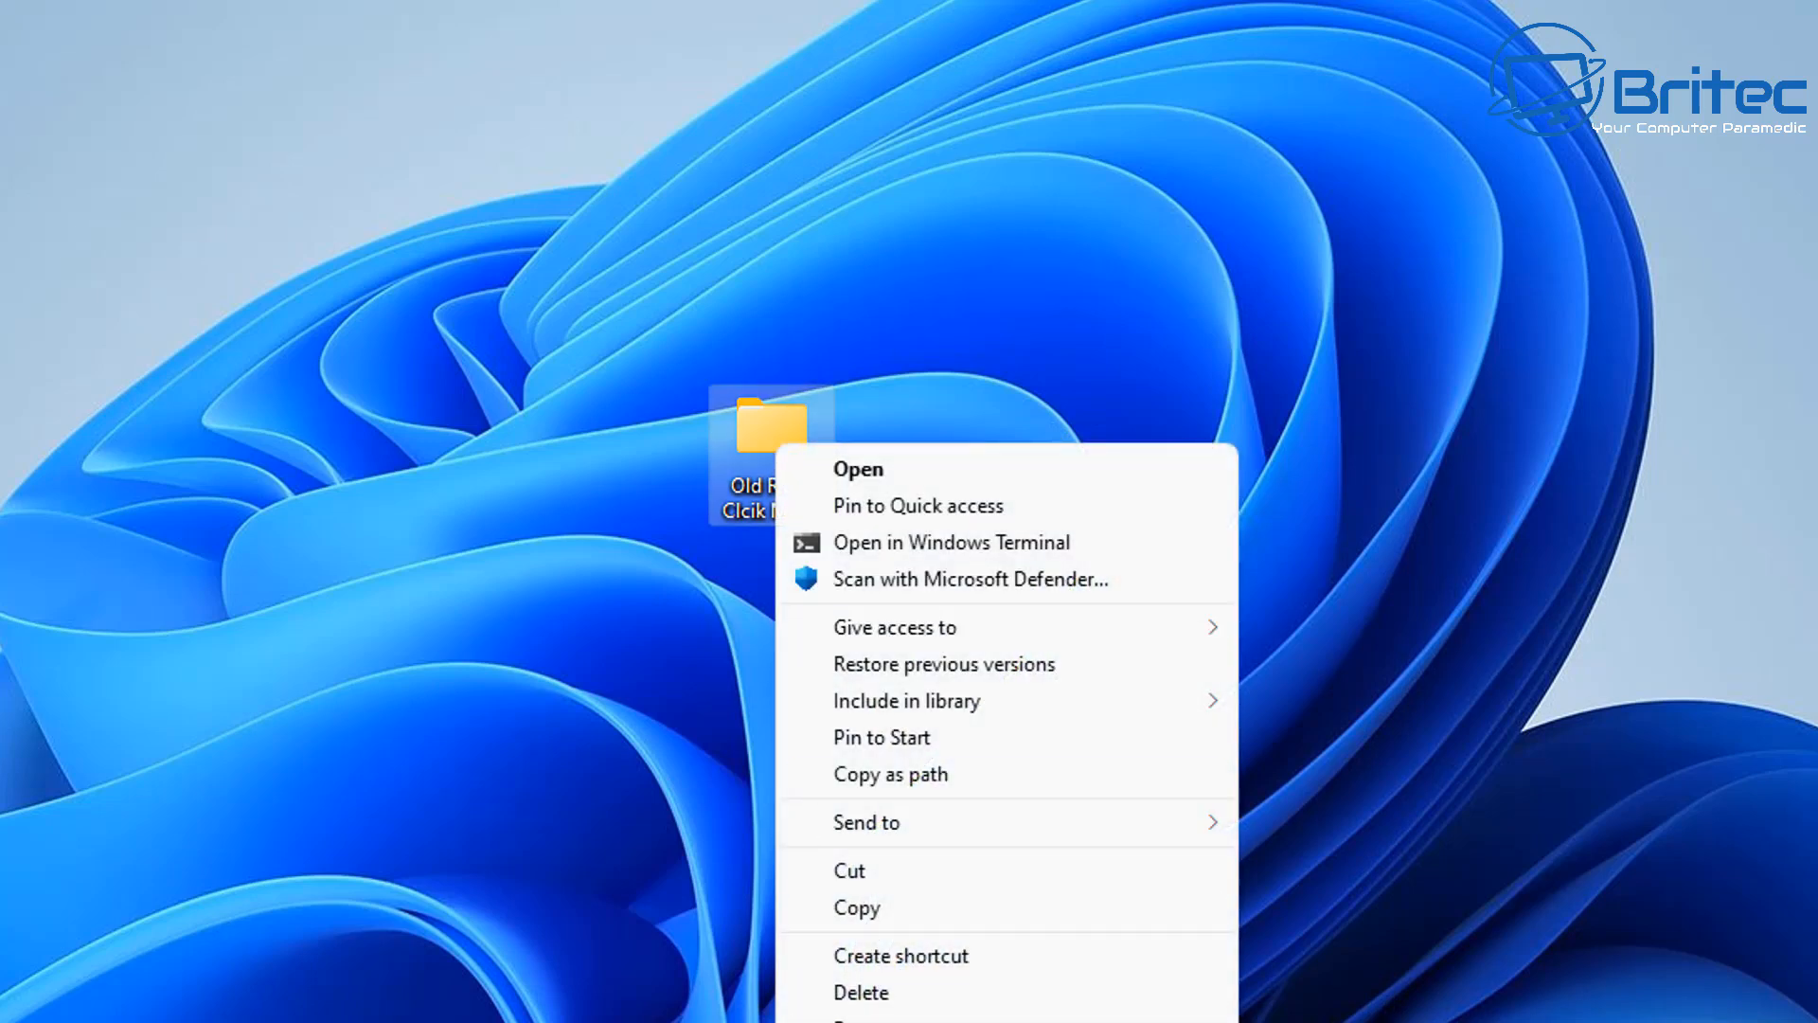
mouse_move(532, 924)
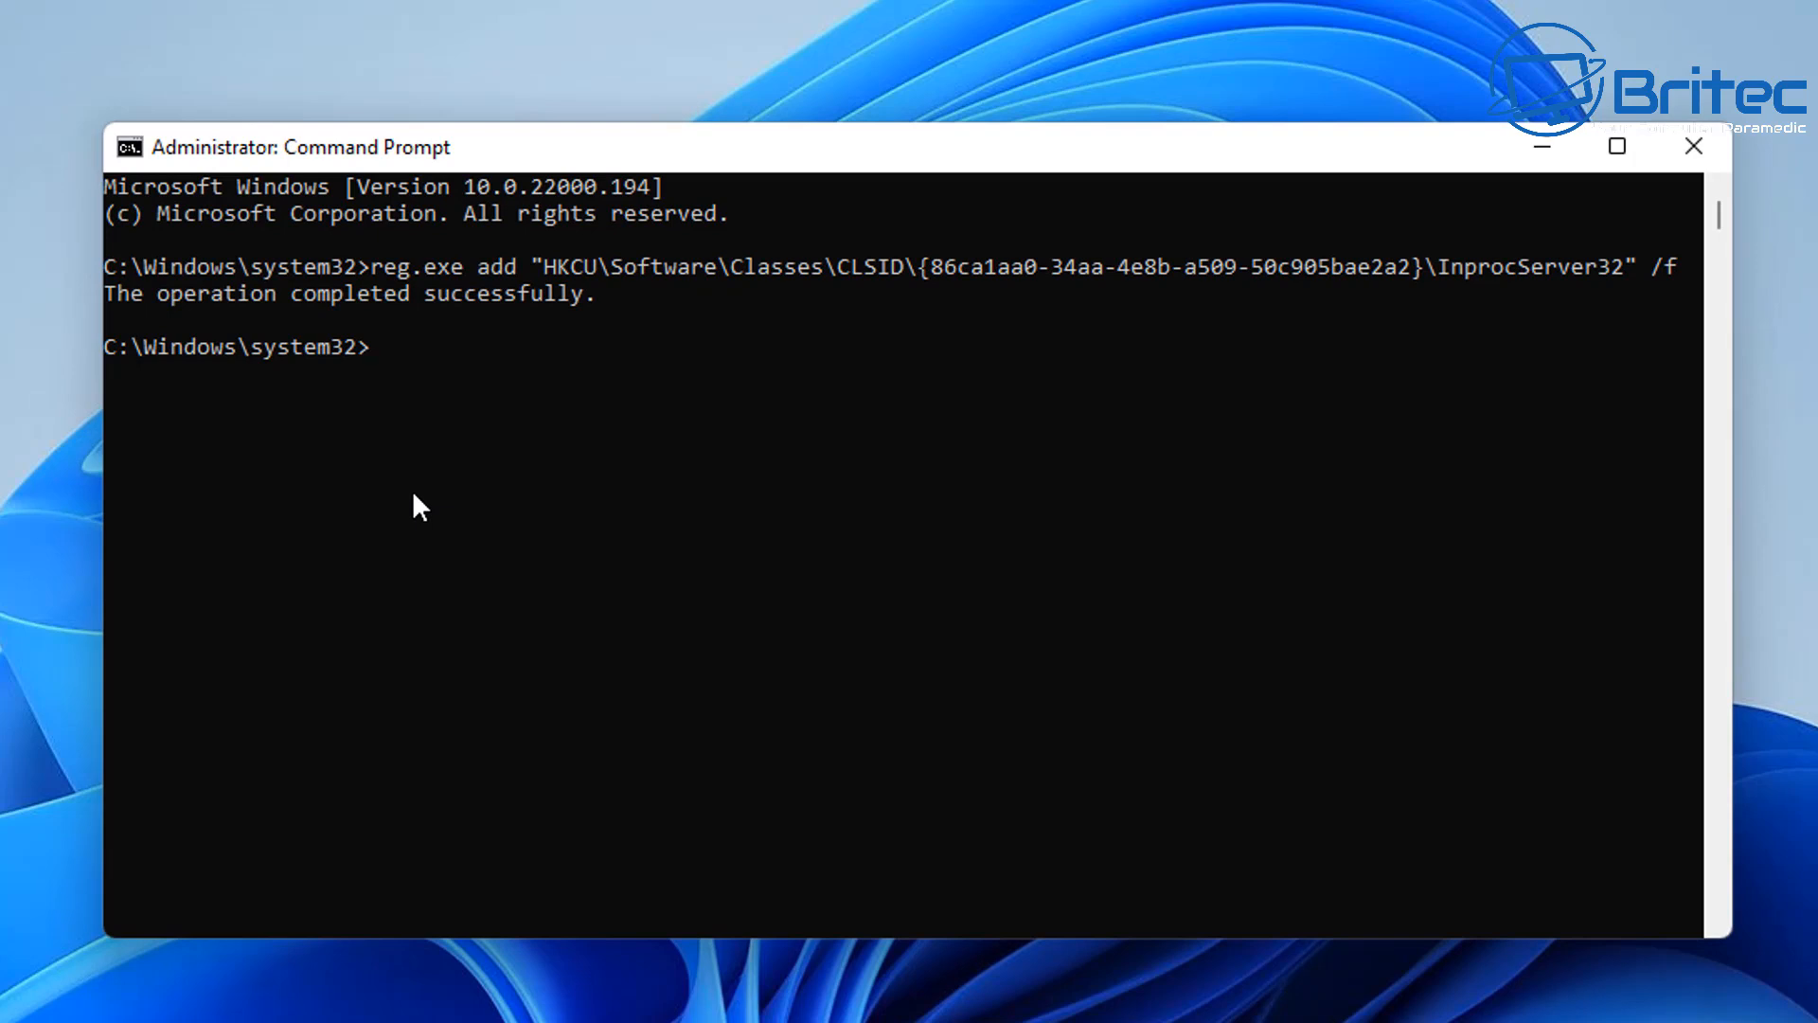
Step: Force-delete the HKCU CLSID {86ca1aa0-34aa-4e8b-a509-50c905bae2a2} key with reg.exe, then close Command Prompt
text(reg.exe delete "HKCU\Software\Classes\CLSID\{86ca1aa0-34aa-4e8b-a509-50c905bae2a2}" /f)
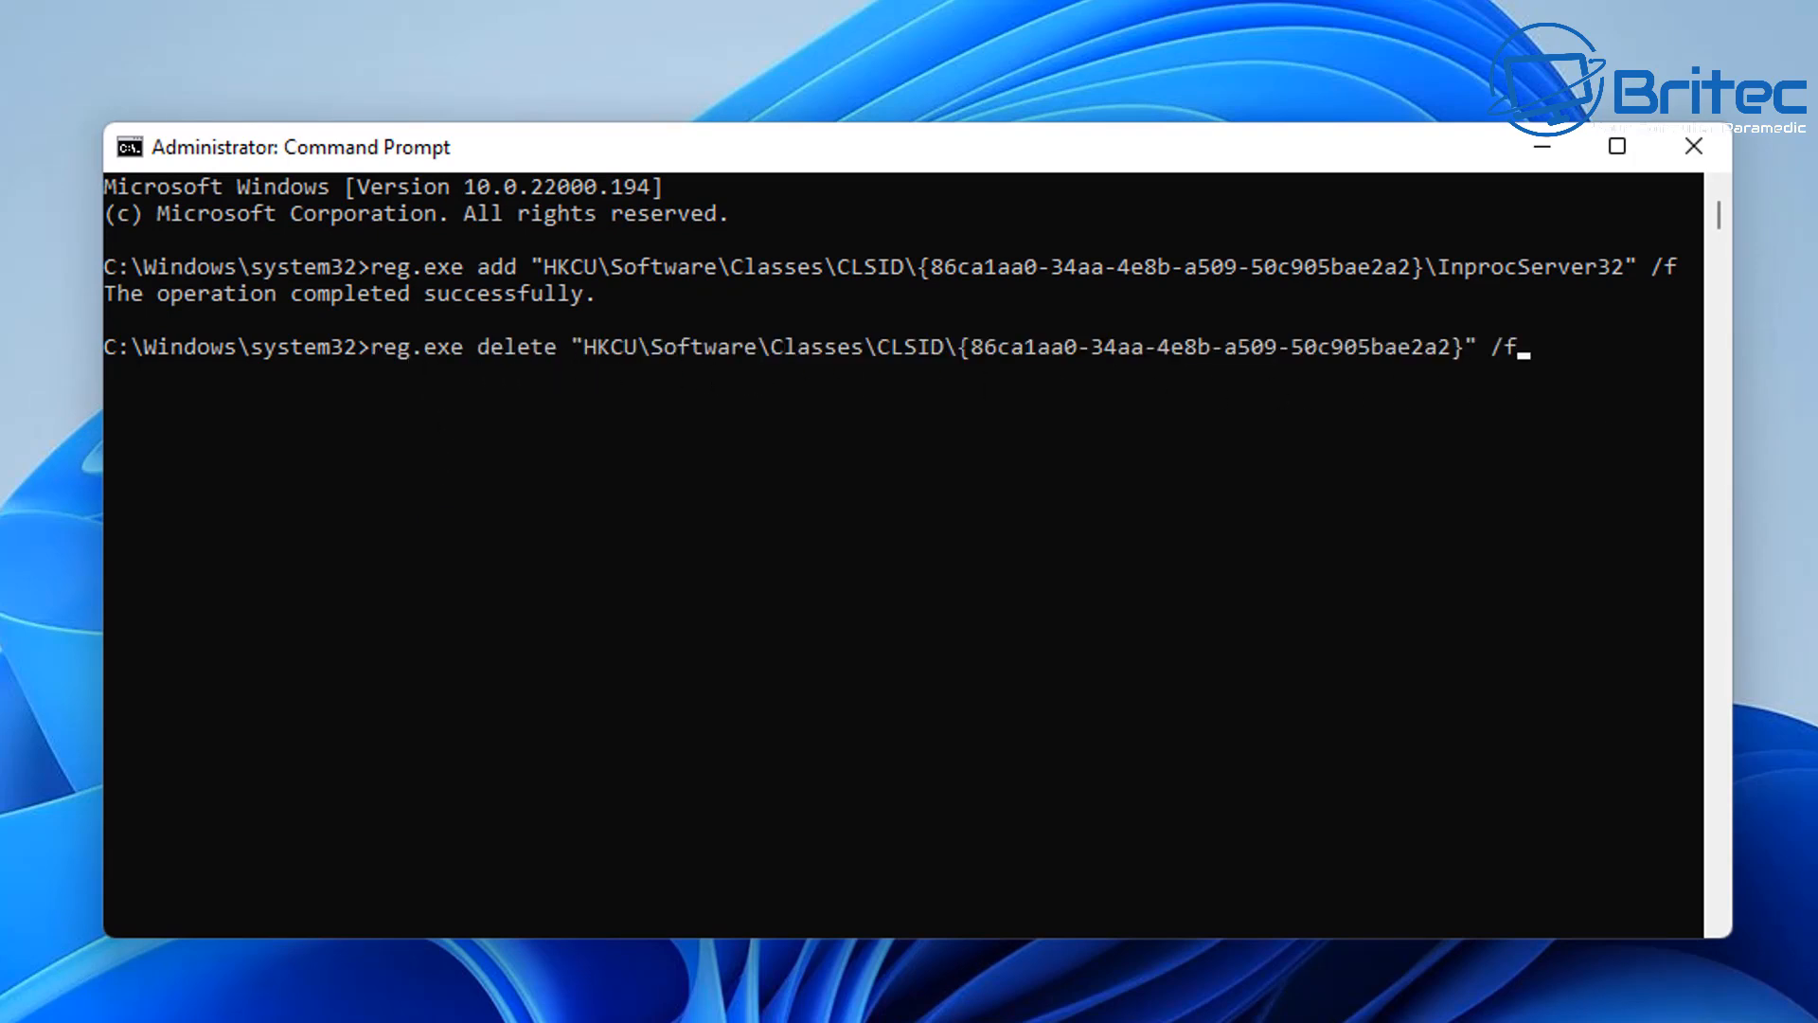
mouse_move(1692, 605)
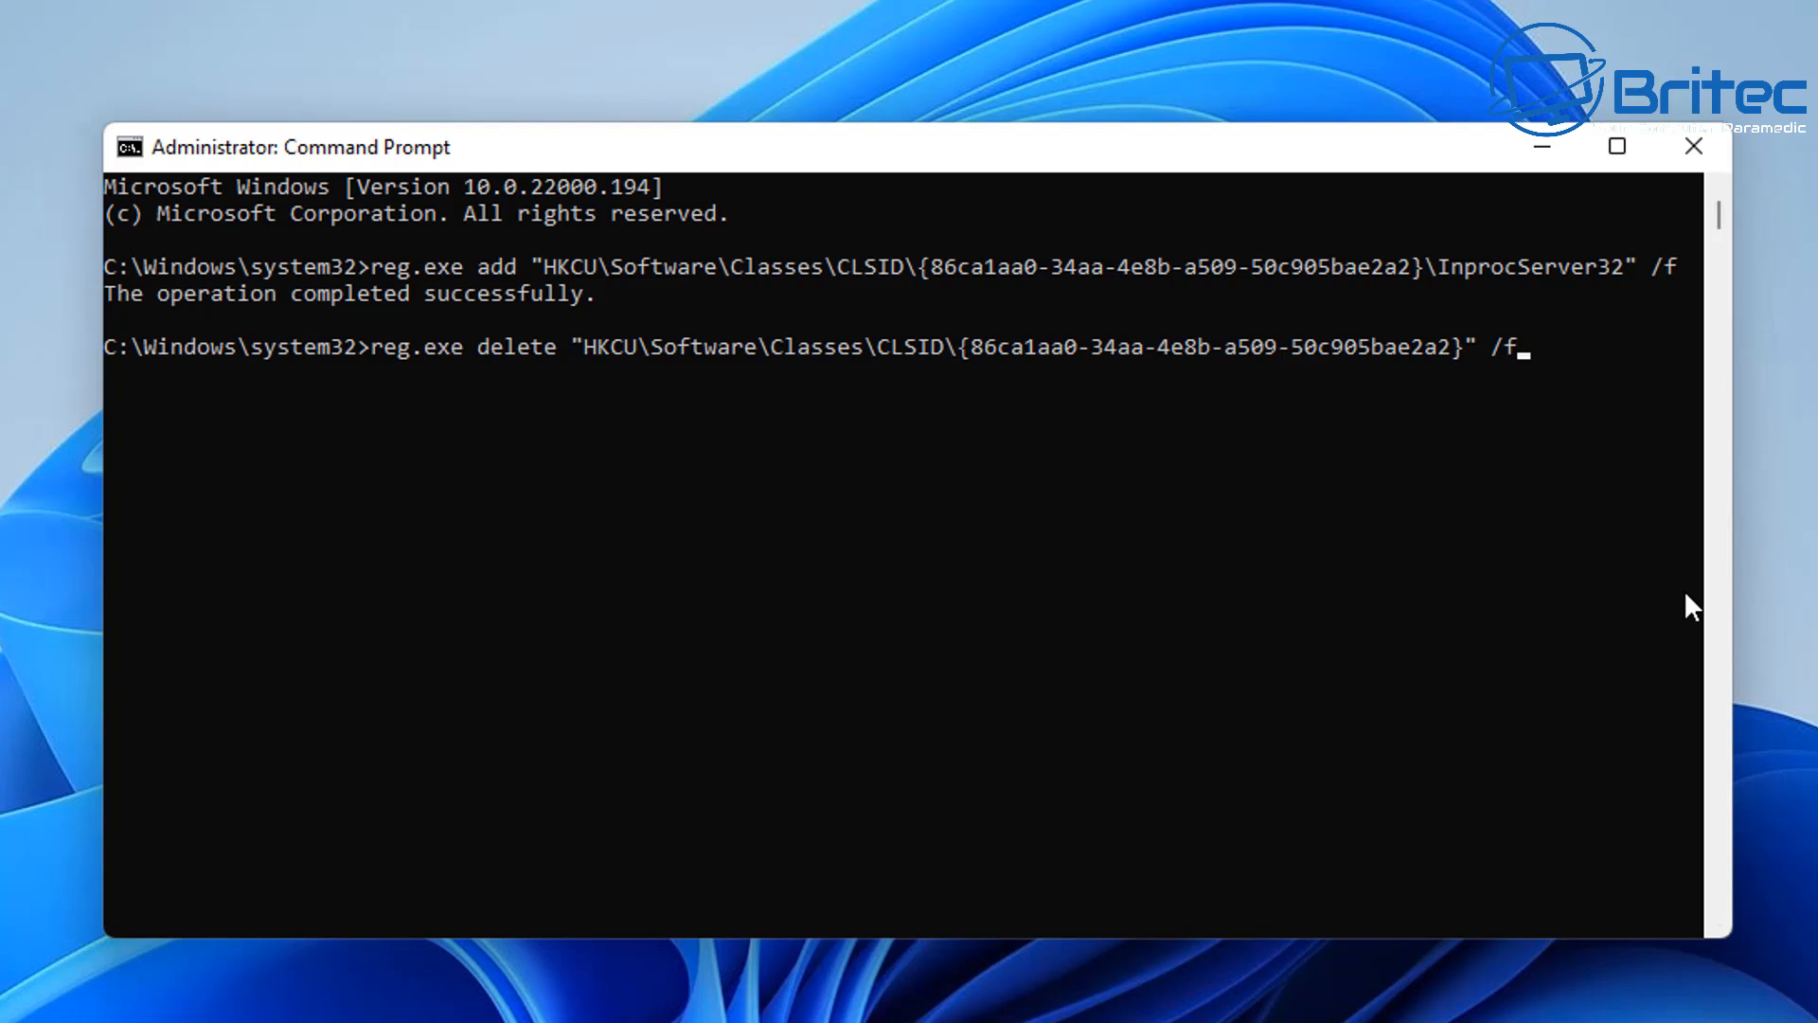
key(Return)
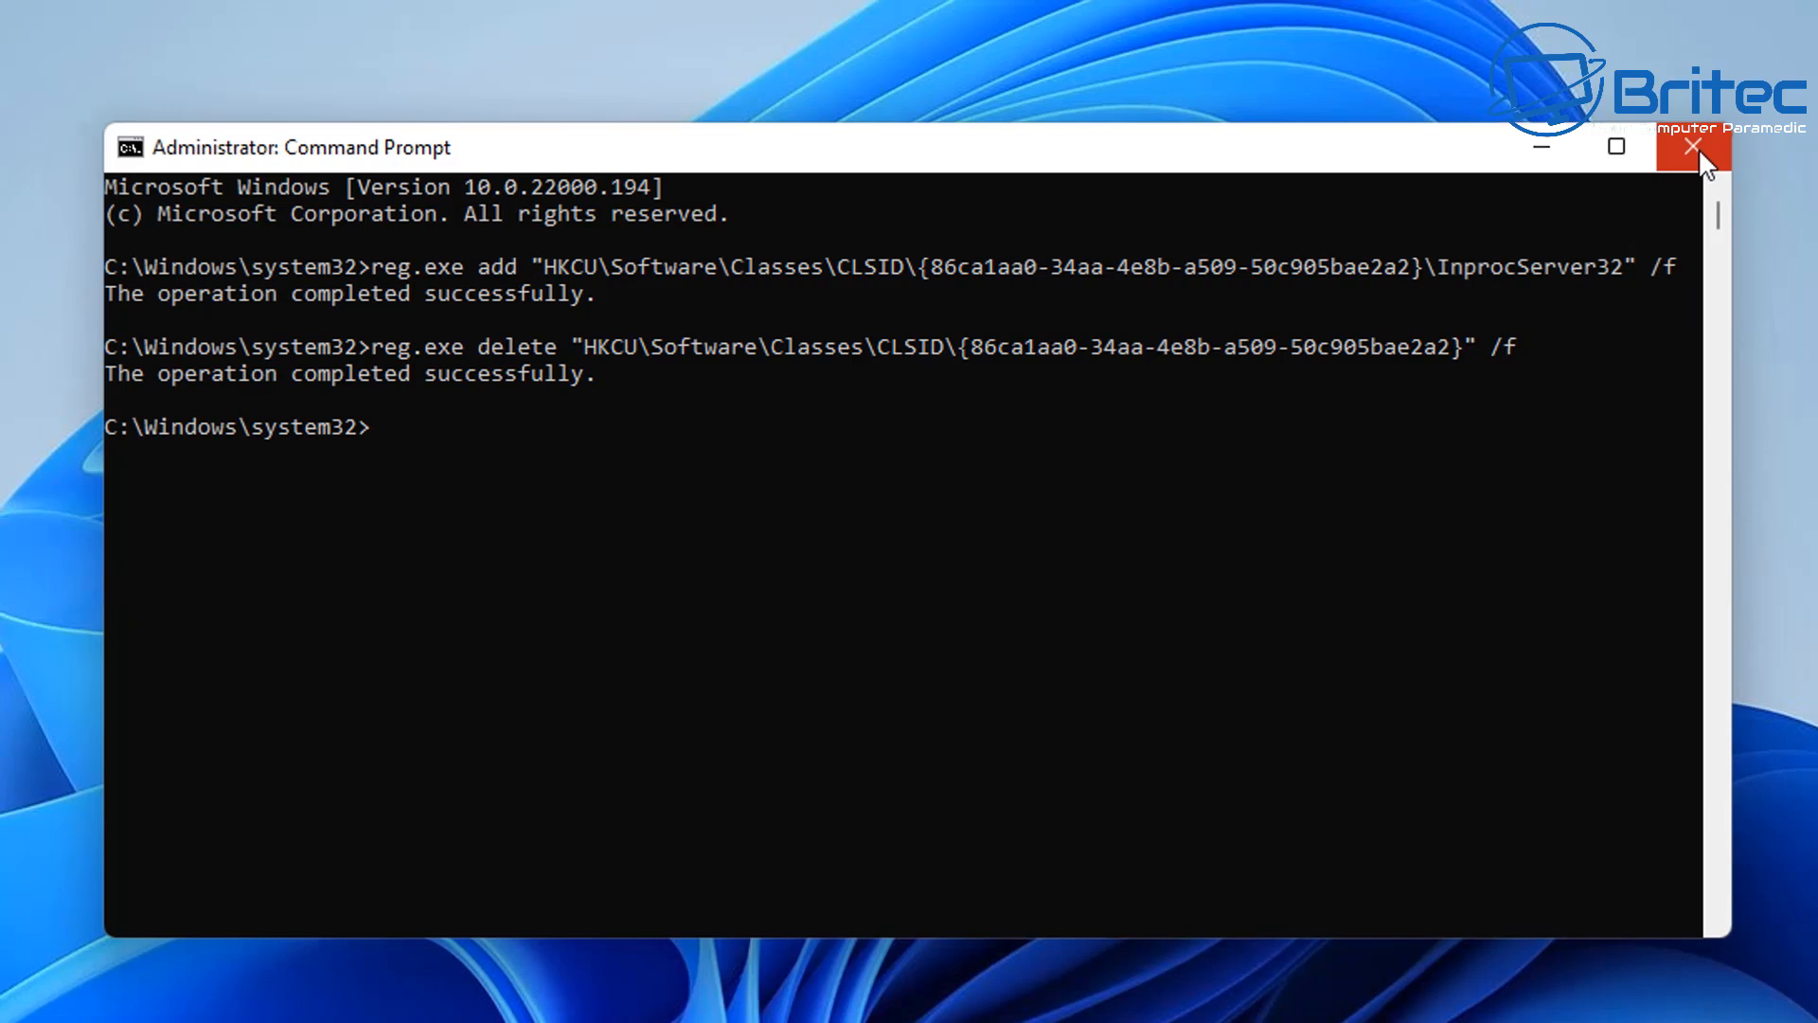
click(1692, 148)
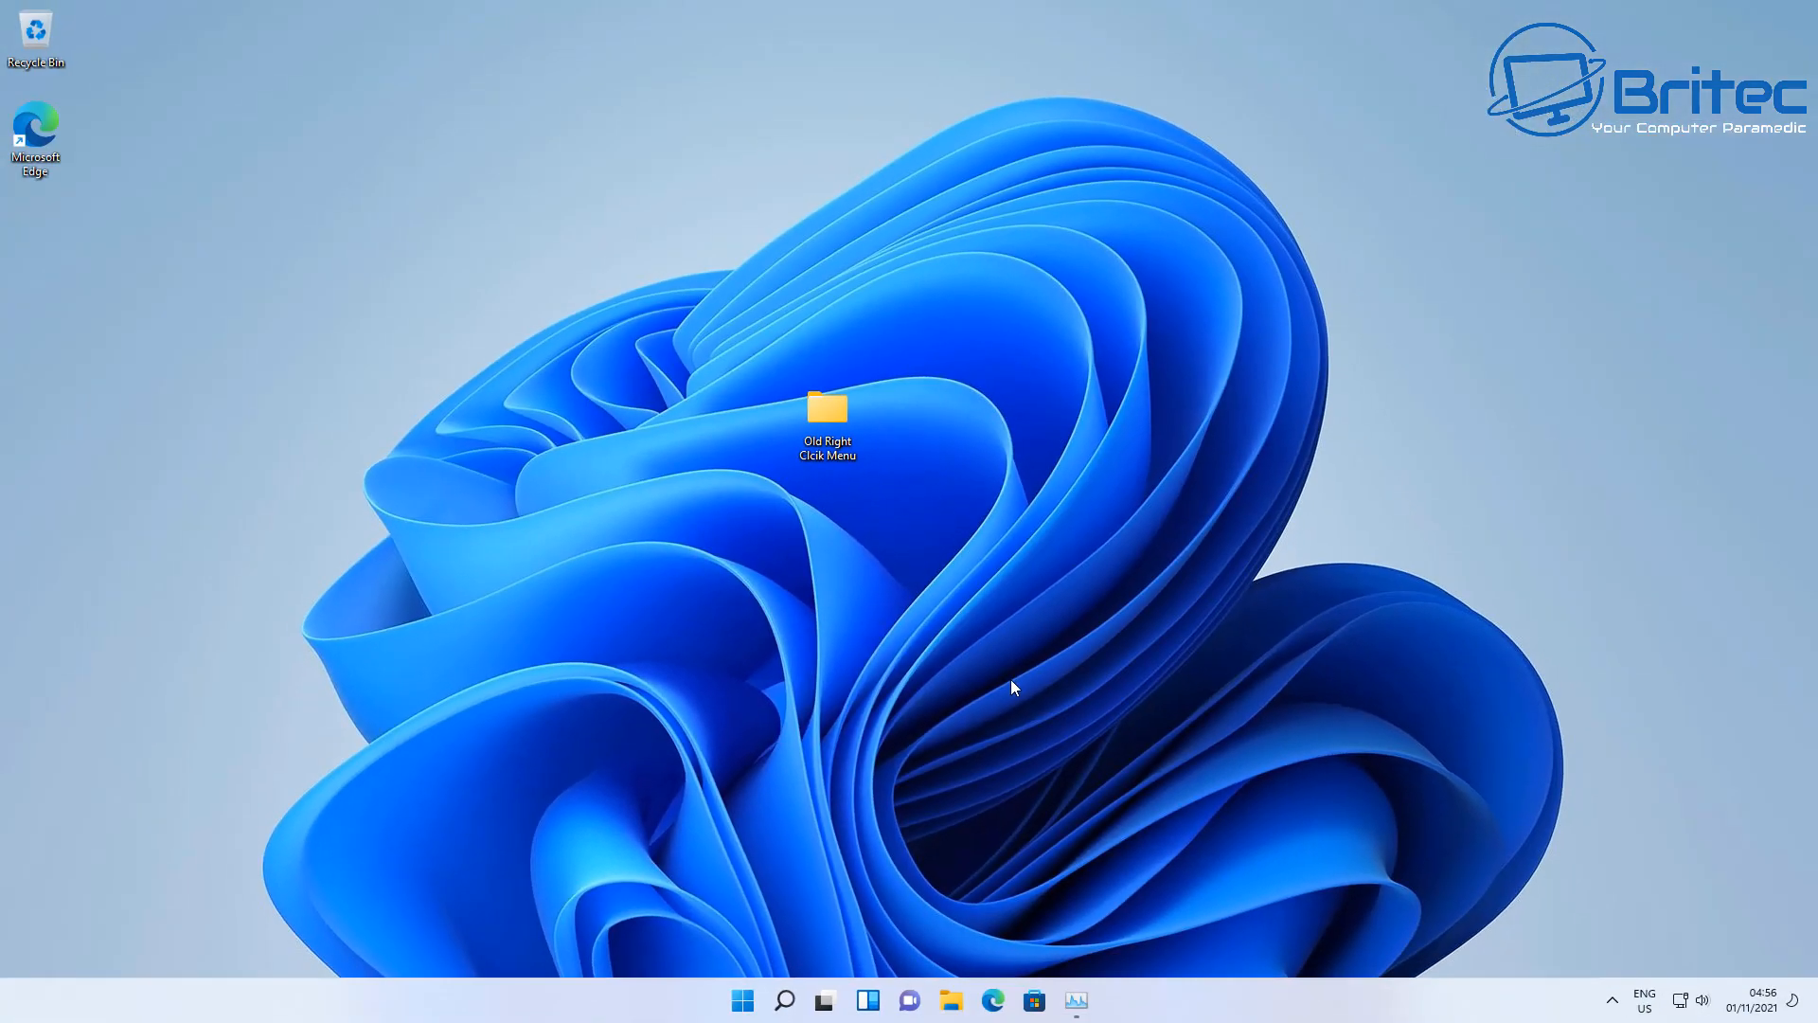
Step: Restart Windows Explorer via Task Manager and confirm the folder shows the compact Windows 11 menu
click(1074, 1000)
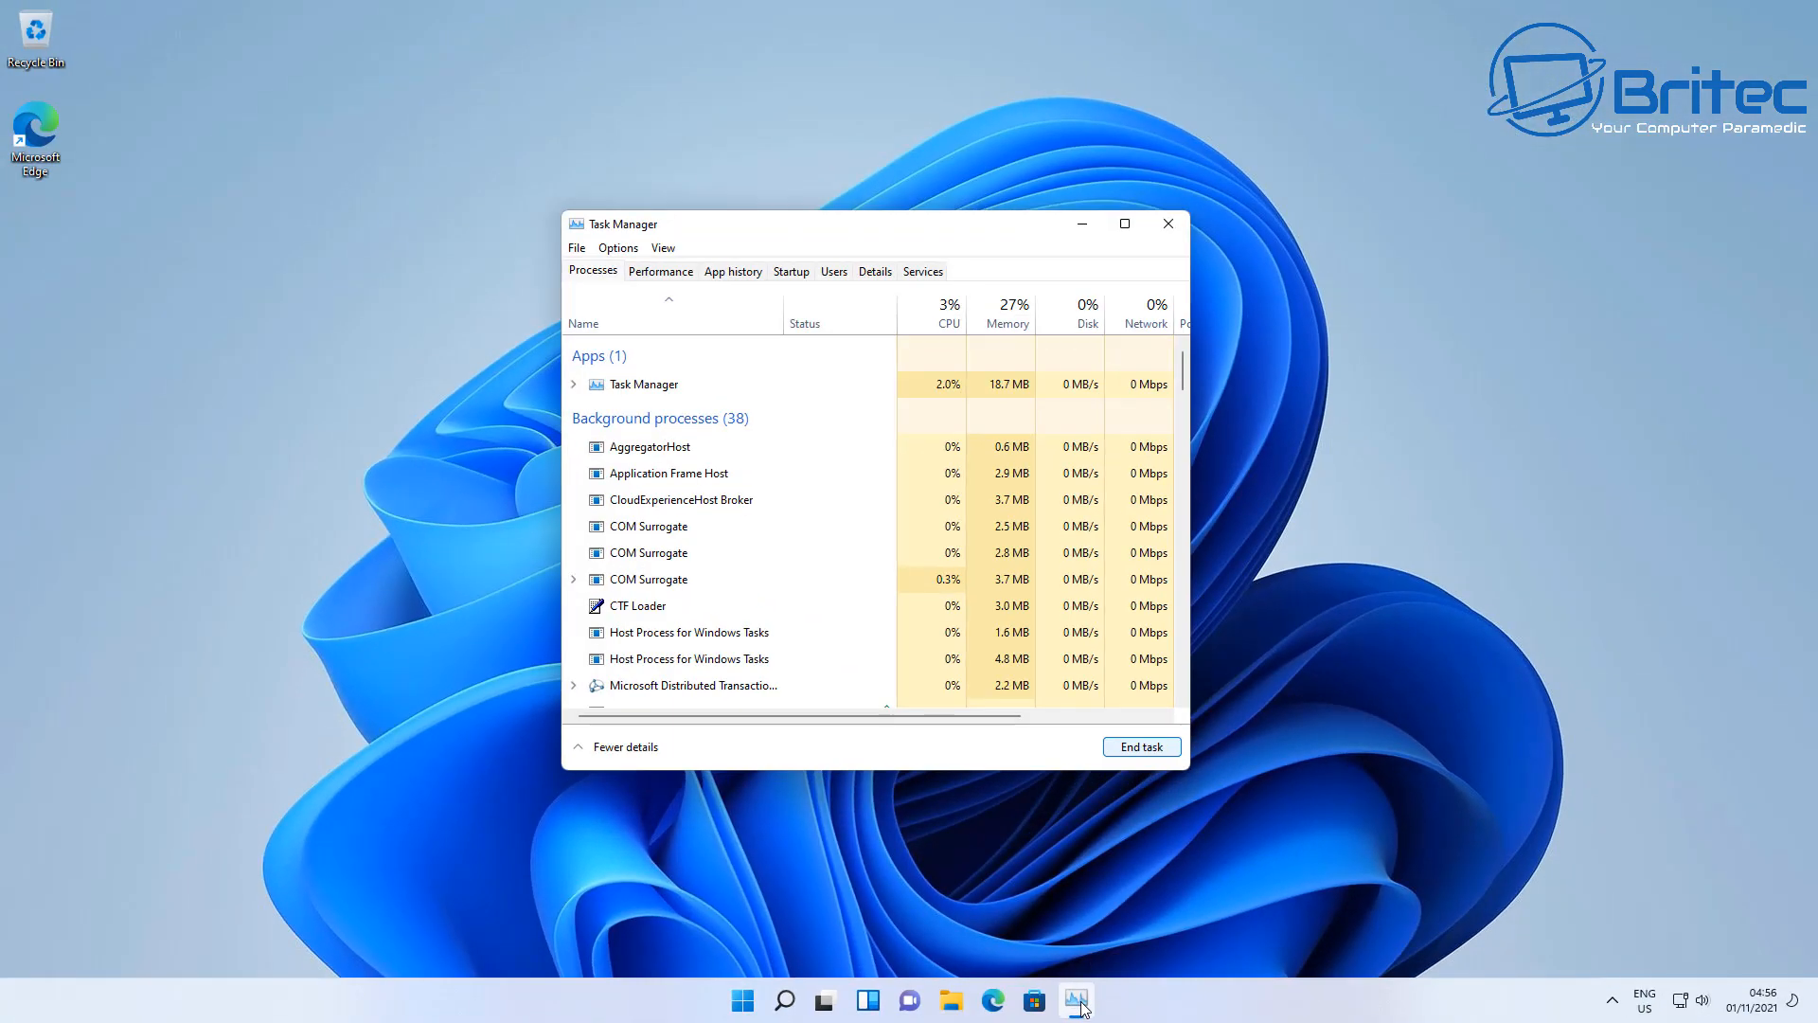
mouse_move(764, 511)
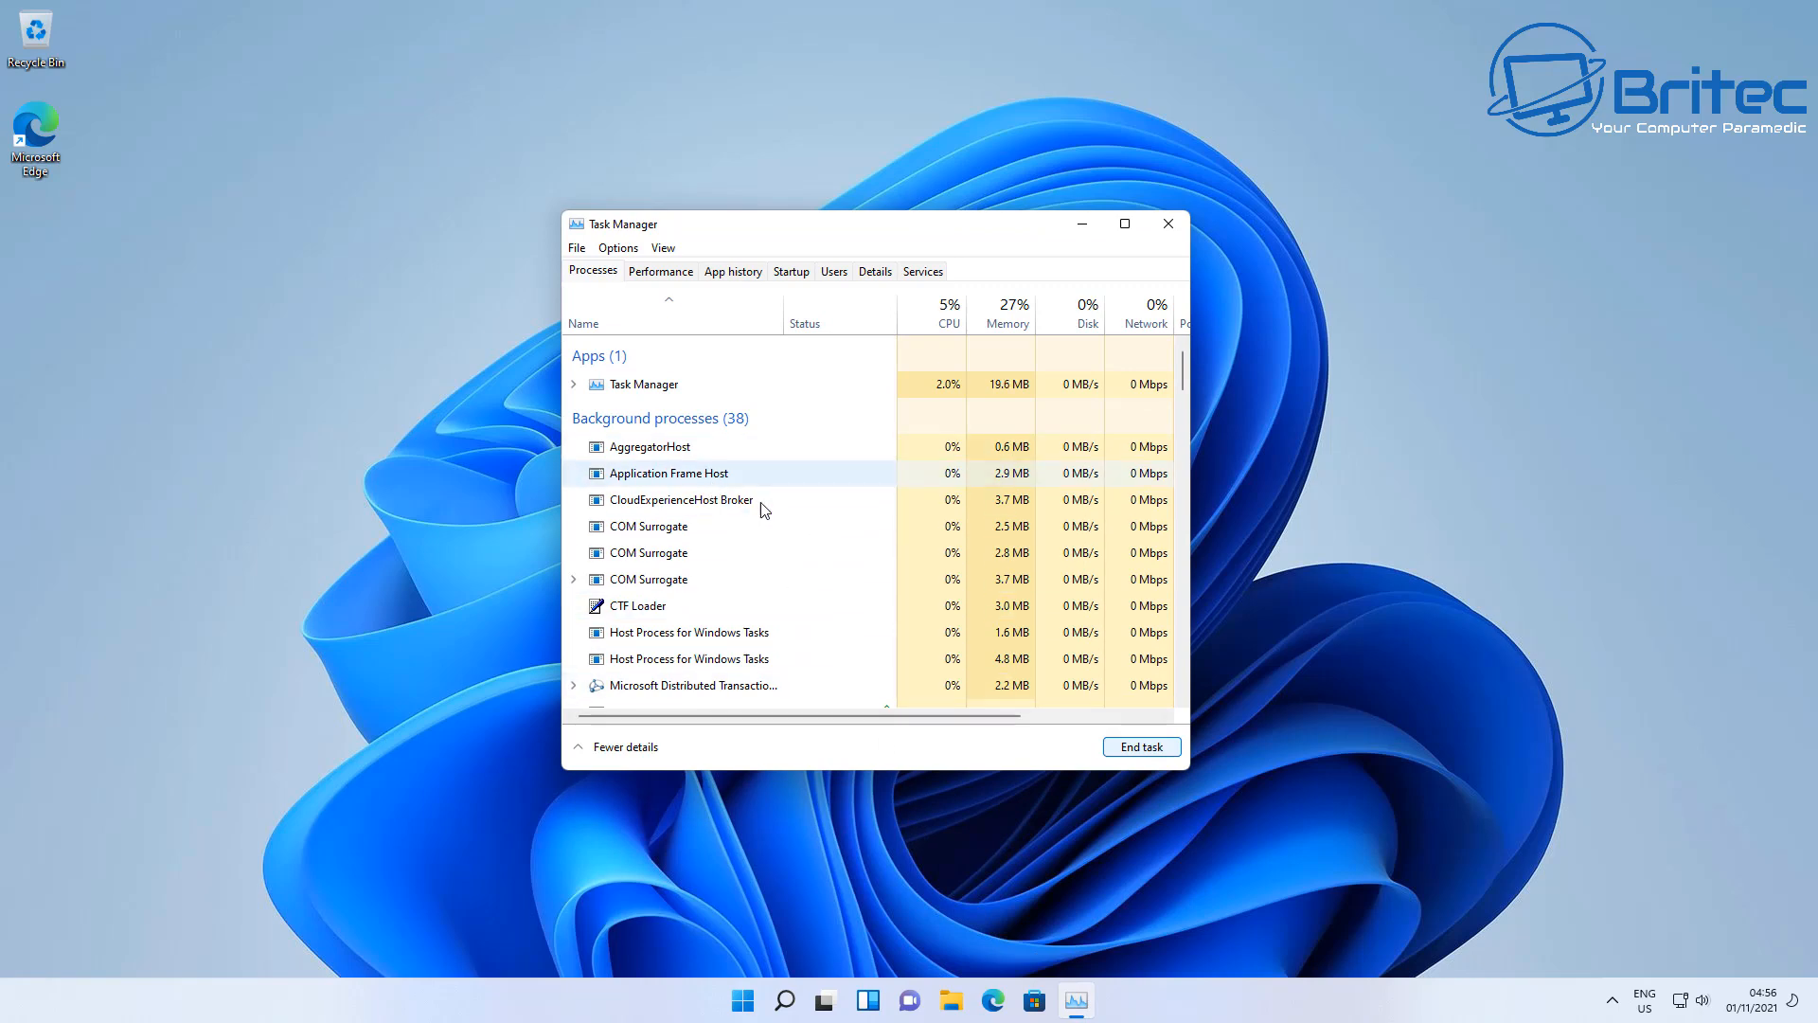
scroll(down, 3)
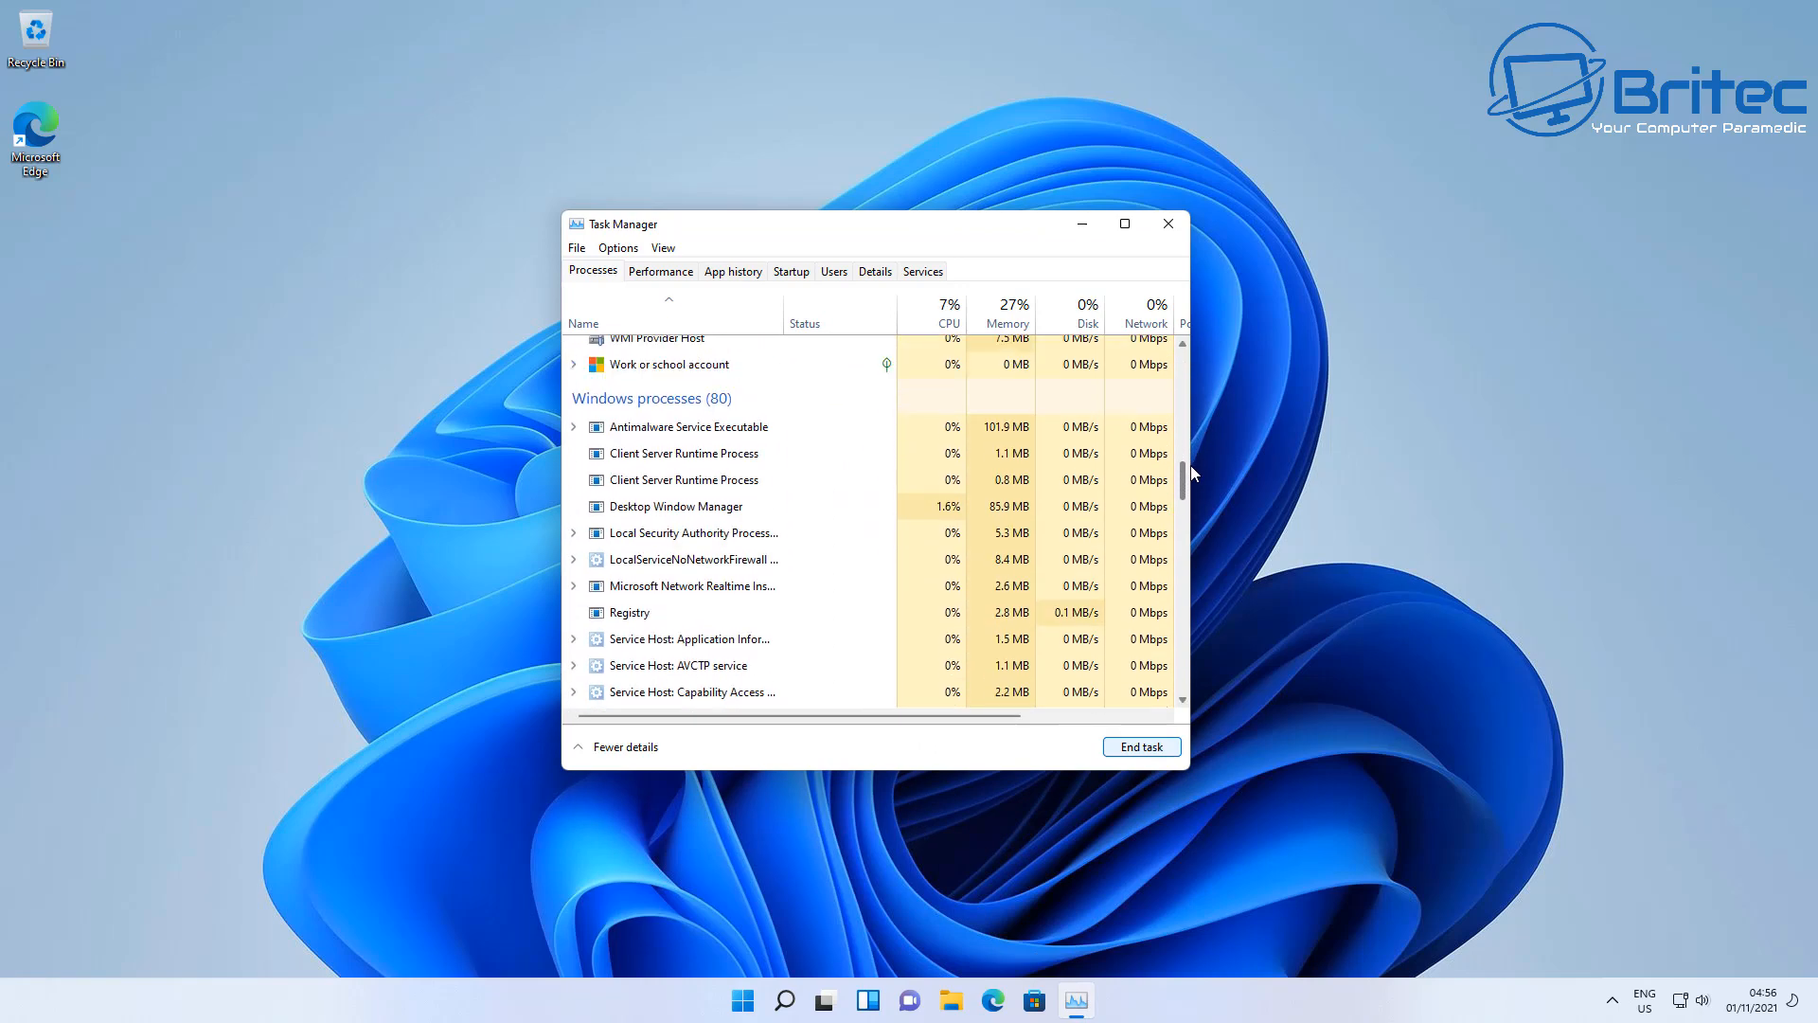
scroll(down, 3)
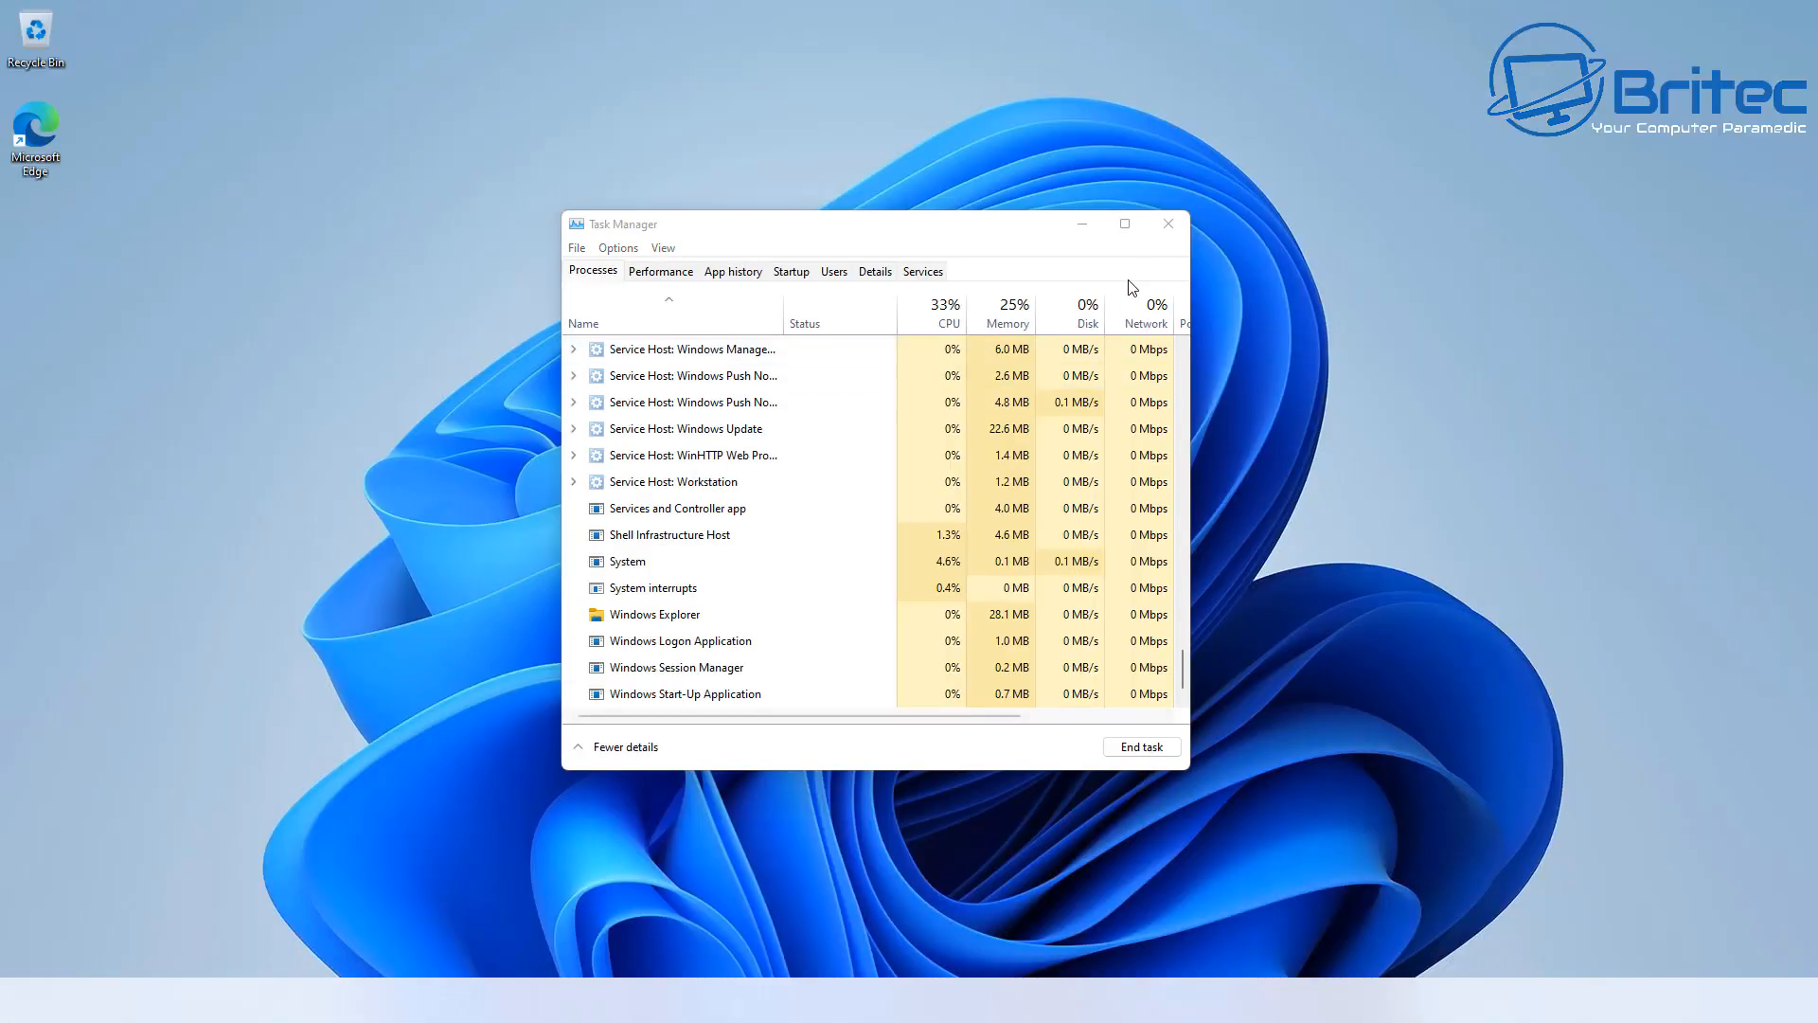
click(1167, 223)
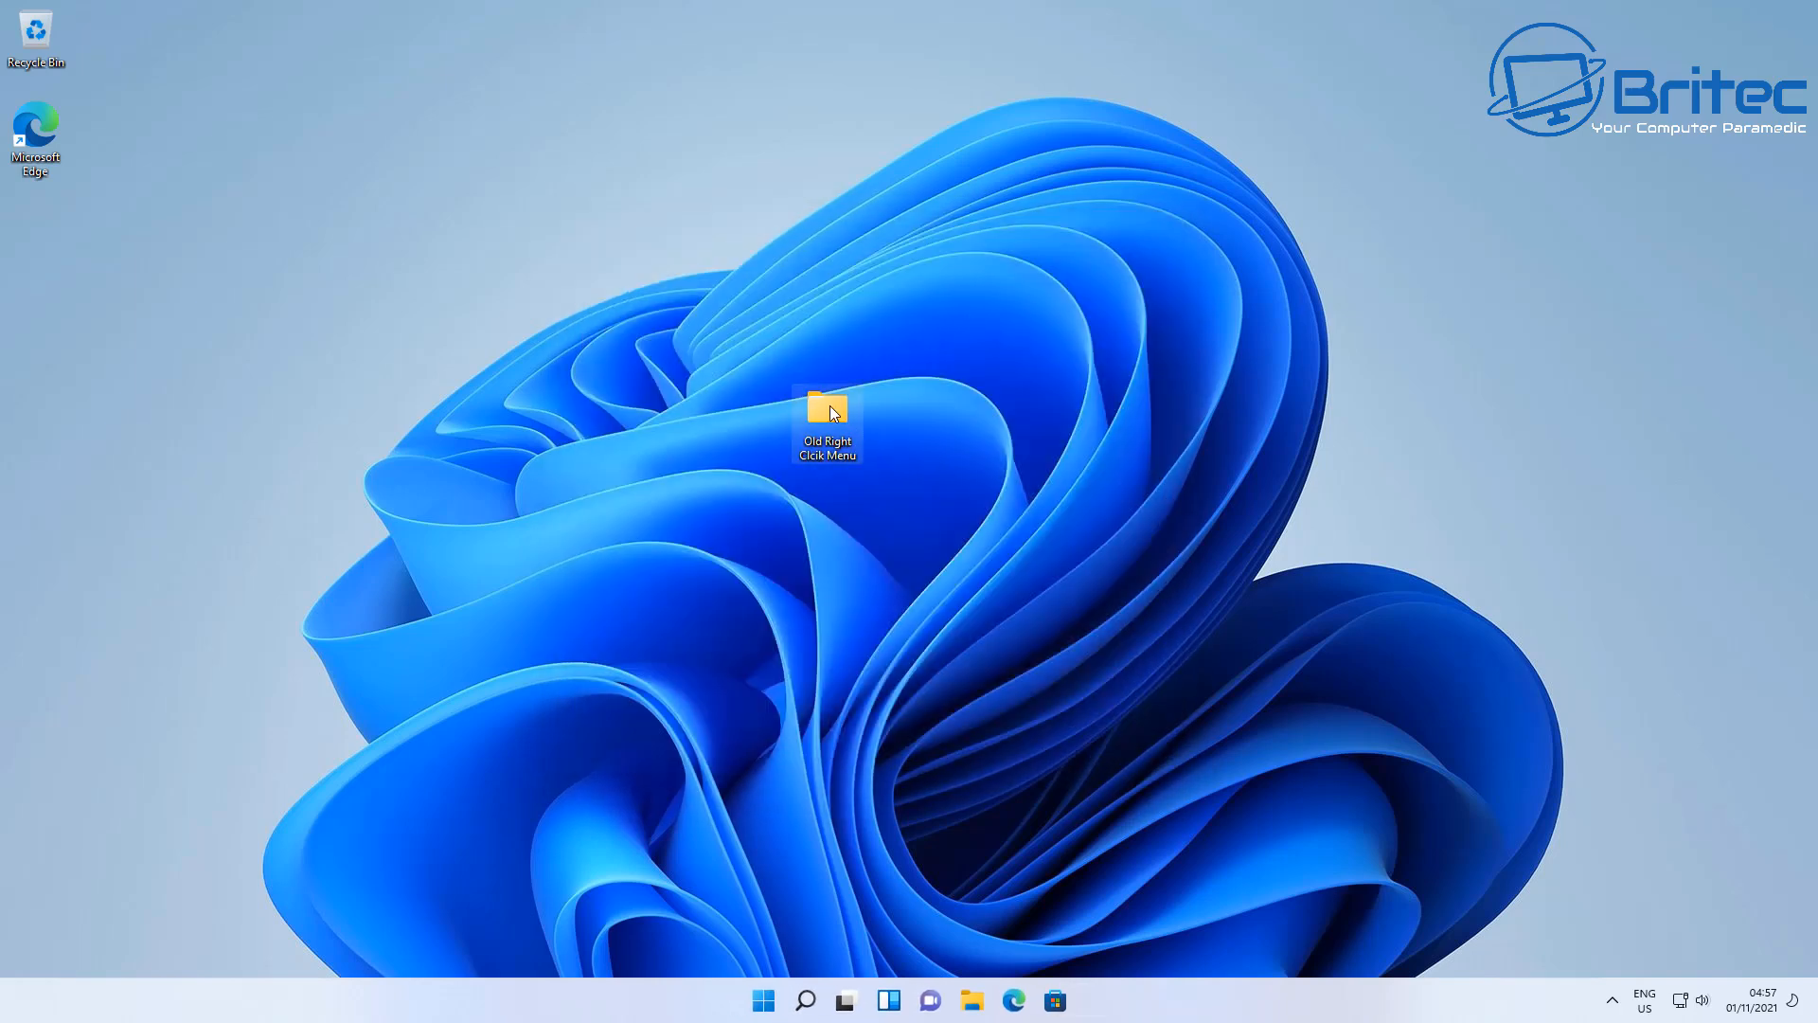
right_click(826, 417)
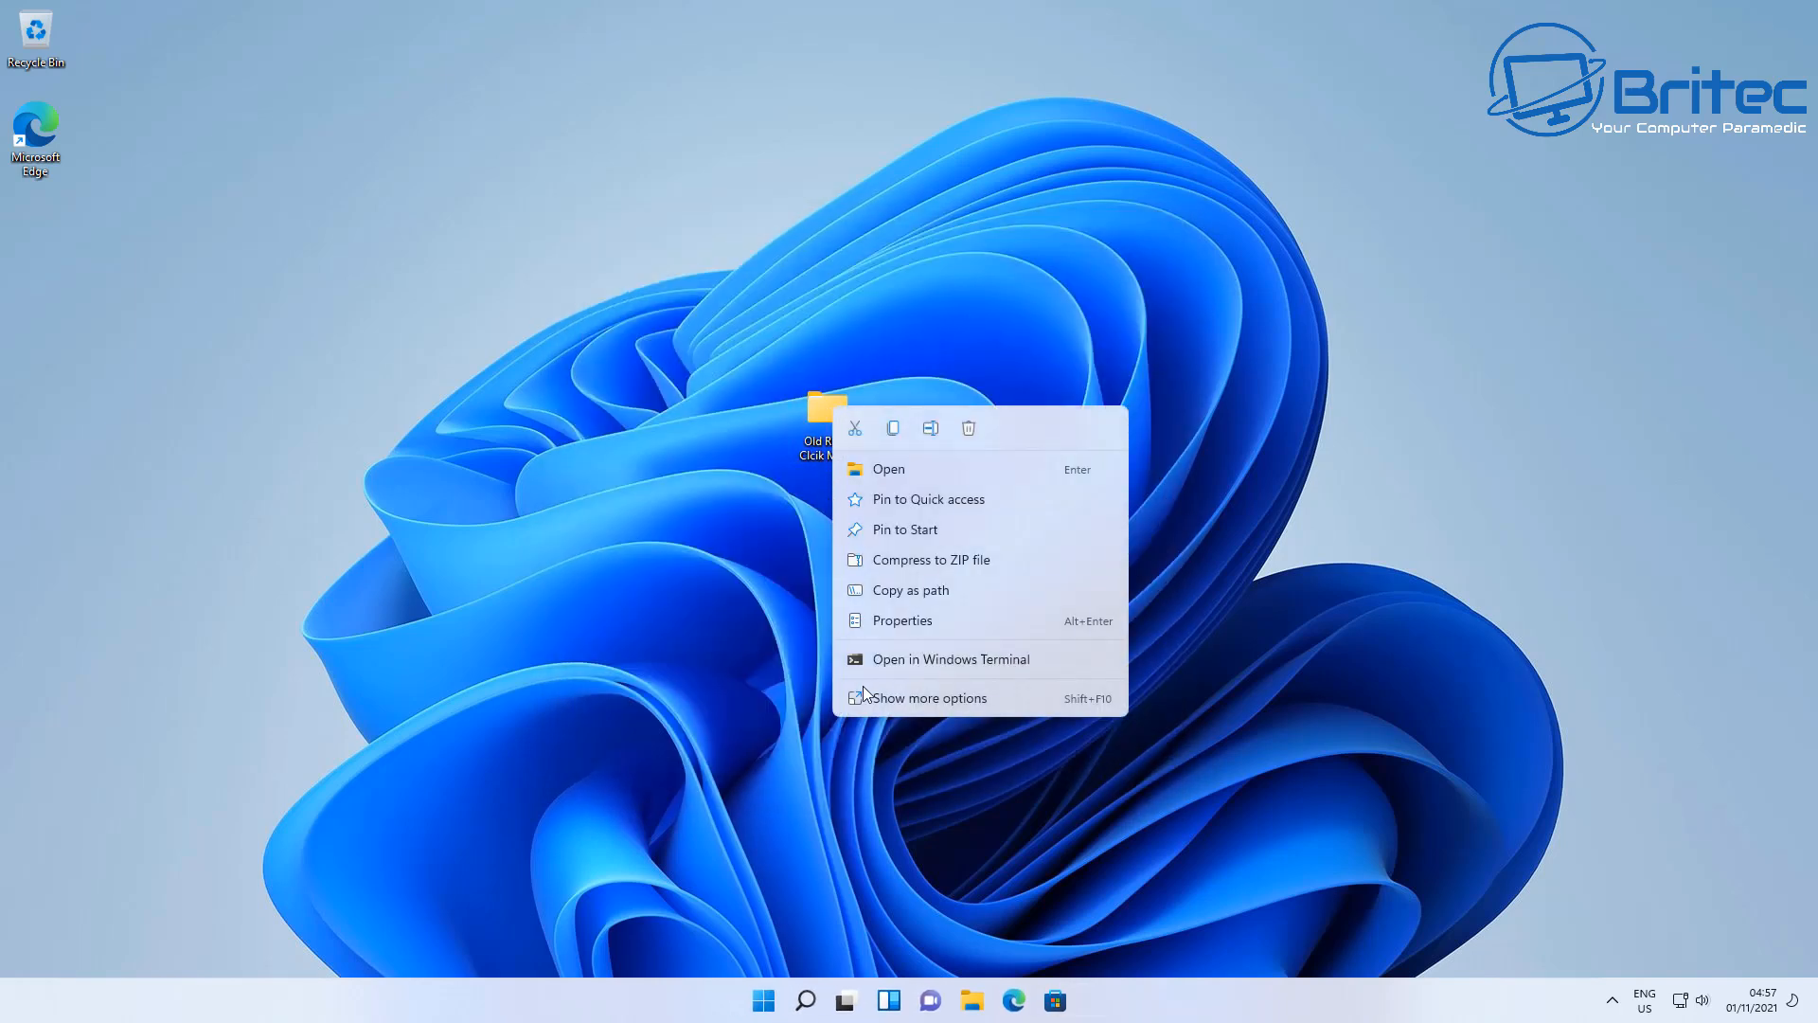
click(823, 690)
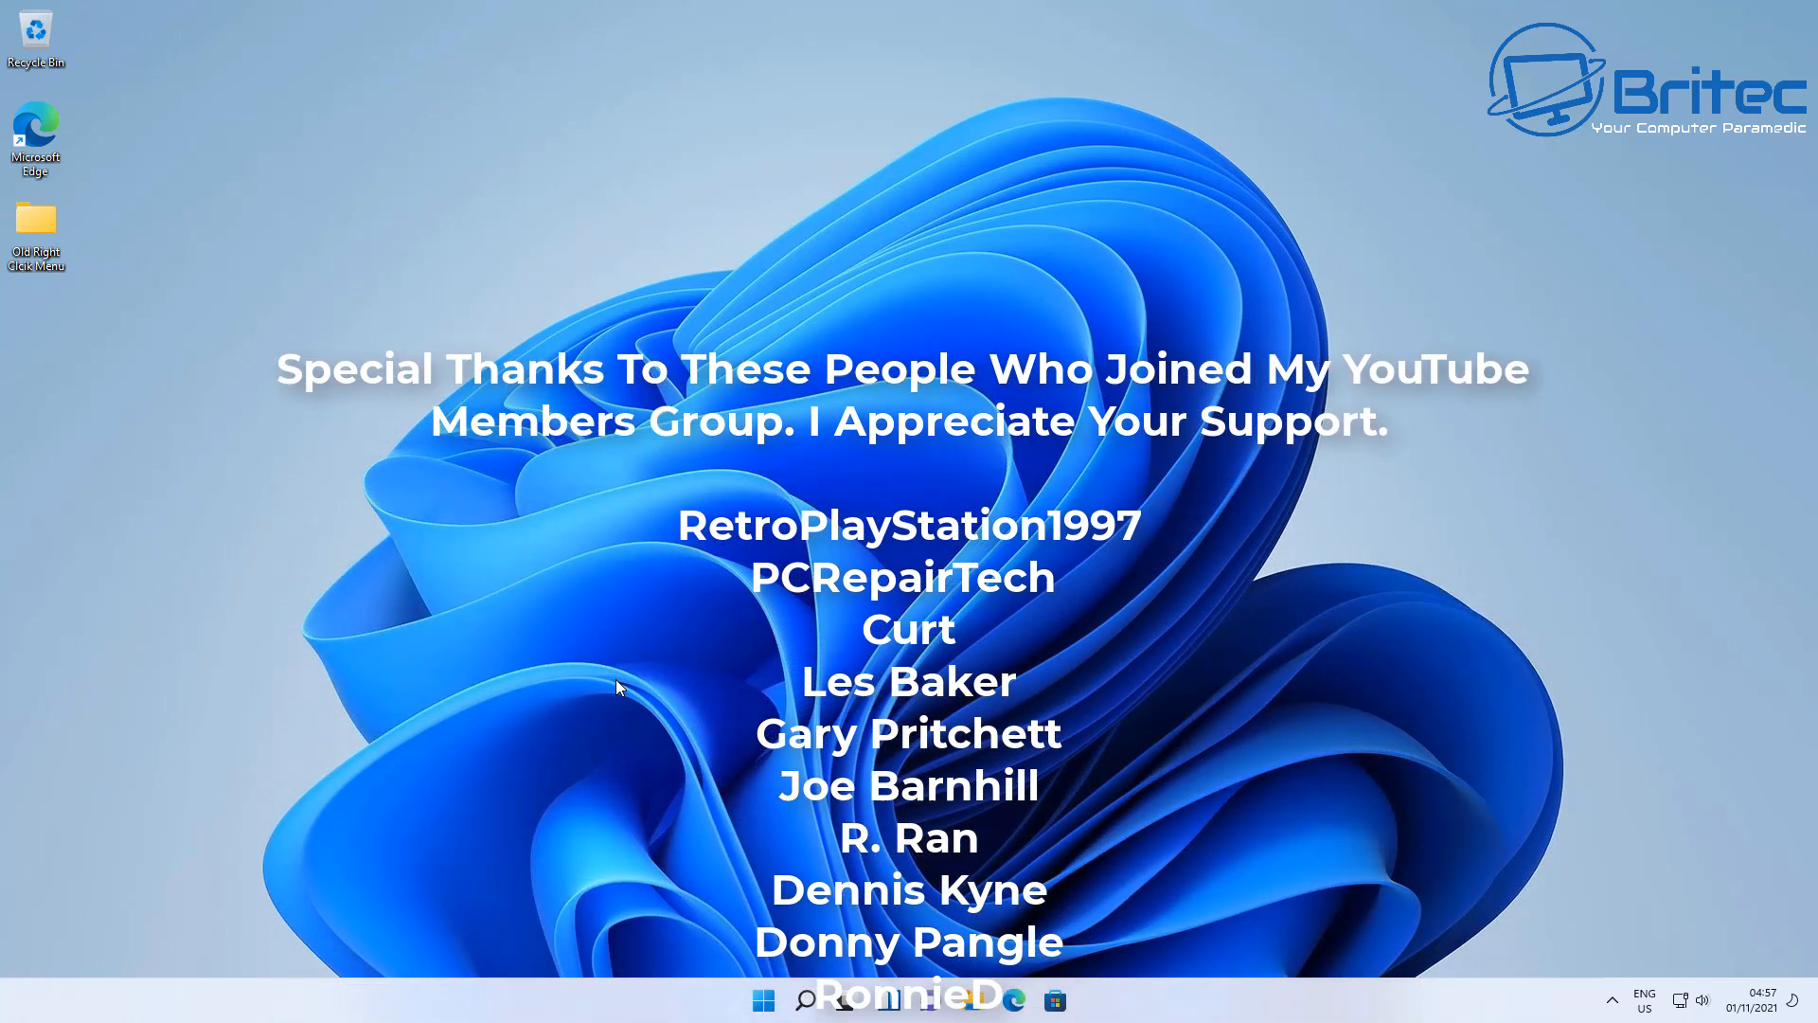
scroll(up, 3)
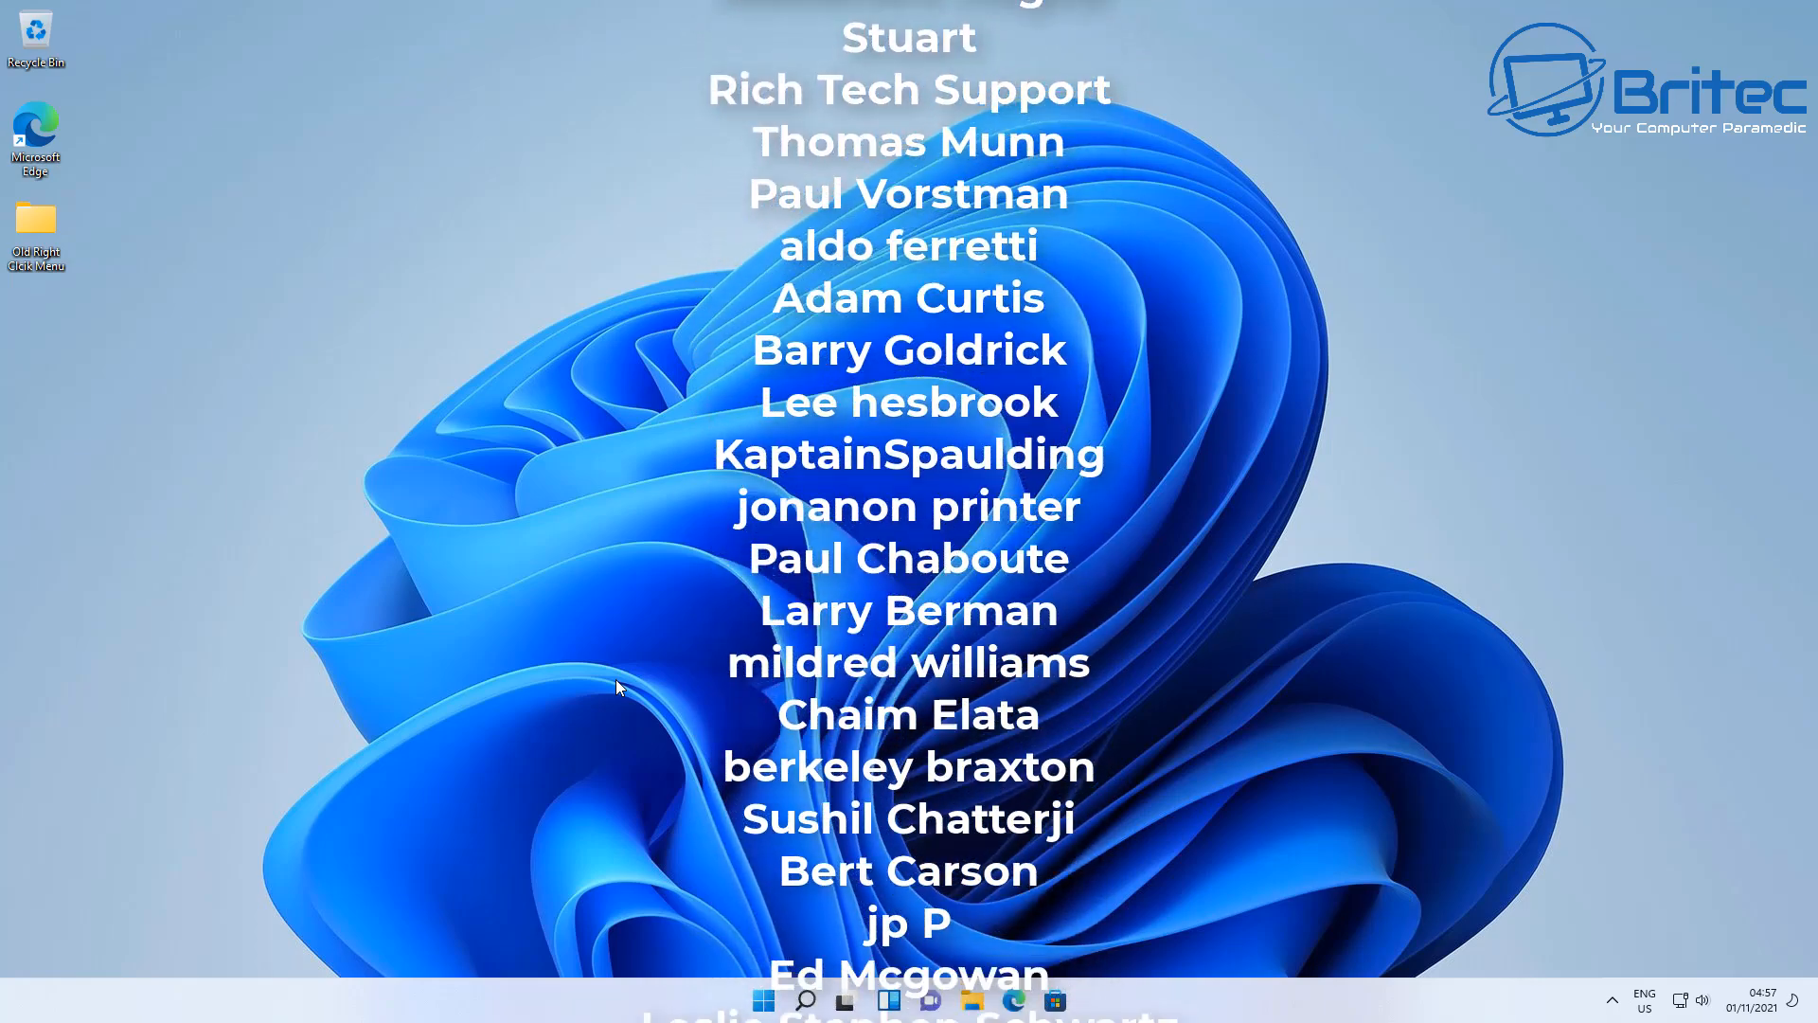
scroll(up, 3)
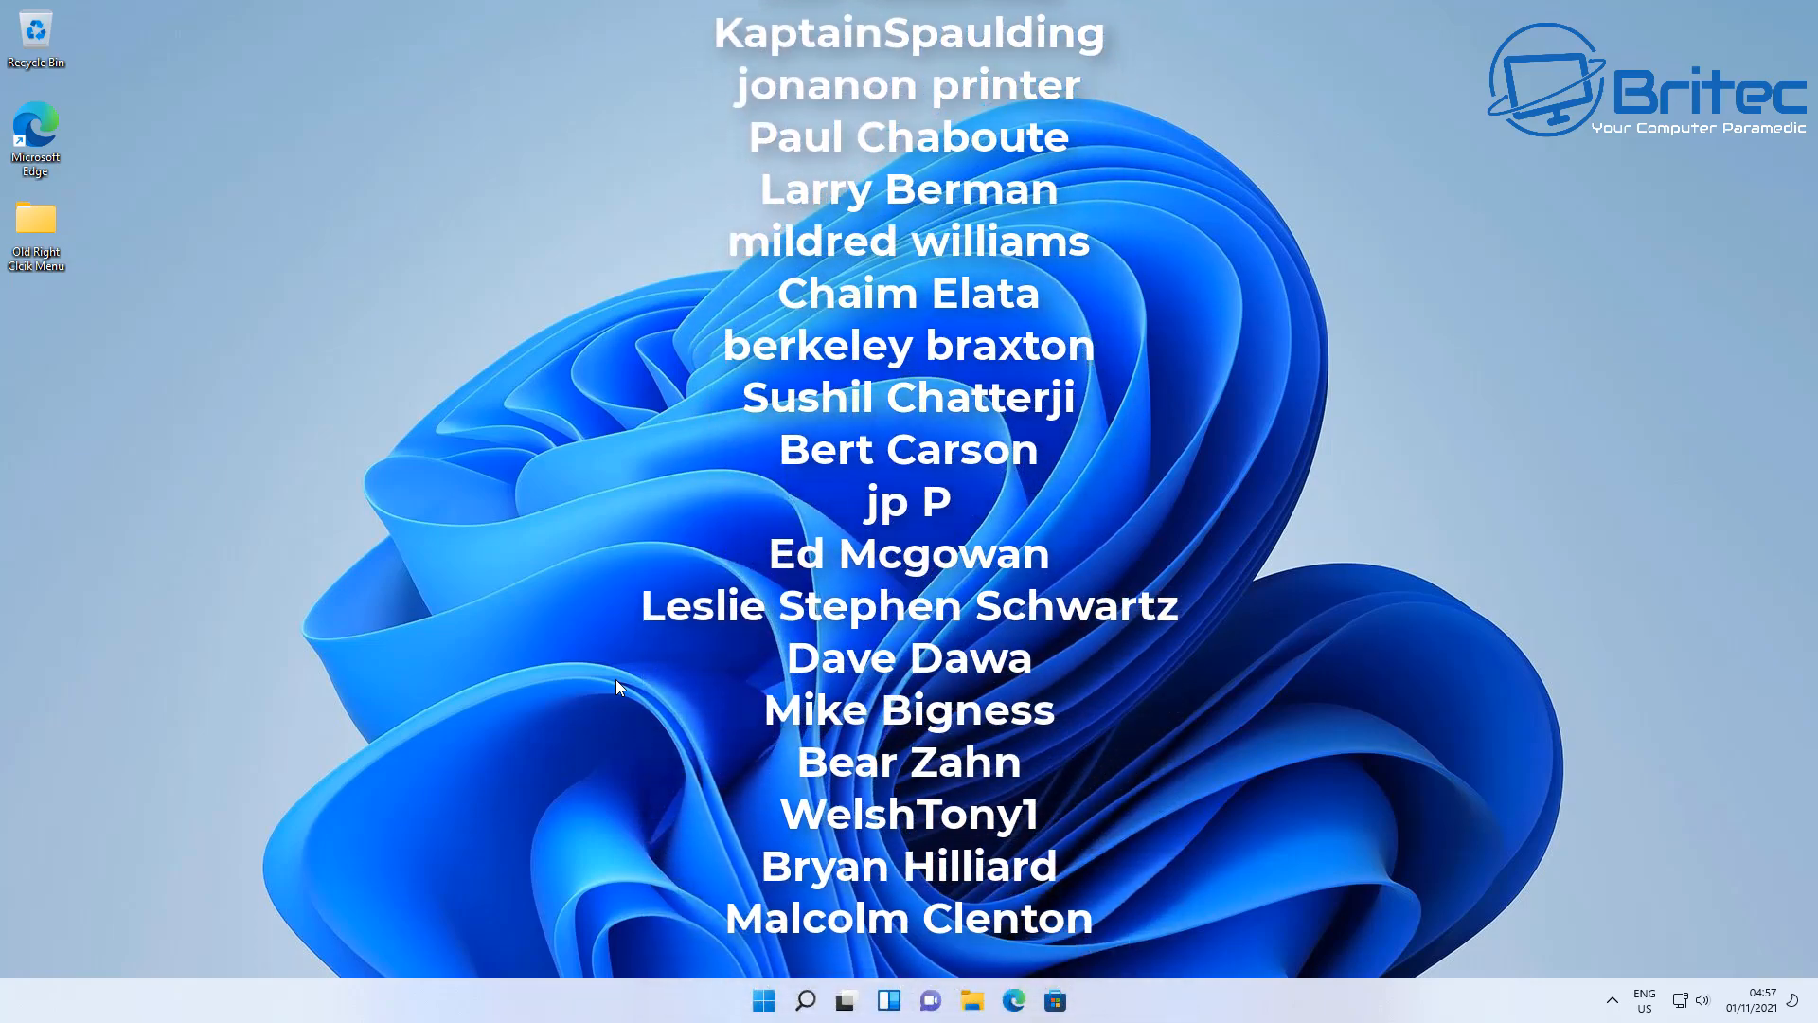
scroll(up, 3)
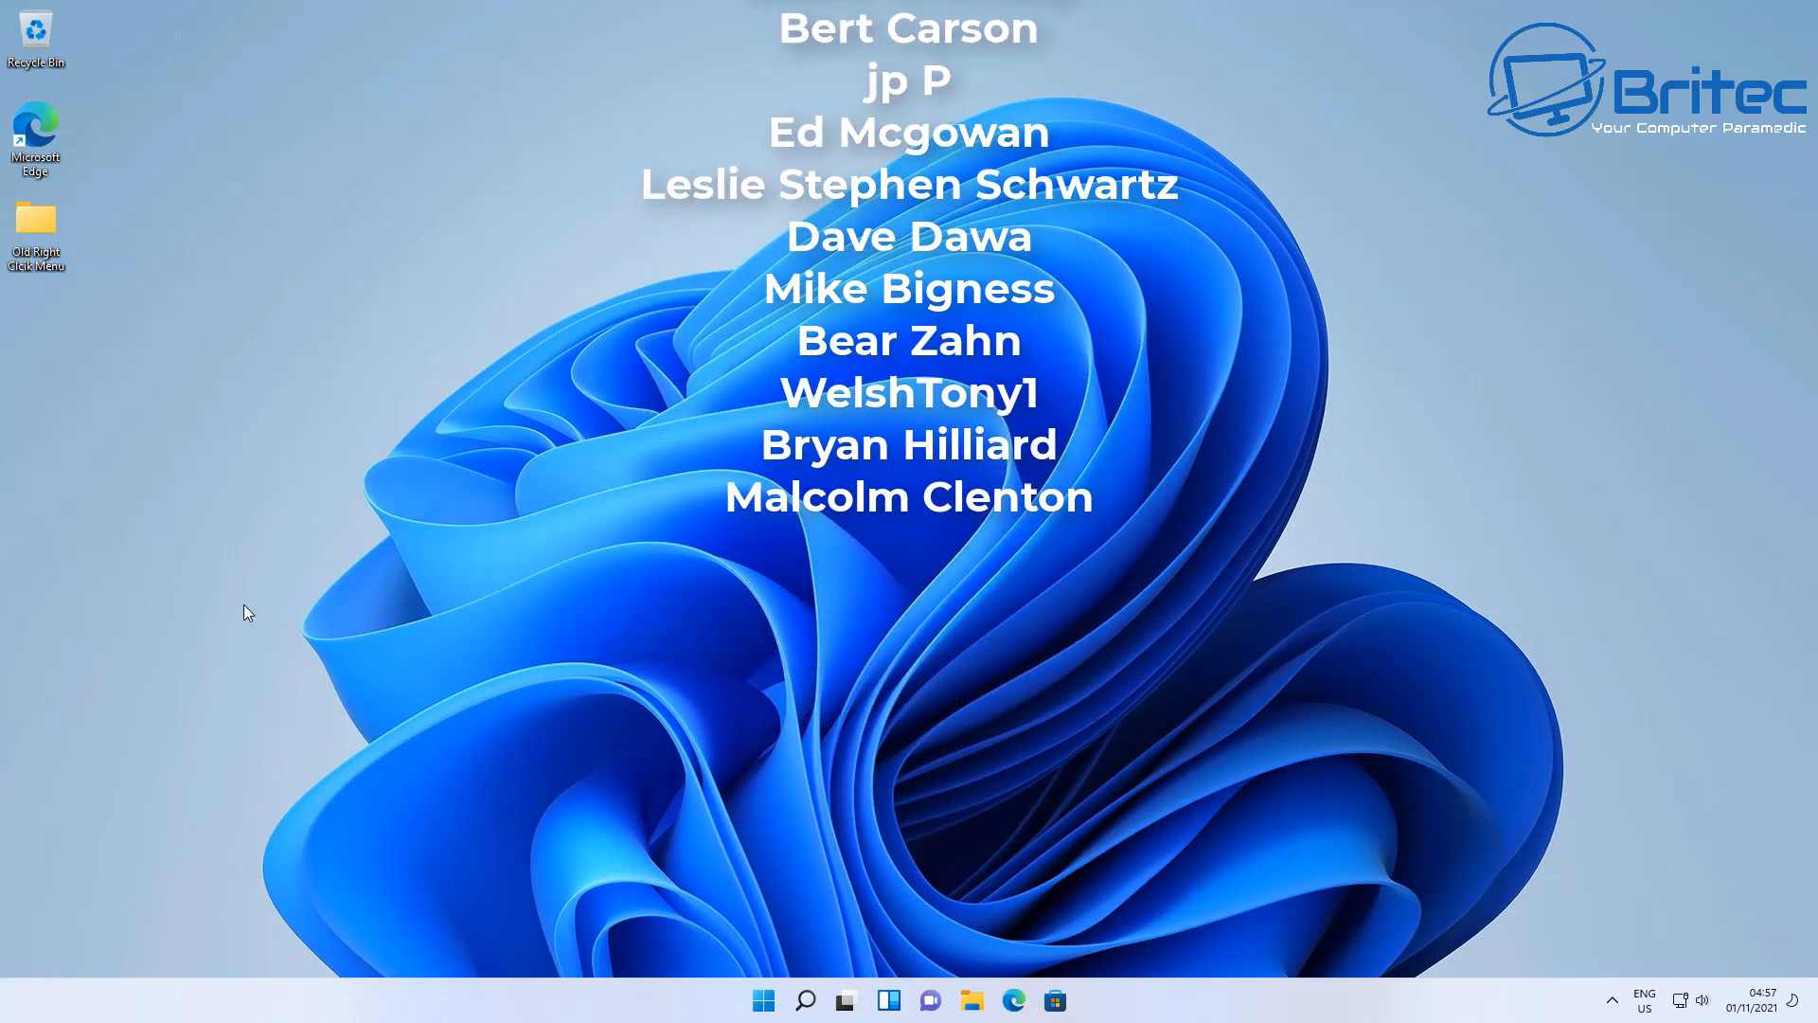